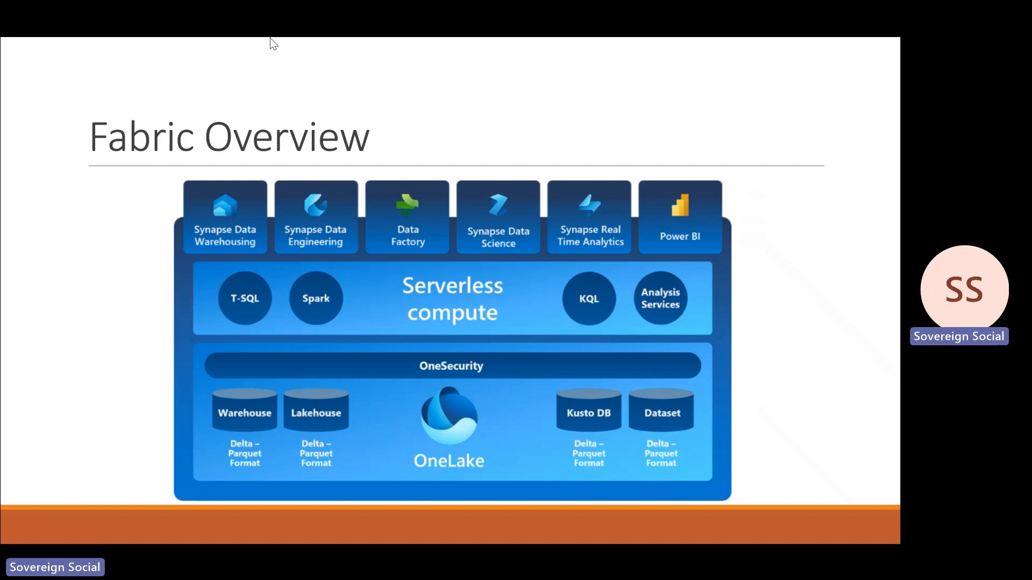
pyautogui.moveTo(469, 404)
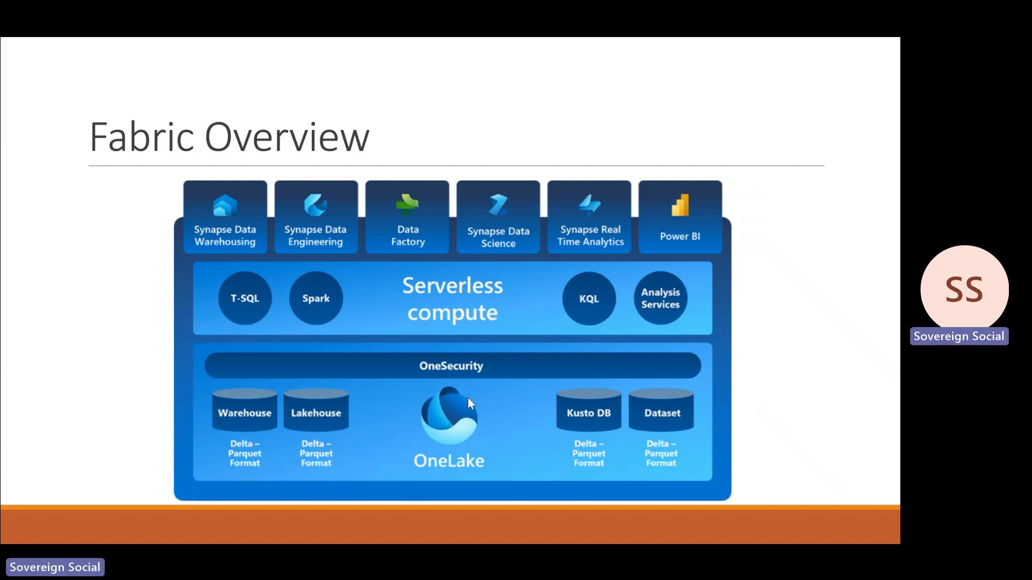
pyautogui.moveTo(462, 371)
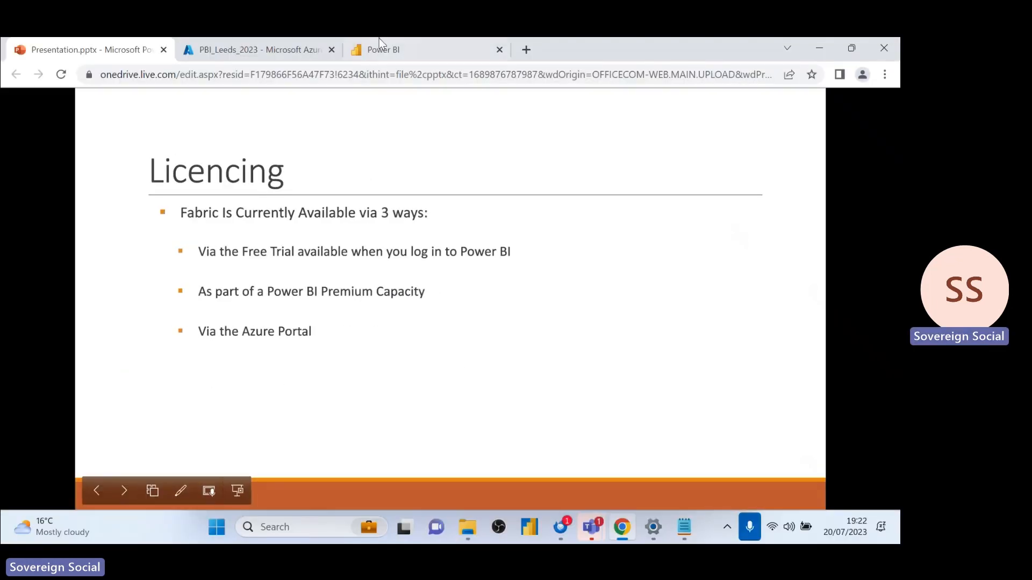
pyautogui.moveTo(275, 43)
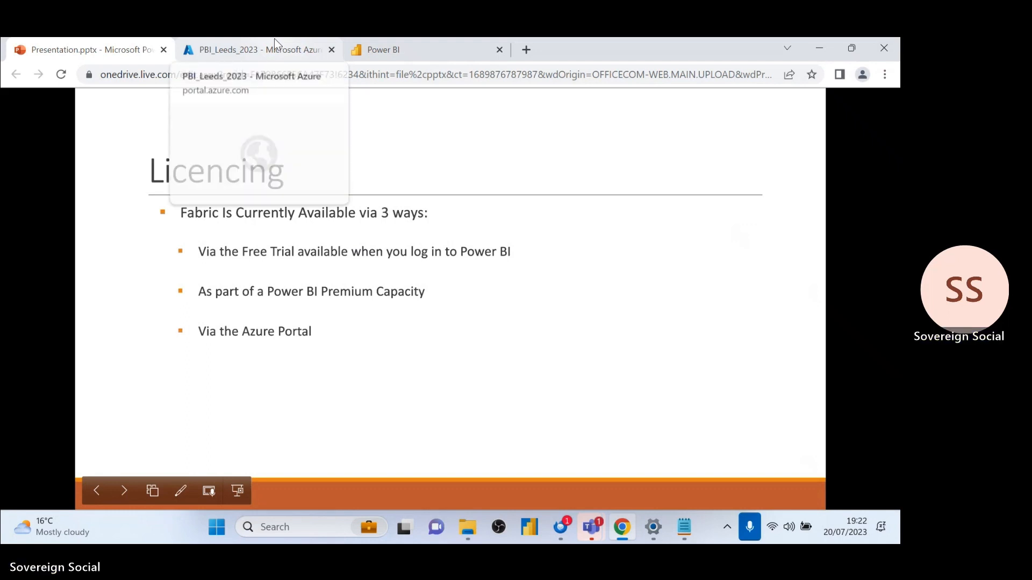
# - In the Azure portal, search 'fabr' and start Create Fabric Capacity from Microsoft Fabric (preview)
pyautogui.click(256, 49)
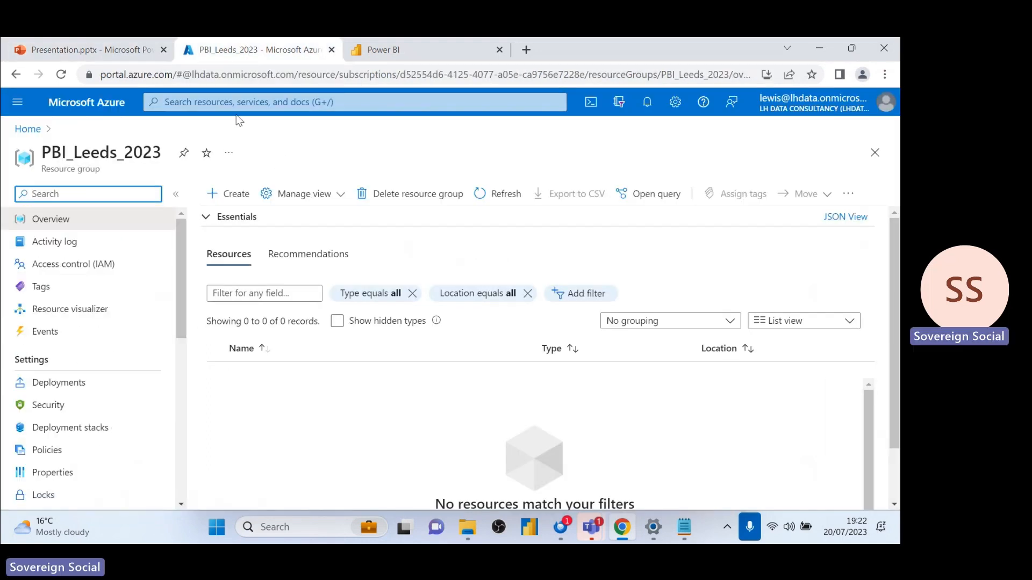
pyautogui.write('fabr')
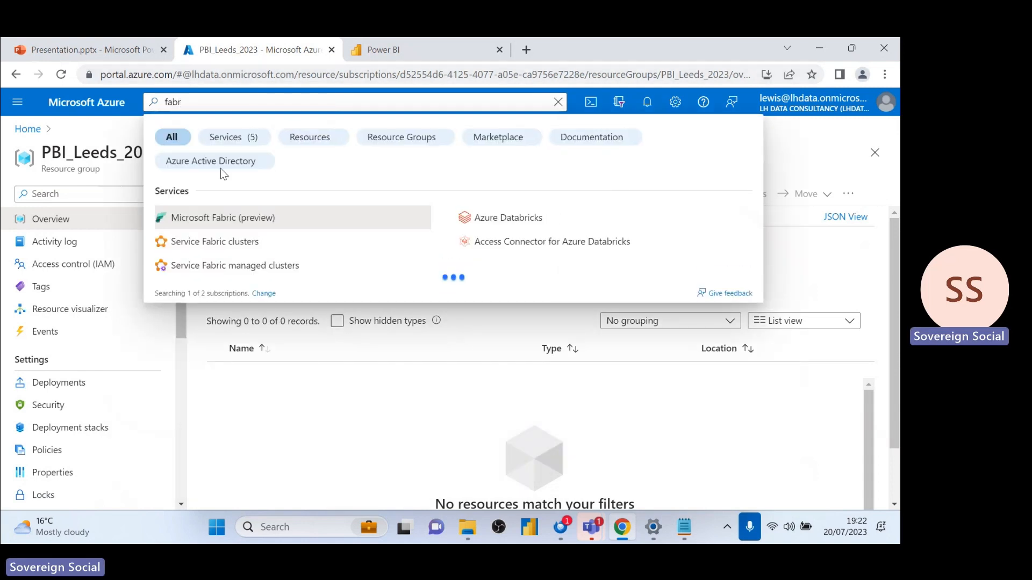
pyautogui.click(222, 217)
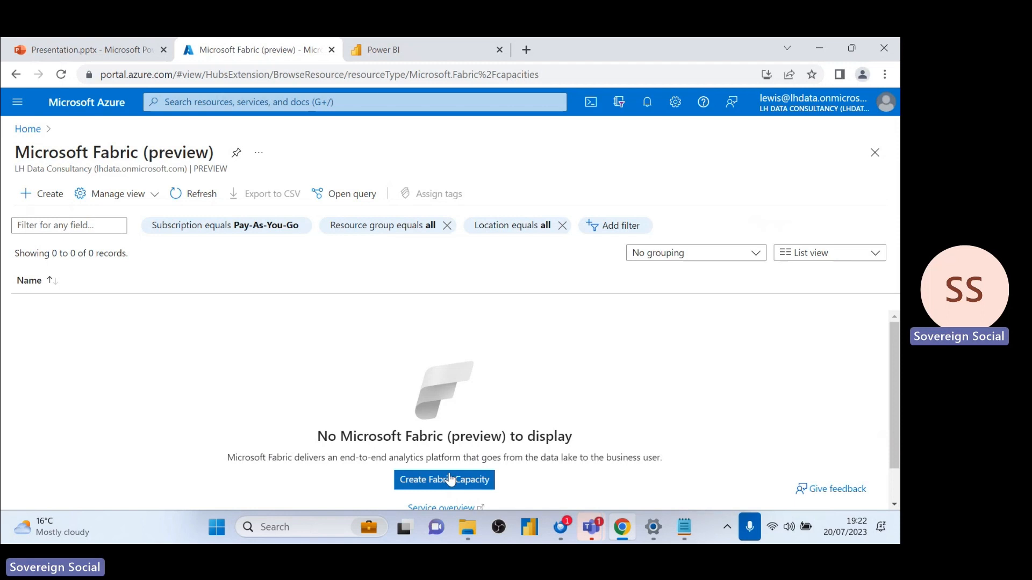
pyautogui.click(444, 480)
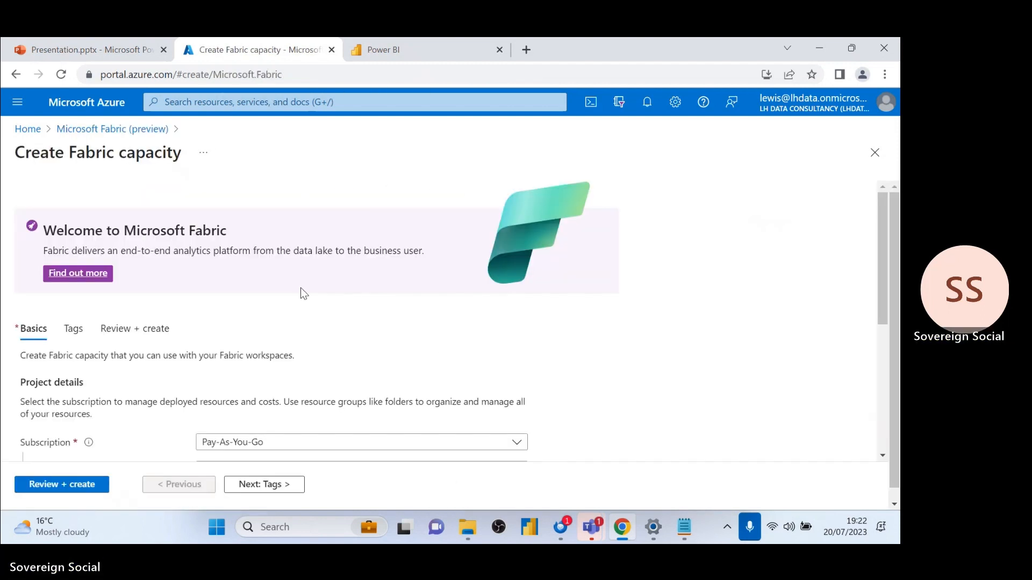
# - Choose resource group PBI_Leeds_2023 and begin entering the capacity details
pyautogui.click(362, 259)
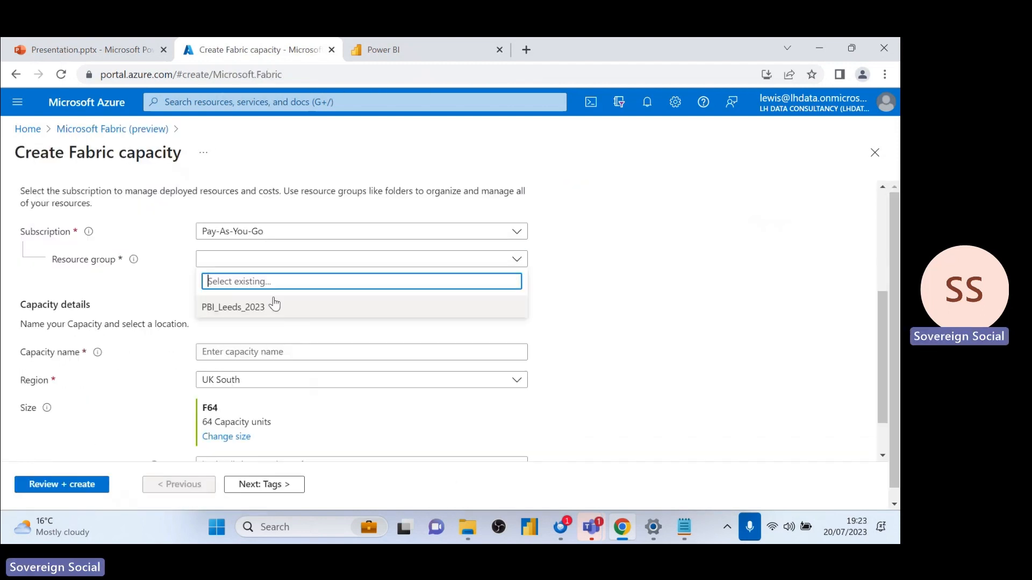
pyautogui.click(232, 307)
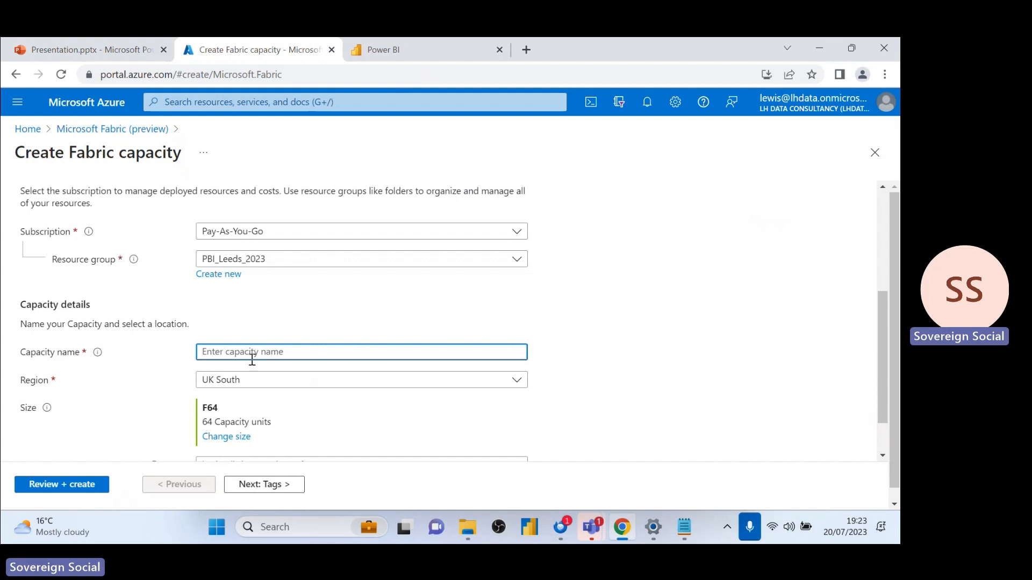
pyautogui.write('PBI')
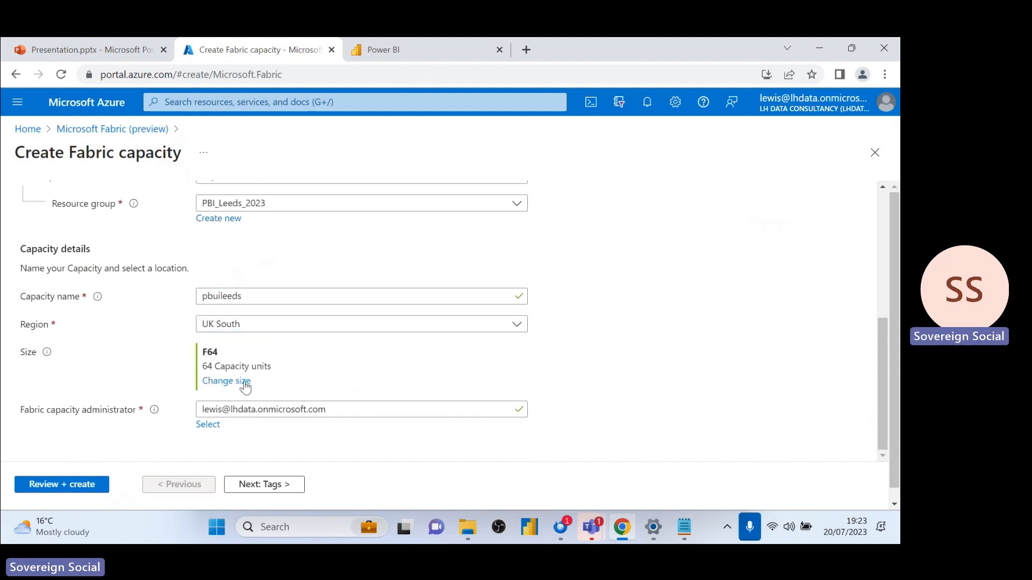
# - Open the capacity size list and highlight F64's units and $9,811.20 monthly cost
pyautogui.click(225, 381)
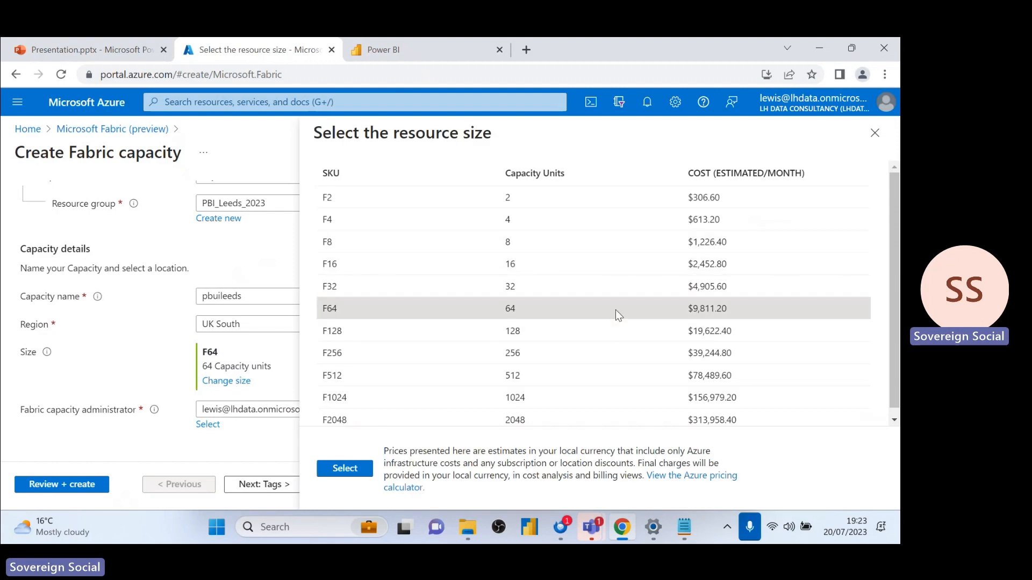
pyautogui.moveTo(635, 327)
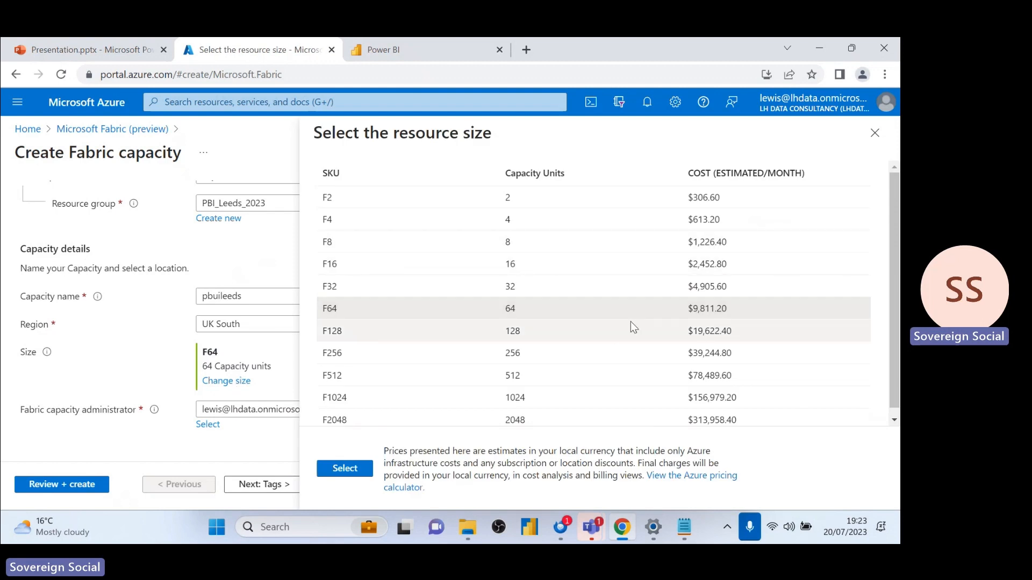
pyautogui.moveTo(658, 305)
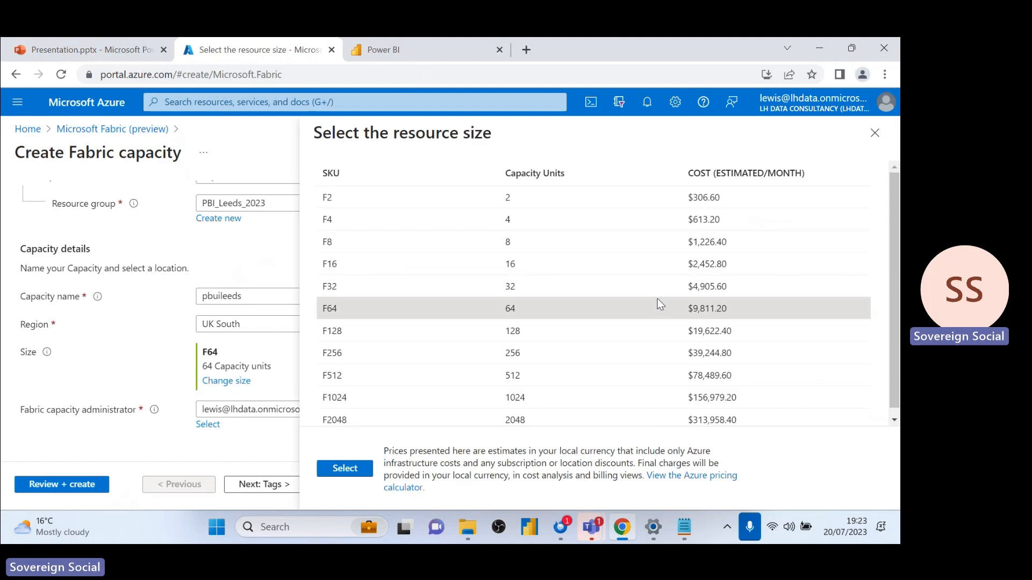
pyautogui.moveTo(654, 338)
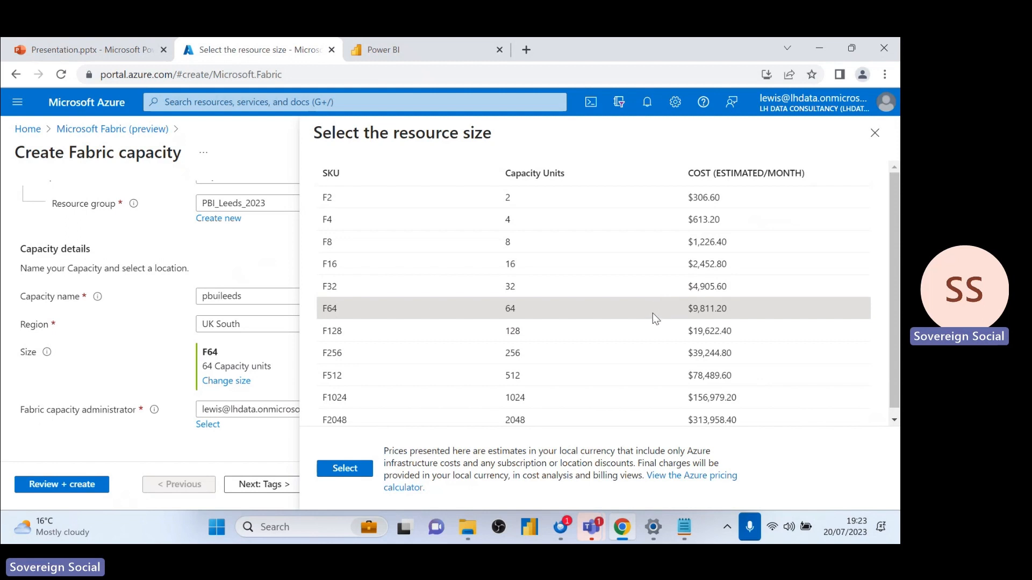
pyautogui.doubleClick(508, 308)
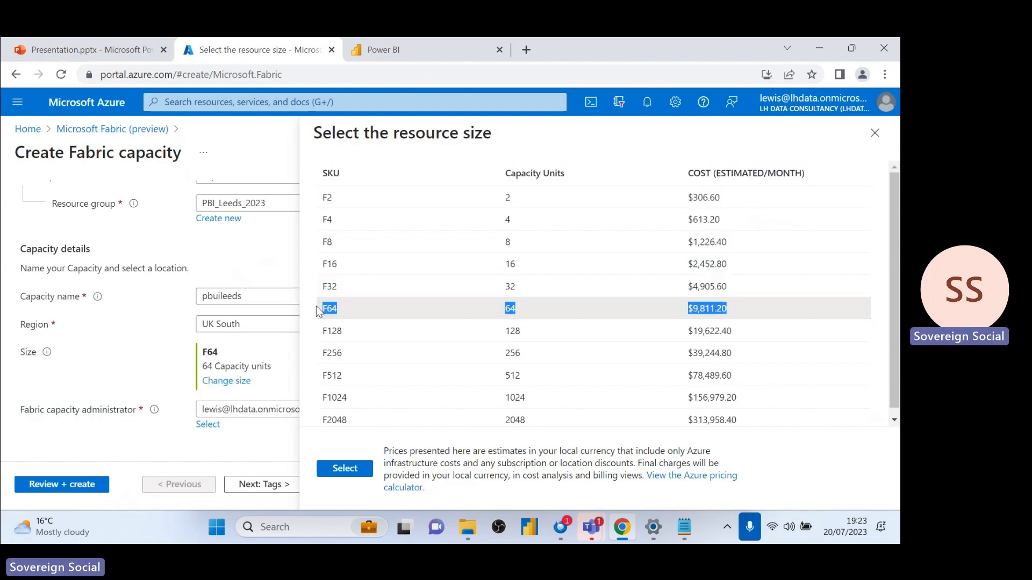
pyautogui.moveTo(545, 218)
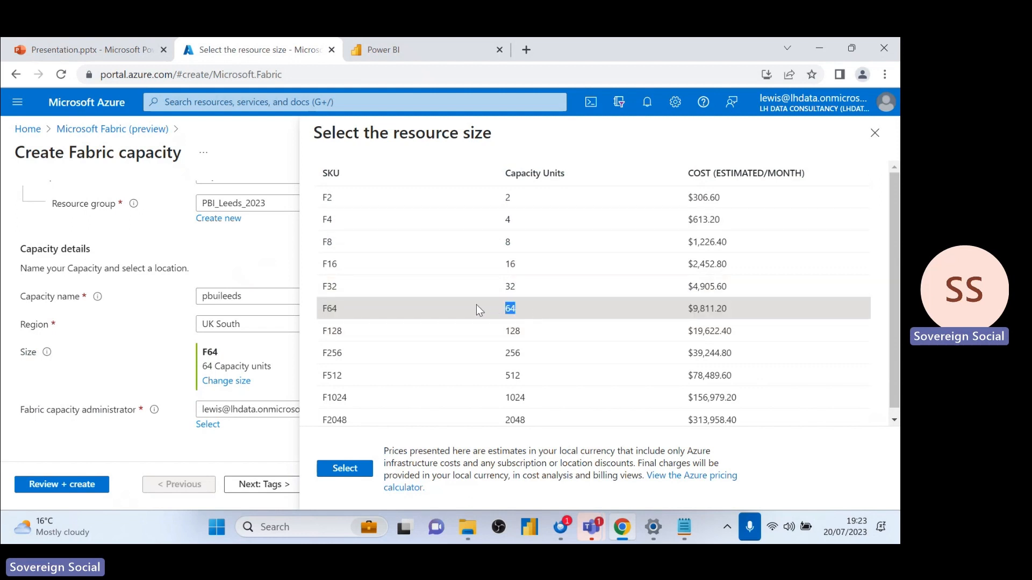
pyautogui.moveTo(529, 311)
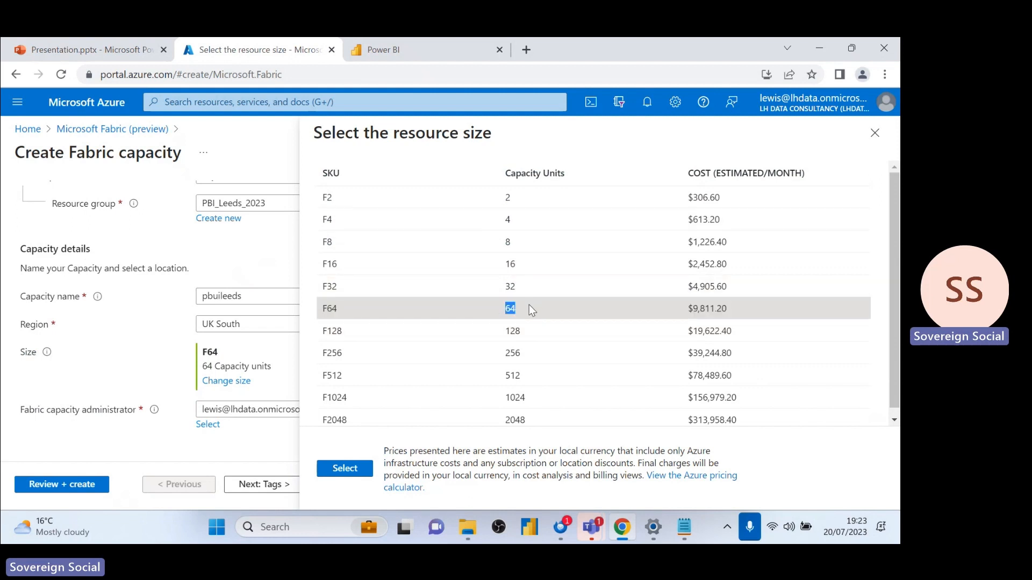
pyautogui.moveTo(530, 296)
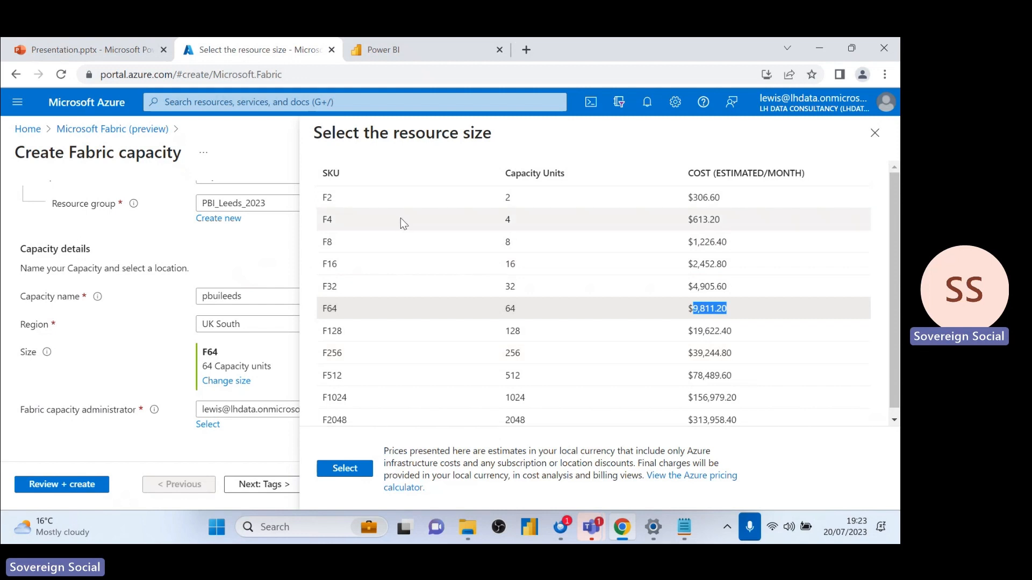
pyautogui.moveTo(415, 224)
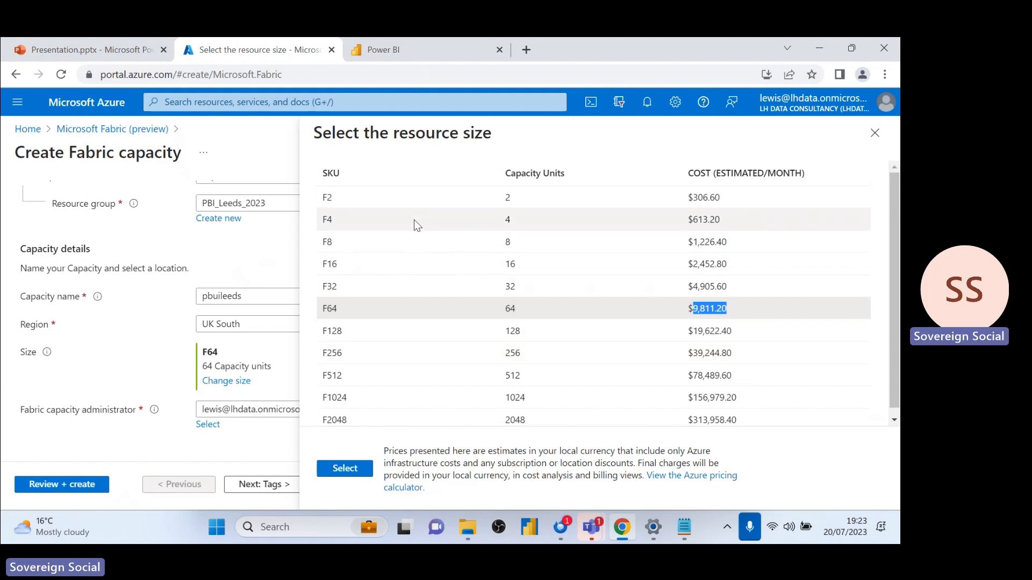
pyautogui.moveTo(414, 294)
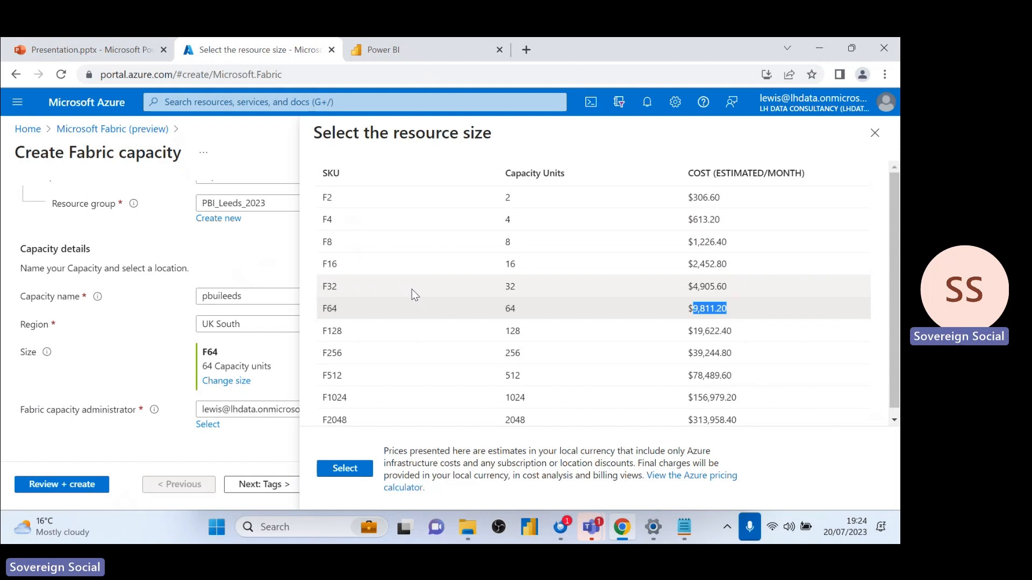
pyautogui.moveTo(425, 206)
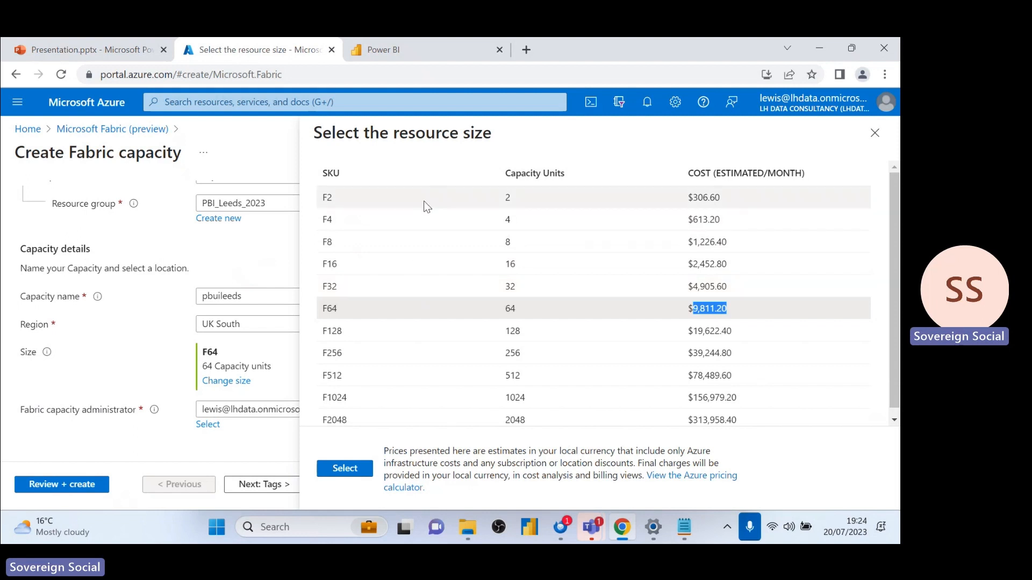
pyautogui.moveTo(441, 323)
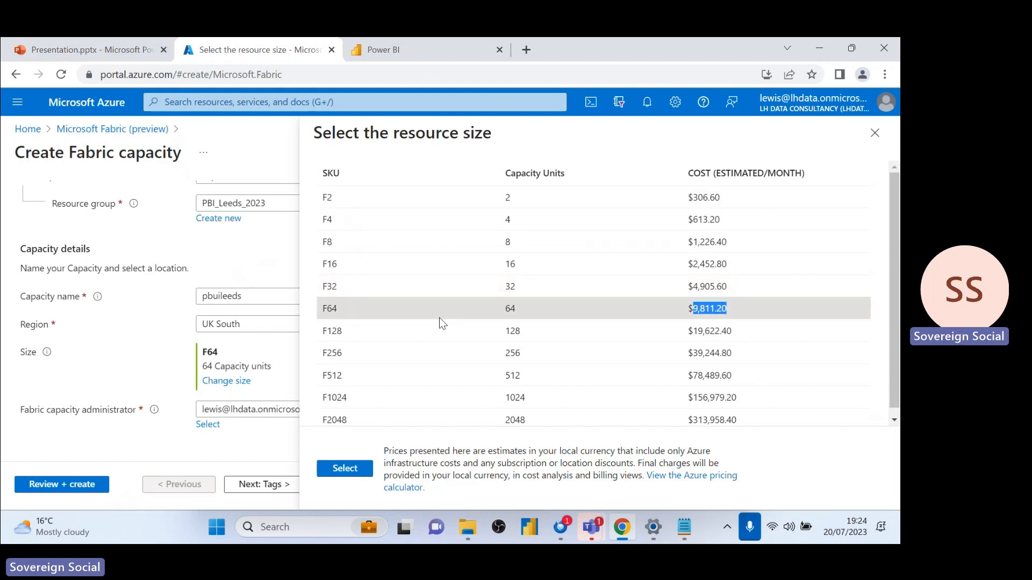
pyautogui.moveTo(450, 321)
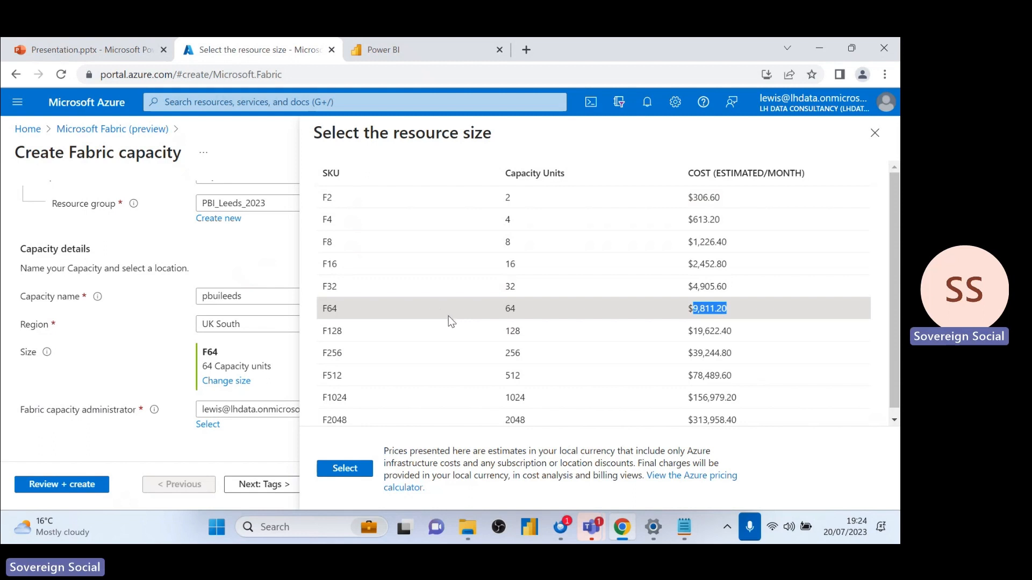
pyautogui.moveTo(454, 316)
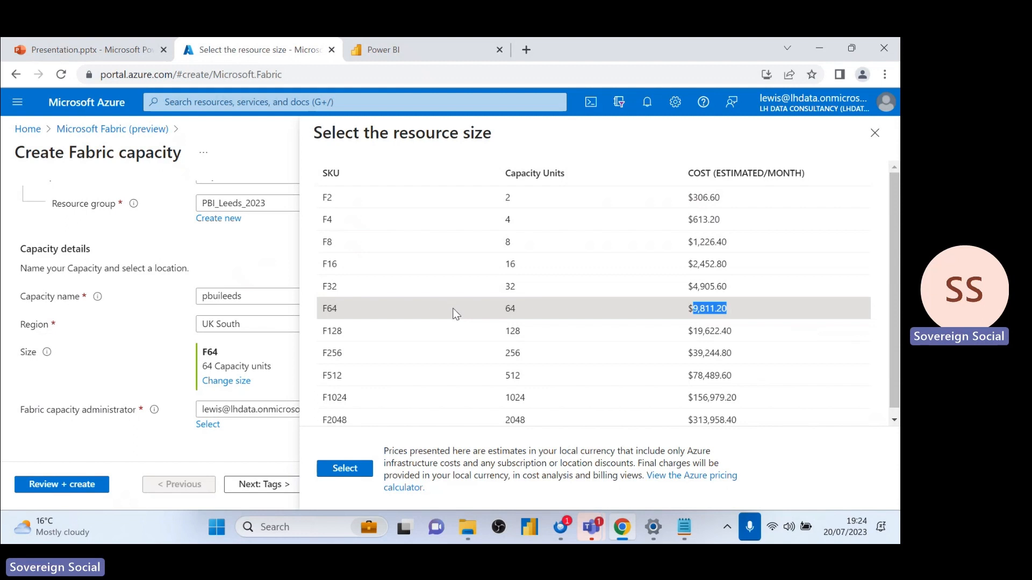
pyautogui.moveTo(458, 329)
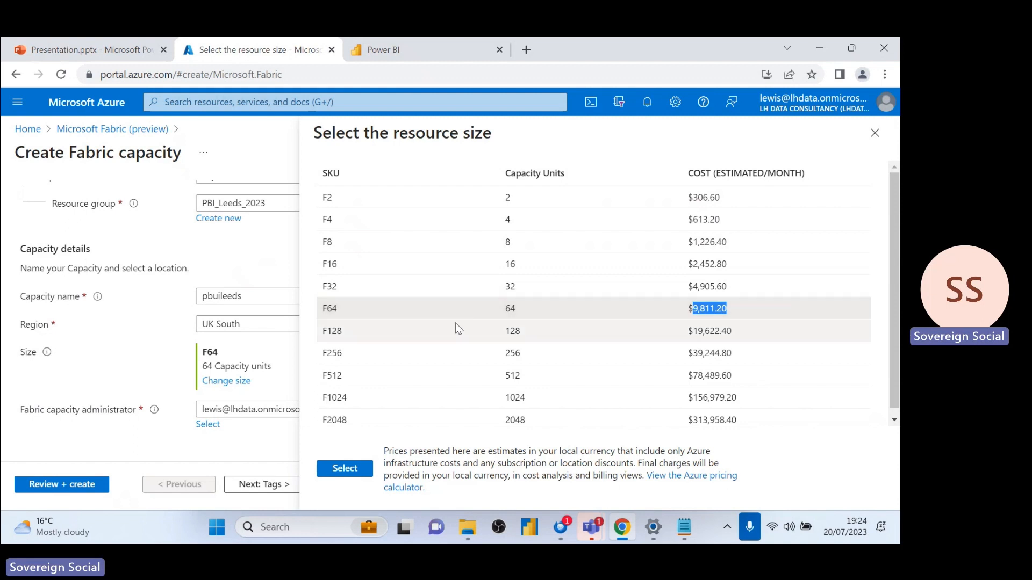
pyautogui.moveTo(477, 284)
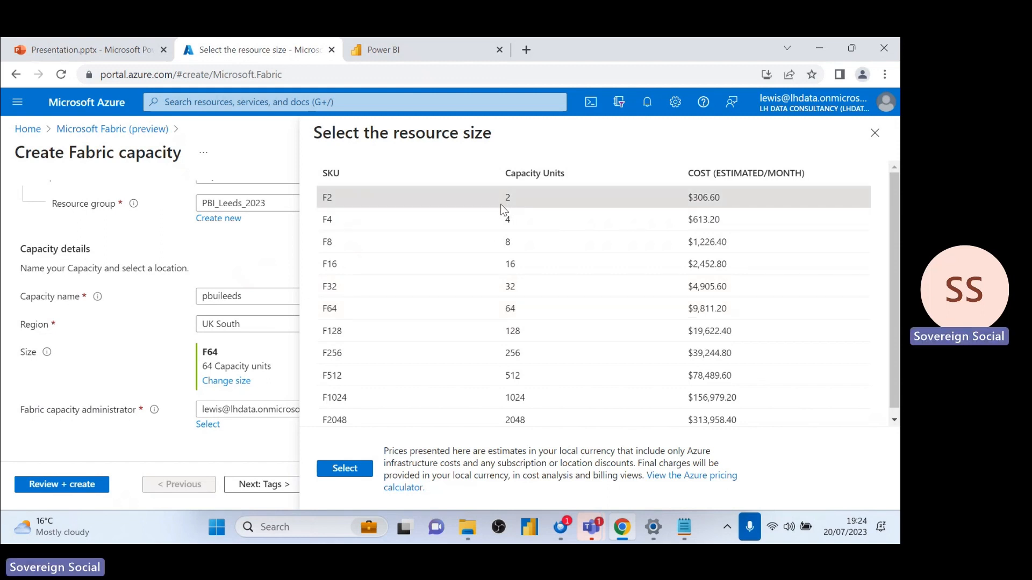
pyautogui.moveTo(507, 200)
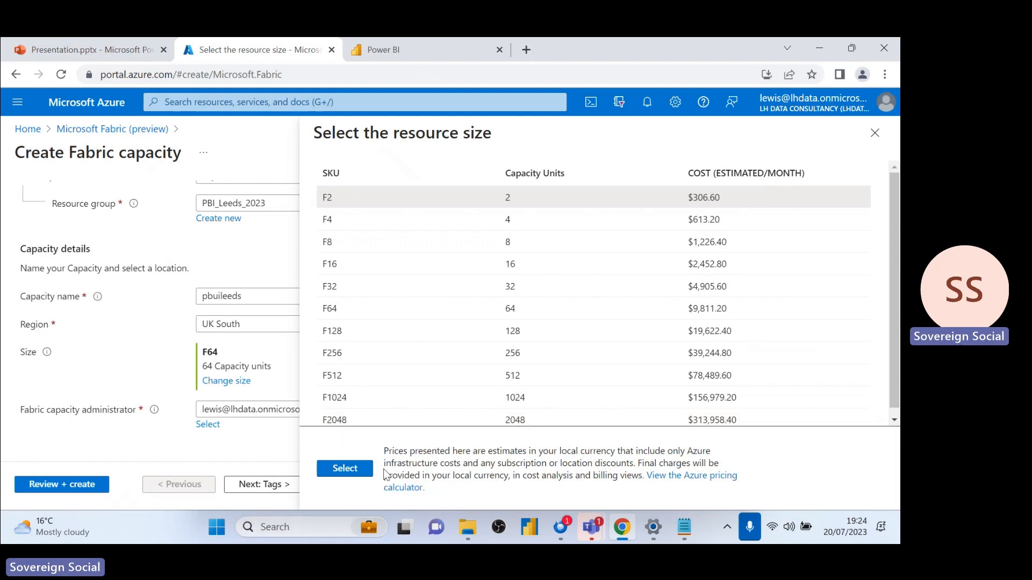
pyautogui.moveTo(353, 501)
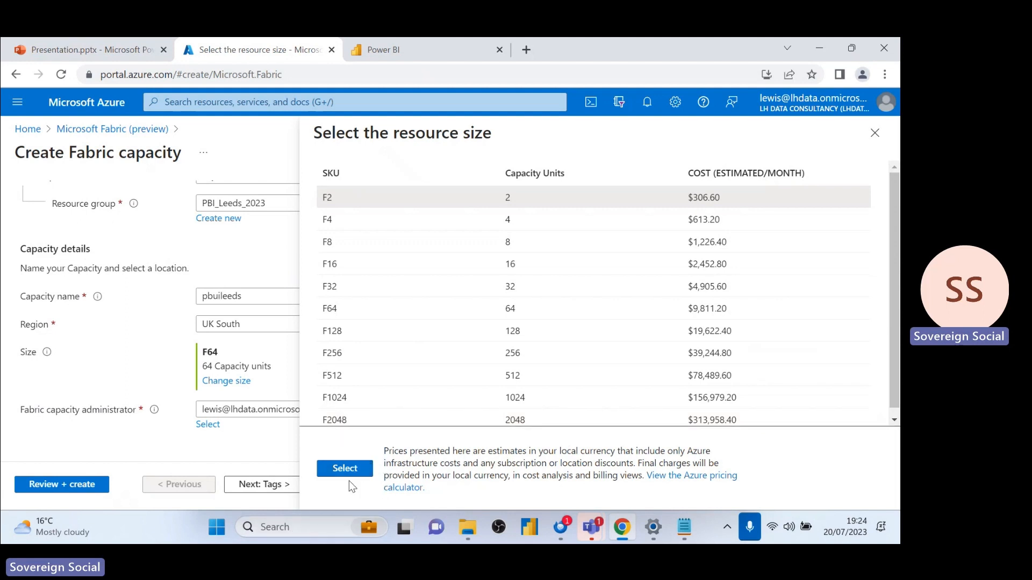
# - Confirm the F2 size, pass Review + create validation, and launch the pbuileeds deployment
pyautogui.click(344, 468)
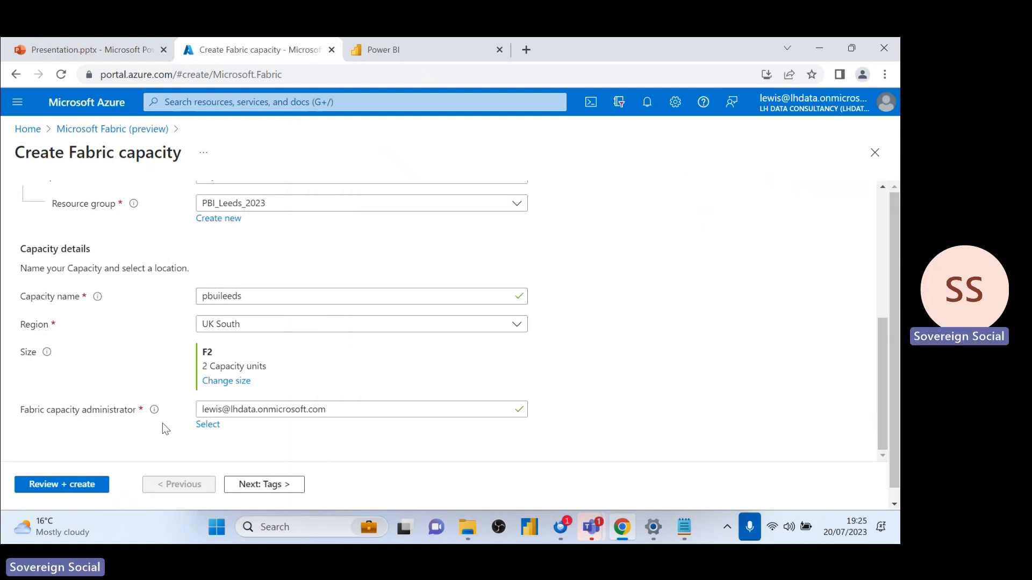
pyautogui.click(62, 485)
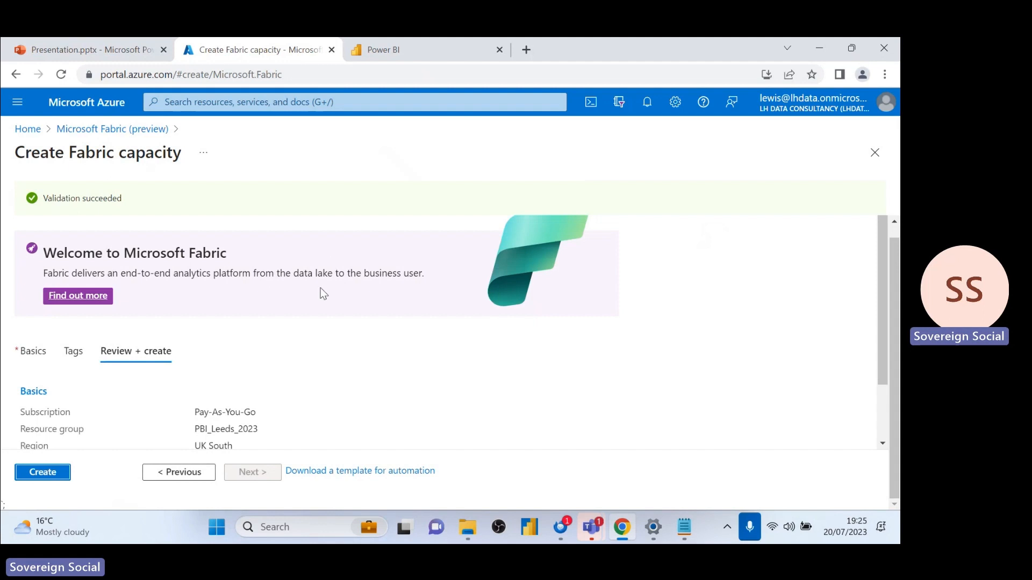
pyautogui.scroll(-3)
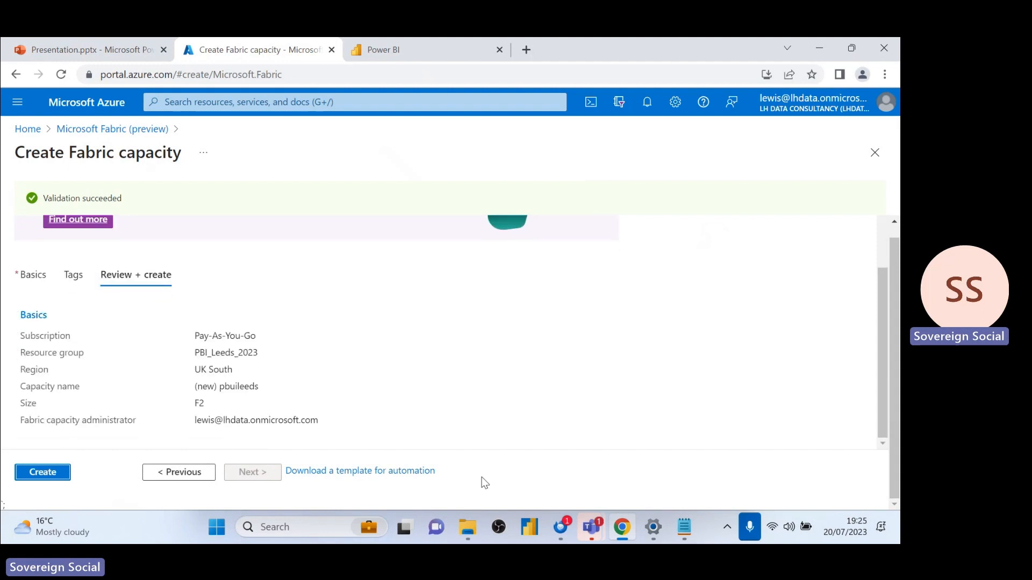
pyautogui.click(42, 472)
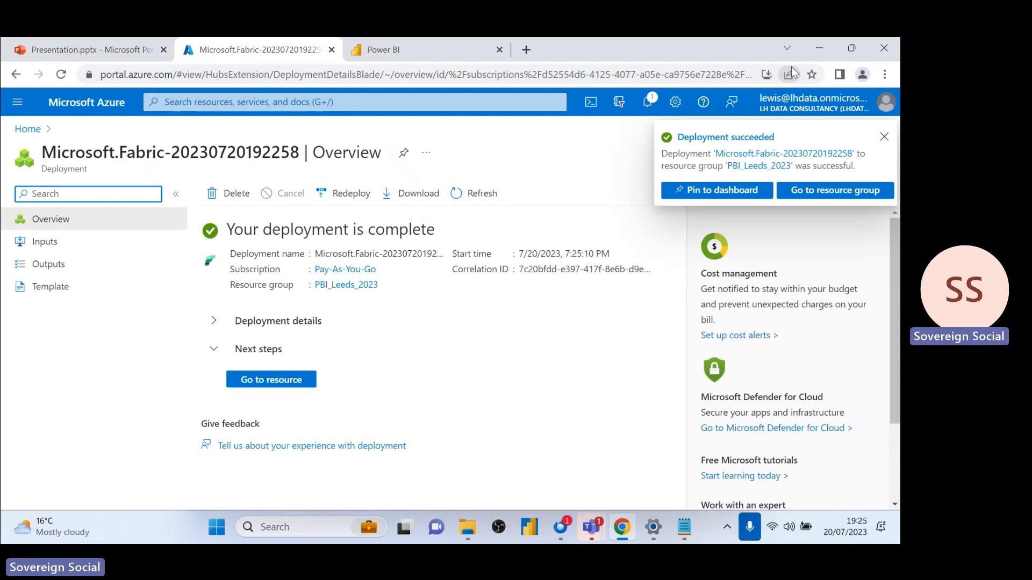
# - Close the Deployment succeeded notification after the deployment completes
pyautogui.click(884, 137)
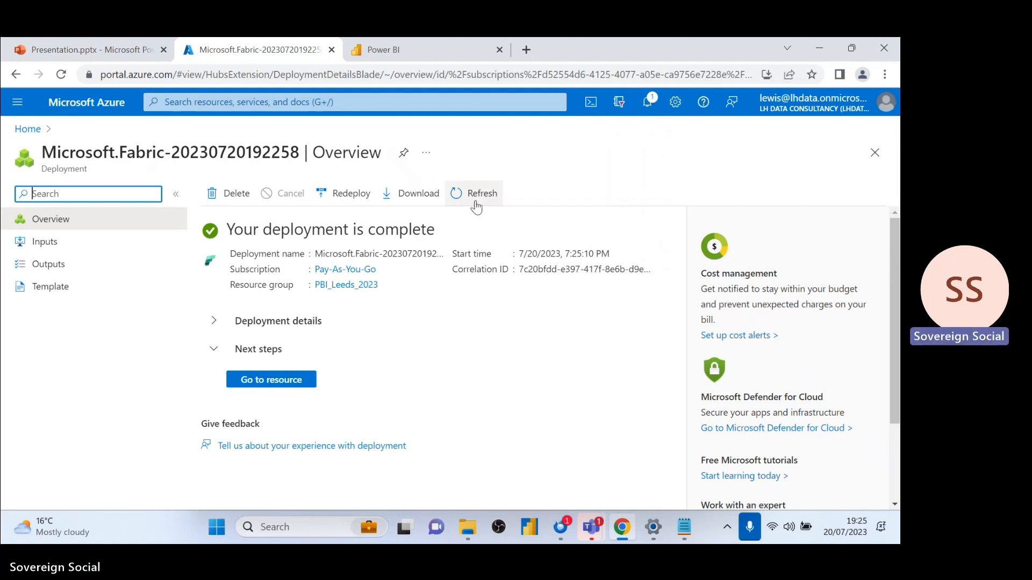
# - Go to the pbuileeds resource and open Change size, listing F2 to F256 costs
pyautogui.click(270, 379)
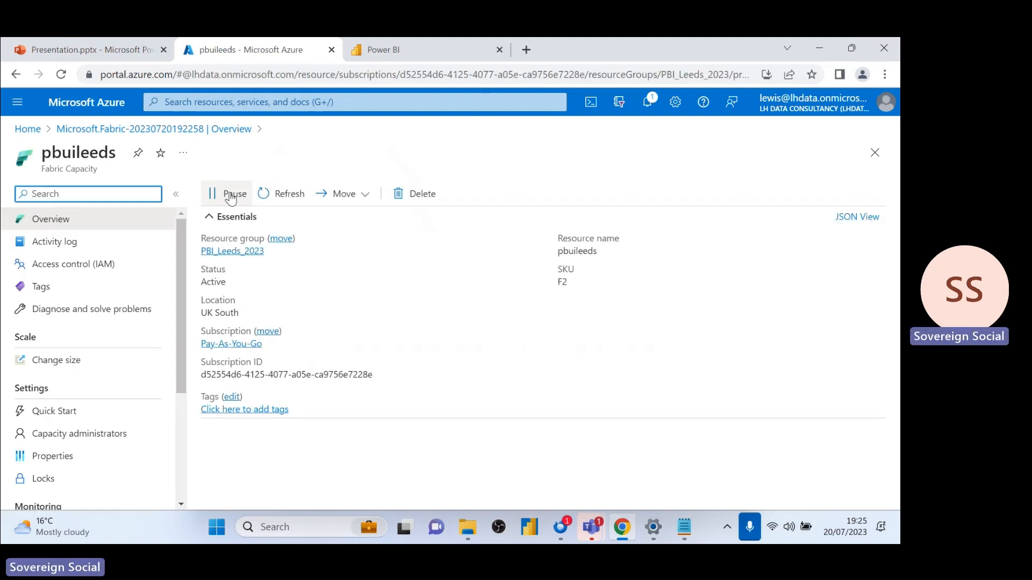
pyautogui.moveTo(105, 247)
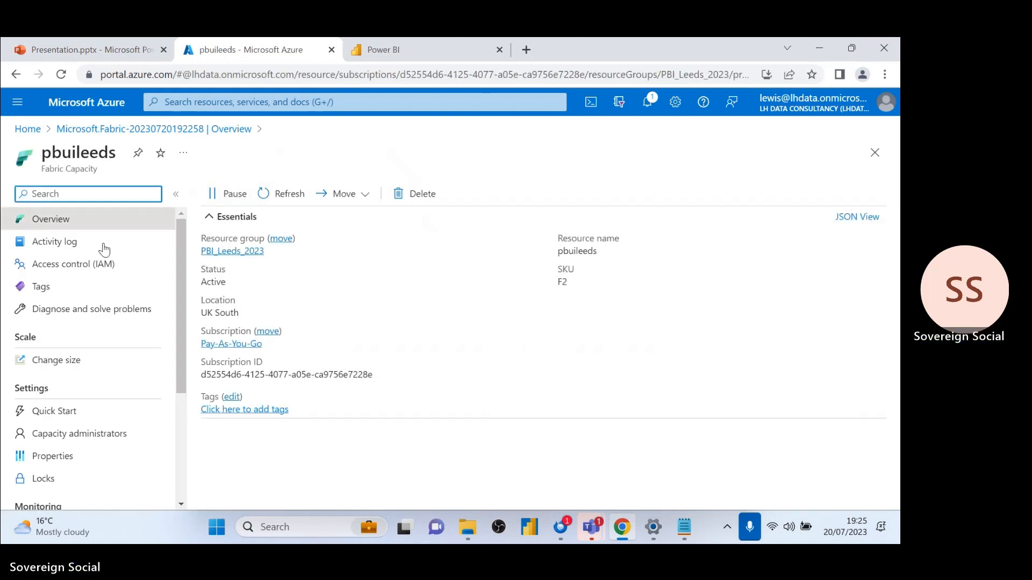
pyautogui.click(56, 360)
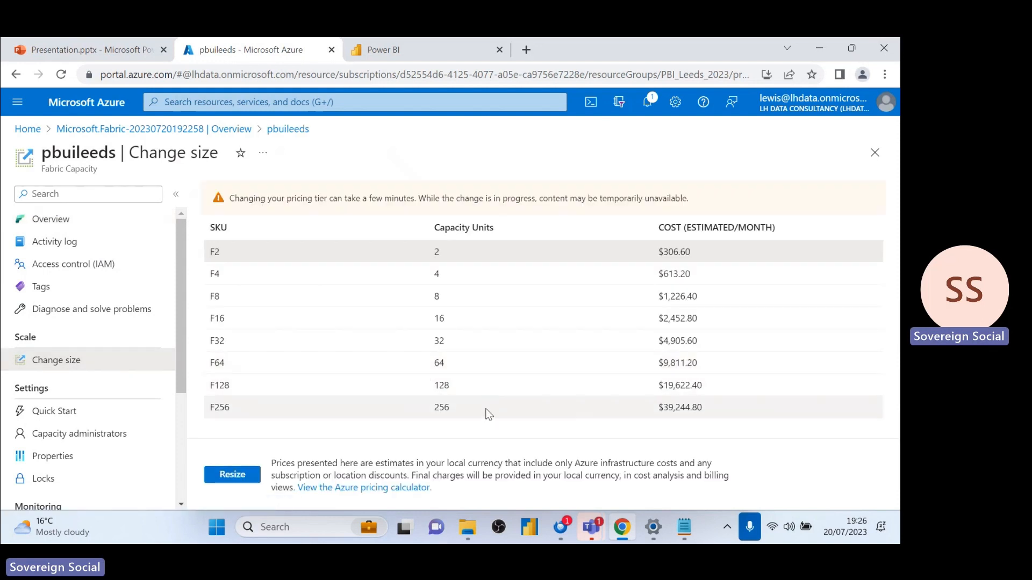
pyautogui.moveTo(491, 403)
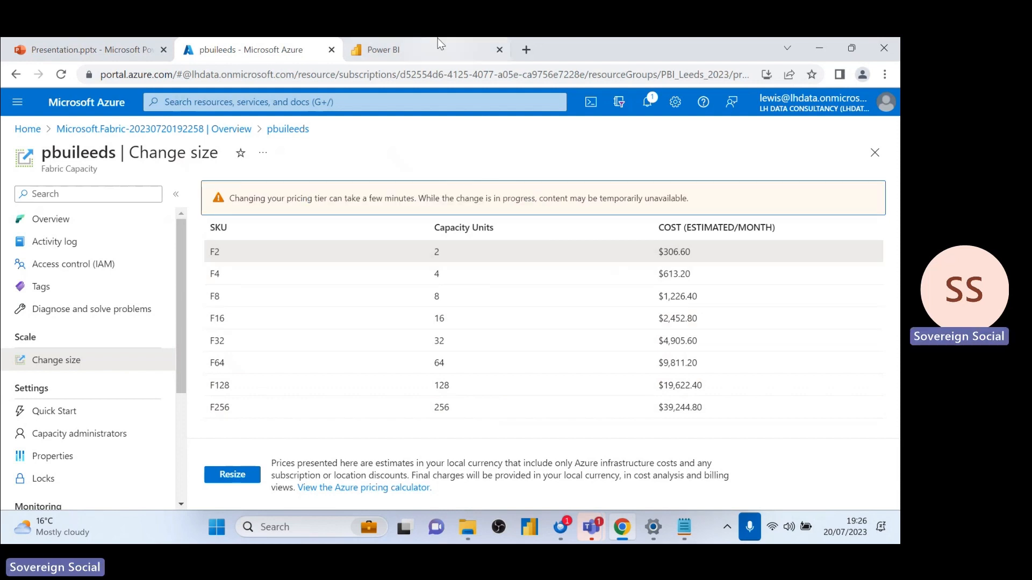
pyautogui.moveTo(397, 132)
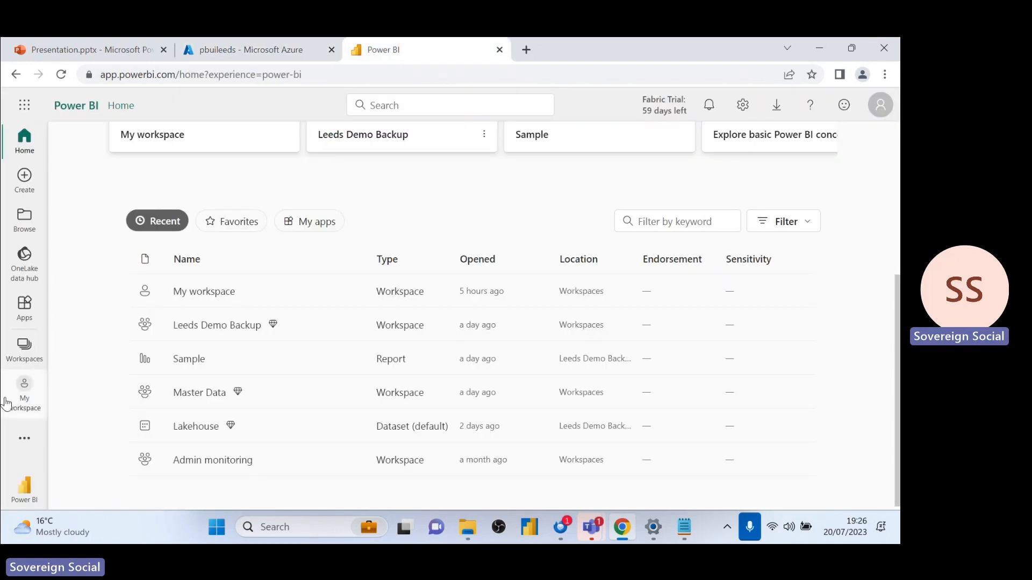
# - Start a new workspace from Workspaces and name it 'PBI Leeds'
pyautogui.click(23, 345)
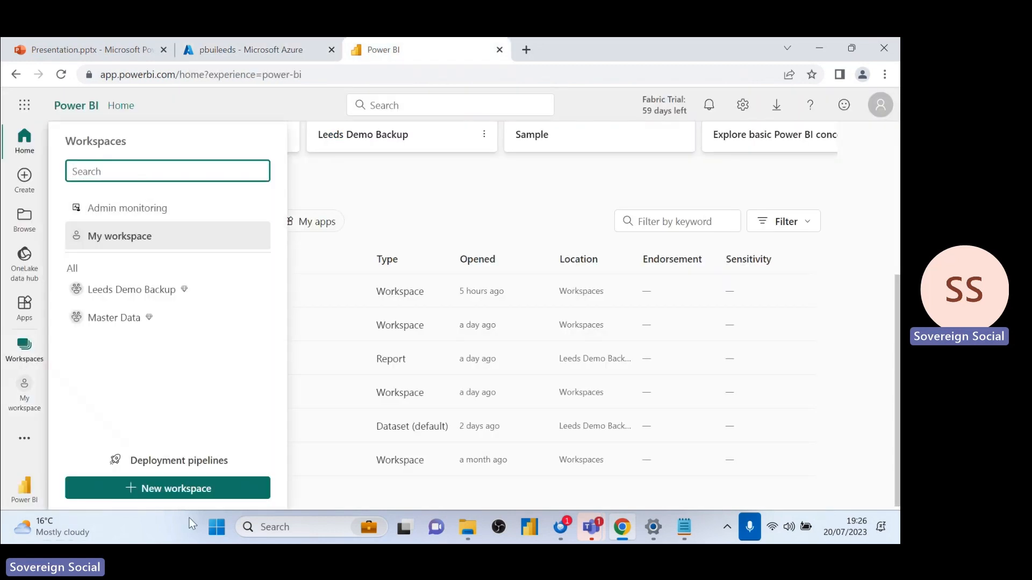
pyautogui.click(167, 488)
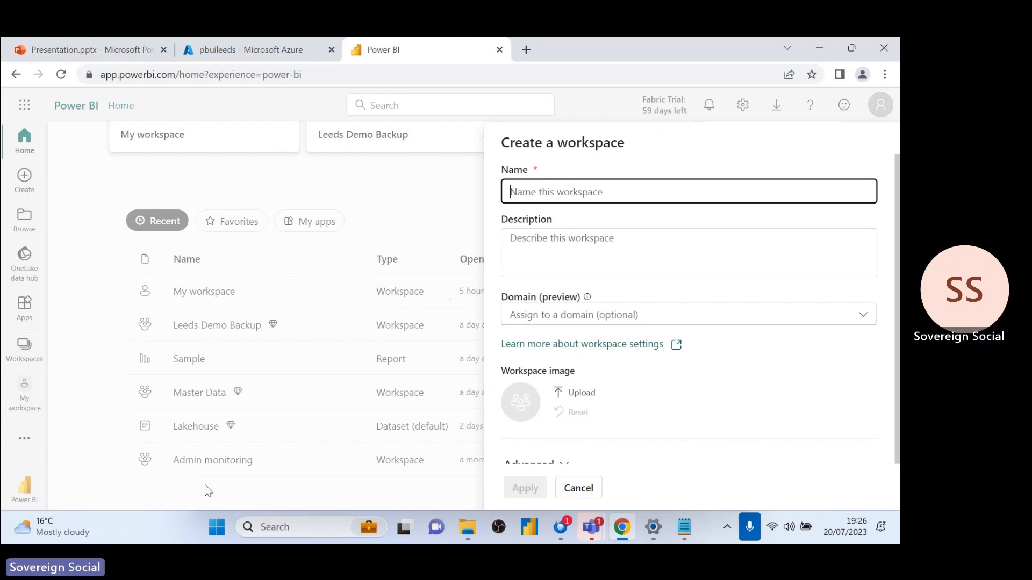
pyautogui.write('PBI Leeds')
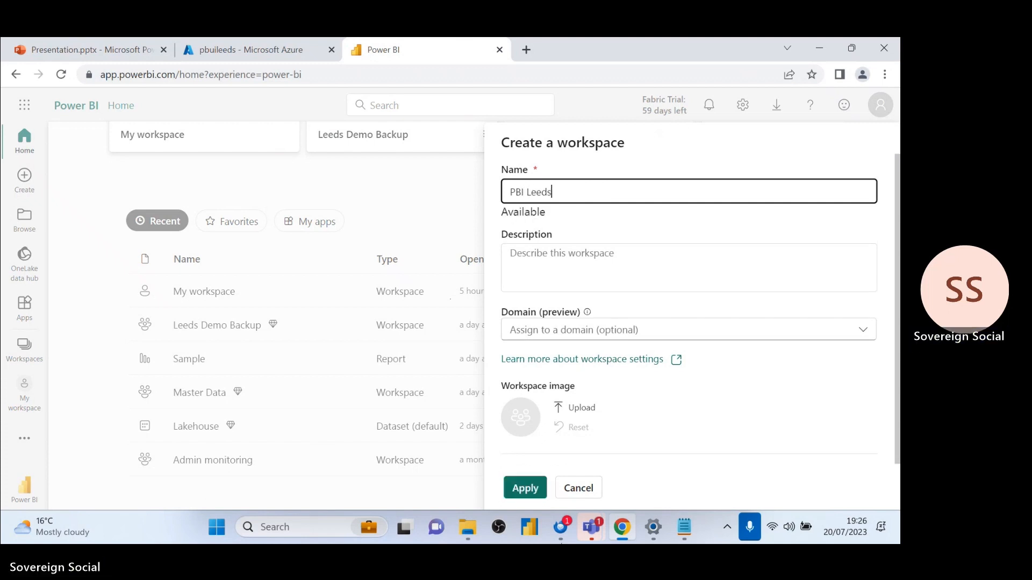
# - Under Advanced, choose the Fabric capacity licence mode and select pbuileeds - UK South
pyautogui.scroll(-3)
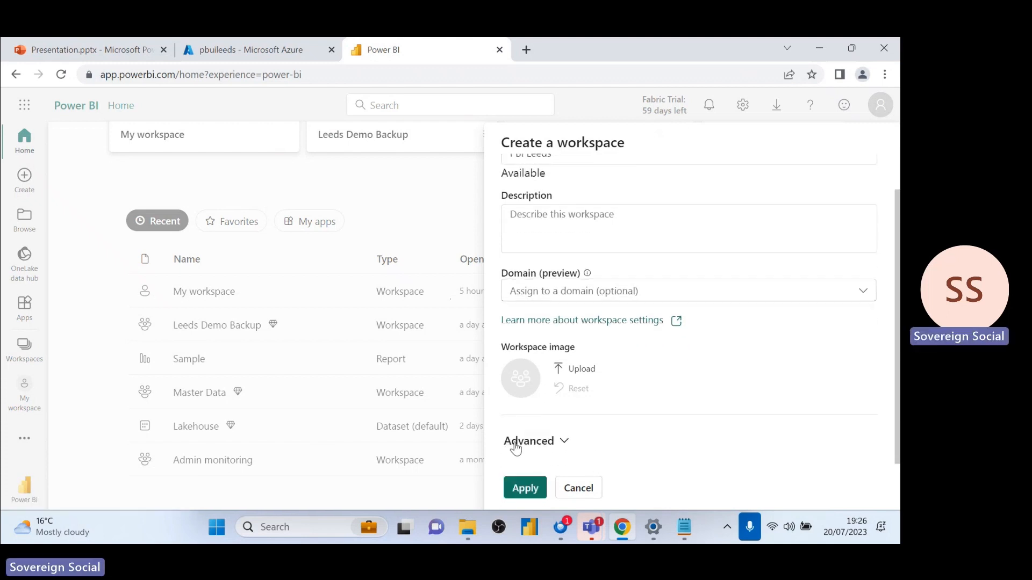
pyautogui.click(529, 441)
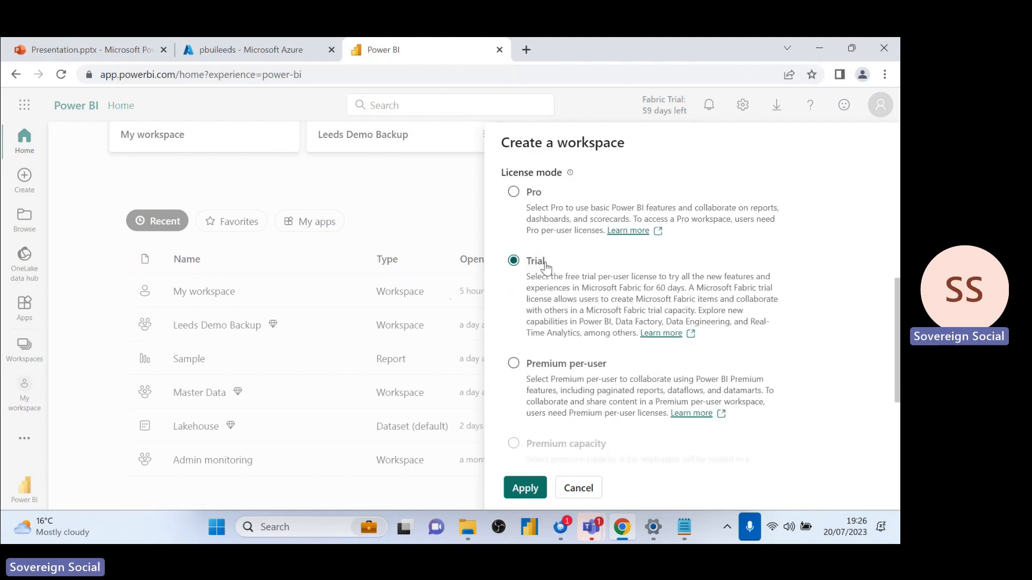
pyautogui.scroll(-3)
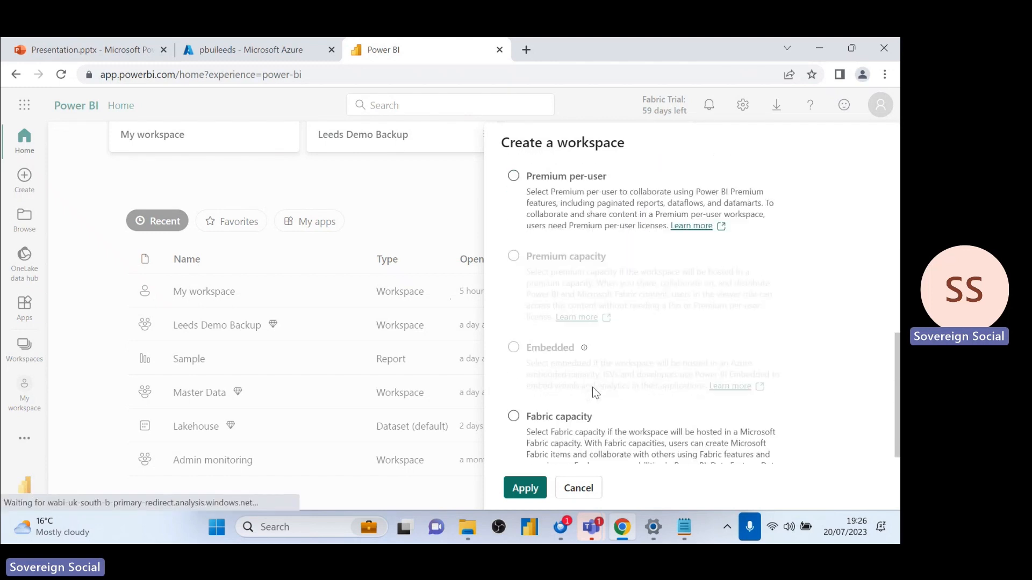
pyautogui.click(513, 416)
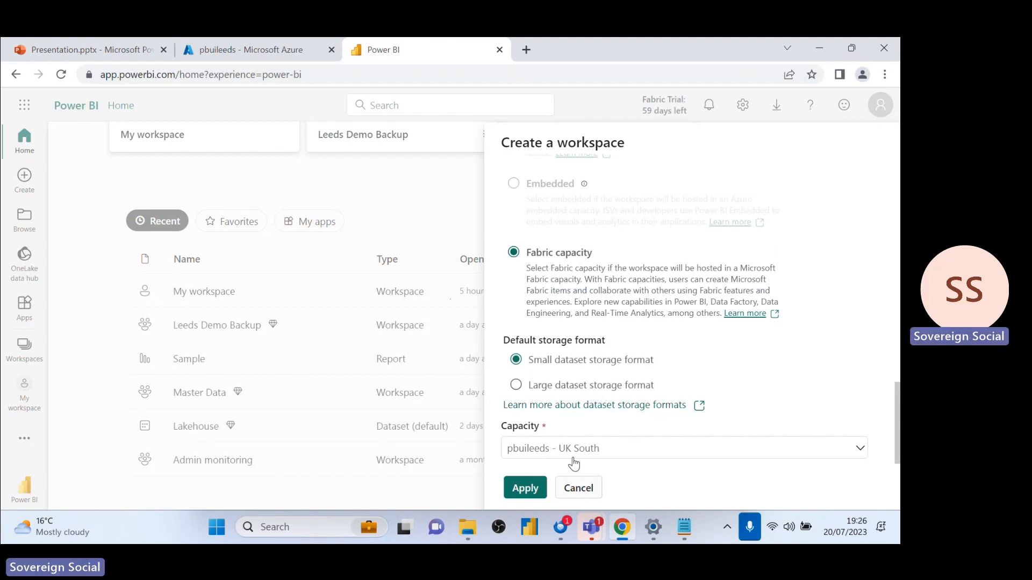
pyautogui.click(685, 448)
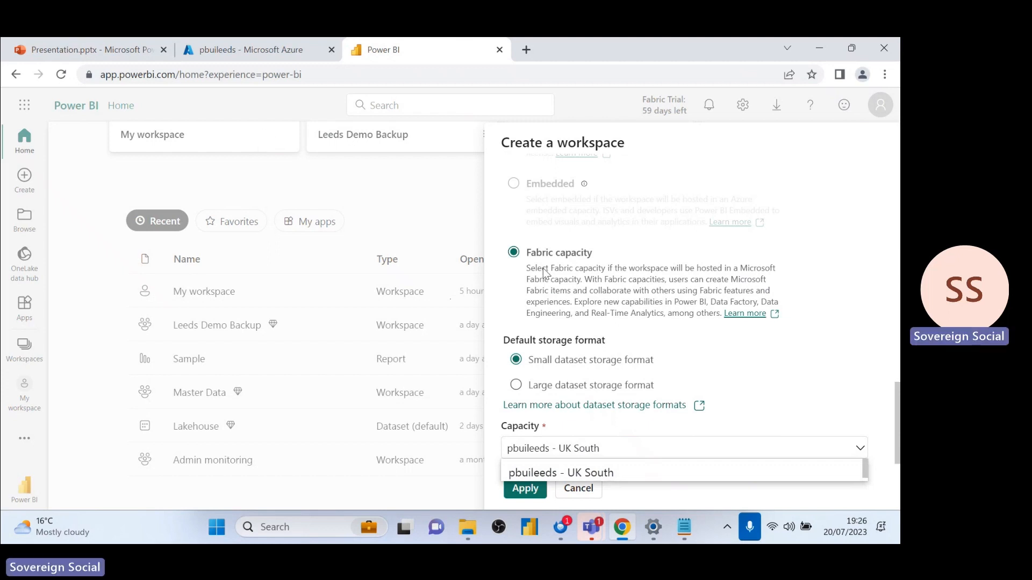
# - Glance at the pbuileeds pricing tiers in Azure, then return to the workspace form
pyautogui.click(249, 49)
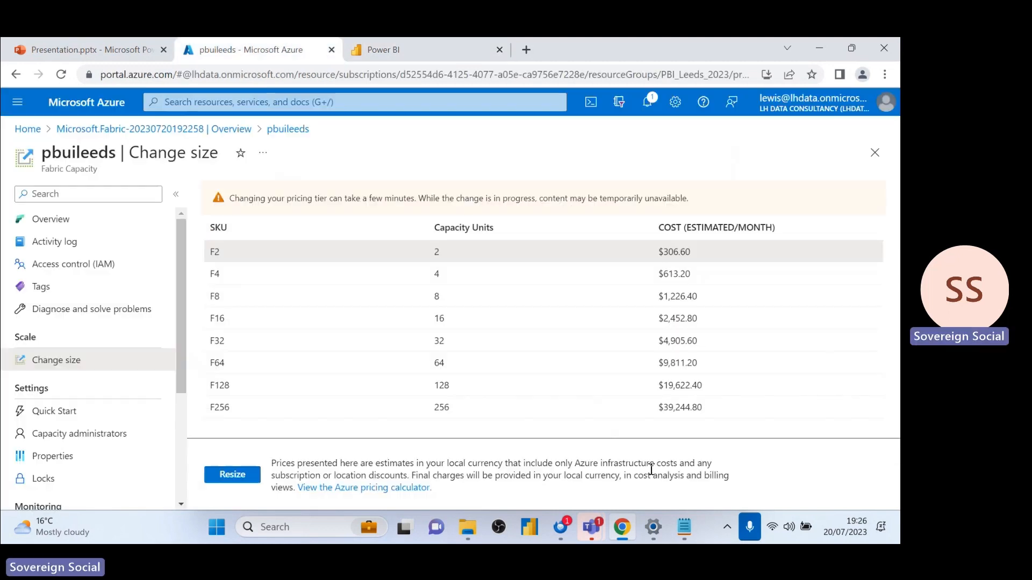
pyautogui.moveTo(619, 328)
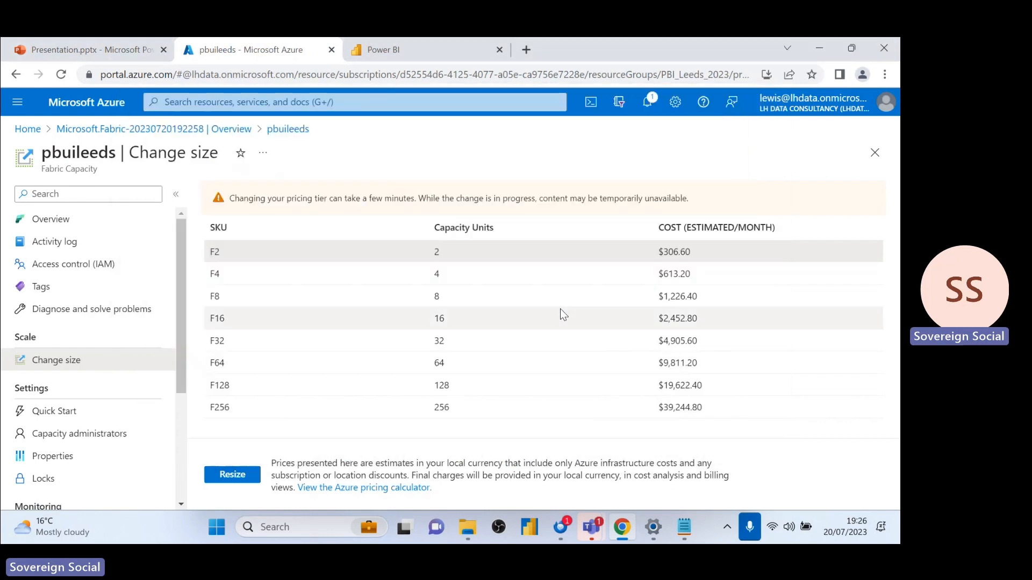
pyautogui.moveTo(278, 260)
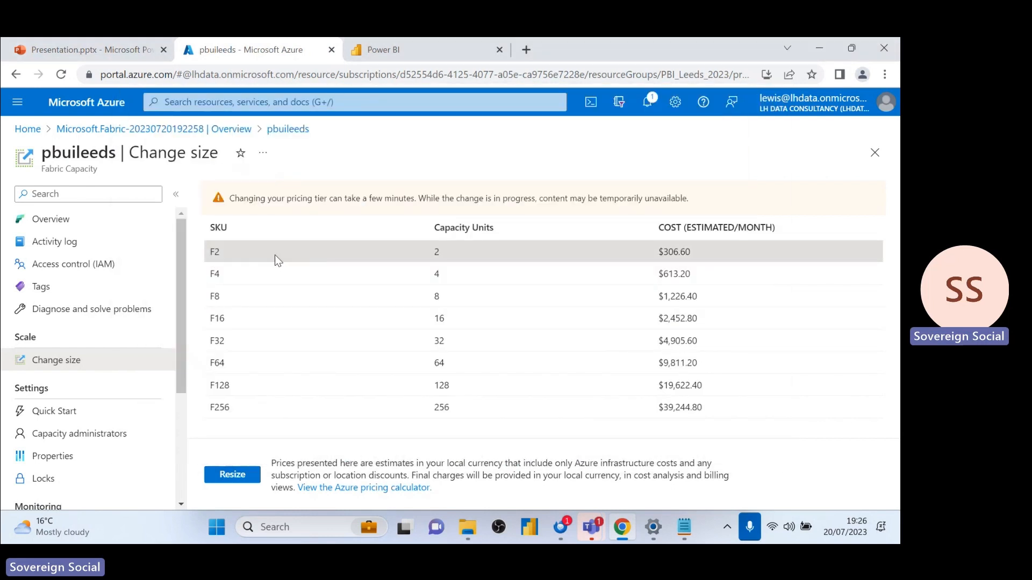
pyautogui.press('Alt+Tab')
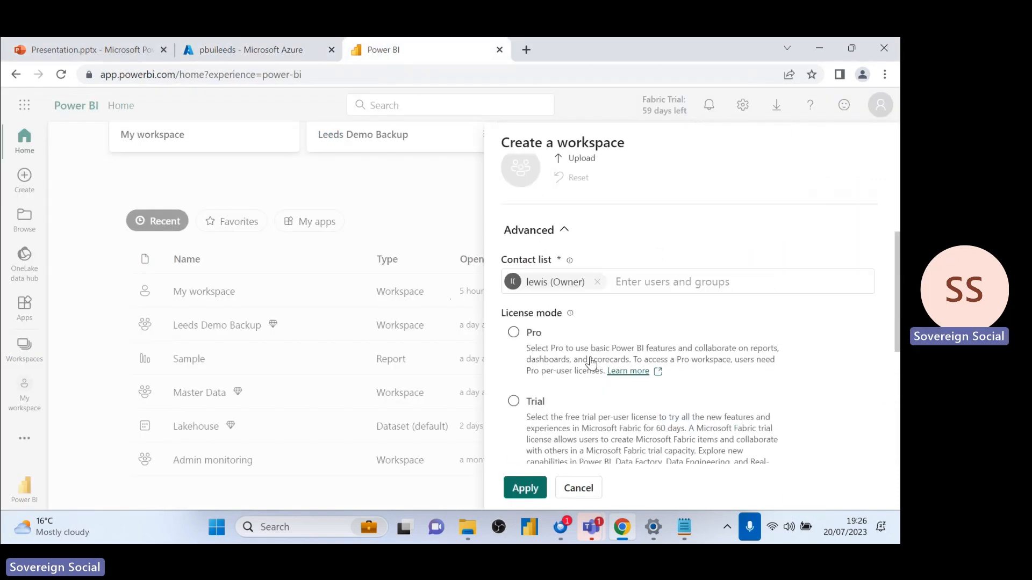
# - Apply the advanced settings to create the empty PBI Leeds workspace
pyautogui.scroll(-3)
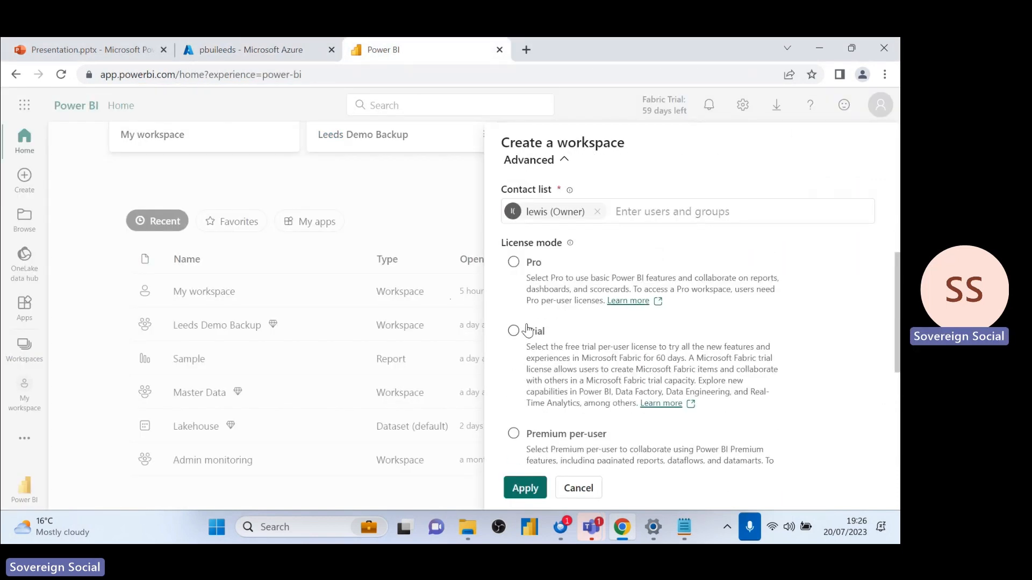
pyautogui.click(514, 330)
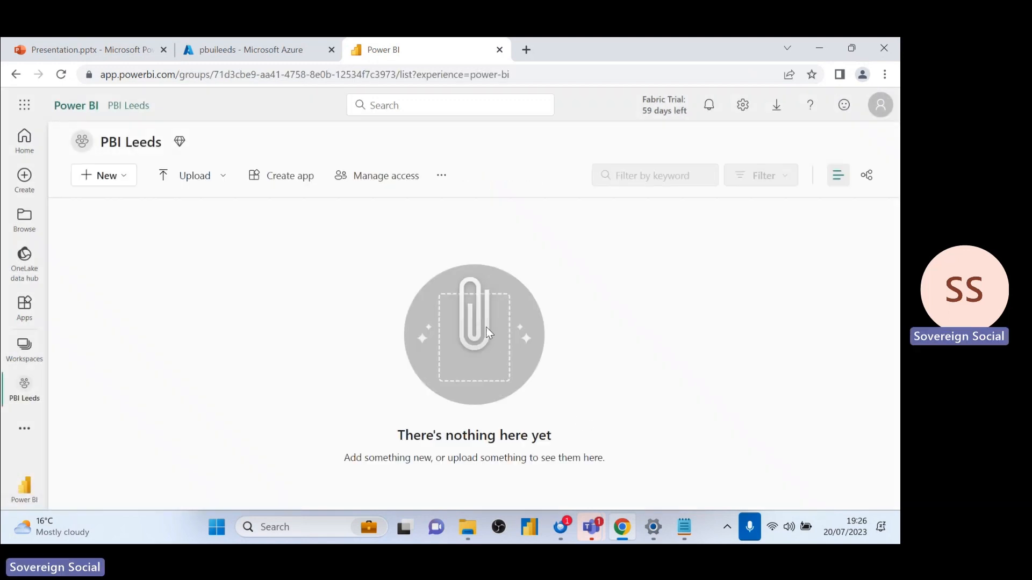
pyautogui.moveTo(124, 178)
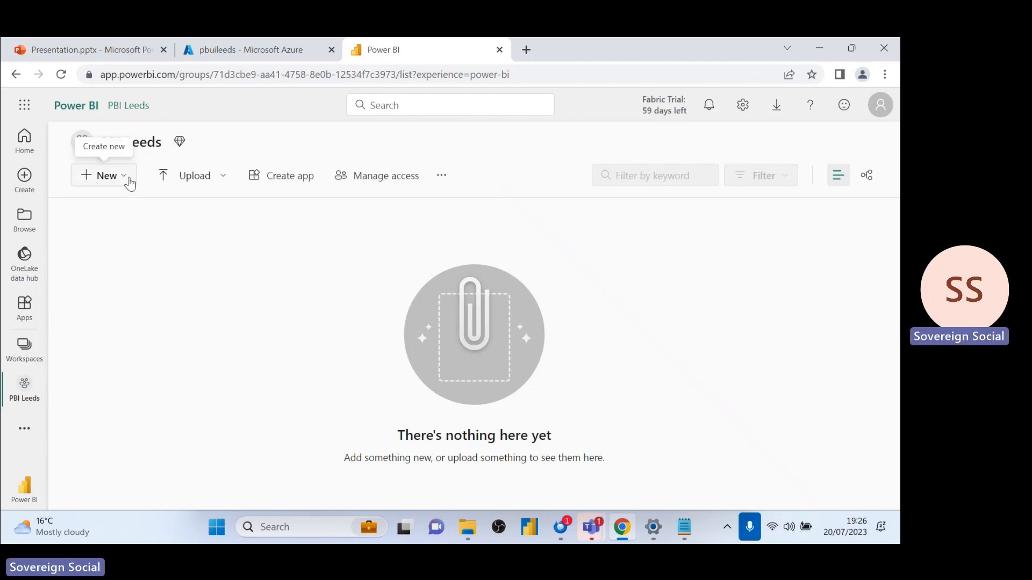
# - Show all new item types, scrolling through Lakehouse, Notebook, Data pipeline and more
pyautogui.click(104, 175)
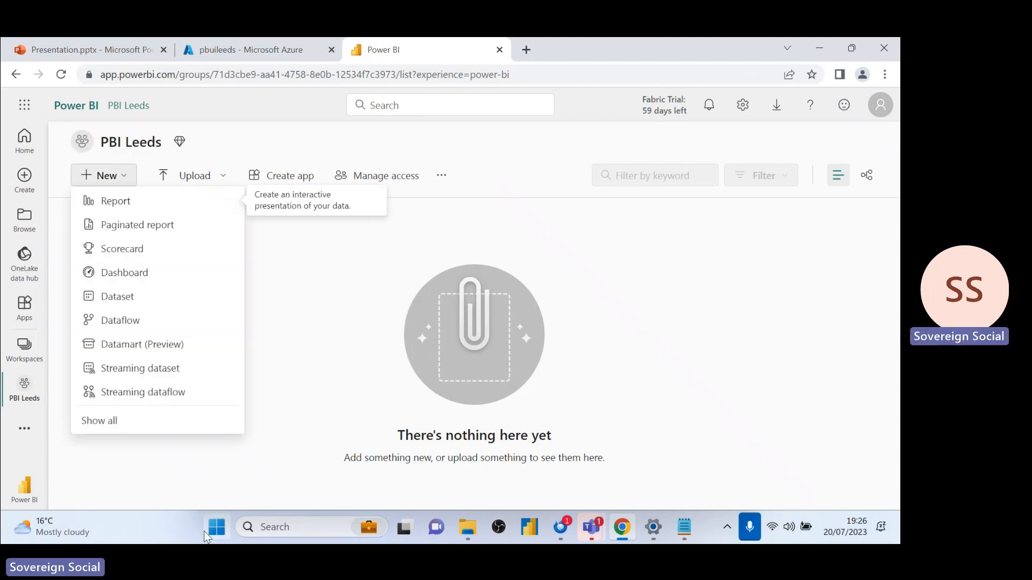
pyautogui.click(98, 421)
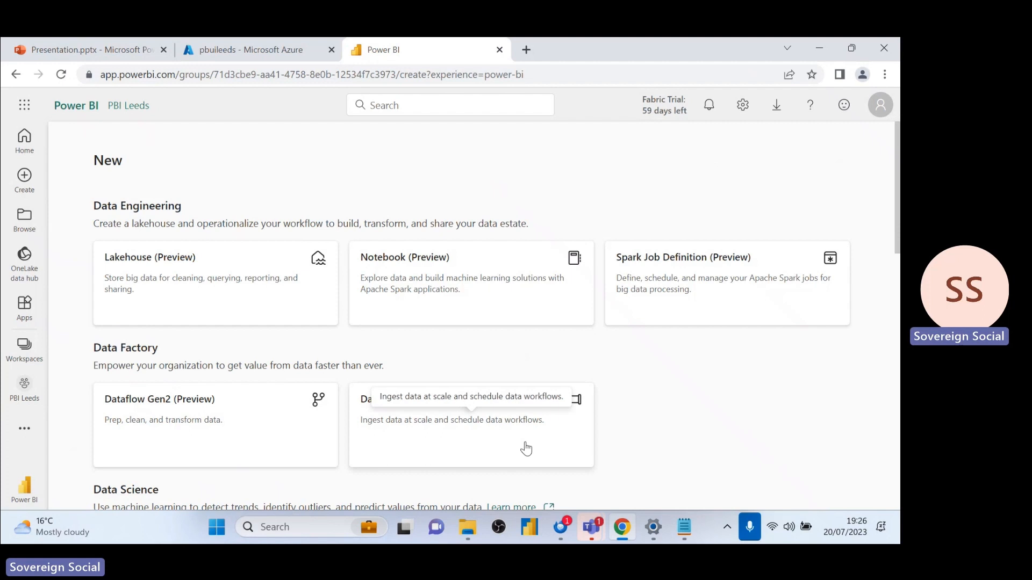
pyautogui.scroll(-3)
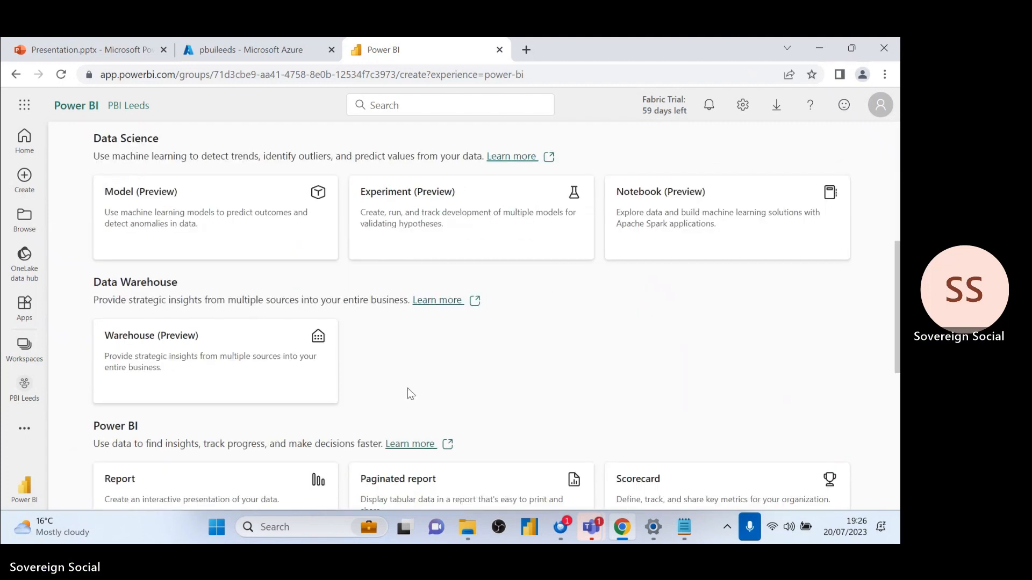
pyautogui.scroll(-3)
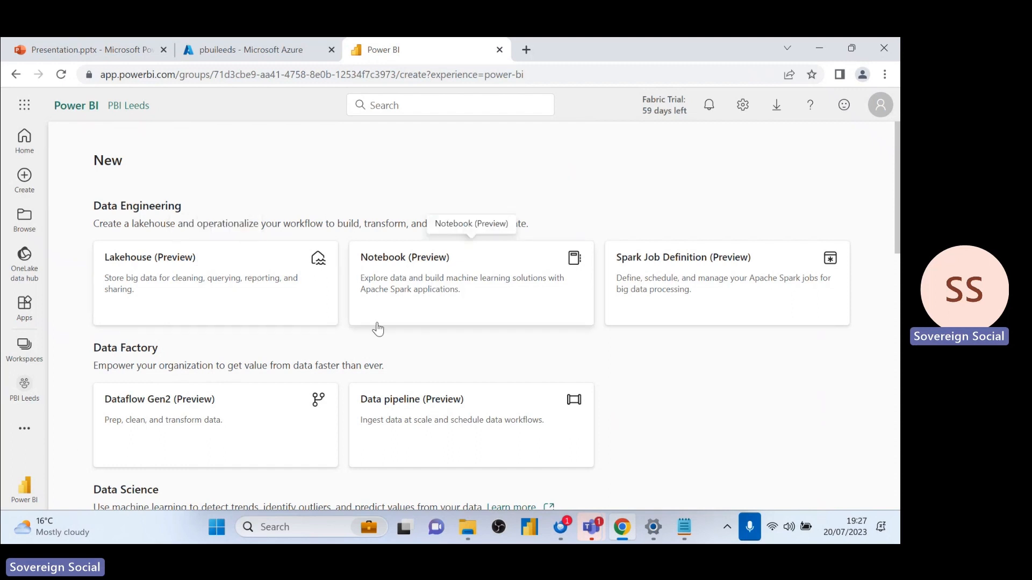
pyautogui.moveTo(266, 342)
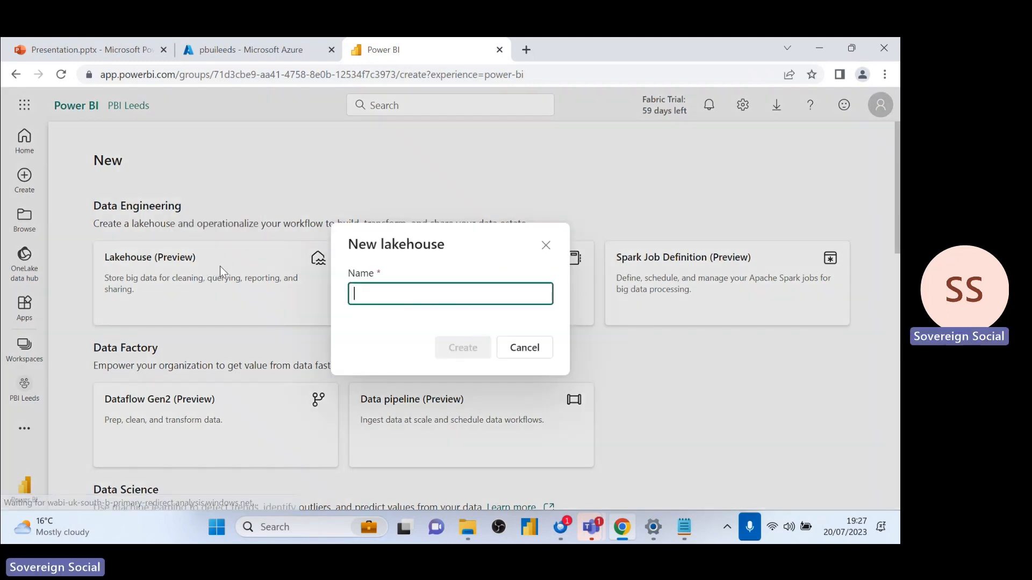
# - Name the new lakehouse starting with 'Lakeho' and create it
pyautogui.write('Lakeho')
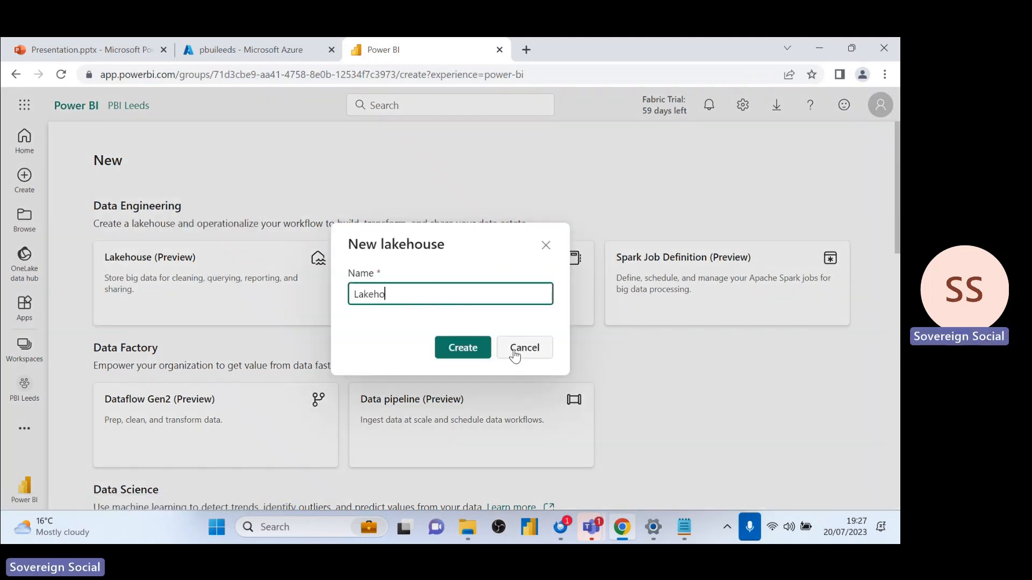
pyautogui.click(463, 347)
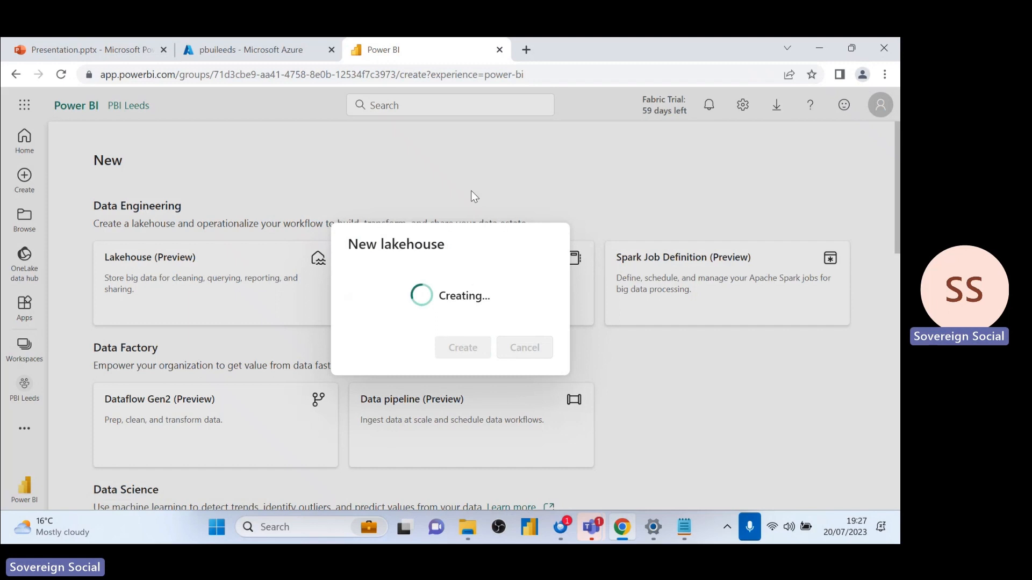
pyautogui.moveTo(465, 197)
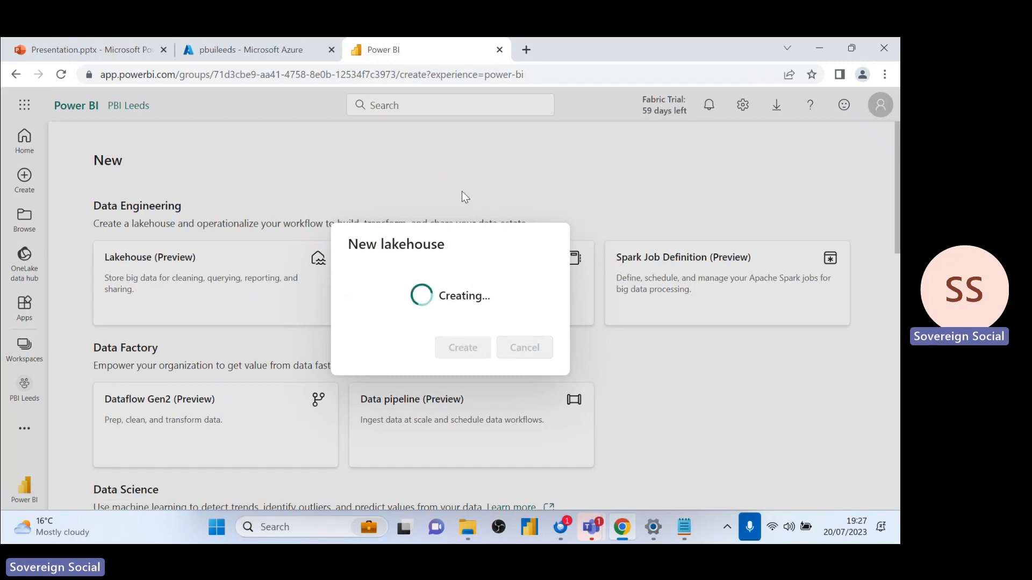
pyautogui.moveTo(488, 218)
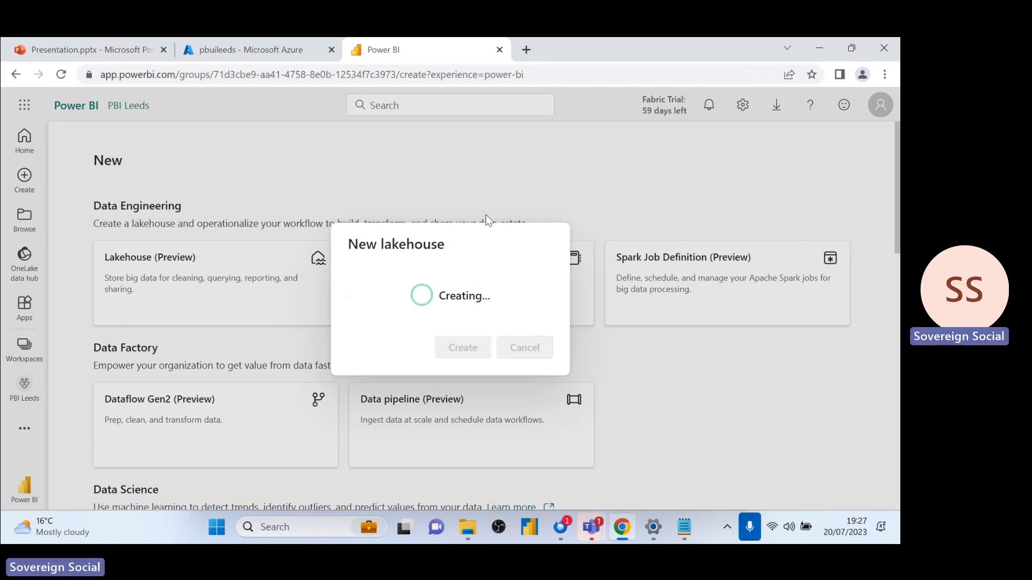
pyautogui.moveTo(505, 207)
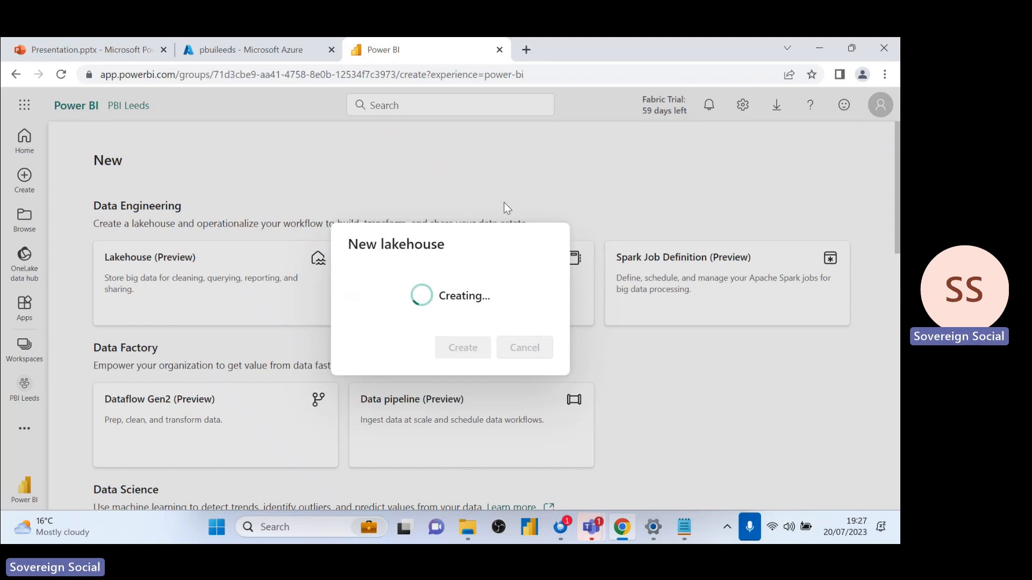
pyautogui.moveTo(494, 227)
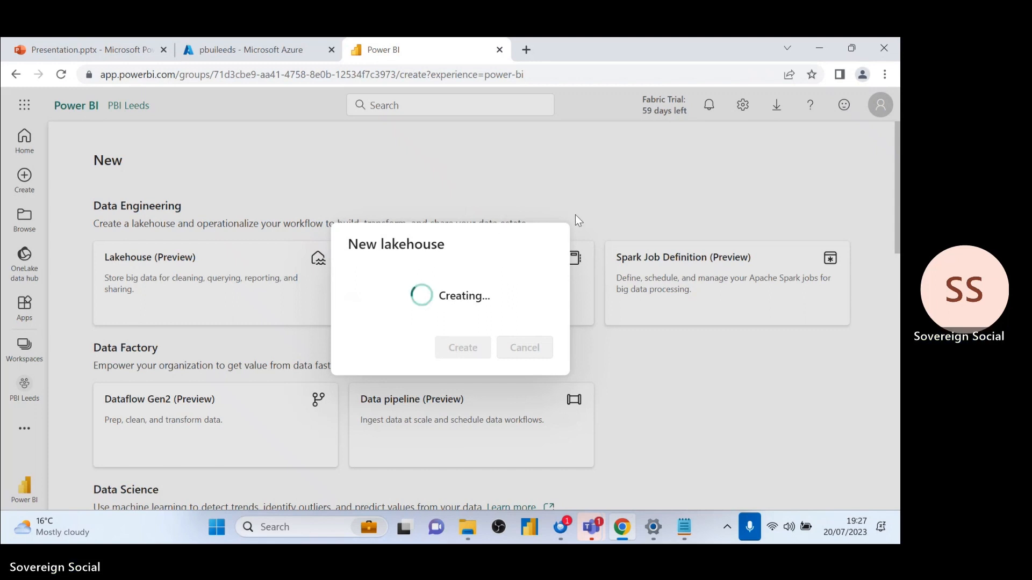
pyautogui.moveTo(597, 125)
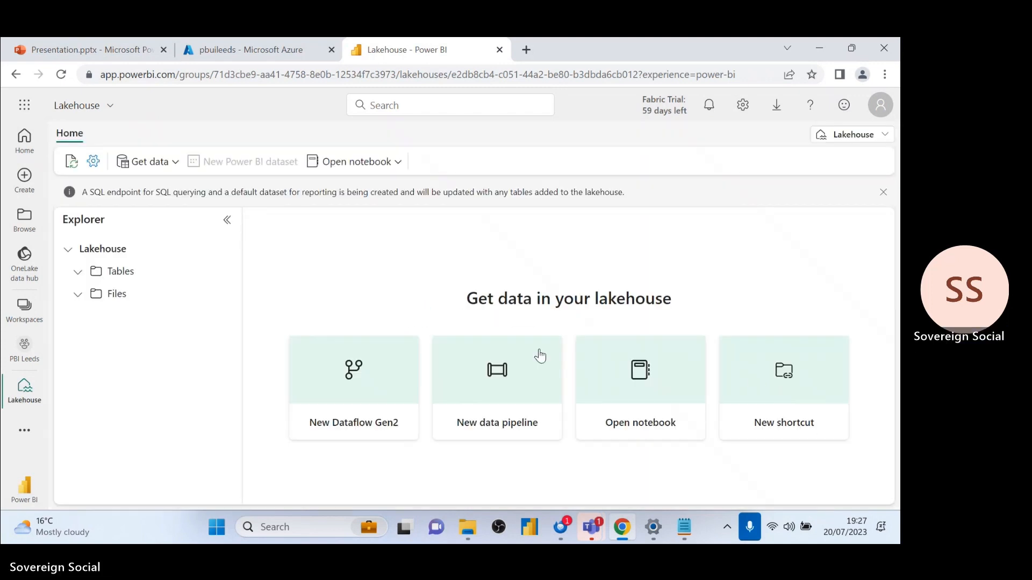
pyautogui.moveTo(181, 305)
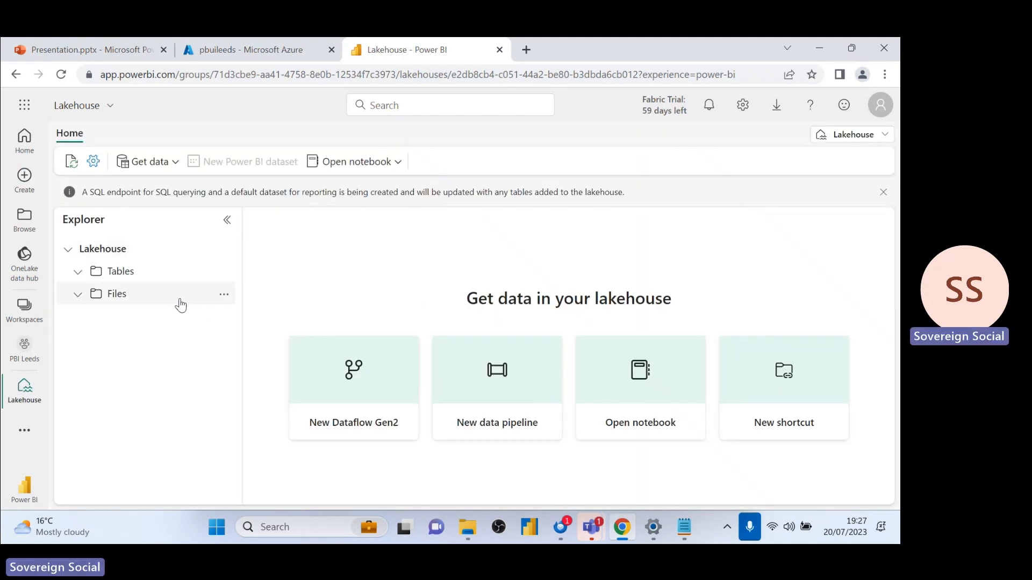
pyautogui.moveTo(168, 276)
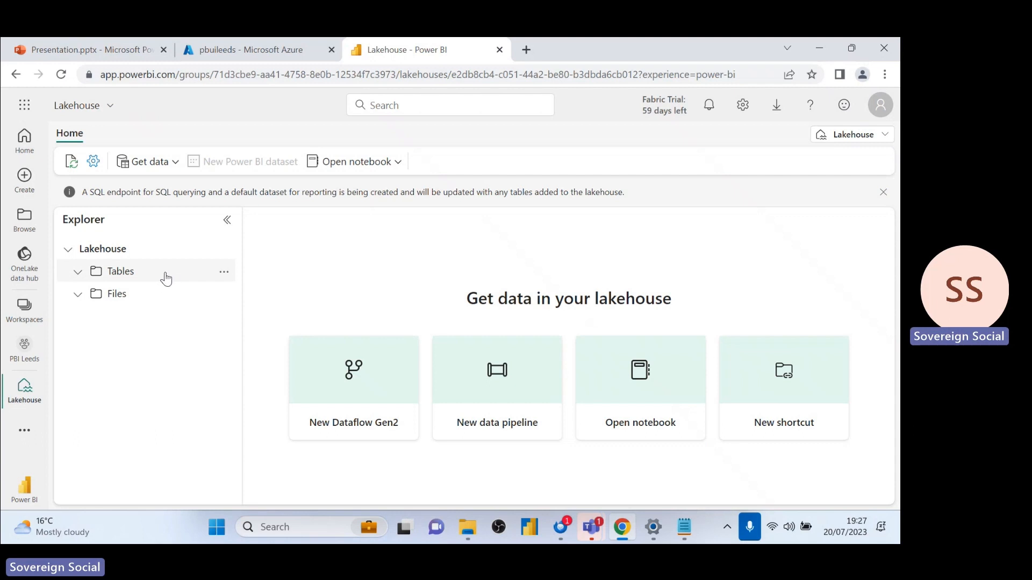
pyautogui.moveTo(172, 282)
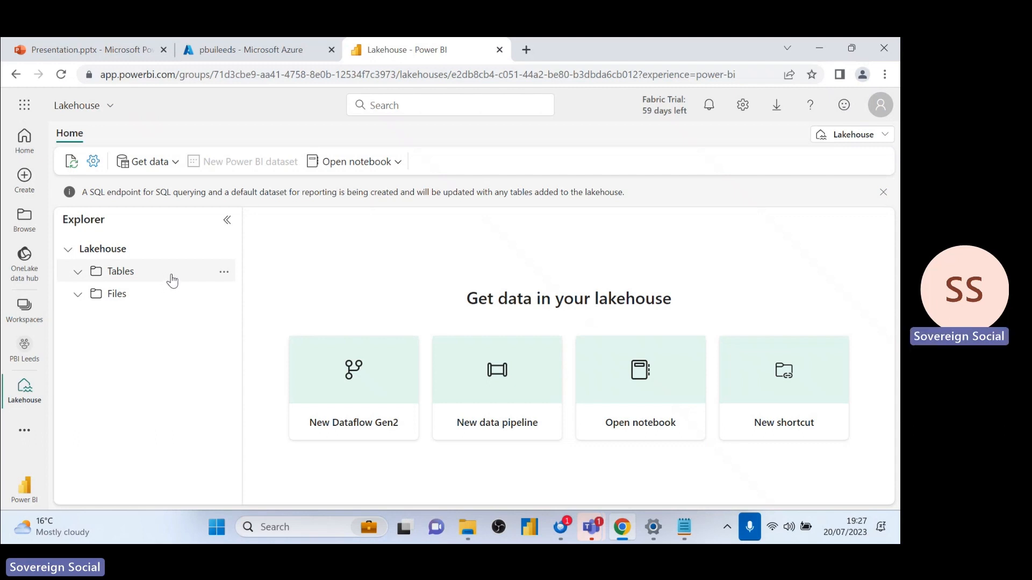
pyautogui.moveTo(111, 275)
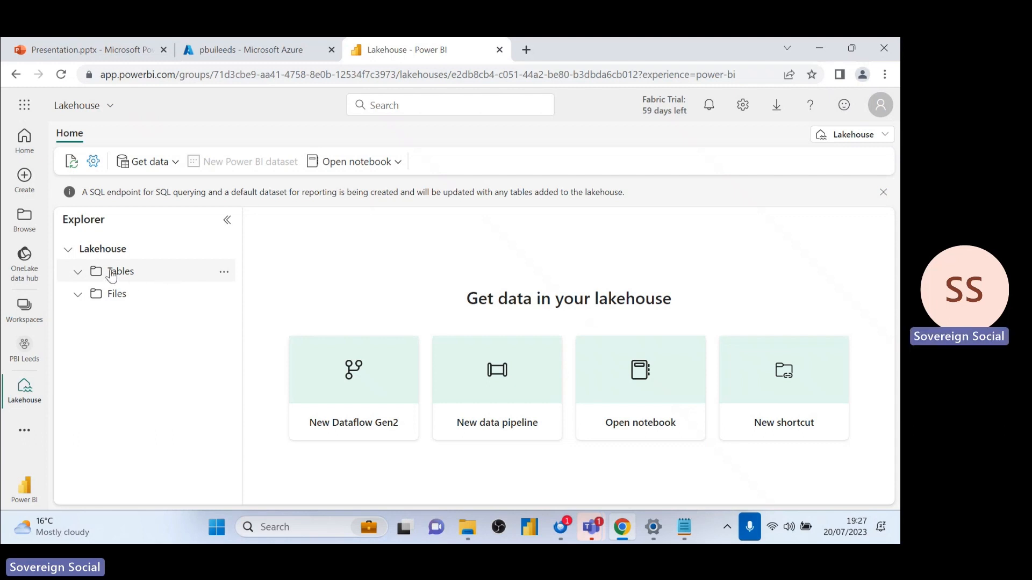
pyautogui.moveTo(213, 287)
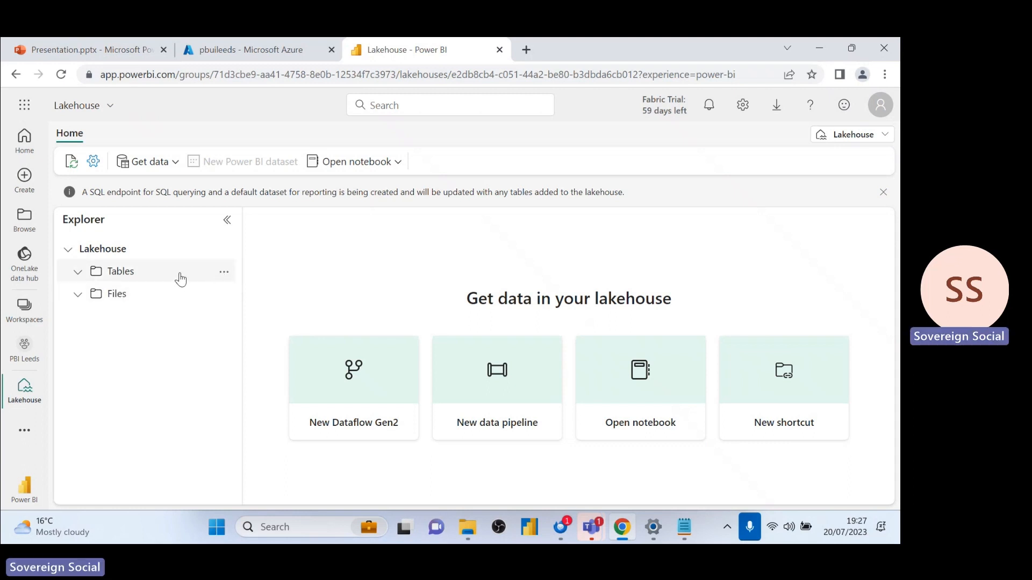
pyautogui.moveTo(163, 277)
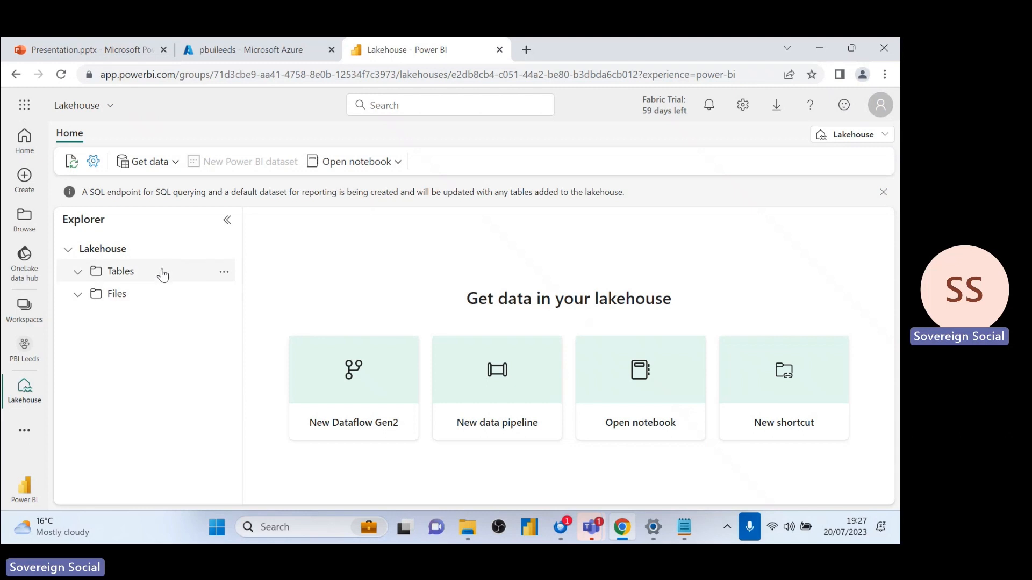
pyautogui.moveTo(213, 306)
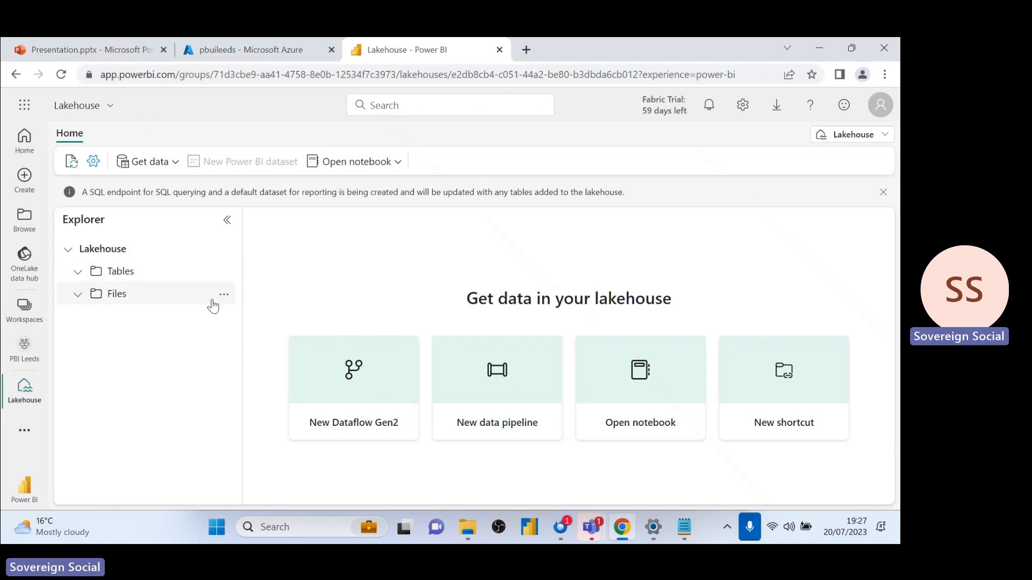
# - Upload Products.csv from Downloads > Leeds July 2023 > Data Files into lakehouse Files
pyautogui.click(223, 294)
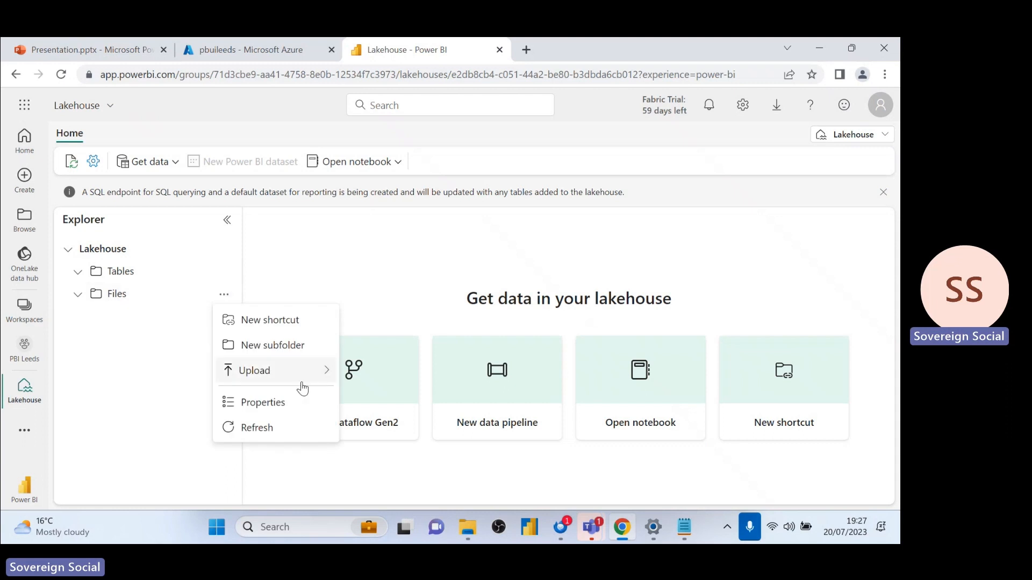
pyautogui.moveTo(254, 370)
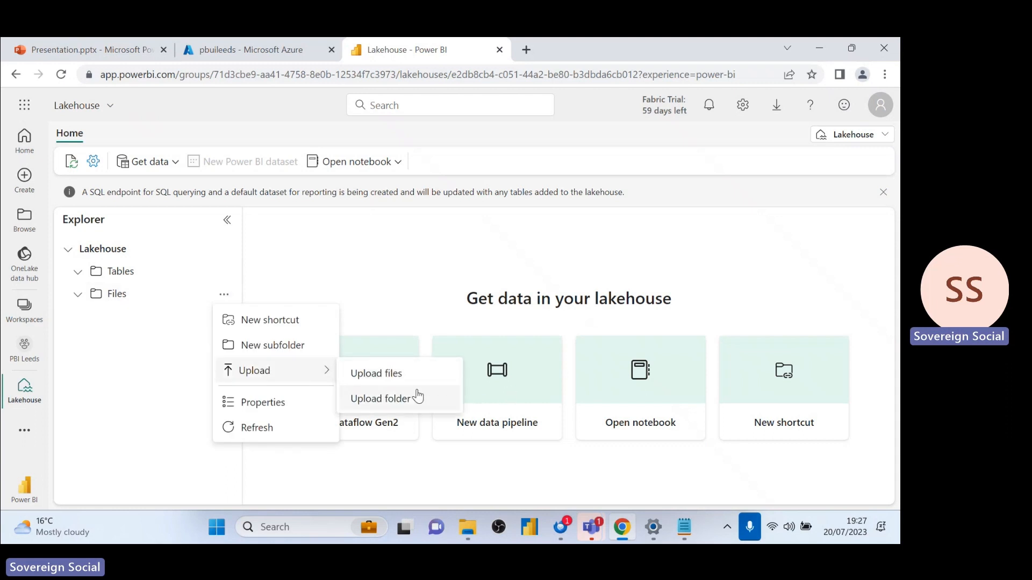
pyautogui.click(375, 373)
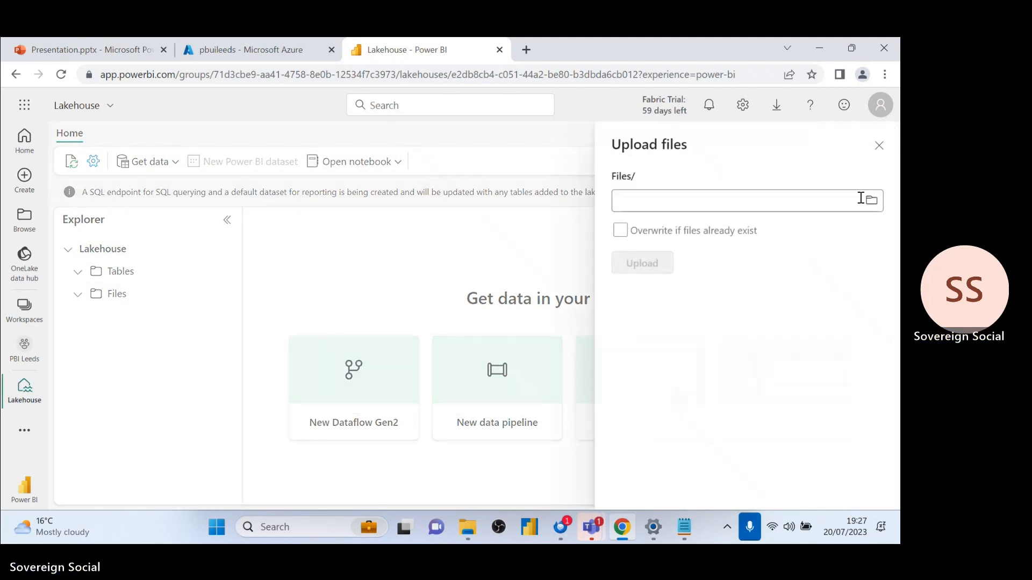
pyautogui.click(872, 200)
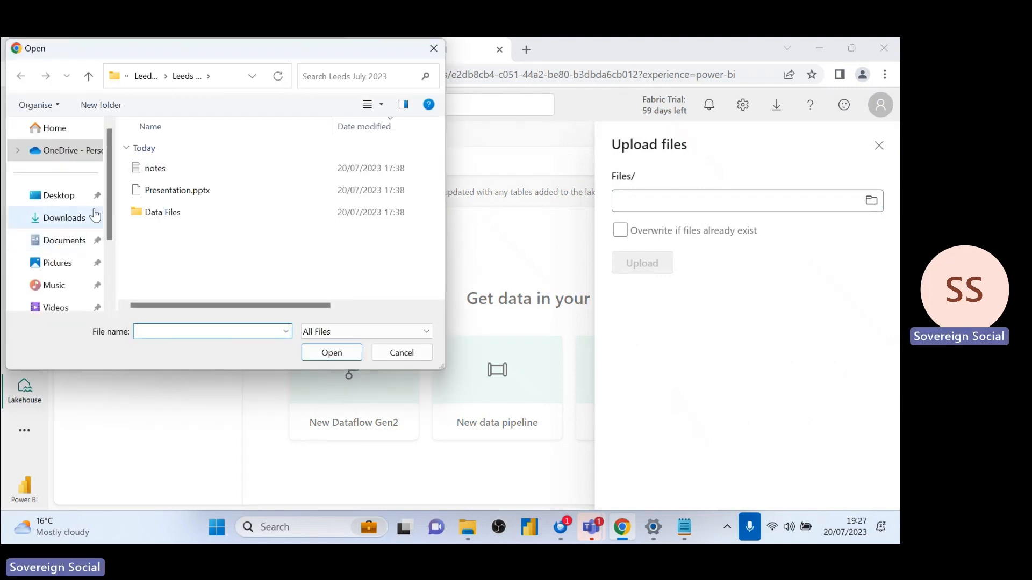
pyautogui.click(64, 217)
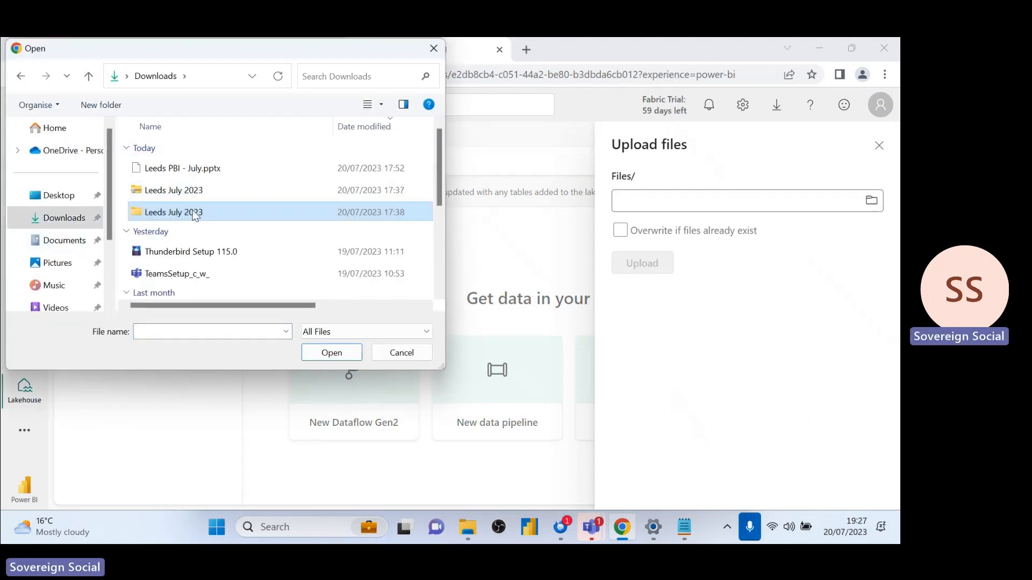
pyautogui.doubleClick(173, 212)
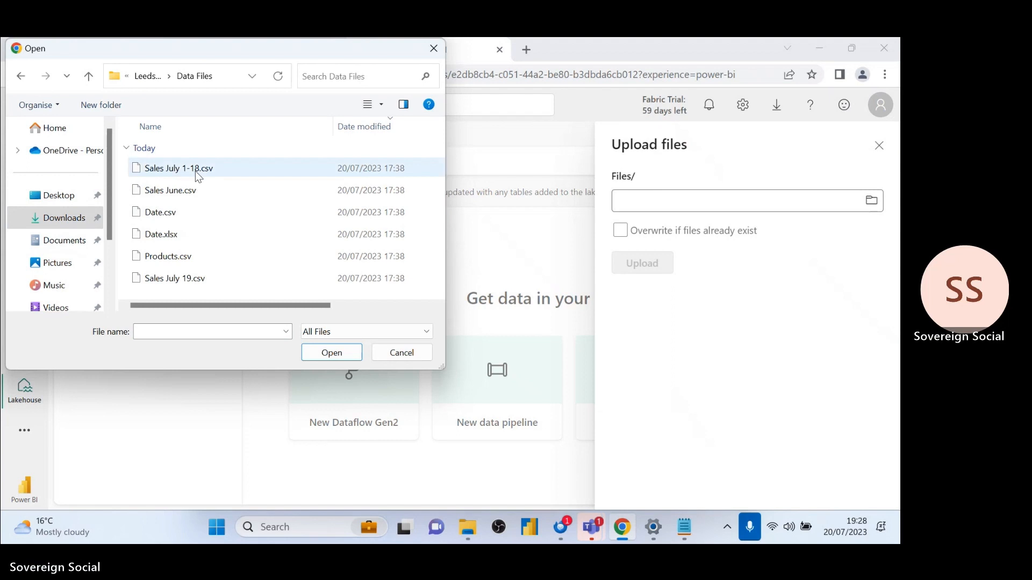
pyautogui.click(331, 353)
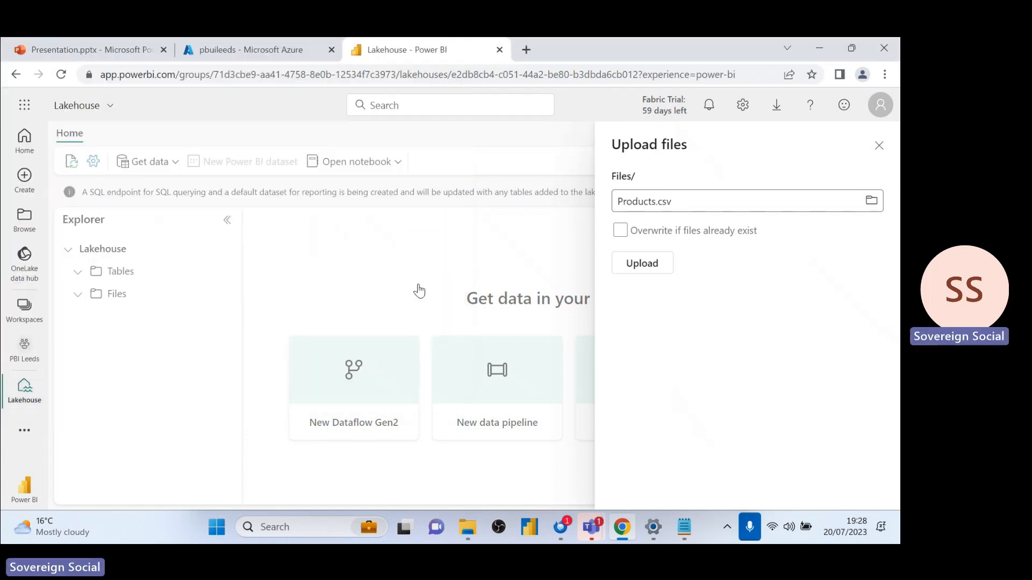
pyautogui.click(643, 263)
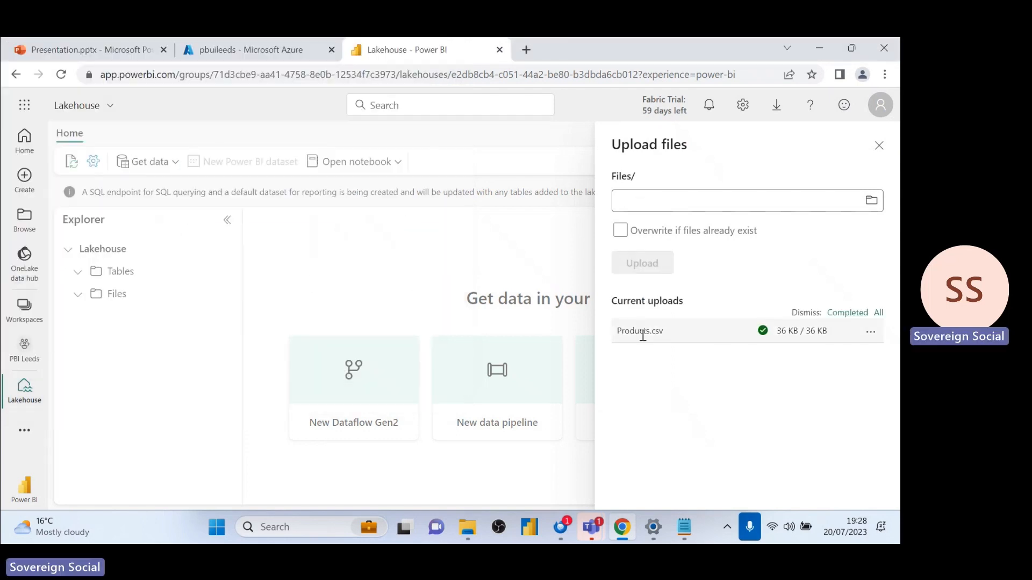
pyautogui.click(878, 146)
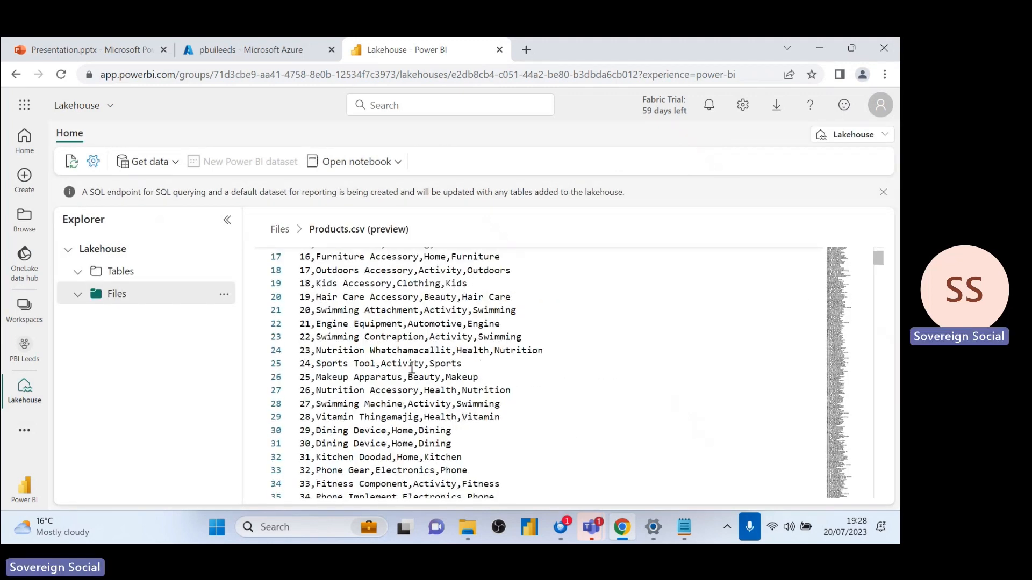
# - Scroll the Products.csv preview back up to its ProductID, Name, Category, SubCategory header
pyautogui.scroll(3)
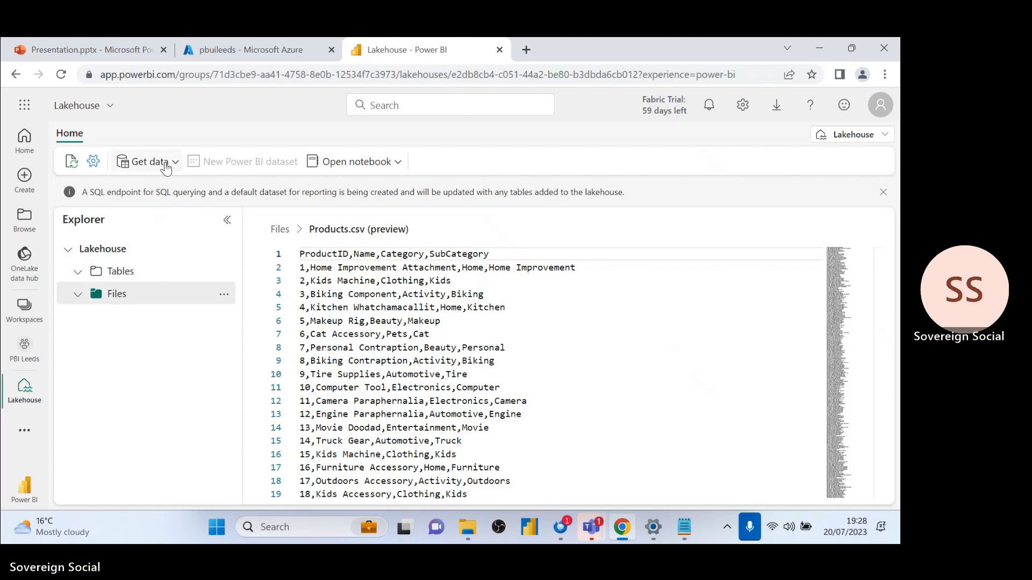
# - Create a new data pipeline from Get data named 'Ingest Products'
pyautogui.click(146, 162)
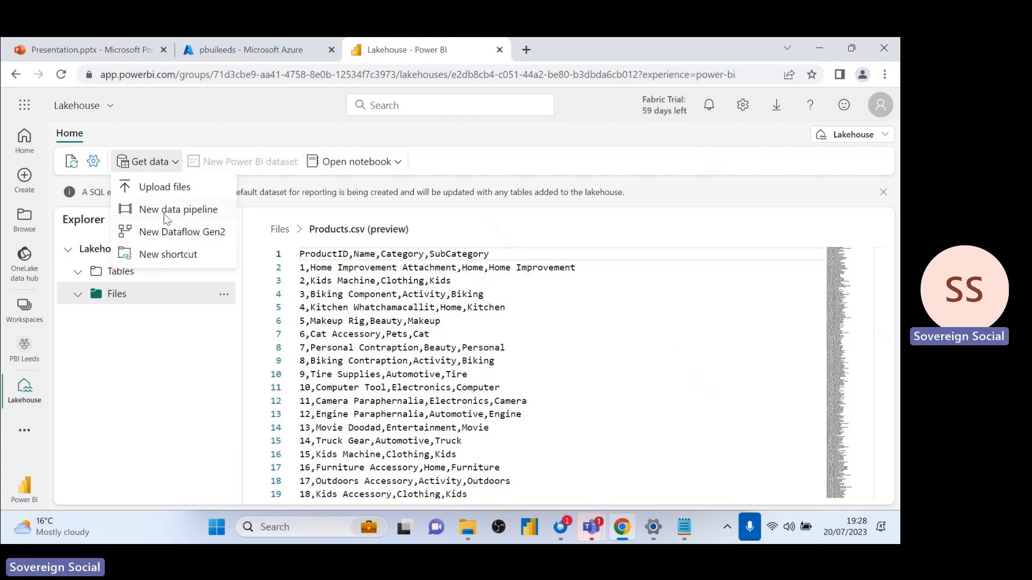
pyautogui.click(178, 209)
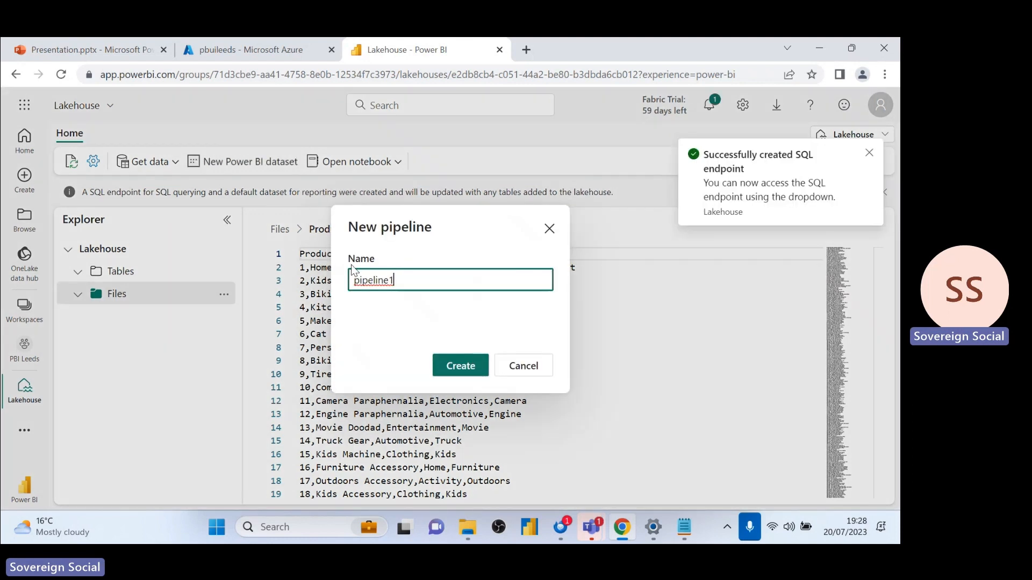
pyautogui.tripleClick(373, 280)
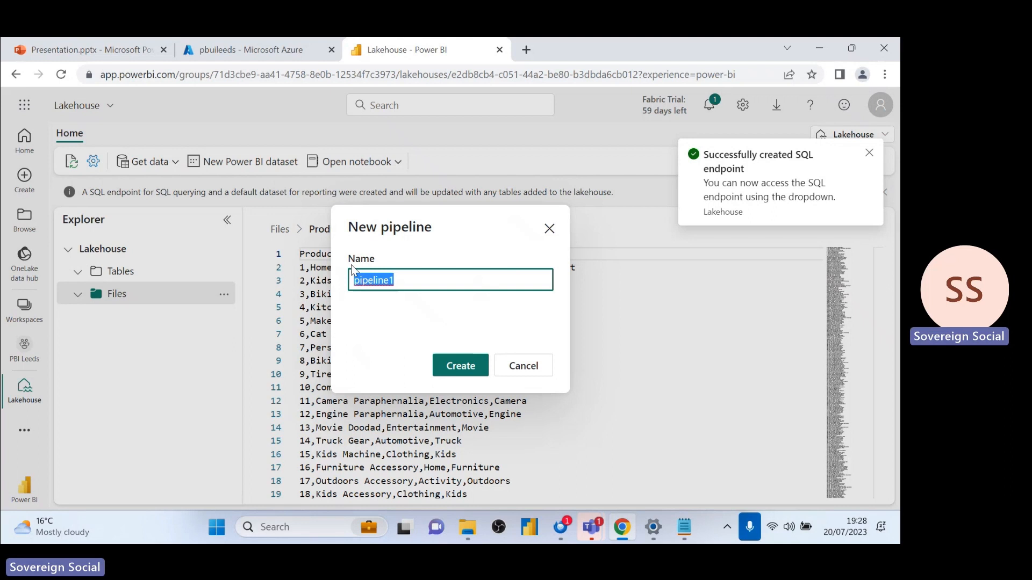
pyautogui.write('Ingest Products')
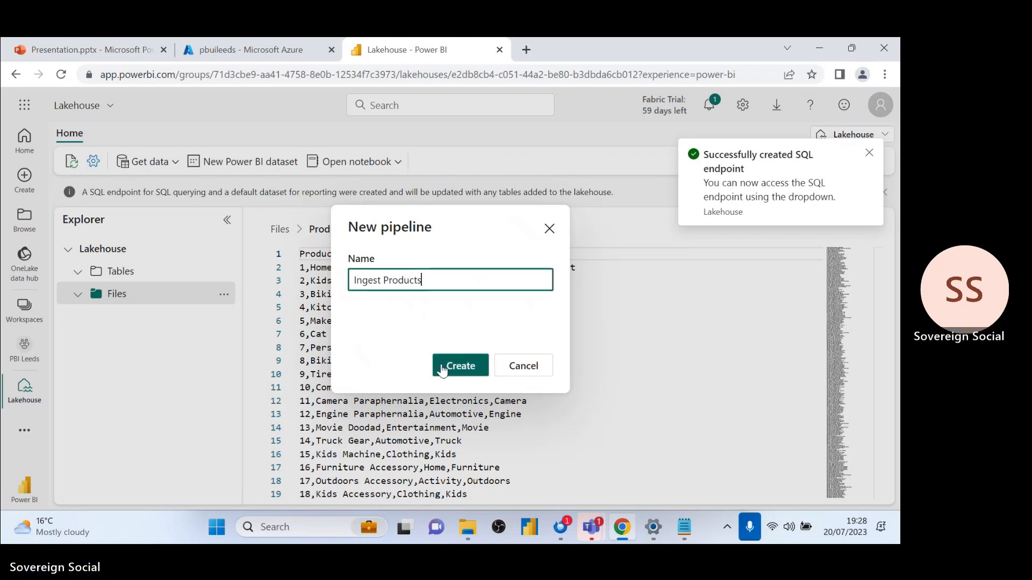
pyautogui.click(461, 366)
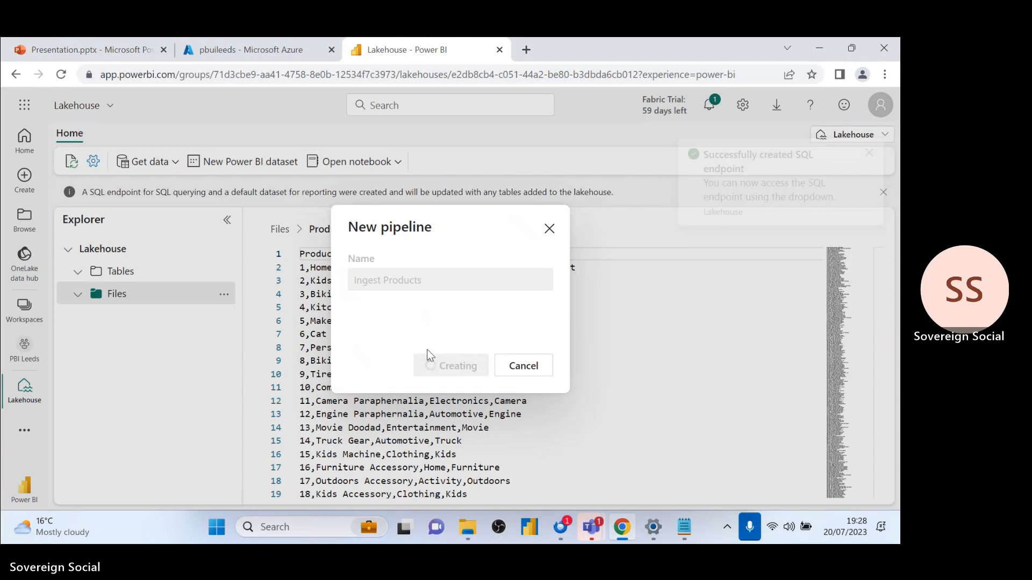
# - Pick Lakehouse from the Copy data wizard's connector list as the source
pyautogui.click(523, 365)
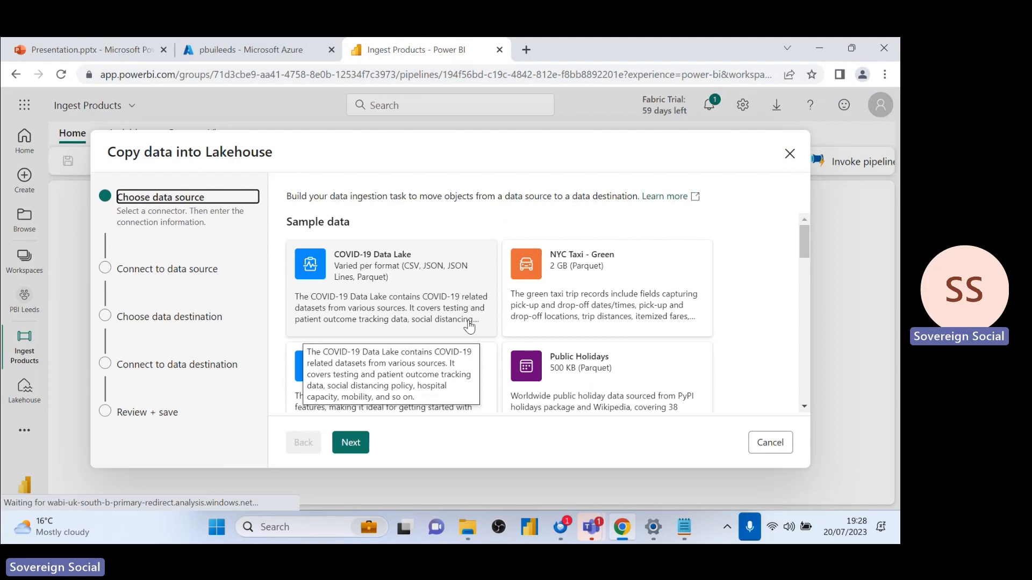
pyautogui.scroll(-3)
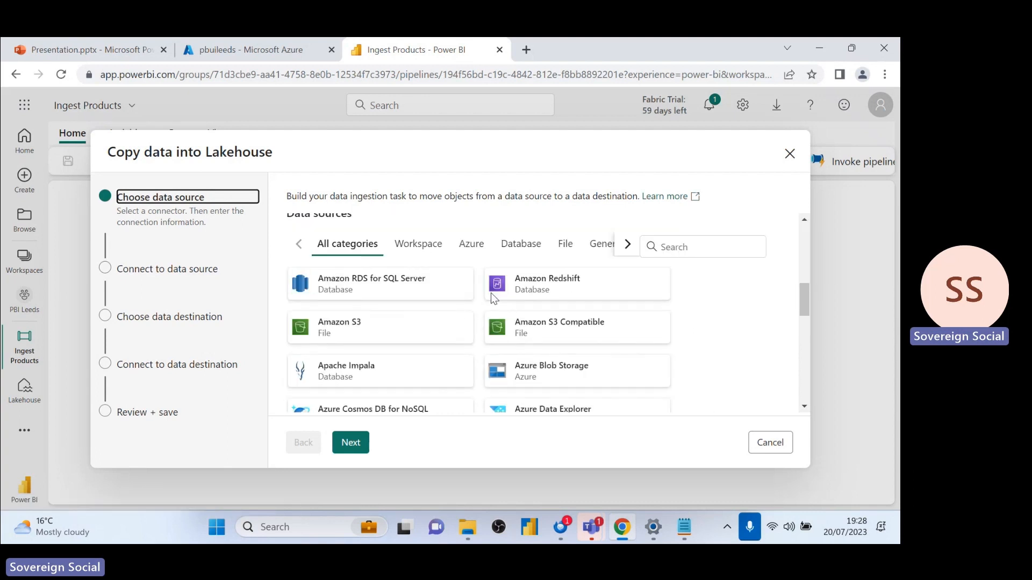
pyautogui.scroll(-3)
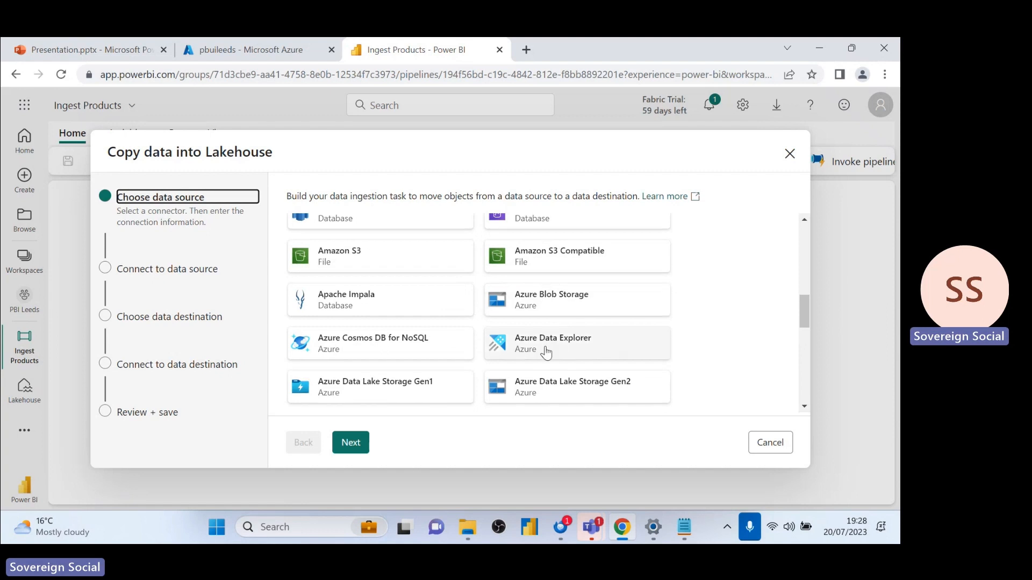
pyautogui.scroll(-3)
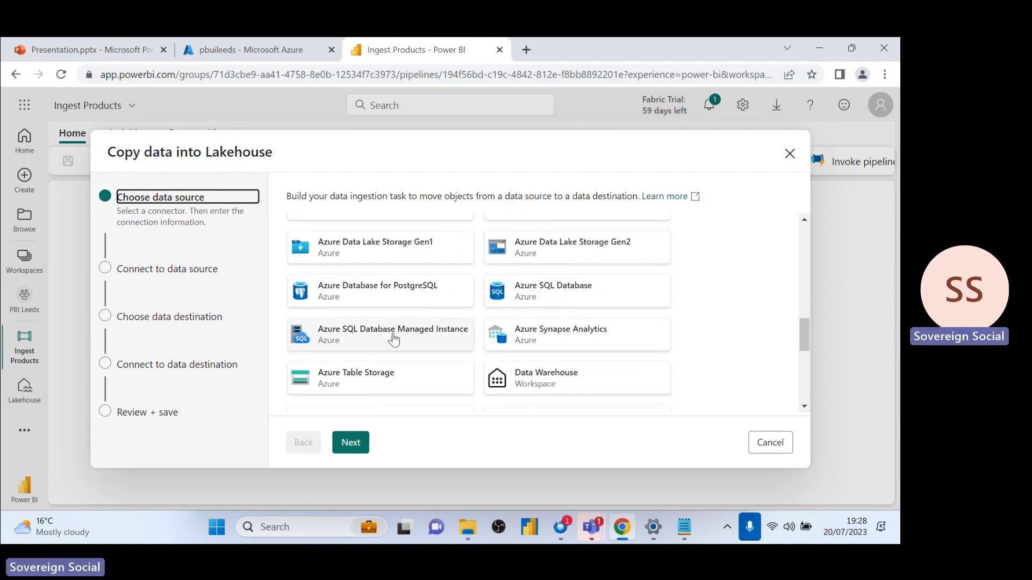
pyautogui.scroll(-3)
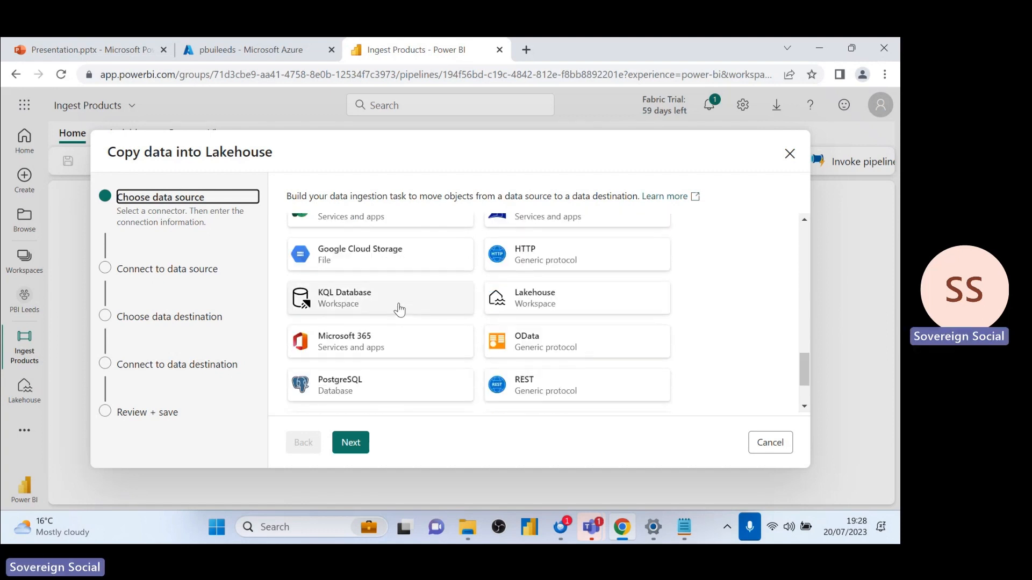
pyautogui.scroll(-3)
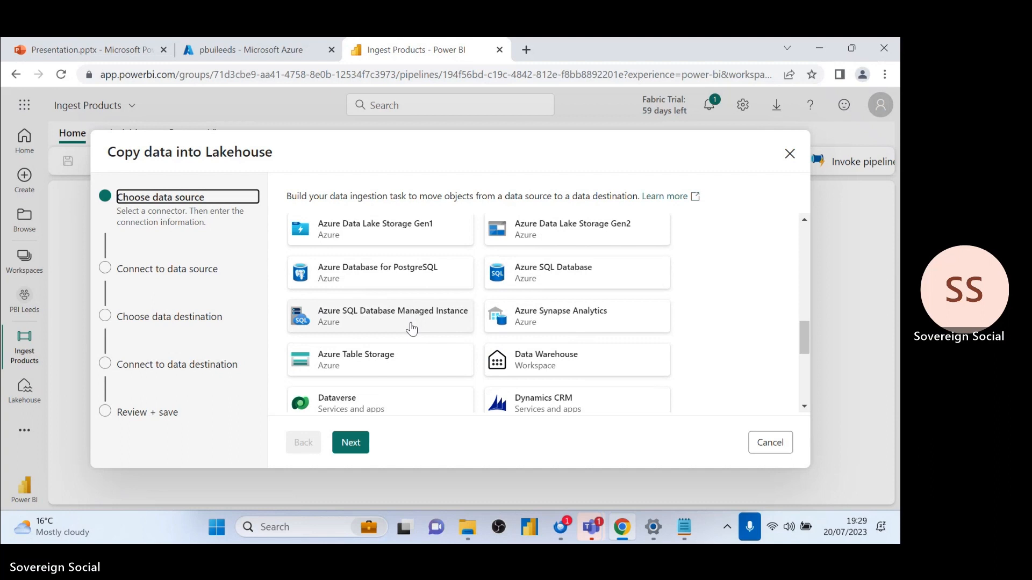
pyautogui.scroll(-3)
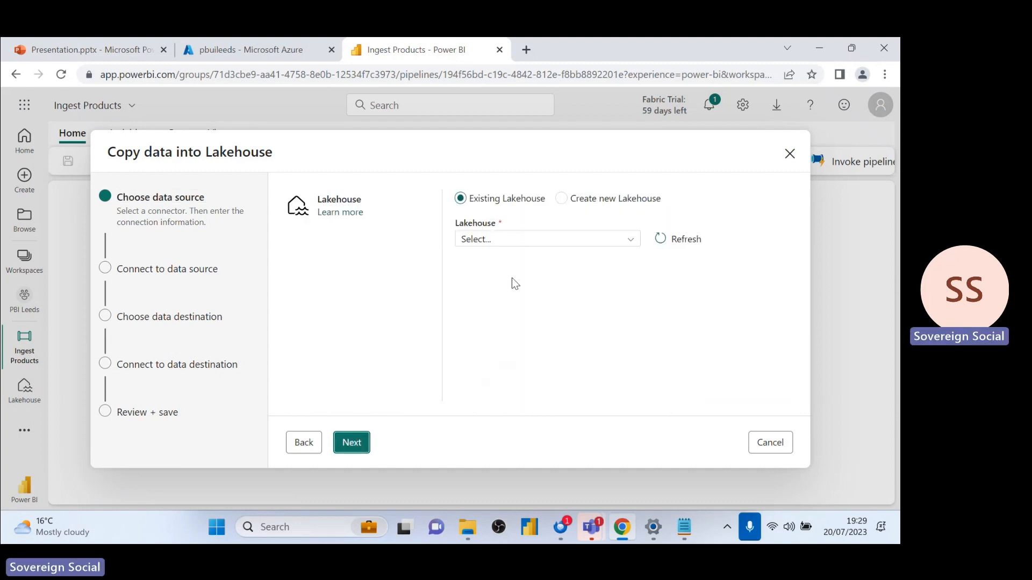
# - Choose the existing lakehouse and select Products.csv from its Files root folder as source
pyautogui.click(547, 238)
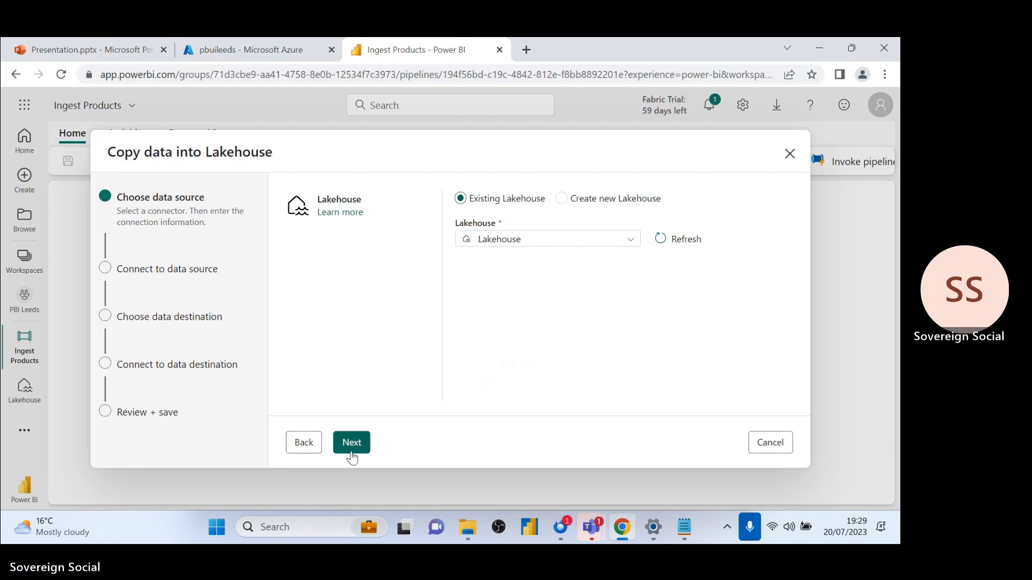
pyautogui.click(352, 442)
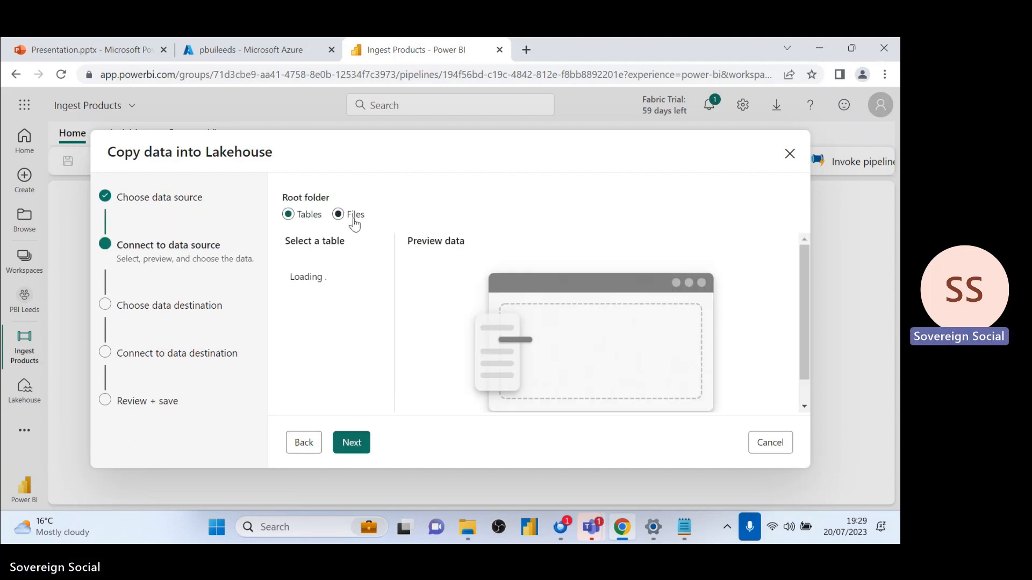
pyautogui.click(338, 214)
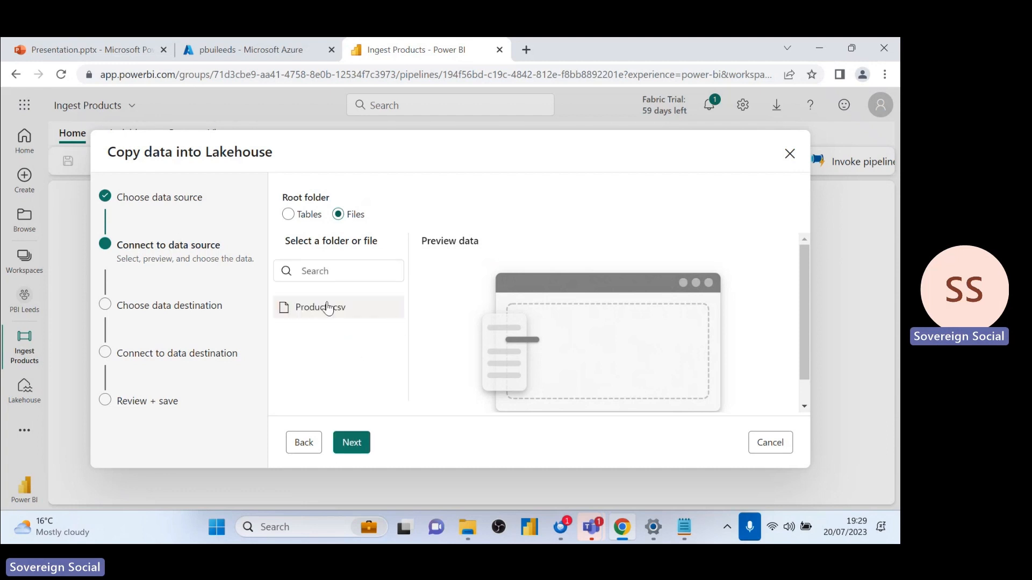
pyautogui.click(320, 307)
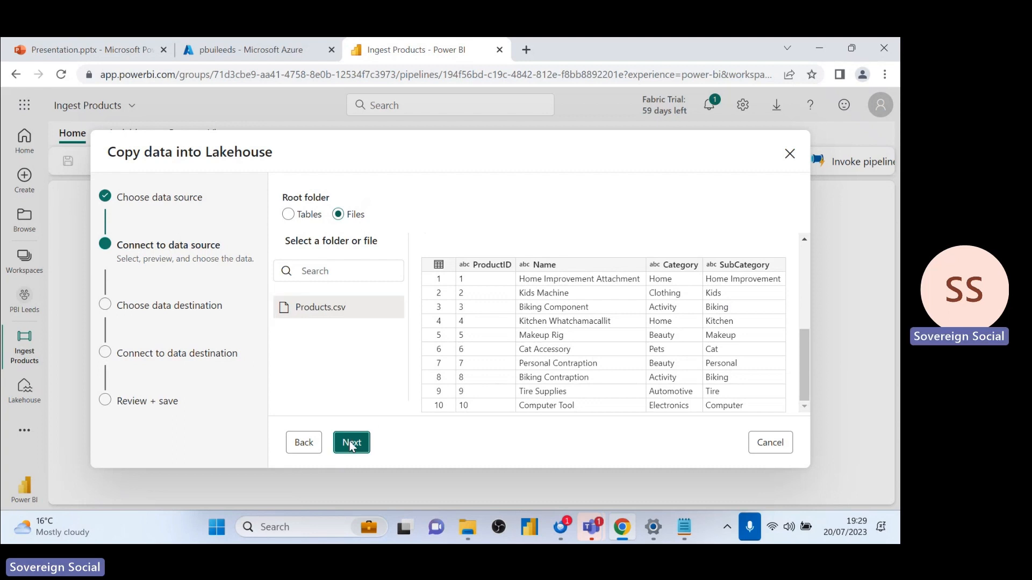
pyautogui.click(351, 443)
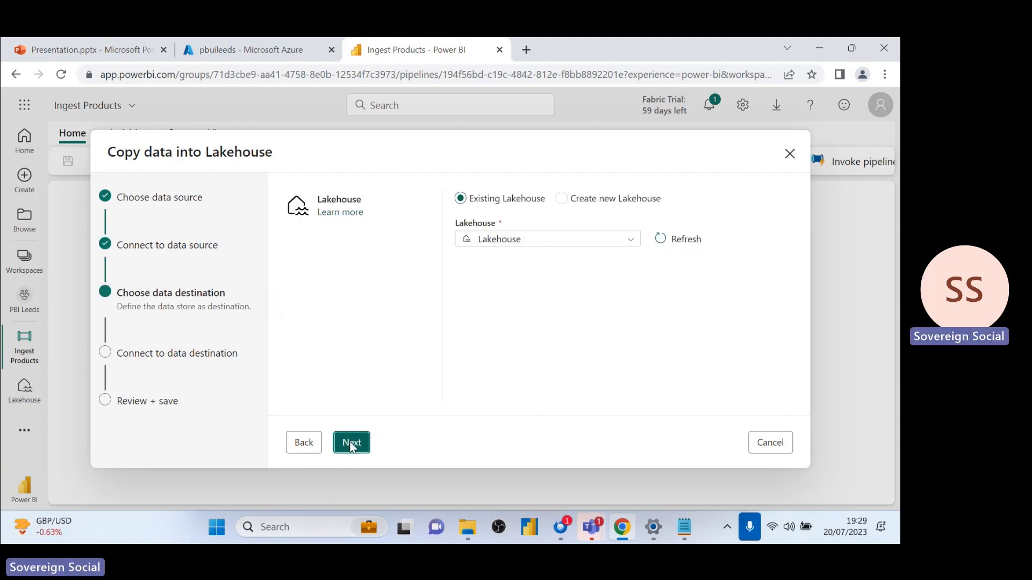
# - Set destination table 'Product' with Overwrite, then Save + Run the copy
pyautogui.click(351, 442)
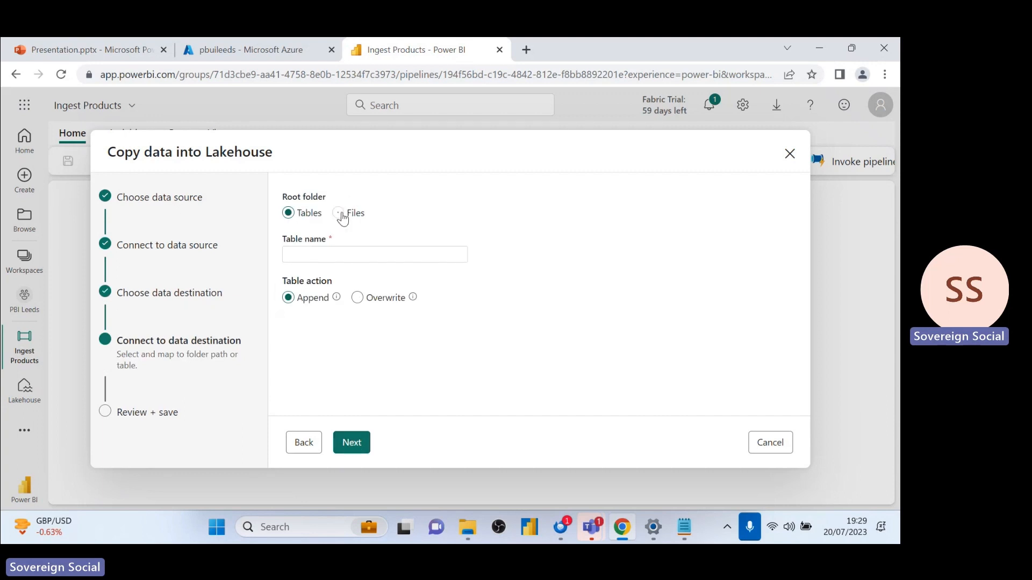
pyautogui.write('Product')
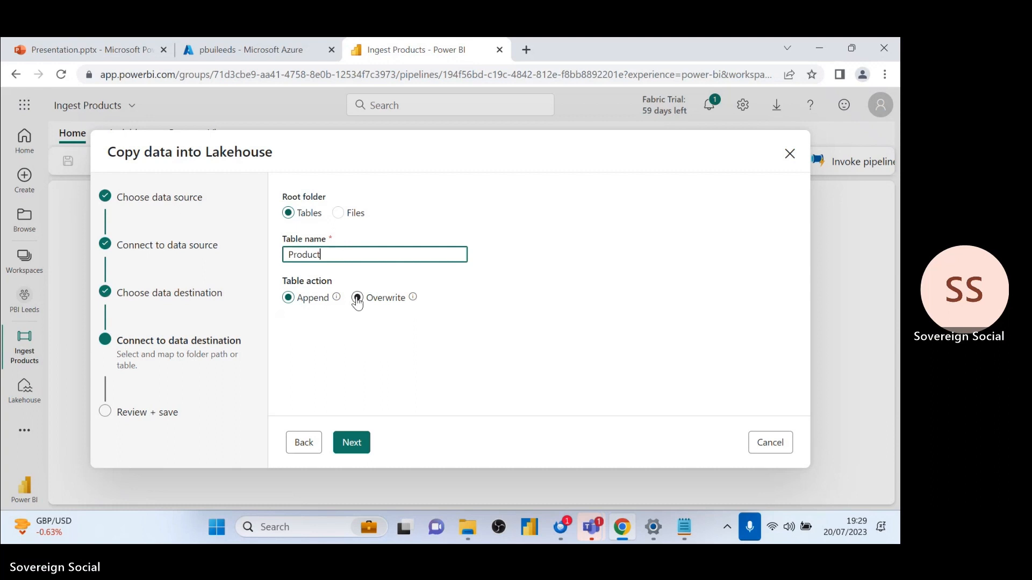
pyautogui.click(357, 298)
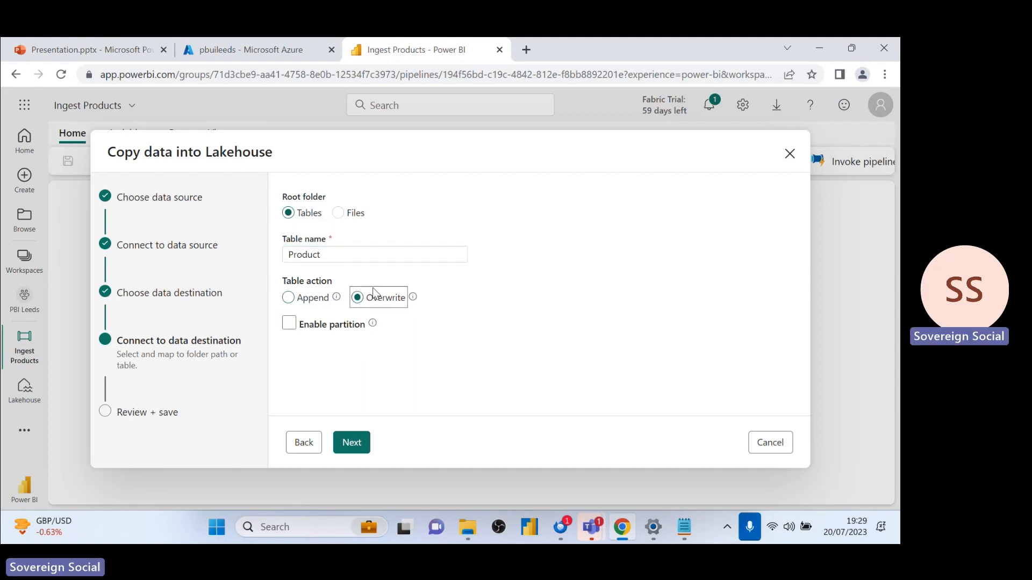
pyautogui.moveTo(378, 283)
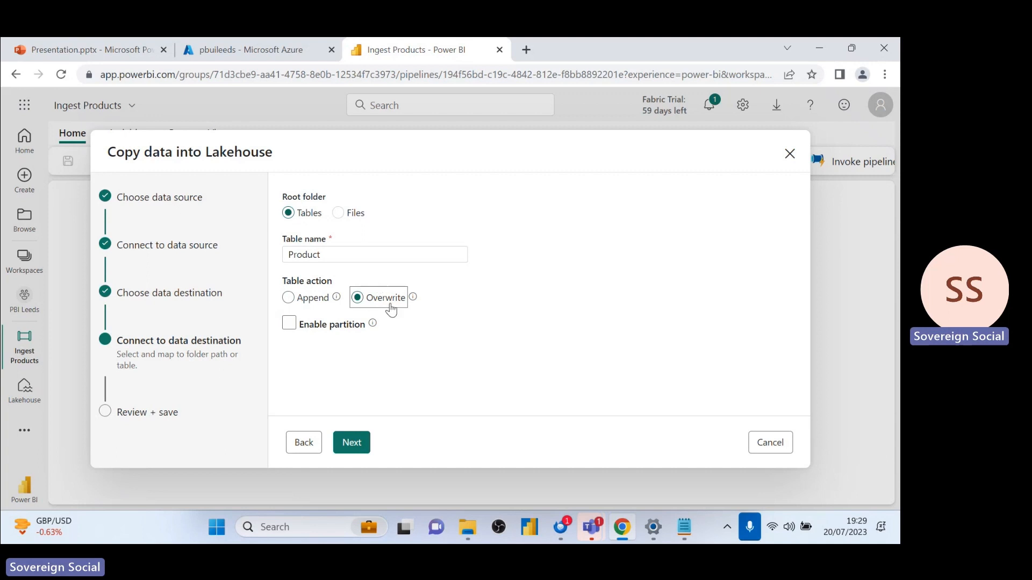
pyautogui.moveTo(329, 323)
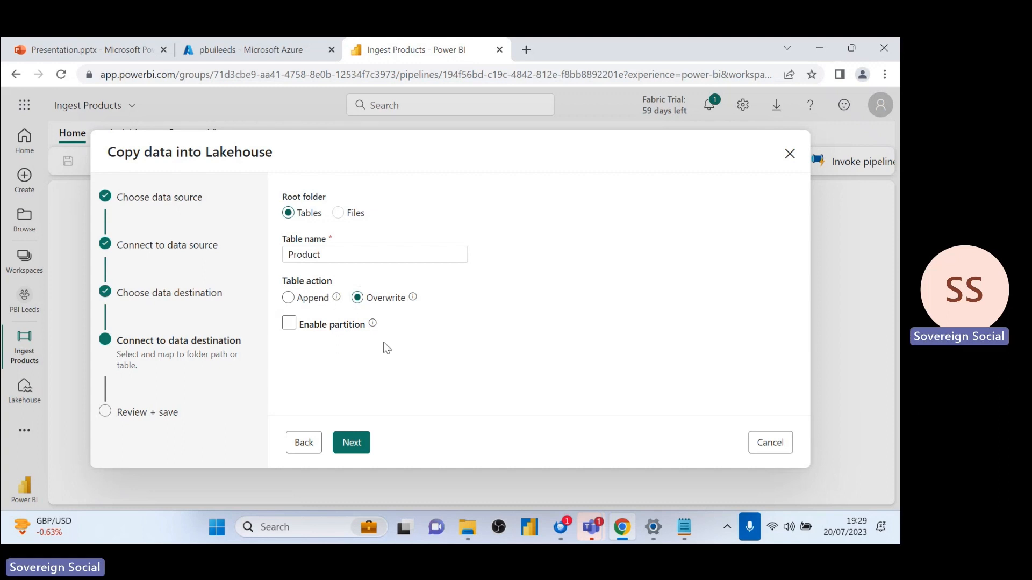
pyautogui.moveTo(364, 394)
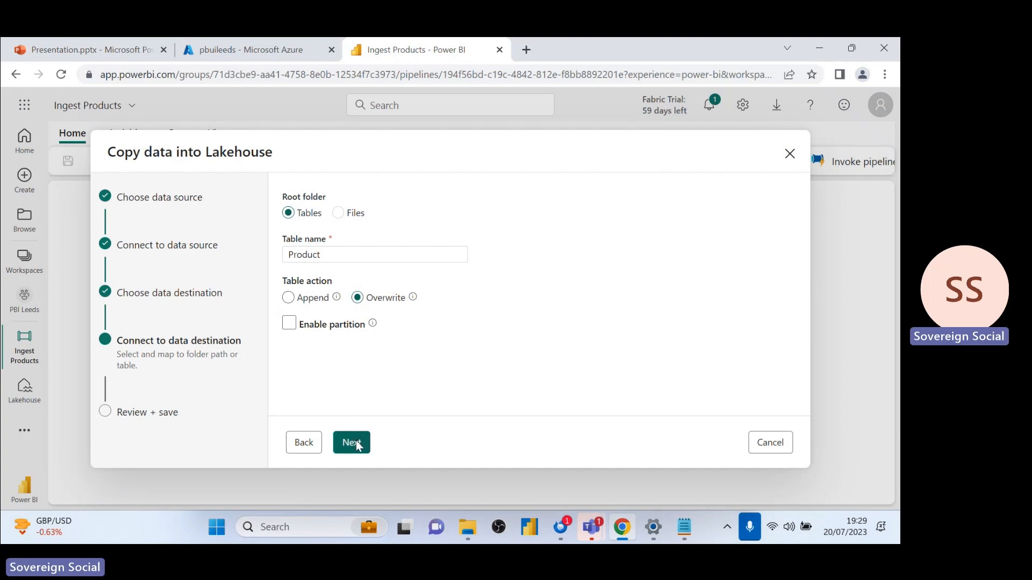
pyautogui.click(351, 442)
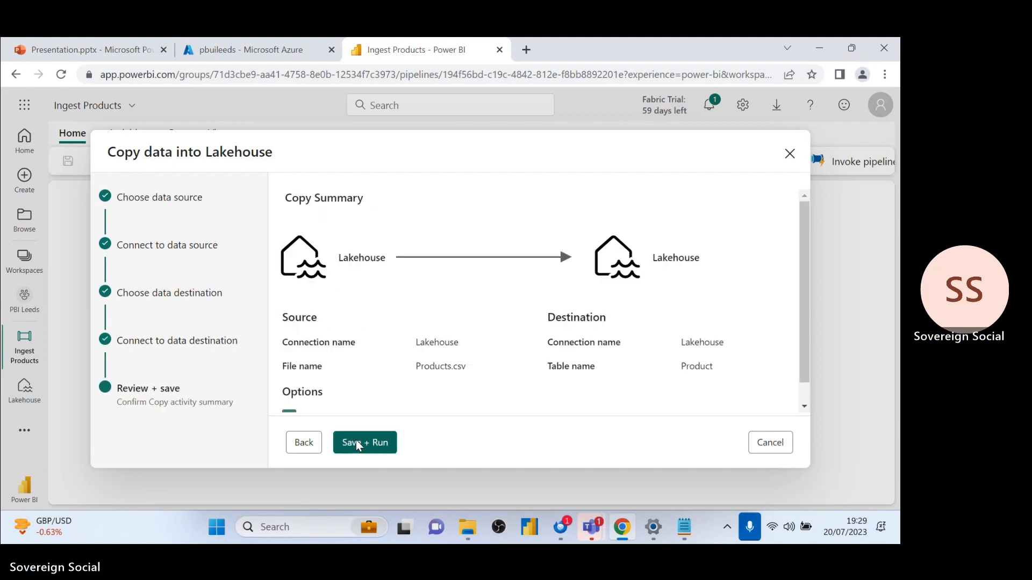
pyautogui.scroll(-3)
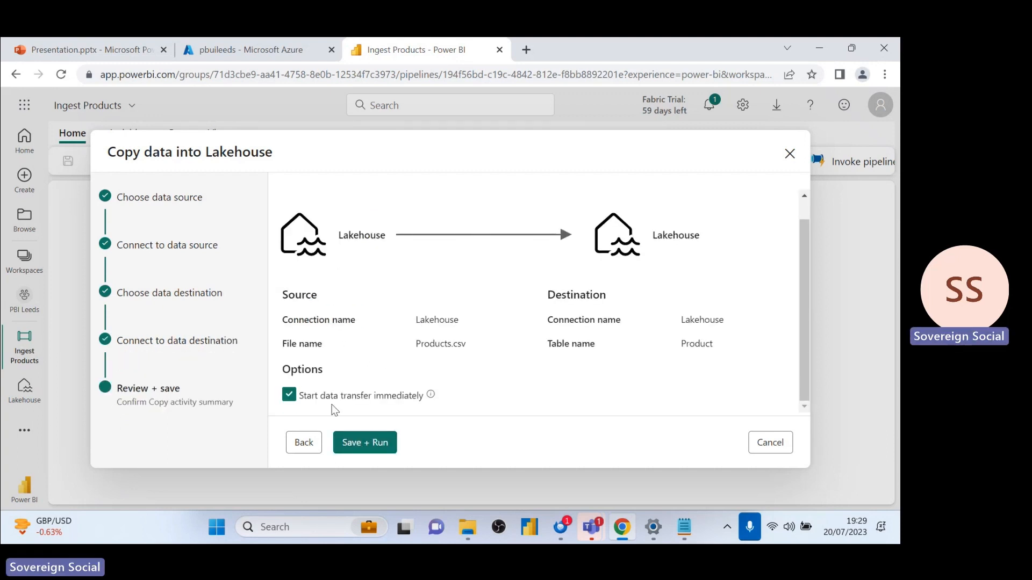
pyautogui.click(364, 443)
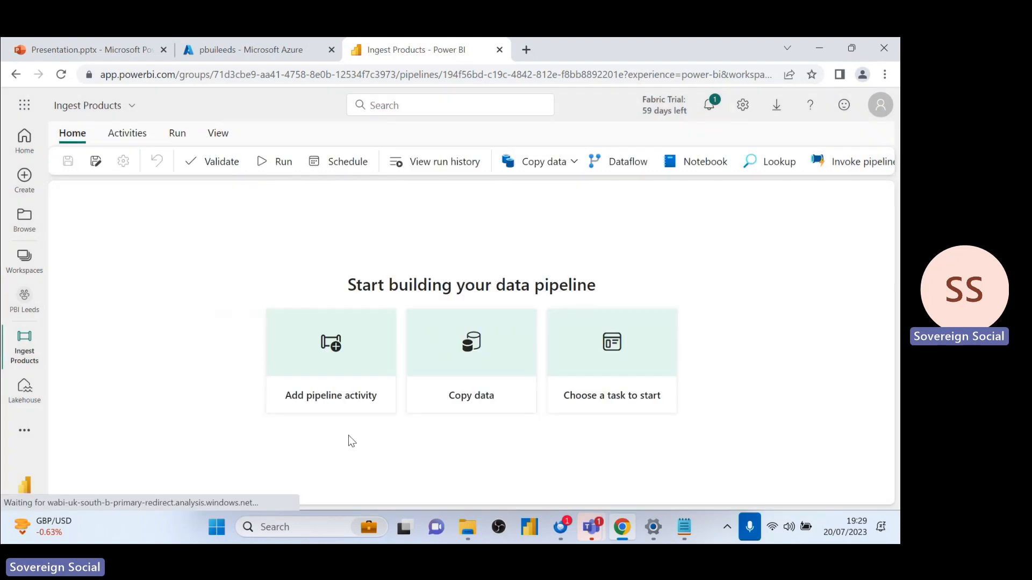
# - Review the Copy Products activity's Source settings, then its Destination settings
pyautogui.click(471, 343)
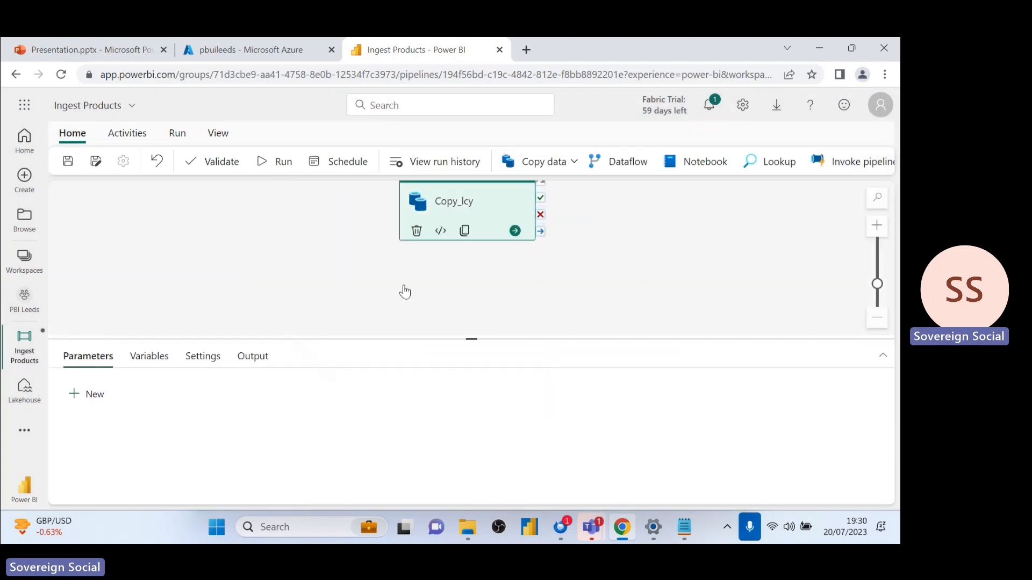
pyautogui.click(453, 201)
pyautogui.write('Copy Products')
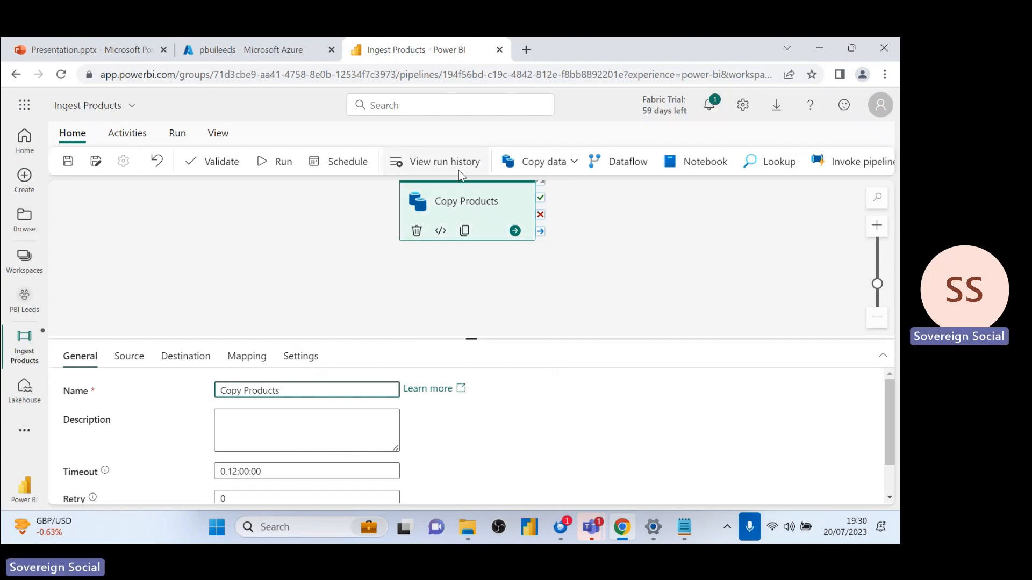
pyautogui.moveTo(466, 340)
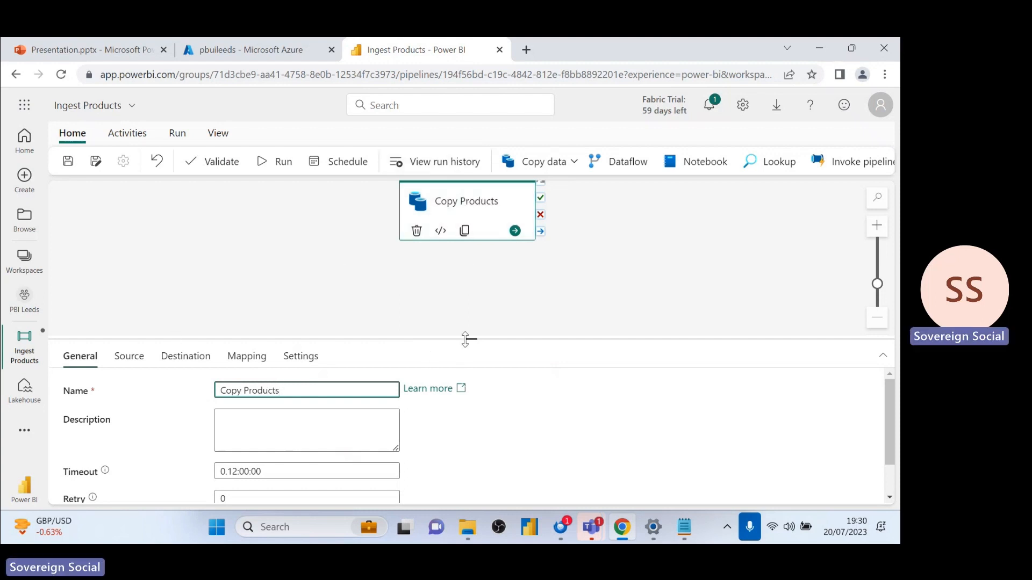
pyautogui.click(128, 356)
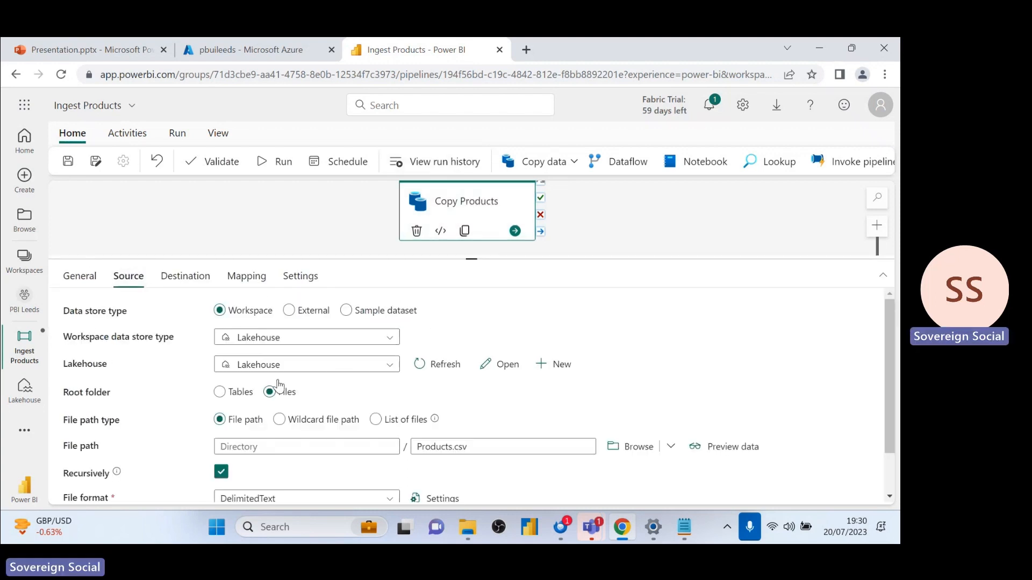
pyautogui.scroll(-3)
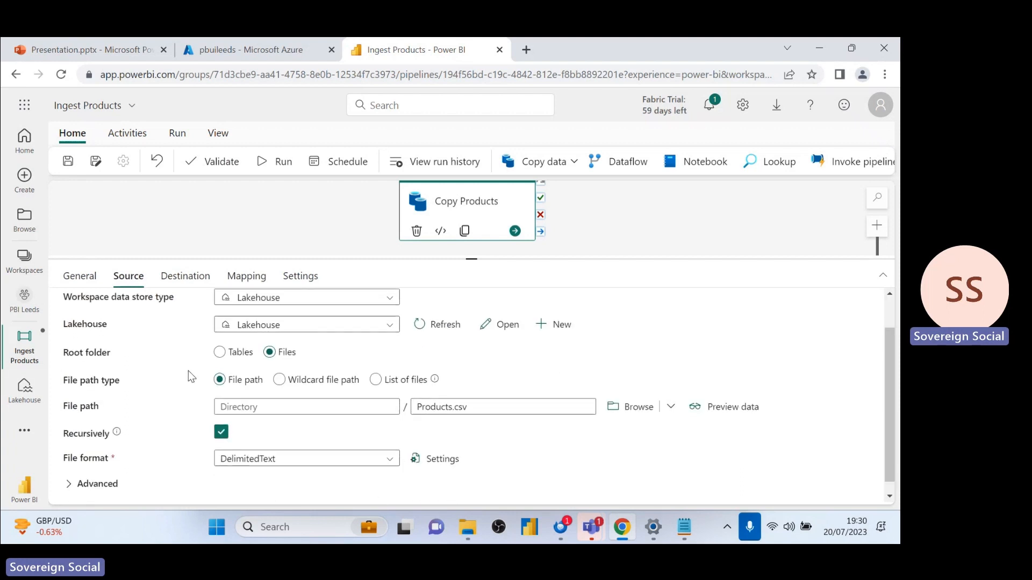
pyautogui.click(185, 276)
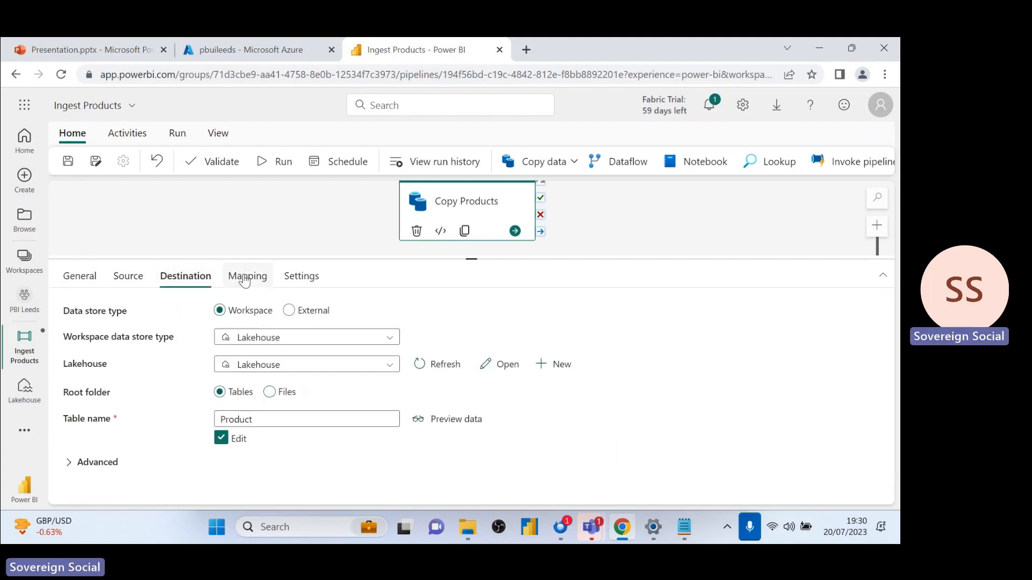
# - Import column schemas, change ProductID's source type to Int16, and save the pipeline
pyautogui.click(246, 277)
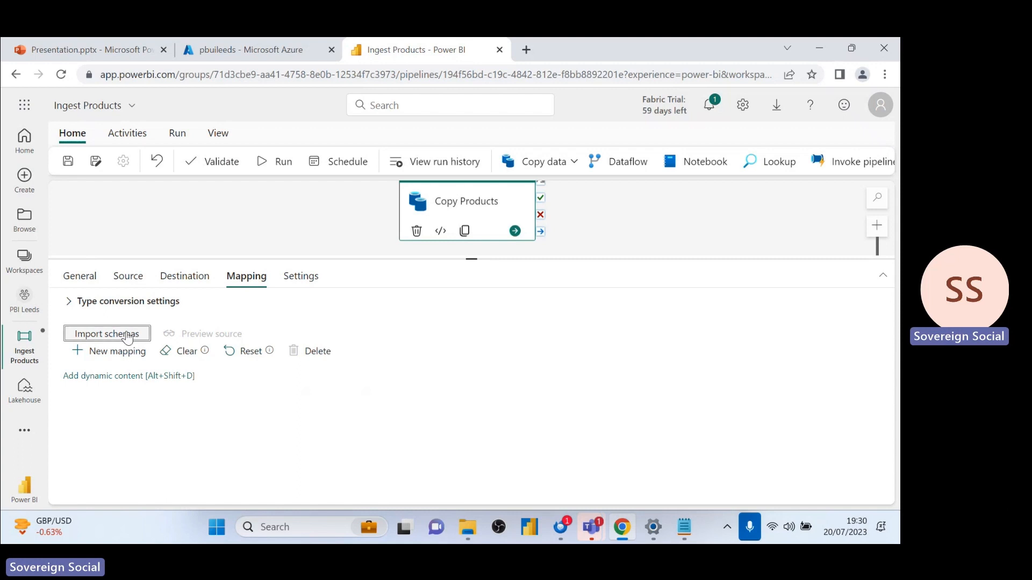
pyautogui.click(106, 334)
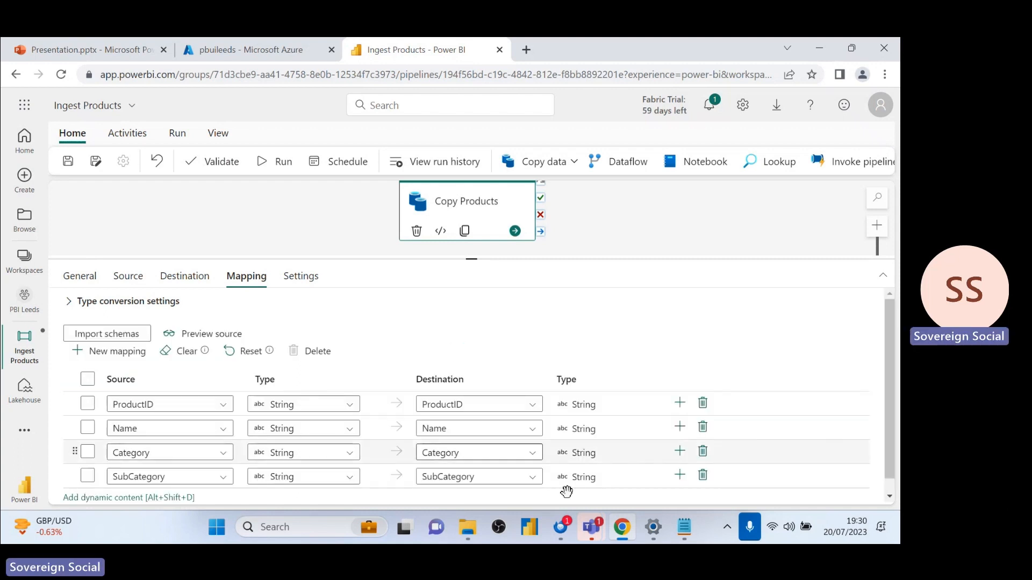
pyautogui.click(303, 405)
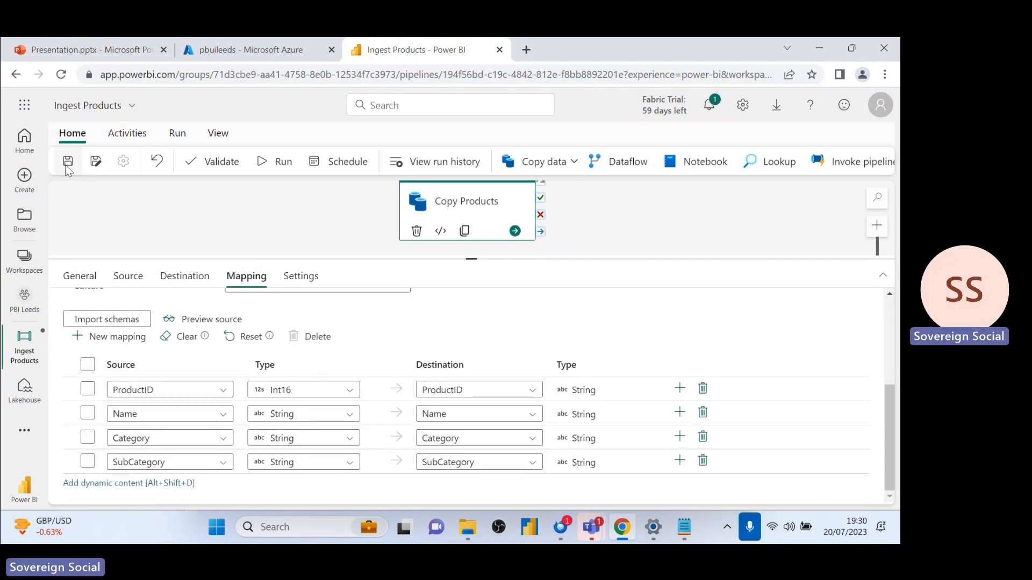
pyautogui.click(67, 161)
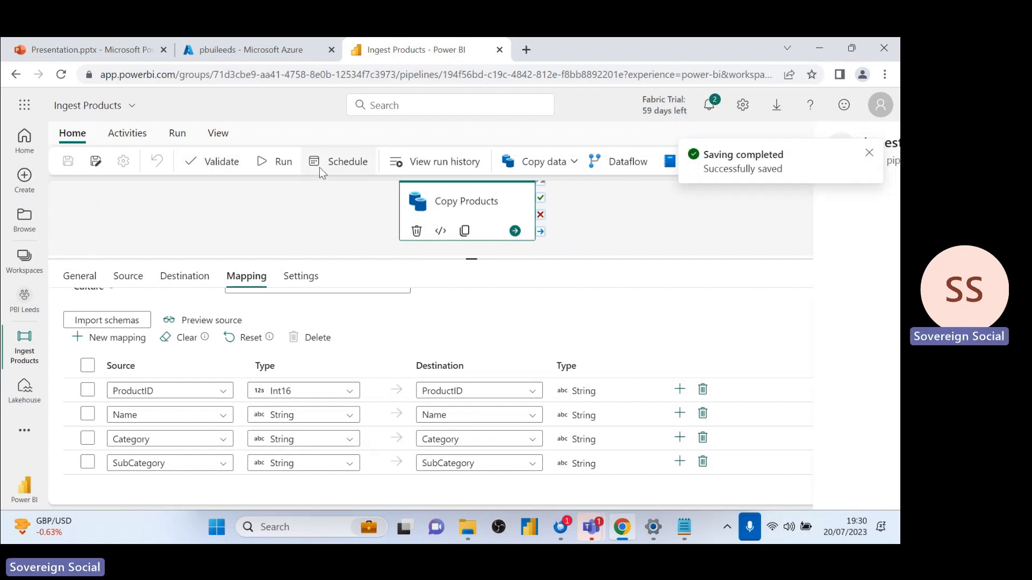
# - Run Ingest Products and refresh the Output status to track Copy Products
pyautogui.click(348, 161)
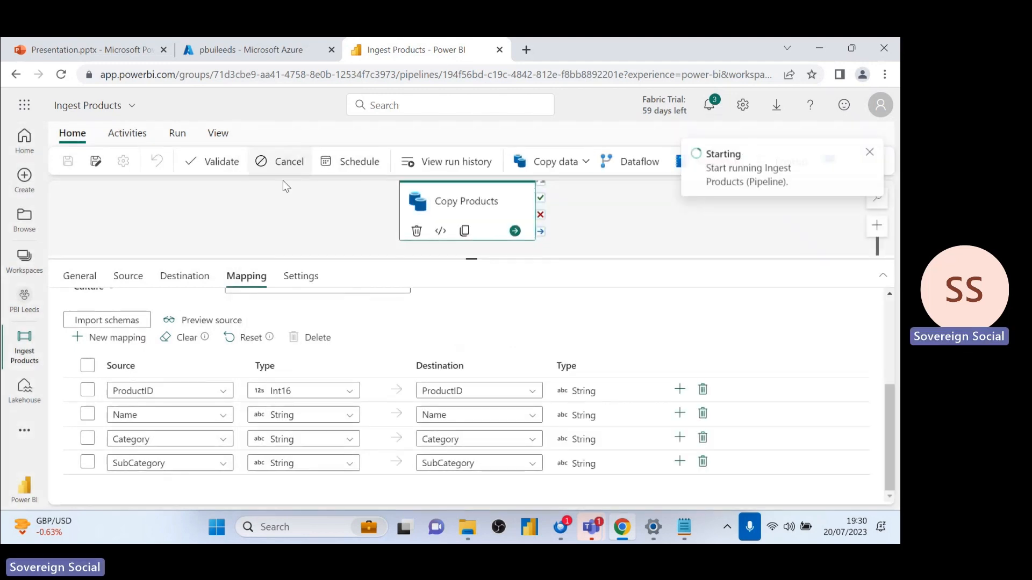
pyautogui.click(251, 276)
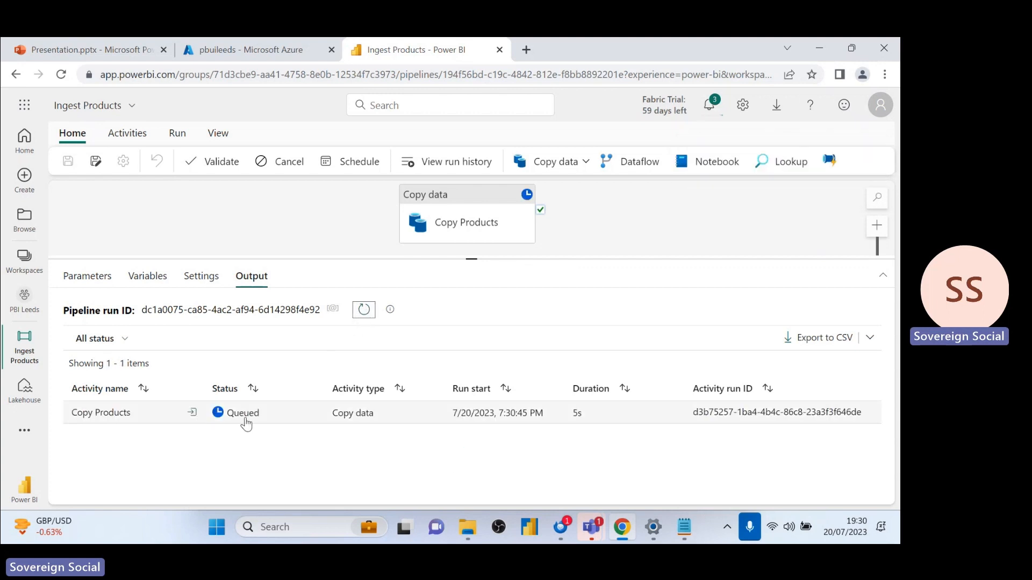
pyautogui.click(363, 310)
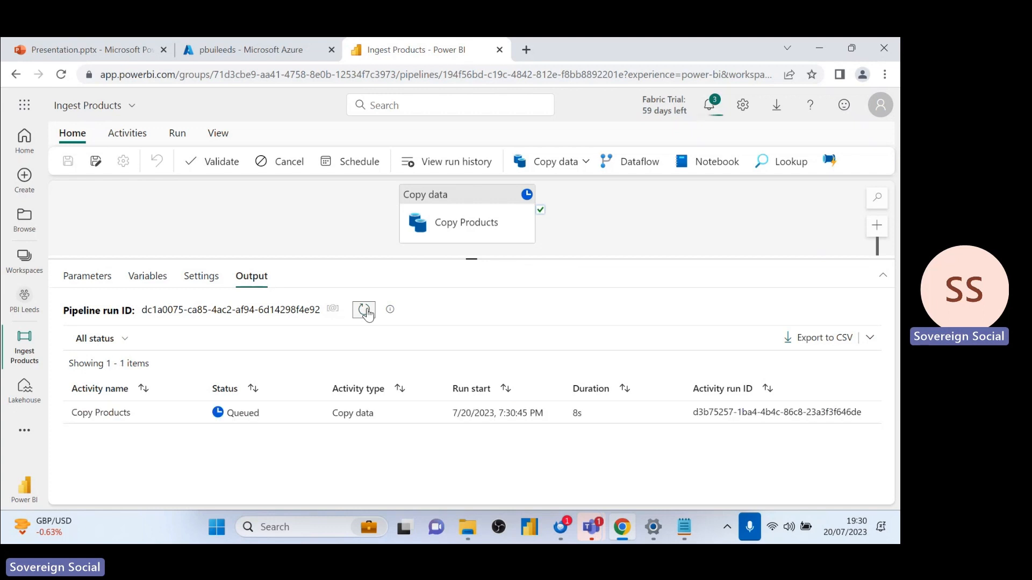
pyautogui.click(363, 310)
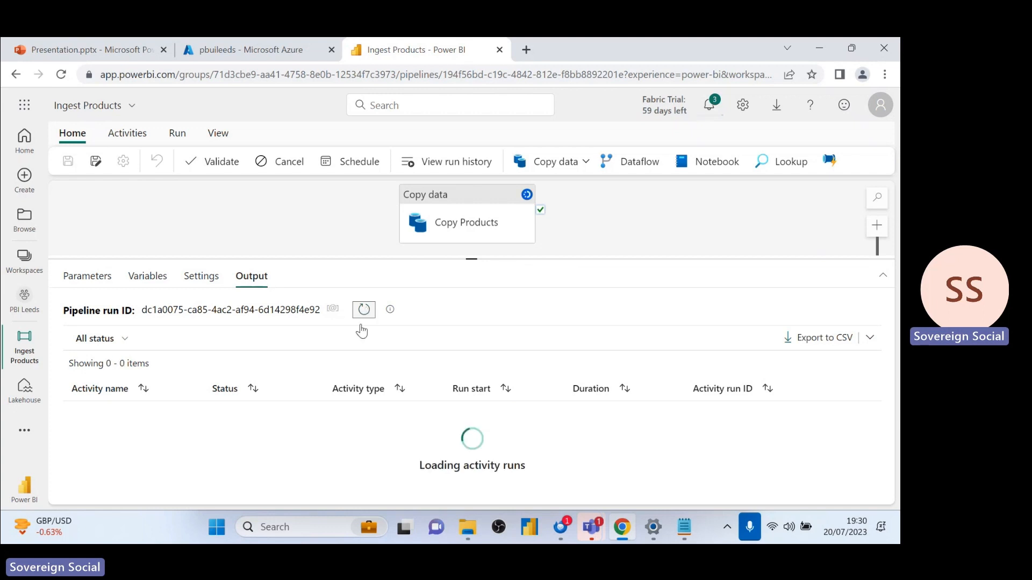
pyautogui.click(363, 309)
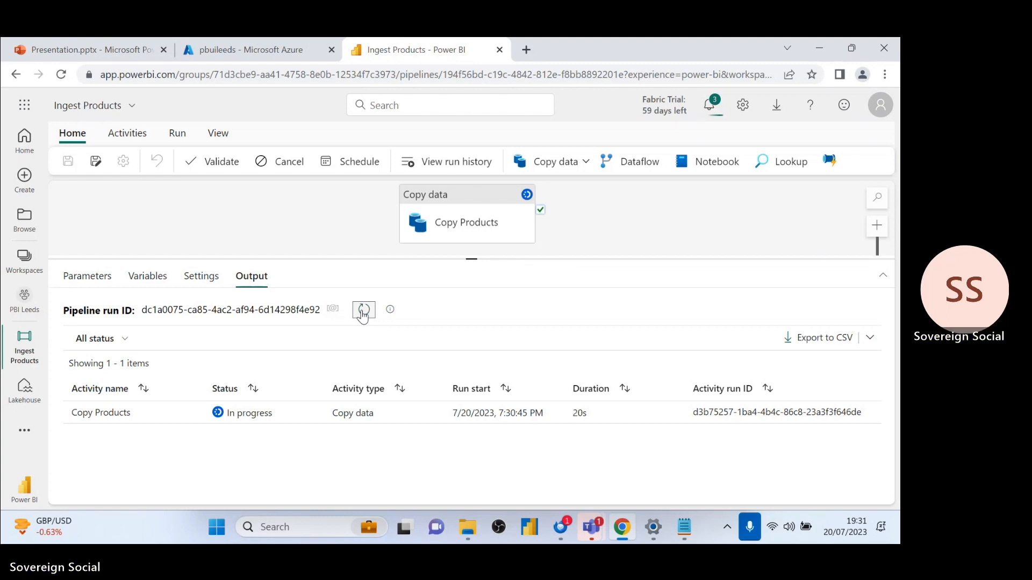
pyautogui.click(363, 310)
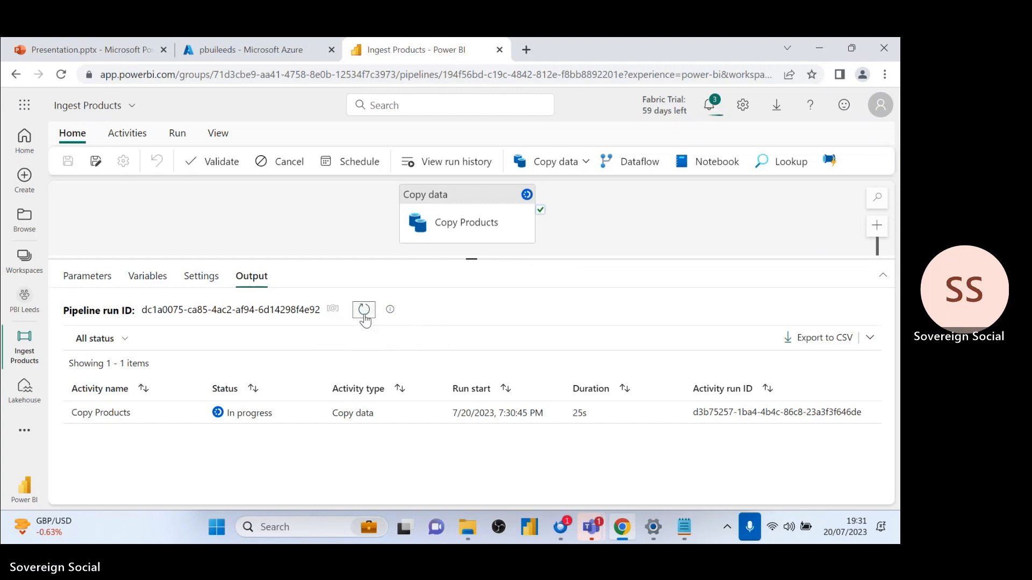
pyautogui.moveTo(221, 275)
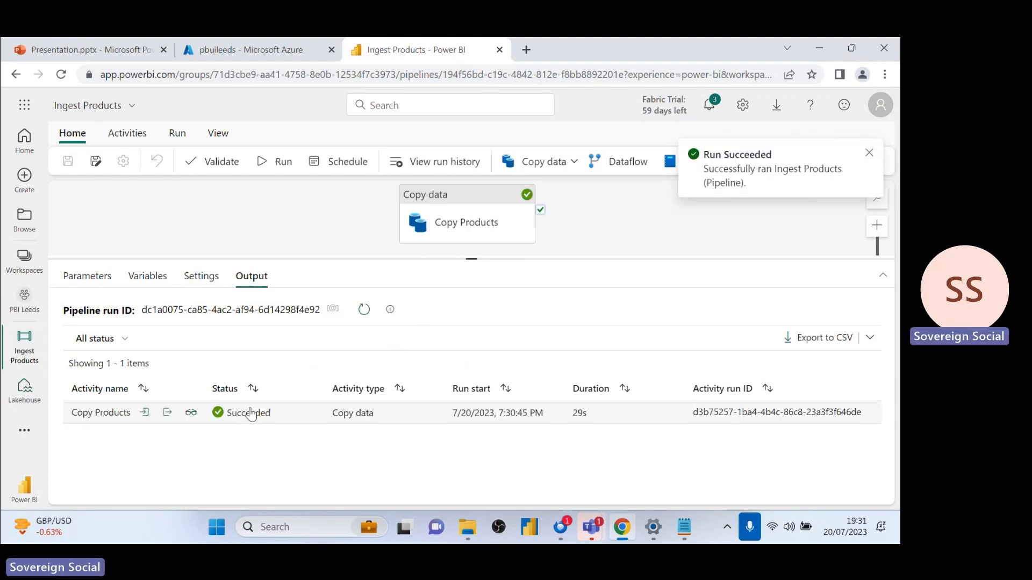
pyautogui.moveTo(96, 254)
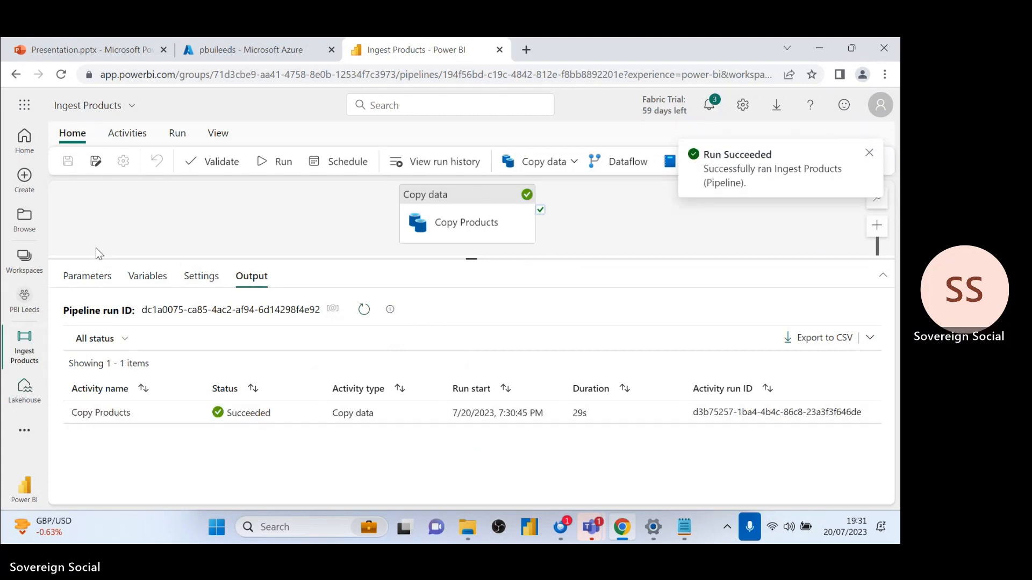
# - Open the Monitoring hub from the left rail's extra options
pyautogui.click(23, 105)
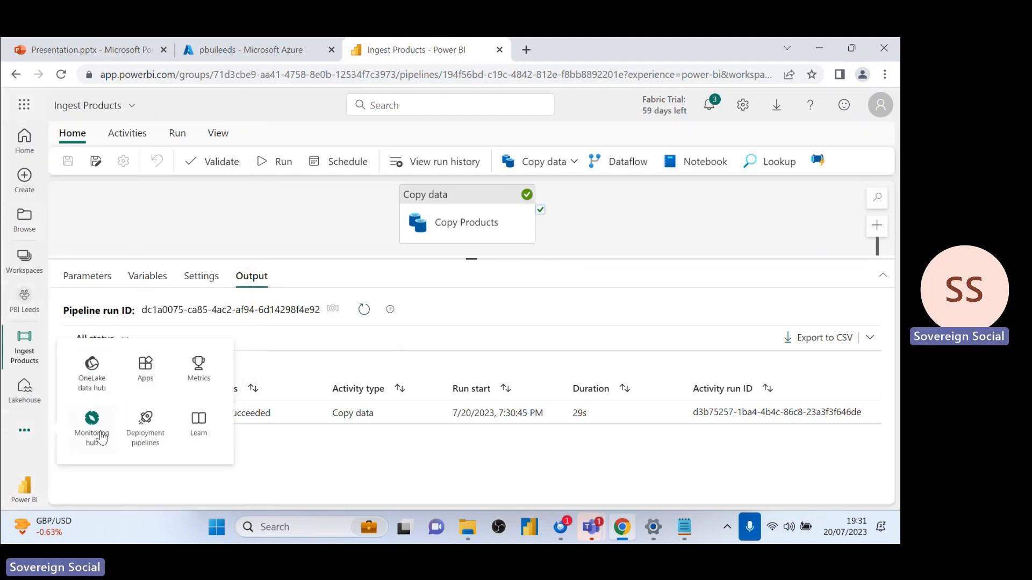
pyautogui.click(92, 421)
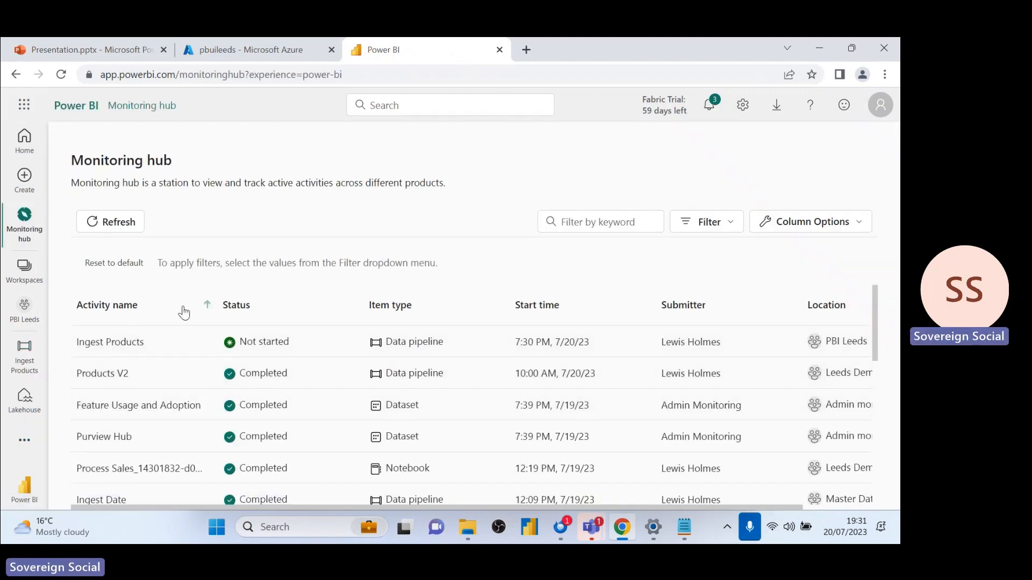
pyautogui.moveTo(178, 329)
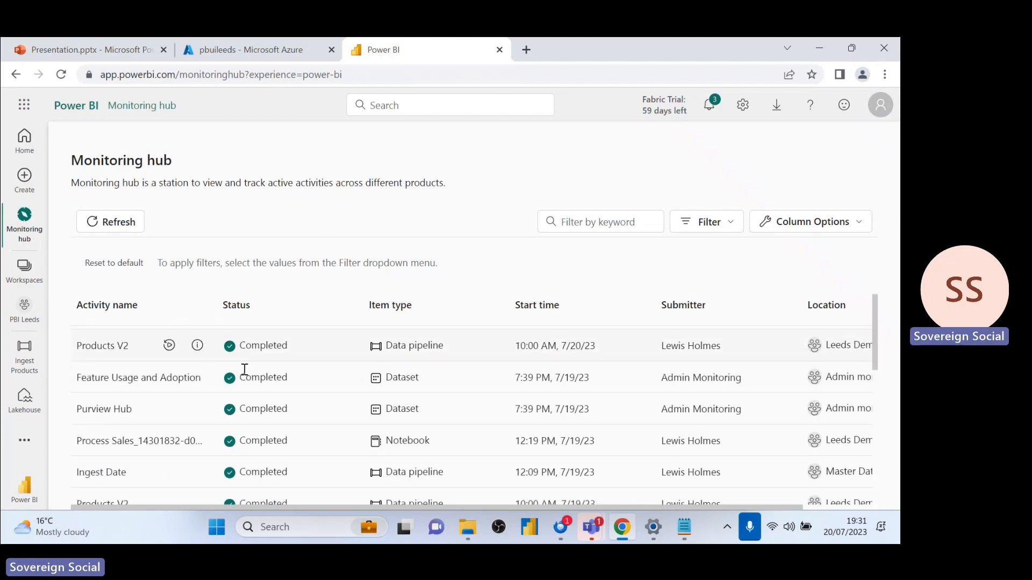
pyautogui.scroll(-3)
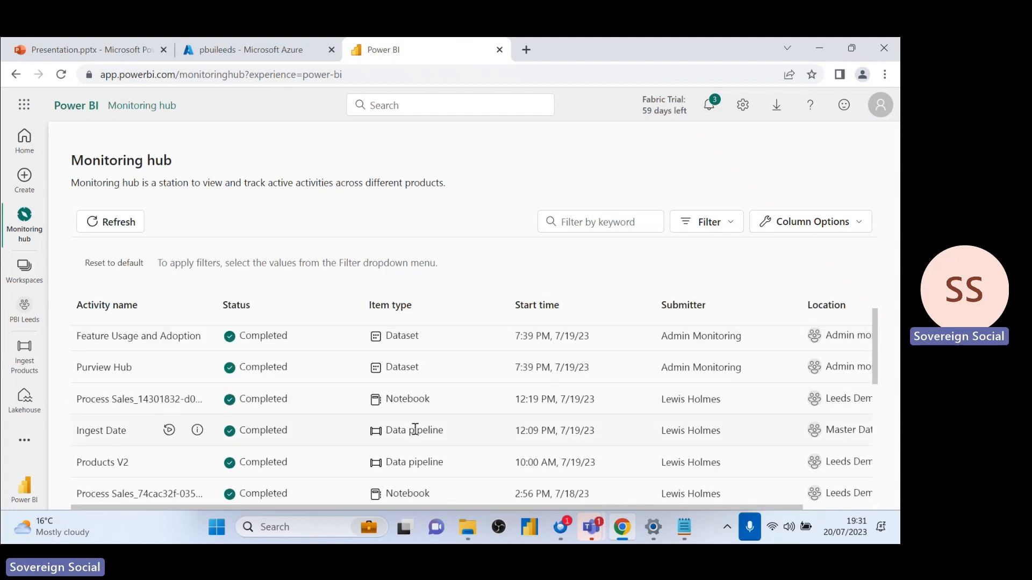
pyautogui.click(110, 221)
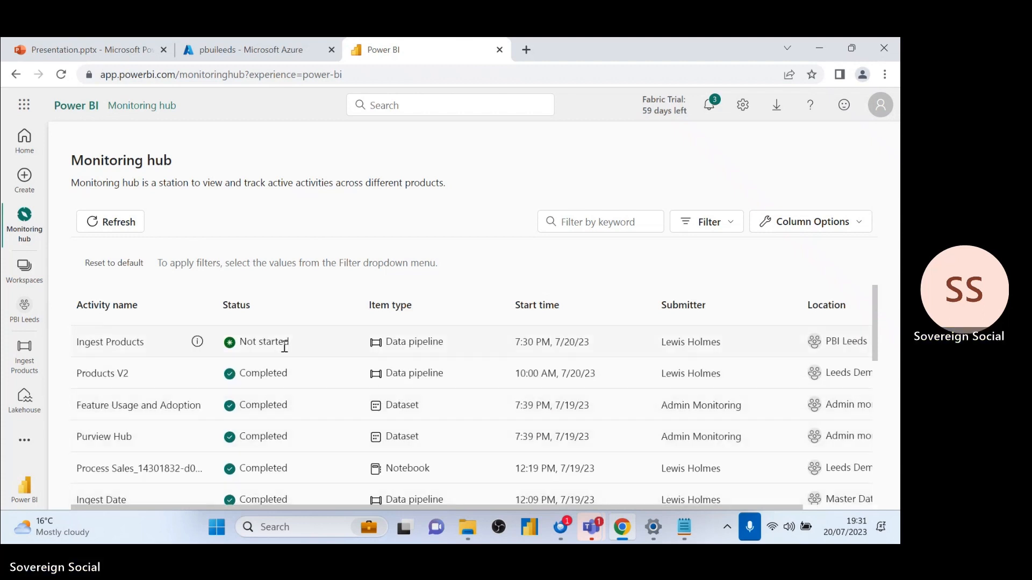
pyautogui.moveTo(169, 338)
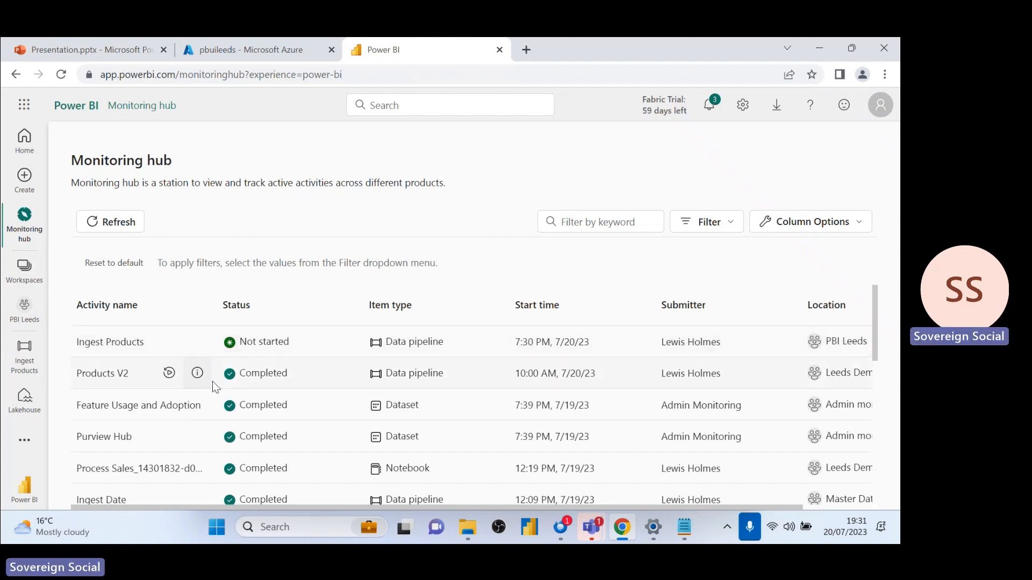
pyautogui.moveTo(156, 354)
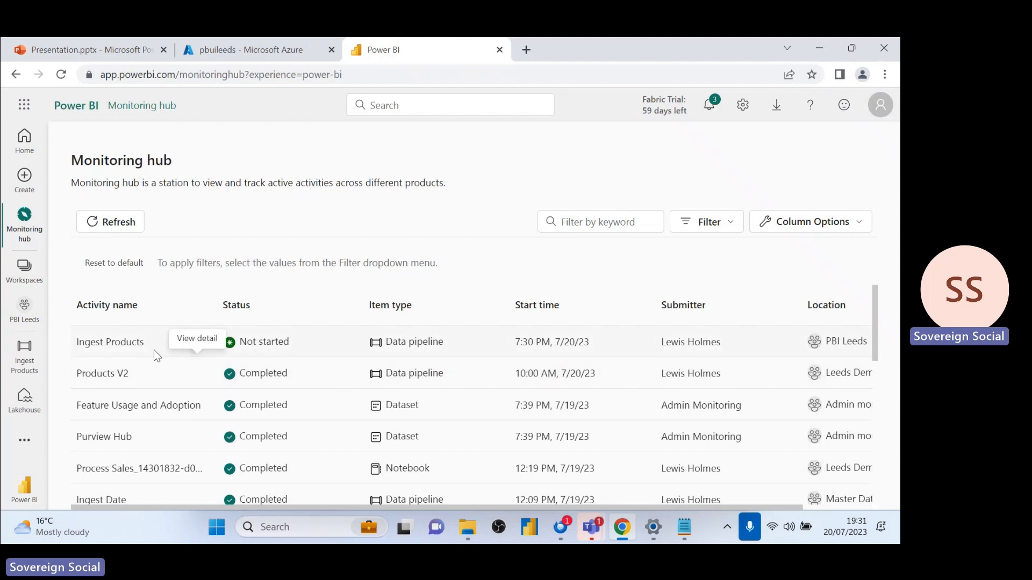
pyautogui.moveTo(223, 374)
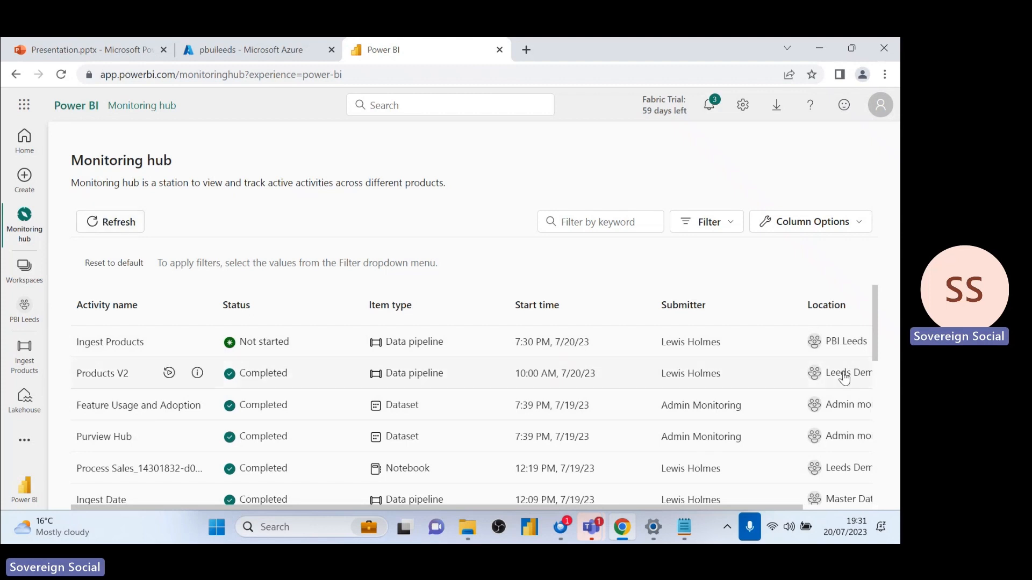
# - Sort activities by start time, newest first, and check Ingest Products' Not started status
pyautogui.click(706, 221)
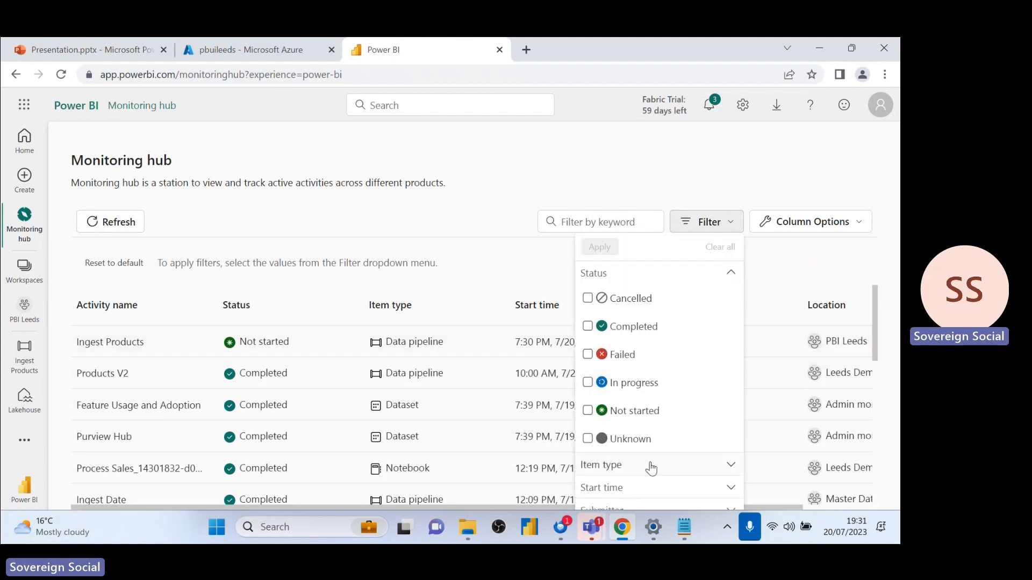
pyautogui.moveTo(275, 228)
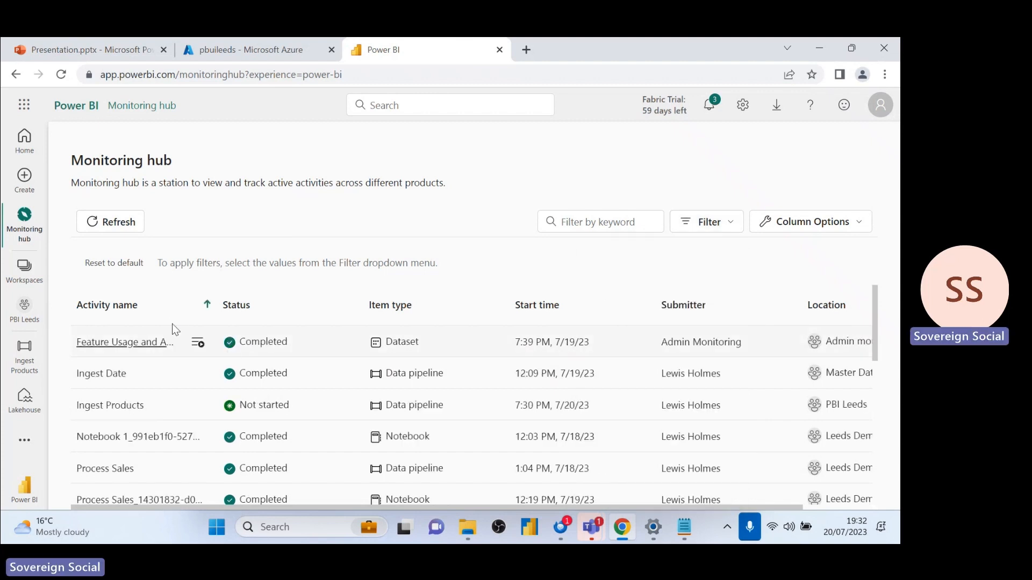
pyautogui.click(537, 306)
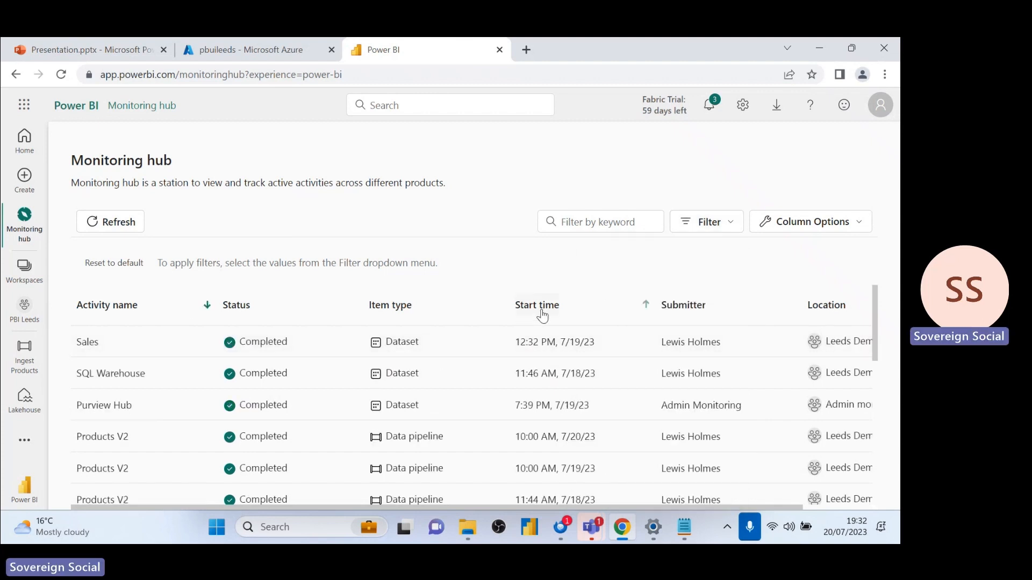
pyautogui.click(537, 305)
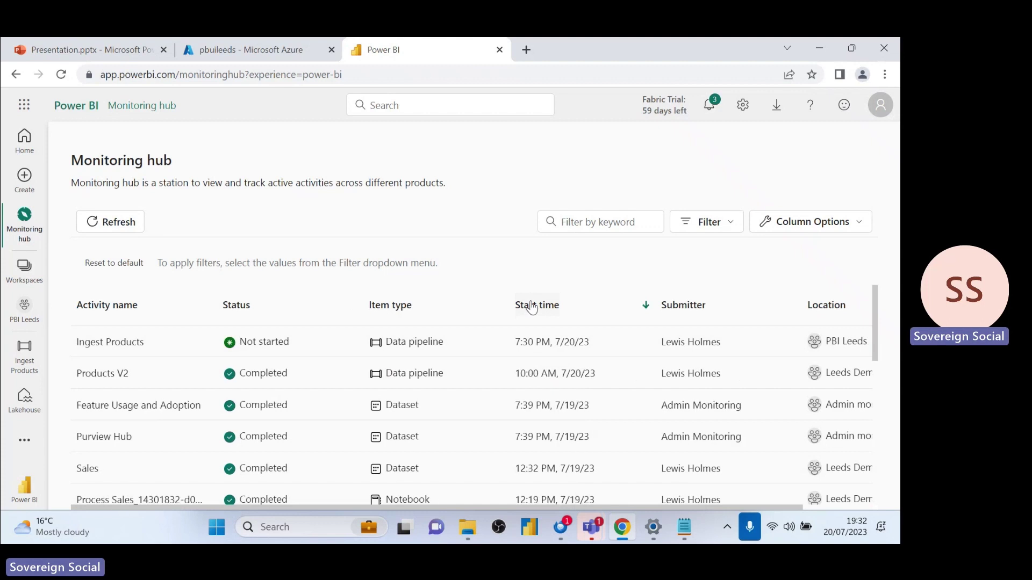
pyautogui.doubleClick(264, 341)
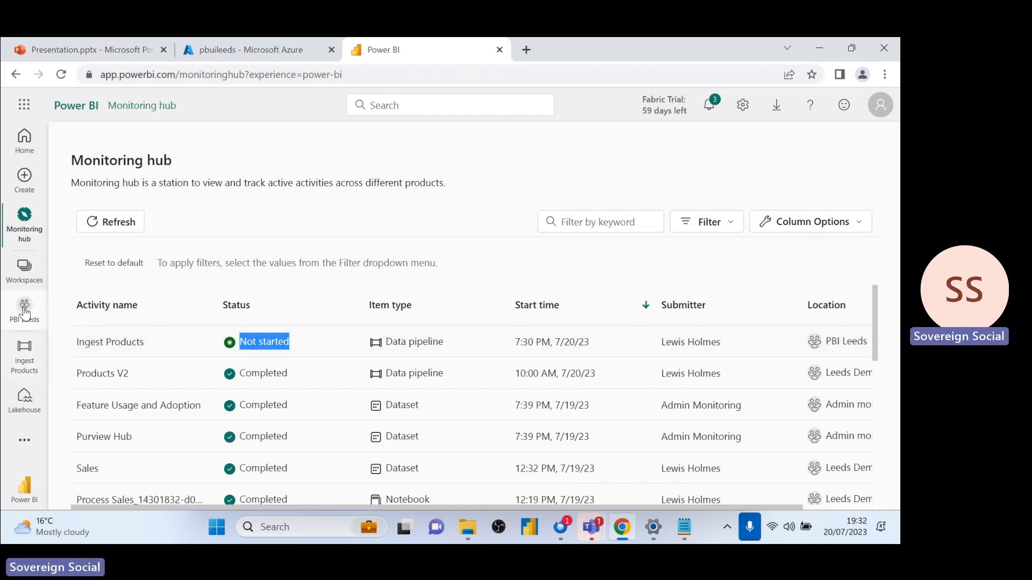
# - Open the Lakehouse in the PBI Leeds workspace and preview its Product table
pyautogui.click(25, 302)
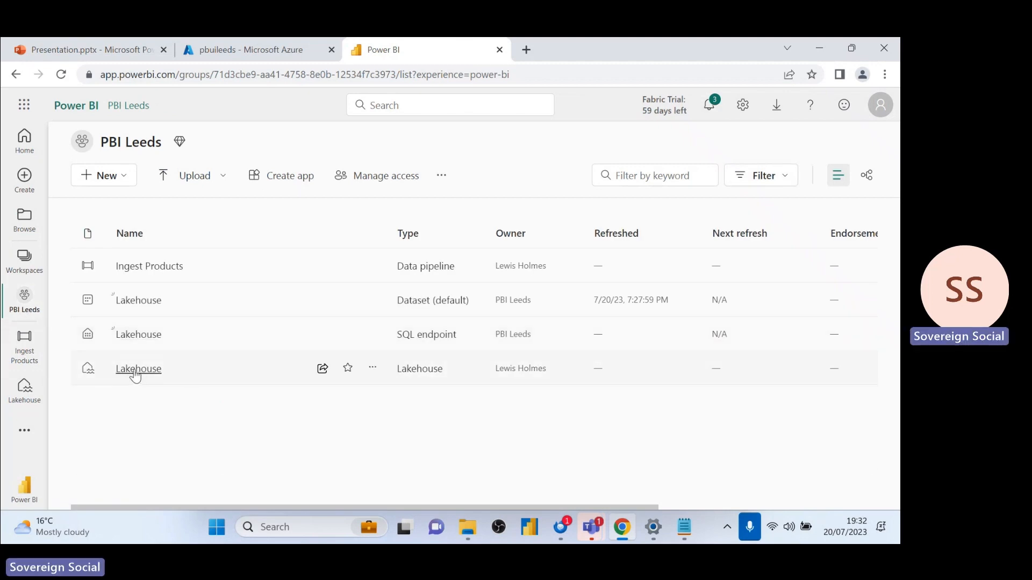
pyautogui.click(138, 369)
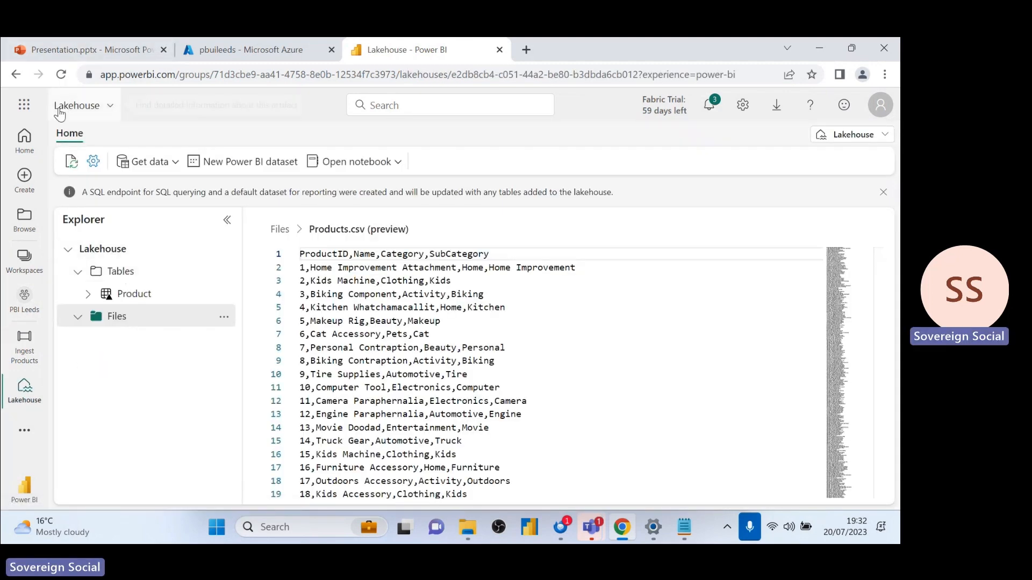
pyautogui.click(134, 294)
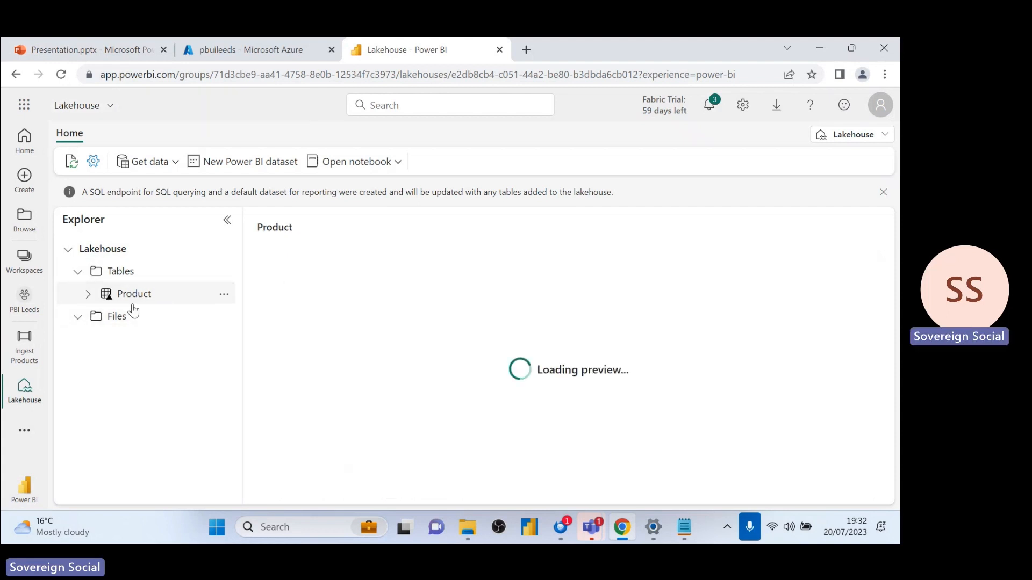
pyautogui.moveTo(272, 325)
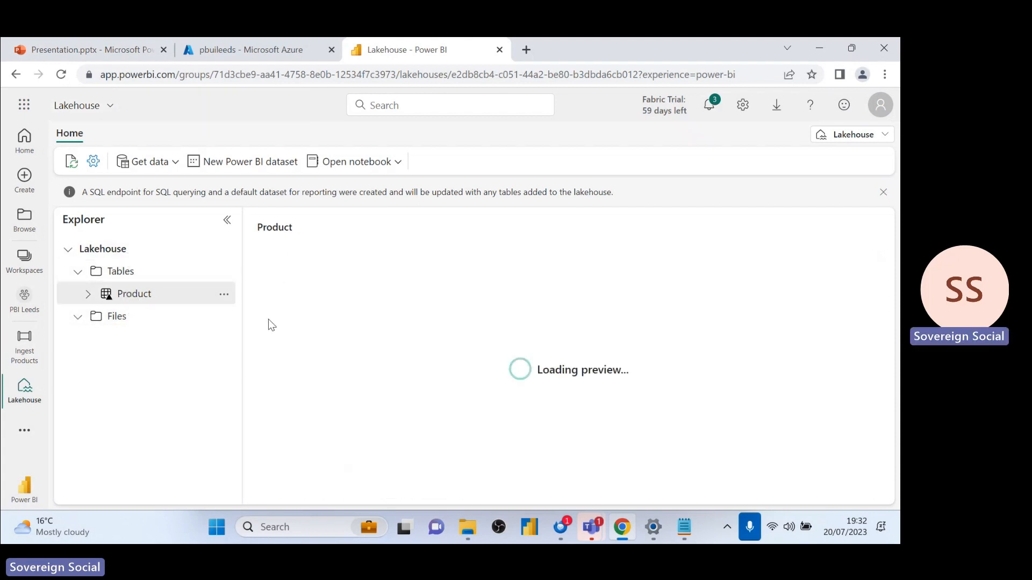
pyautogui.moveTo(258, 316)
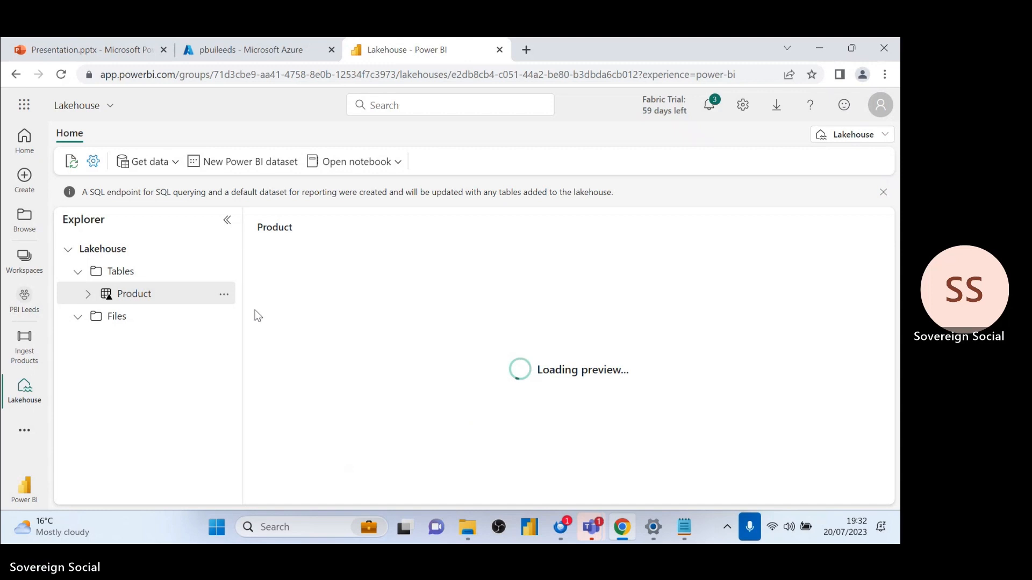
pyautogui.moveTo(226, 292)
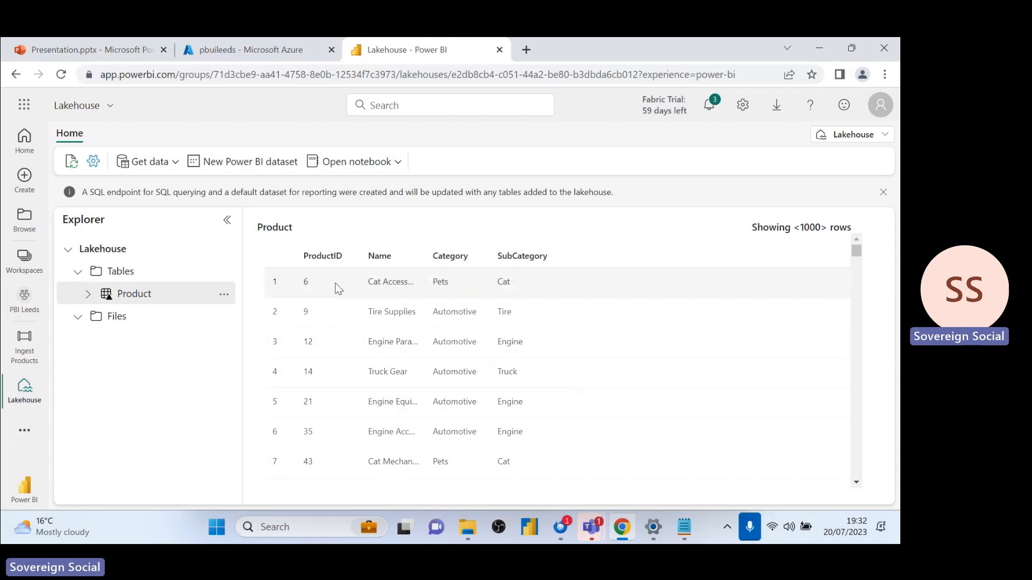
pyautogui.moveTo(344, 230)
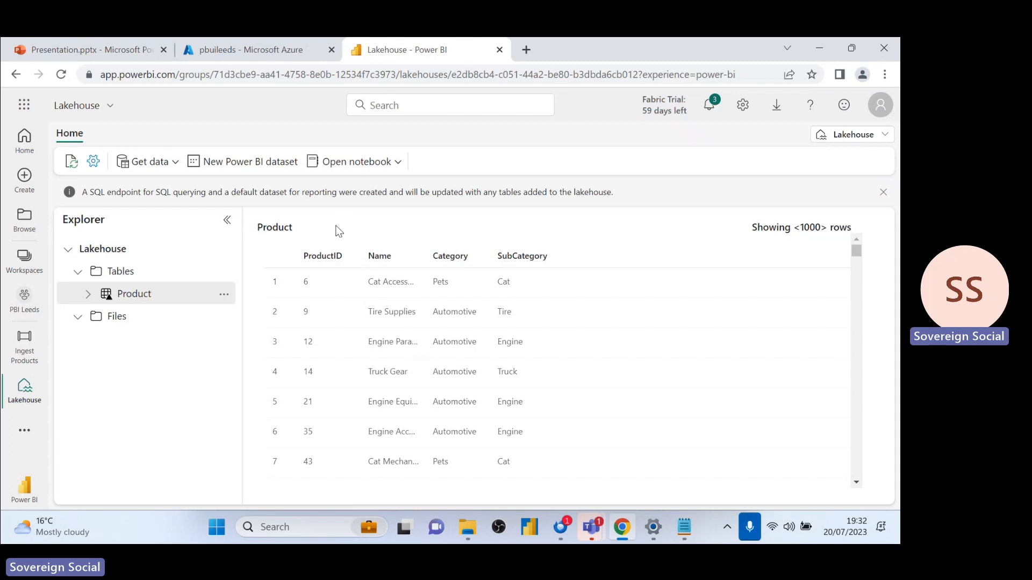
pyautogui.moveTo(341, 238)
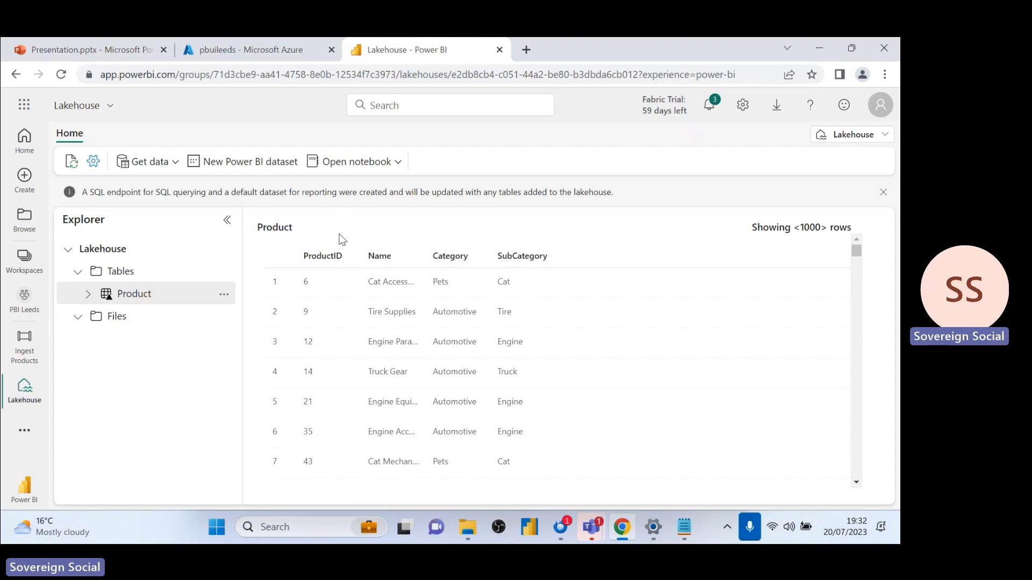
pyautogui.moveTo(212, 323)
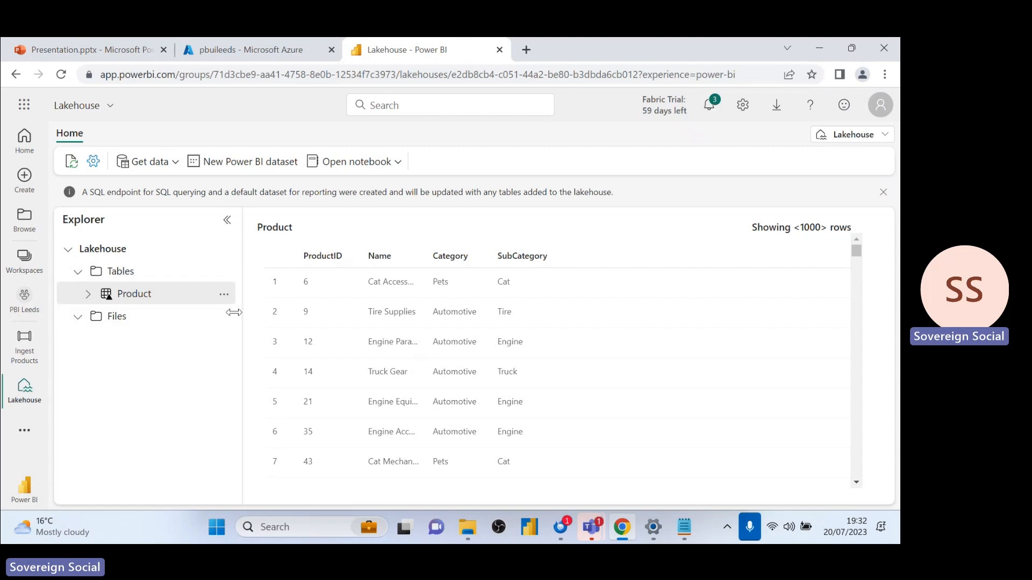
pyautogui.moveTo(222, 319)
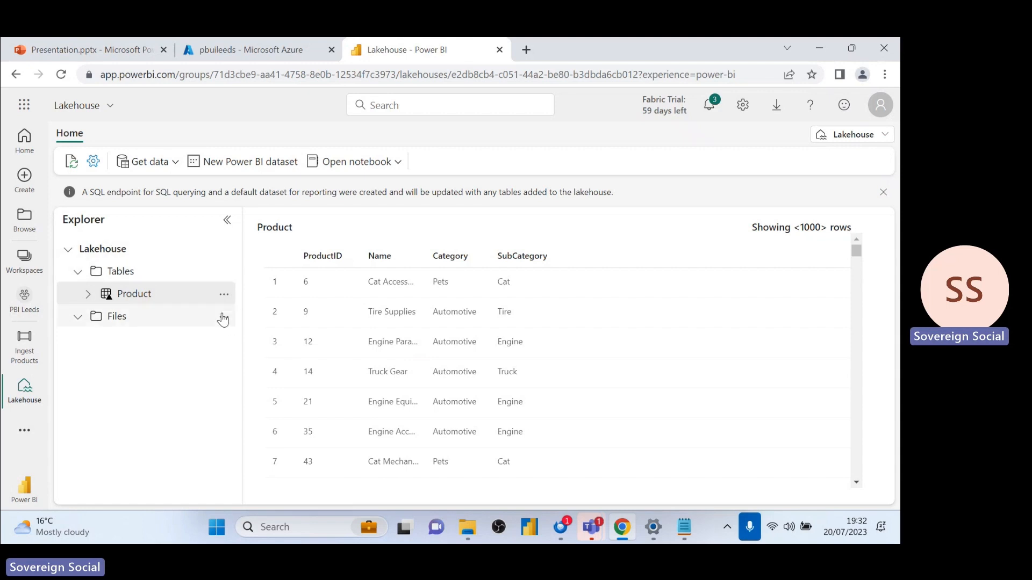
# - Look over the Files and Product table actions, then start a new OneLake shortcut
pyautogui.click(223, 316)
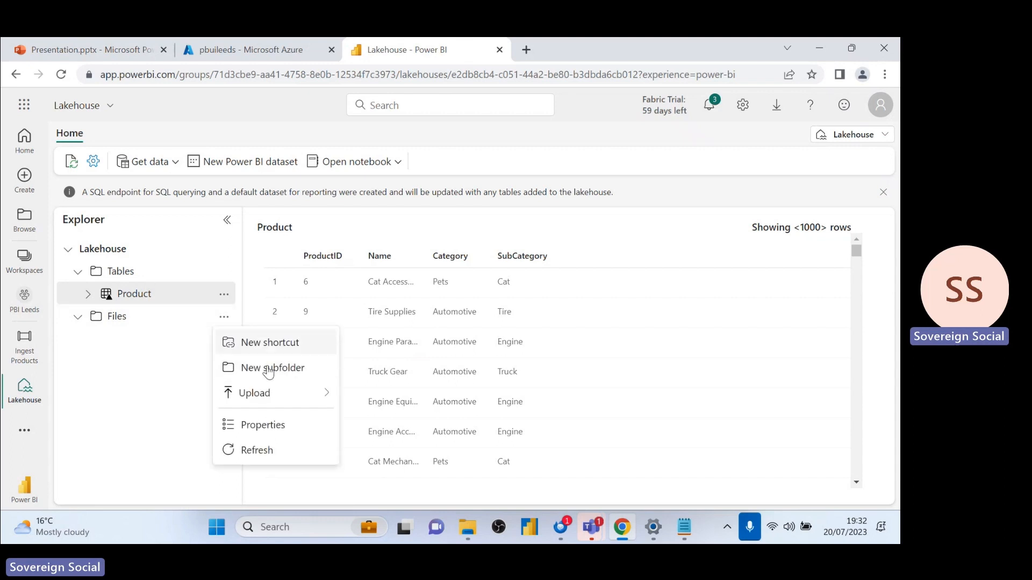
pyautogui.click(150, 354)
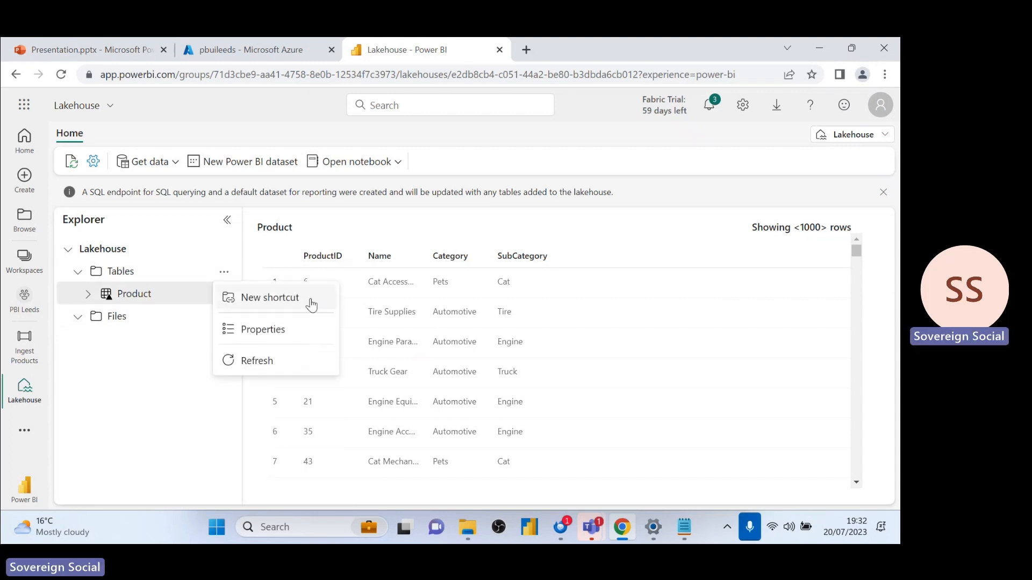
pyautogui.click(270, 297)
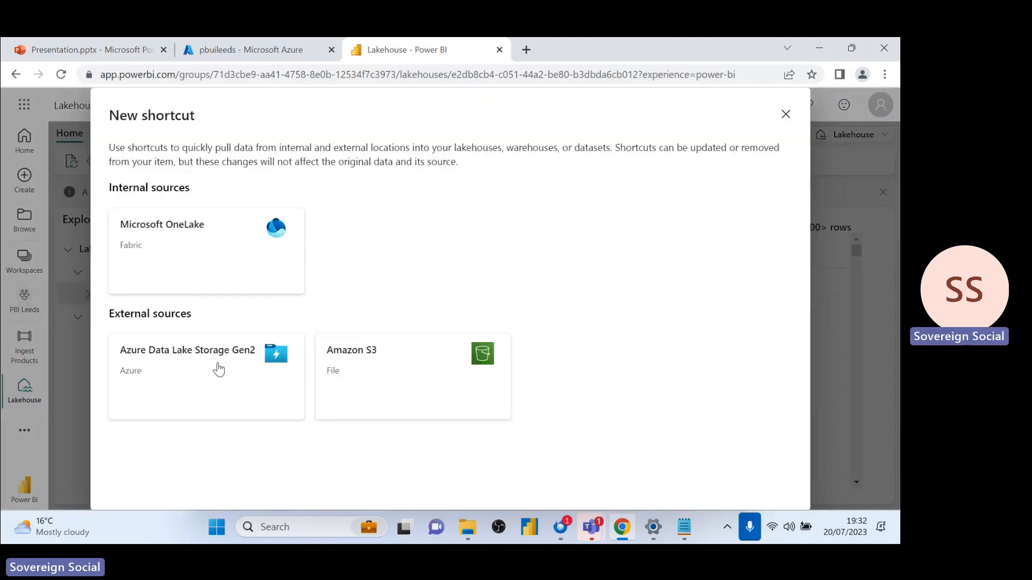
pyautogui.moveTo(219, 384)
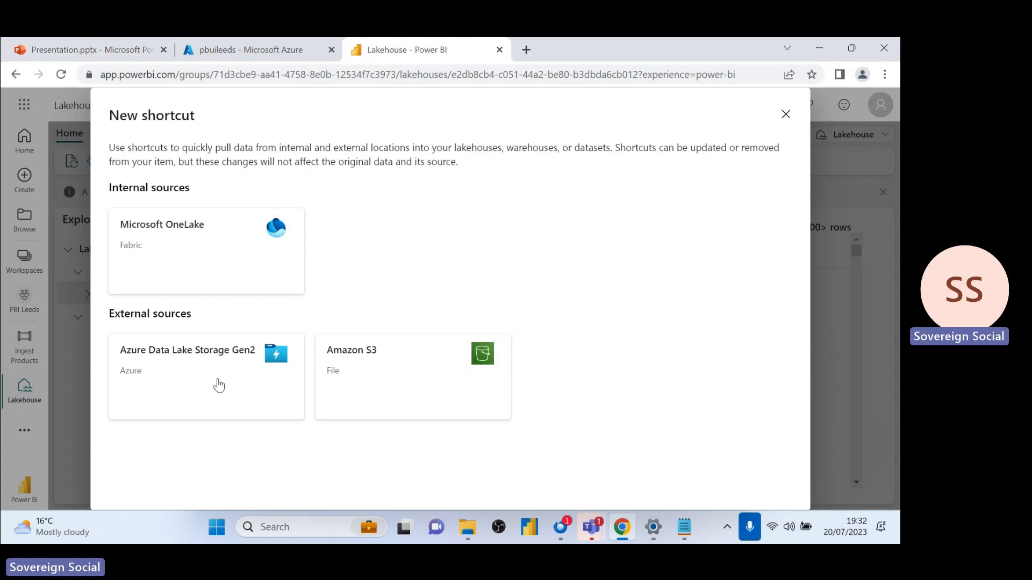
pyautogui.moveTo(211, 381)
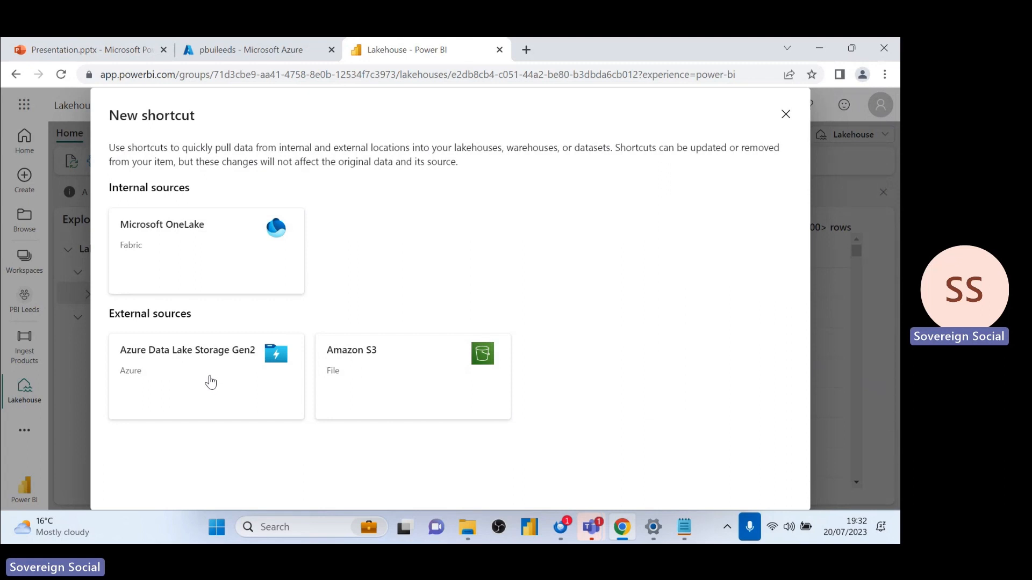
pyautogui.moveTo(228, 355)
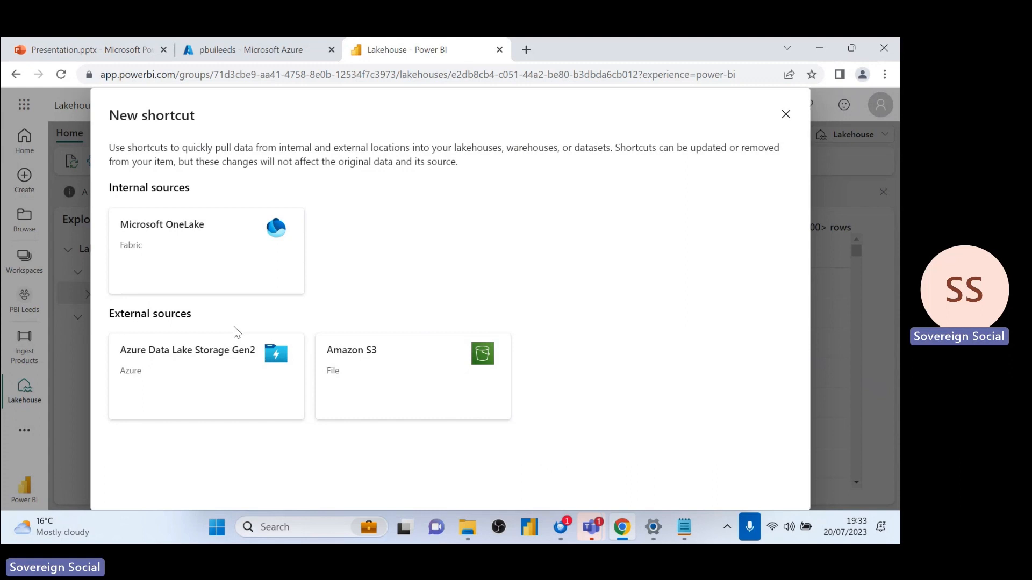
pyautogui.moveTo(235, 328)
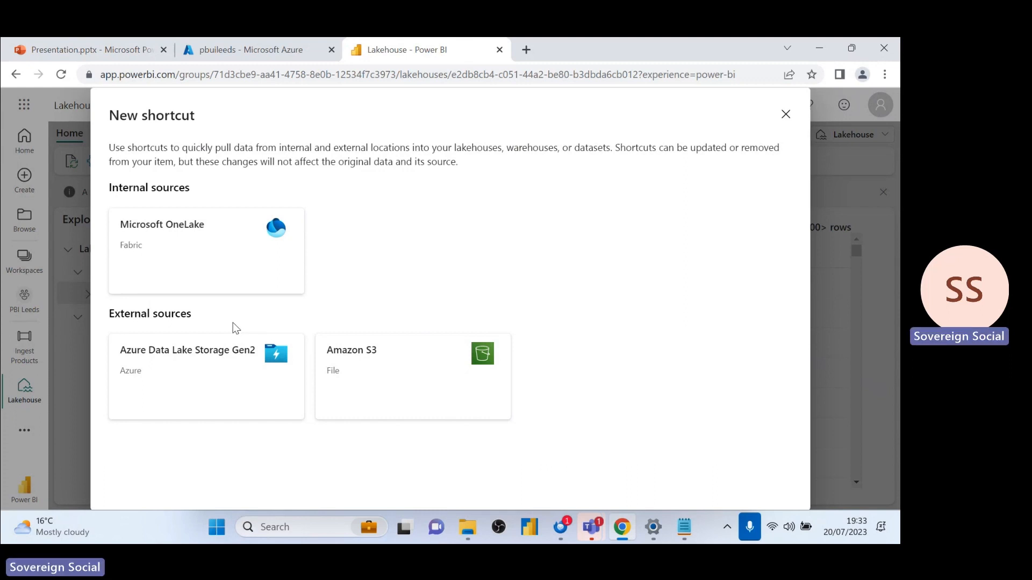
pyautogui.moveTo(232, 325)
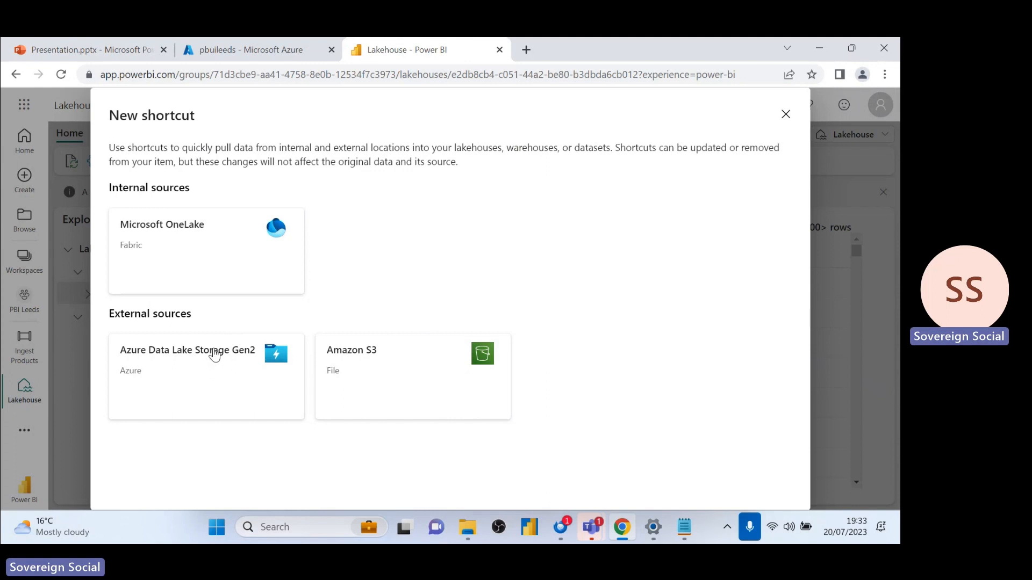
pyautogui.moveTo(209, 358)
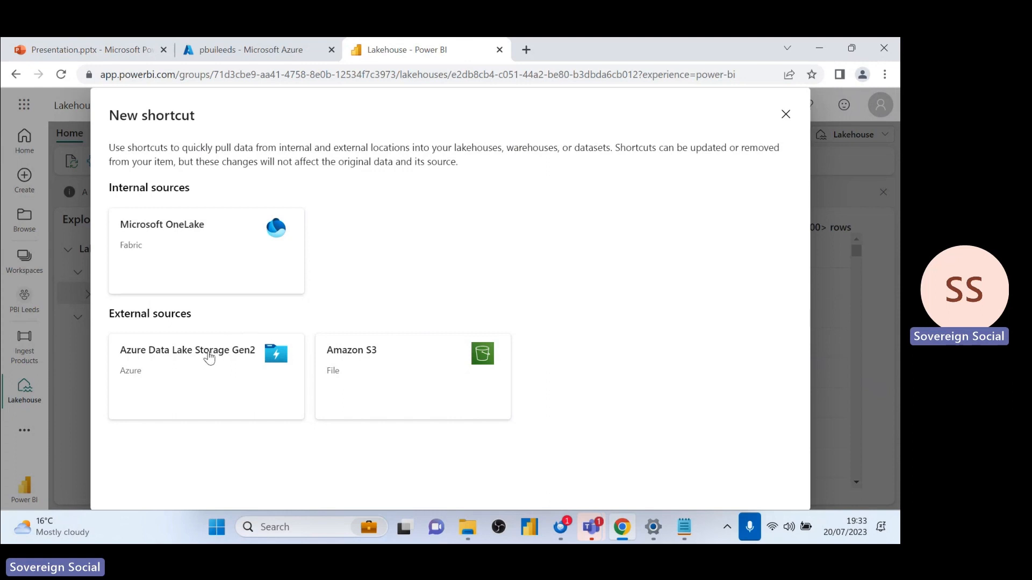
pyautogui.moveTo(207, 346)
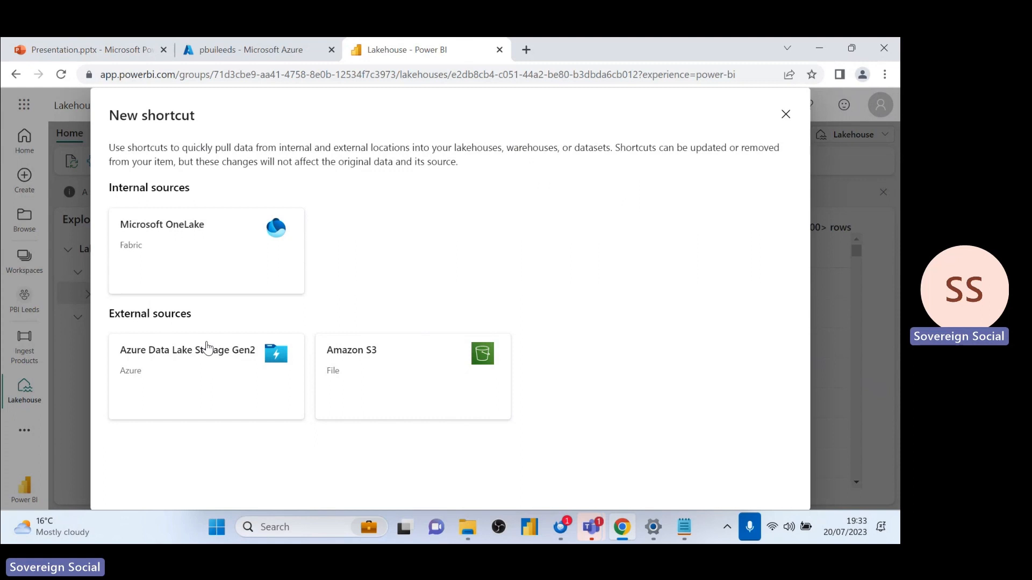
pyautogui.moveTo(233, 255)
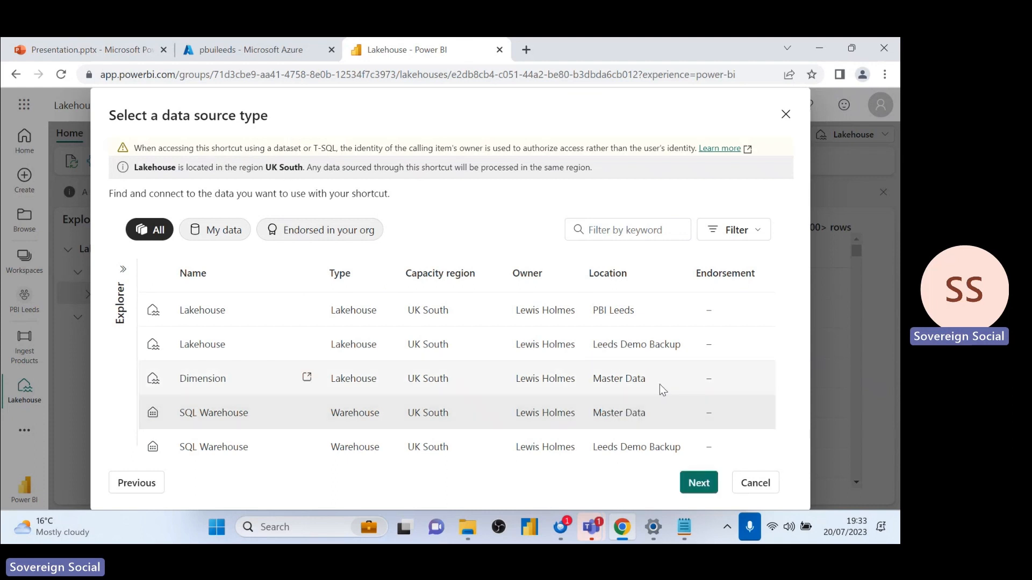
# - Link the Dimension lakehouse's Date table into this lakehouse's Tables as a shortcut
pyautogui.doubleClick(618, 378)
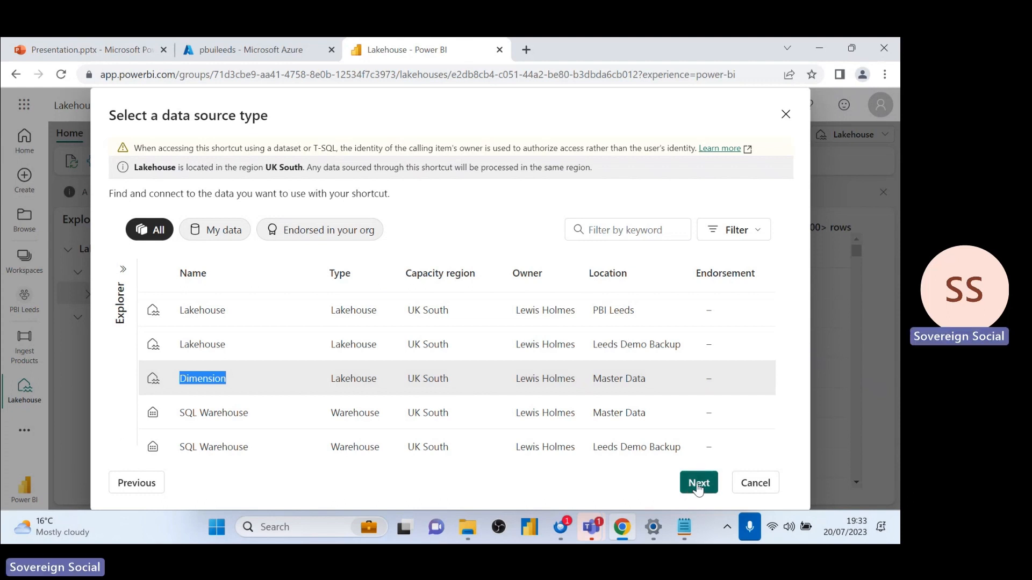
pyautogui.click(698, 483)
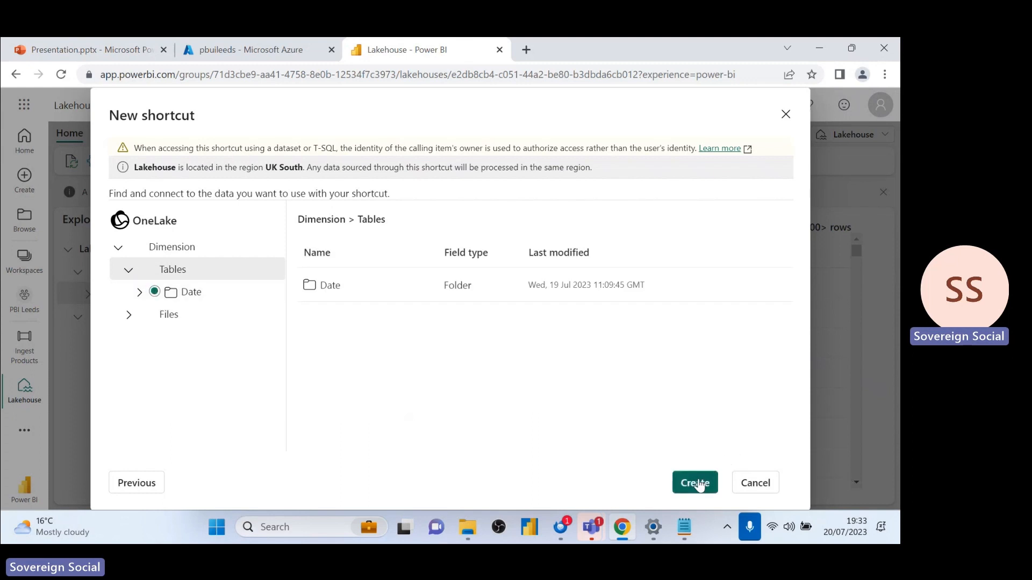
pyautogui.click(695, 483)
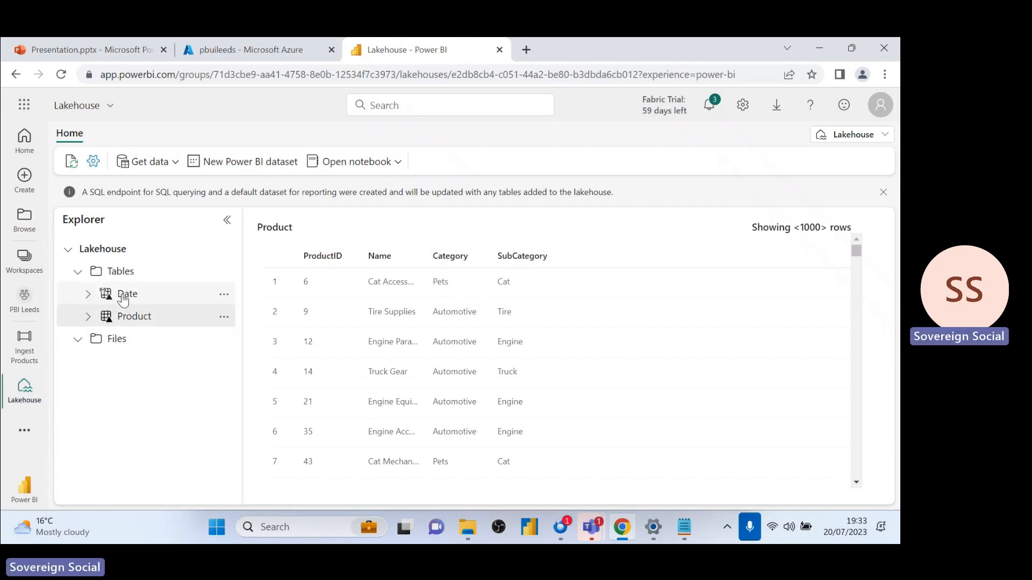
# - Select the shortcut Date table in the Explorer to load its row preview
pyautogui.click(128, 294)
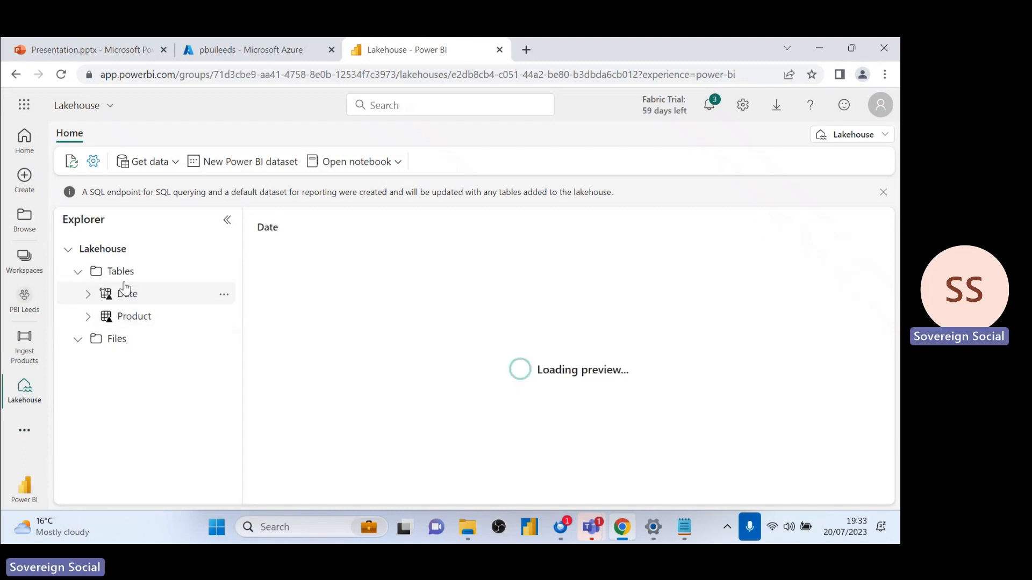
pyautogui.moveTo(171, 294)
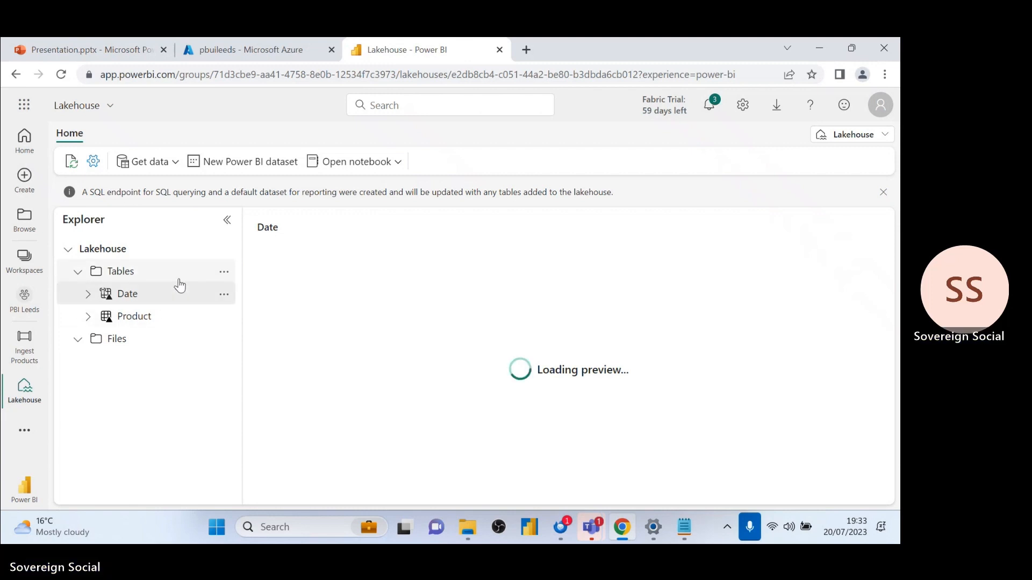
pyautogui.moveTo(254, 302)
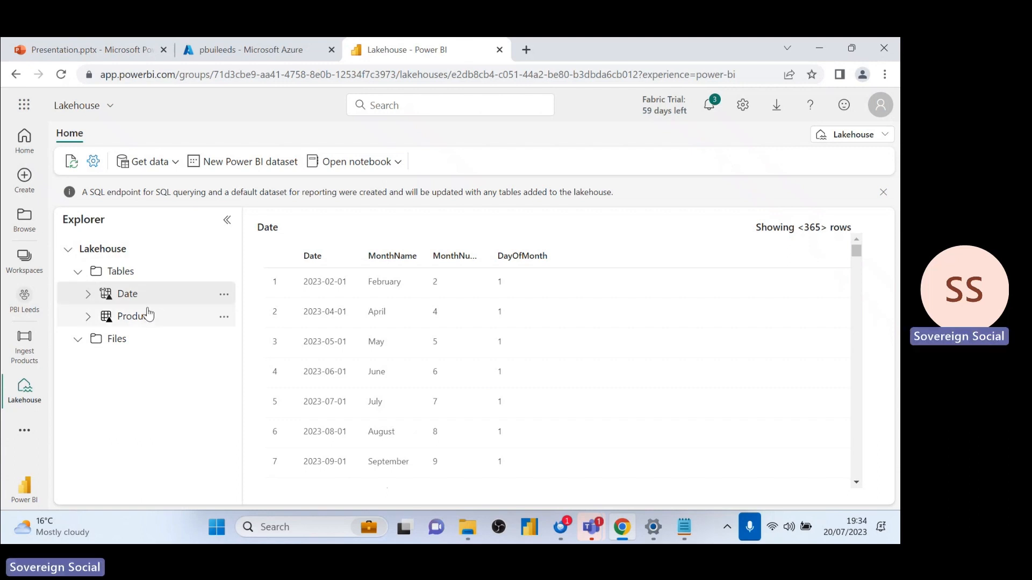
pyautogui.moveTo(155, 323)
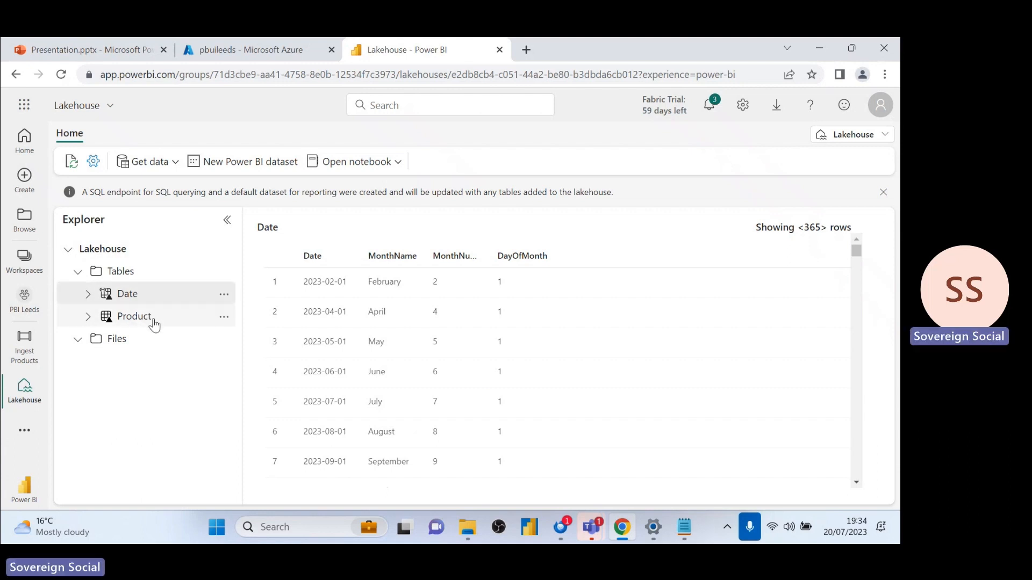
# - Upload Sales June.csv from the computer into the lakehouse Files folder
pyautogui.click(117, 339)
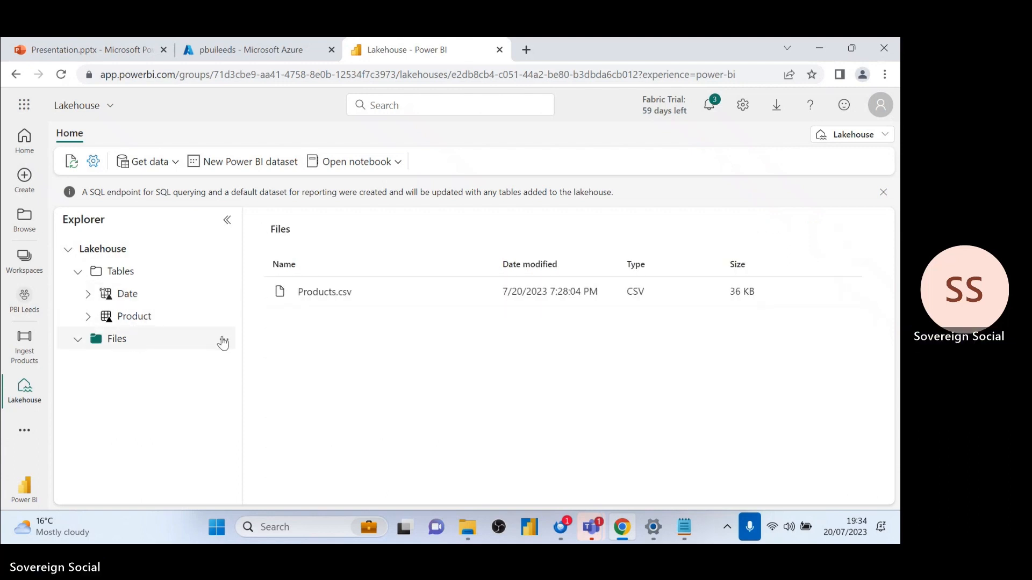
pyautogui.click(223, 338)
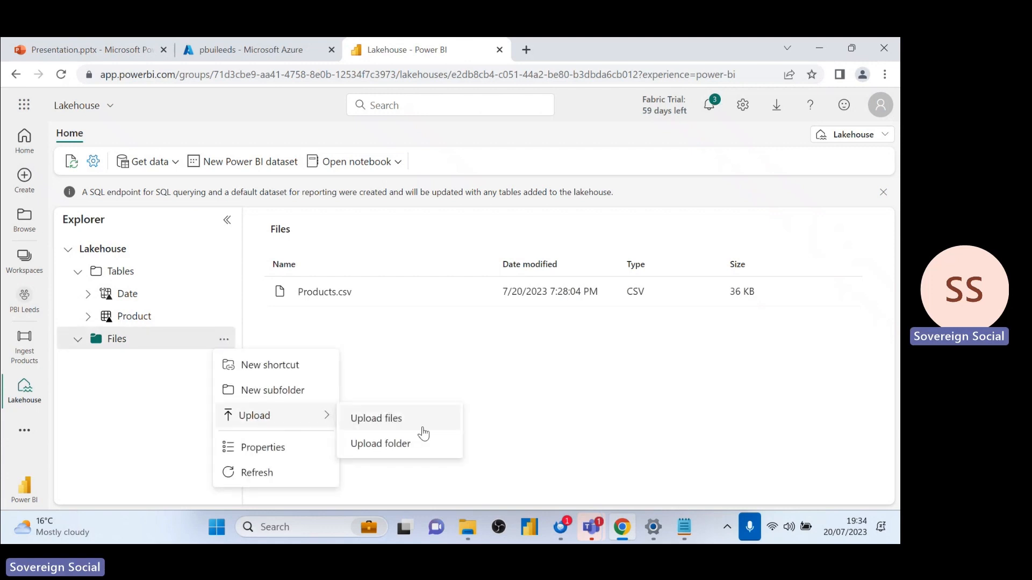
pyautogui.click(375, 418)
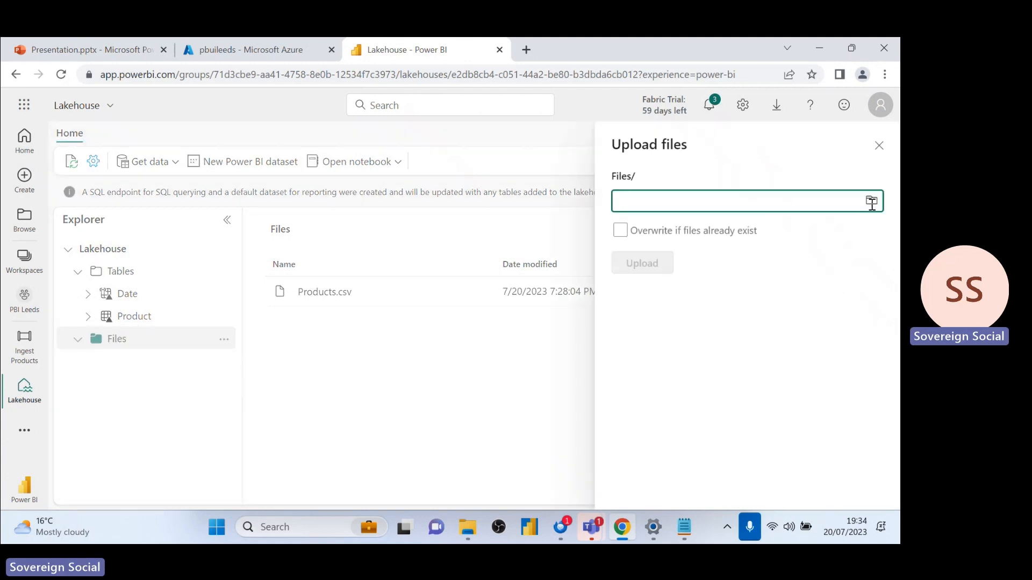
pyautogui.click(871, 200)
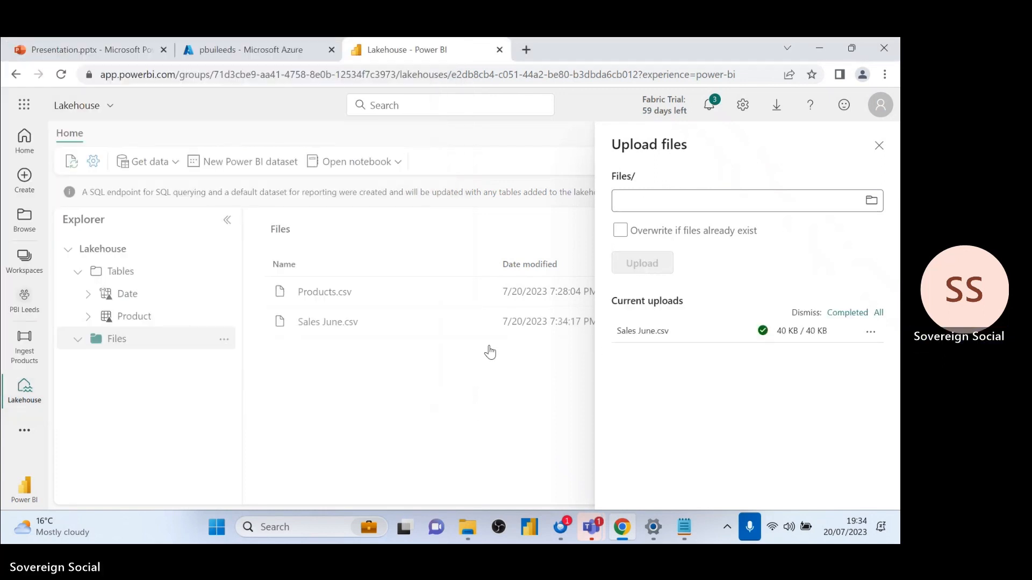
# - Preview Sales June.csv, highlighting SaleDateTime, ProductID, unit price 35.07, Quantity and header names
pyautogui.click(879, 145)
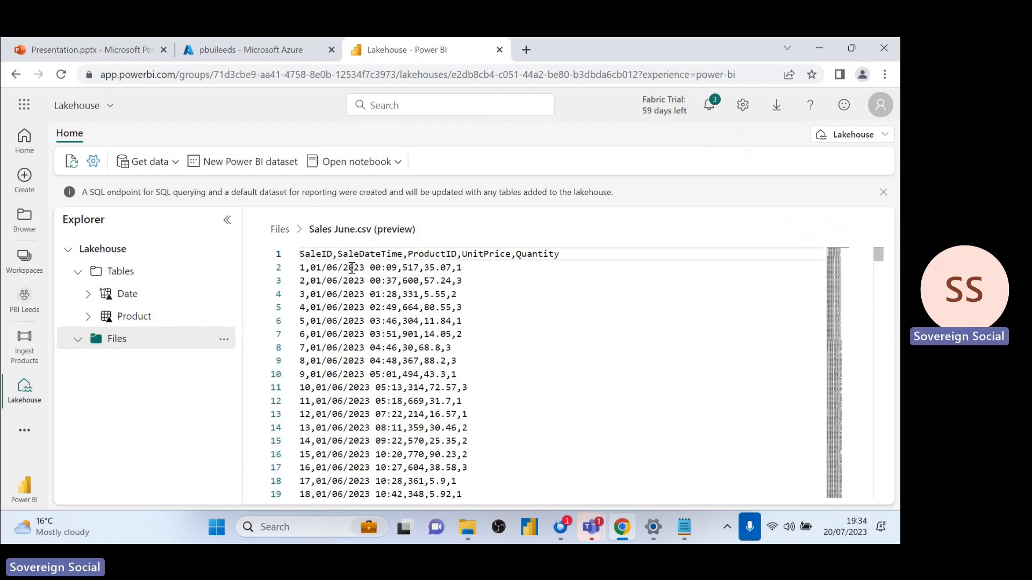
pyautogui.doubleClick(315, 253)
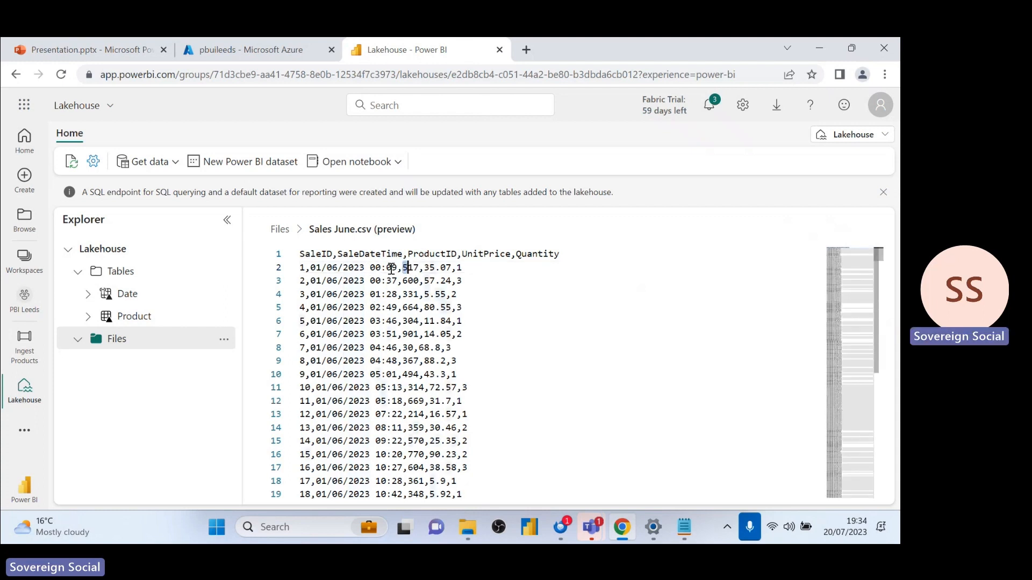
pyautogui.doubleClick(372, 254)
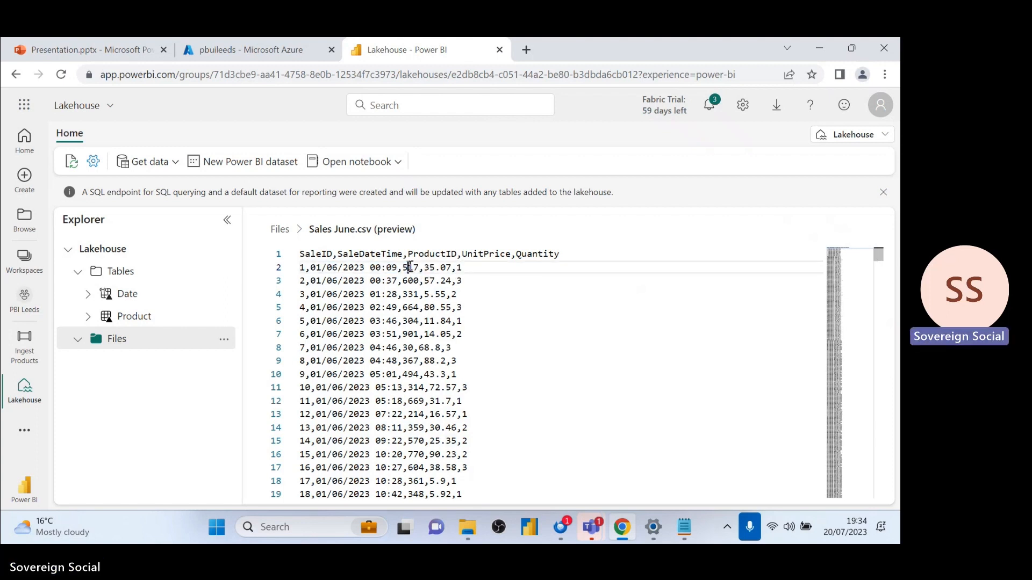
pyautogui.doubleClick(442, 268)
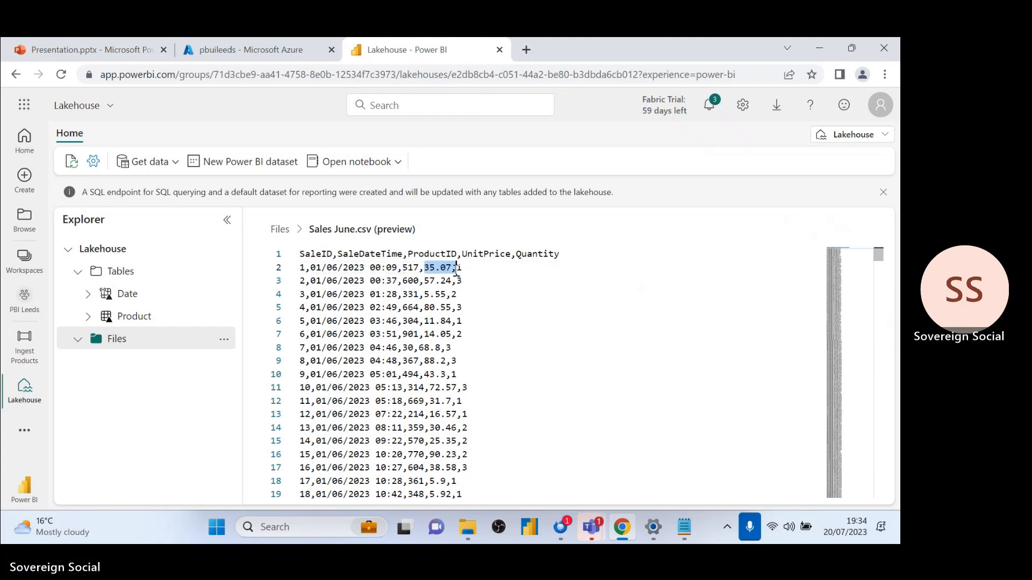
pyautogui.click(459, 267)
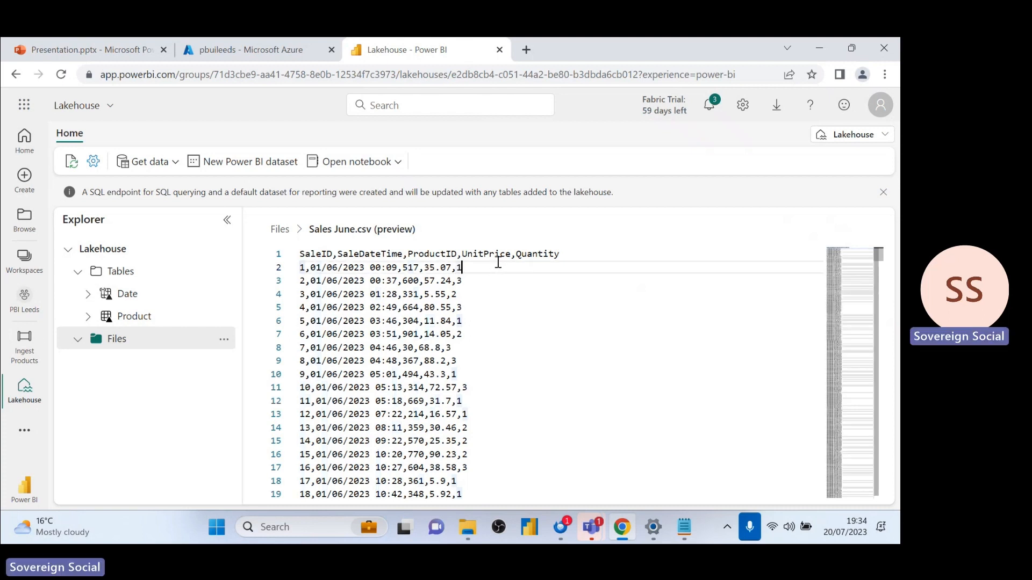
pyautogui.moveTo(491, 254)
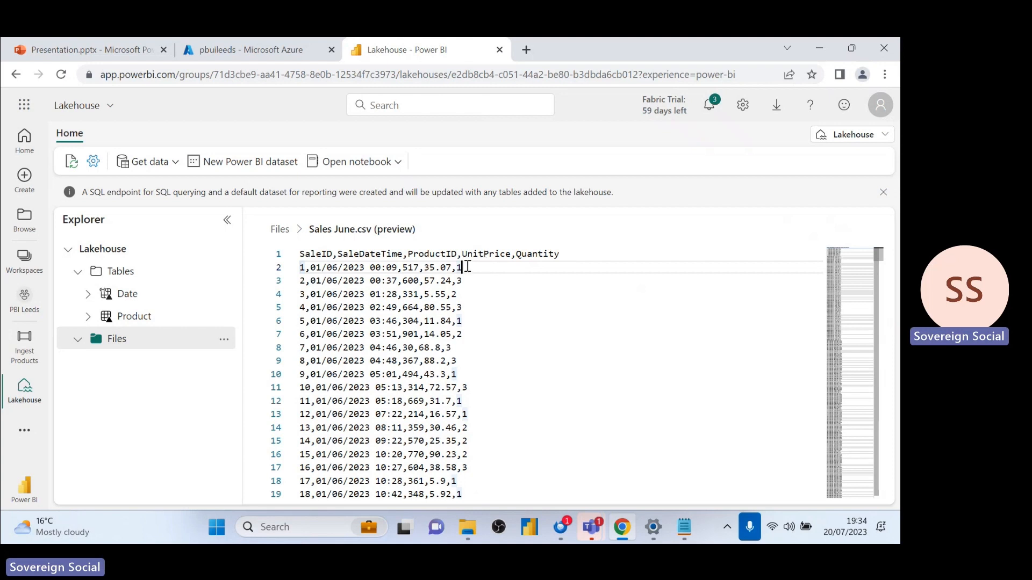
pyautogui.doubleClick(543, 254)
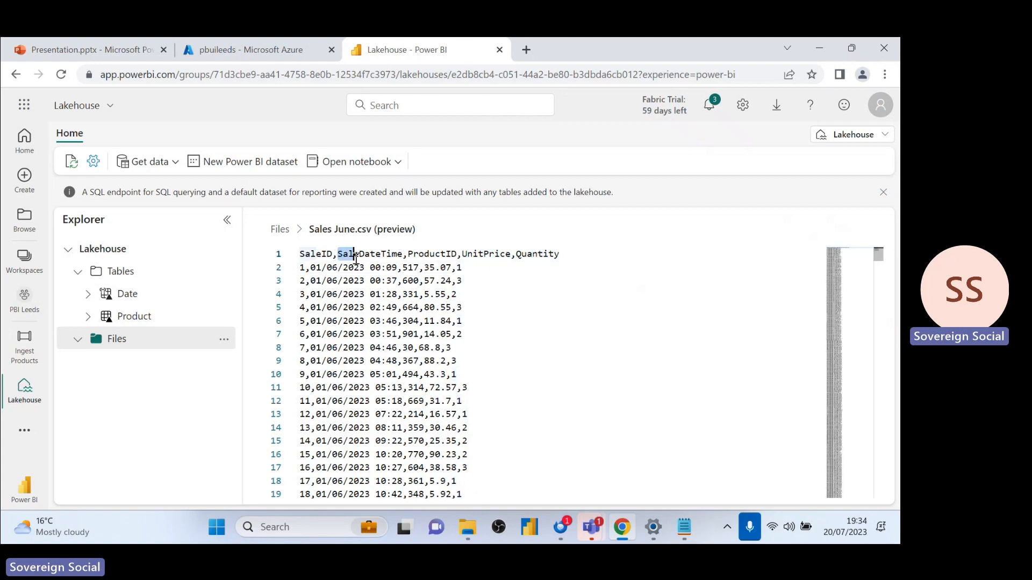
pyautogui.doubleClick(354, 254)
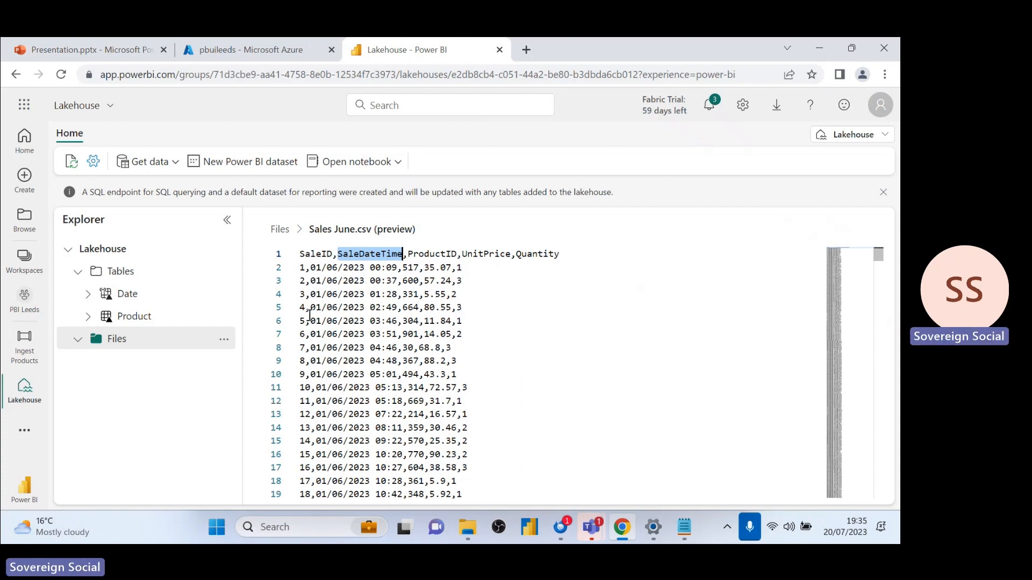
pyautogui.moveTo(218, 210)
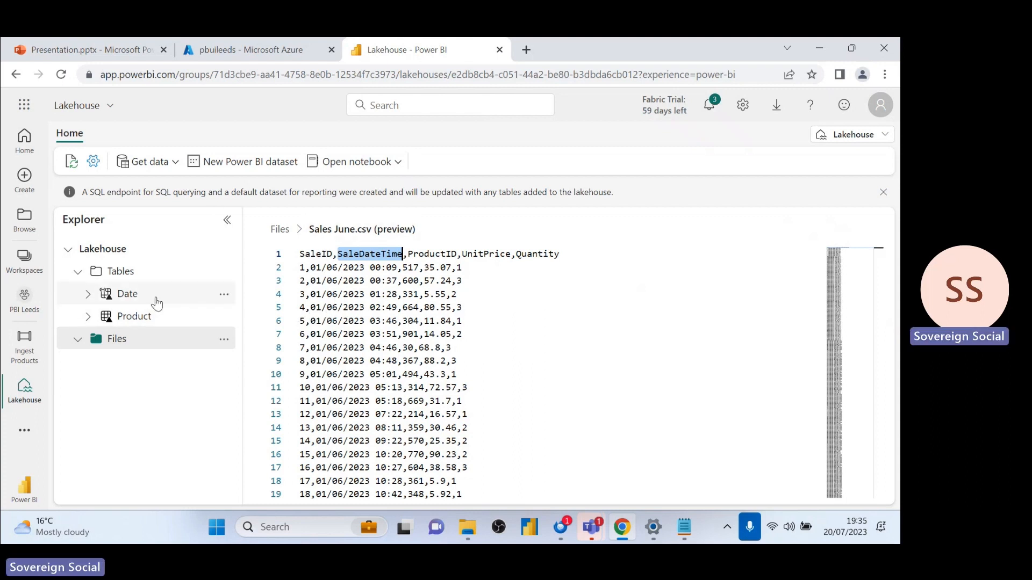
# - Create a new notebook in PBI Leeds and attach the existing PBI Leeds Lakehouse
pyautogui.click(24, 296)
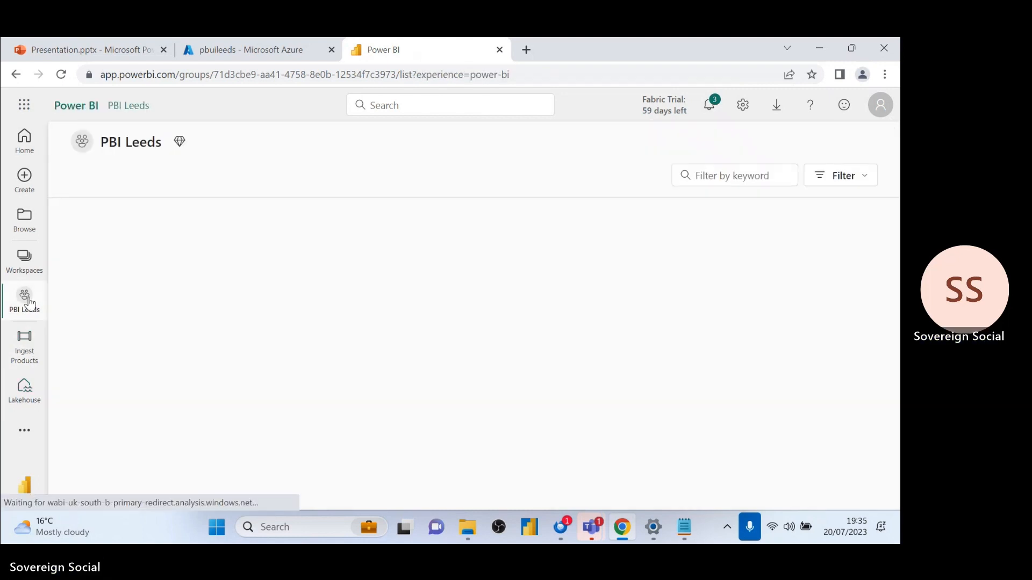
pyautogui.click(103, 175)
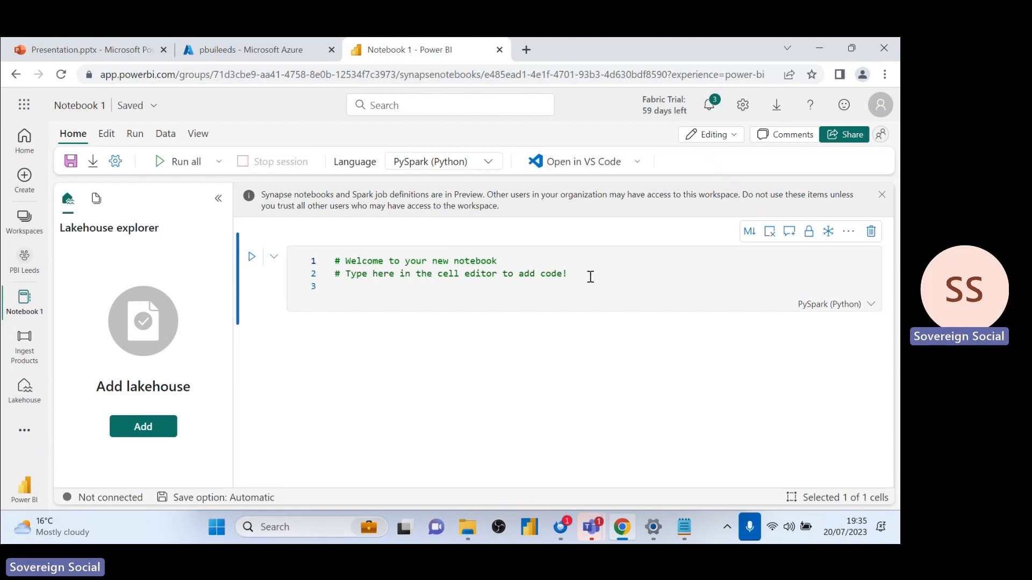
pyautogui.moveTo(187, 292)
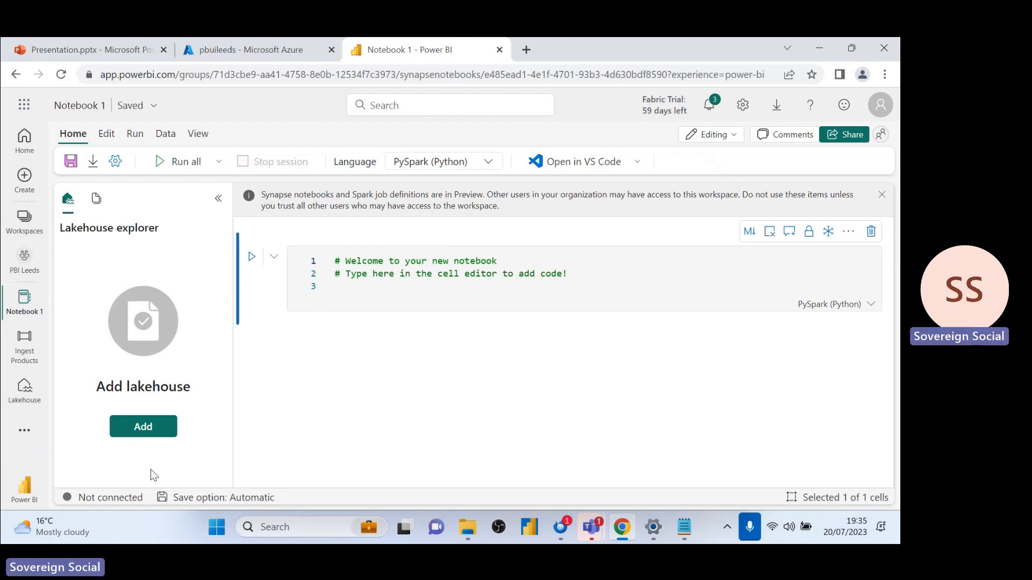
pyautogui.click(143, 427)
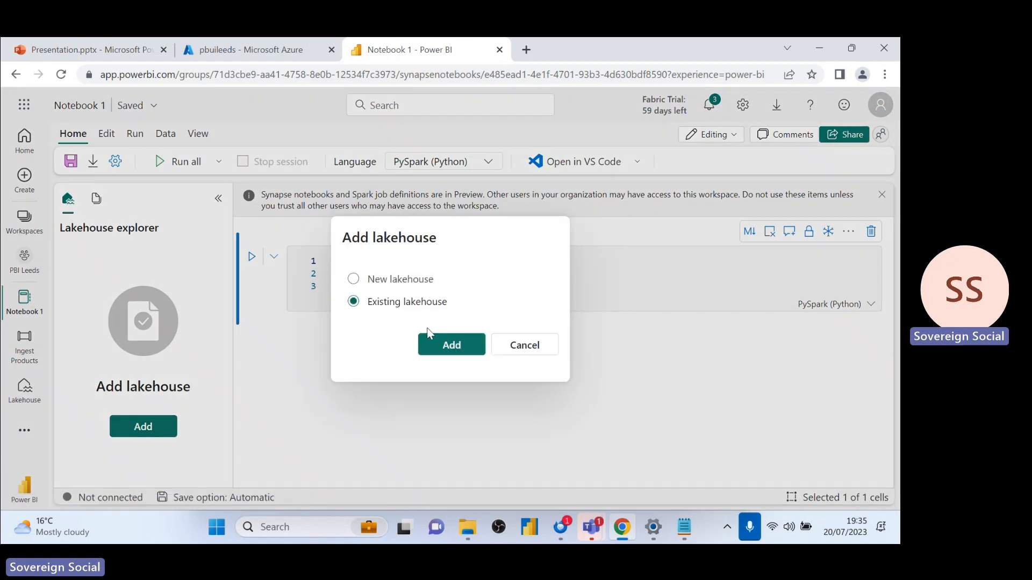
pyautogui.click(451, 344)
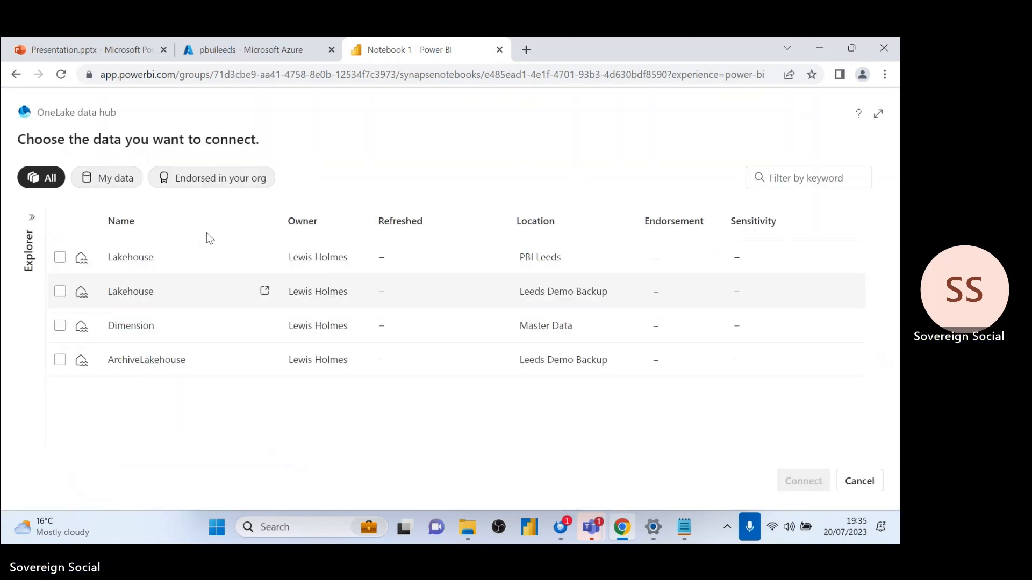
pyautogui.click(59, 258)
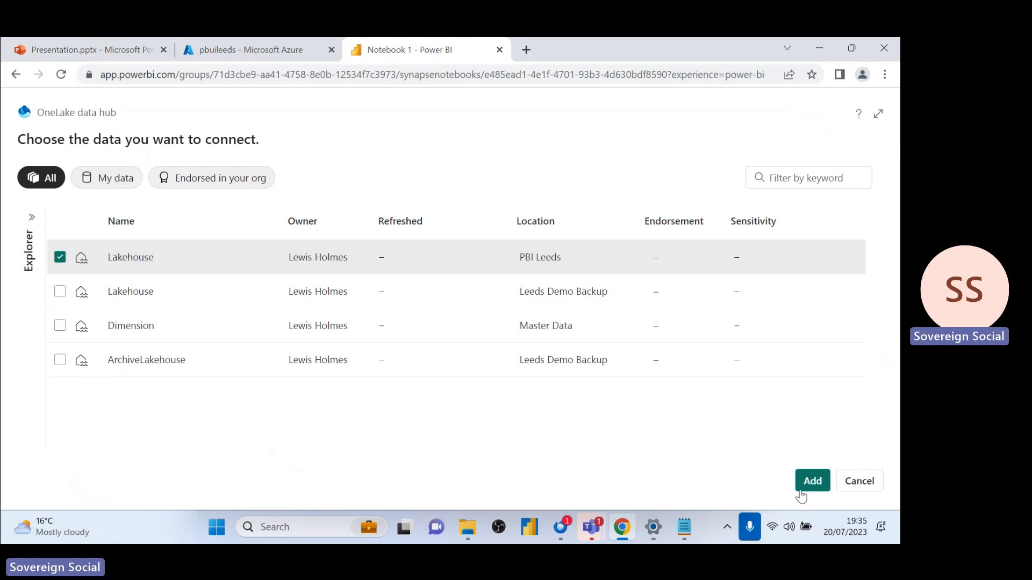
pyautogui.click(812, 481)
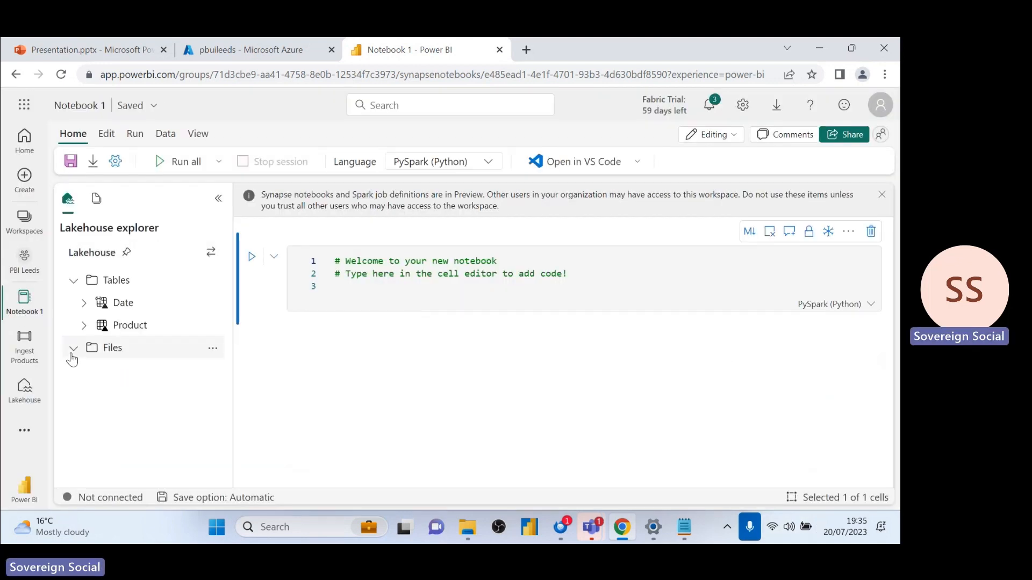
# - Run the generated spark.read code loading Files/Sales June.csv and display the DataFrame
pyautogui.click(73, 347)
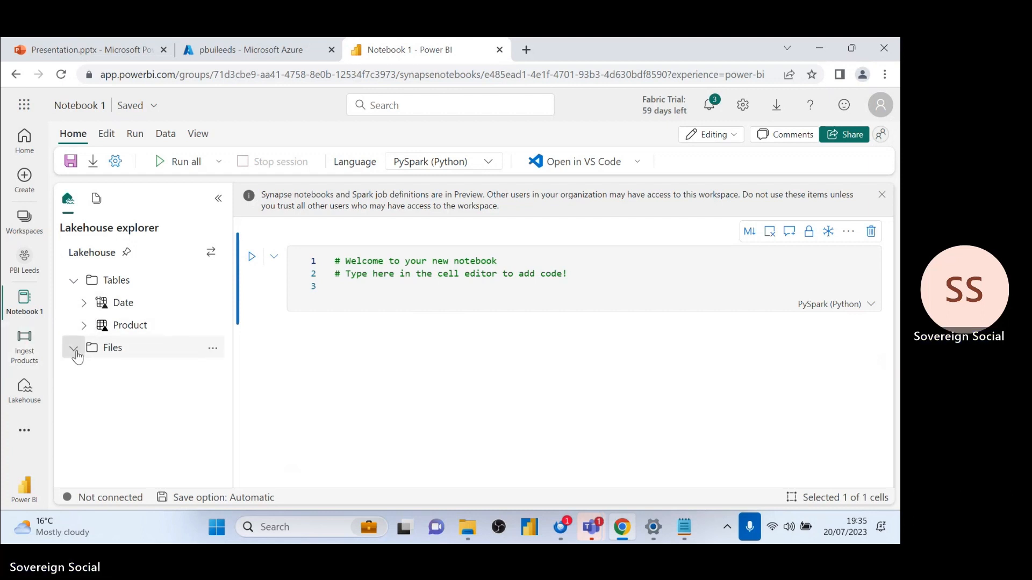
pyautogui.click(74, 348)
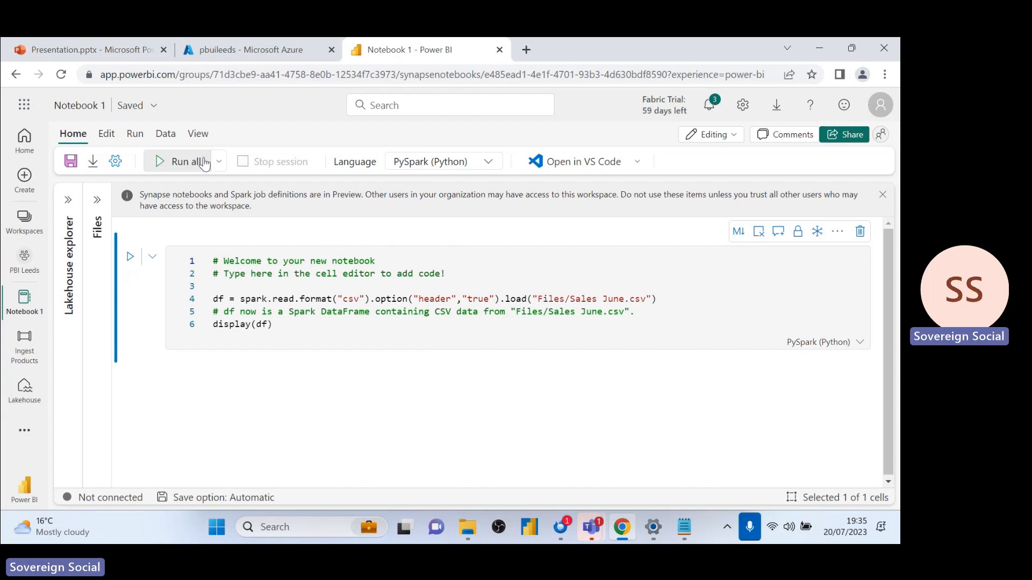
pyautogui.click(184, 161)
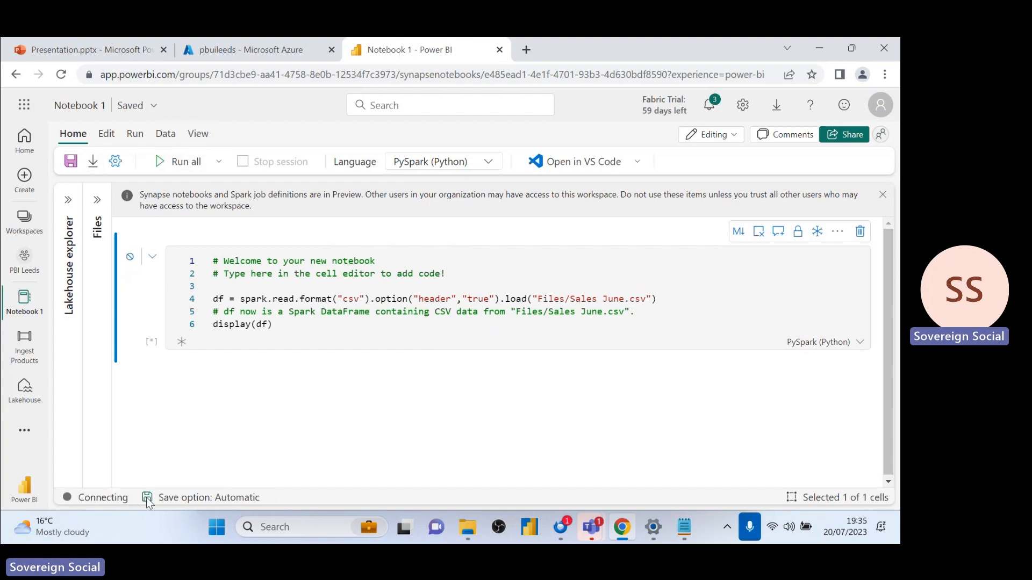
pyautogui.click(185, 161)
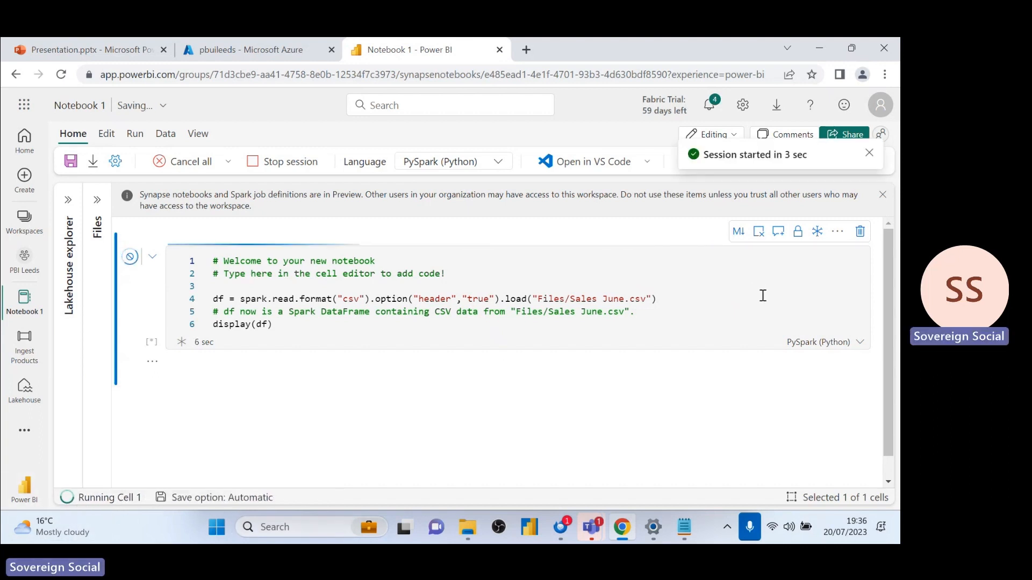
pyautogui.moveTo(758, 231)
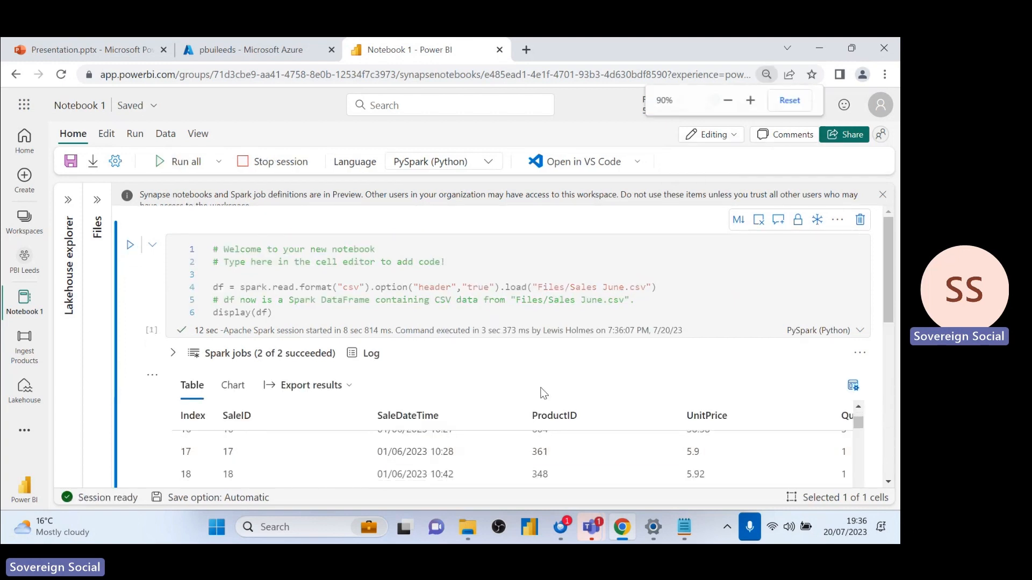
pyautogui.click(727, 101)
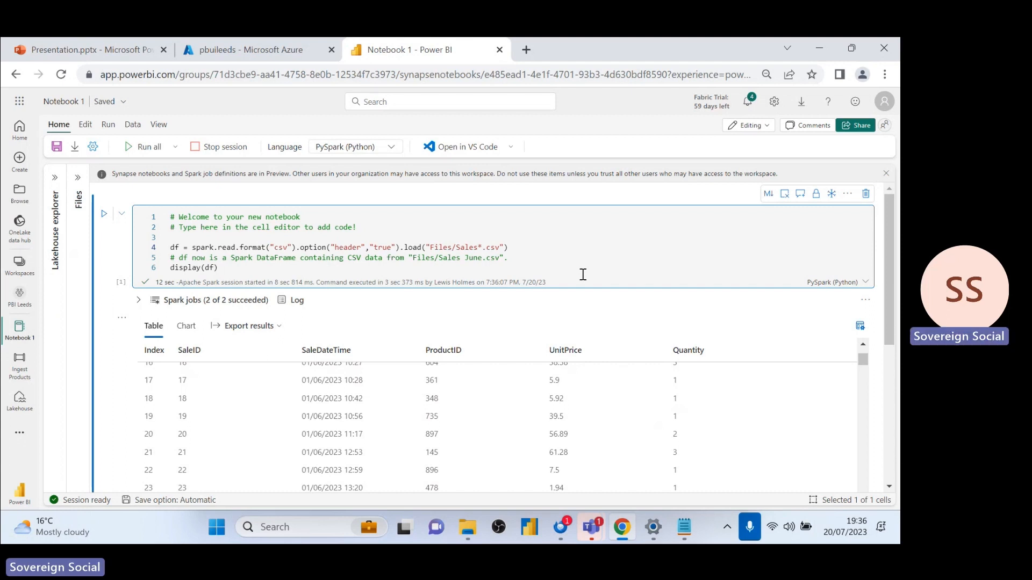
# - Read Files/Sales*.csv and add TotalPrice as UnitPrice * Quantity, hitting the undefined col error
pyautogui.write('.withColumn')
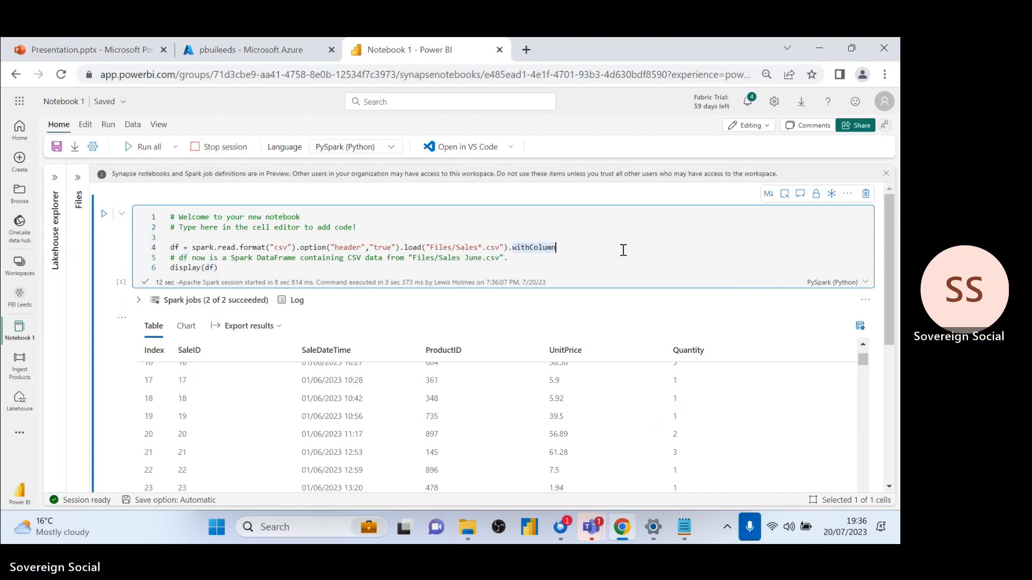
pyautogui.press('Backspace')
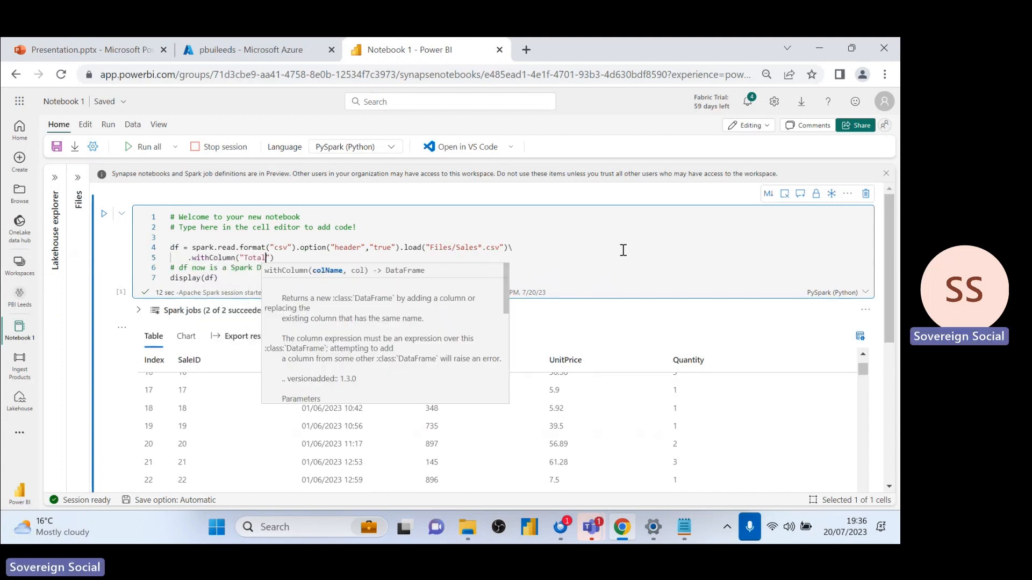
pyautogui.write('Price", col(')
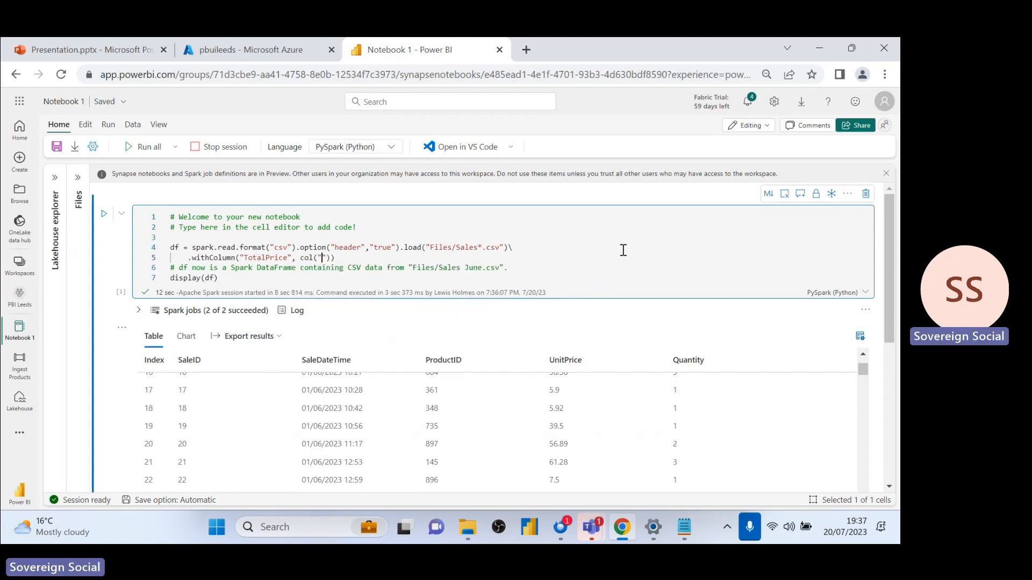
pyautogui.write('UnitPrice')
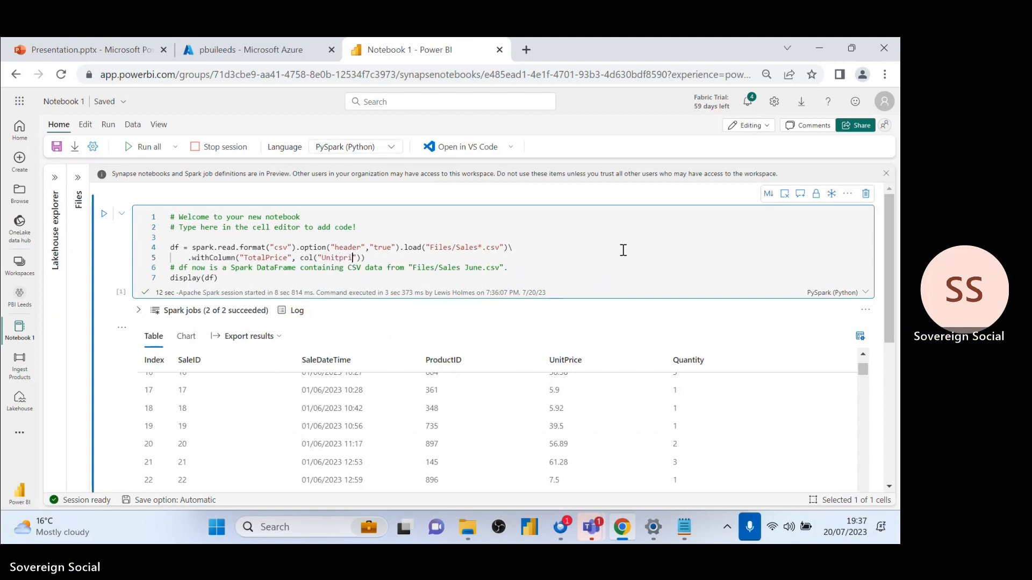
pyautogui.write('ce')
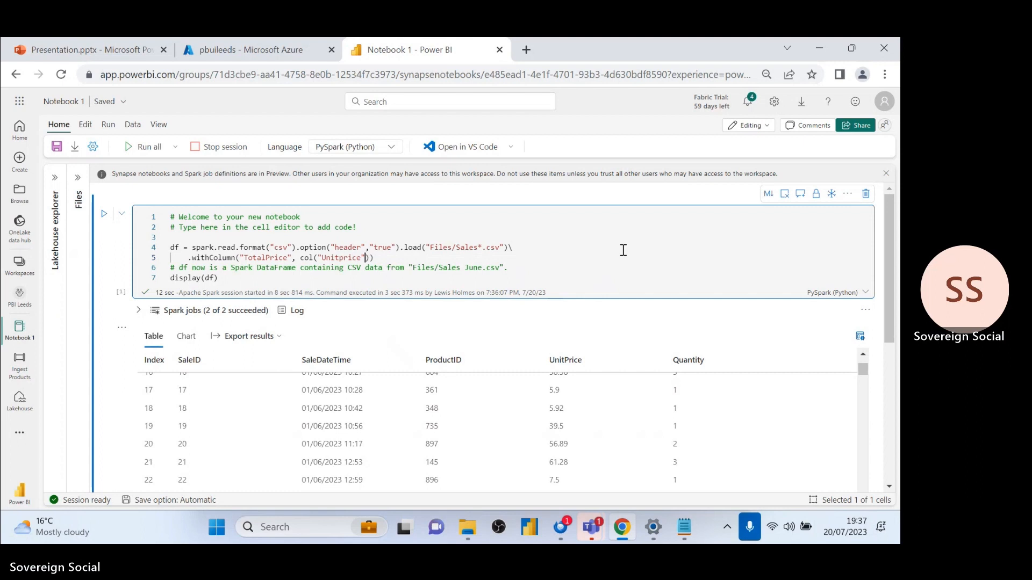
pyautogui.write('* col("Quantity')
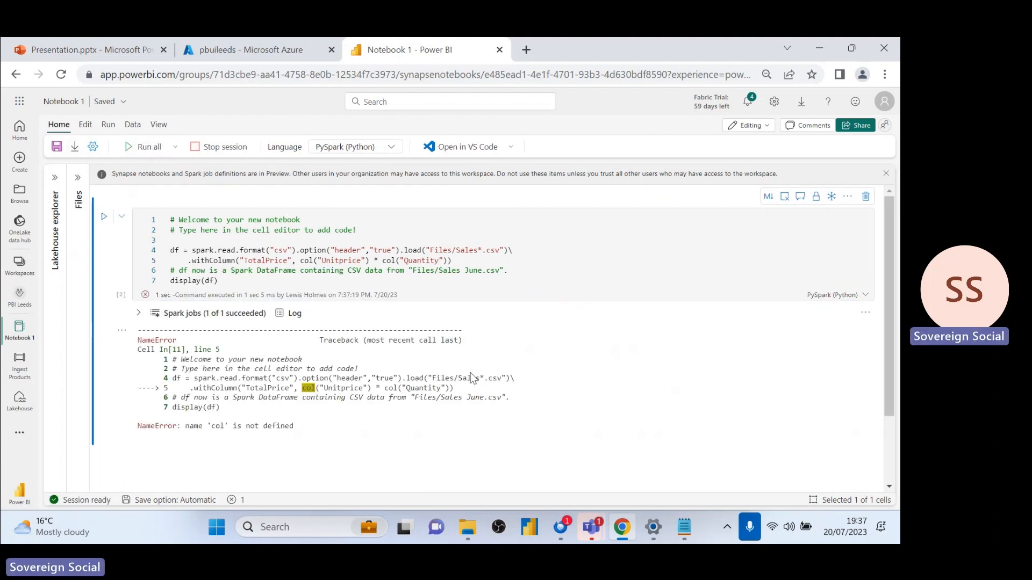
pyautogui.moveTo(314, 409)
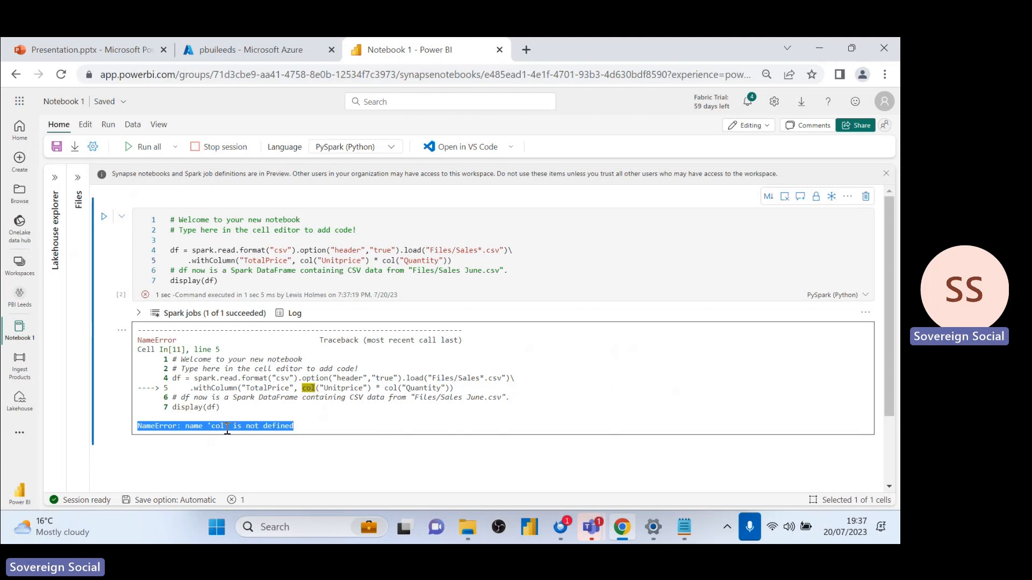
# - Import col, unix_timestamp, from_unixtime and date_format, rerun, and begin casting TotalPrice to float
pyautogui.press('Alt+Tab')
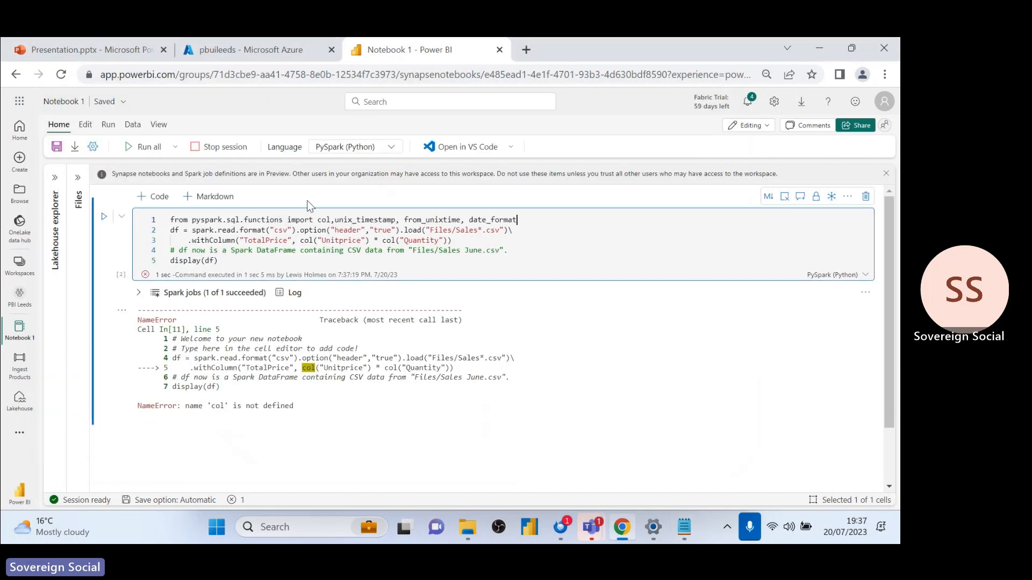
pyautogui.press('Enter')
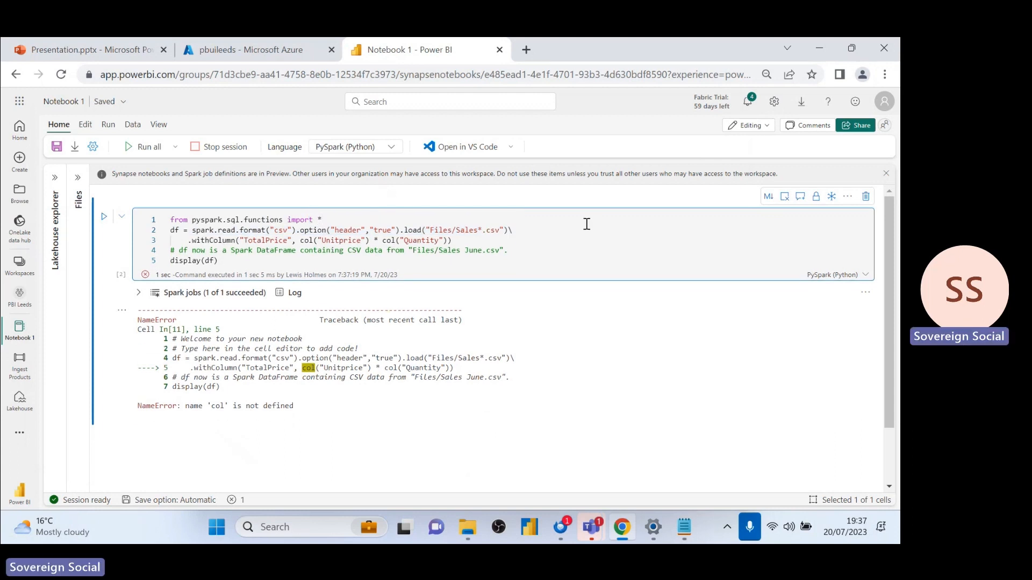
pyautogui.click(313, 220)
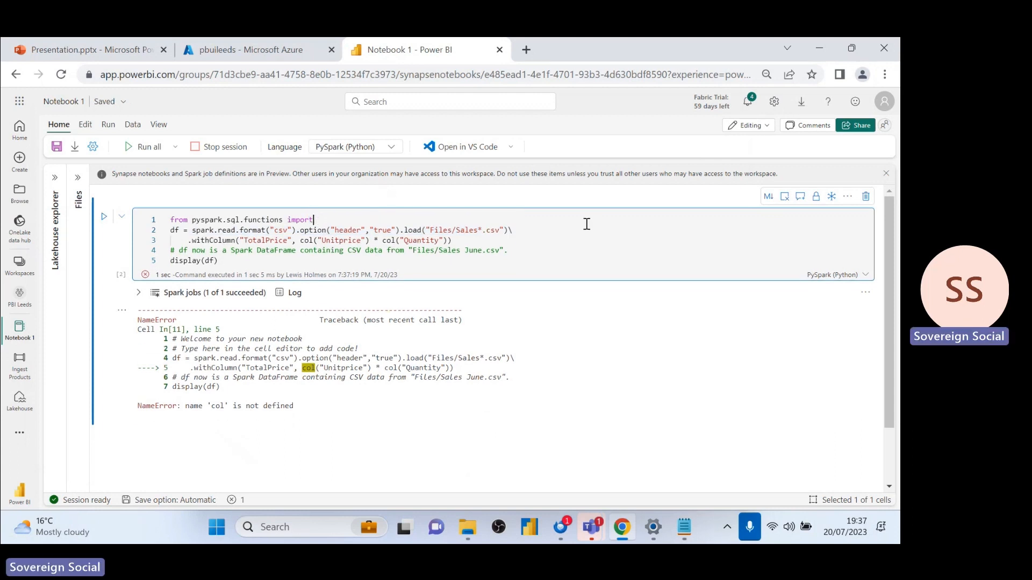
pyautogui.write('col,unix_timestamp, from_unixtime, date_format')
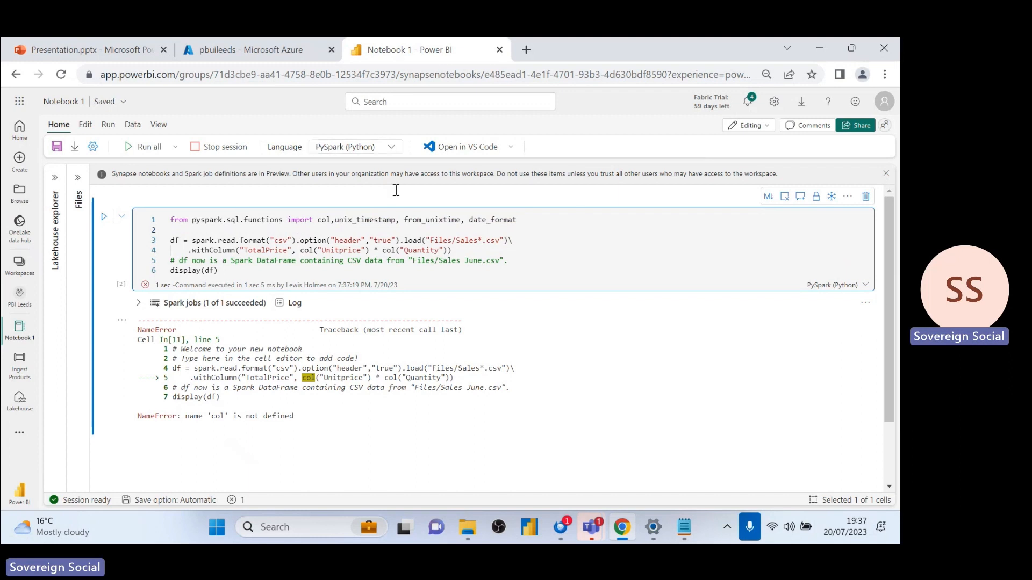
pyautogui.moveTo(151, 156)
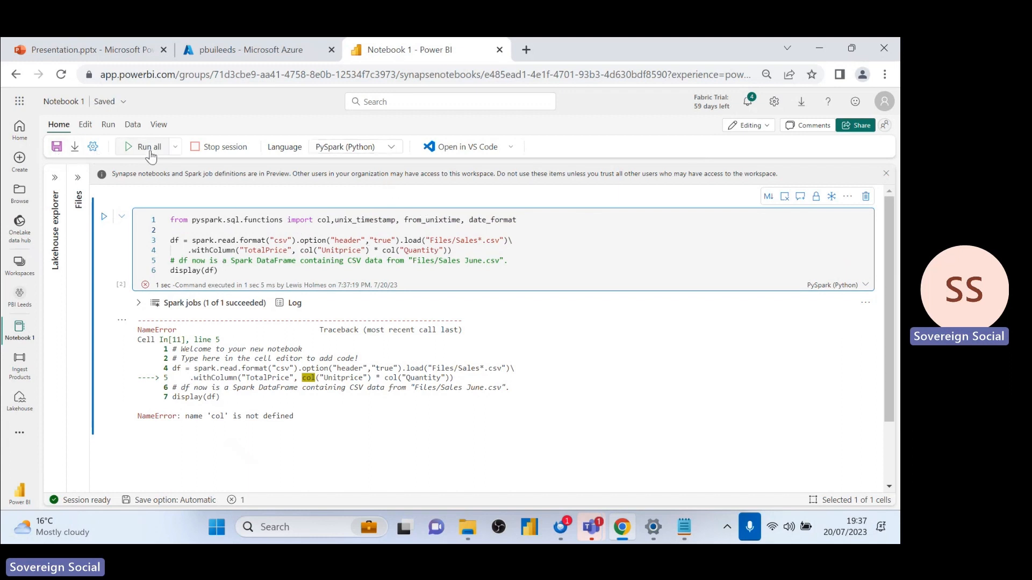
pyautogui.click(141, 146)
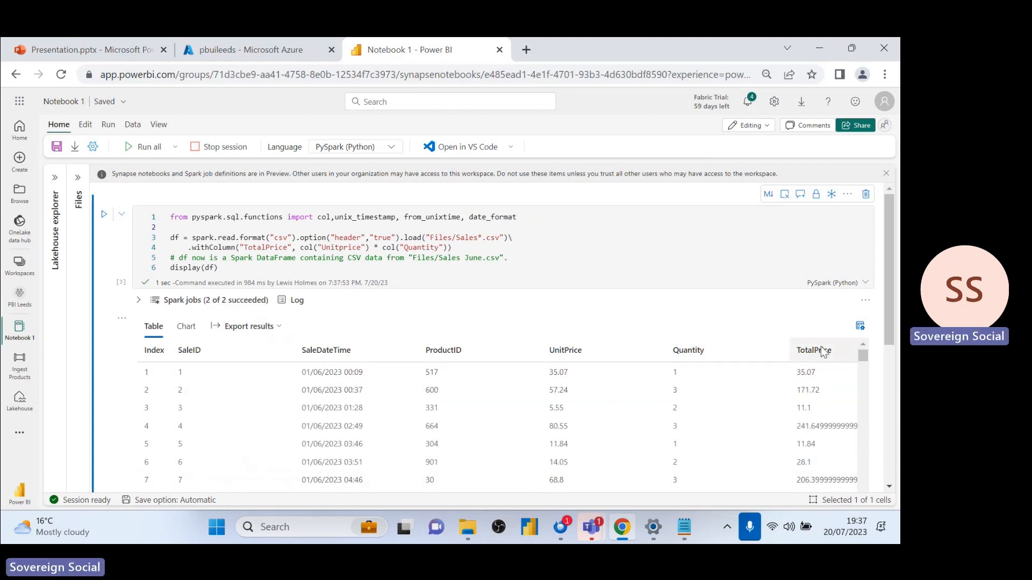
pyautogui.moveTo(320, 250)
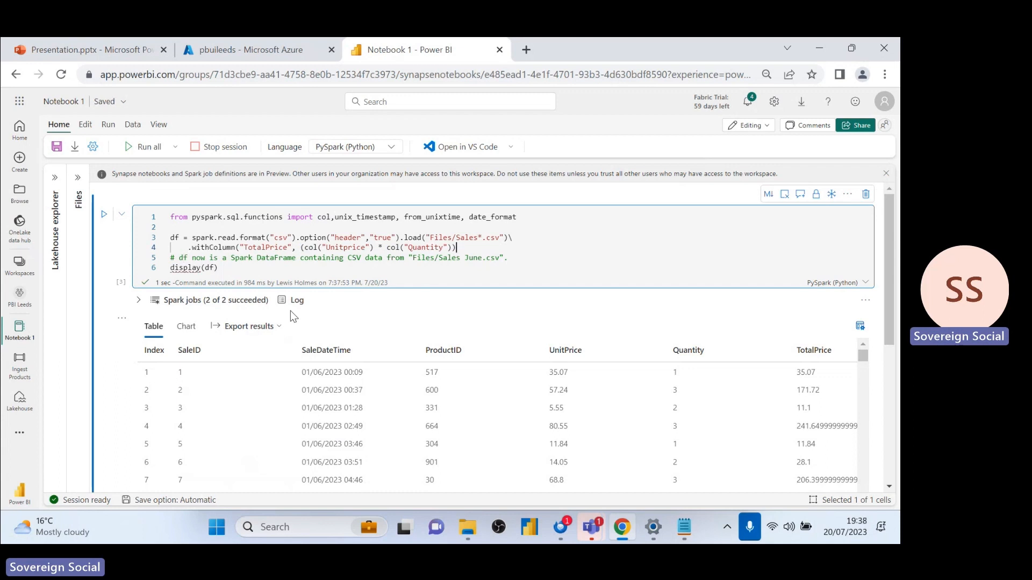
pyautogui.write('.cast("float"))\\')
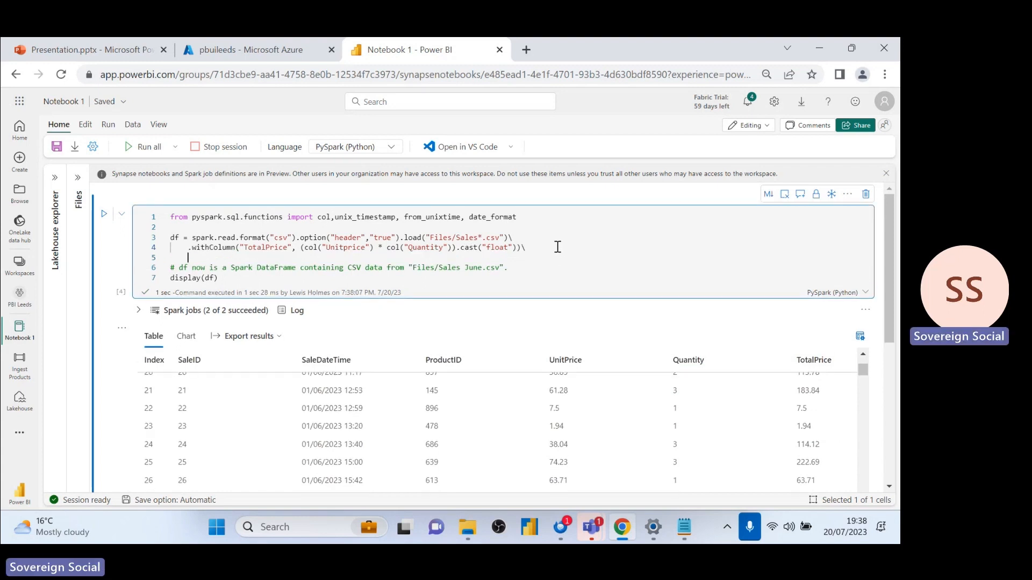
# - Add a Date column from SaleDateTime using the unix_timestamp expression from the notes, and rerun
pyautogui.write('.withColumn("Date",')
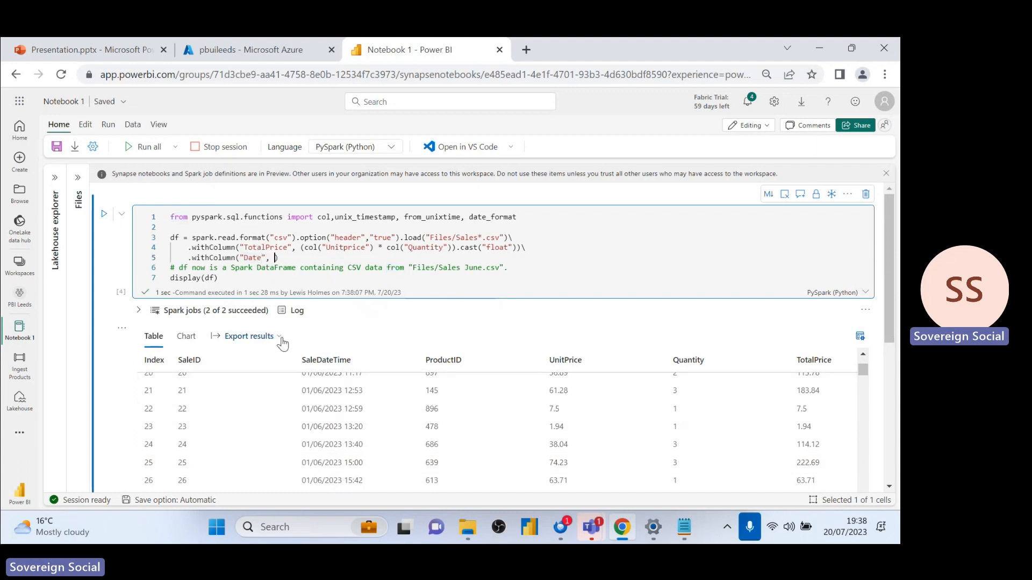
pyautogui.press('alt+tab')
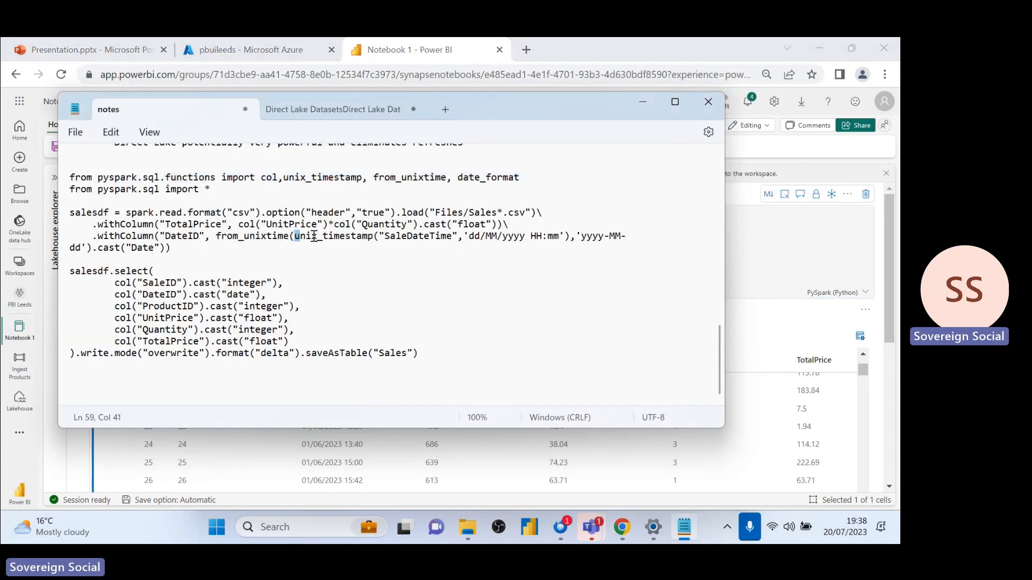
pyautogui.moveTo(295, 237); pyautogui.dragTo(570, 236)
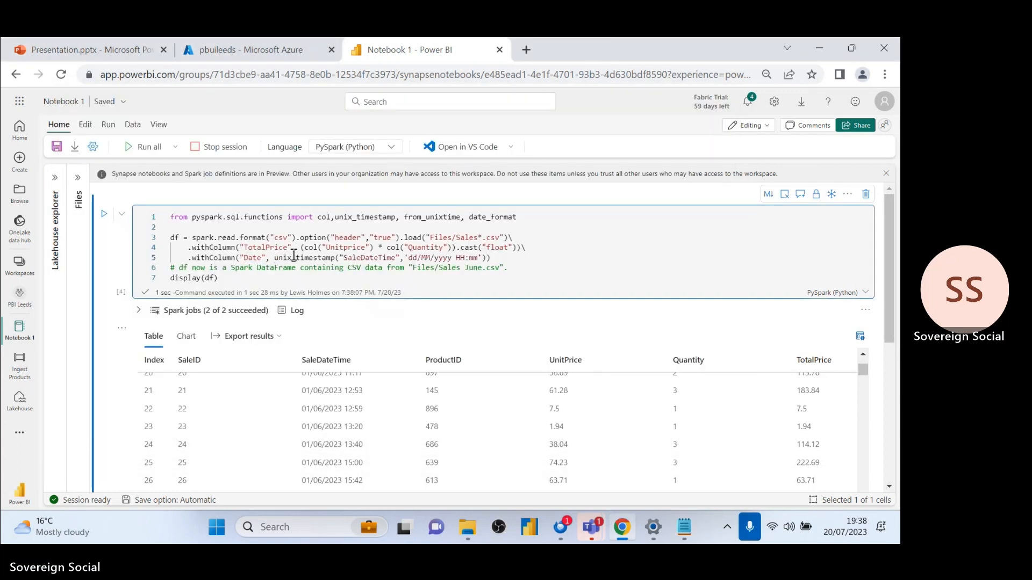
pyautogui.doubleClick(304, 257)
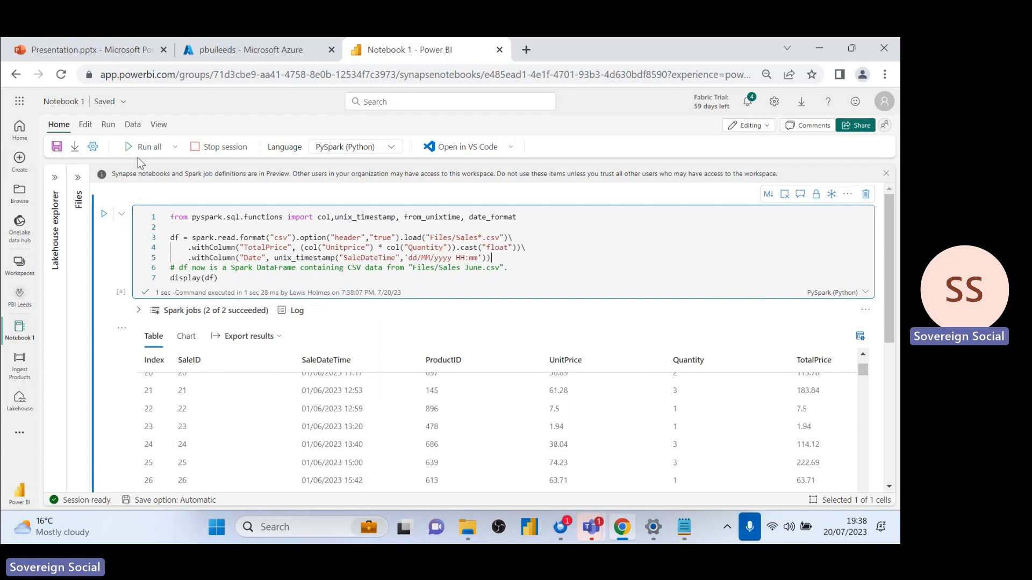
pyautogui.click(143, 147)
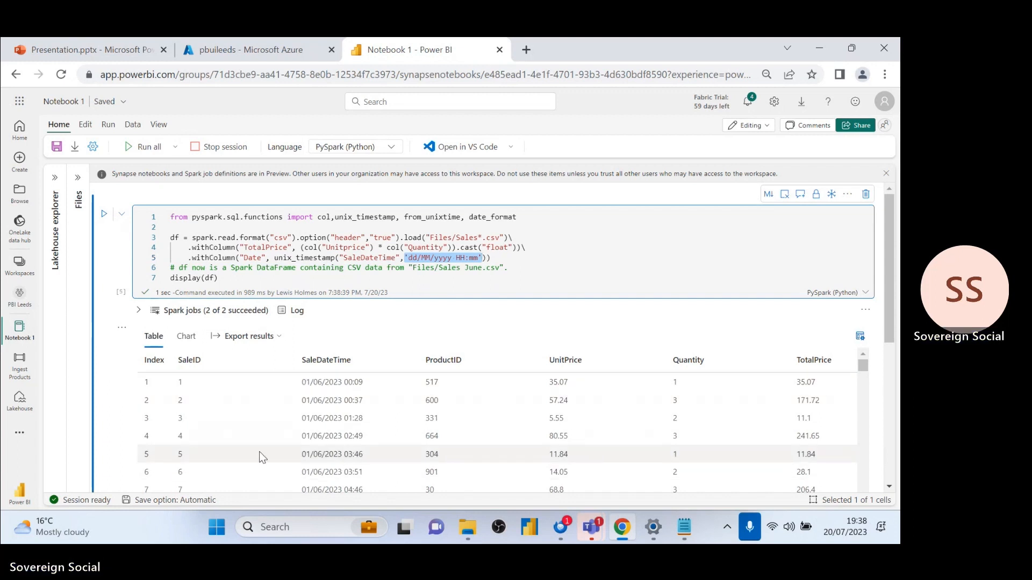
# - Format Date with from_unixtime 'yyyy-MM-dd', rerun, and start casting it to Date
pyautogui.scroll(-3)
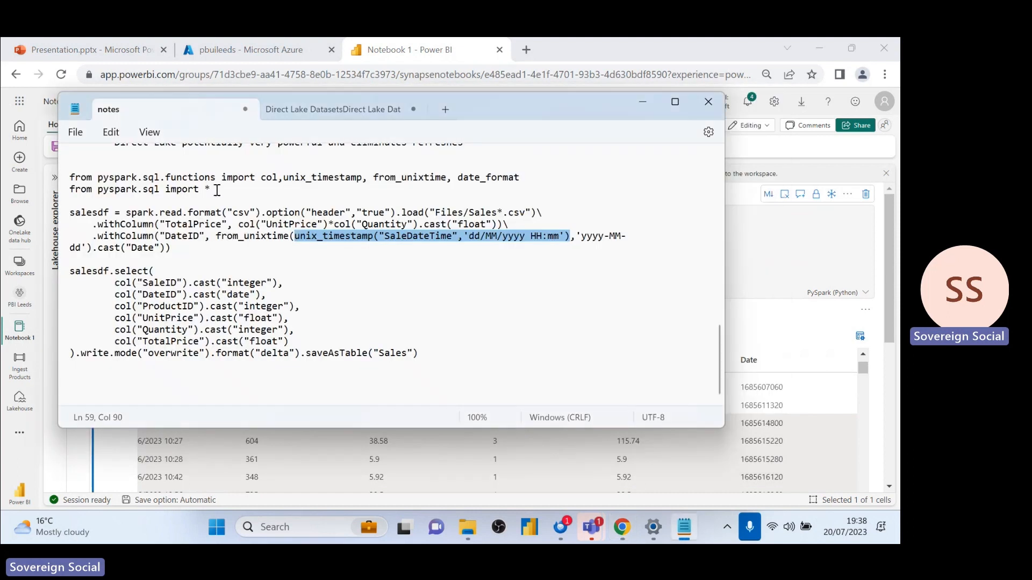
pyautogui.click(216, 236)
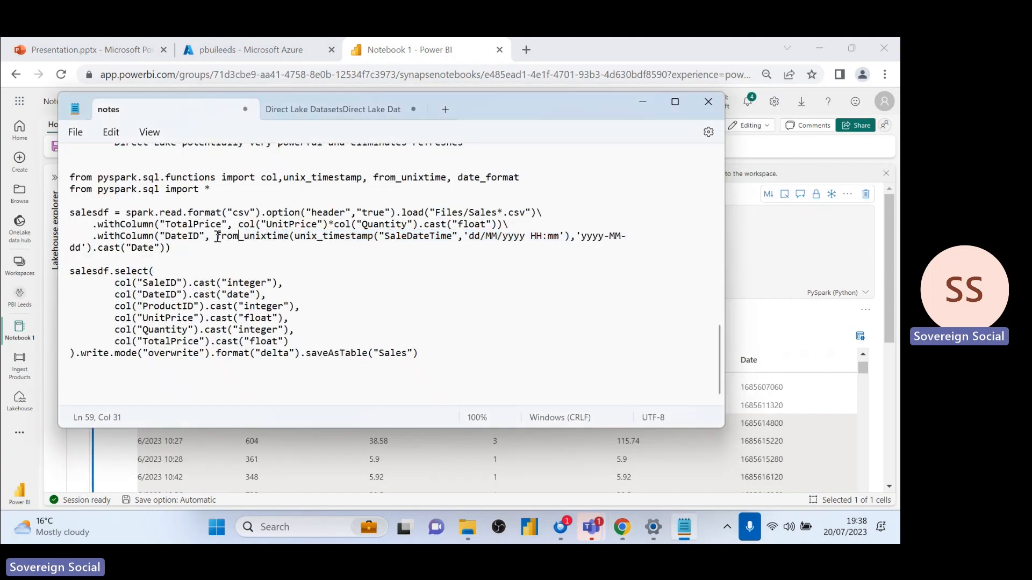
pyautogui.doubleClick(251, 236)
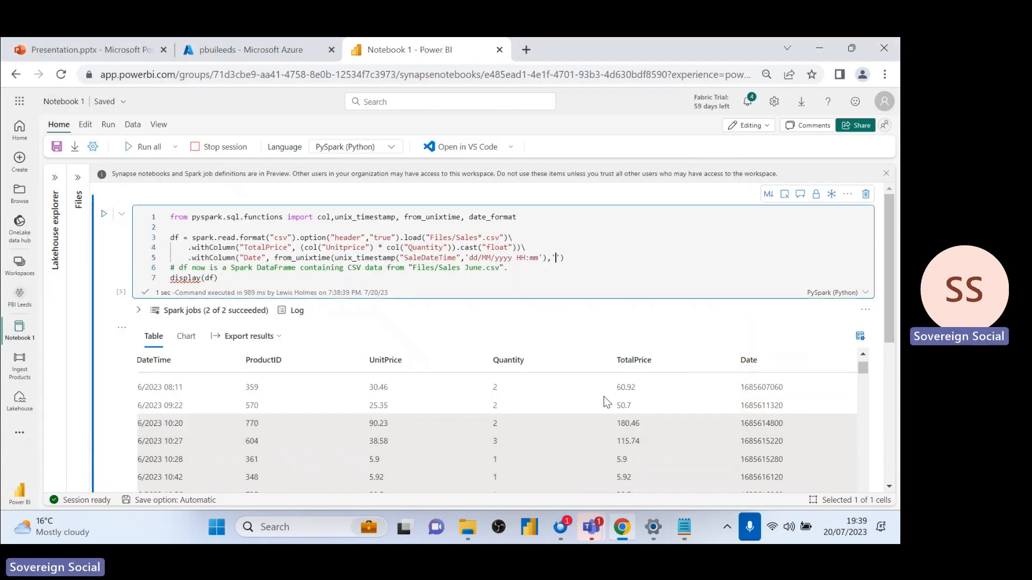
pyautogui.write('yyyy-MM-dd')
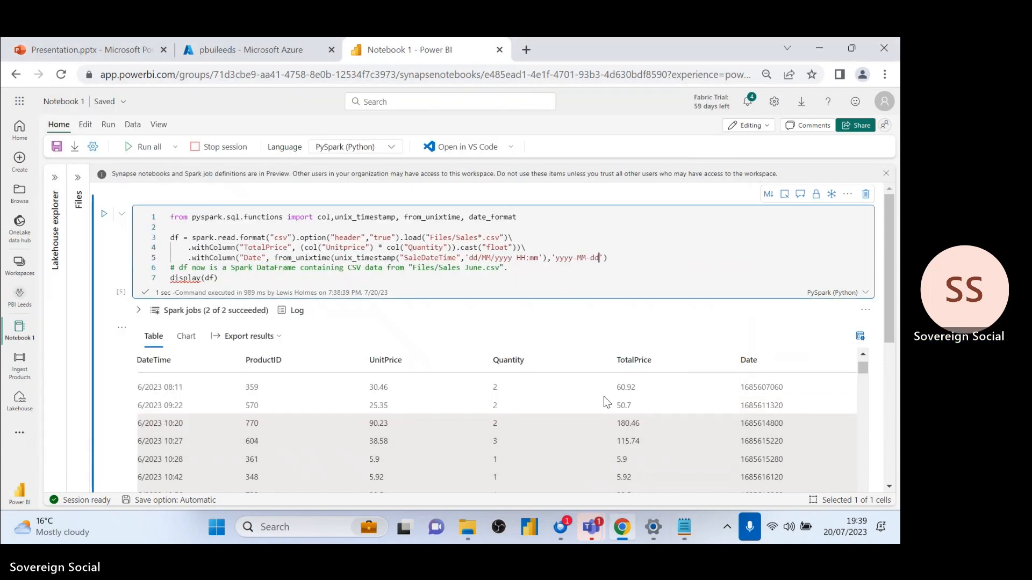
pyautogui.click(146, 147)
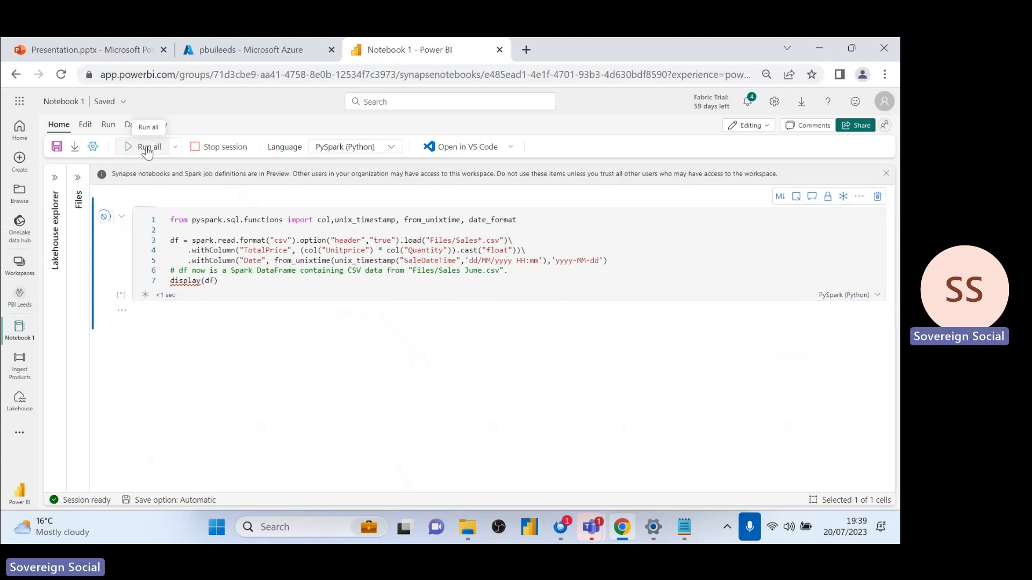
pyautogui.click(145, 147)
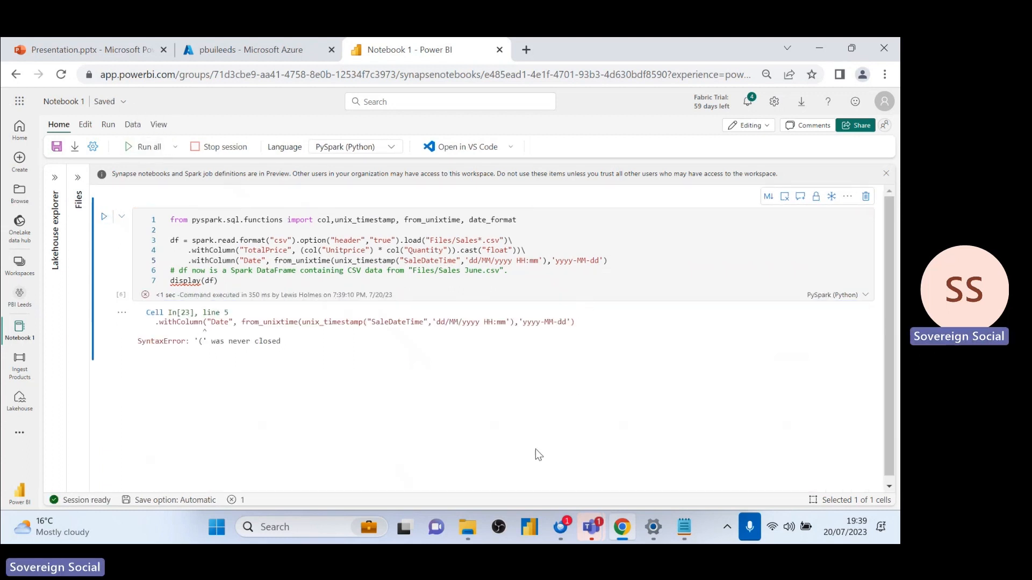
pyautogui.moveTo(379, 469)
pyautogui.write(')')
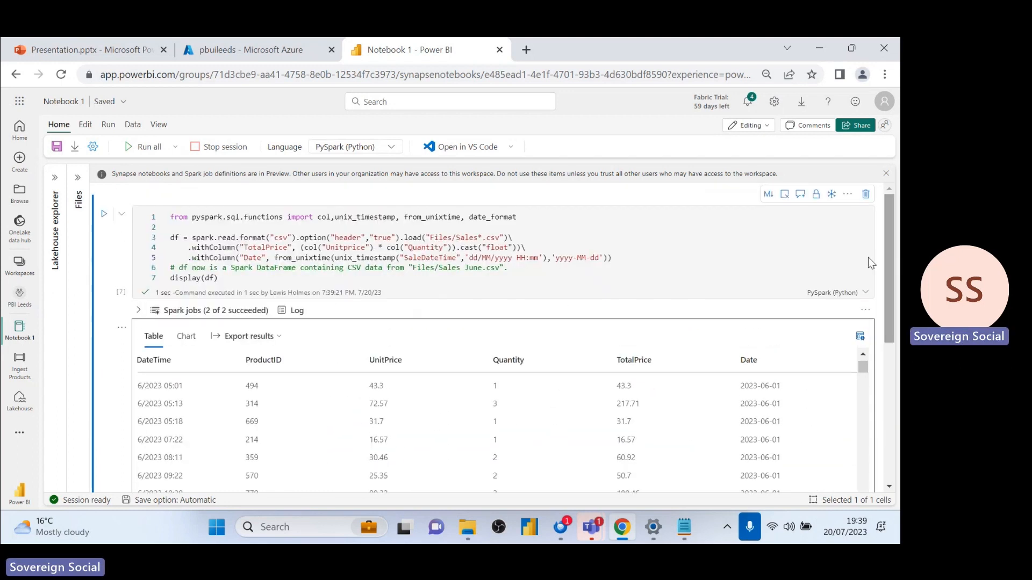
pyautogui.write('.casst("')
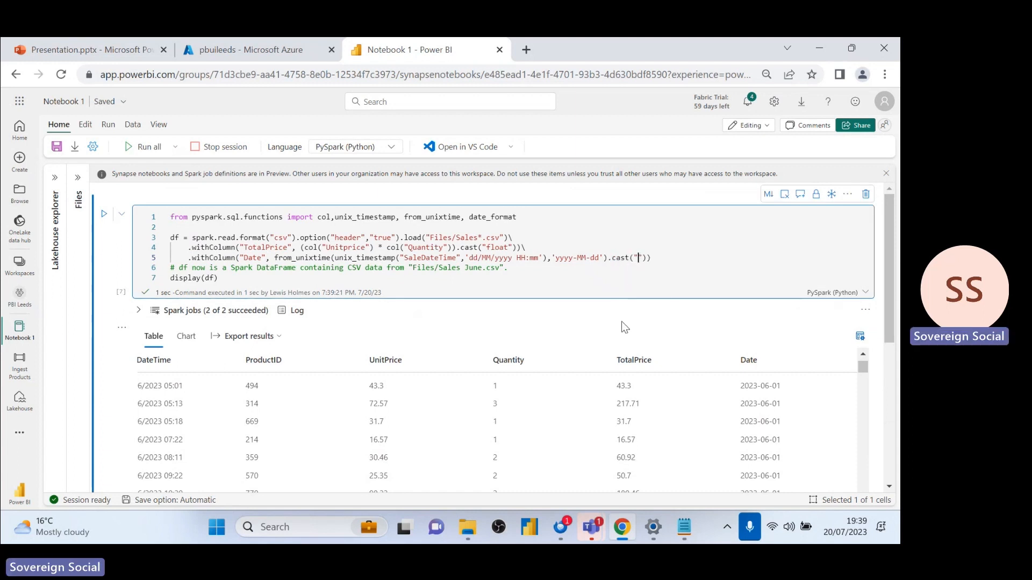
pyautogui.write('Date')
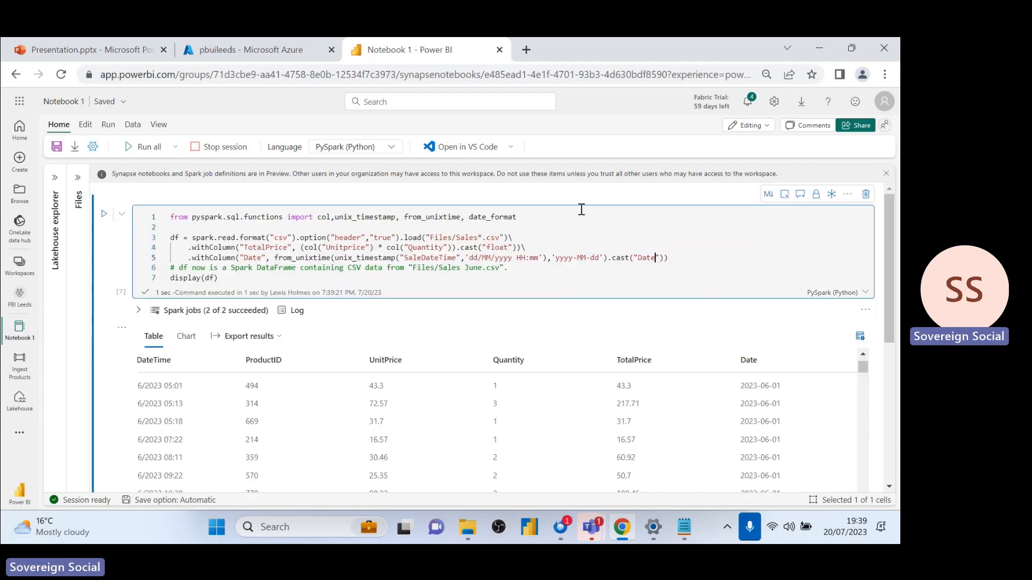
pyautogui.moveTo(389, 283)
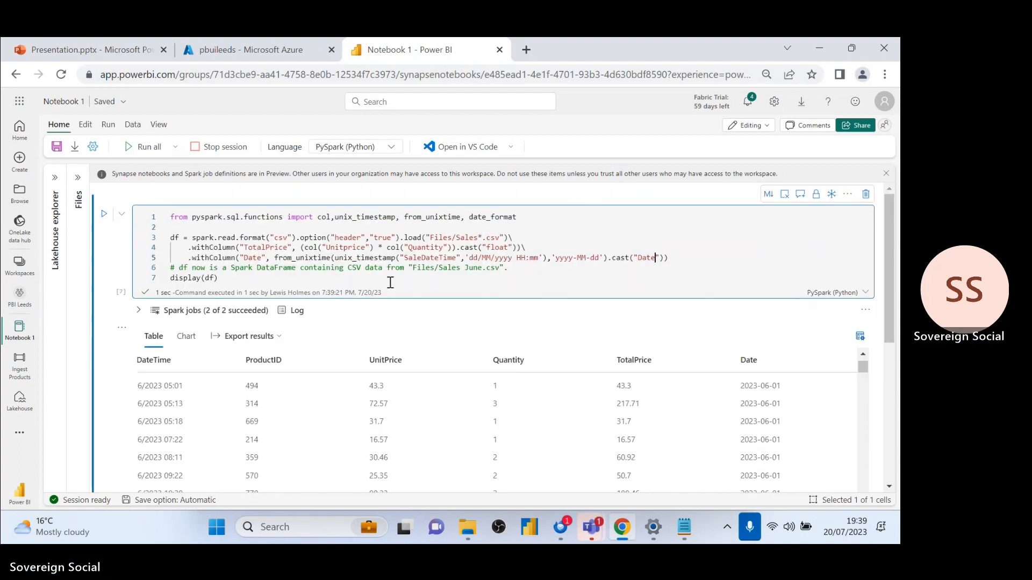
pyautogui.press('Alt+Tab')
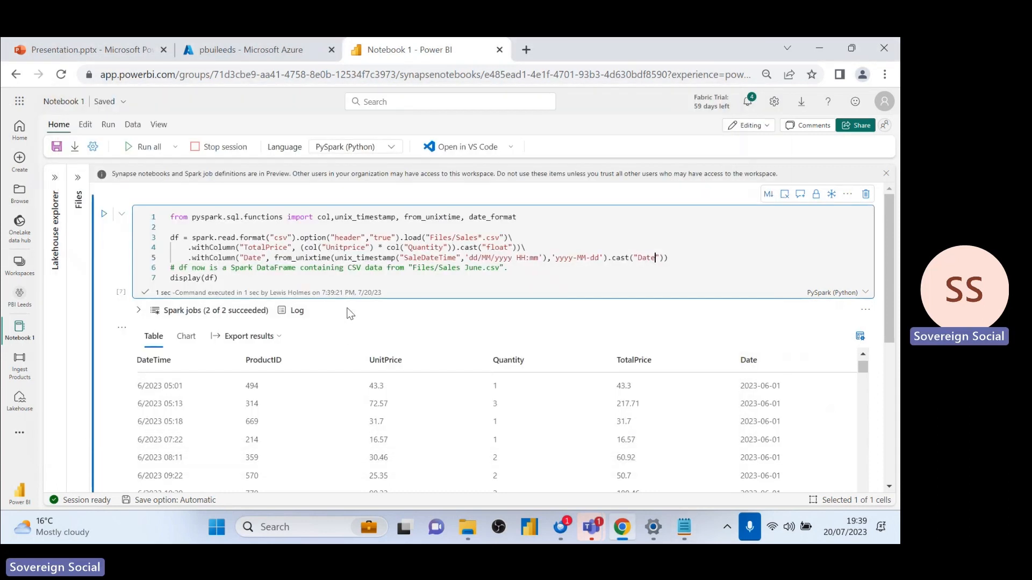
# - Fix the Sales saveAsTable code, changing salesdf to df and DateID to Date, and run it
pyautogui.doubleClick(193, 278)
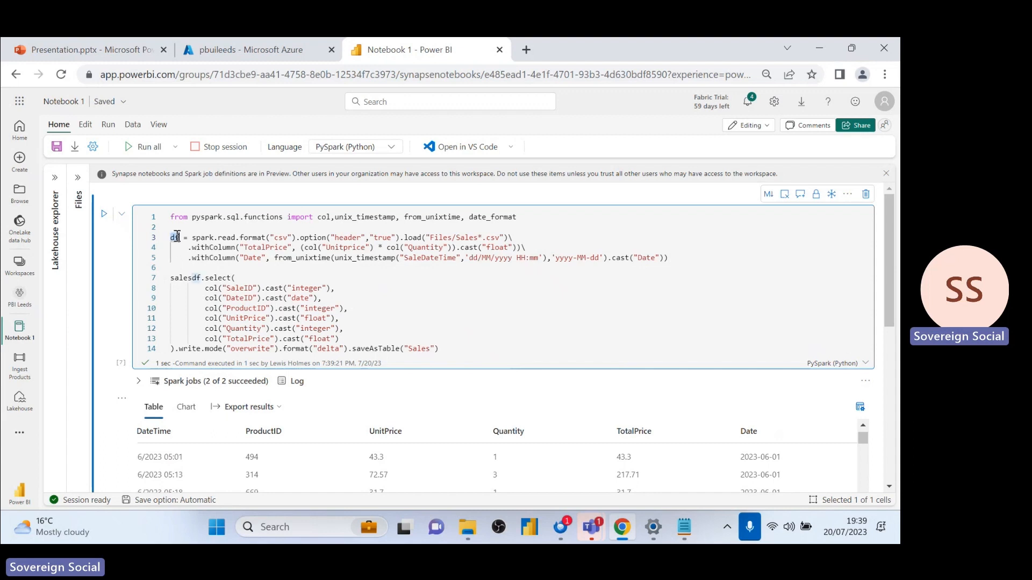
pyautogui.doubleClick(183, 277)
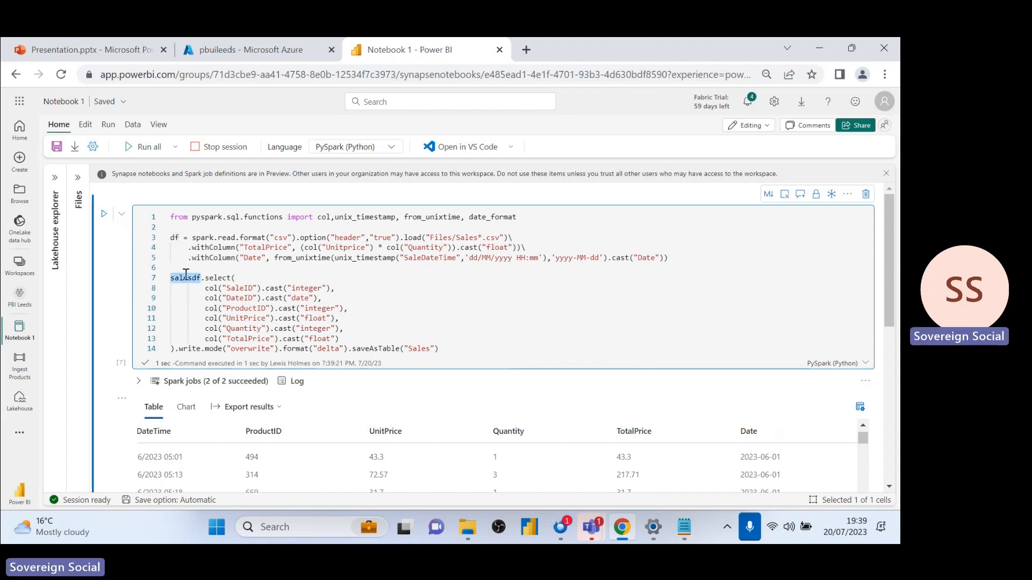
pyautogui.write('df')
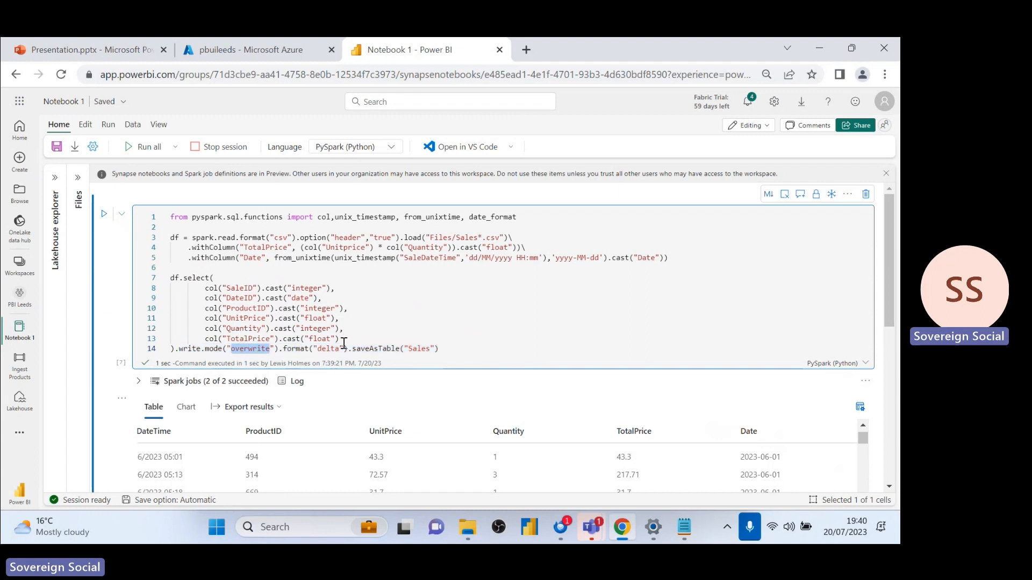
pyautogui.doubleClick(419, 348)
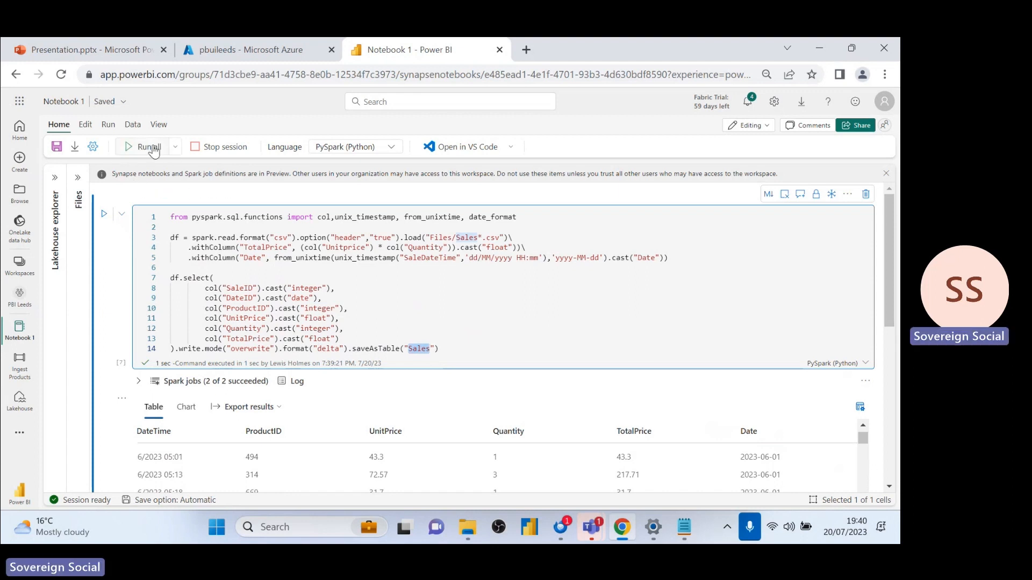
pyautogui.click(143, 147)
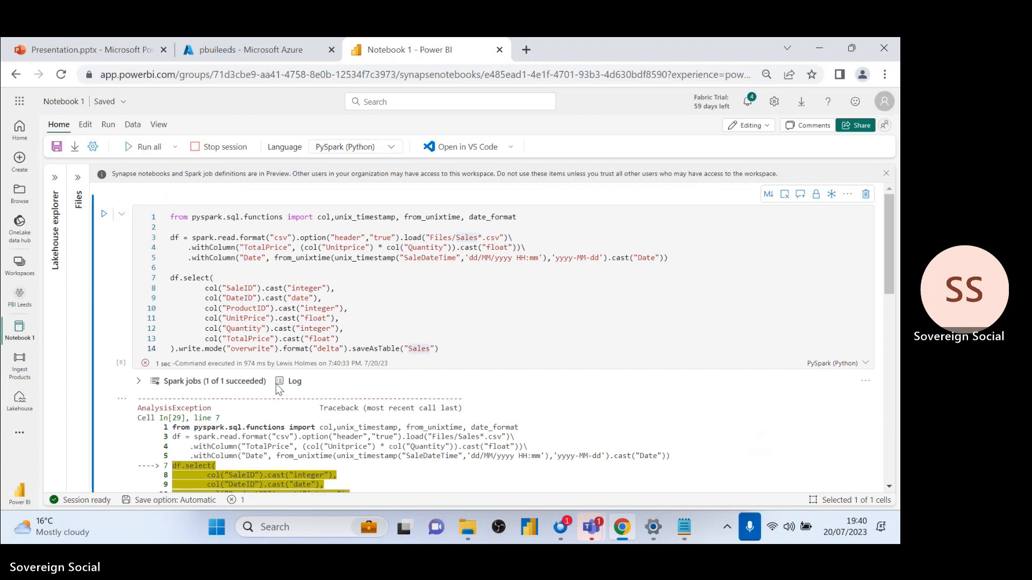
pyautogui.scroll(-3)
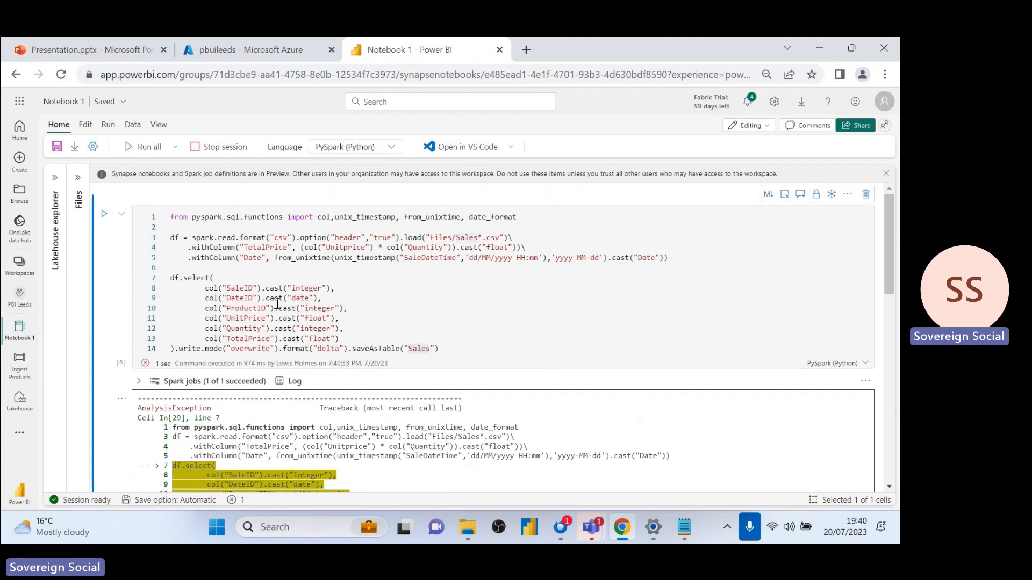
pyautogui.doubleClick(252, 257)
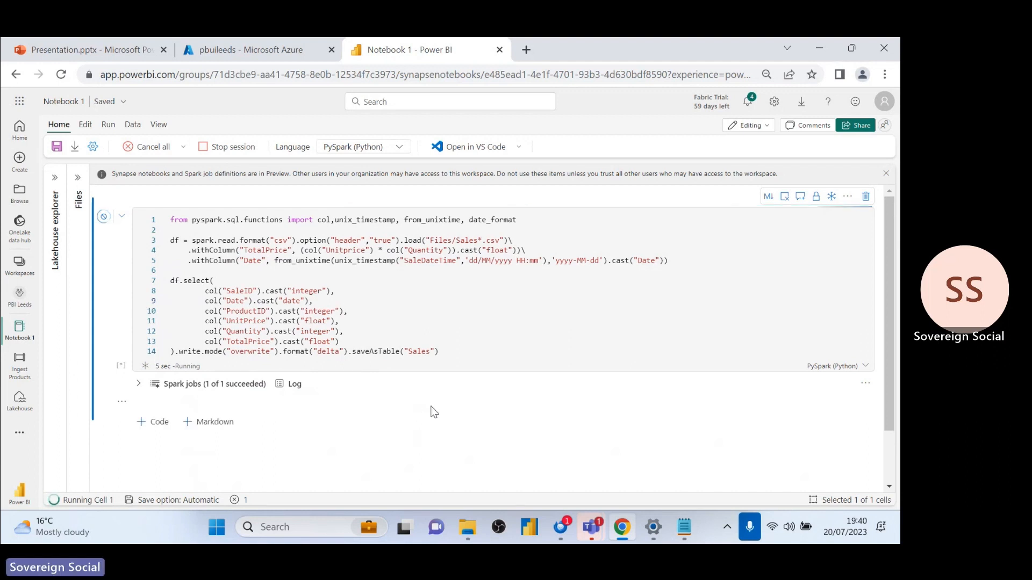
pyautogui.moveTo(444, 449)
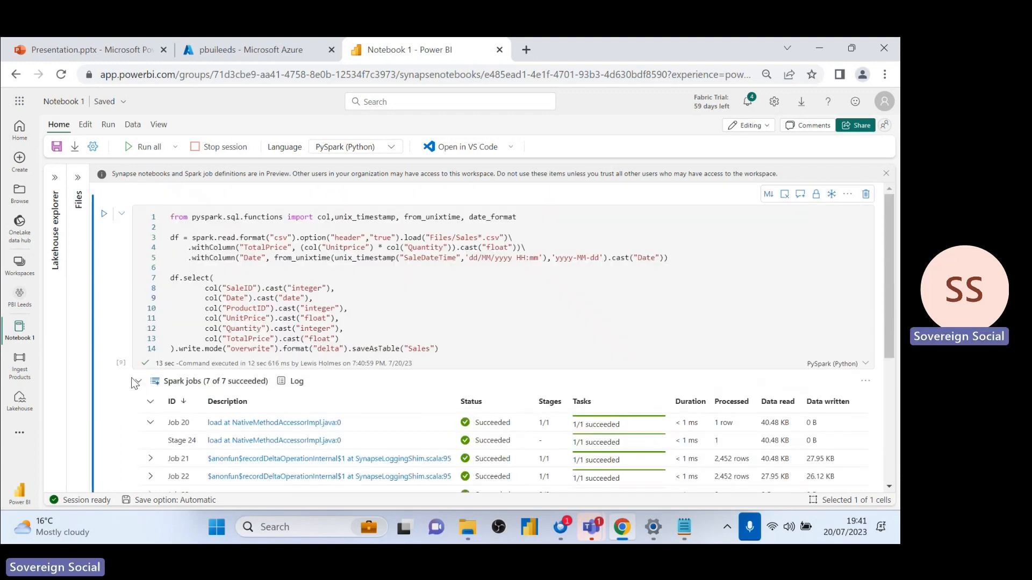
pyautogui.click(137, 383)
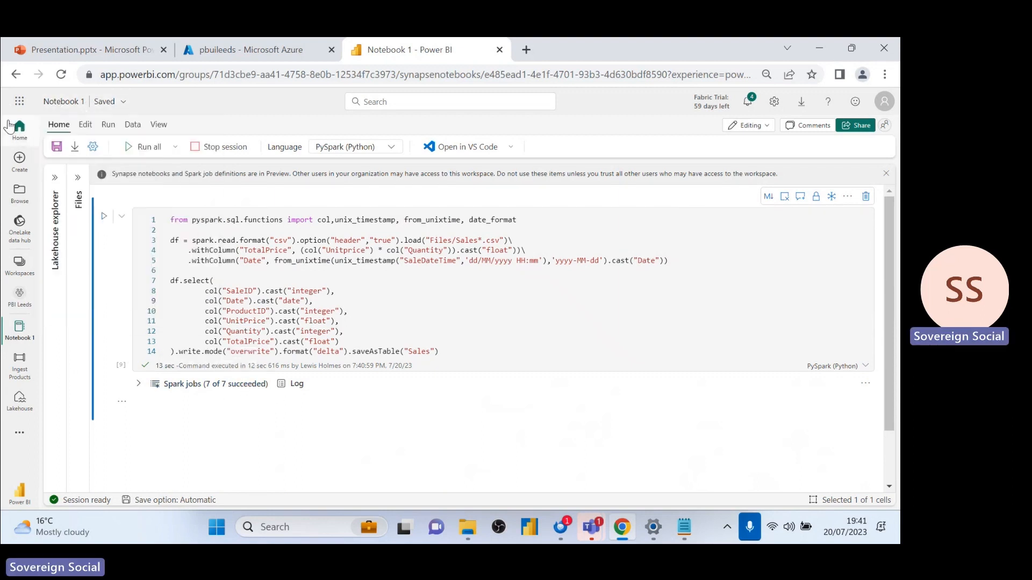
# - Rename the notebook 'Ingest Sales', dismiss Copy data, and return to PBI Leeds
pyautogui.click(64, 101)
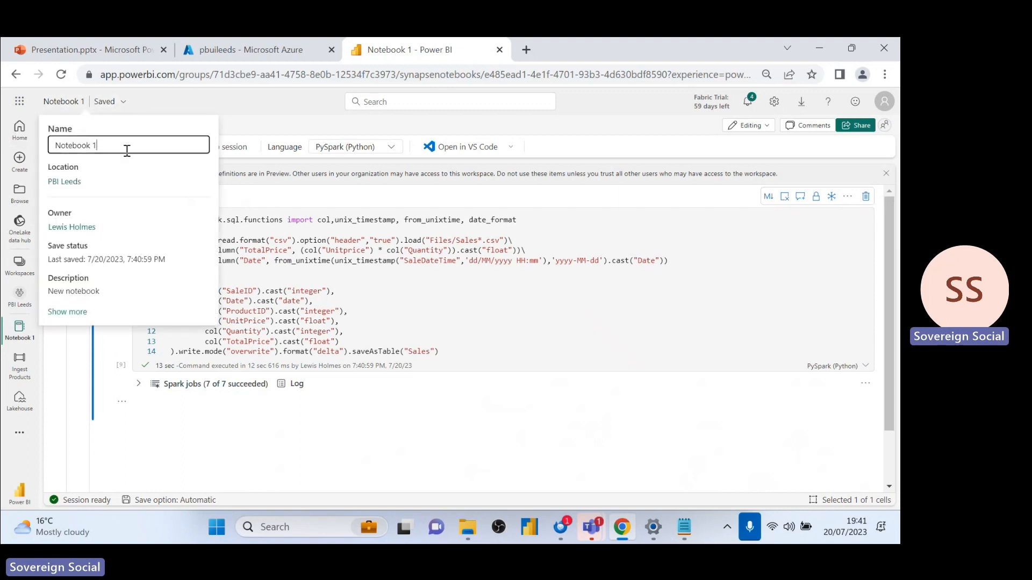
pyautogui.write('lnge')
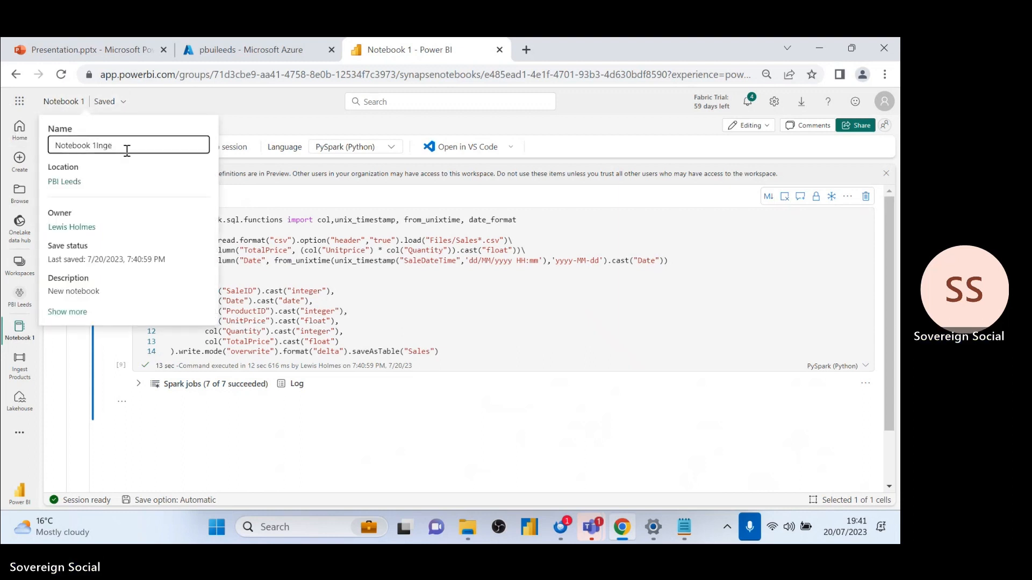
pyautogui.write('Ingest Sales')
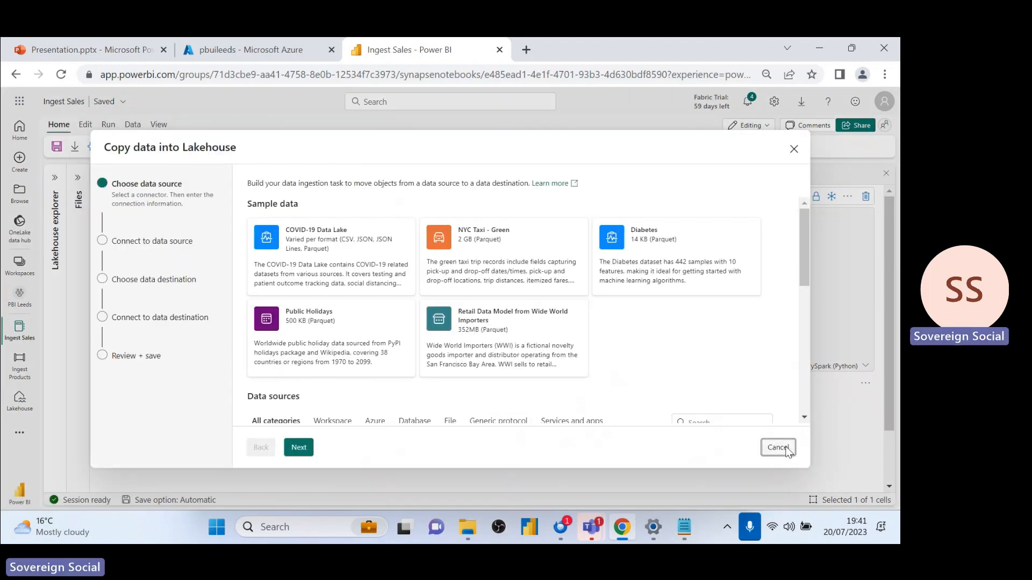
pyautogui.click(778, 448)
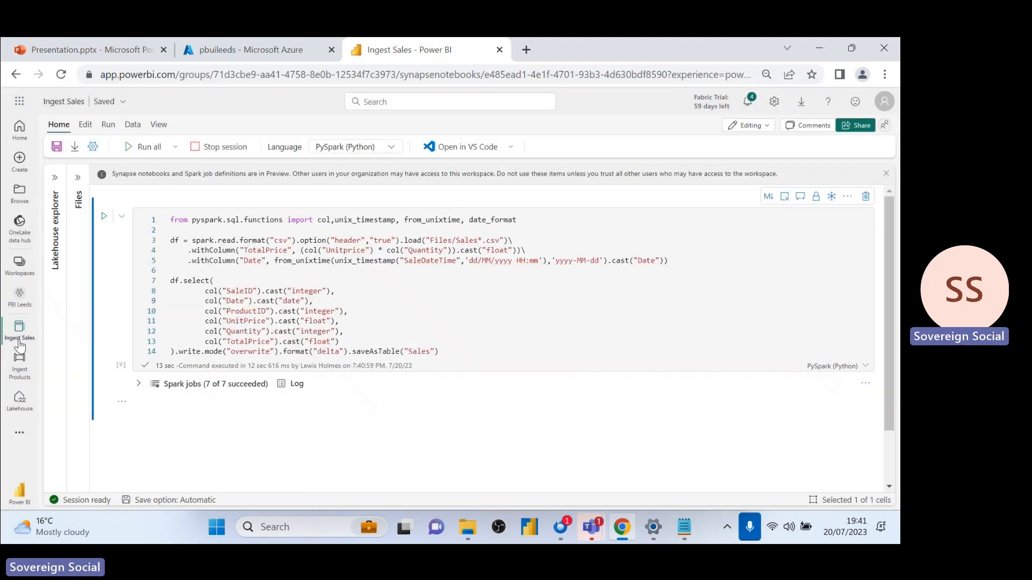
pyautogui.click(19, 296)
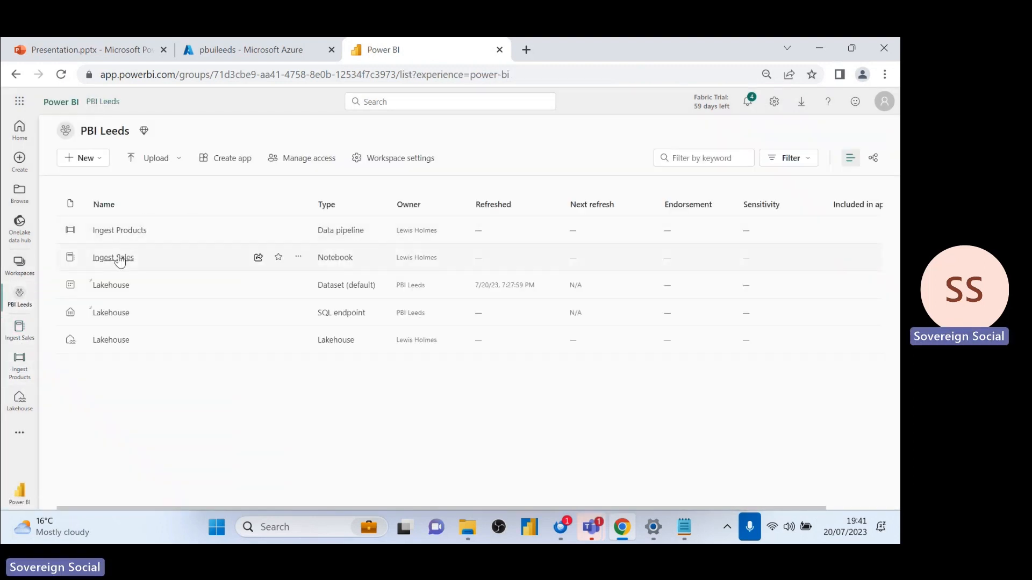
pyautogui.moveTo(126, 302)
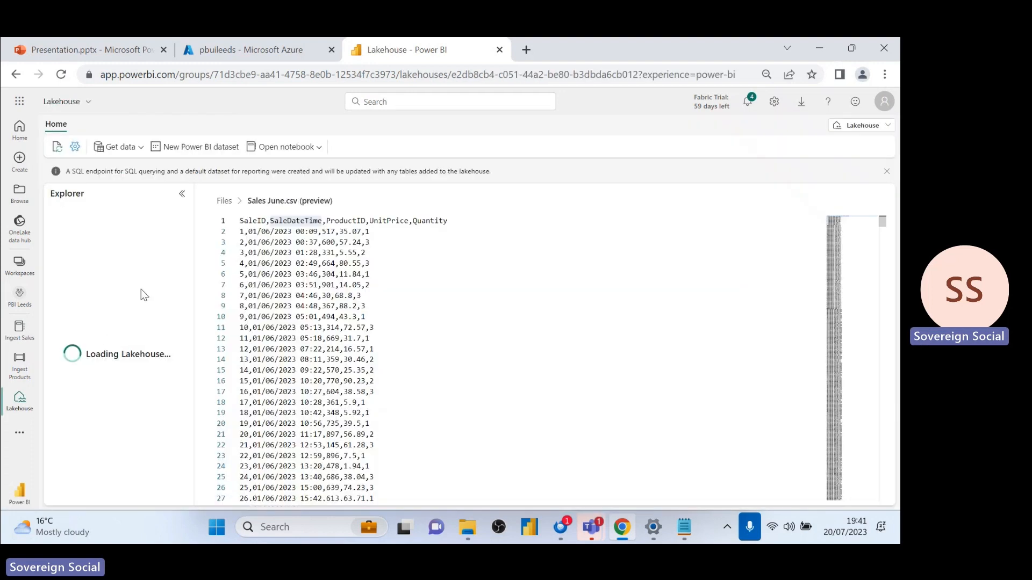
# - Delete the existing sales table from the Lakehouse
pyautogui.click(99, 289)
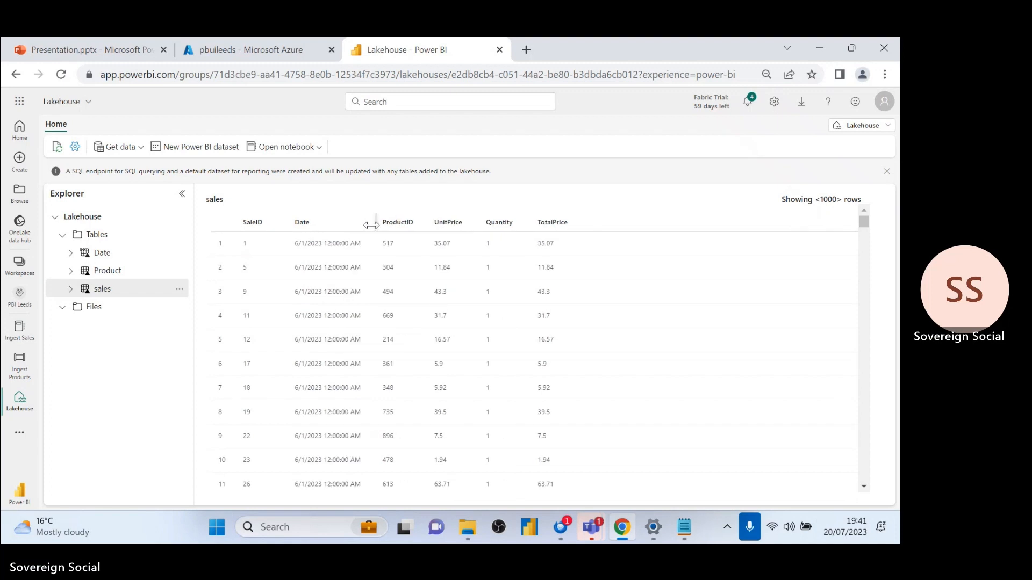
pyautogui.press('Alt+Tab')
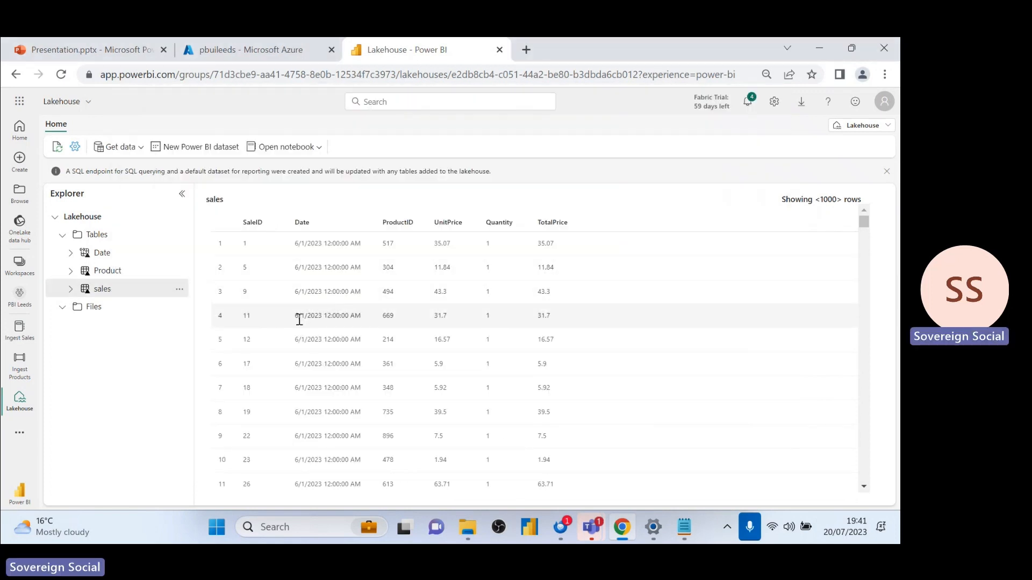
pyautogui.click(179, 289)
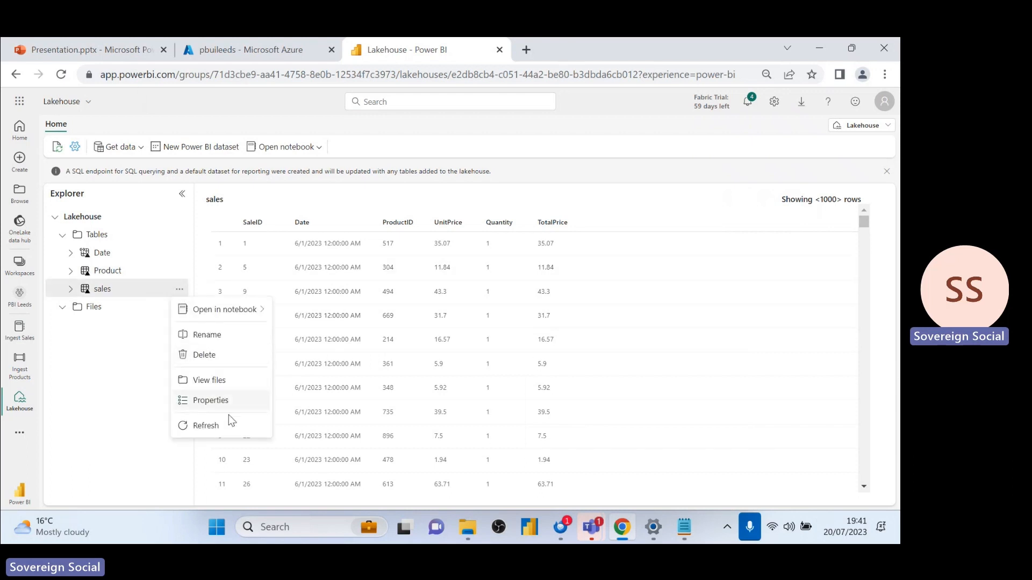
pyautogui.click(203, 355)
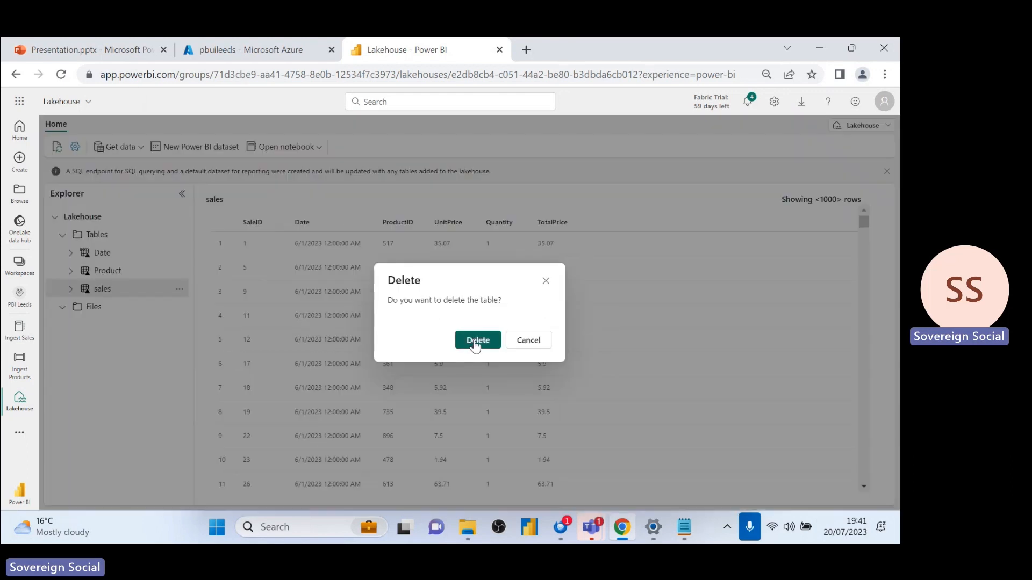
pyautogui.click(478, 340)
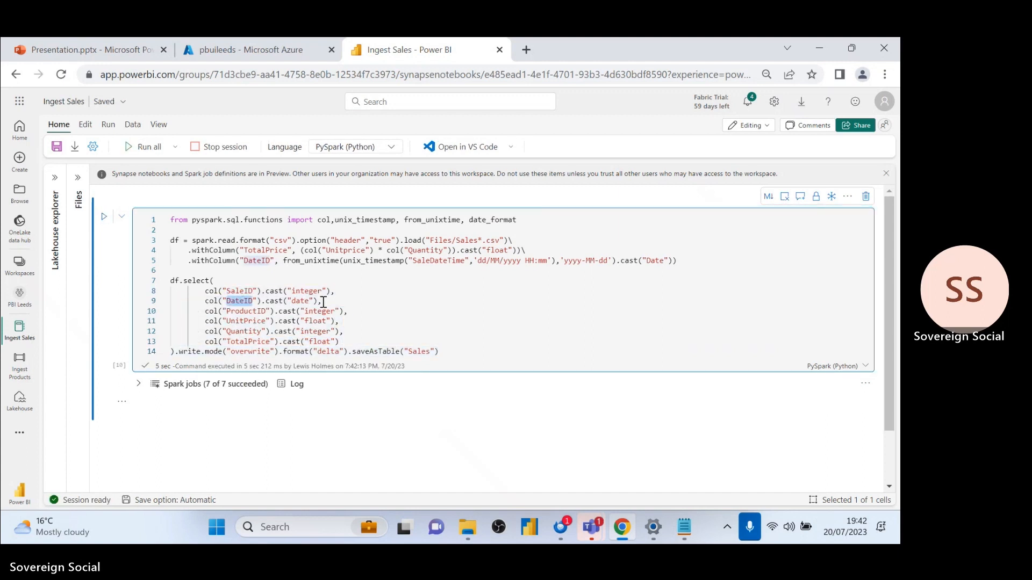
# - Change the DateID cast to lowercase 'date', rerun the cell, and return to PBI Leeds
pyautogui.doubleClick(437, 261)
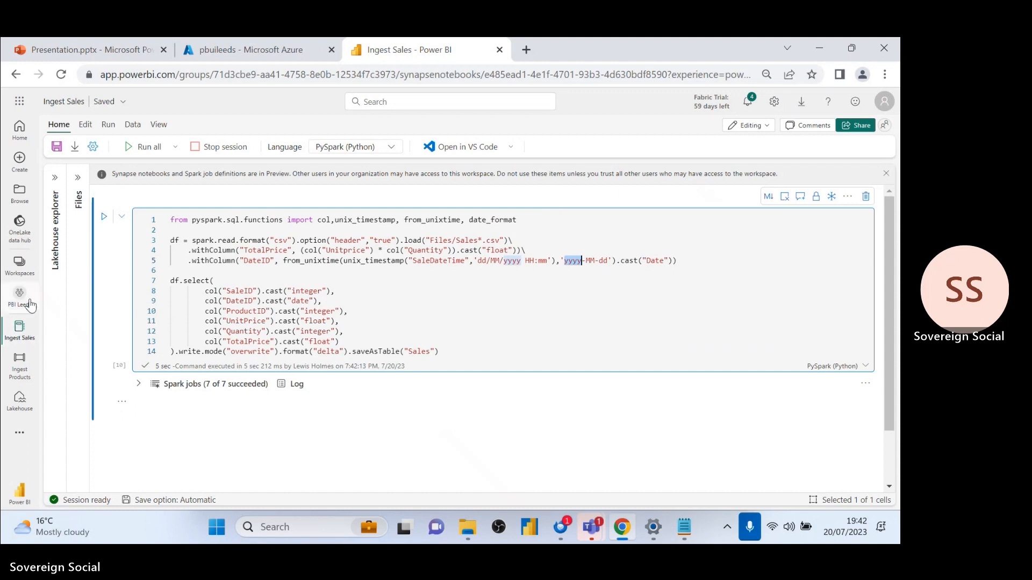
pyautogui.click(19, 294)
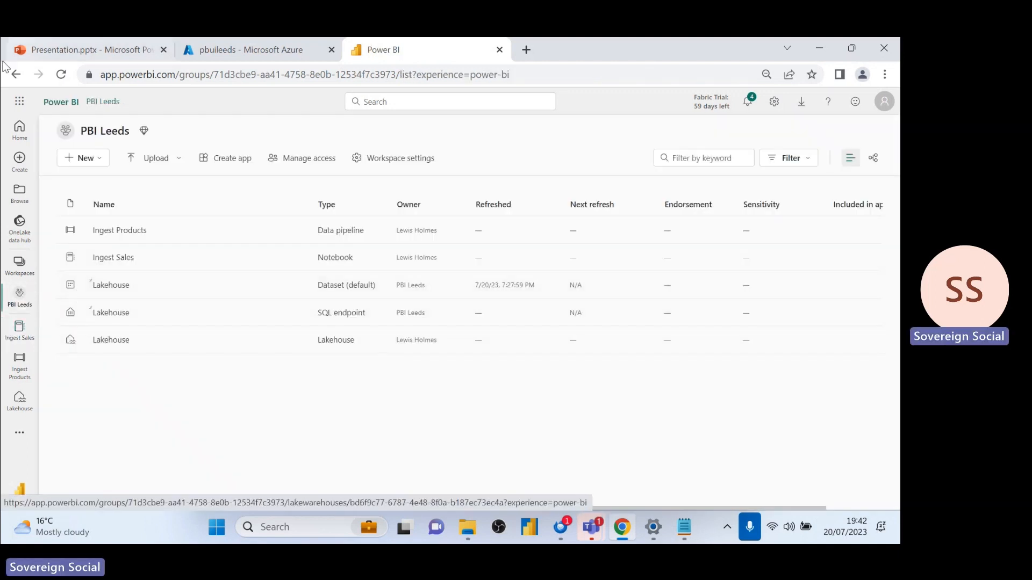
pyautogui.click(113, 257)
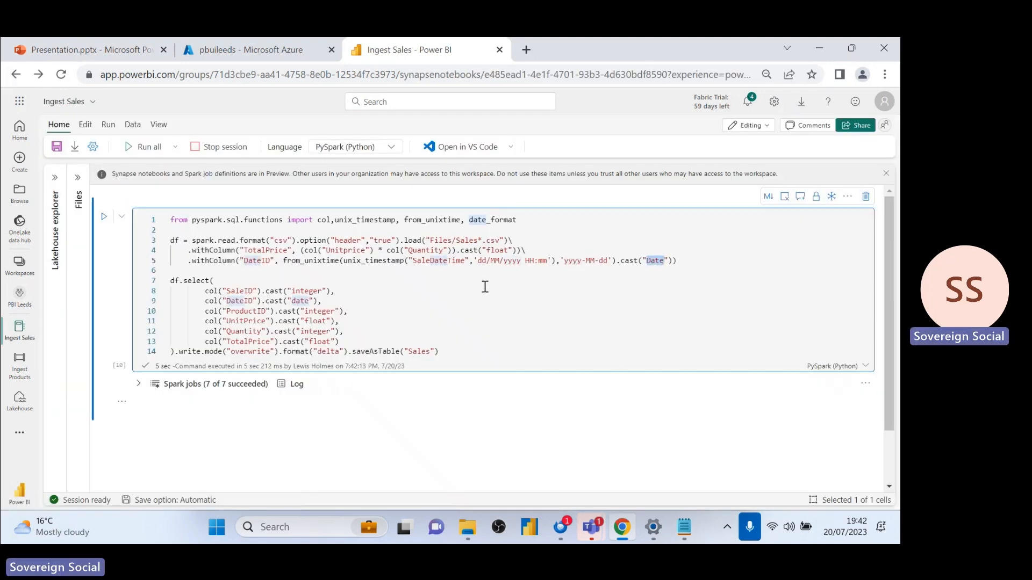
pyautogui.click(302, 301)
pyautogui.write('d')
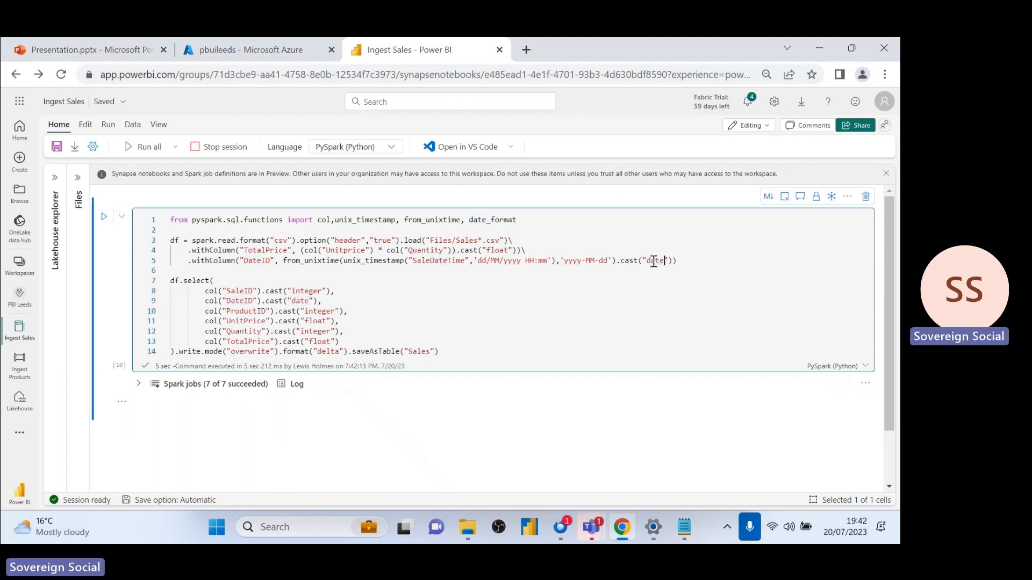
pyautogui.click(104, 218)
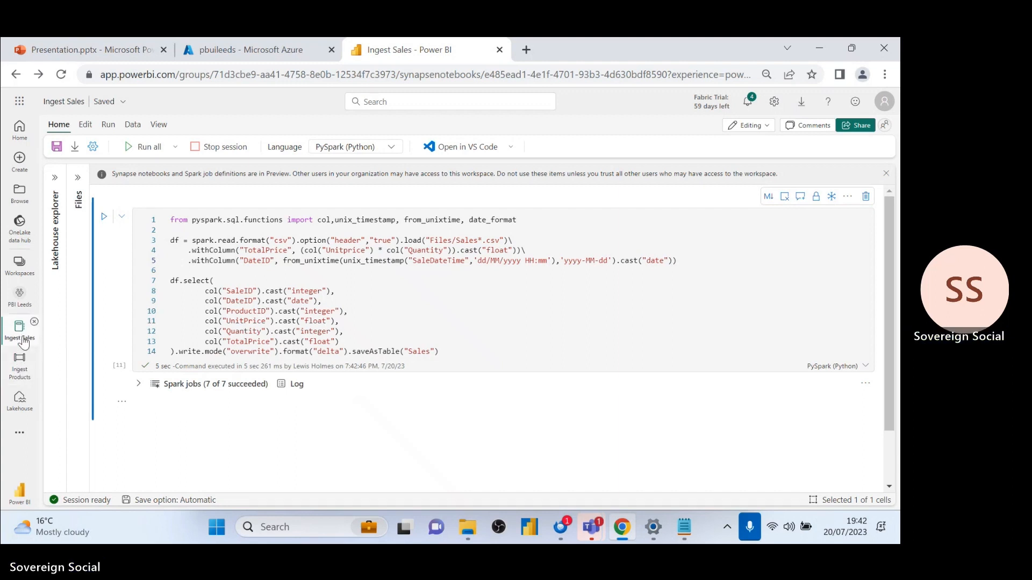
pyautogui.click(20, 261)
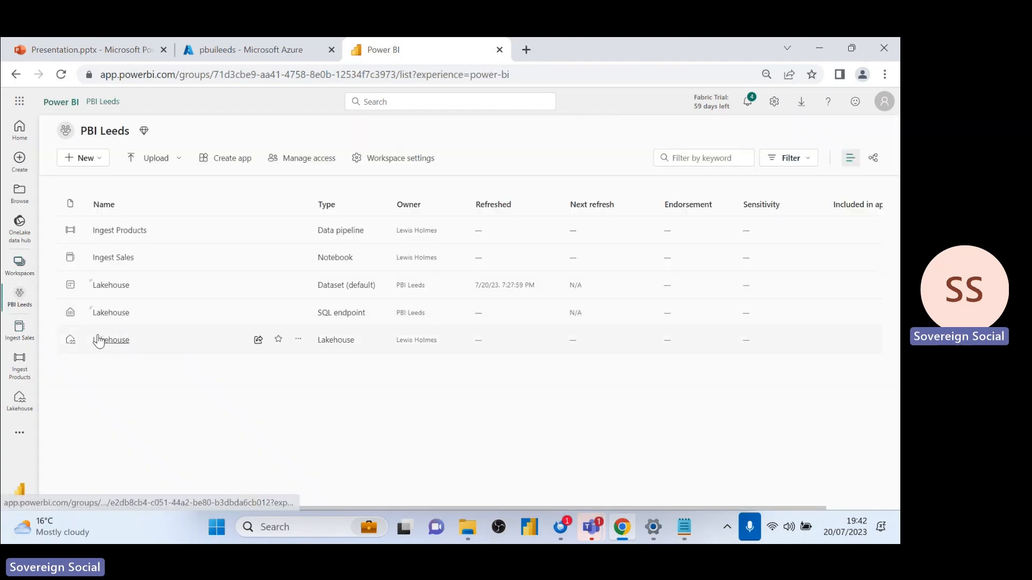
pyautogui.click(111, 340)
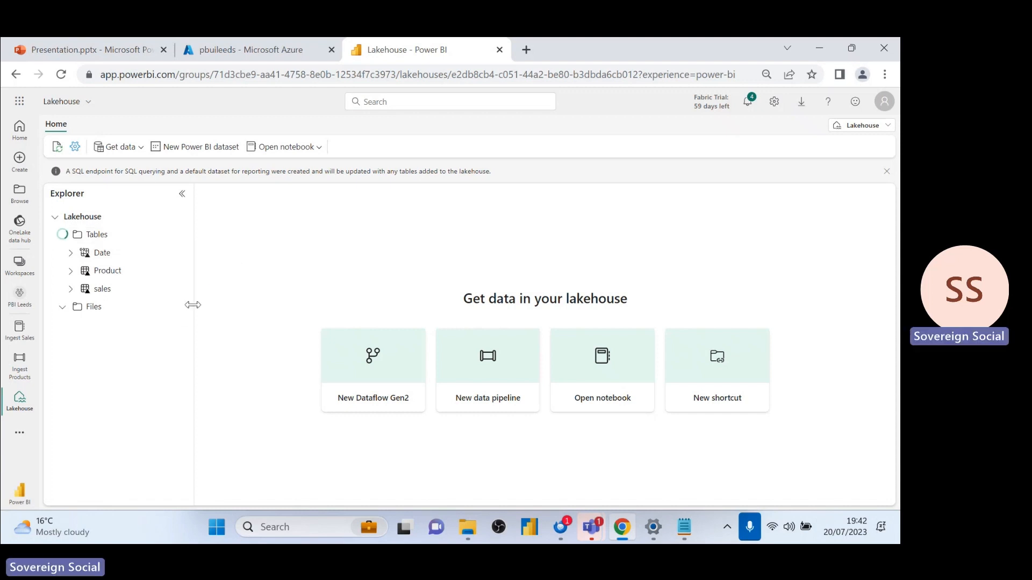
pyautogui.click(102, 288)
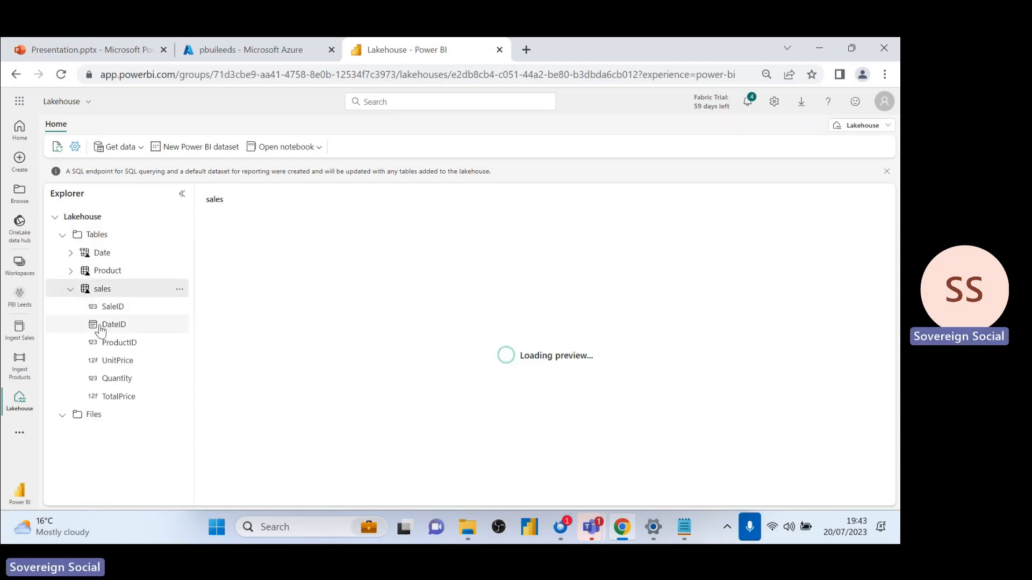
pyautogui.click(102, 288)
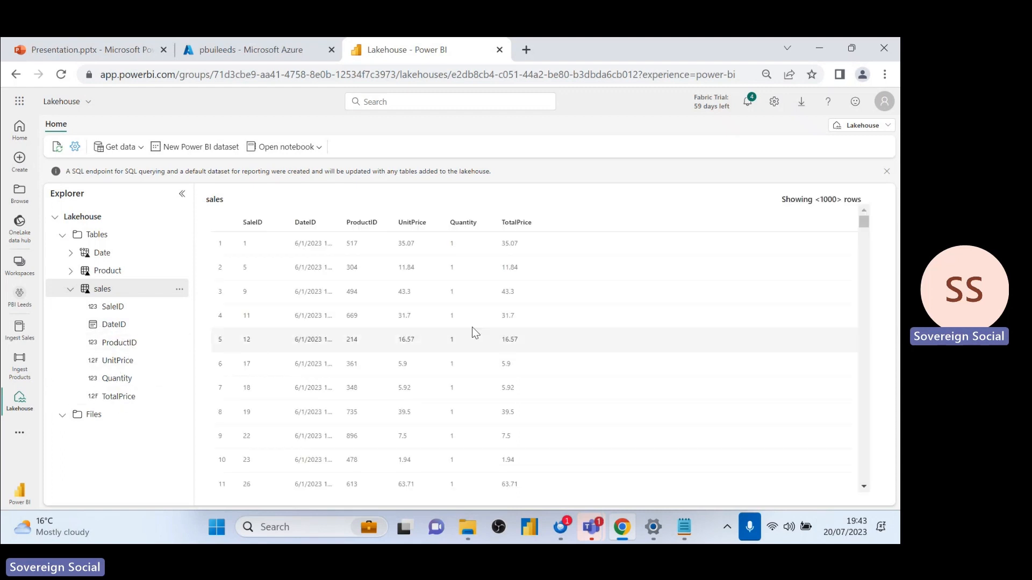
pyautogui.moveTo(345, 222); pyautogui.dragTo(372, 222)
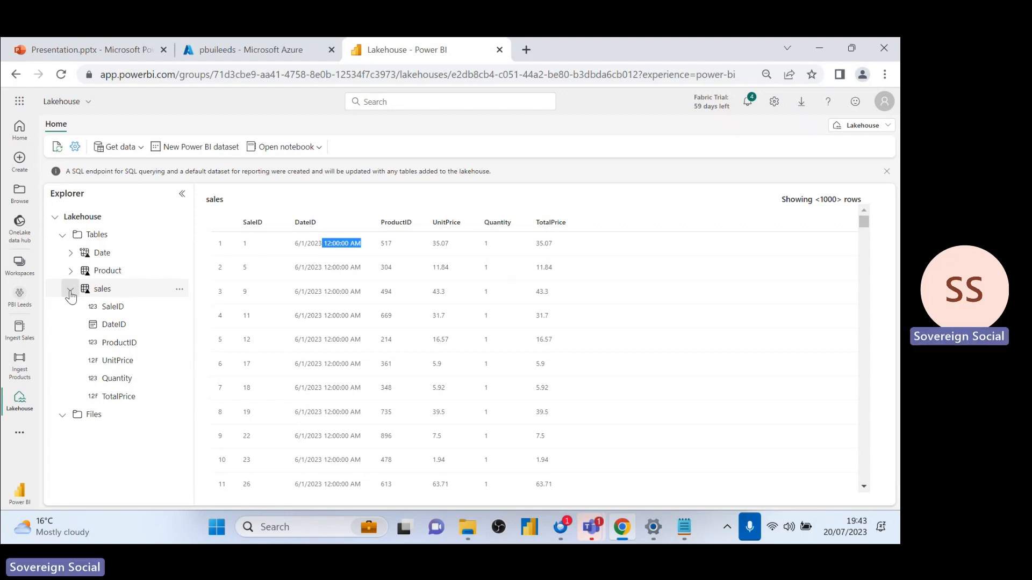
pyautogui.click(69, 289)
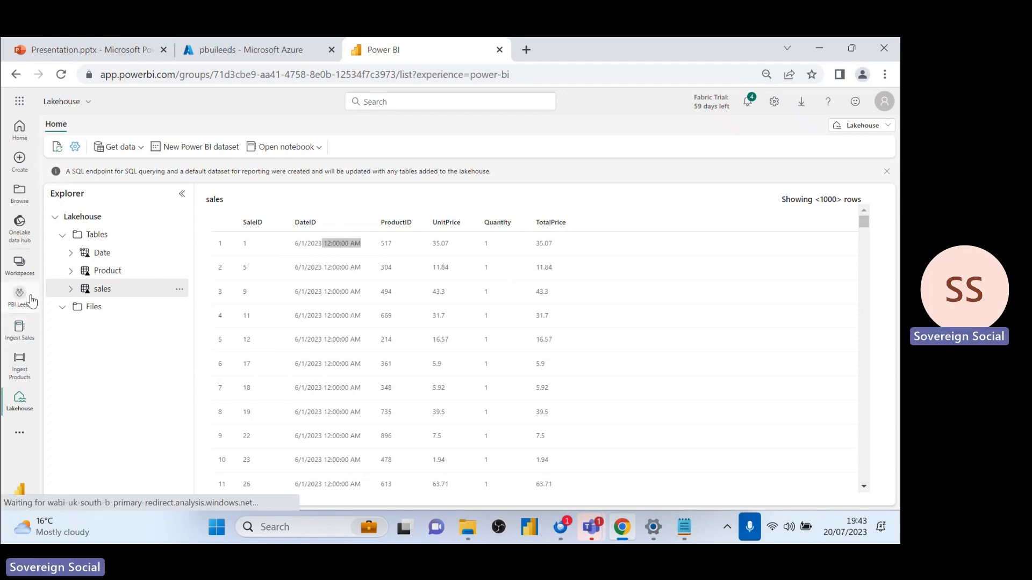
pyautogui.click(20, 294)
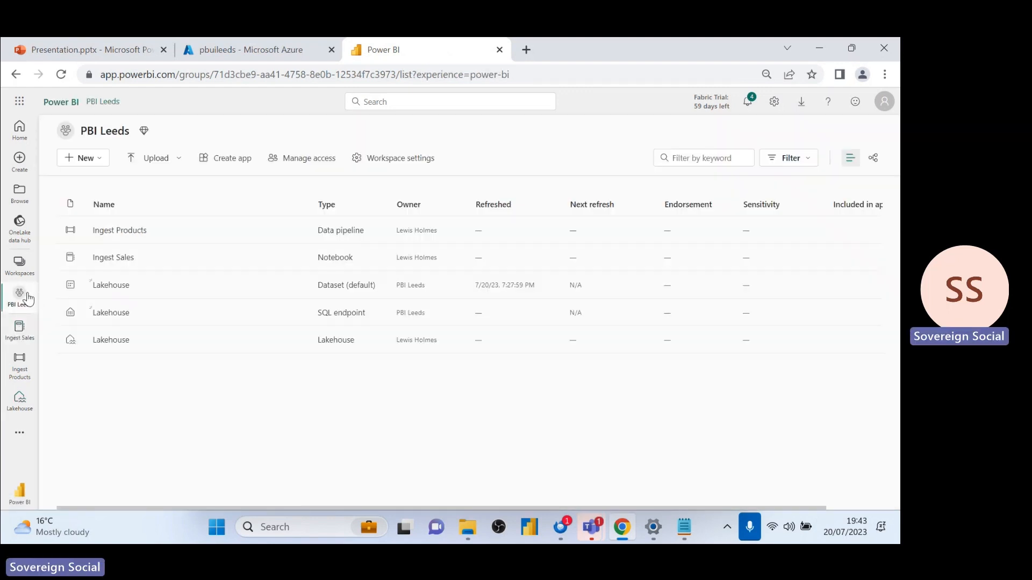
pyautogui.moveTo(34, 285)
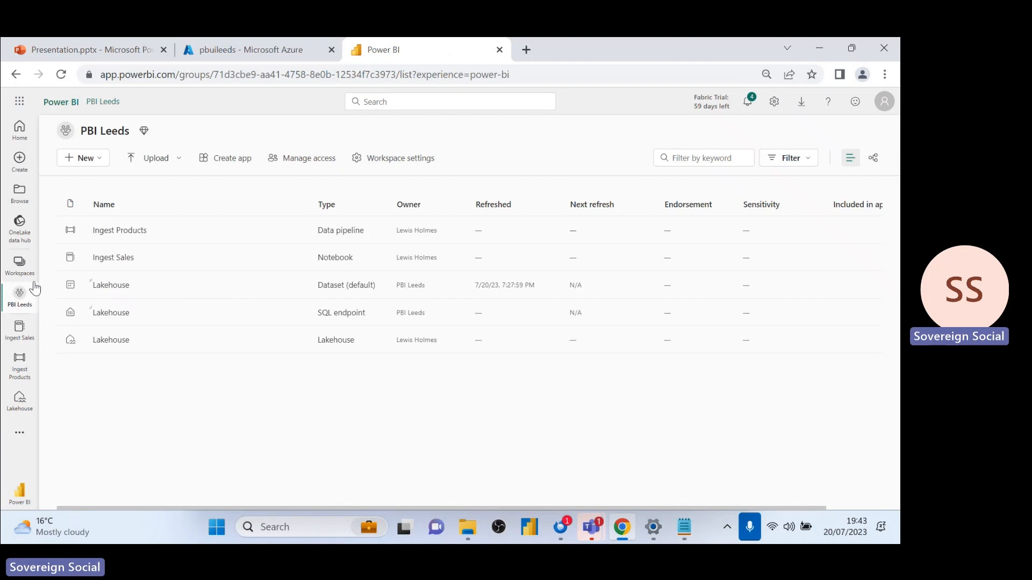
pyautogui.moveTo(644, 303)
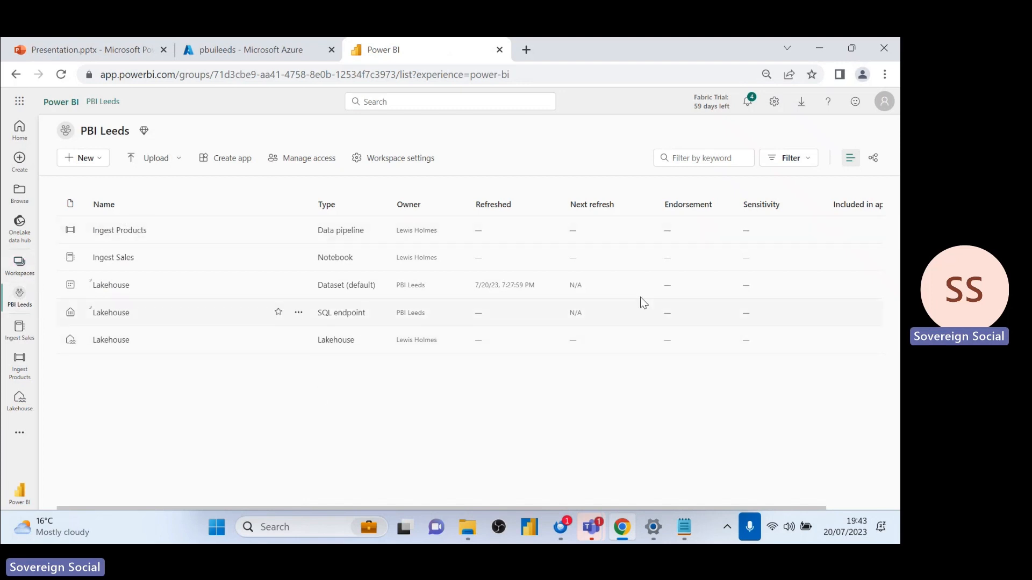
pyautogui.moveTo(644, 302)
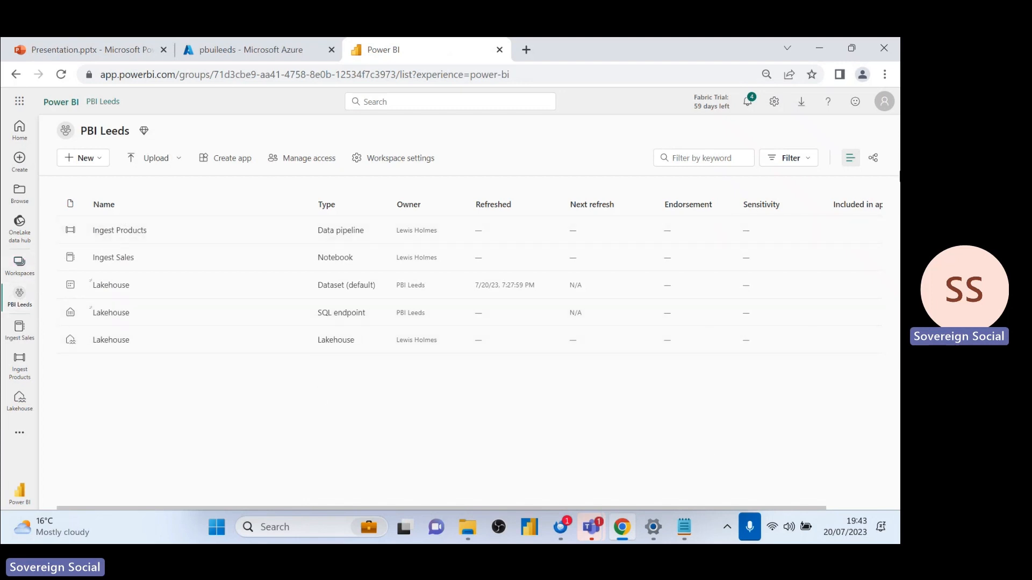
pyautogui.moveTo(874, 158)
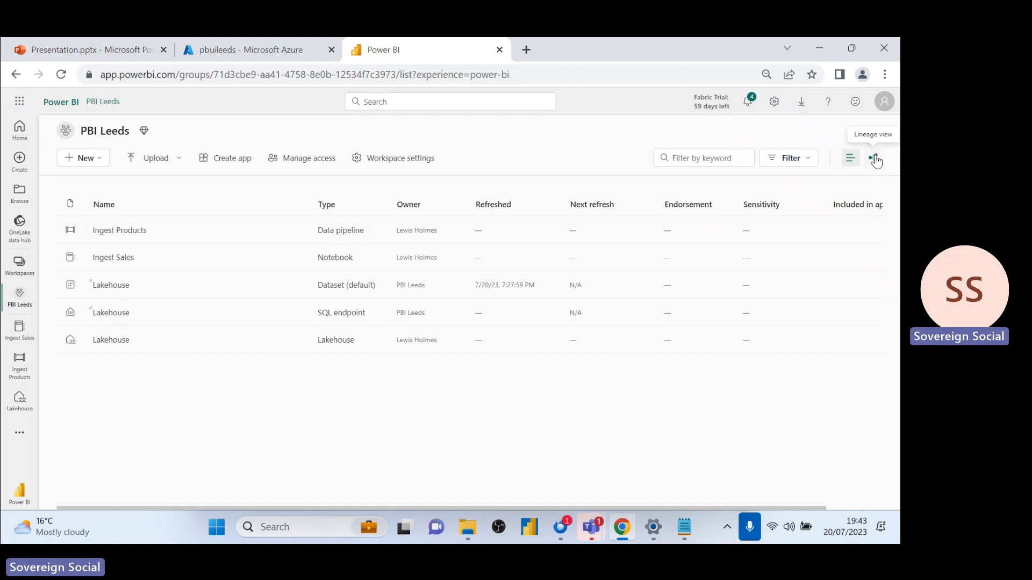
# - Switch PBI Leeds to lineage view and inspect the Lakehouse and Ingest Products details
pyautogui.click(871, 158)
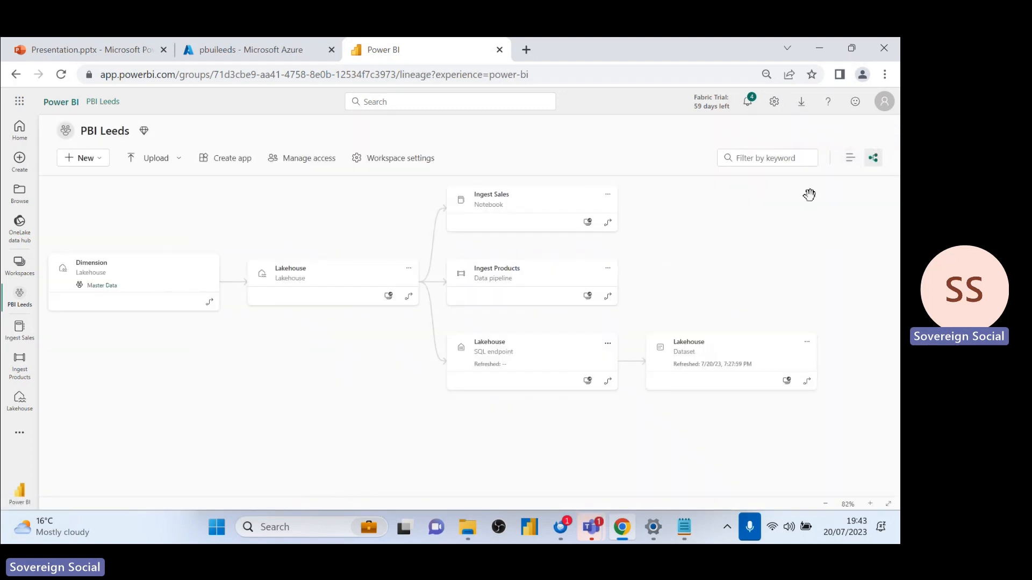
pyautogui.moveTo(742, 240)
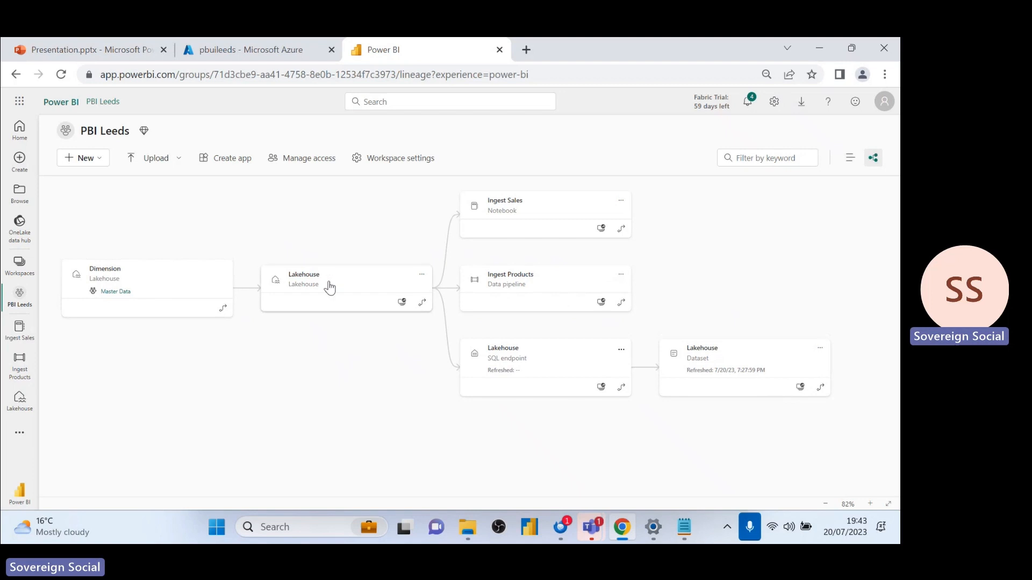
pyautogui.click(330, 284)
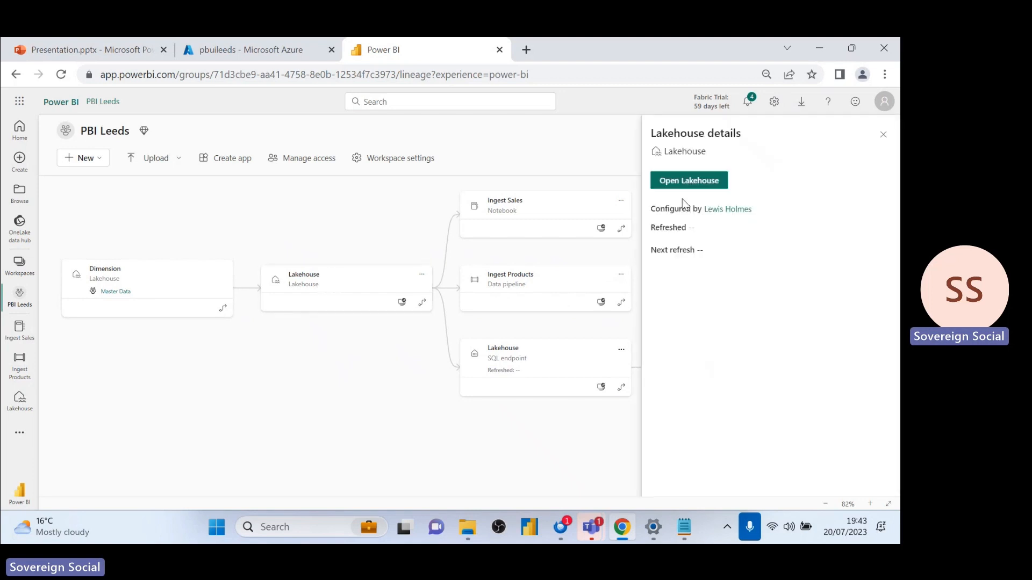
pyautogui.moveTo(747, 240)
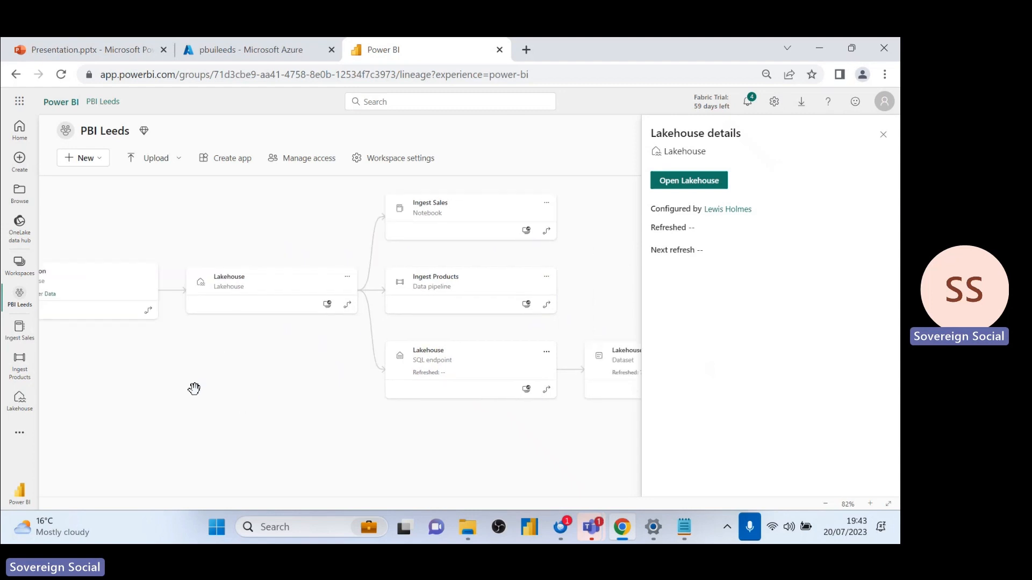
pyautogui.click(434, 286)
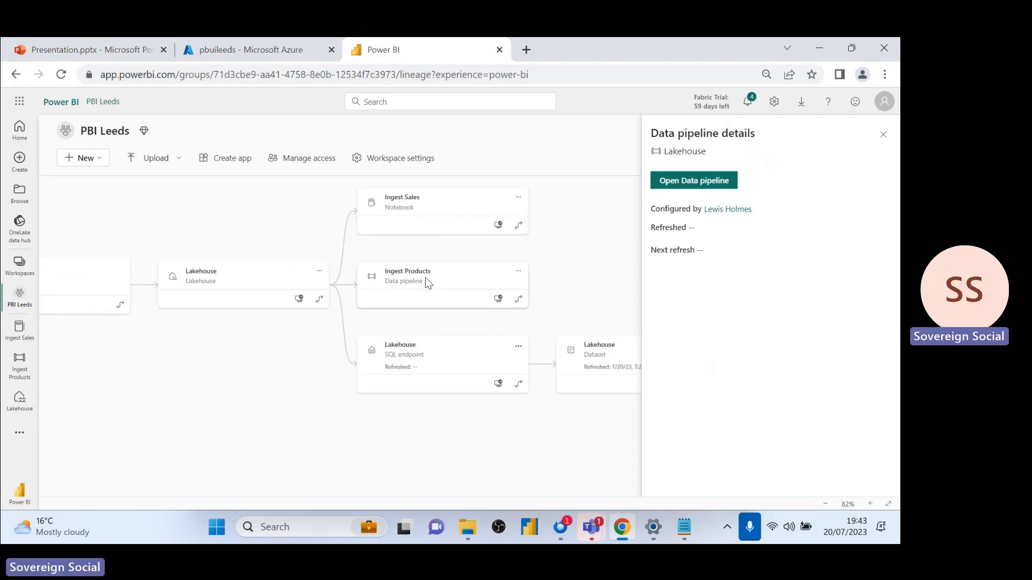
pyautogui.click(884, 134)
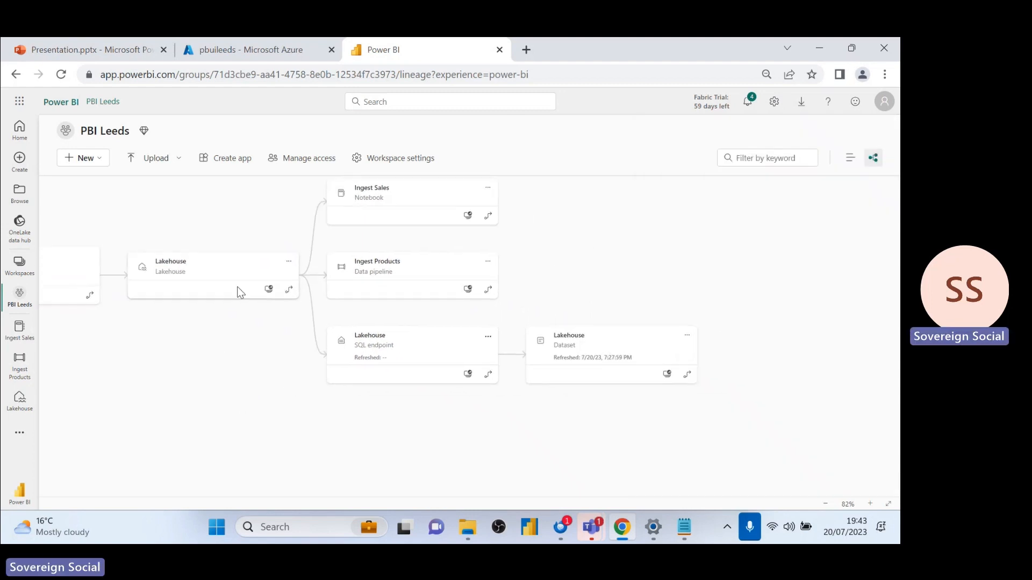
pyautogui.moveTo(420, 348)
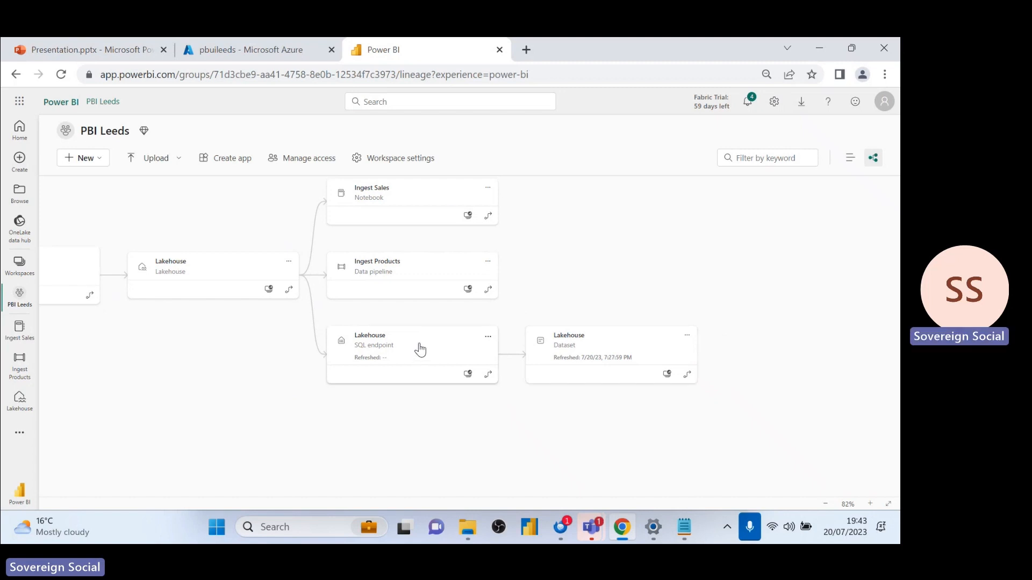
# - Inspect the SQL endpoint details and open the Lakehouse dataset and Lakehouse options menus
pyautogui.click(586, 345)
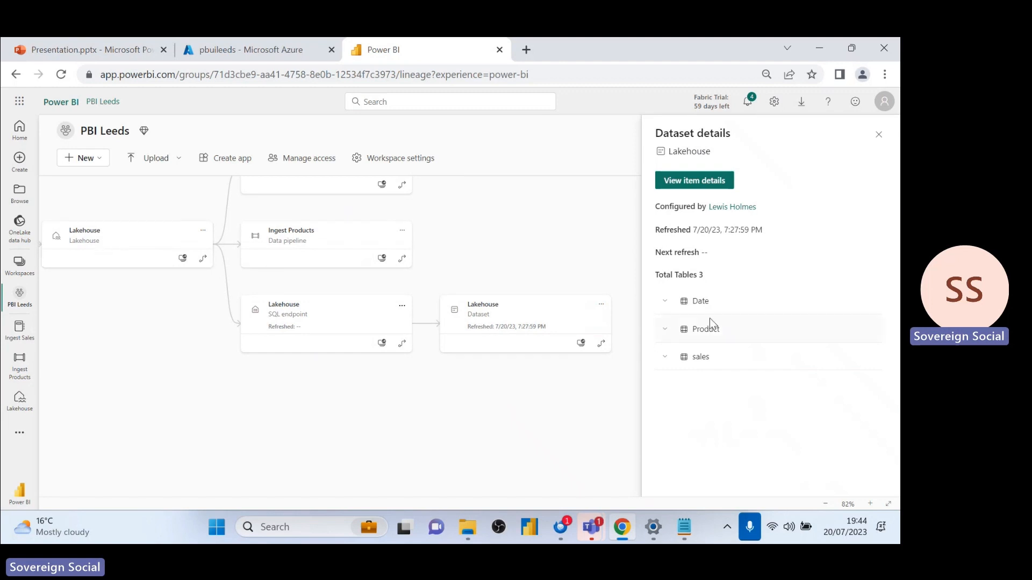
pyautogui.moveTo(723, 292)
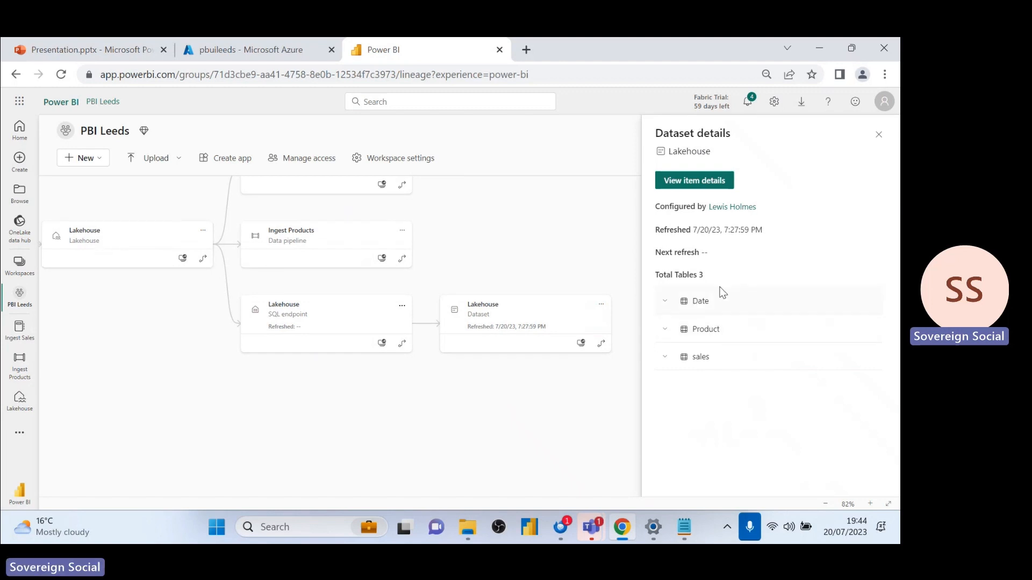
pyautogui.moveTo(521, 324)
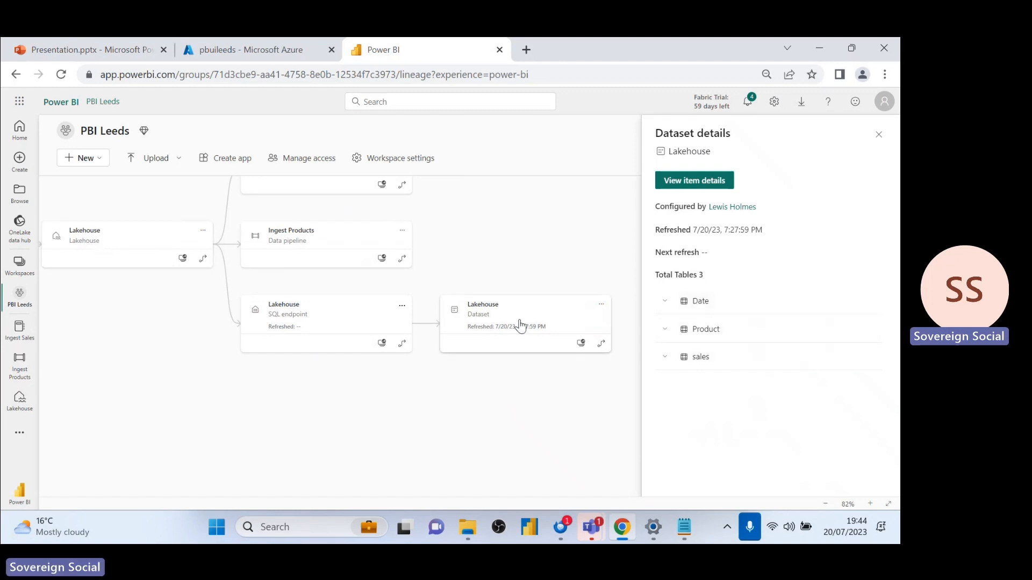
pyautogui.click(601, 304)
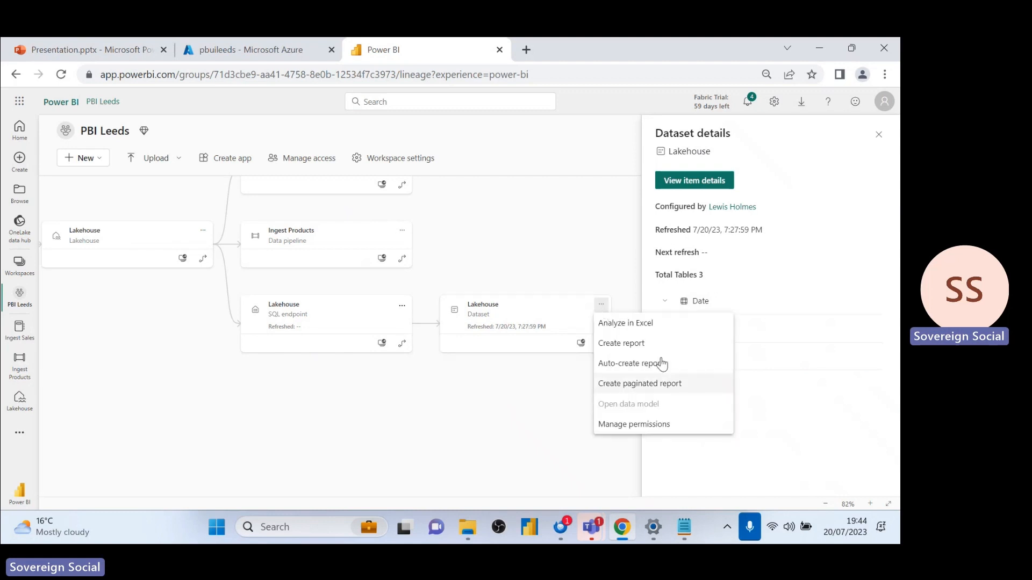
pyautogui.moveTo(648, 407)
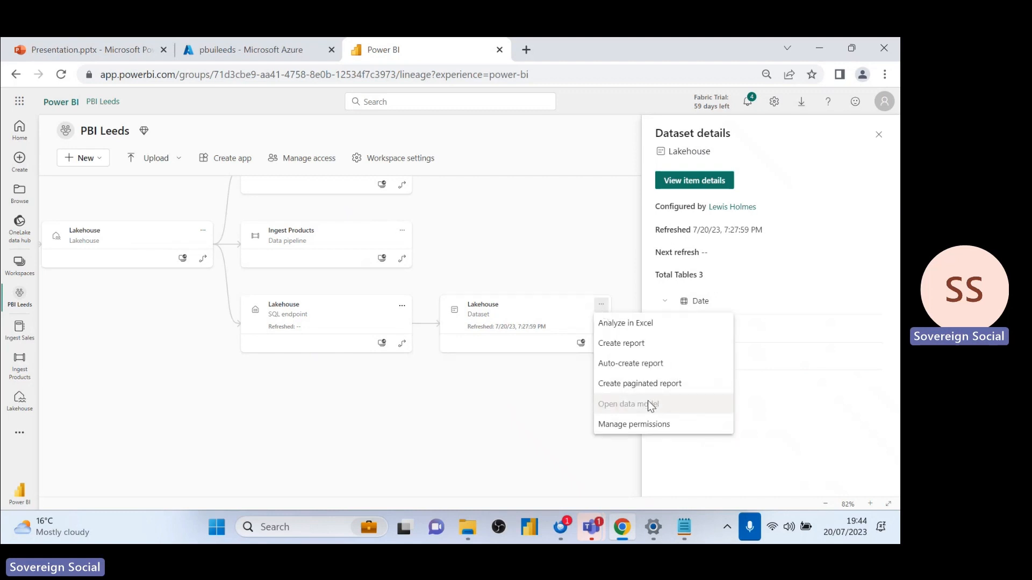
pyautogui.click(602, 305)
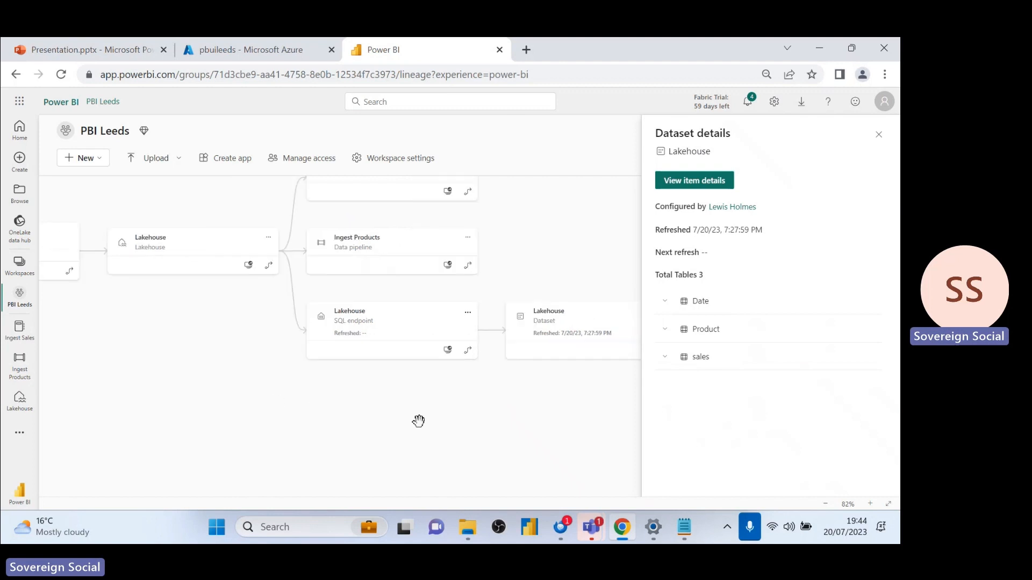
pyautogui.click(411, 252)
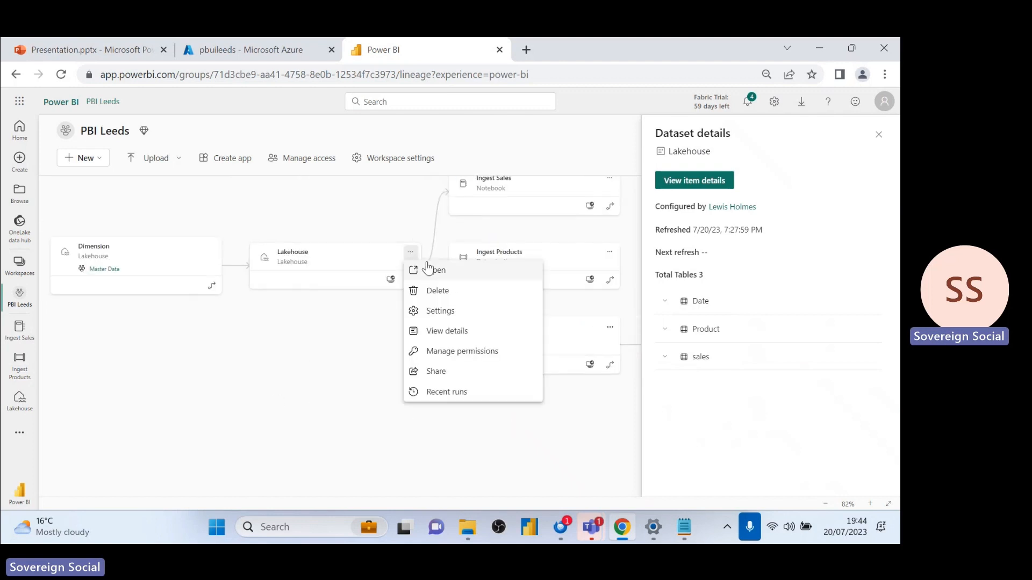
# - From the Lakehouse, confirm a new Power BI dataset including Product, Date and sales
pyautogui.click(436, 270)
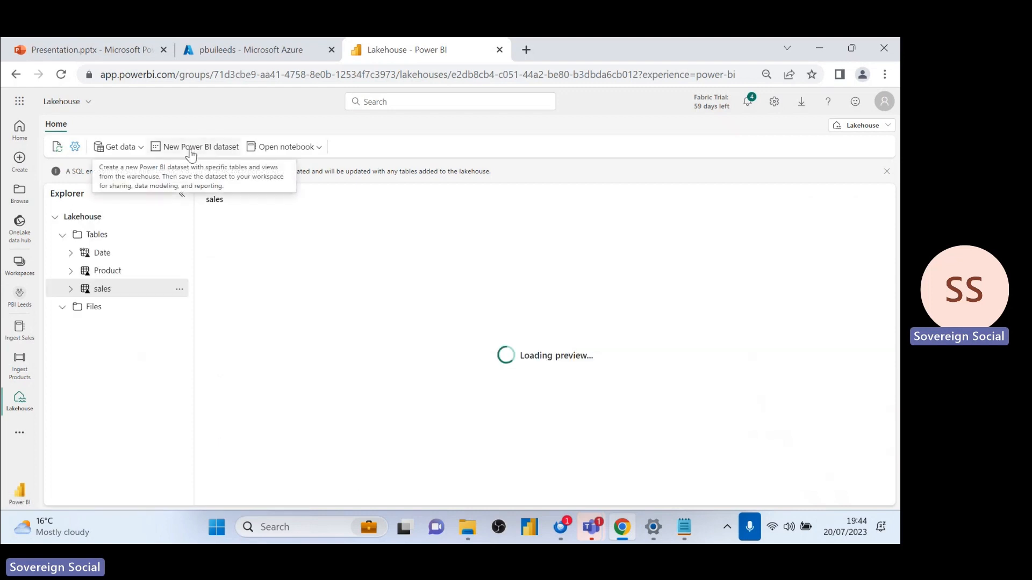
pyautogui.click(200, 147)
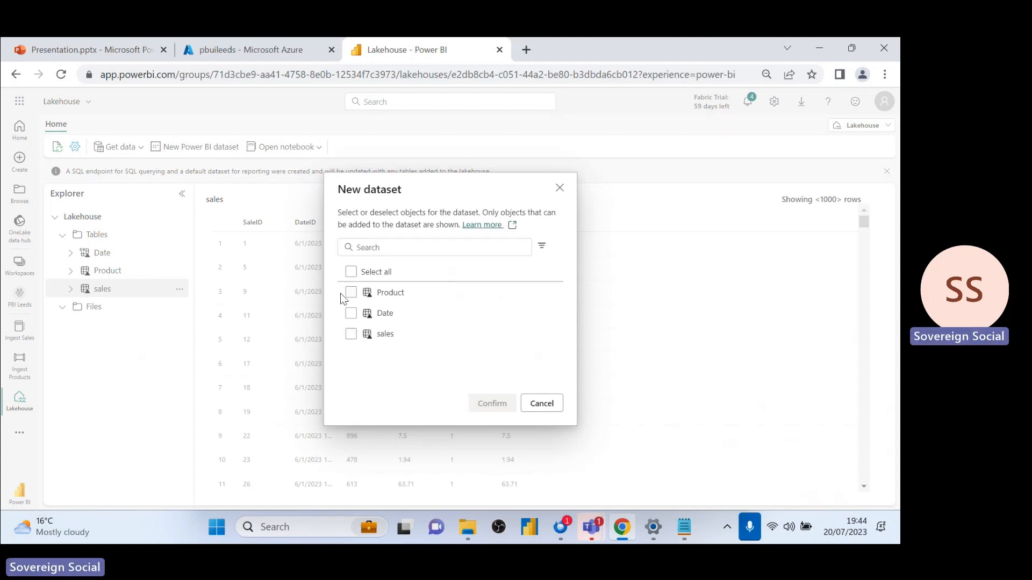
pyautogui.click(351, 272)
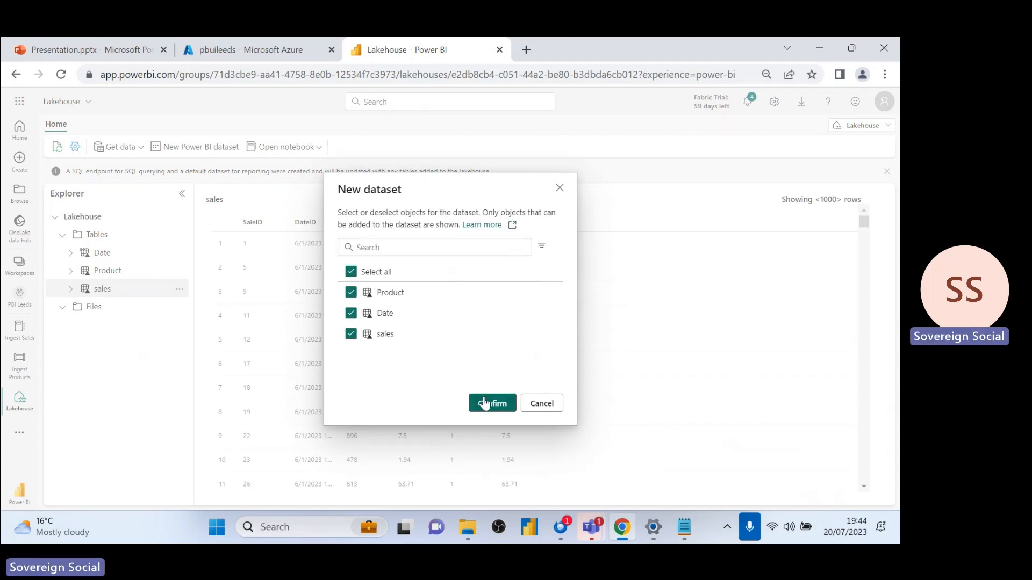
pyautogui.click(491, 403)
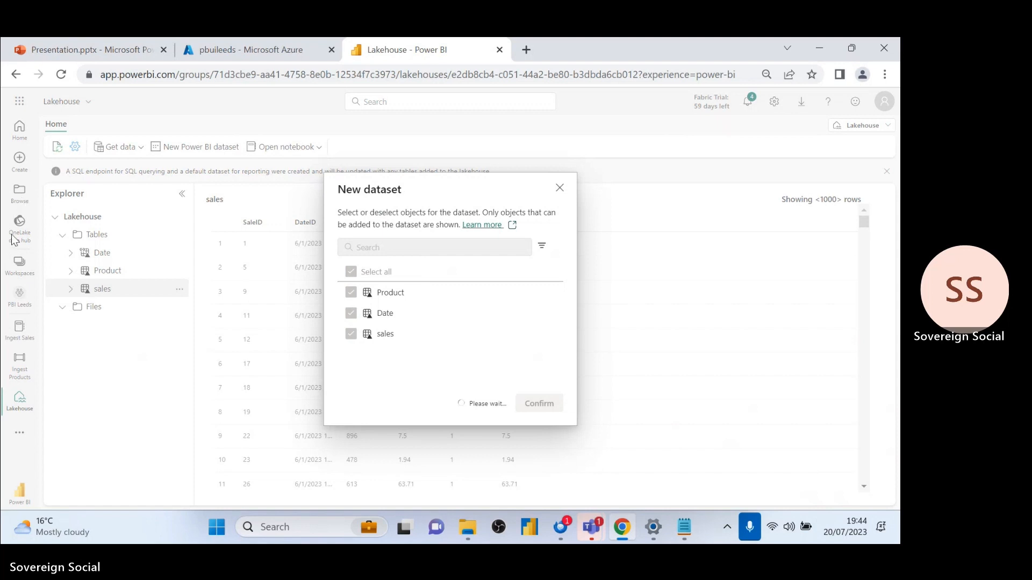
pyautogui.moveTo(485, 331)
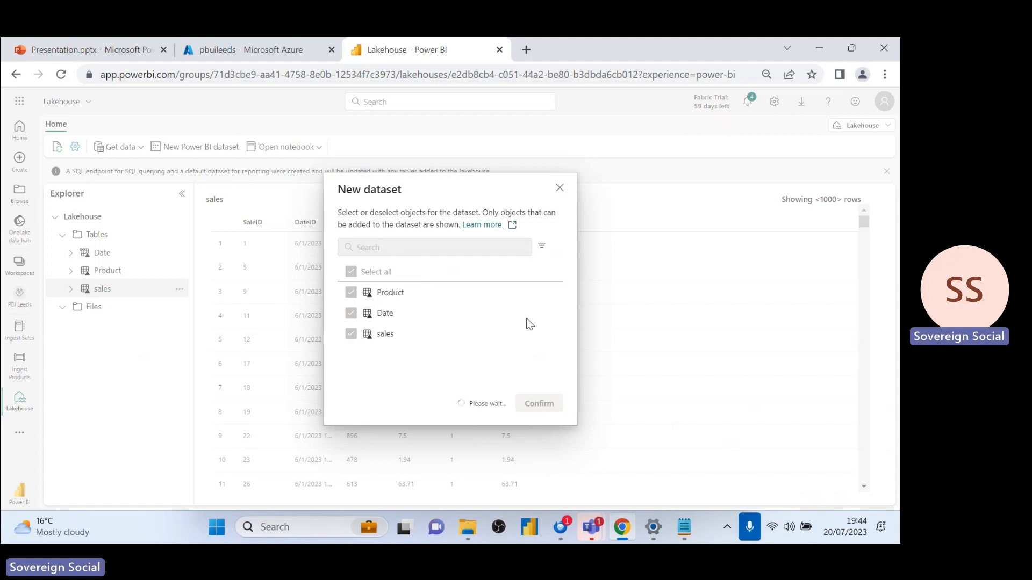
pyautogui.click(538, 403)
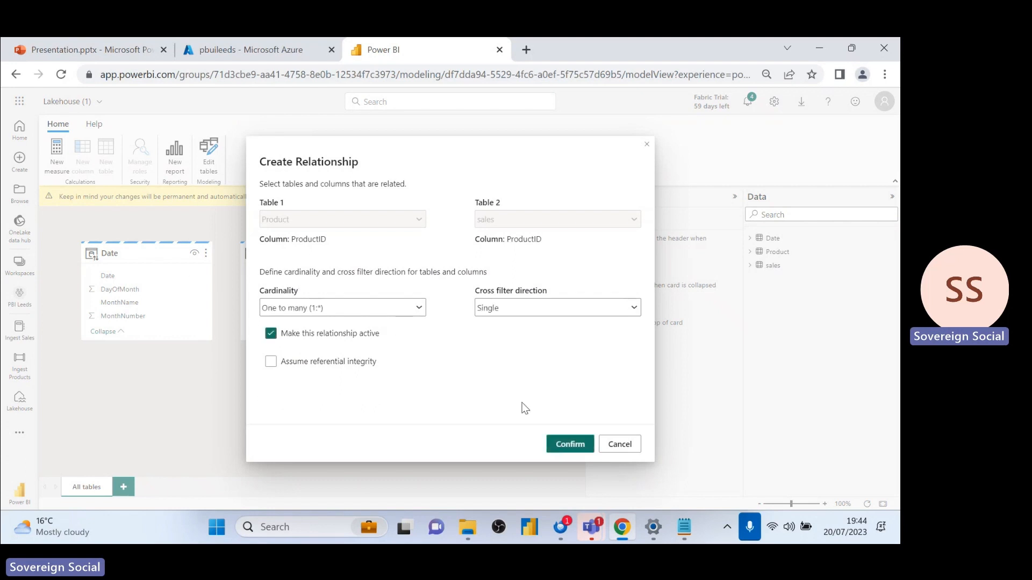
# - Create the Product–sales ProductID and Date–sales DateID relationships
pyautogui.click(570, 444)
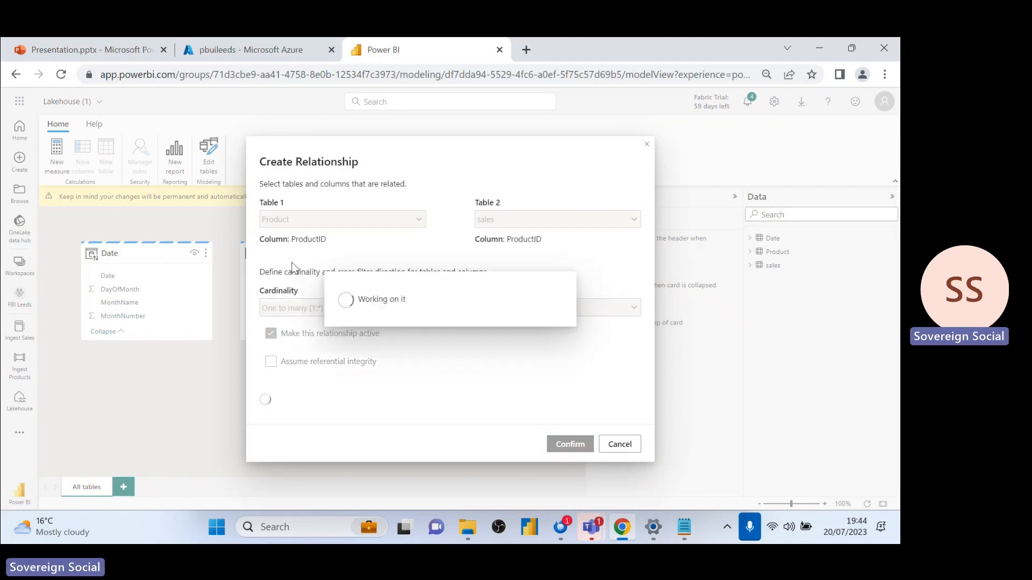
pyautogui.click(570, 444)
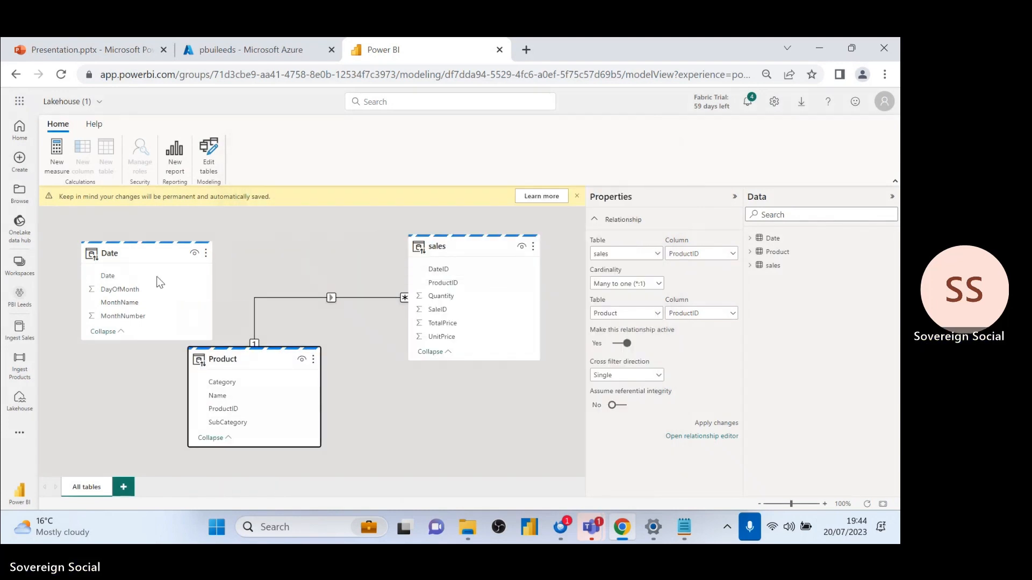
pyautogui.moveTo(107, 275); pyautogui.dragTo(485, 273)
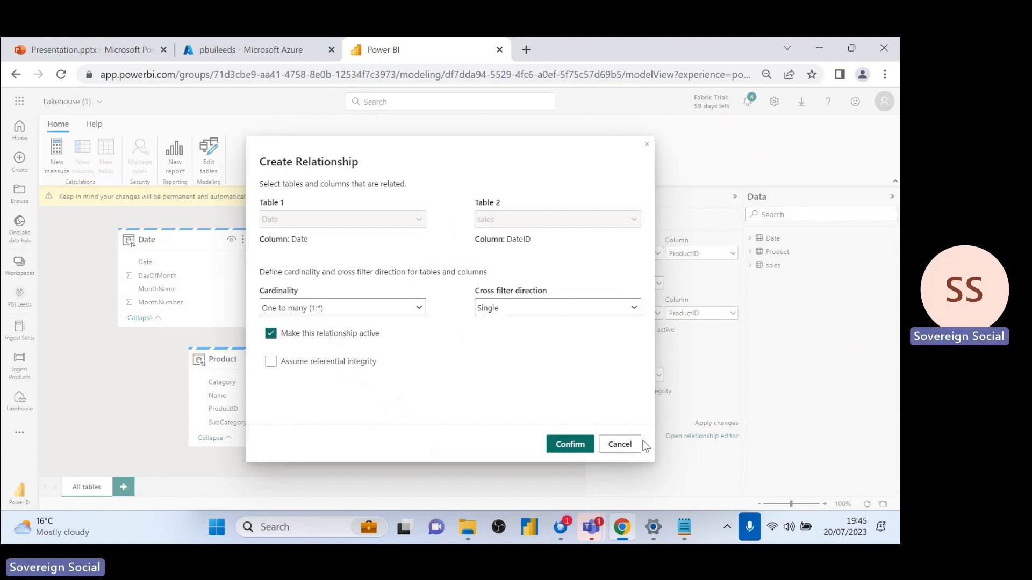
pyautogui.click(569, 443)
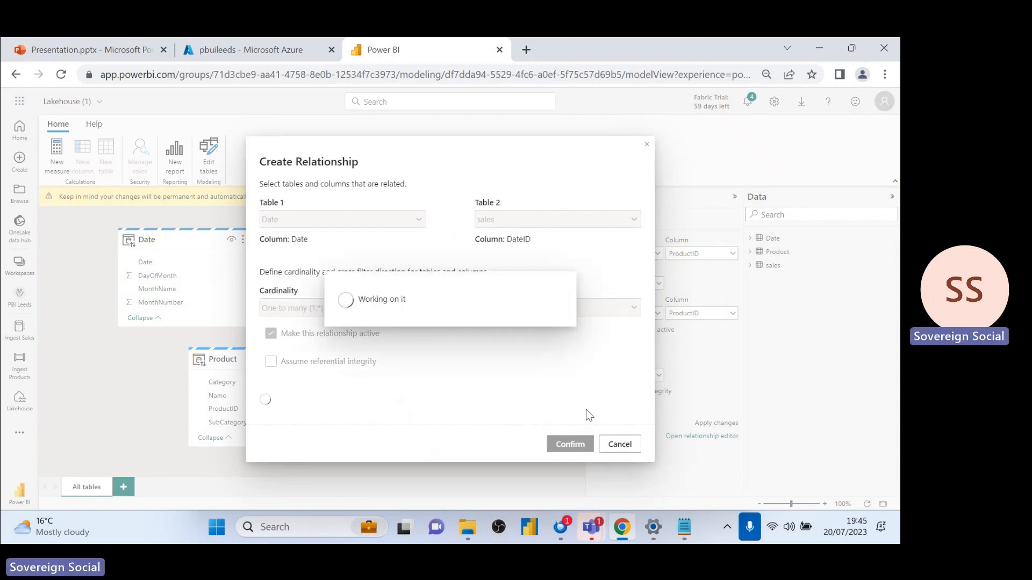
# - Format the Date column as m/d/yyyy
pyautogui.click(569, 444)
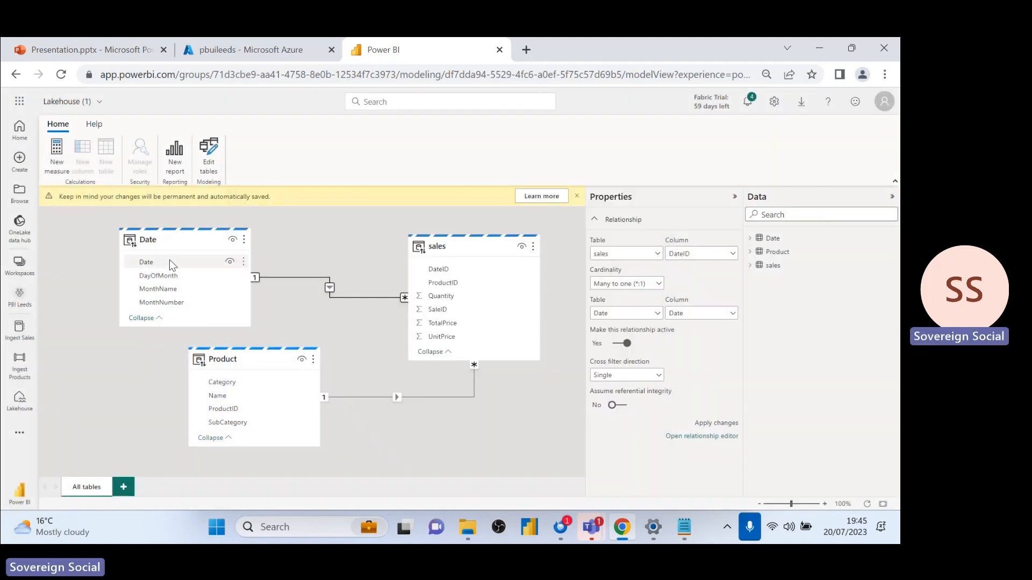
pyautogui.click(146, 262)
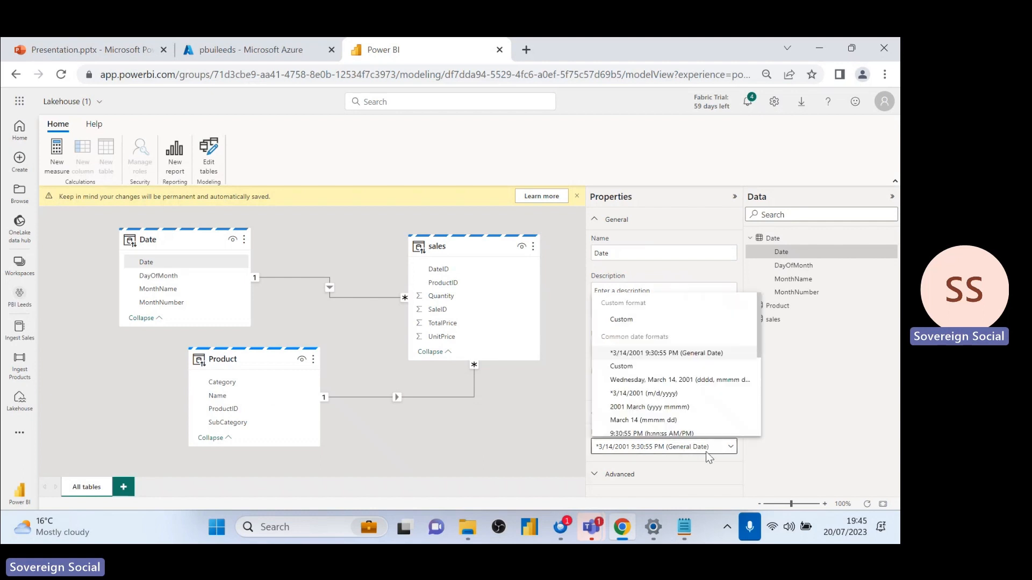
pyautogui.click(629, 394)
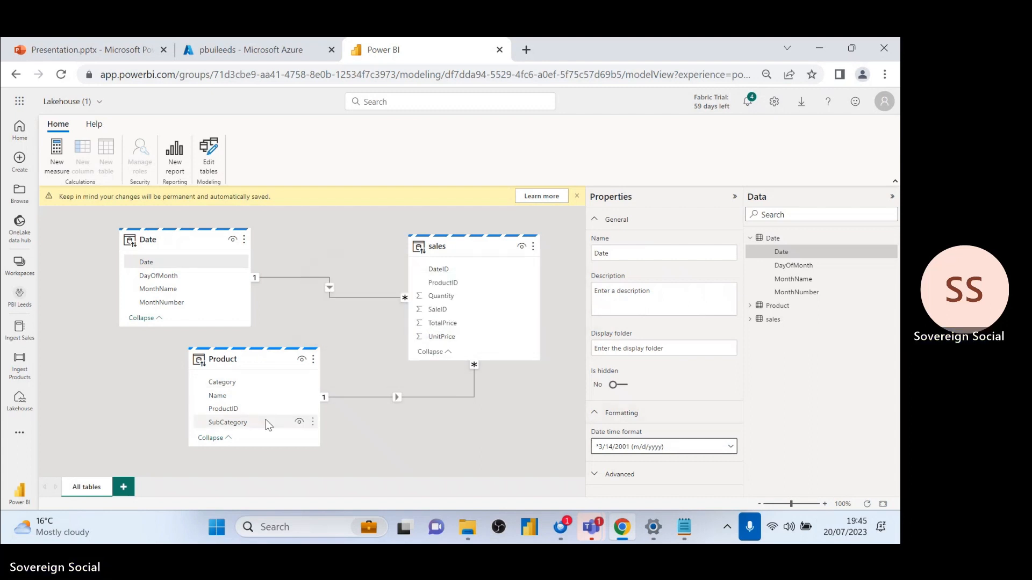
# - Add a Total Sales = SUM(sales[TotalPrice]) measure formatted as currency
pyautogui.click(458, 247)
pyautogui.write('Total Sales = SUM(')
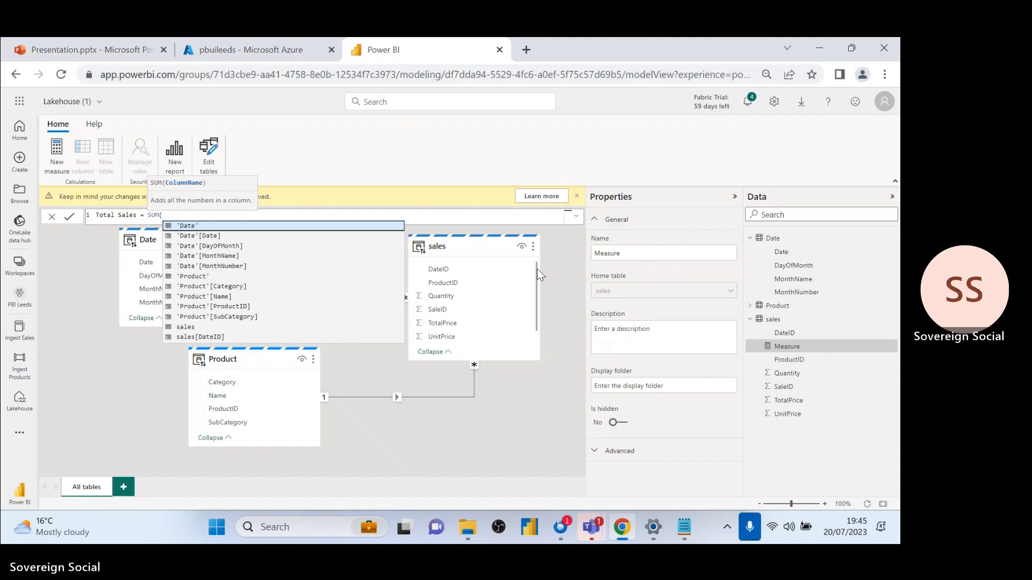
pyautogui.write('sales[TotalPrice])')
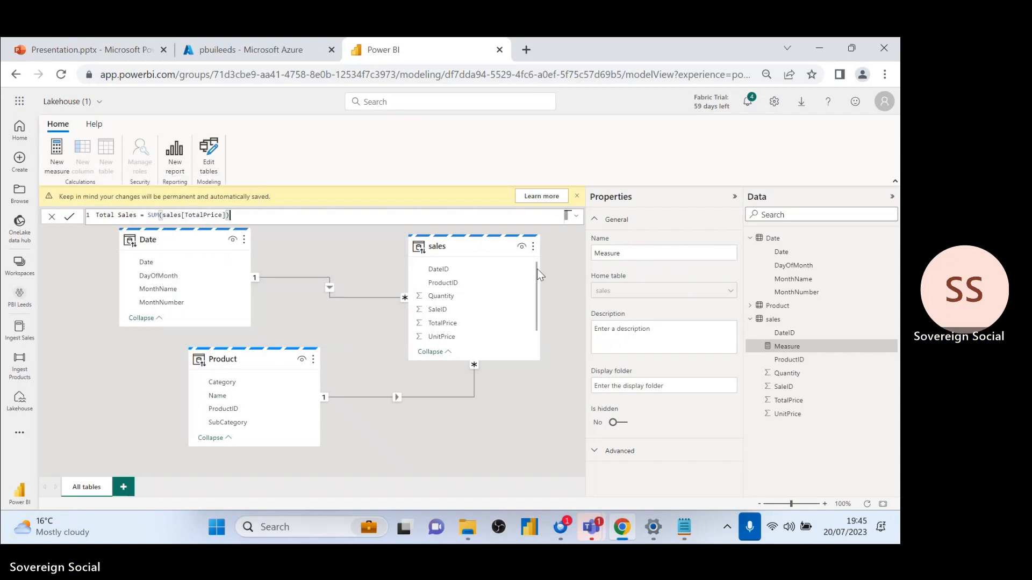
pyautogui.click(69, 217)
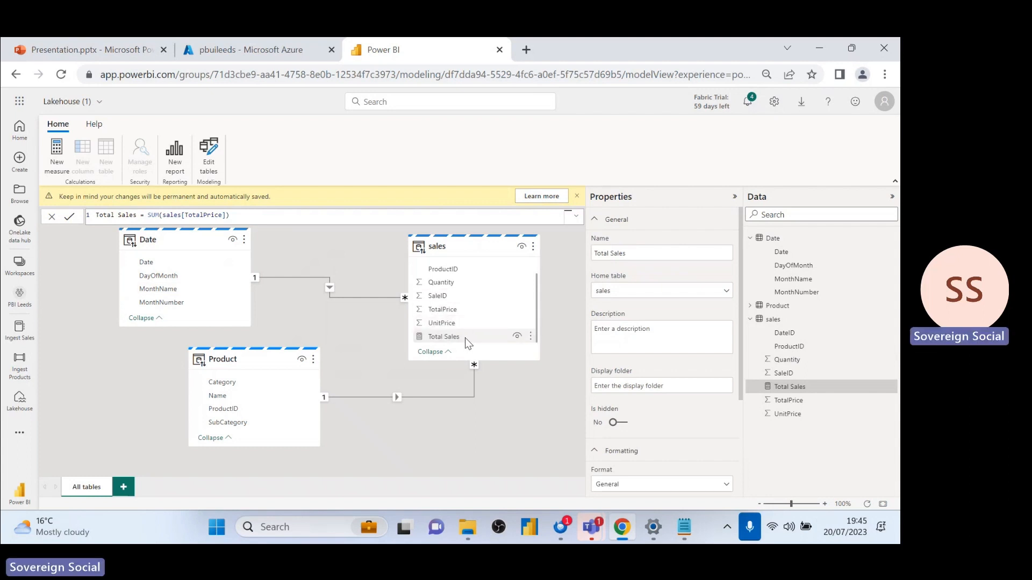
pyautogui.scroll(-3)
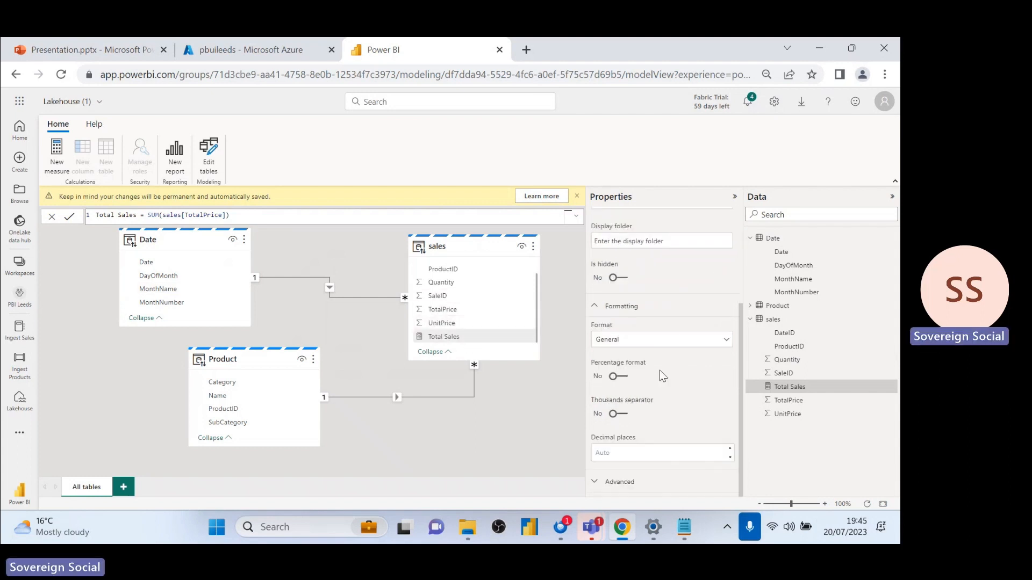
pyautogui.click(661, 339)
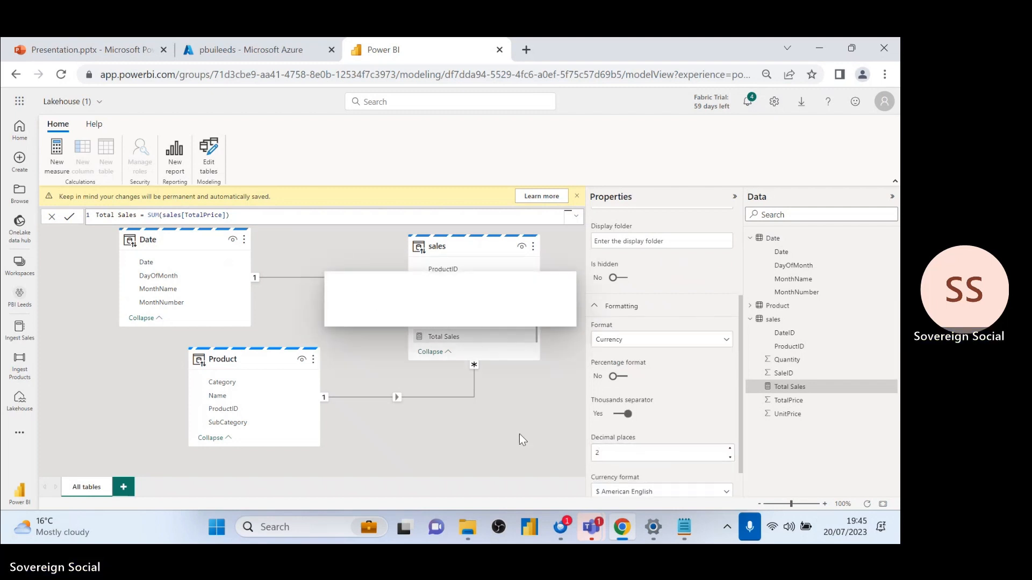
# - Open the dataset details and select its name to rename it Sales
pyautogui.click(73, 102)
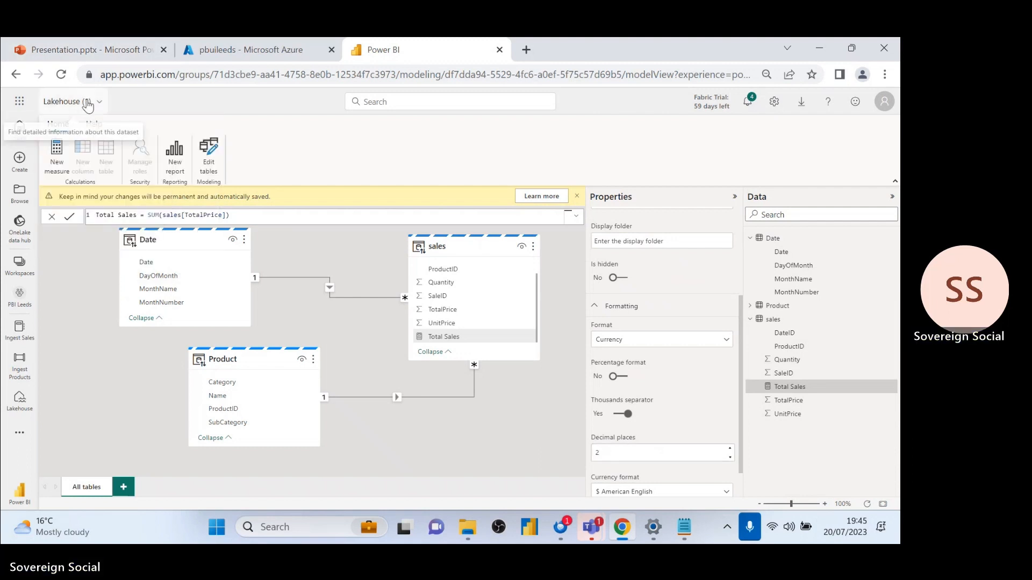
pyautogui.click(86, 103)
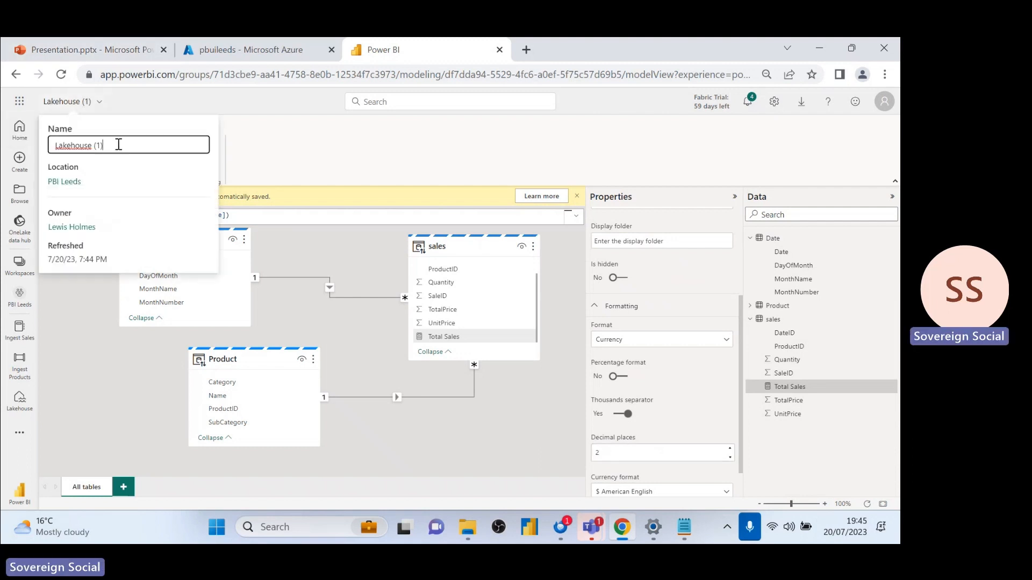
pyautogui.doubleClick(78, 144)
pyautogui.write('Sales')
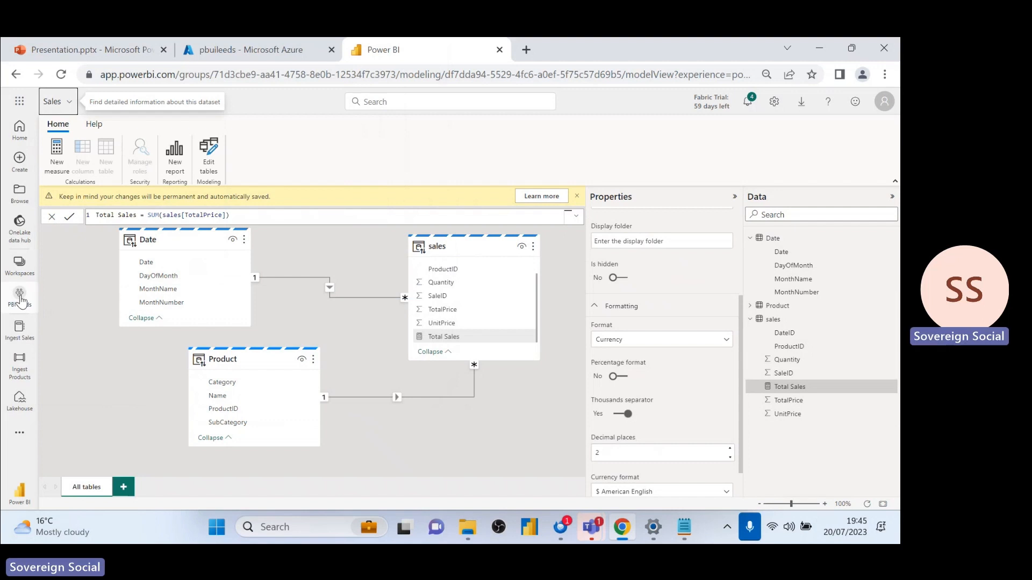
# - In PBI Leeds lineage, choose Create report from the Sales dataset's actions menu
pyautogui.click(19, 293)
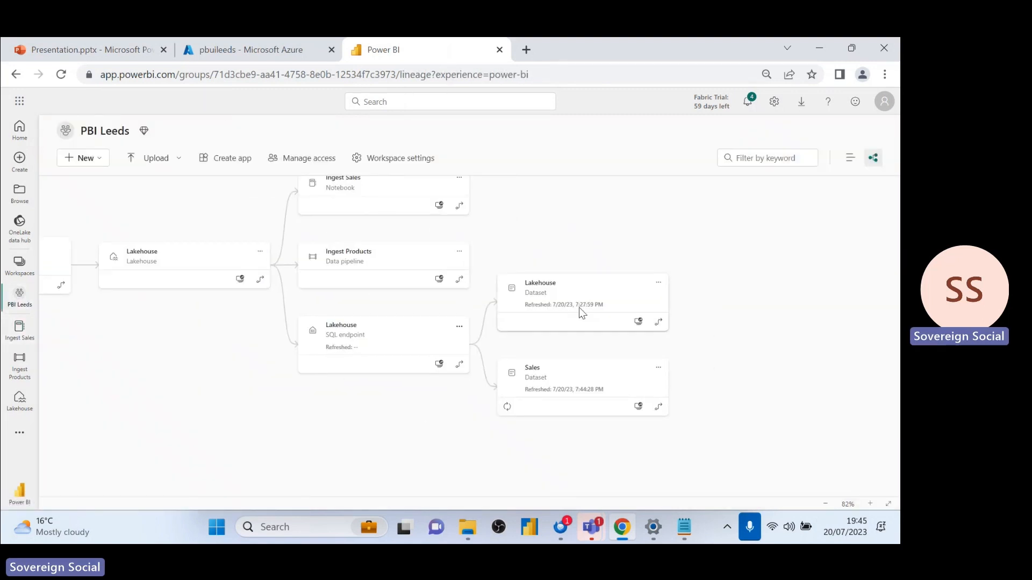
pyautogui.moveTo(472, 320)
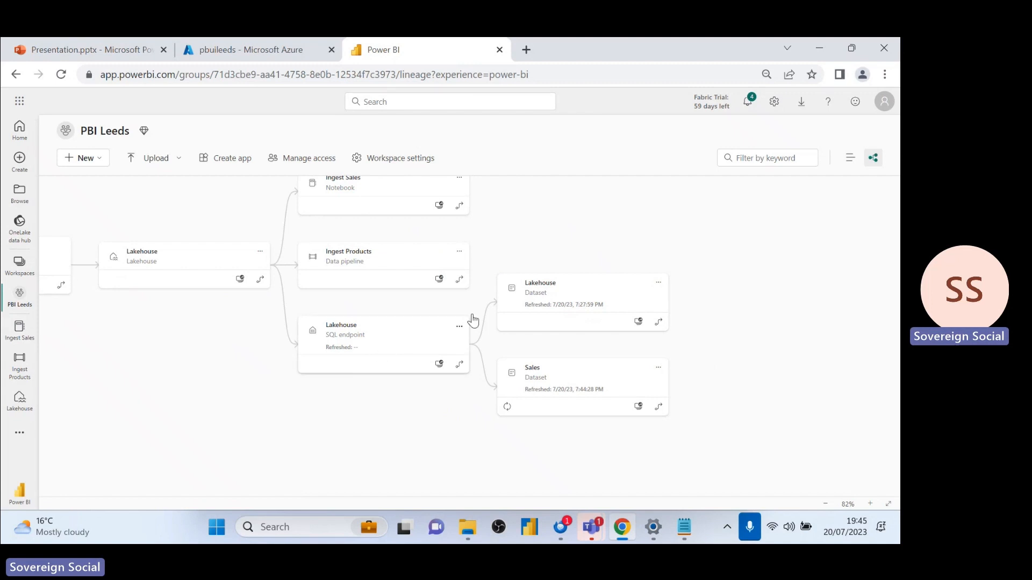
pyautogui.click(557, 378)
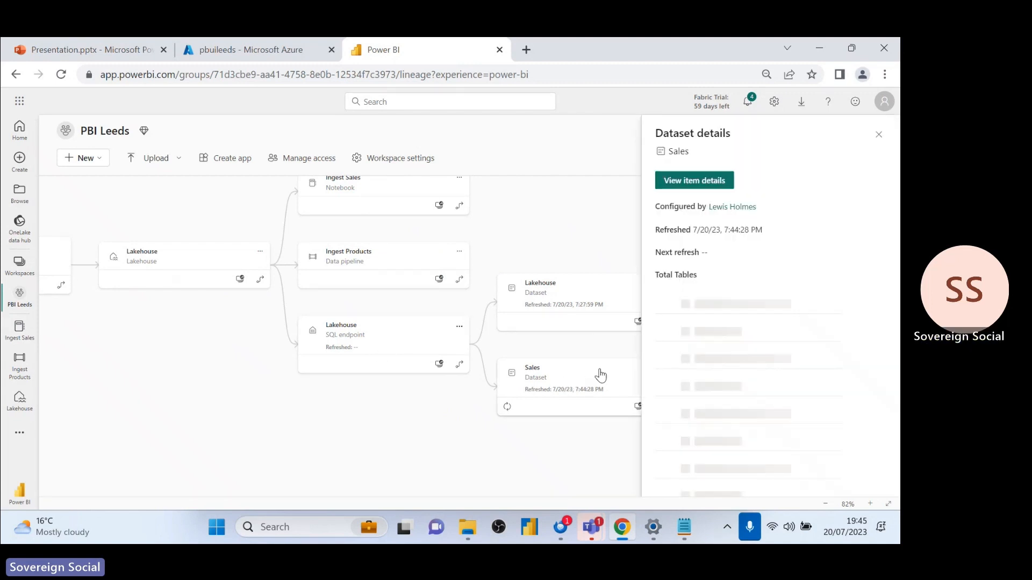
pyautogui.click(499, 360)
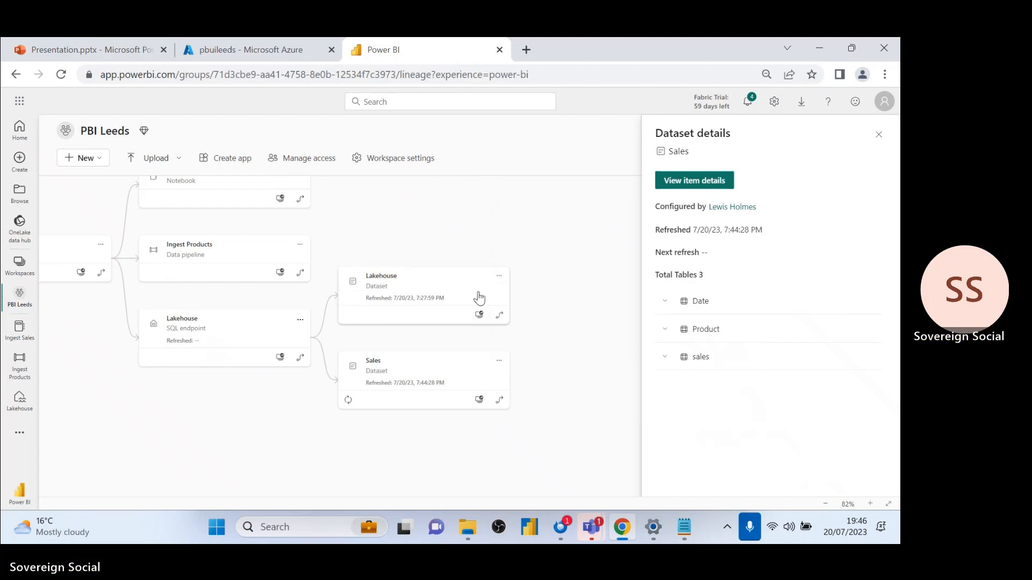
pyautogui.click(499, 360)
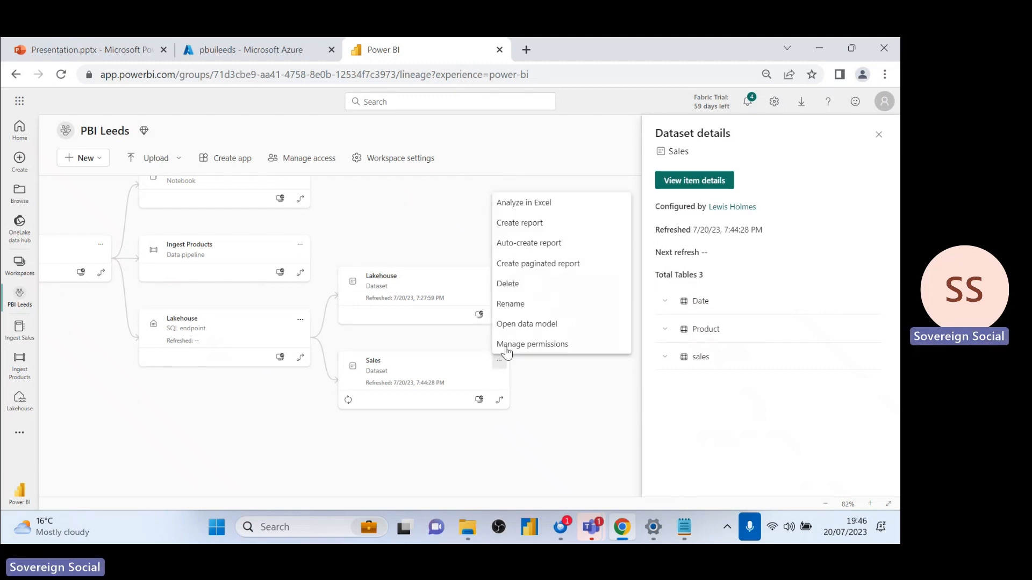
pyautogui.moveTo(550, 244)
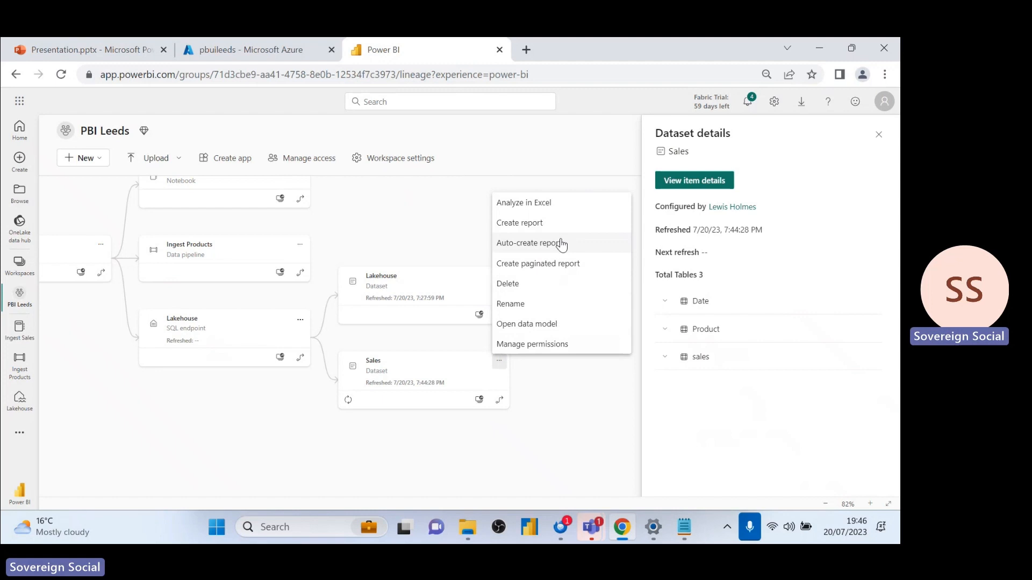
pyautogui.click(519, 222)
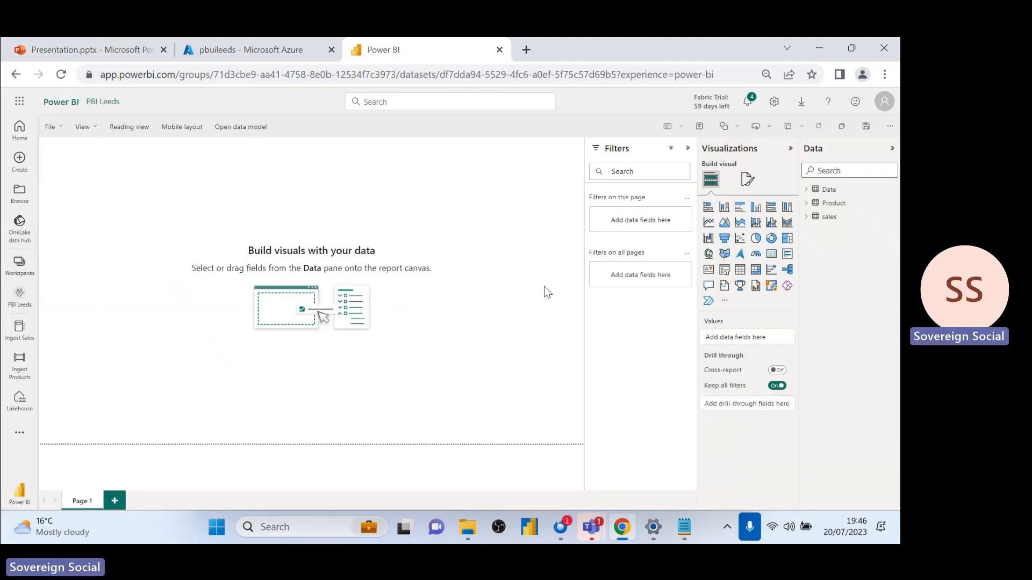
pyautogui.moveTo(575, 232)
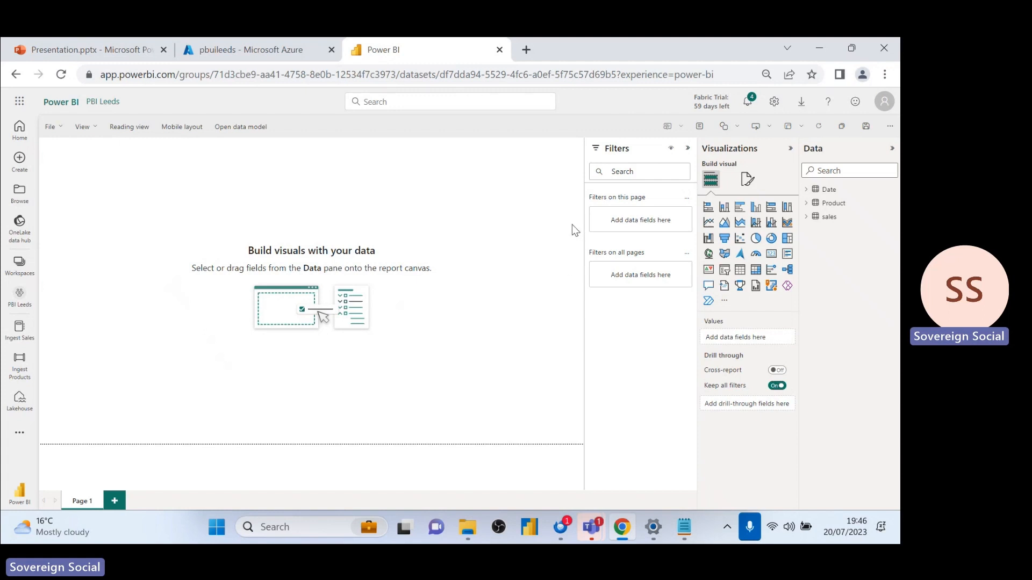
pyautogui.moveTo(448, 228)
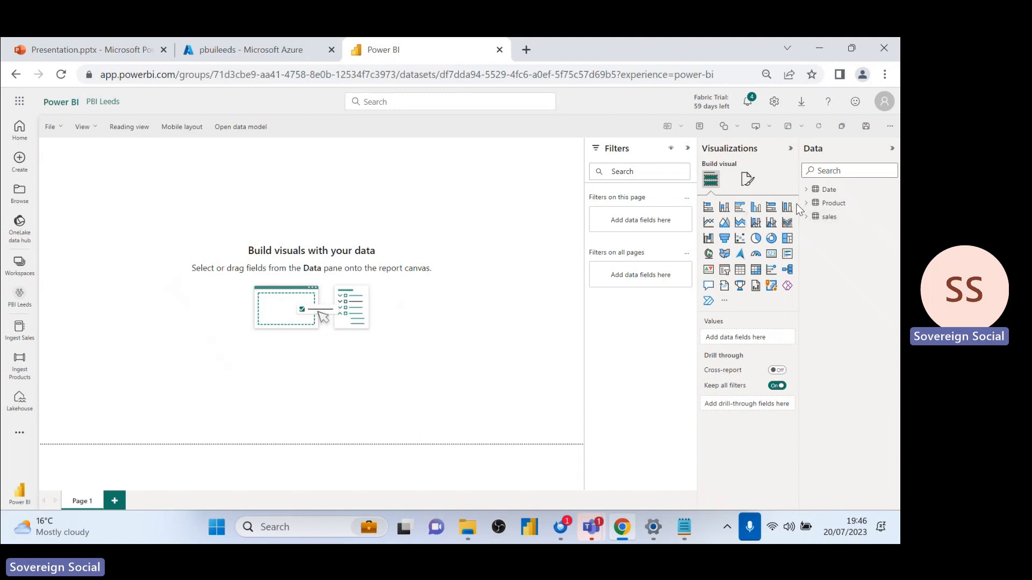
pyautogui.moveTo(797, 199)
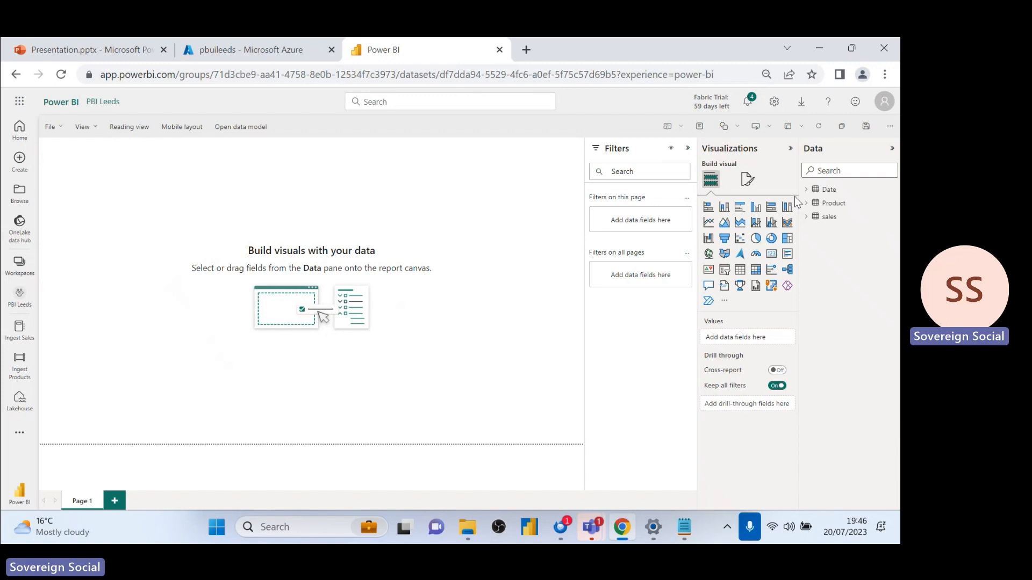
pyautogui.moveTo(786, 206)
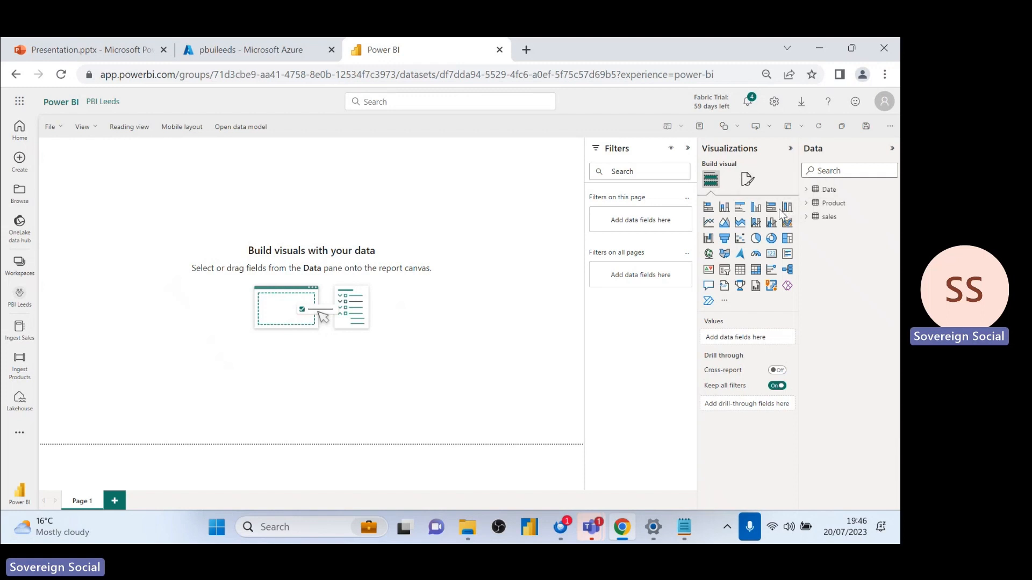
pyautogui.moveTo(774, 192)
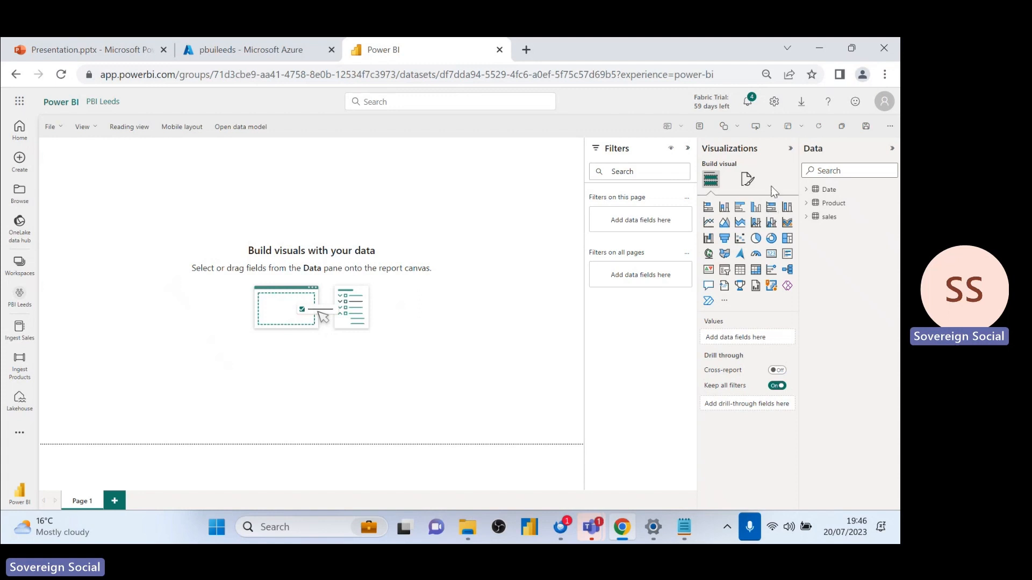
pyautogui.moveTo(755, 207)
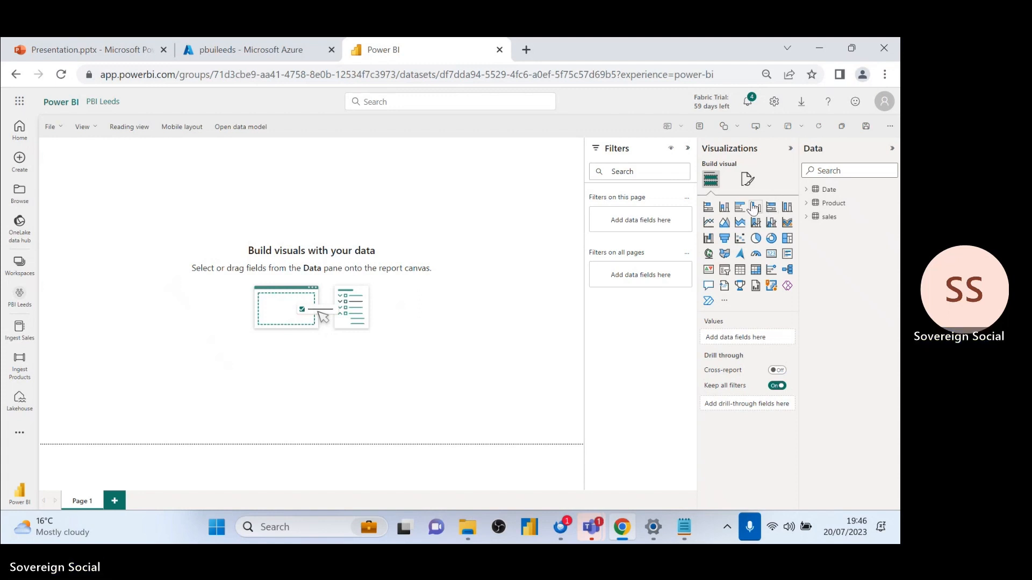
# - Plot Total Sales by Date from the Data pane as a line chart
pyautogui.click(806, 217)
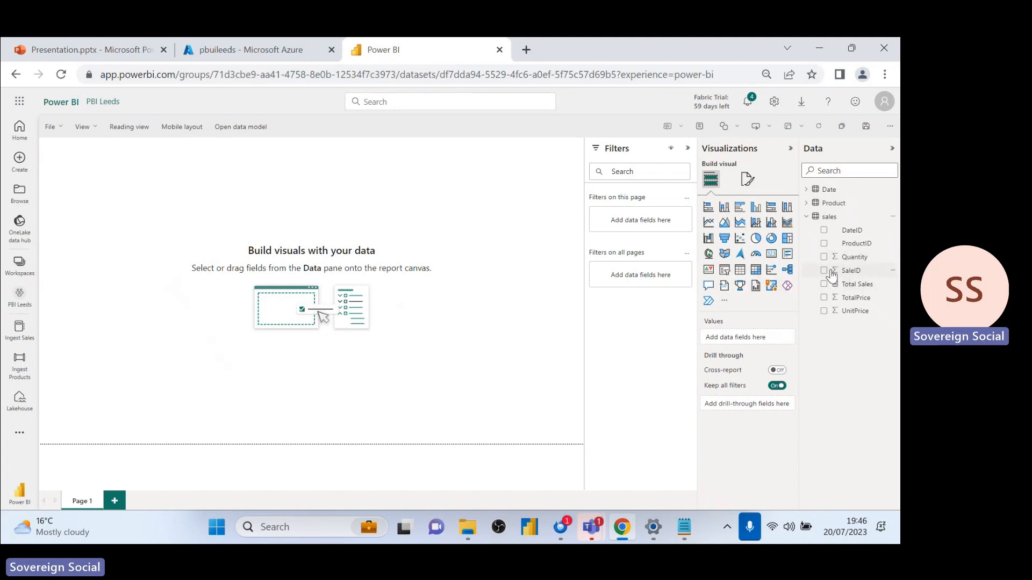
pyautogui.moveTo(824, 270)
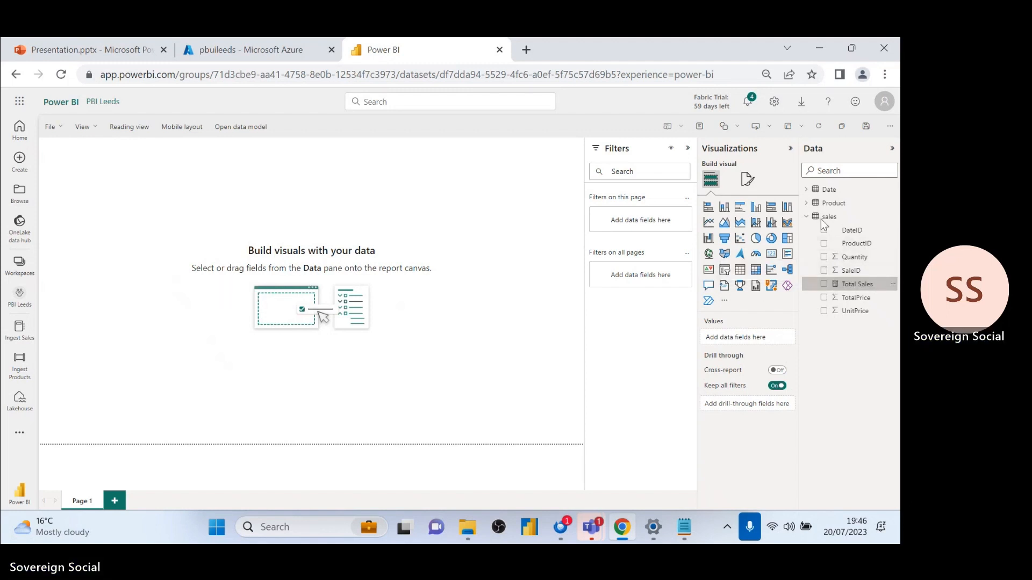
pyautogui.click(824, 284)
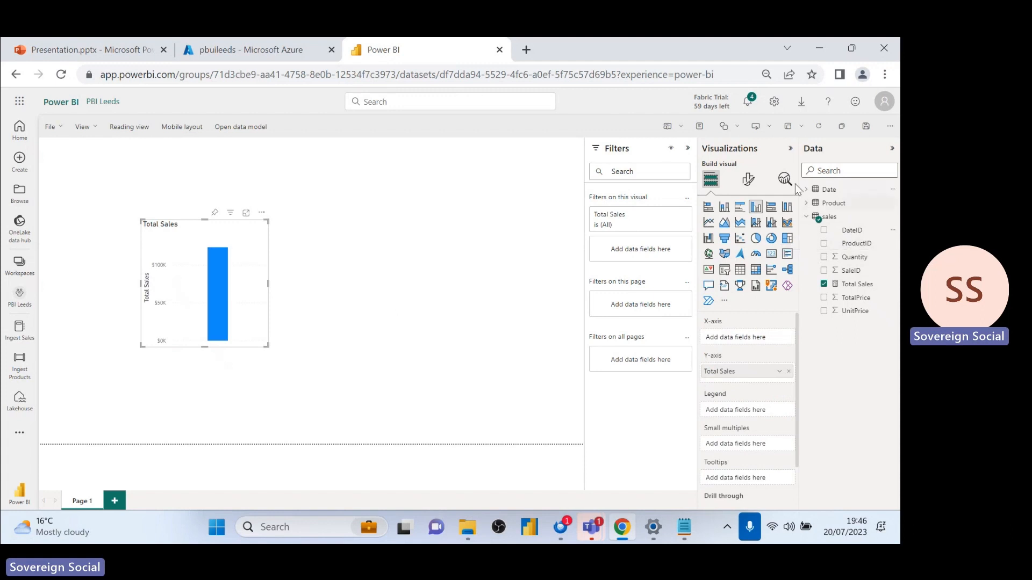
pyautogui.click(807, 189)
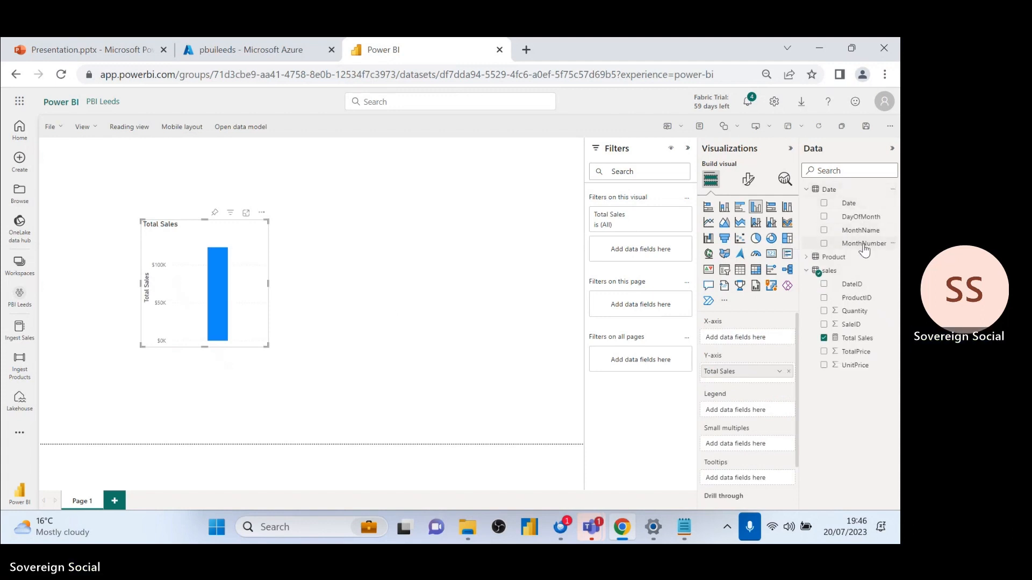
pyautogui.moveTo(849, 203)
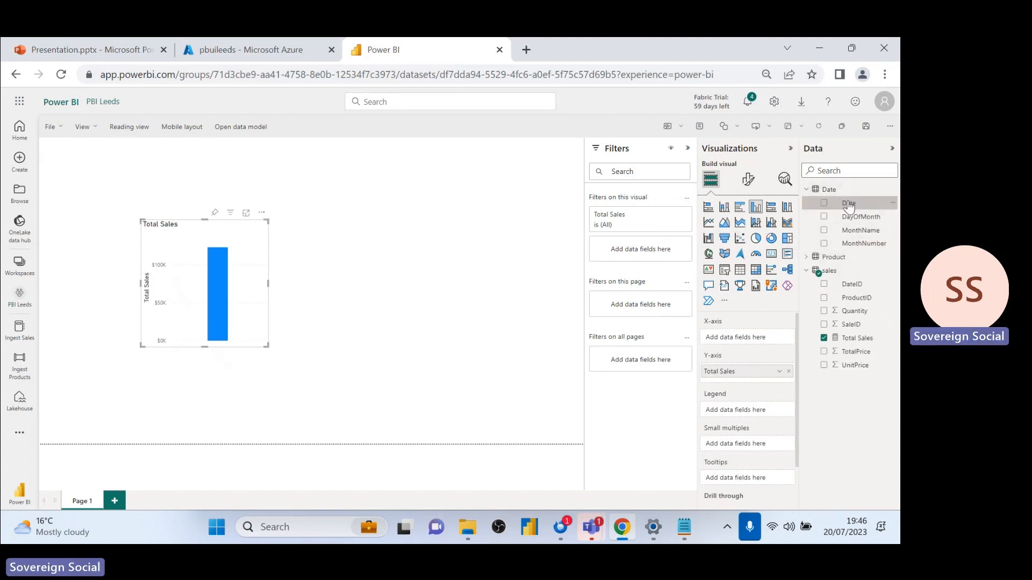
pyautogui.click(824, 203)
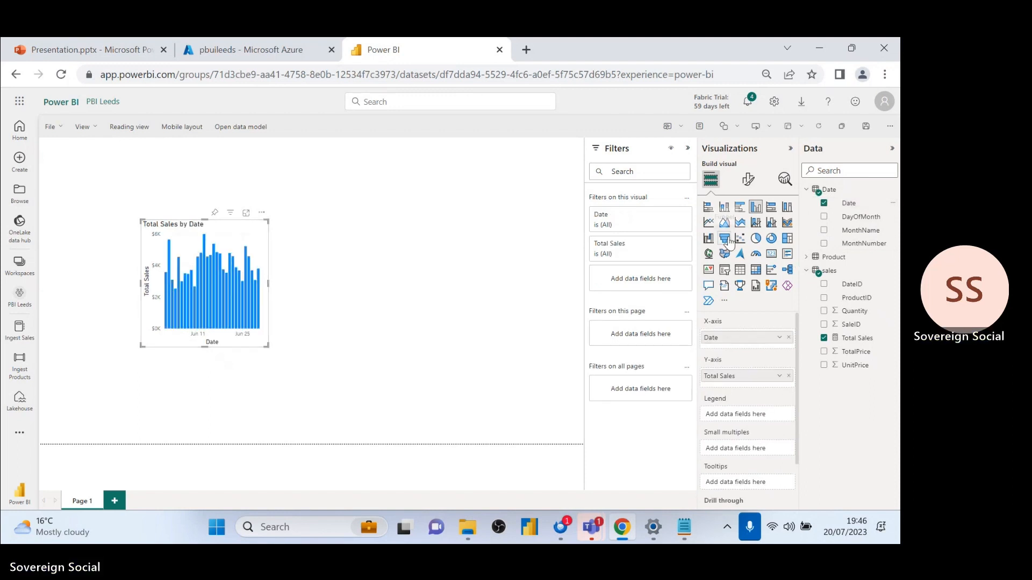
pyautogui.click(708, 222)
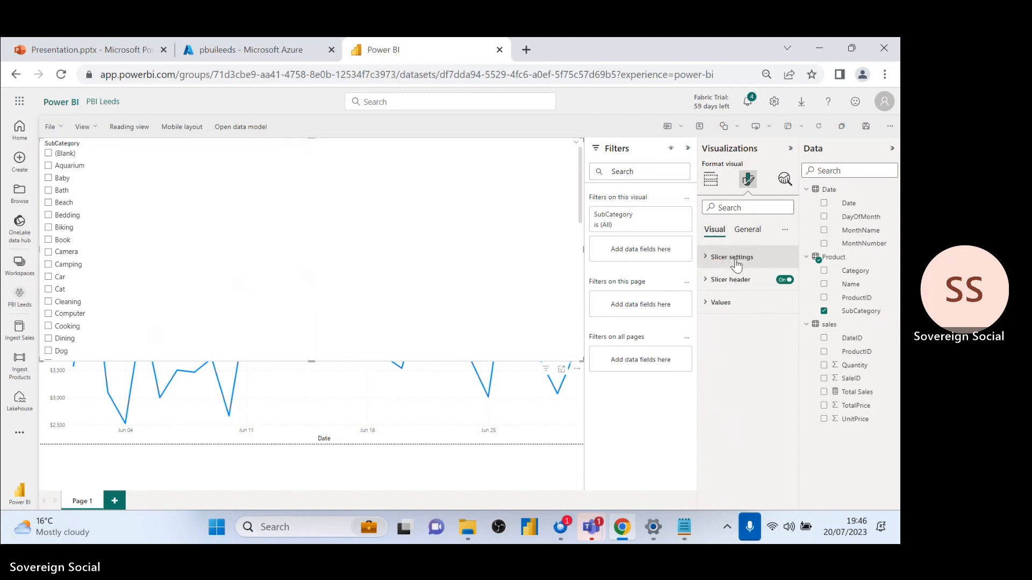
# - Set the SubCategory slicer style to Tile
pyautogui.click(731, 257)
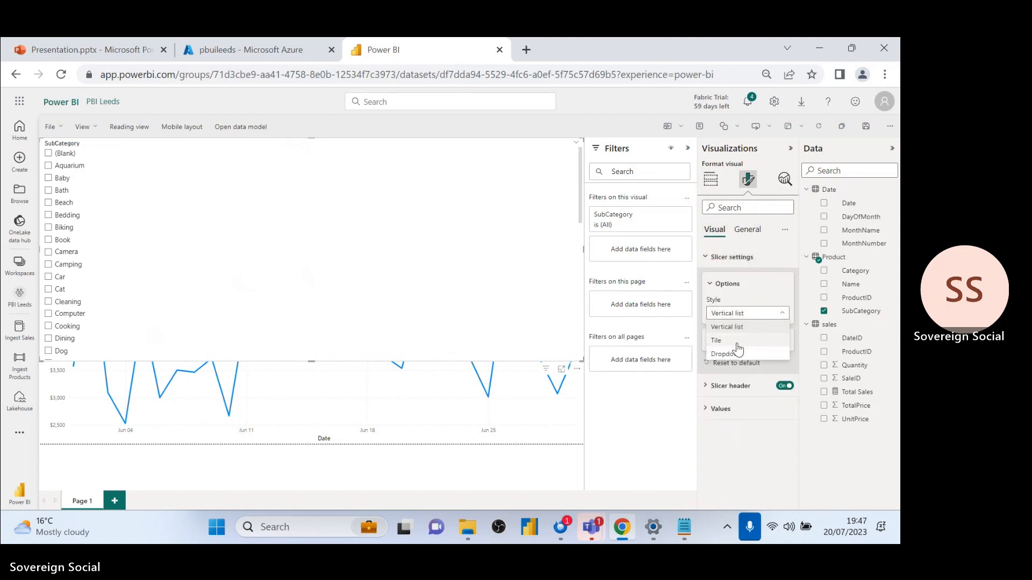
pyautogui.click(715, 340)
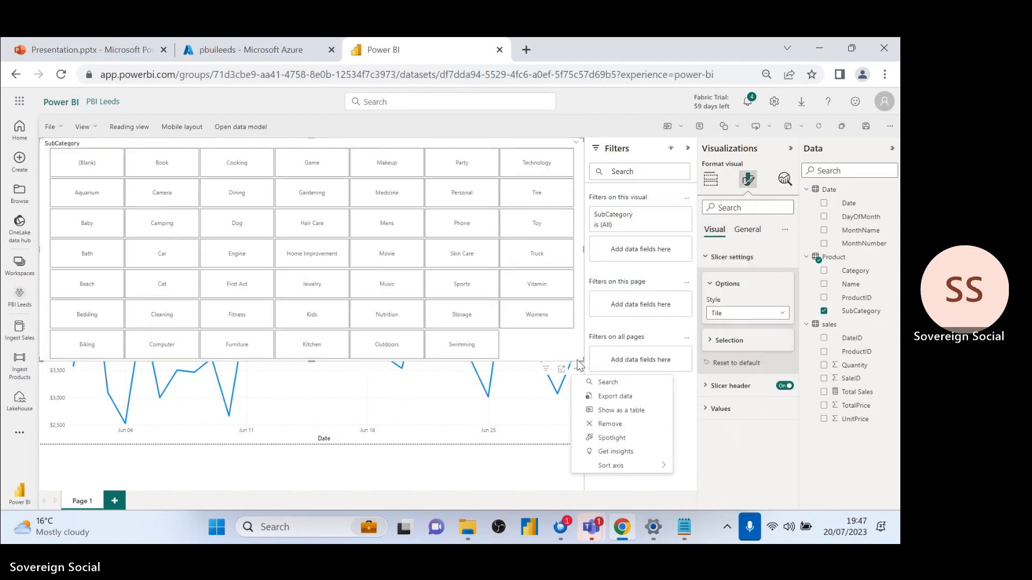
pyautogui.click(315, 364)
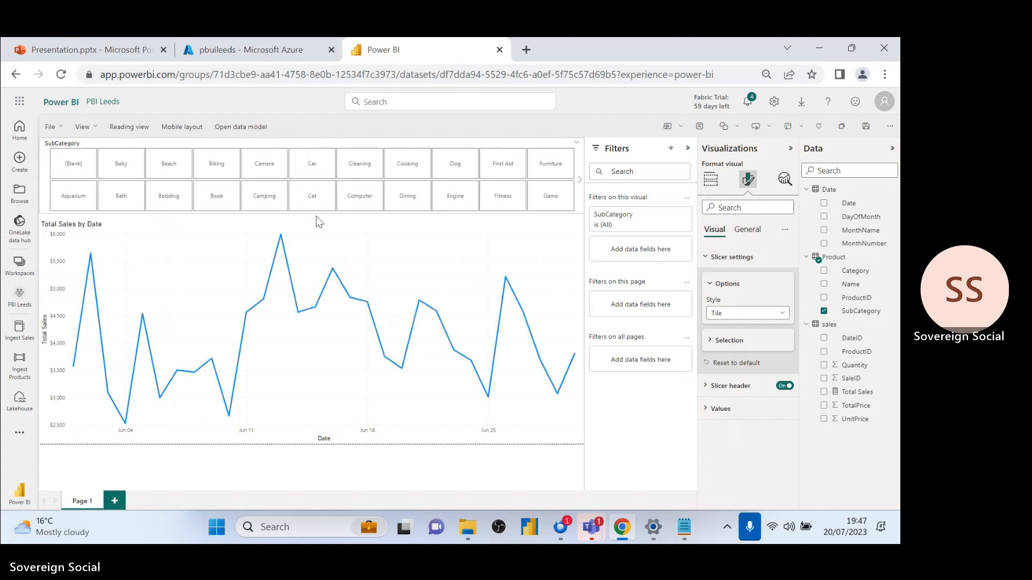
# - Select the Cat, Dog and Dining tiles, leaving the sales chart filtered to Dining
pyautogui.click(311, 200)
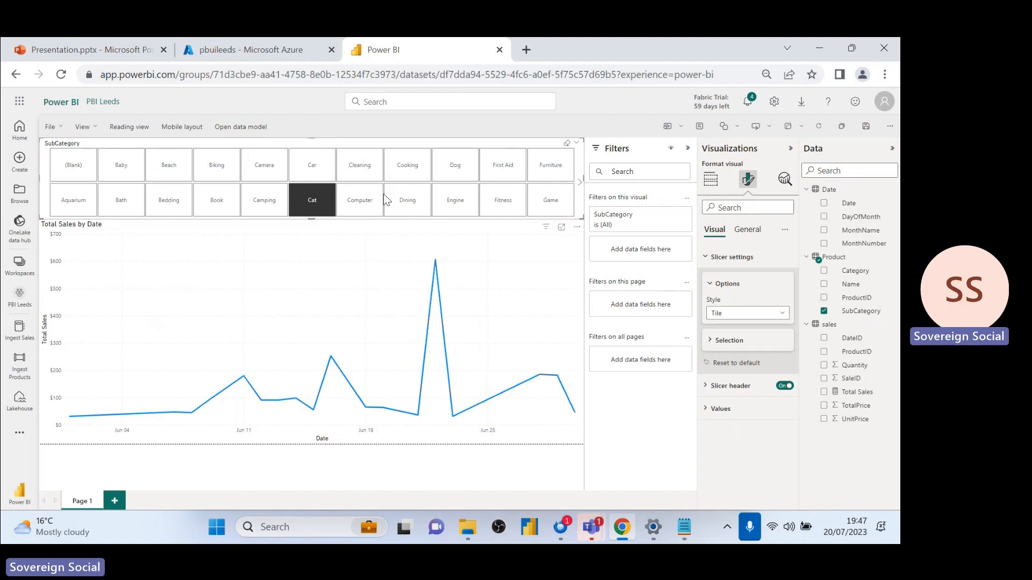
pyautogui.click(454, 165)
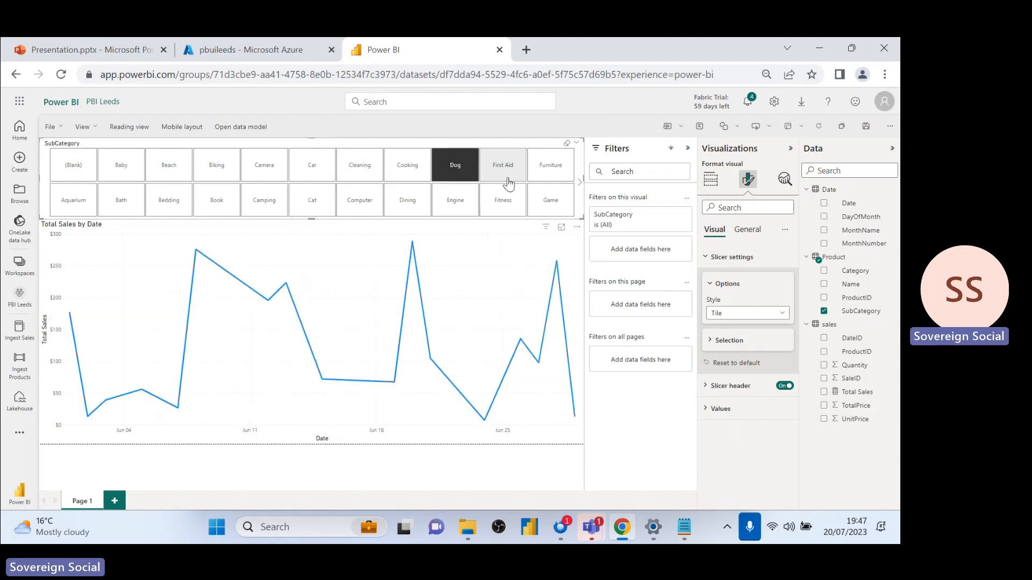
pyautogui.click(406, 199)
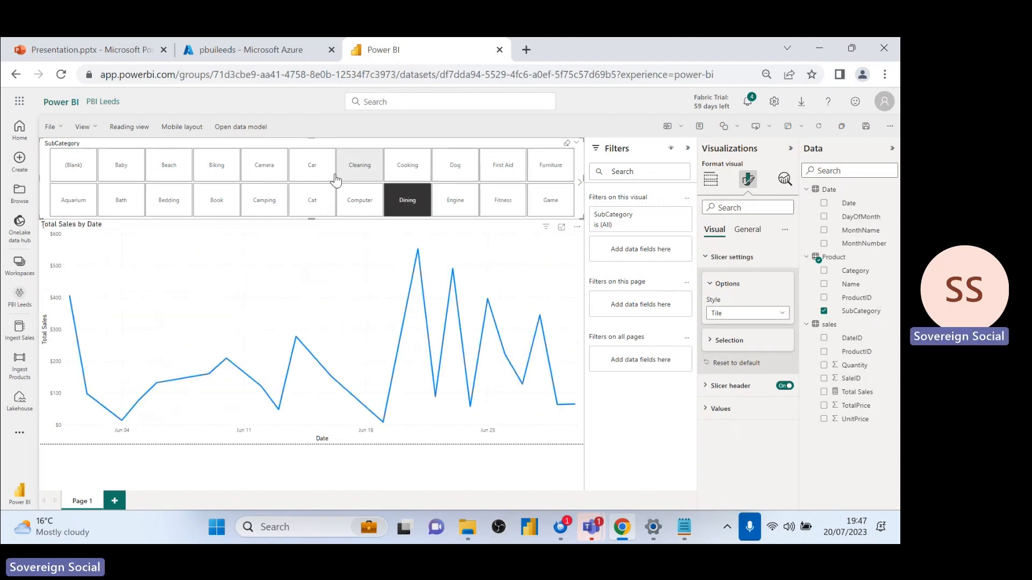
pyautogui.click(50, 126)
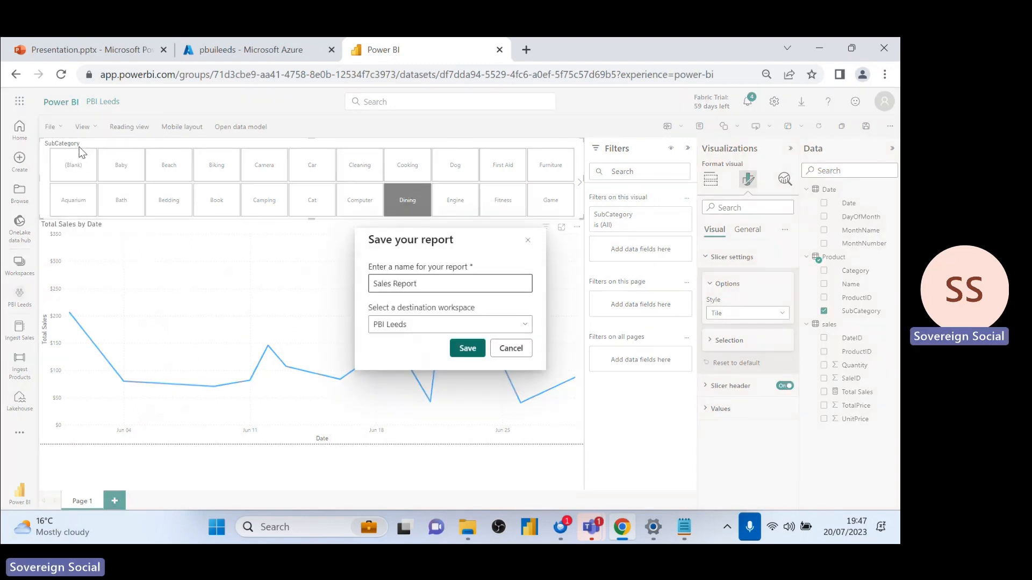
# - Confirm the save dialog with name Sales Report and workspace PBI Leeds
pyautogui.click(467, 347)
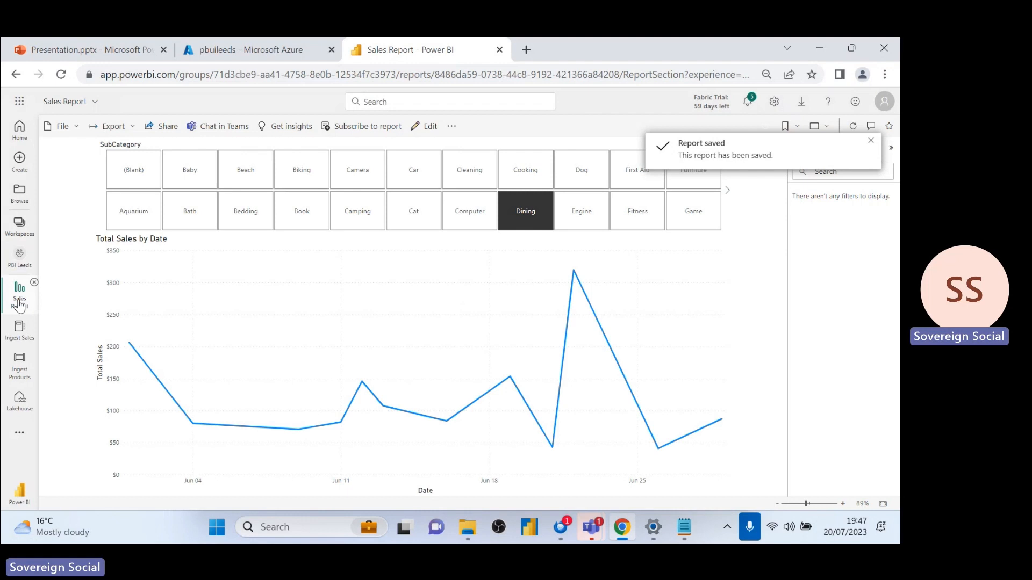
pyautogui.moveTo(25, 326)
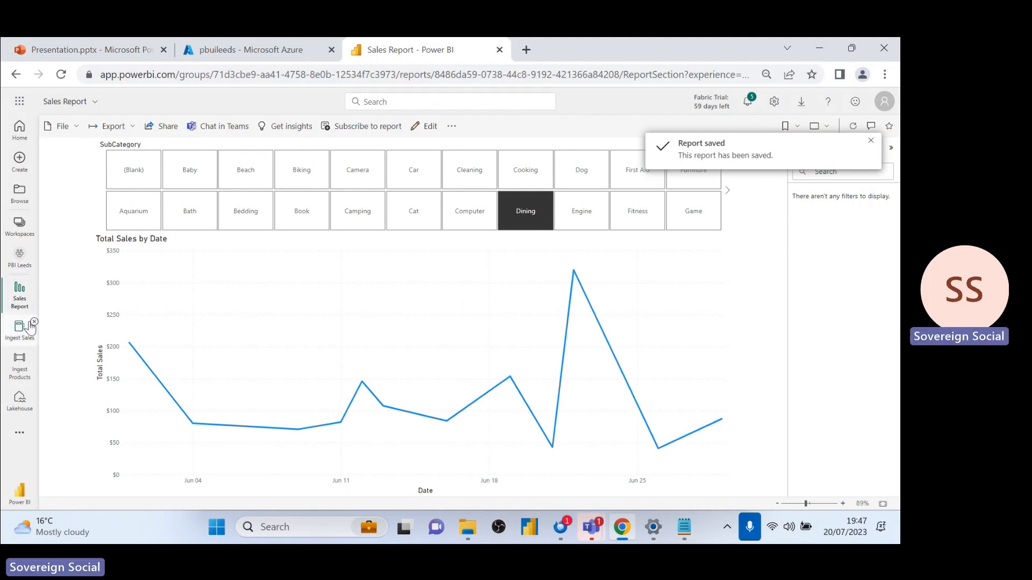
pyautogui.moveTo(20, 297)
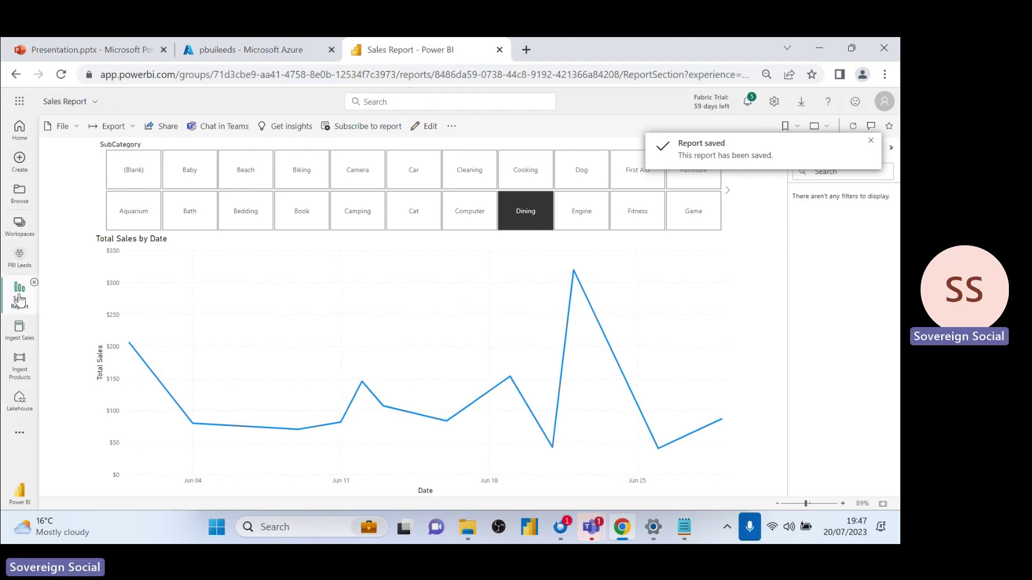
# - Open the Sales dataset's data model from lineage view and inspect the sales and Product tables
pyautogui.click(19, 256)
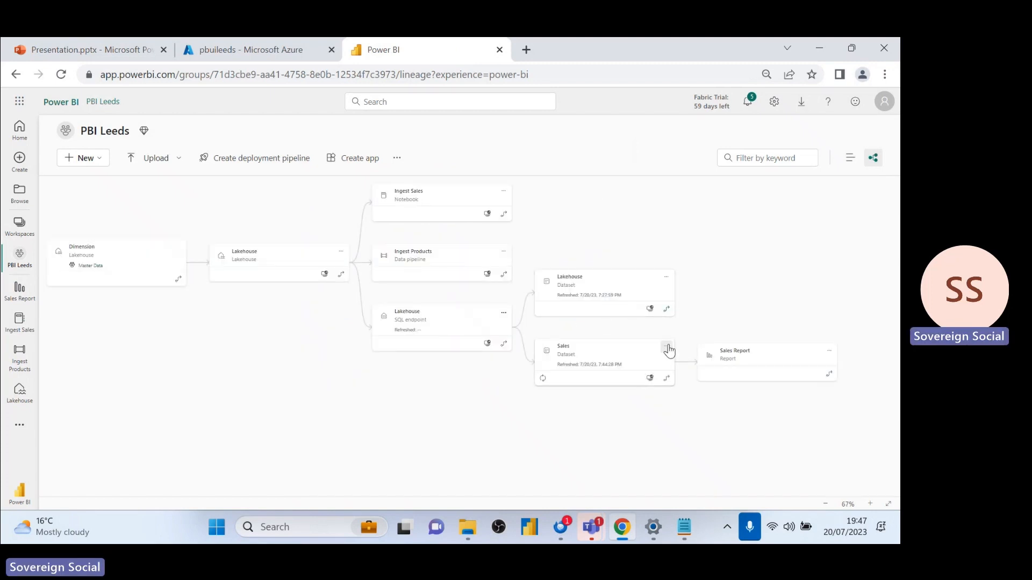
pyautogui.click(666, 346)
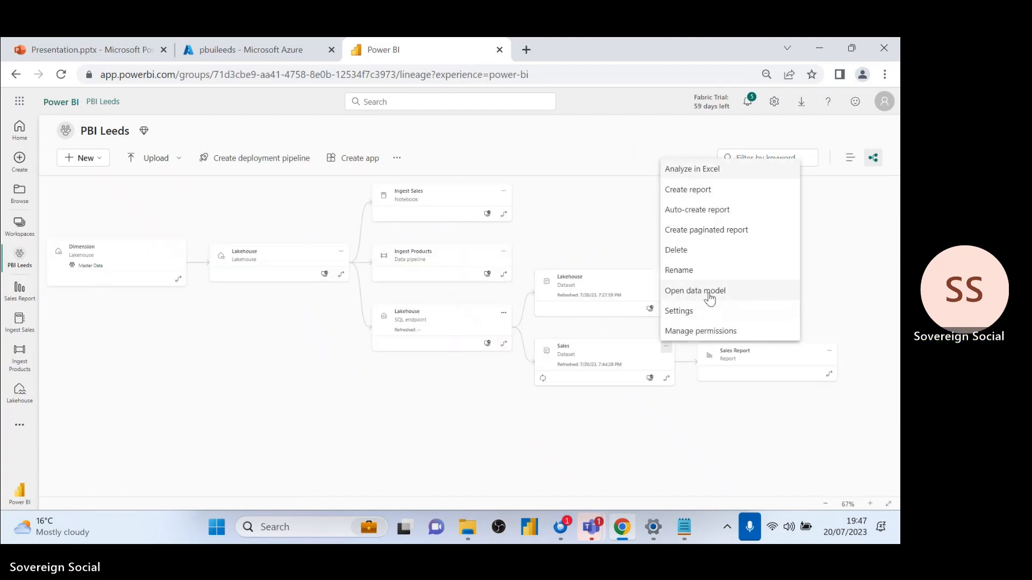
pyautogui.click(695, 291)
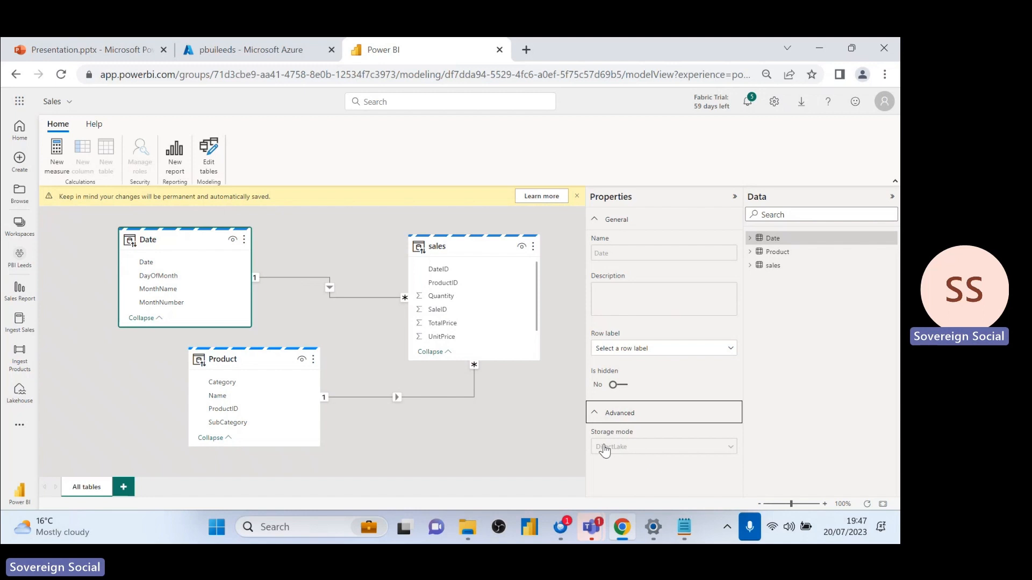
pyautogui.click(437, 246)
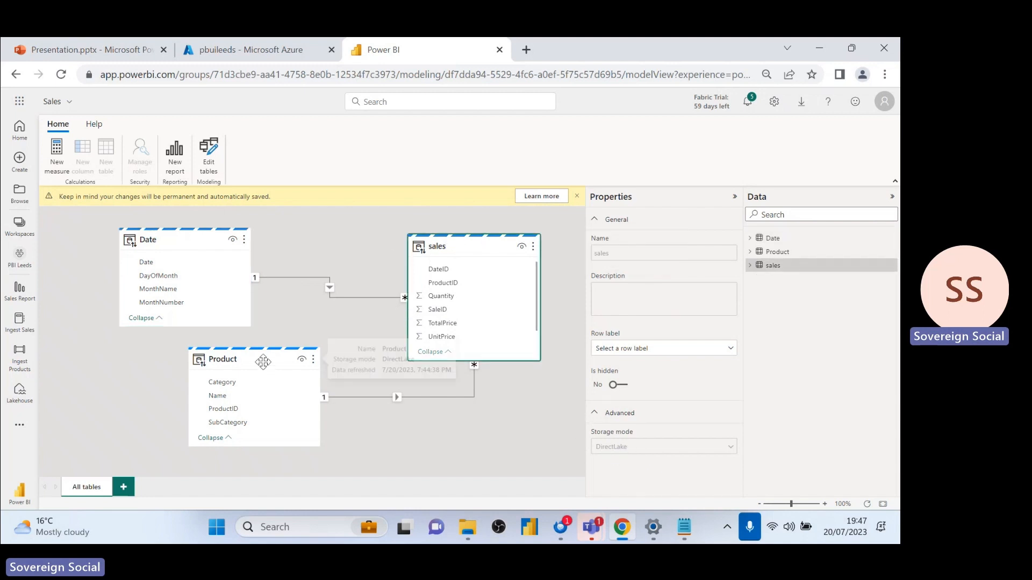
pyautogui.click(222, 359)
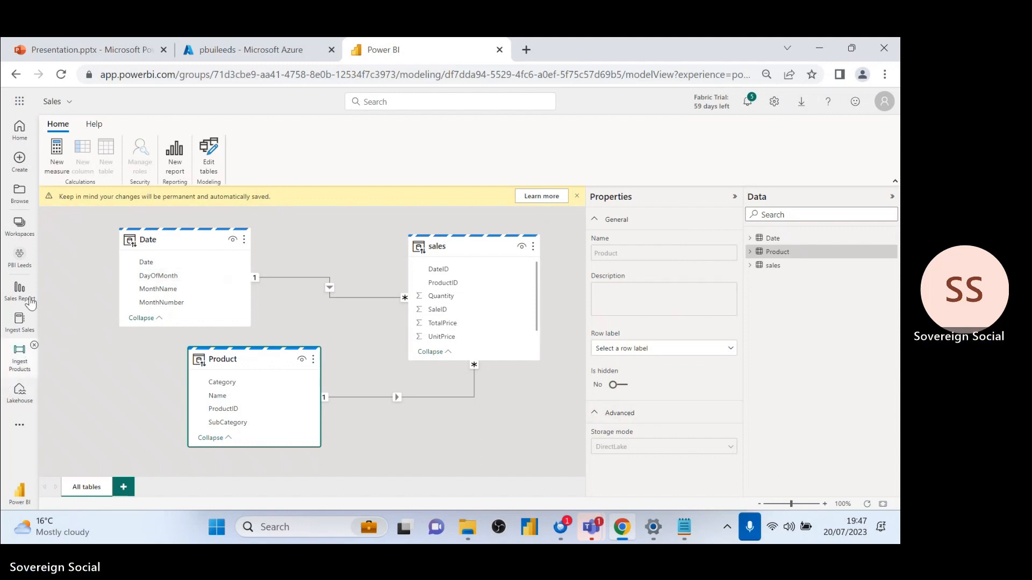
# - Review lineage details of the Sales dataset, SQL endpoint and Lakehouse, then open Sales Report
pyautogui.click(19, 258)
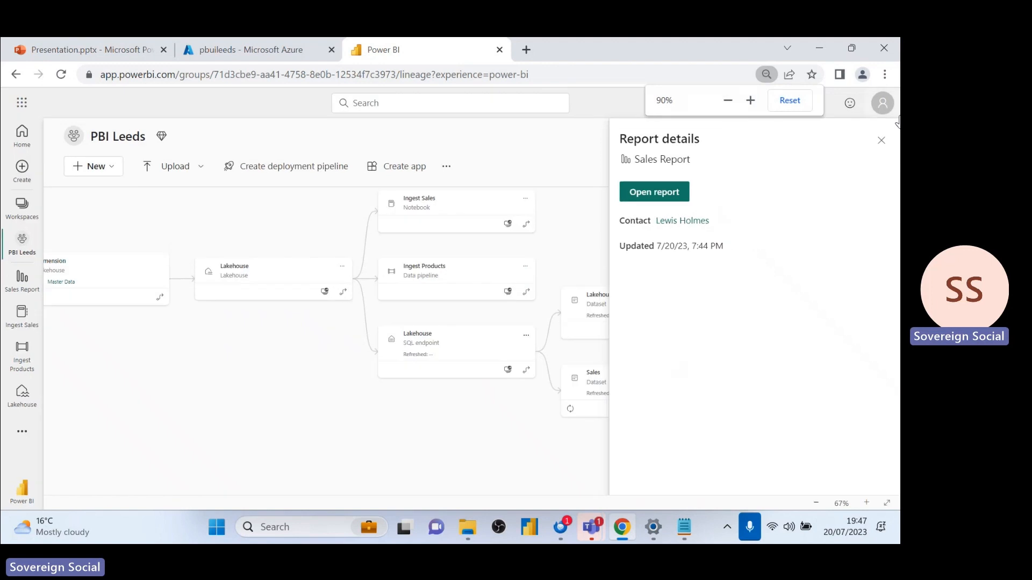
pyautogui.click(881, 140)
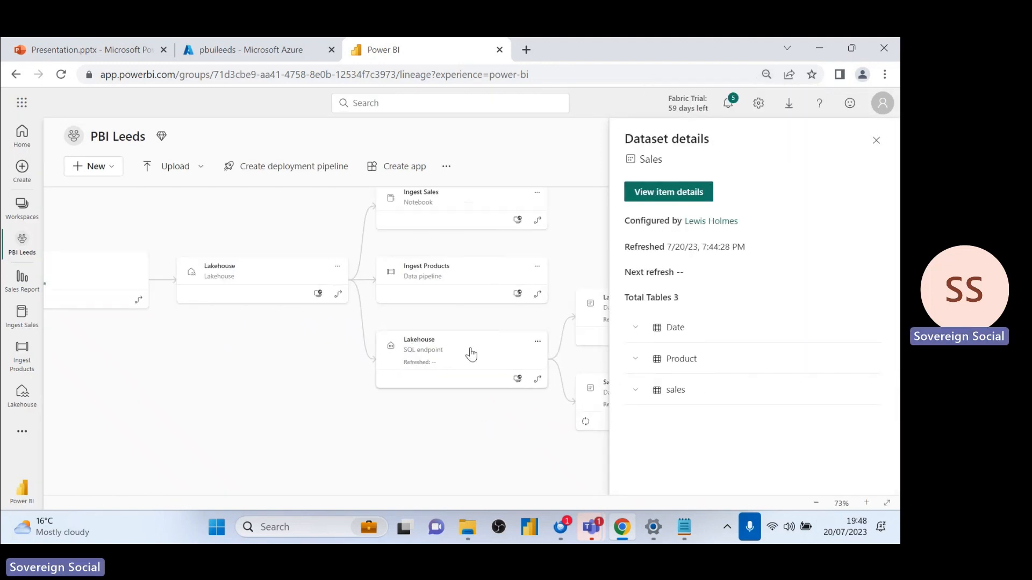
pyautogui.click(461, 349)
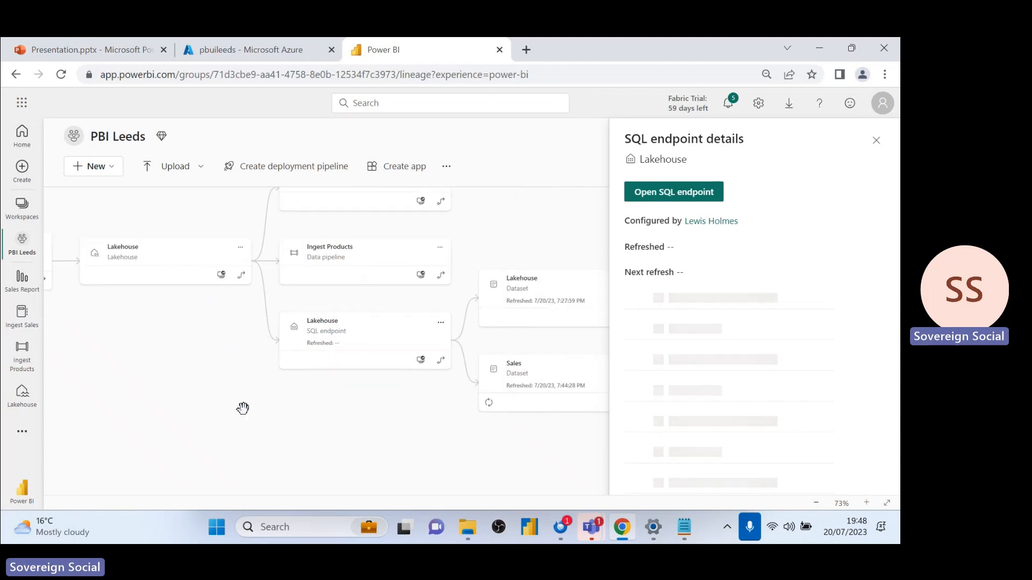
pyautogui.moveTo(355, 317)
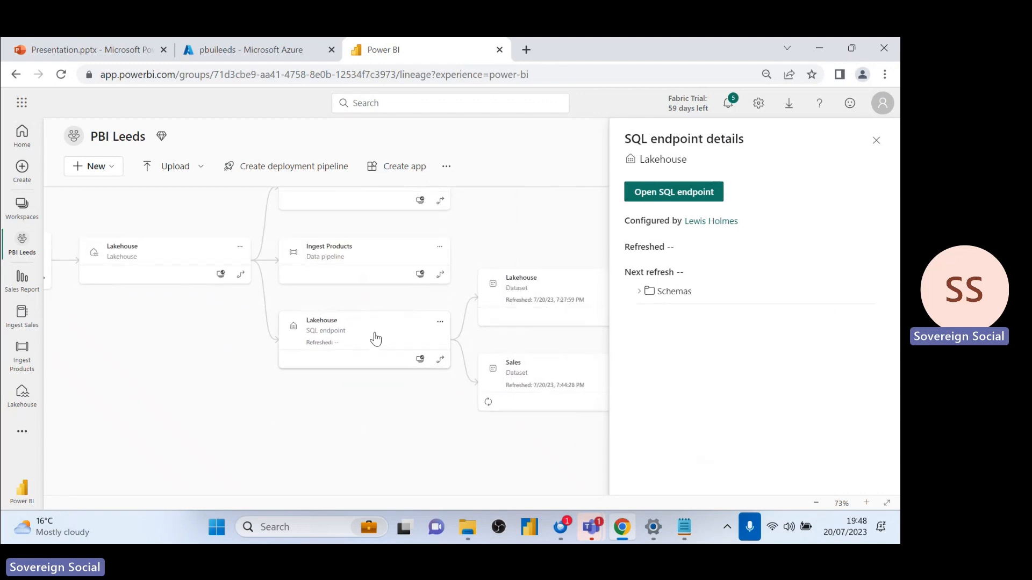
pyautogui.moveTo(346, 346)
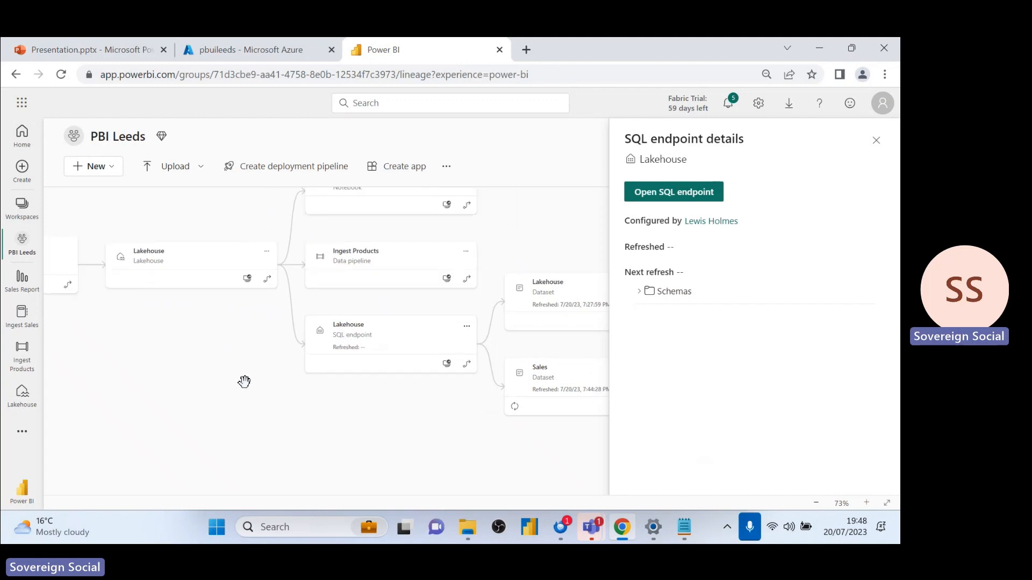
pyautogui.moveTo(530, 381)
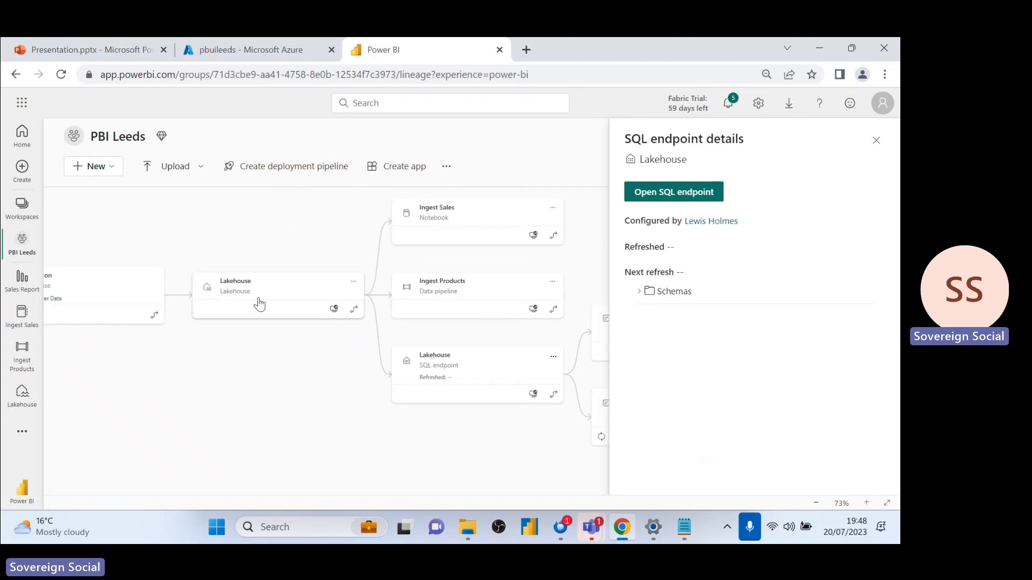
pyautogui.click(259, 289)
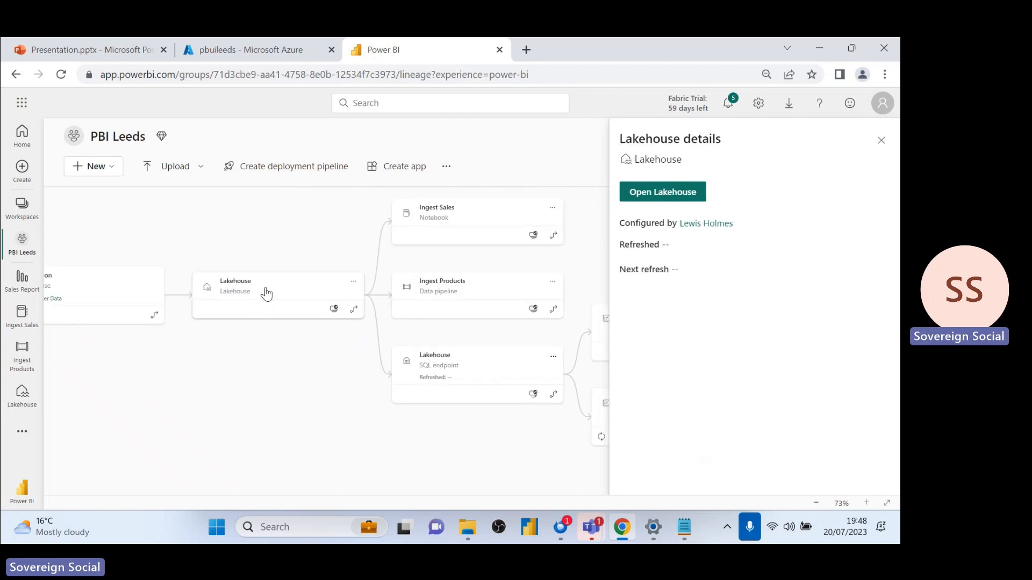
pyautogui.moveTo(276, 293)
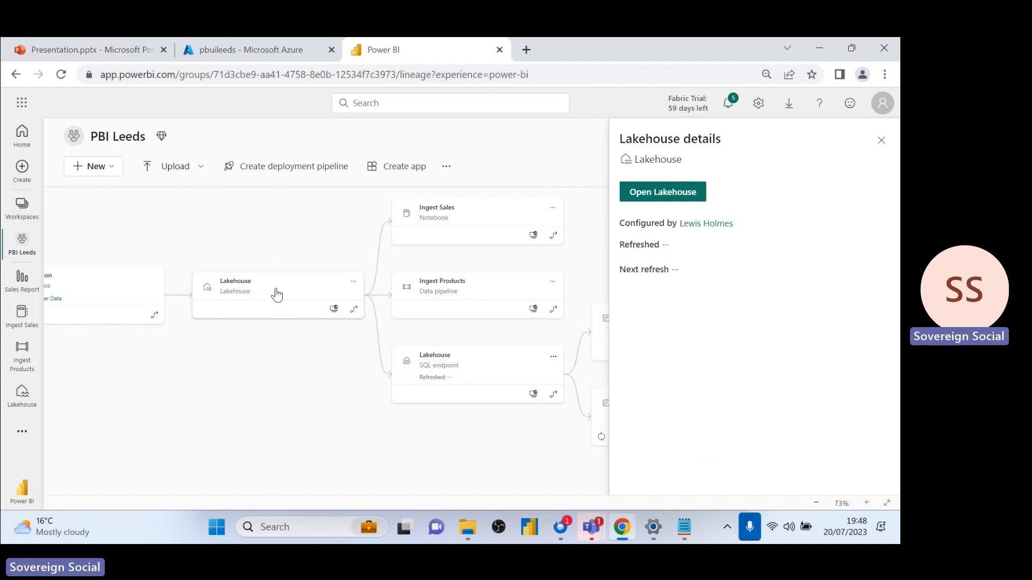
pyautogui.moveTo(330, 362)
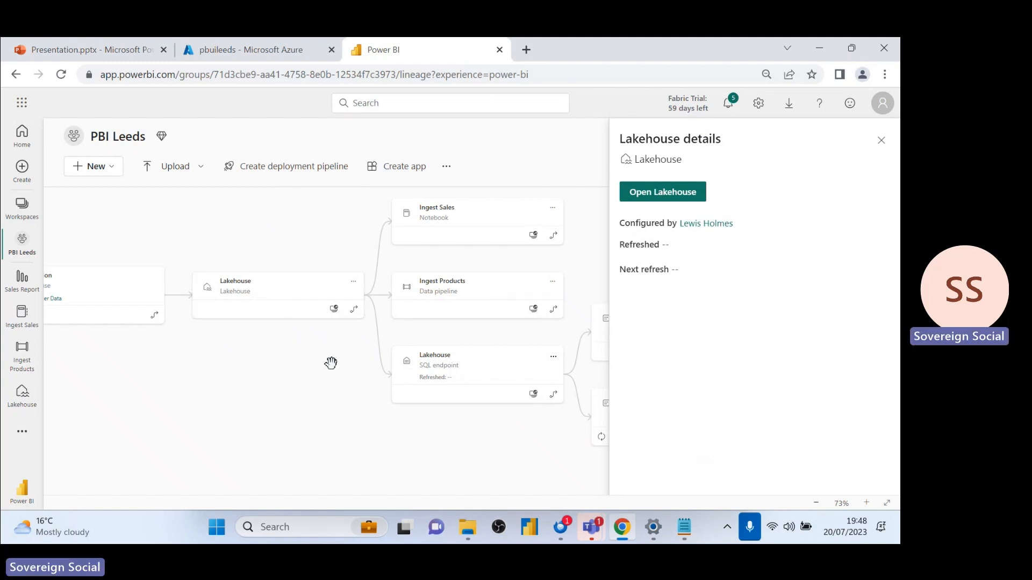
pyautogui.moveTo(331, 363); pyautogui.dragTo(239, 354)
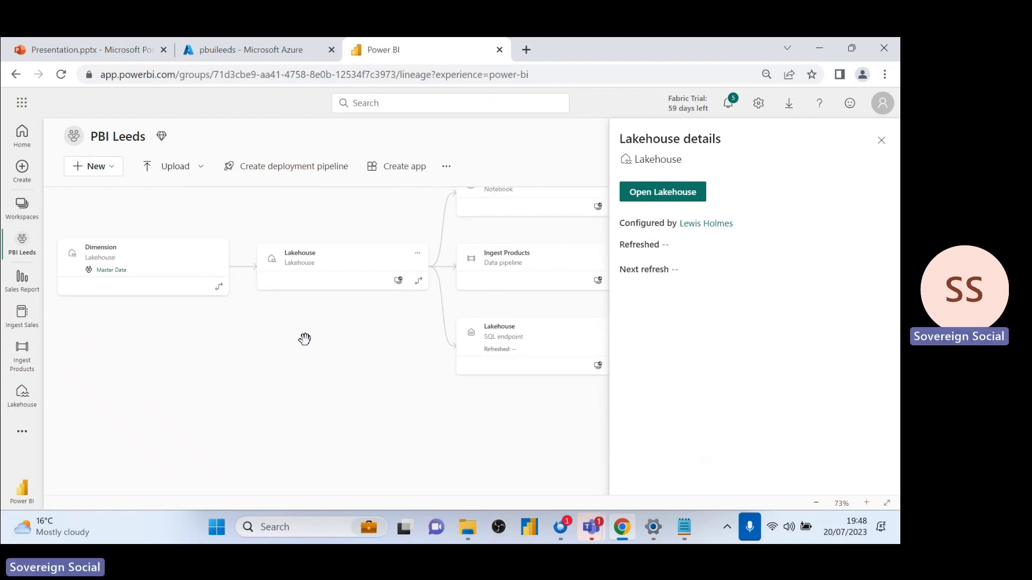
pyautogui.moveTo(108, 257)
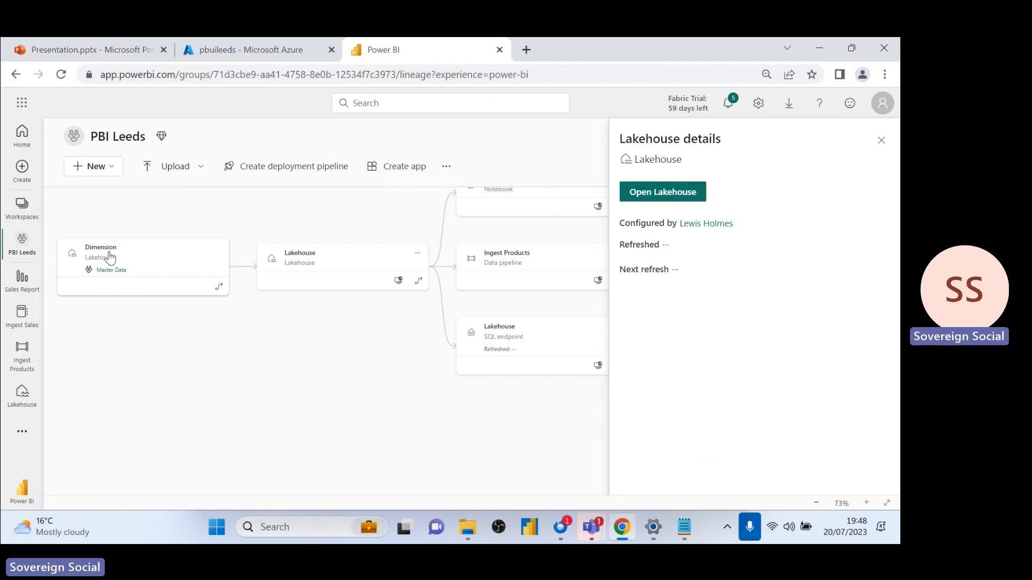
pyautogui.moveTo(137, 269)
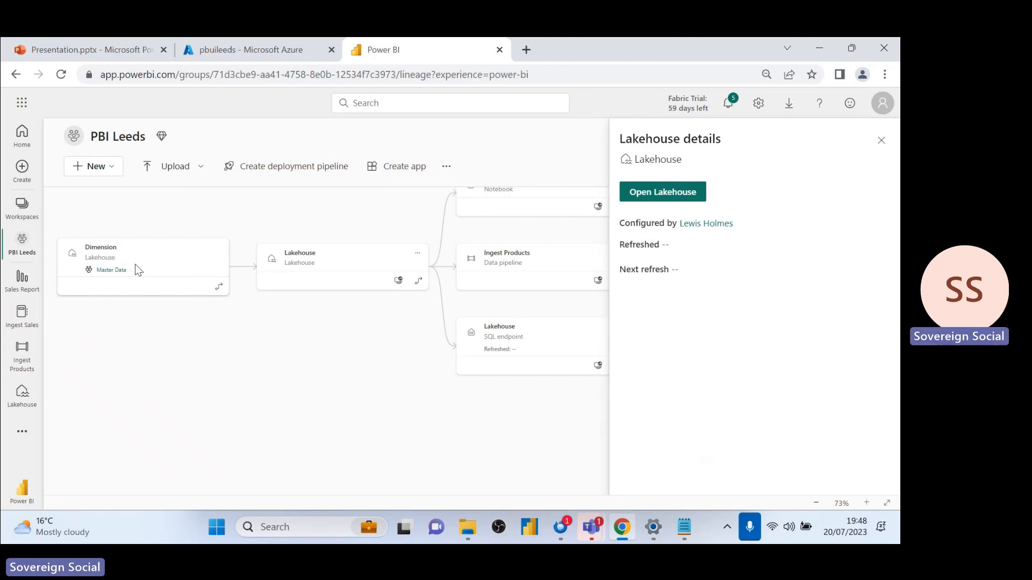
pyautogui.moveTo(192, 291)
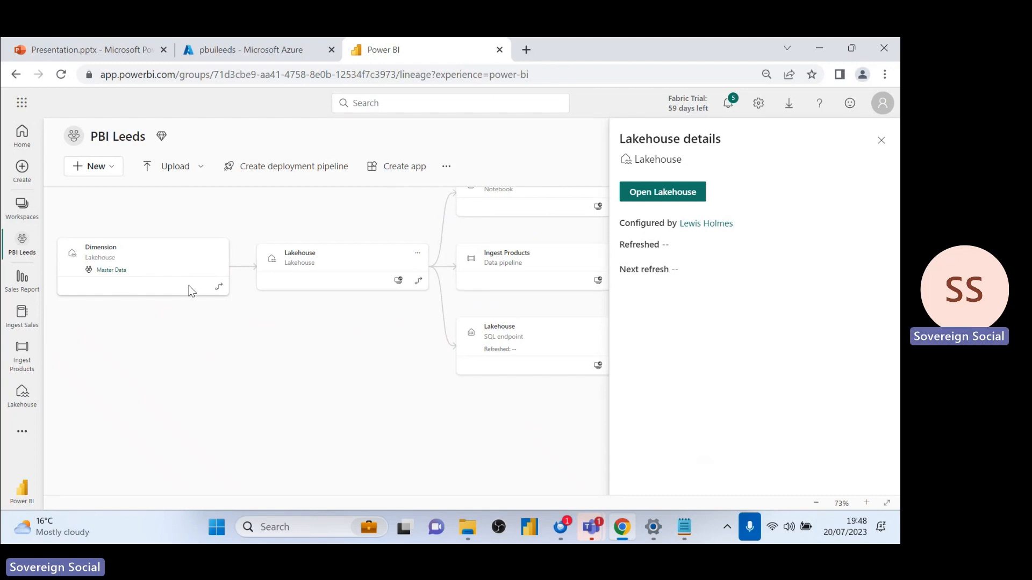
pyautogui.moveTo(276, 305)
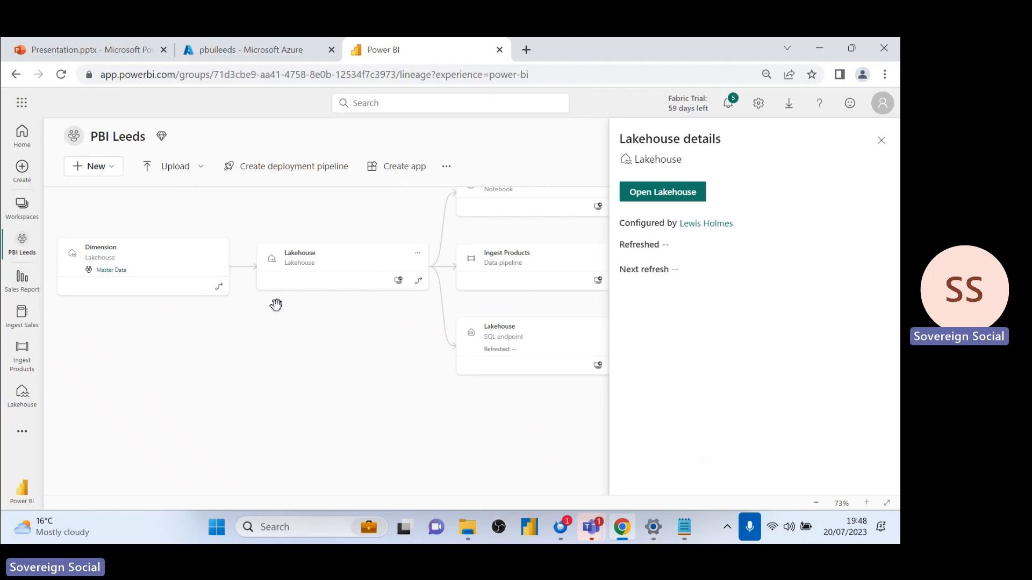
pyautogui.moveTo(119, 253)
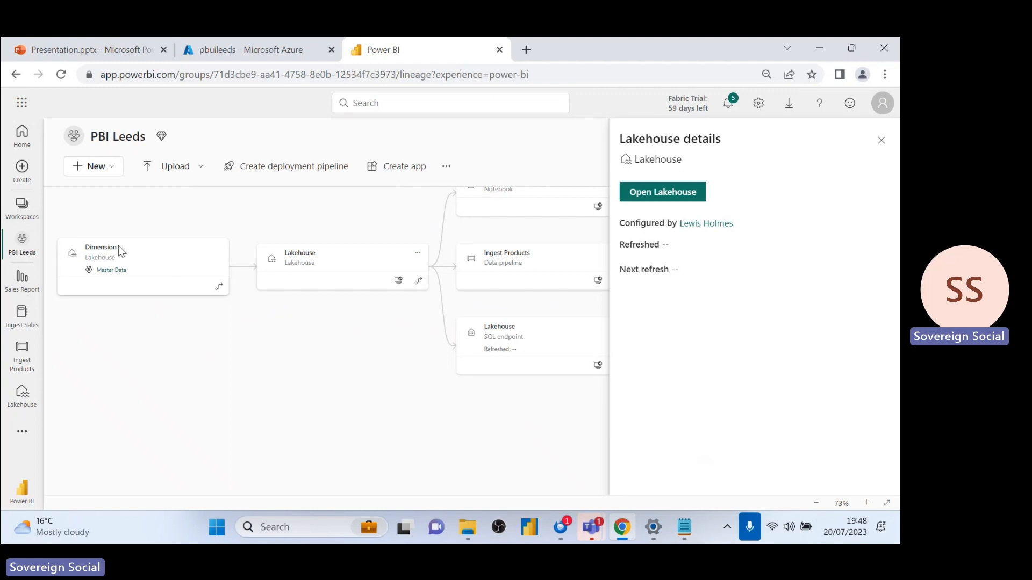
pyautogui.moveTo(117, 256)
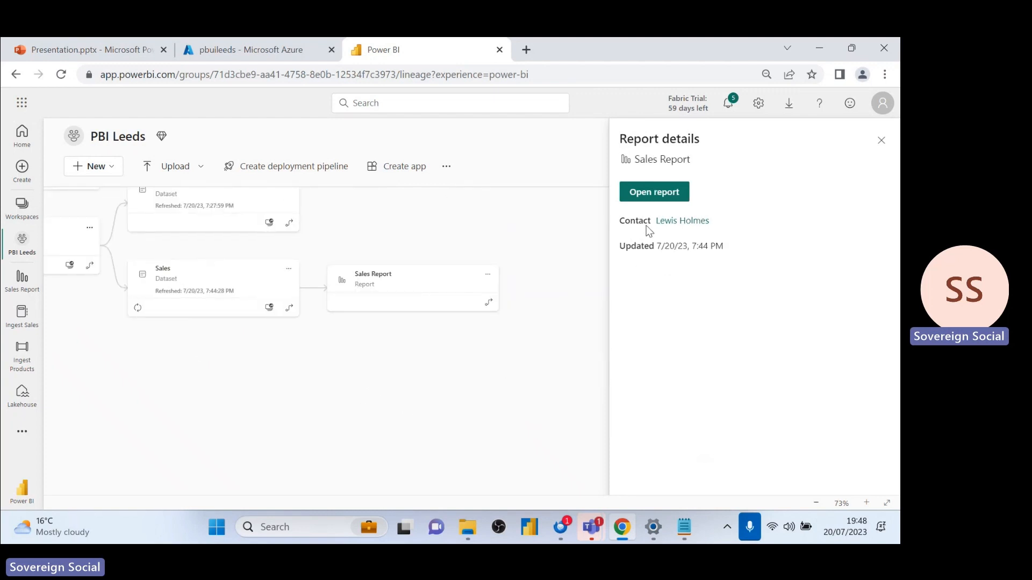
pyautogui.click(654, 191)
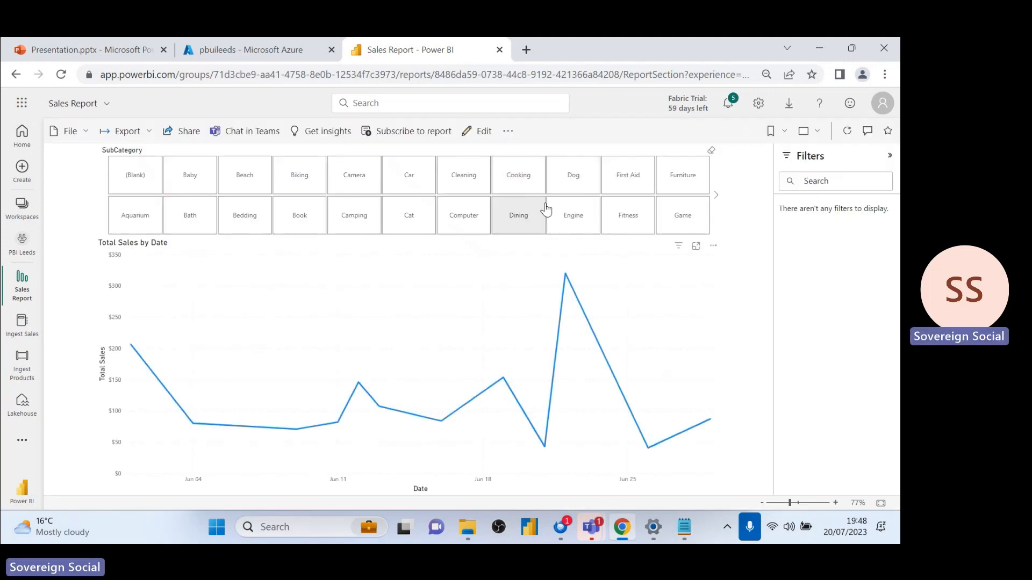
# - Filter the report to Dining, glance at the Azure capacity pricing tiers, and return
pyautogui.click(518, 215)
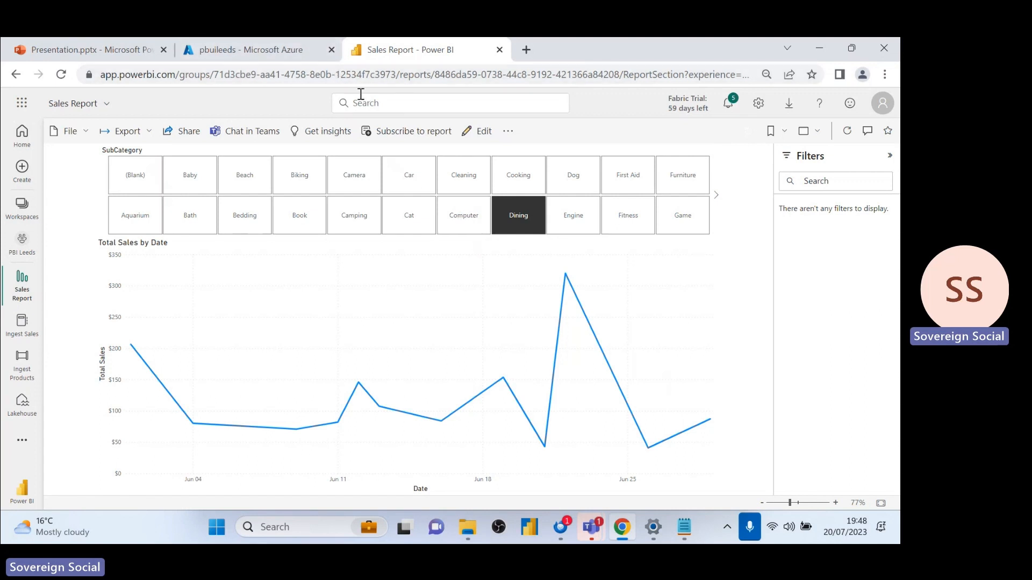
pyautogui.click(248, 50)
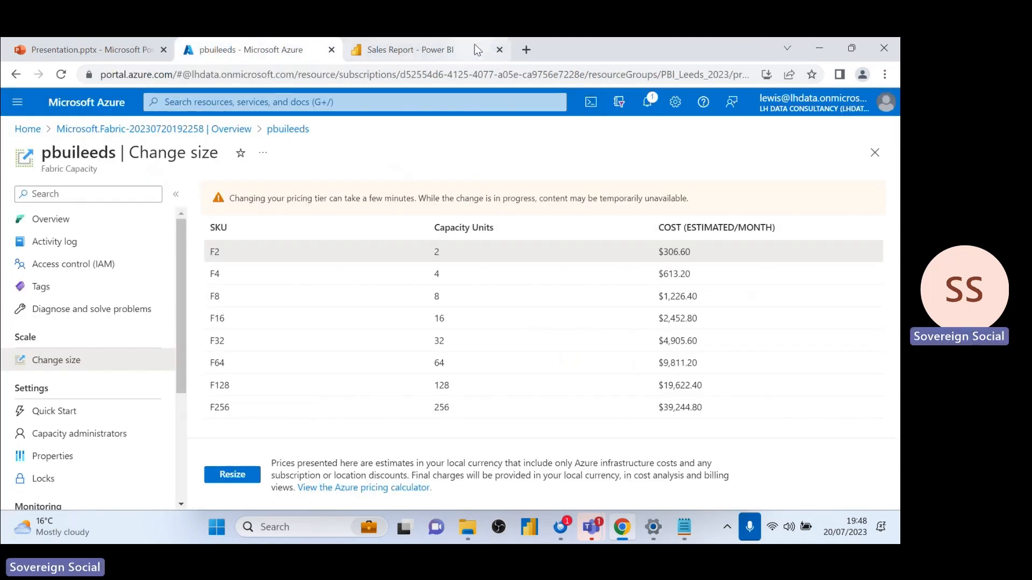
pyautogui.click(407, 49)
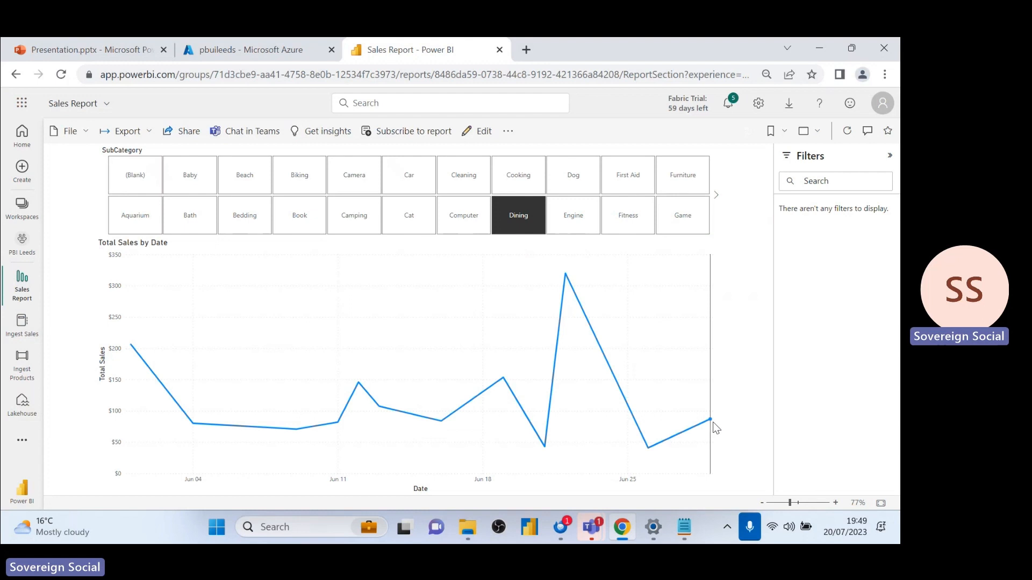
pyautogui.moveTo(622, 343)
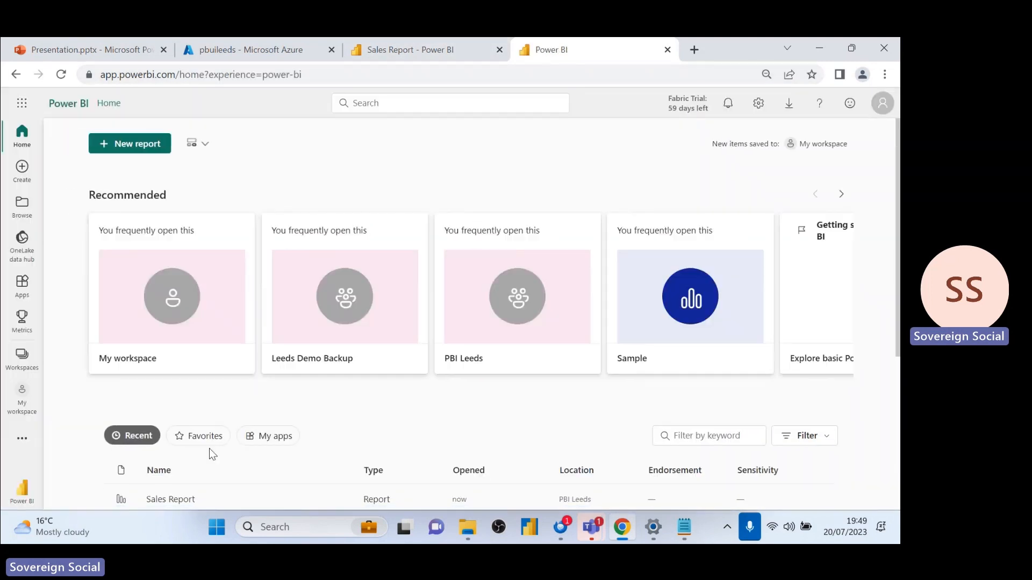
# - Upload Sales July 1-18.csv into the Lakehouse Files folder, then show the PBI Leeds lineage
pyautogui.click(21, 355)
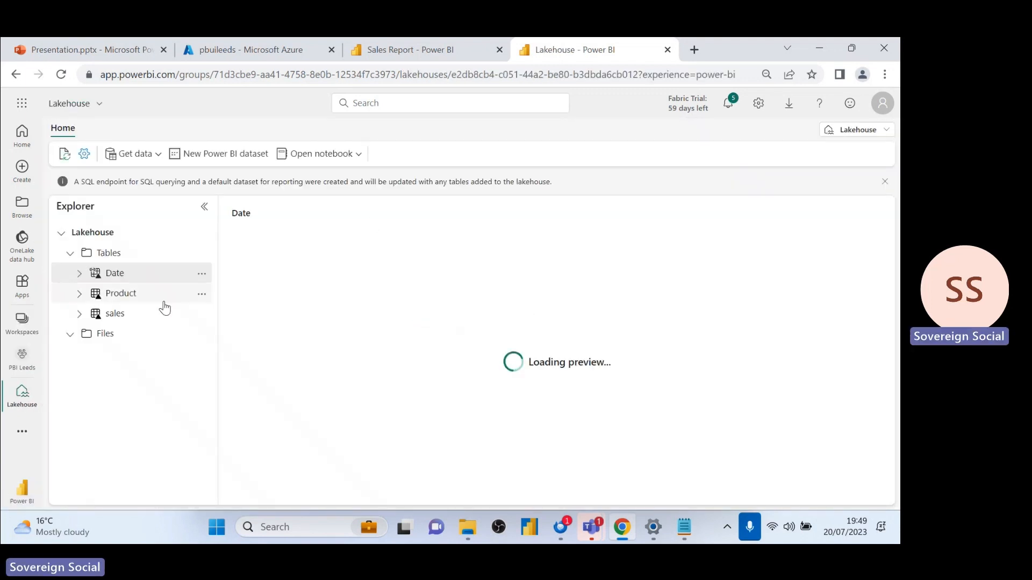
pyautogui.click(201, 333)
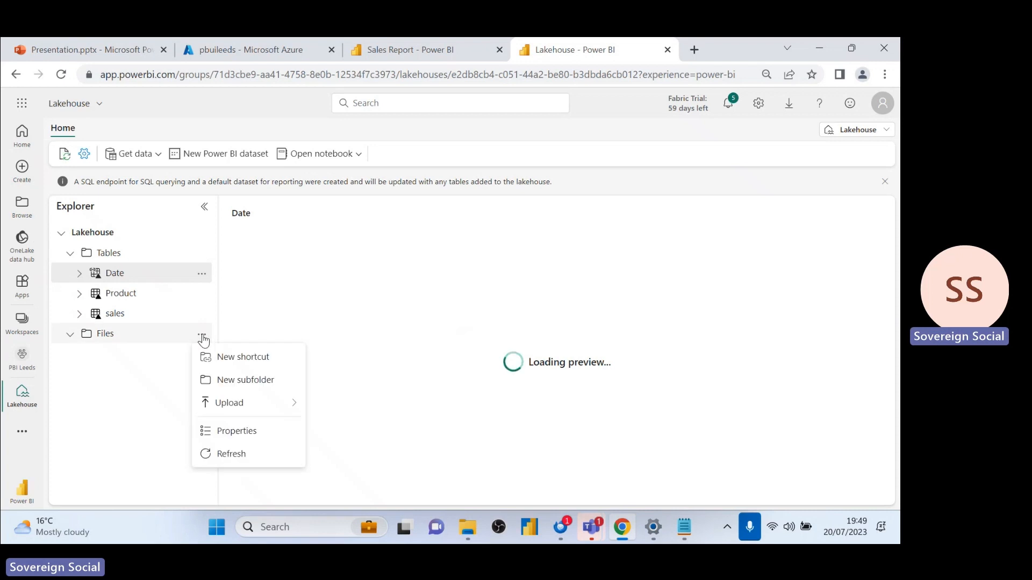
pyautogui.click(229, 402)
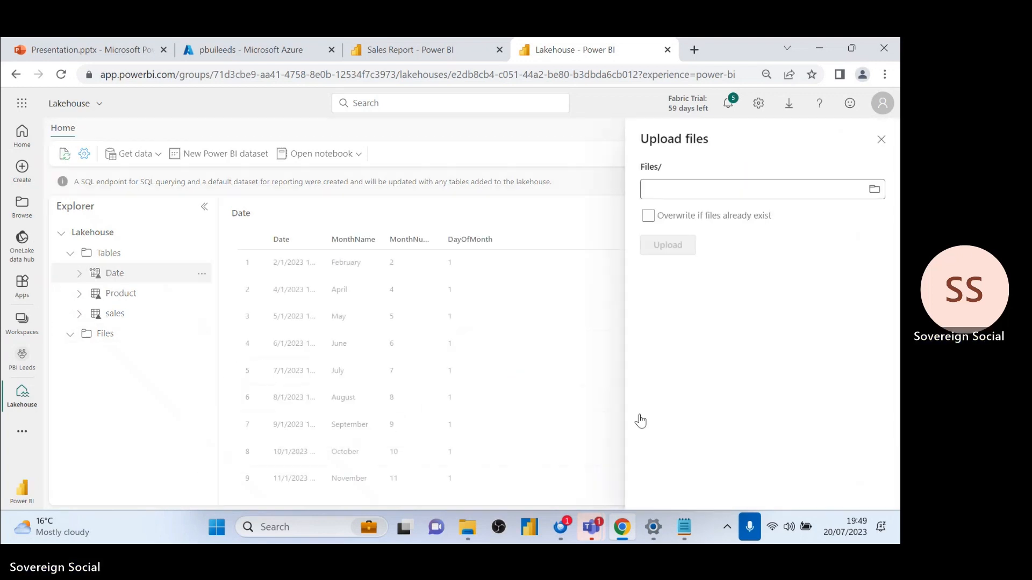
pyautogui.click(873, 189)
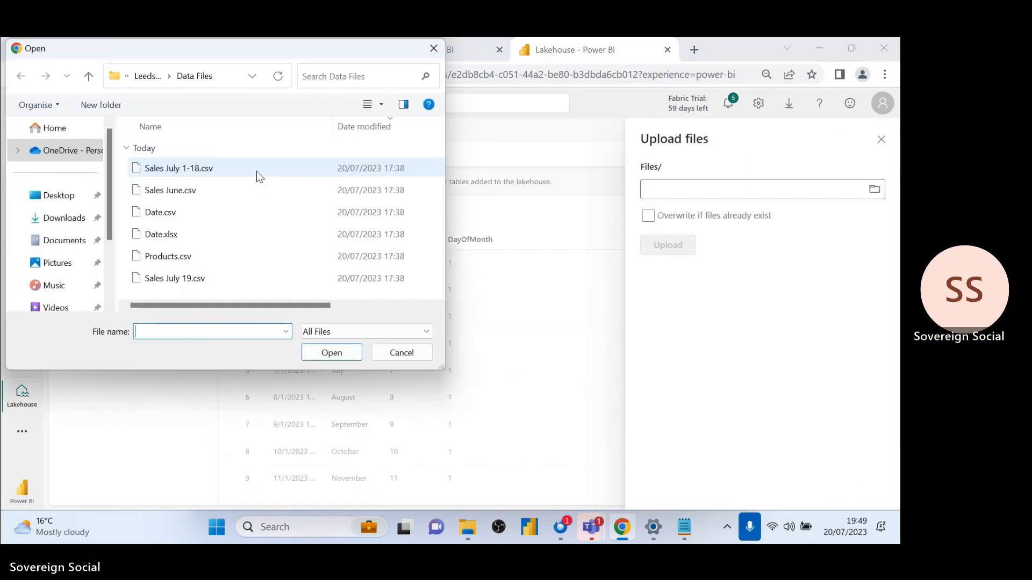
pyautogui.click(331, 353)
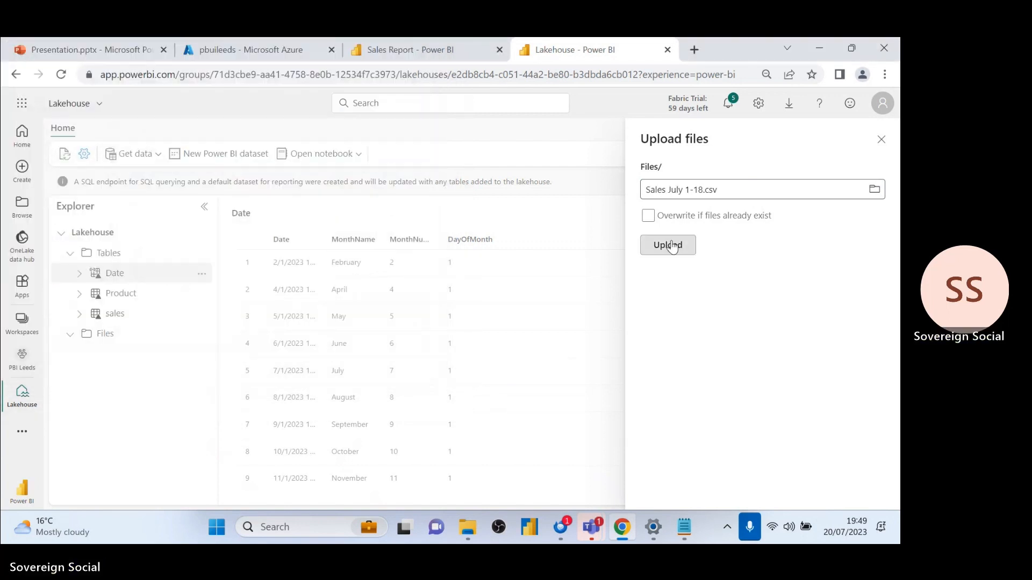
pyautogui.click(668, 245)
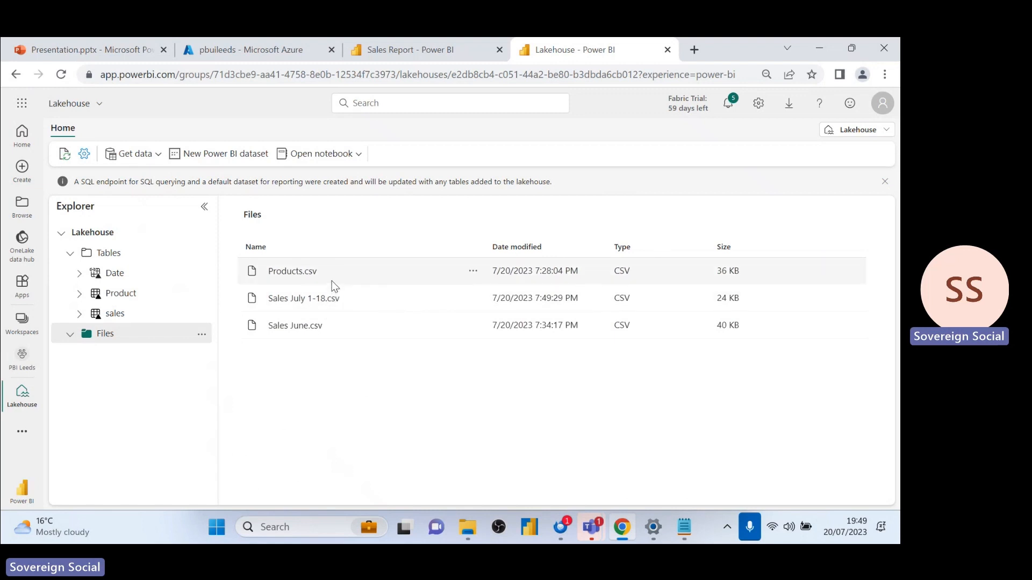
pyautogui.moveTo(320, 313)
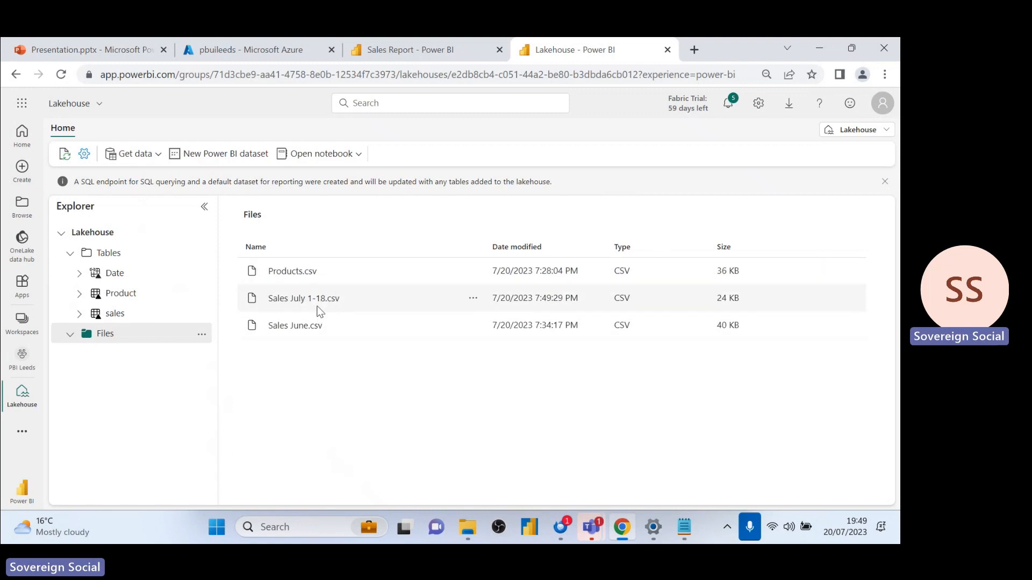
pyautogui.moveTo(371, 30)
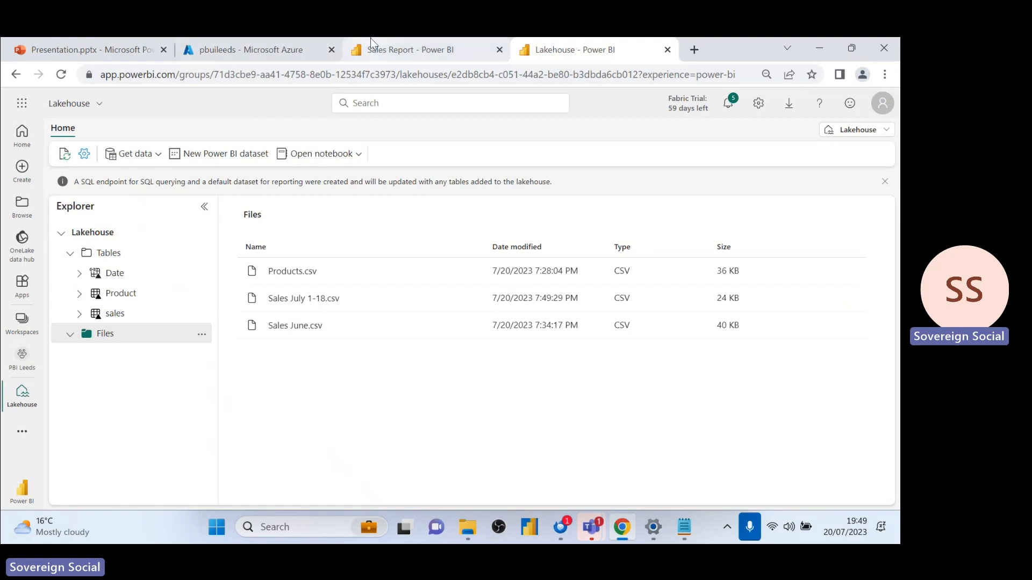
pyautogui.click(21, 318)
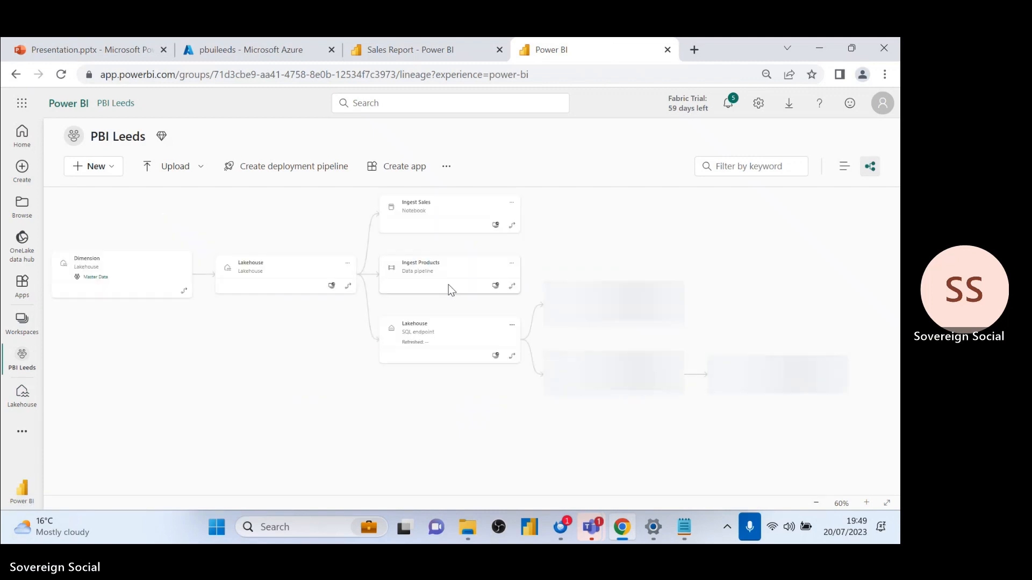
# - Run all cells of the Ingest Sales notebook until 7 of 7 Spark jobs succeed
pyautogui.click(448, 213)
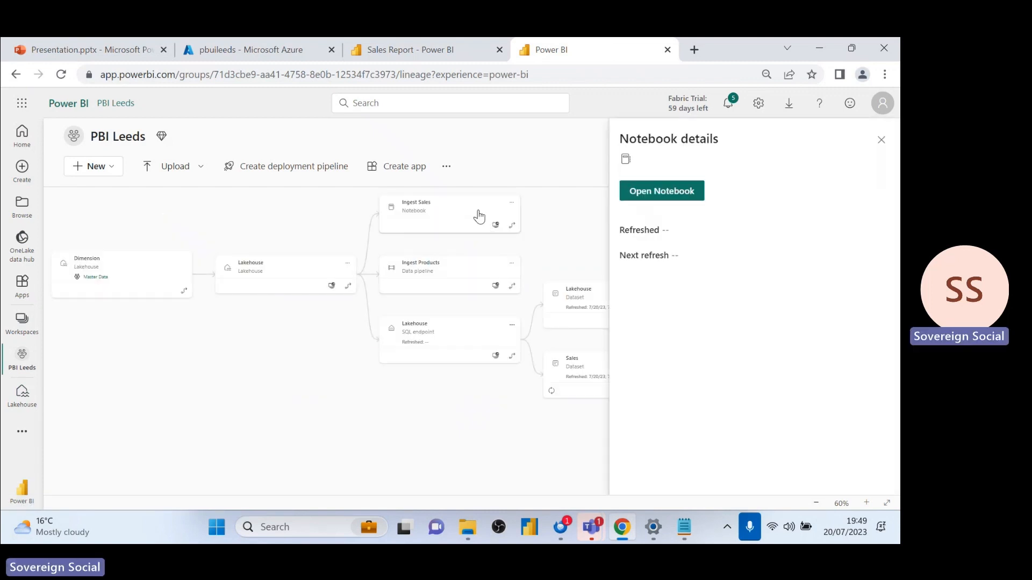
pyautogui.click(662, 191)
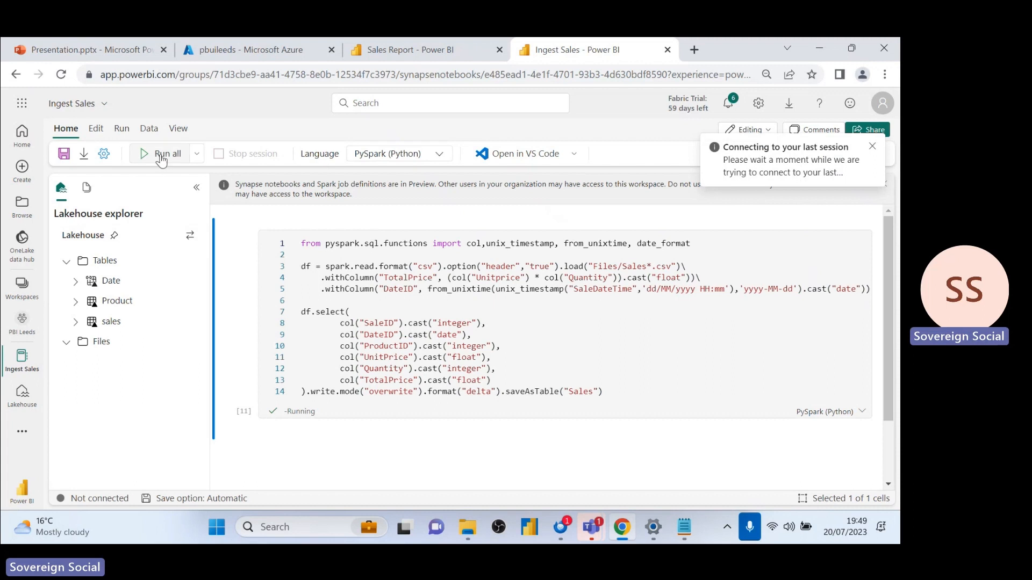
pyautogui.click(144, 154)
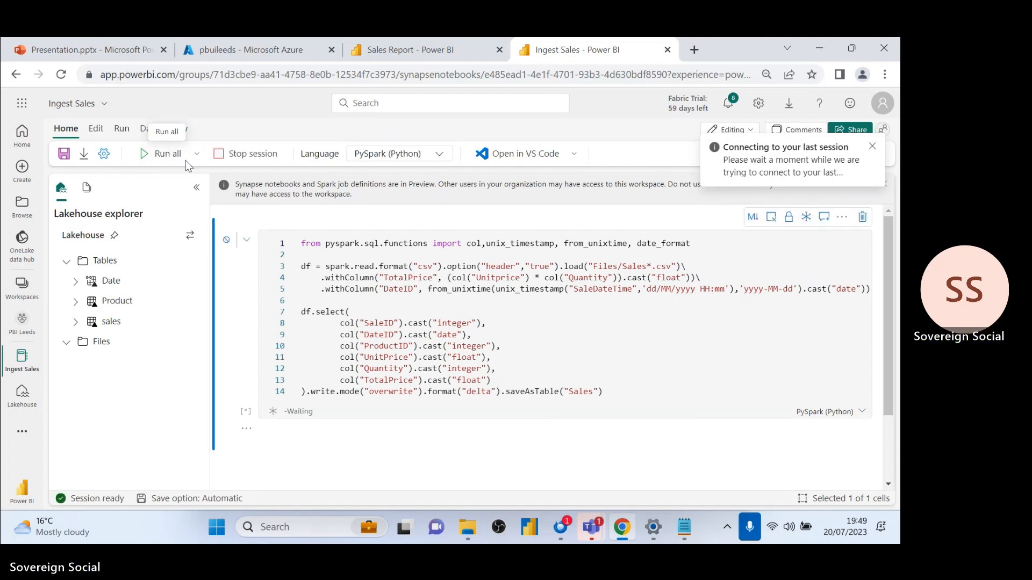
pyautogui.click(164, 154)
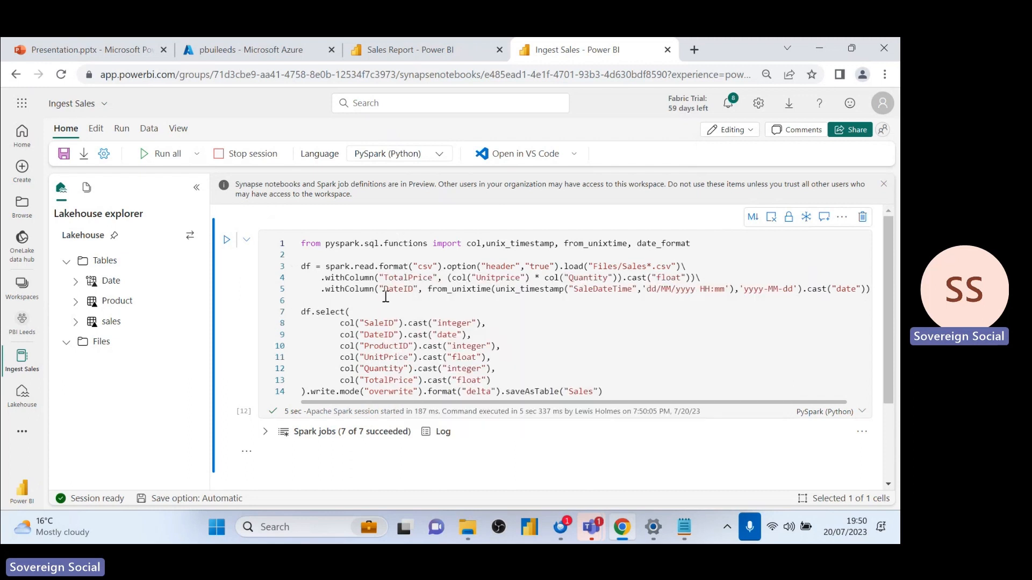
pyautogui.moveTo(382, 278)
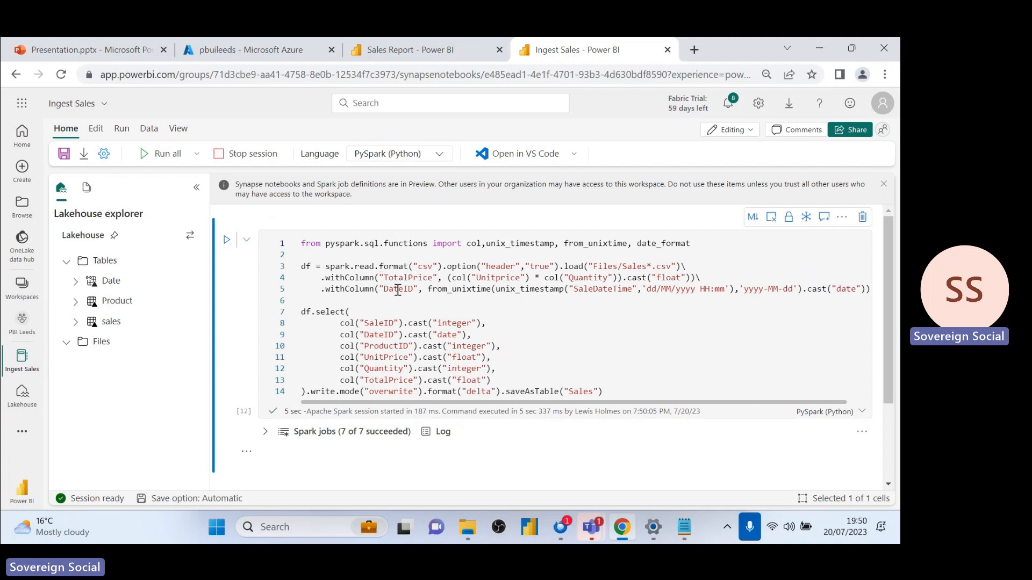
pyautogui.moveTo(399, 41)
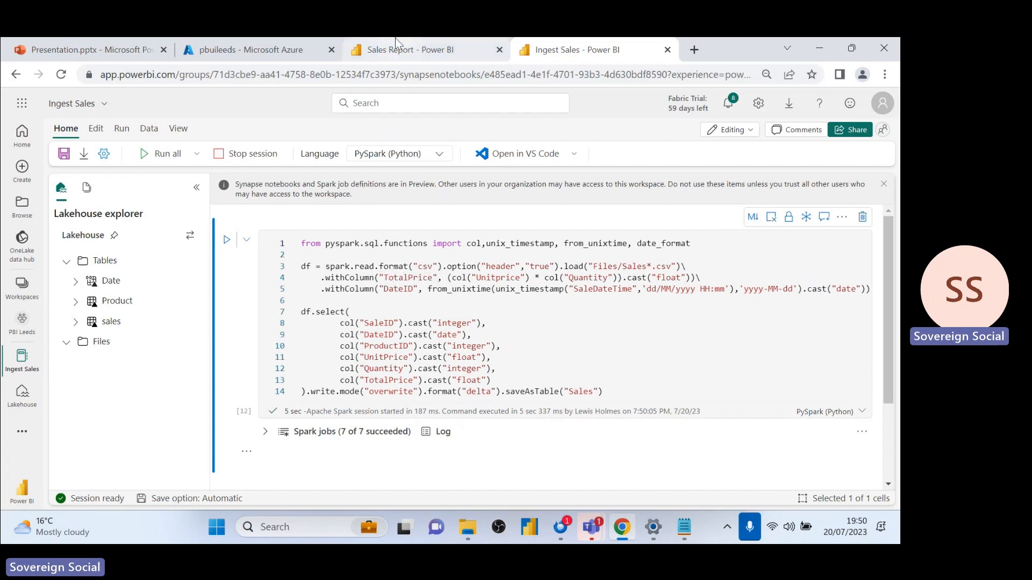
pyautogui.click(408, 50)
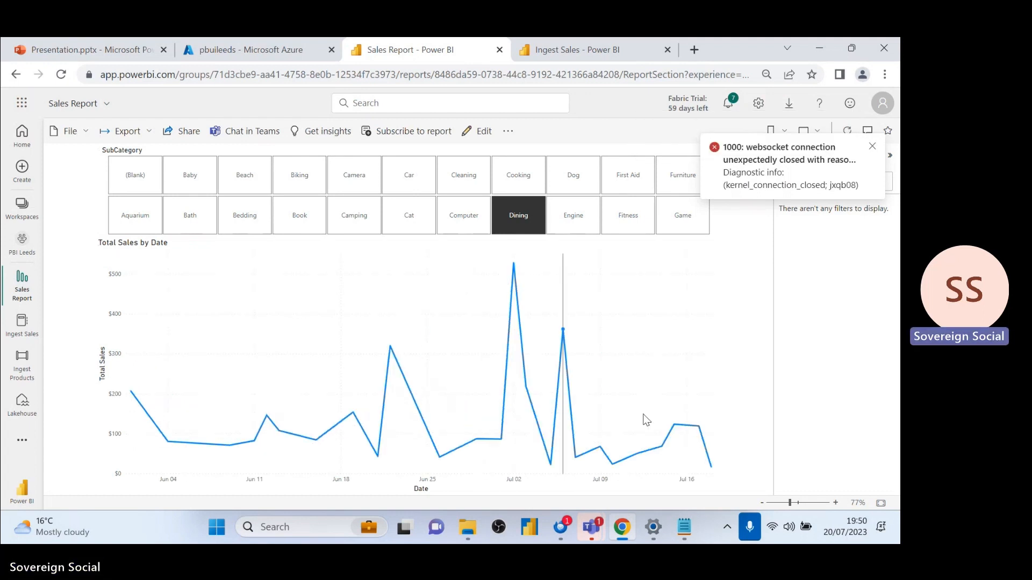
pyautogui.moveTo(709, 459)
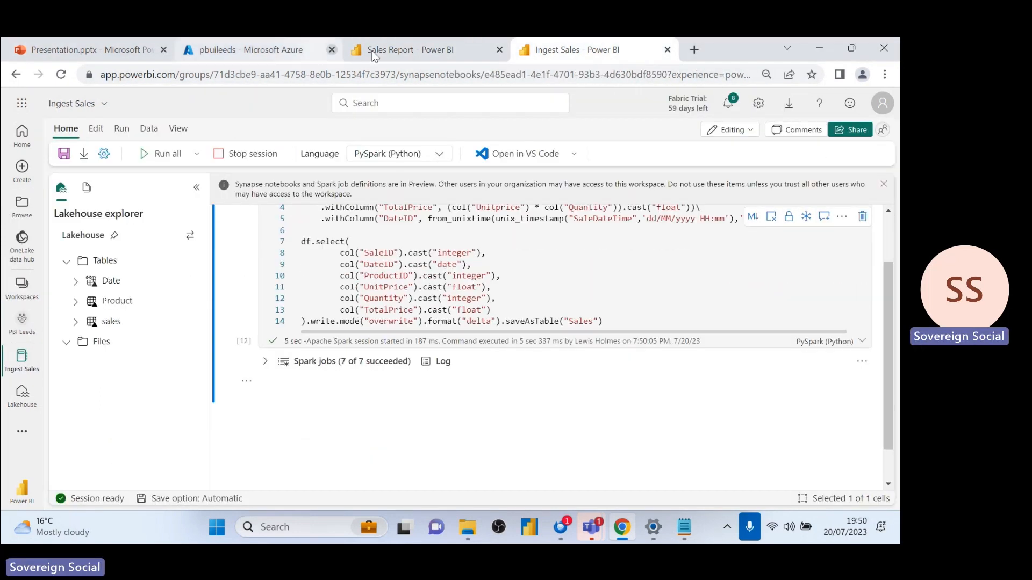
pyautogui.moveTo(71, 347)
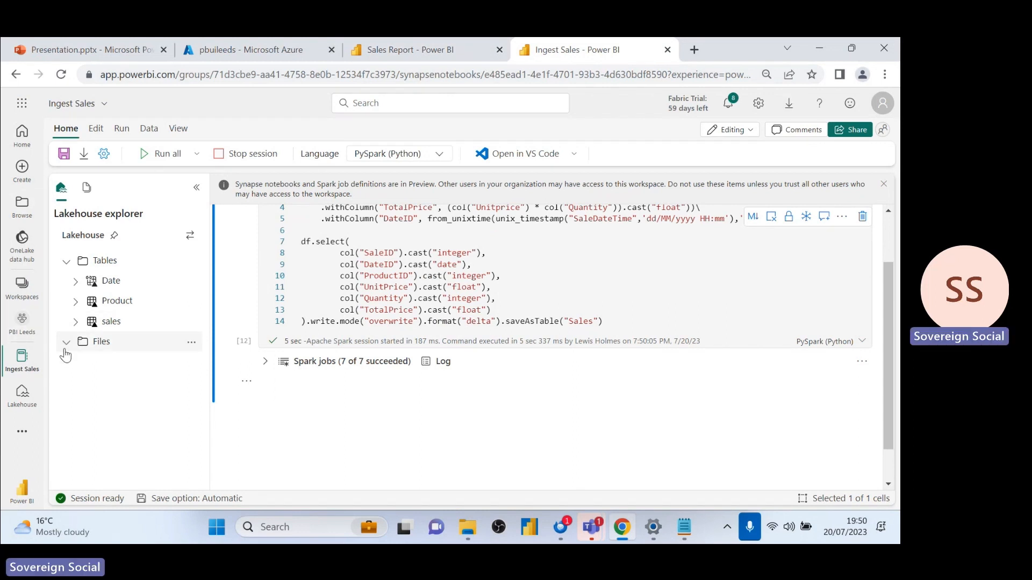
# - Delete Sales July 1-18.csv and Sales June.csv from the lakehouse Files list
pyautogui.click(22, 395)
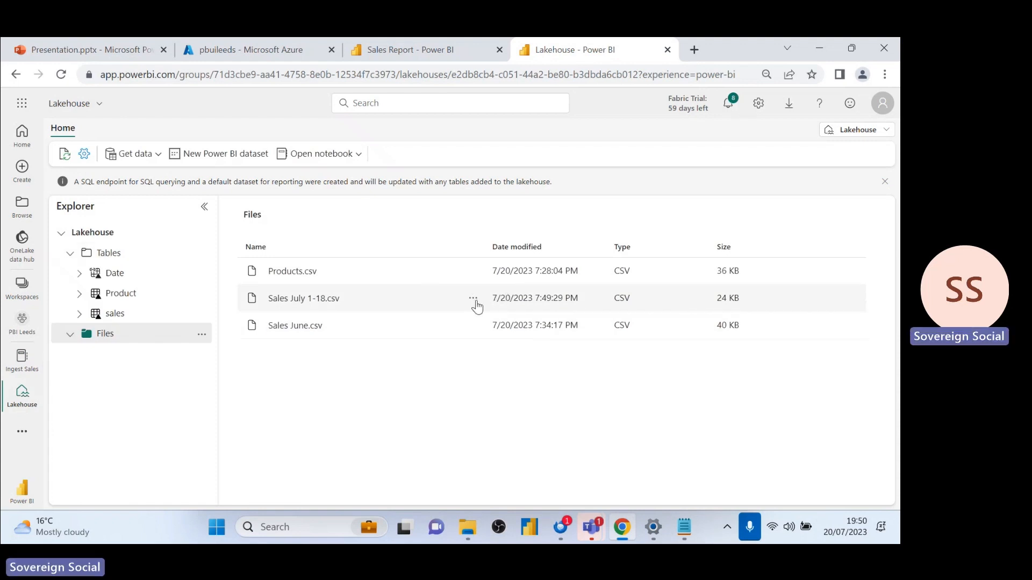
pyautogui.click(472, 298)
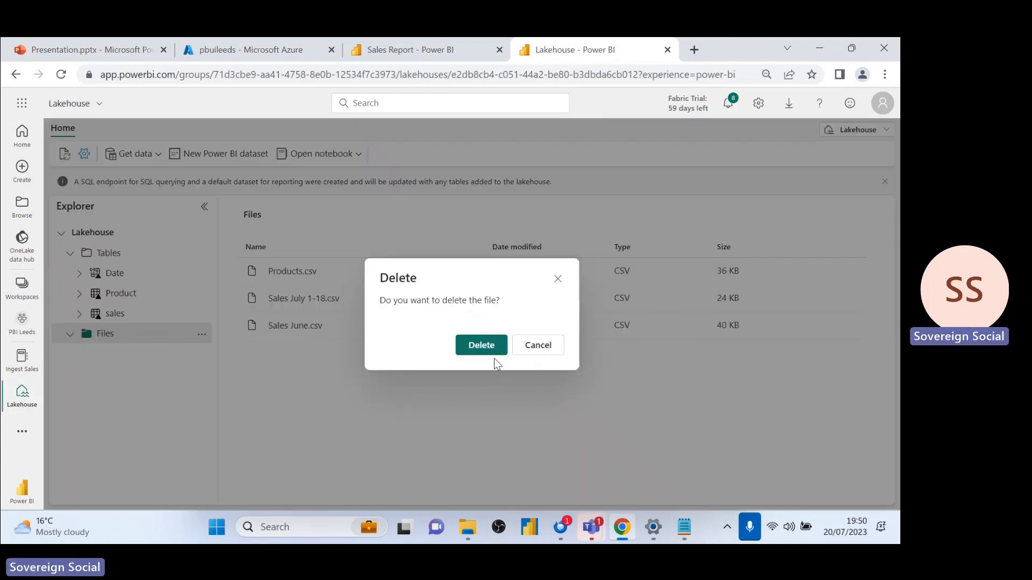
pyautogui.click(481, 345)
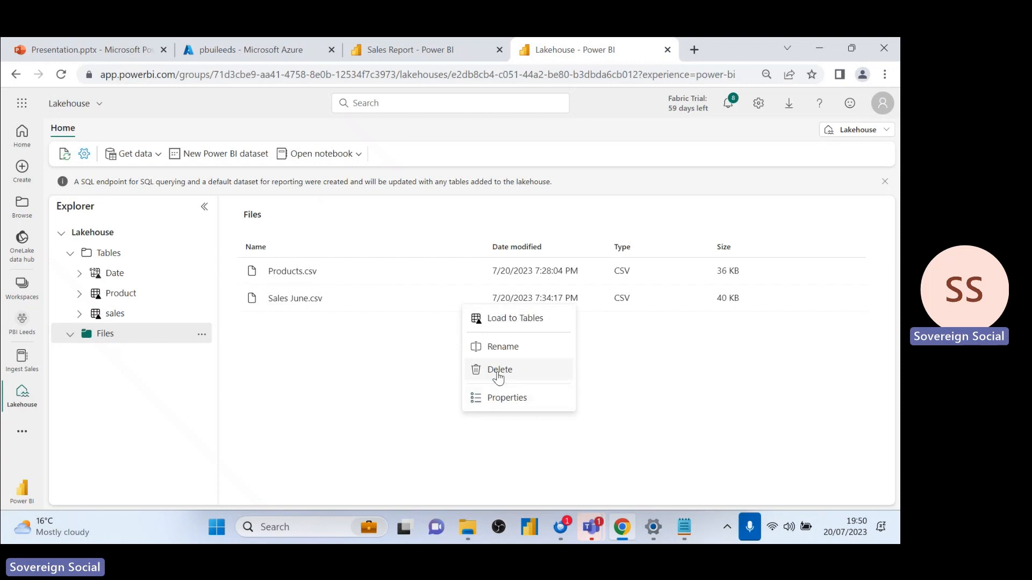
pyautogui.click(500, 370)
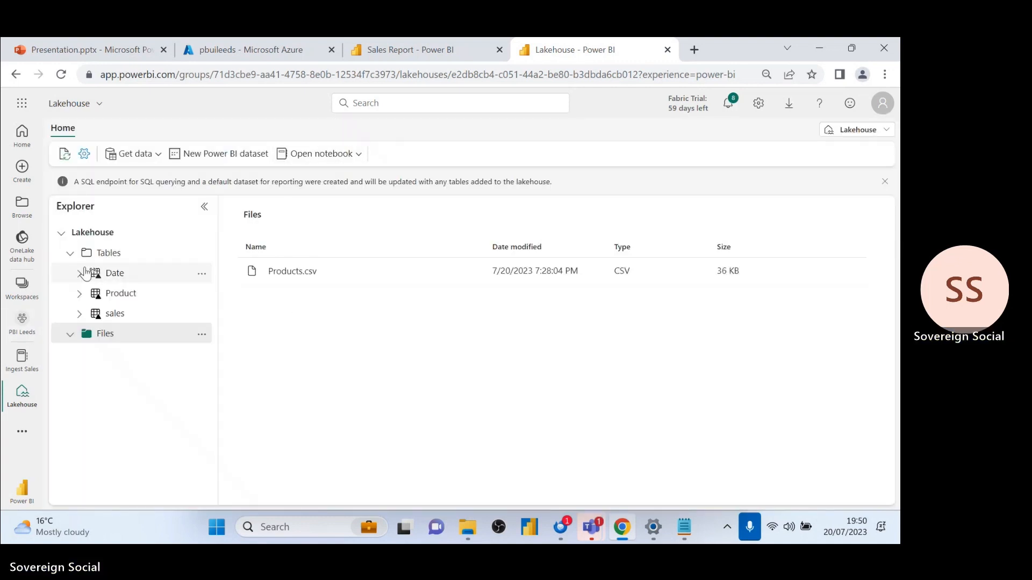
# - Upload Sales July 19.csv into the Files folder
pyautogui.click(202, 333)
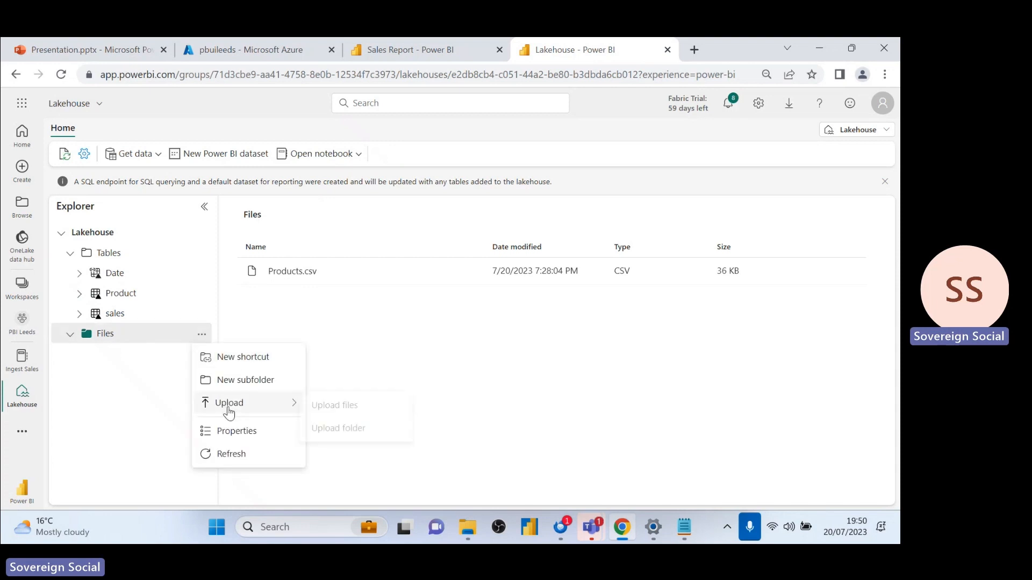
pyautogui.click(334, 405)
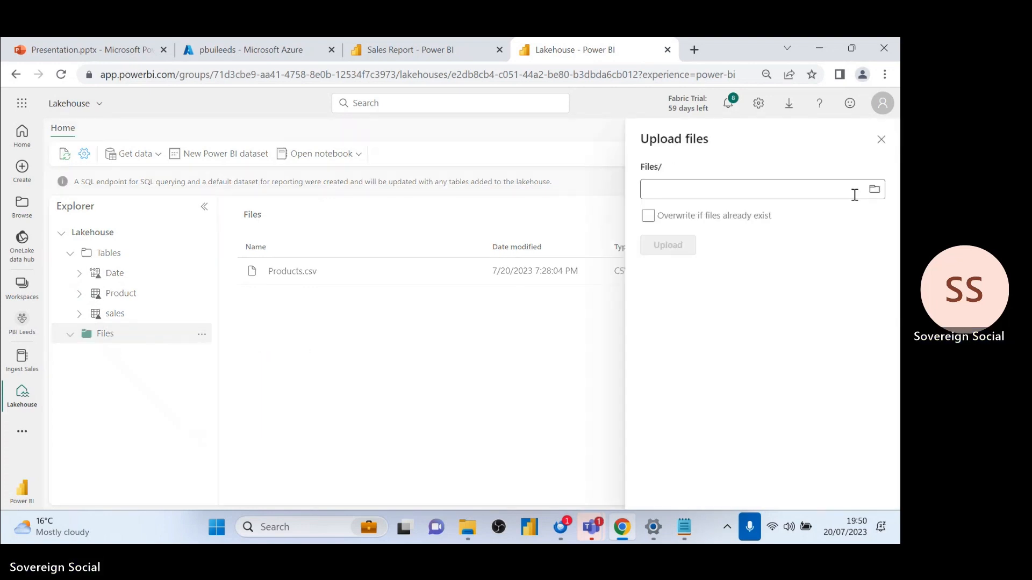
pyautogui.click(874, 189)
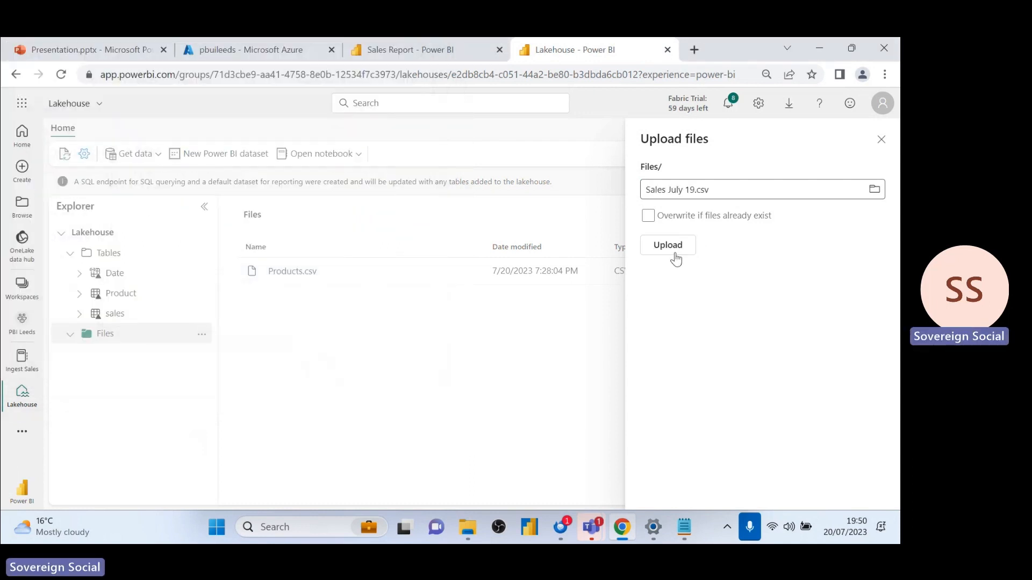
pyautogui.click(667, 245)
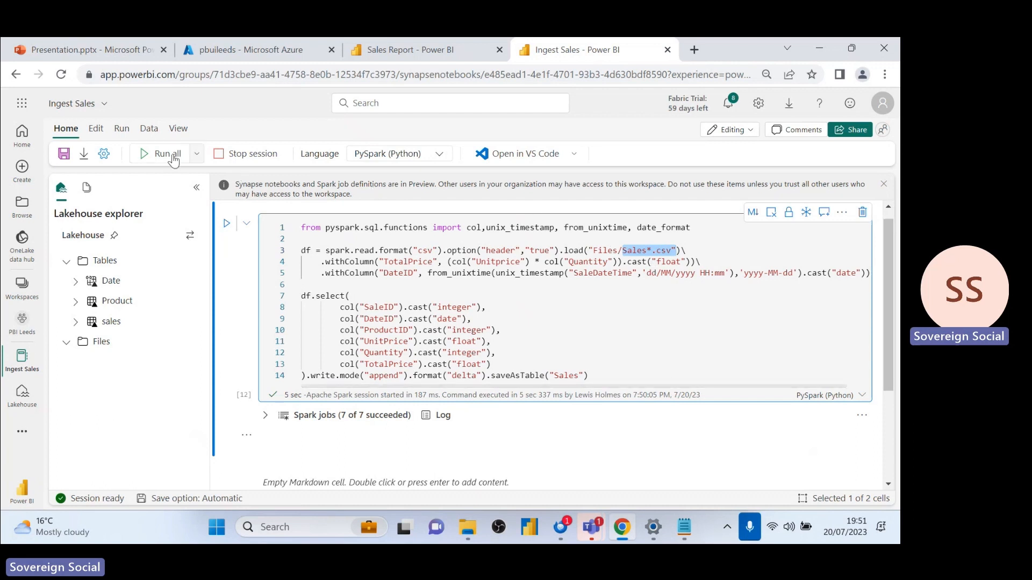
# - Start a Run all of the Ingest Sales notebook and switch to the Sales Report tab
pyautogui.click(161, 154)
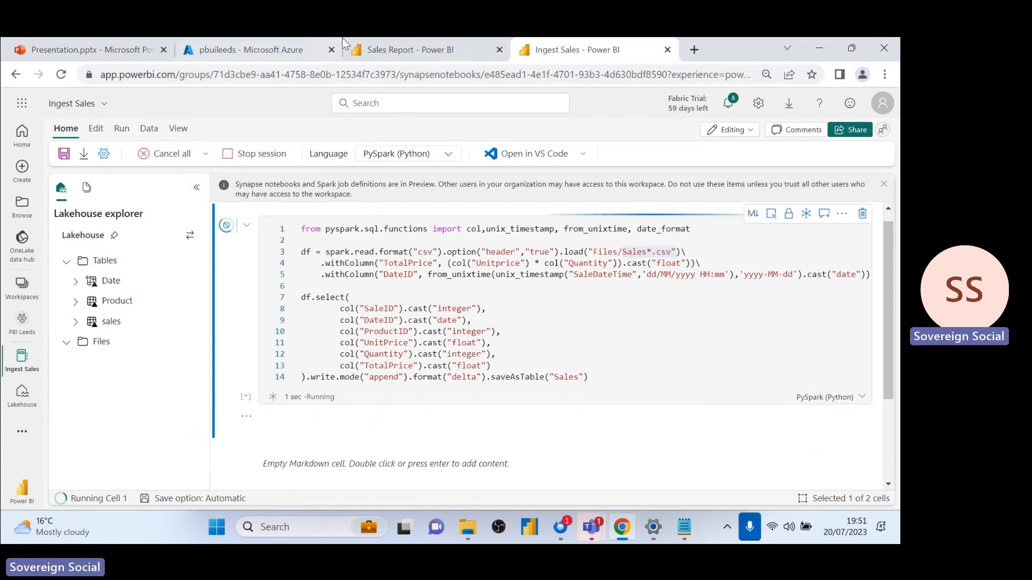
pyautogui.click(408, 49)
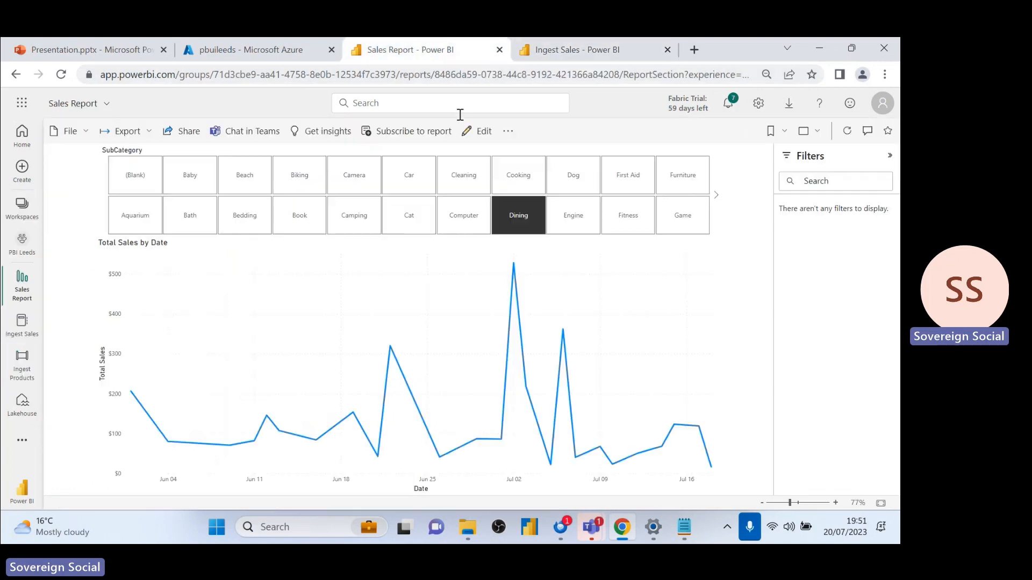
# - Clear the Dining filter so Total Sales covers all subcategories, showing $4,844.07 on 7/19/2023
pyautogui.click(518, 215)
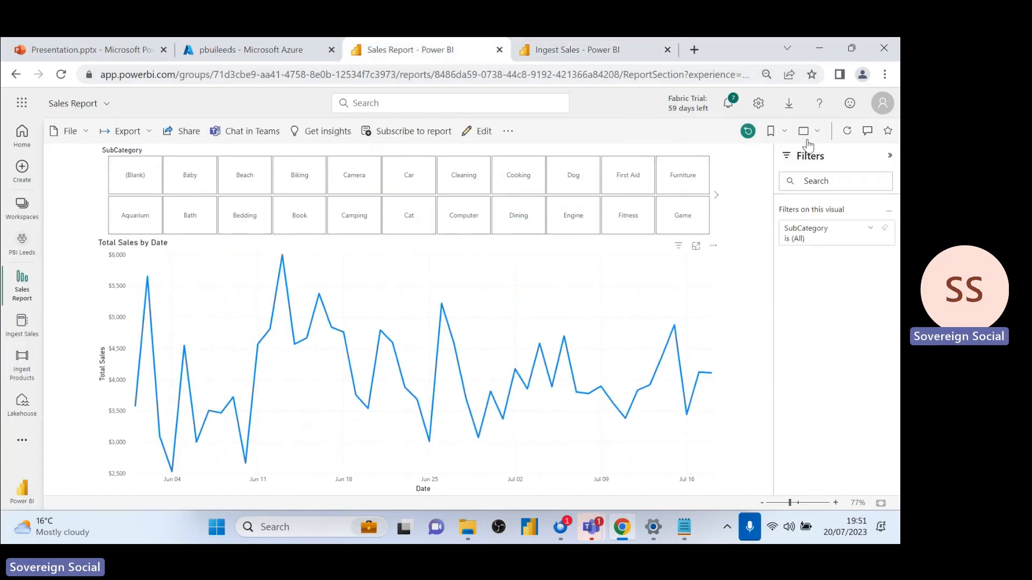
pyautogui.moveTo(847, 130)
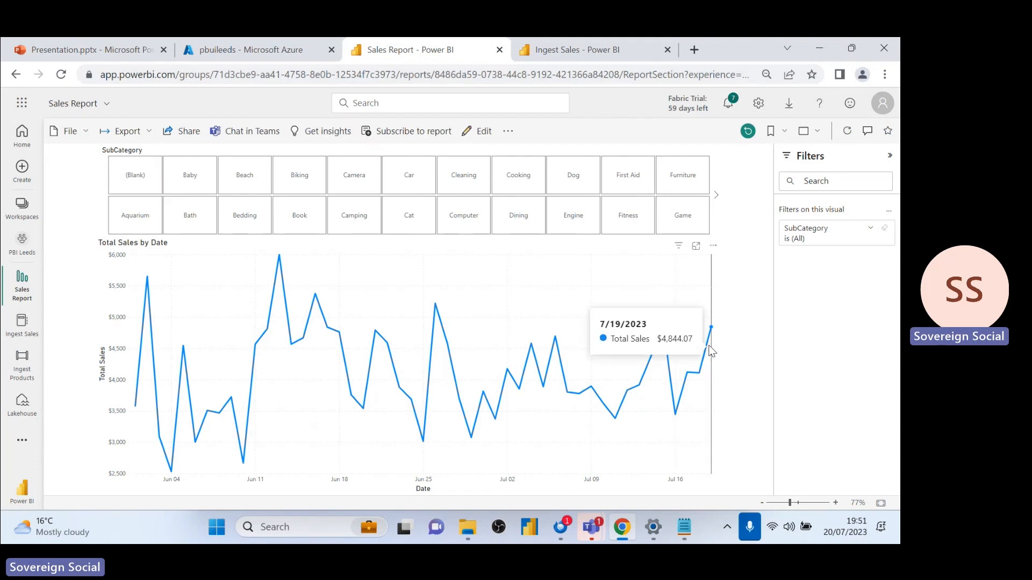
pyautogui.moveTo(717, 339)
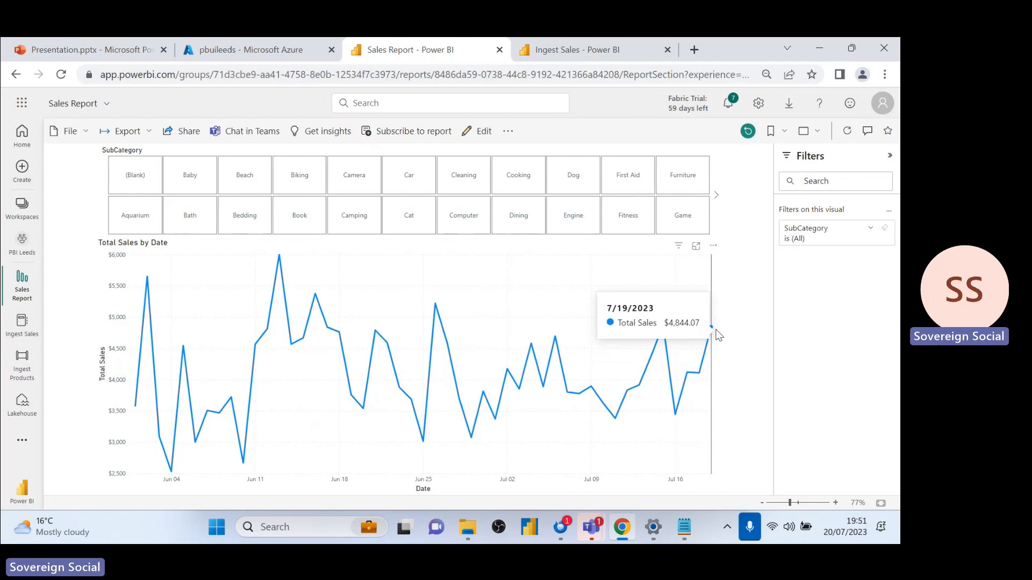
pyautogui.moveTo(632, 320)
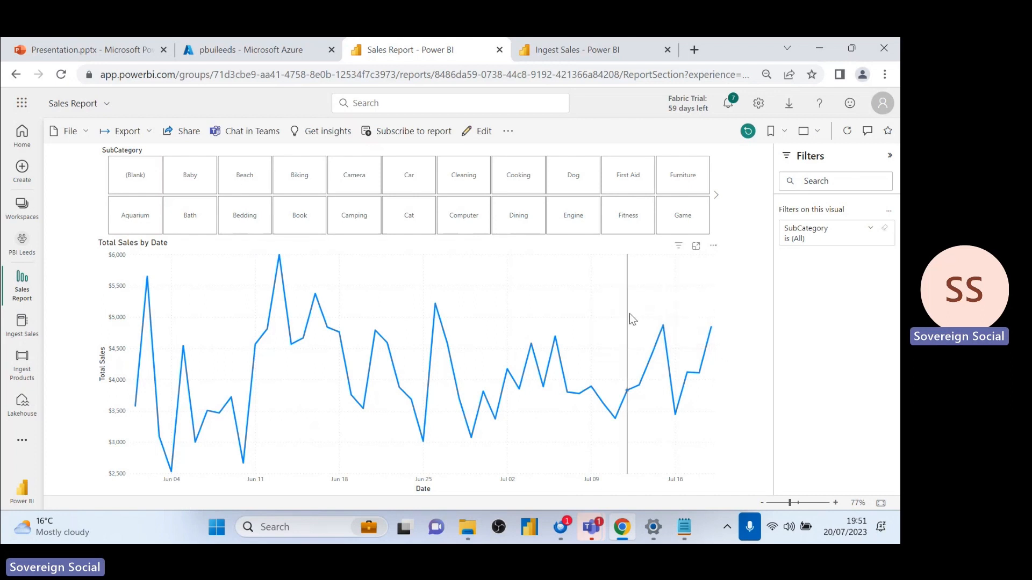
pyautogui.moveTo(727, 339)
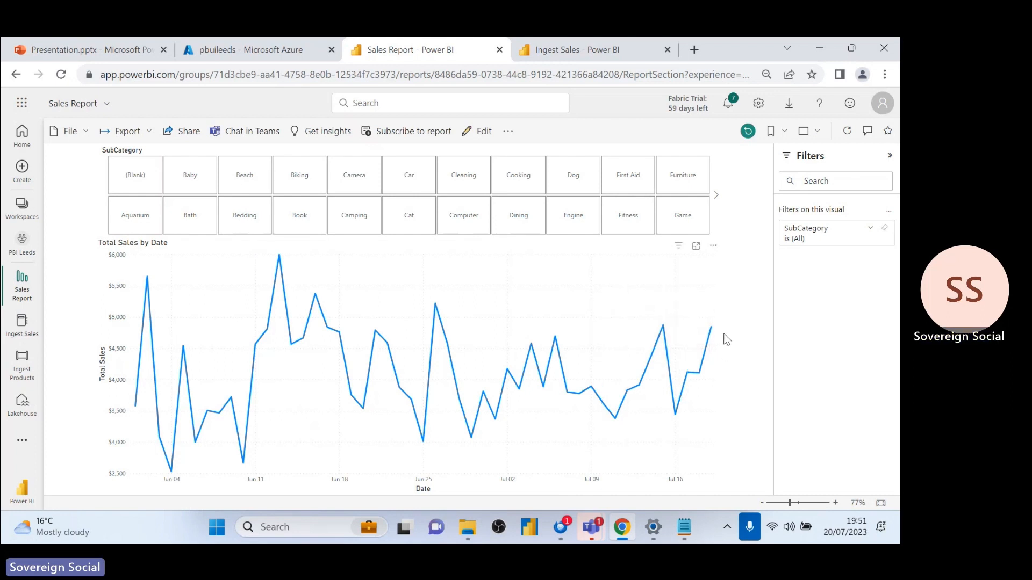
pyautogui.moveTo(710, 321)
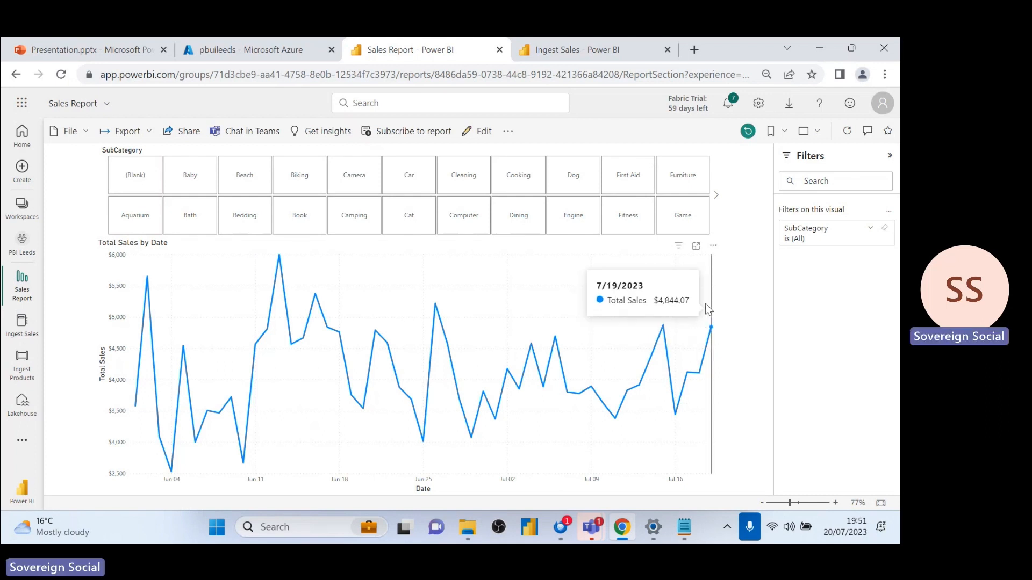
pyautogui.press('alt+tab')
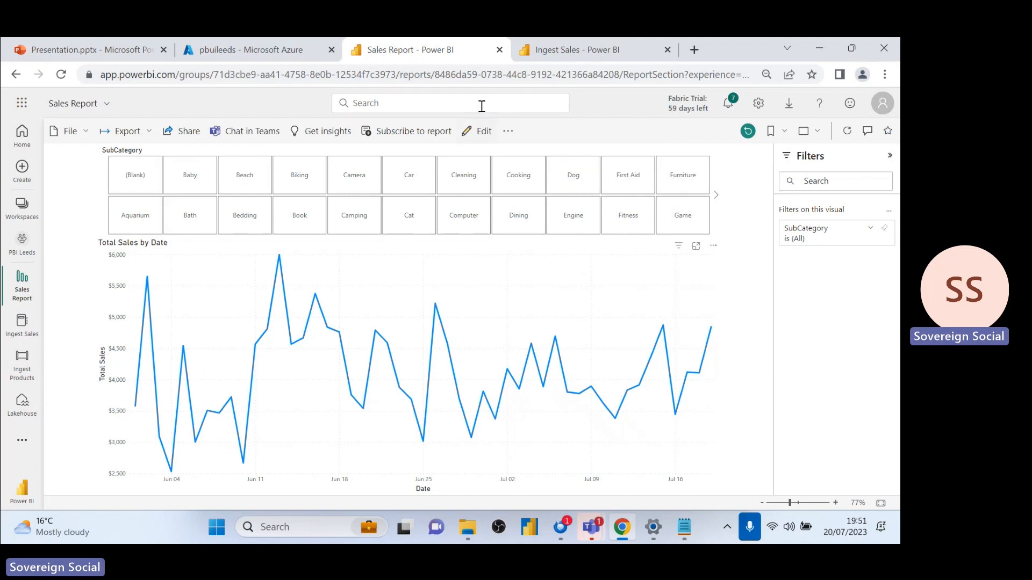
pyautogui.moveTo(495, 96)
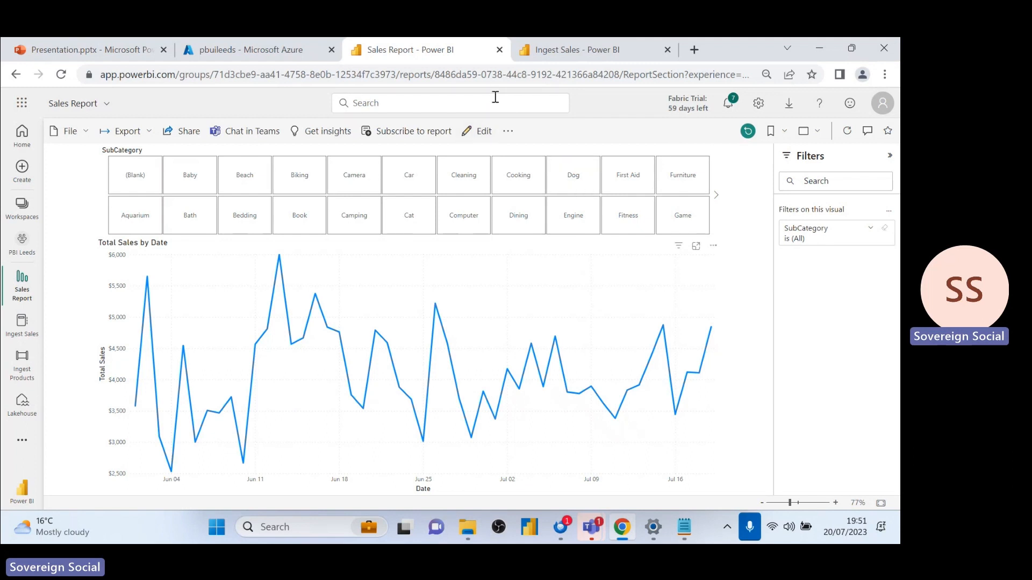
pyautogui.moveTo(50, 337)
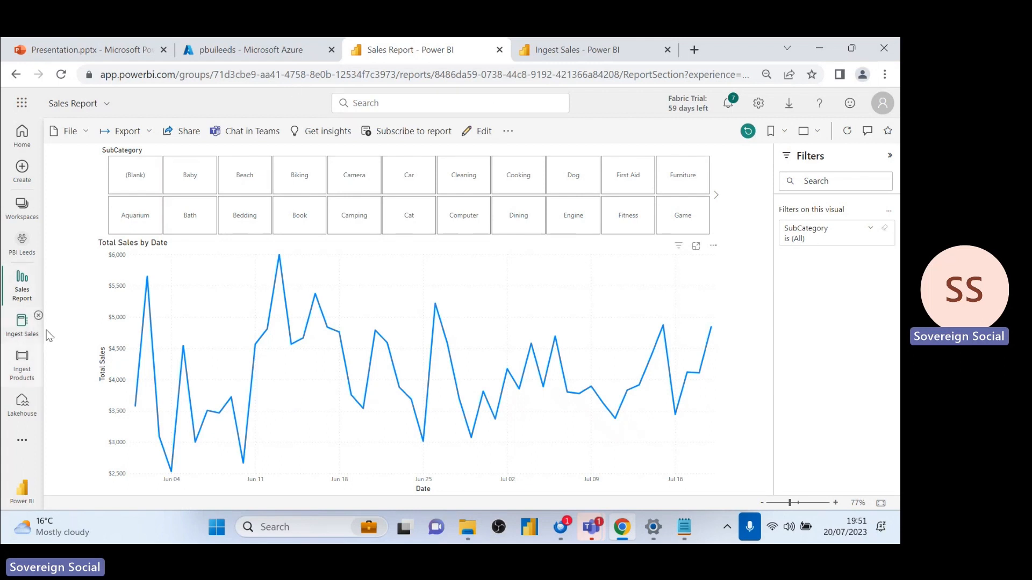
pyautogui.moveTo(211, 263)
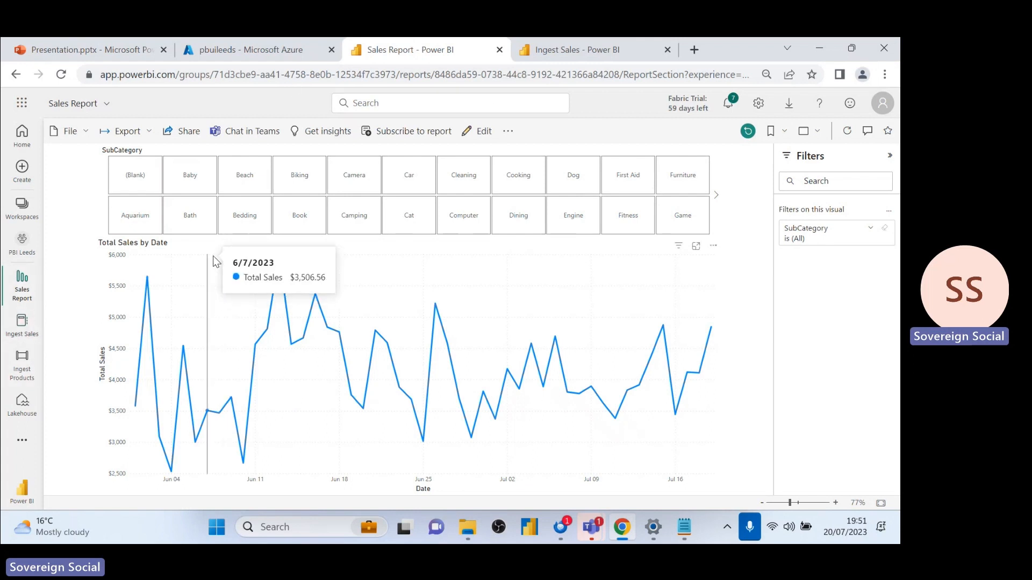
pyautogui.moveTo(374, 262)
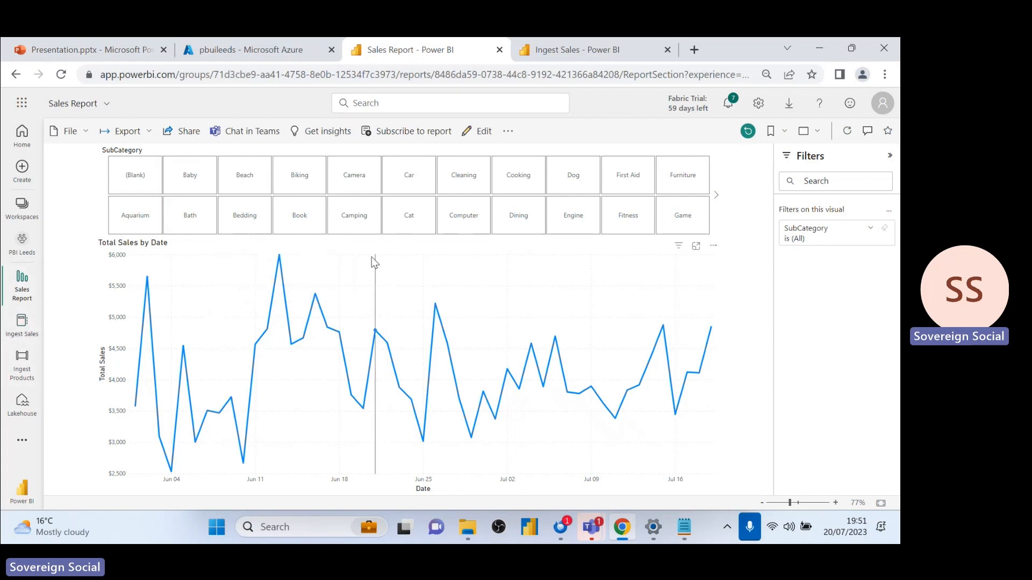
pyautogui.moveTo(362, 284)
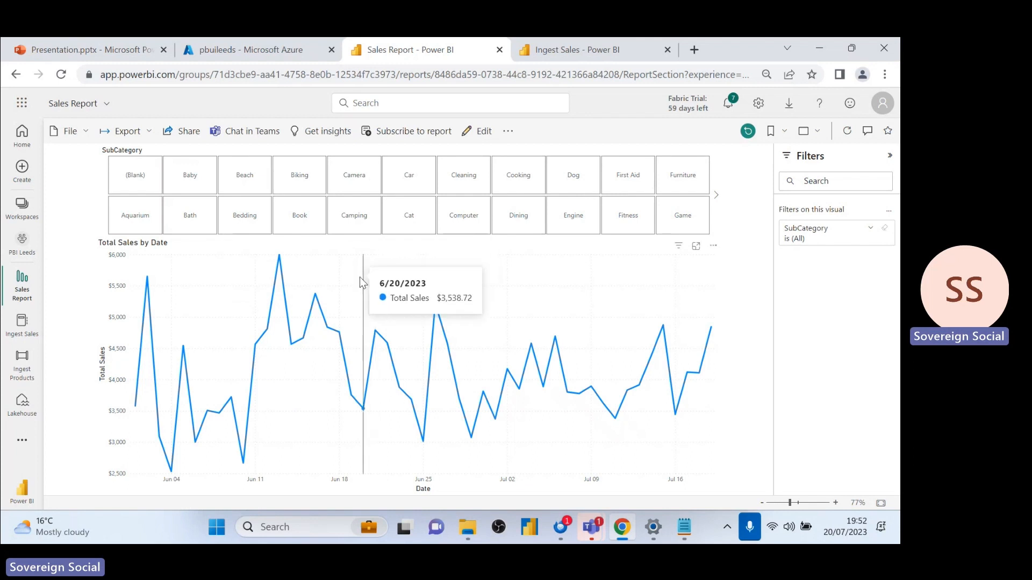
pyautogui.moveTo(339, 290)
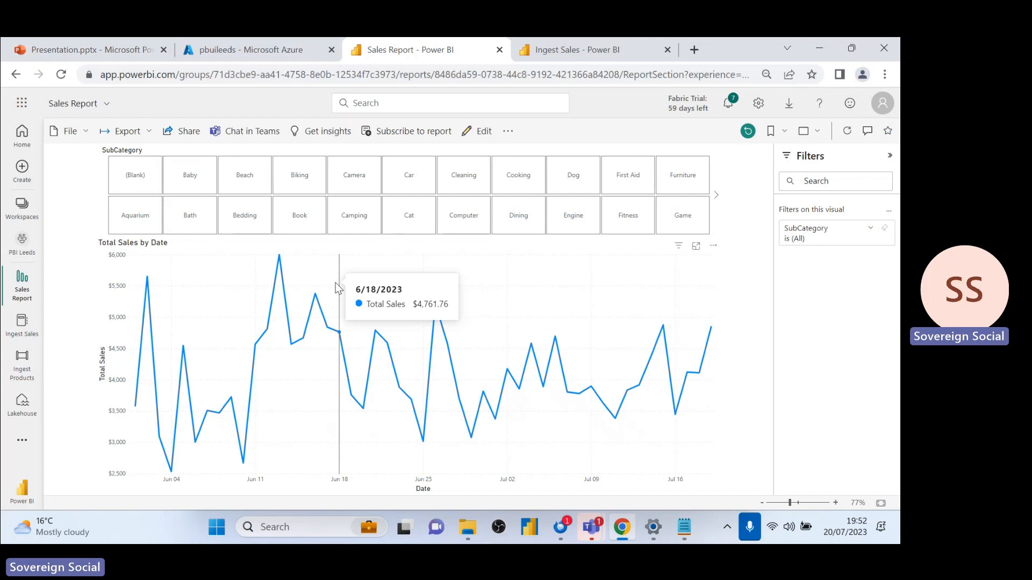
pyautogui.moveTo(5, 357)
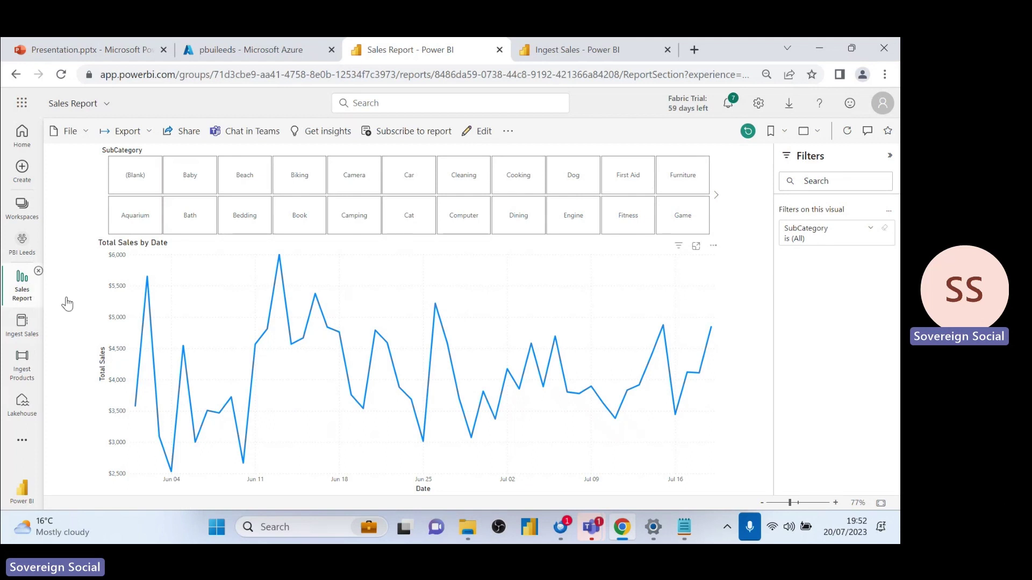
pyautogui.moveTo(22, 245)
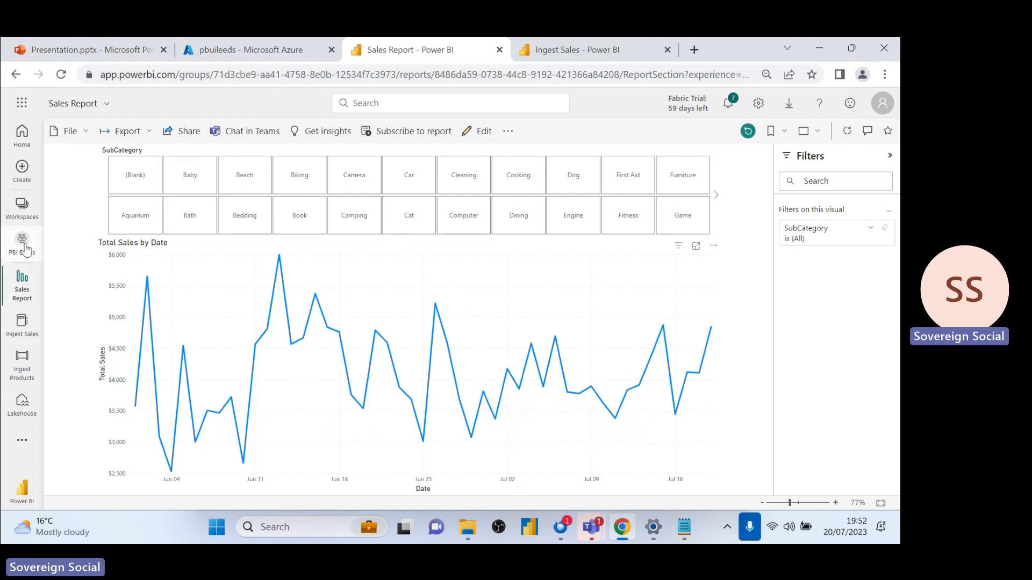
# - Open the PBI Leeds lineage view and open the Lakehouse SQL endpoint
pyautogui.click(22, 239)
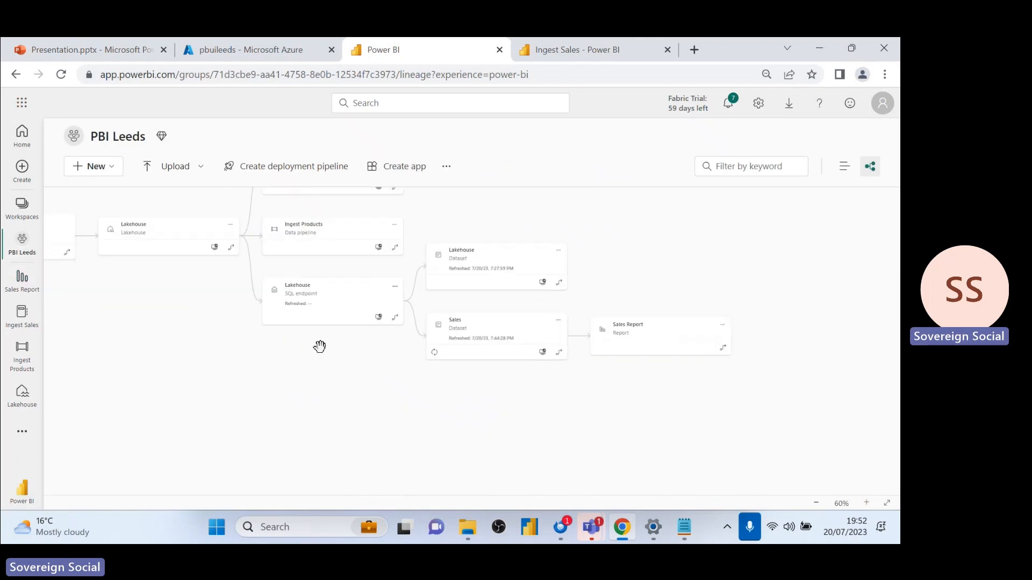
pyautogui.click(318, 292)
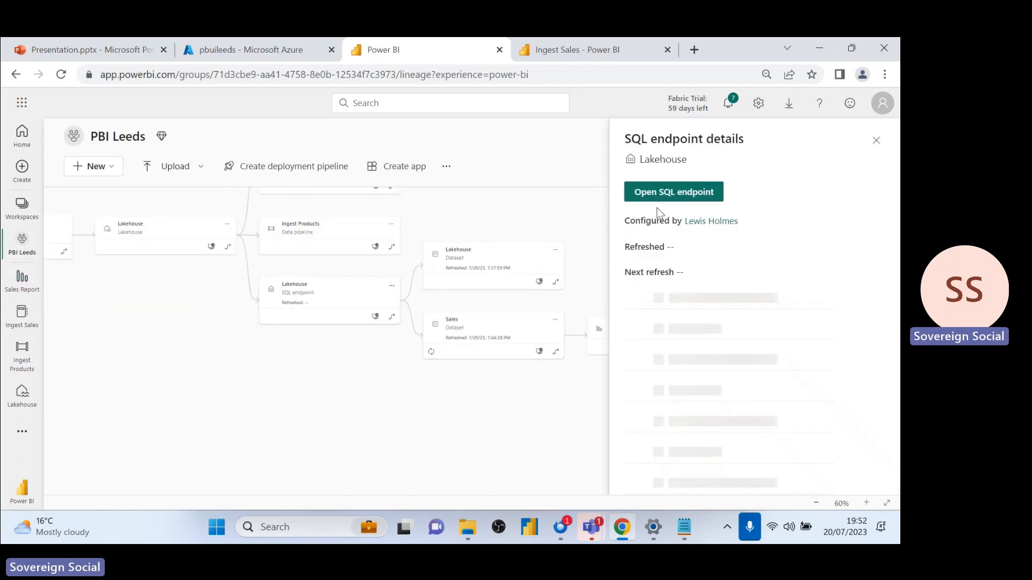
pyautogui.click(674, 192)
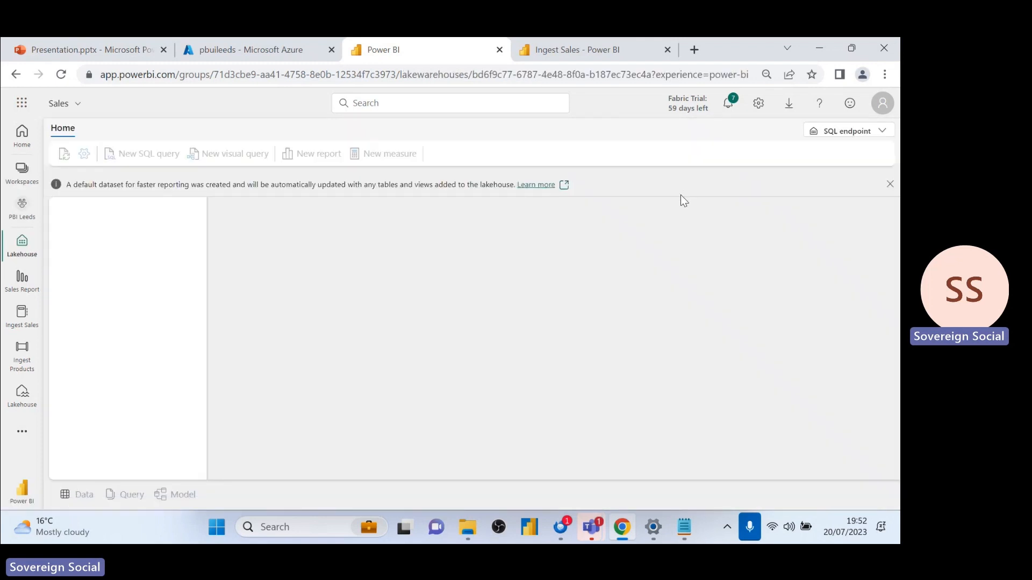
pyautogui.moveTo(612, 222)
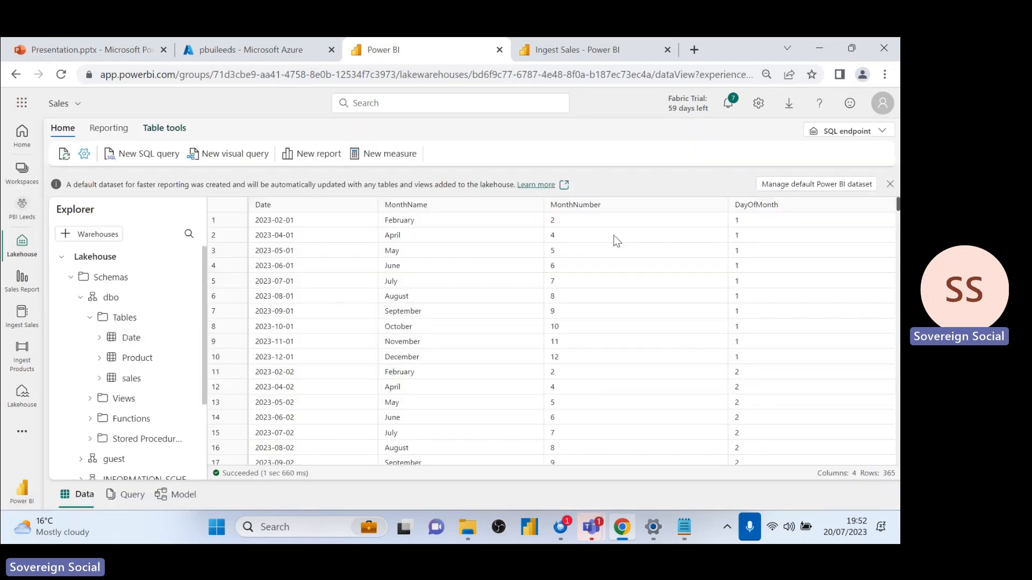
# - Run a SELECT TOP 100 query on the Date table, then discard the unsaved query
pyautogui.click(131, 338)
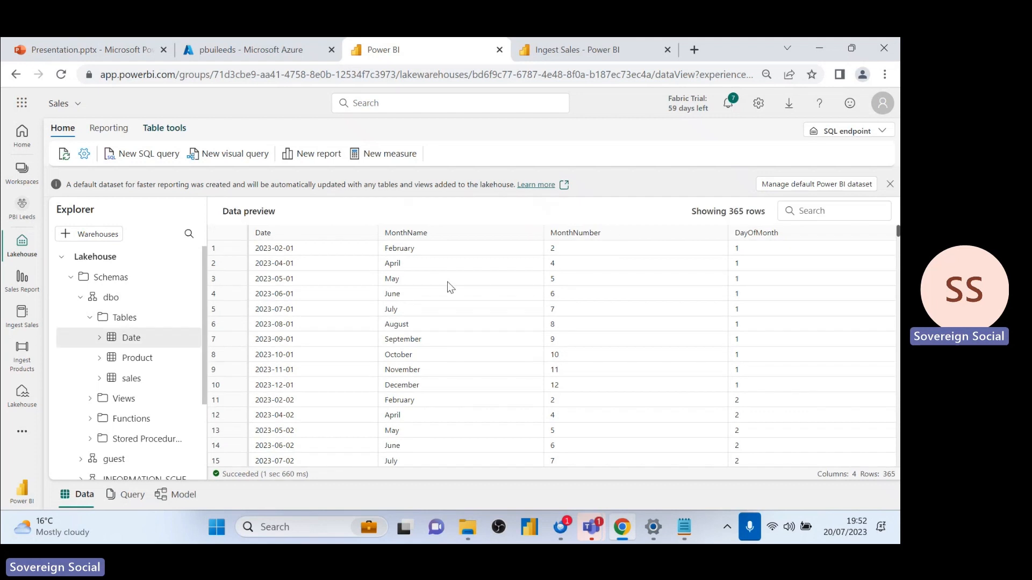
pyautogui.rightClick(131, 338)
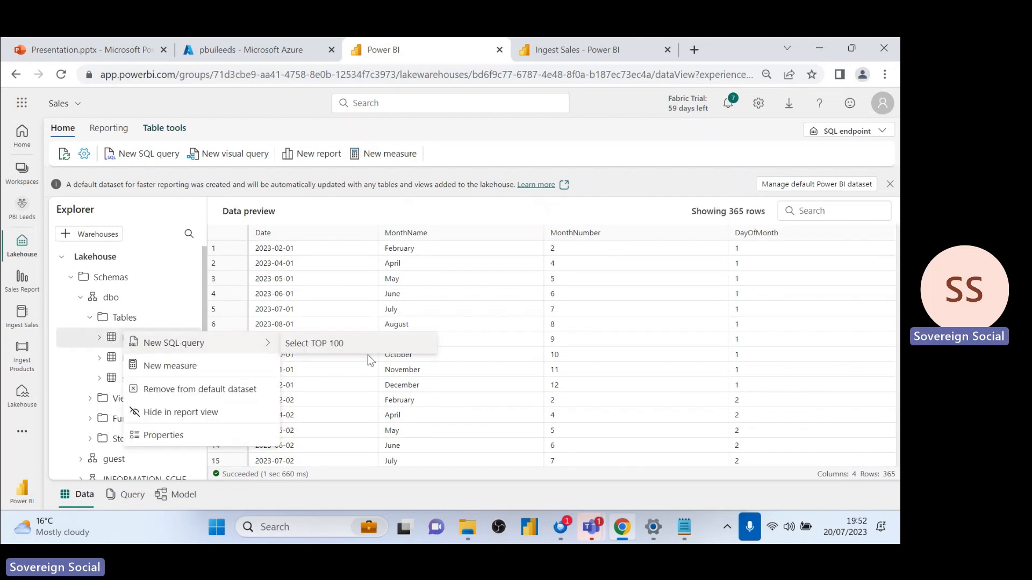
pyautogui.click(314, 343)
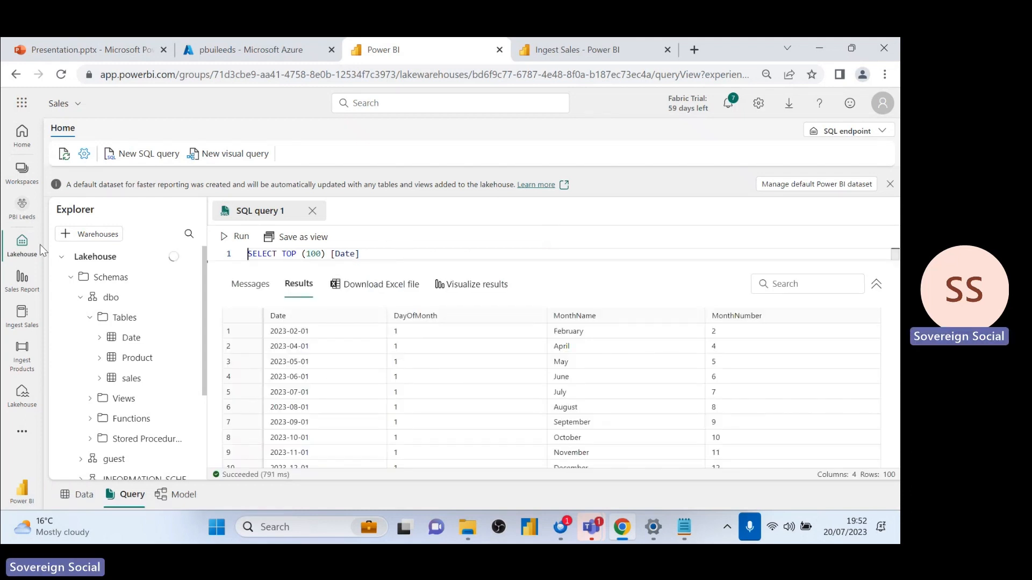
pyautogui.moveTo(21, 243)
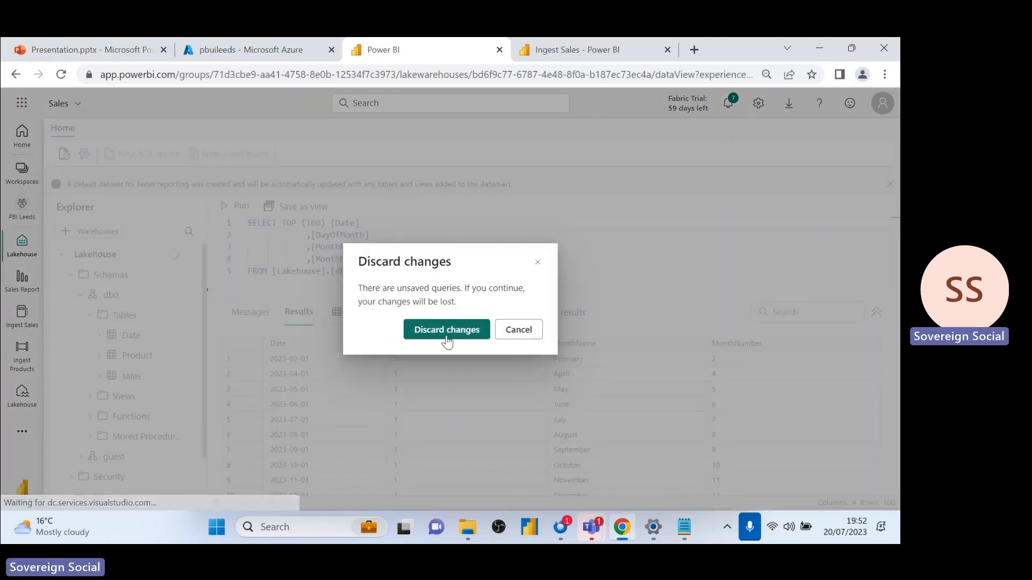
pyautogui.click(447, 329)
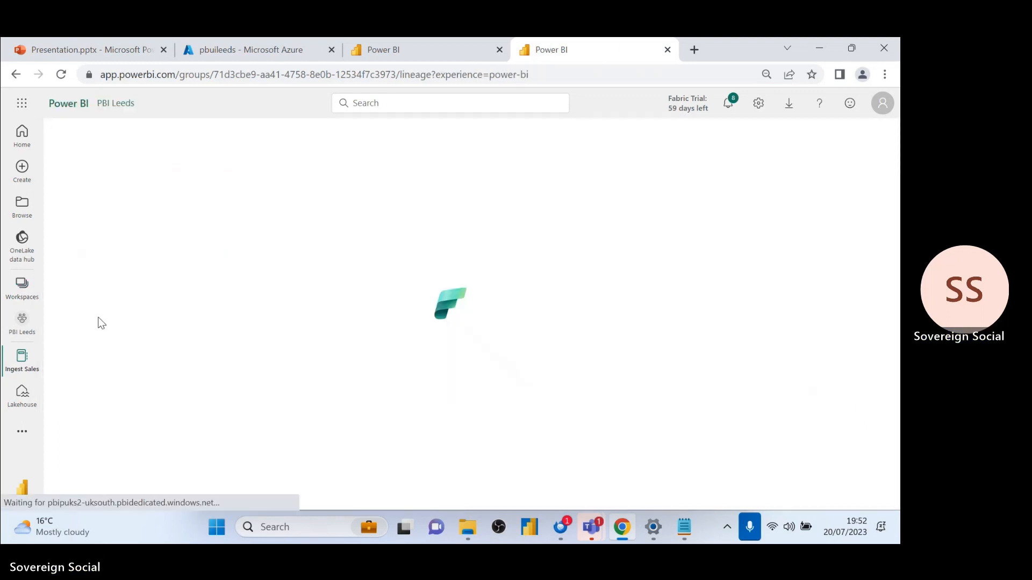
# - Show all new item types and scroll to the Data Warehouse section
pyautogui.click(92, 166)
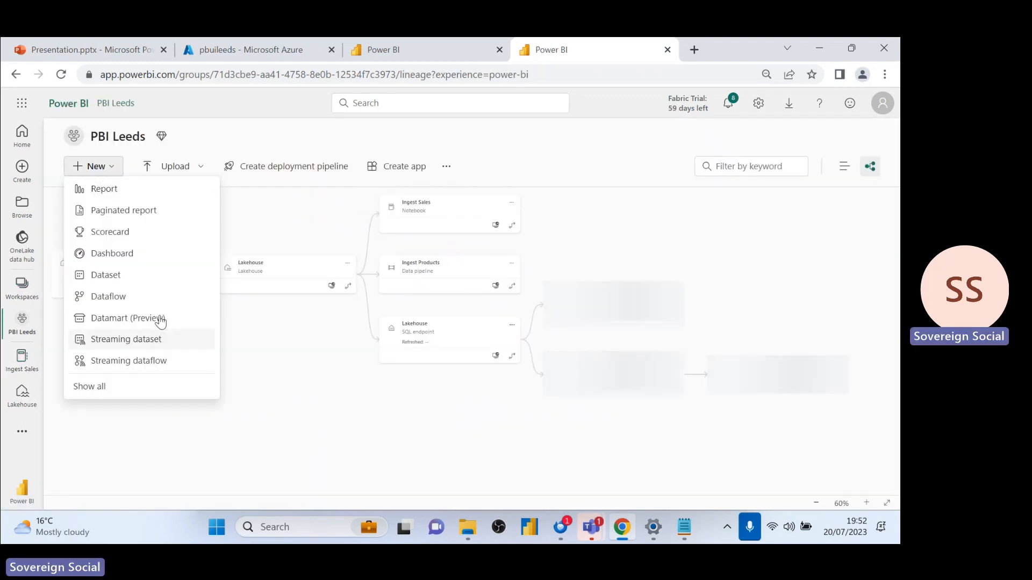
pyautogui.click(89, 386)
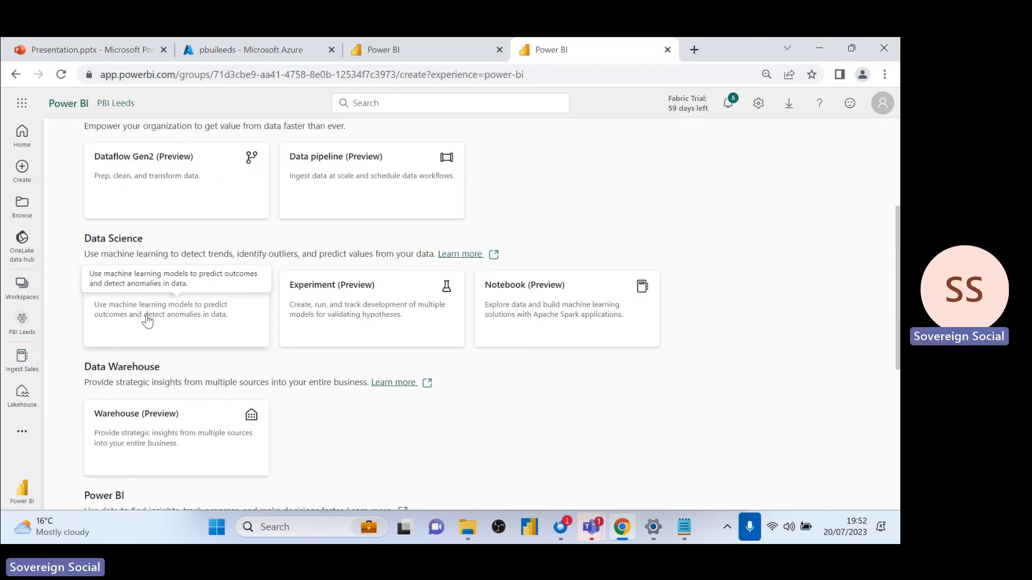
pyautogui.scroll(-3)
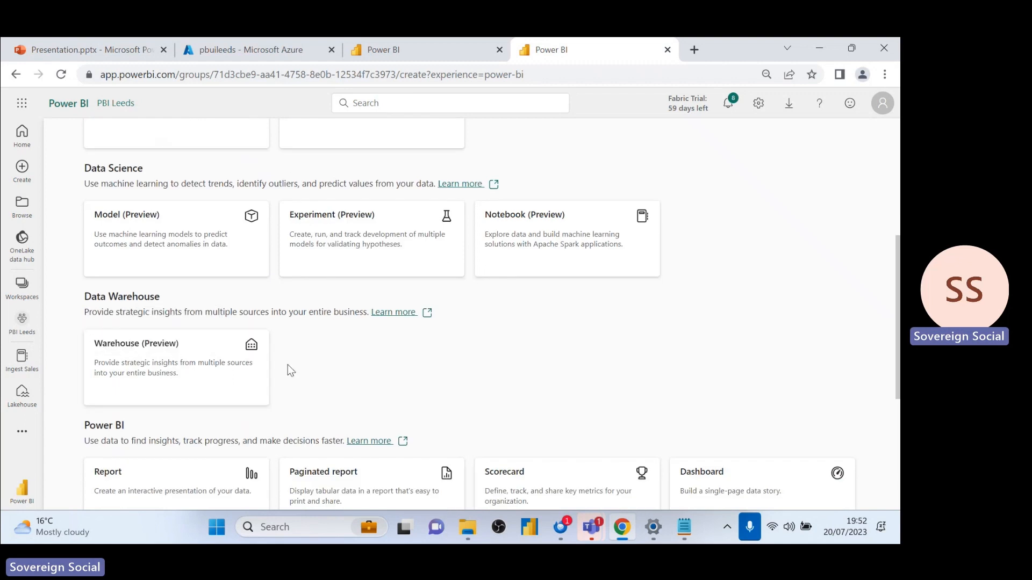
pyautogui.moveTo(157, 365)
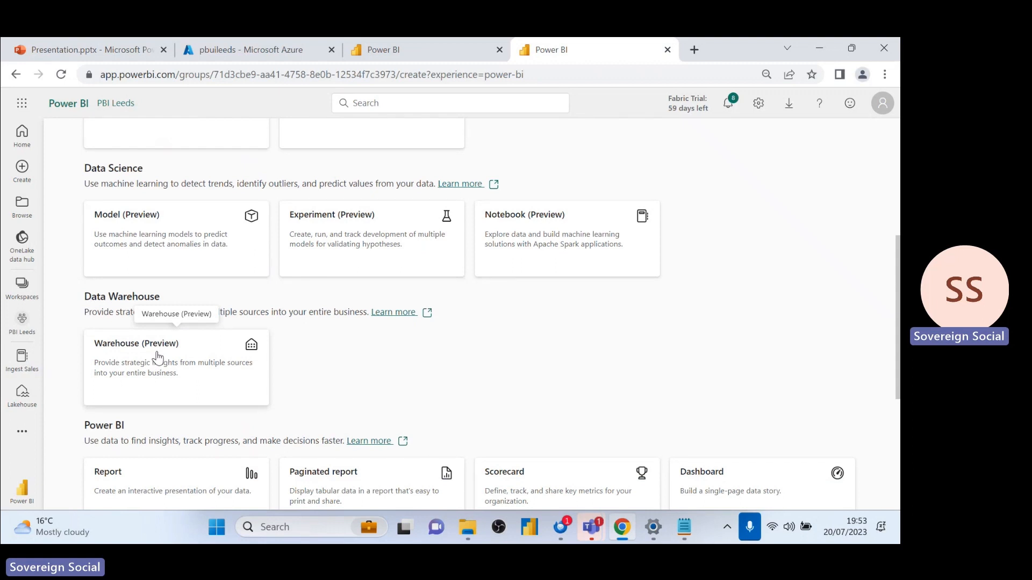
pyautogui.moveTo(171, 351)
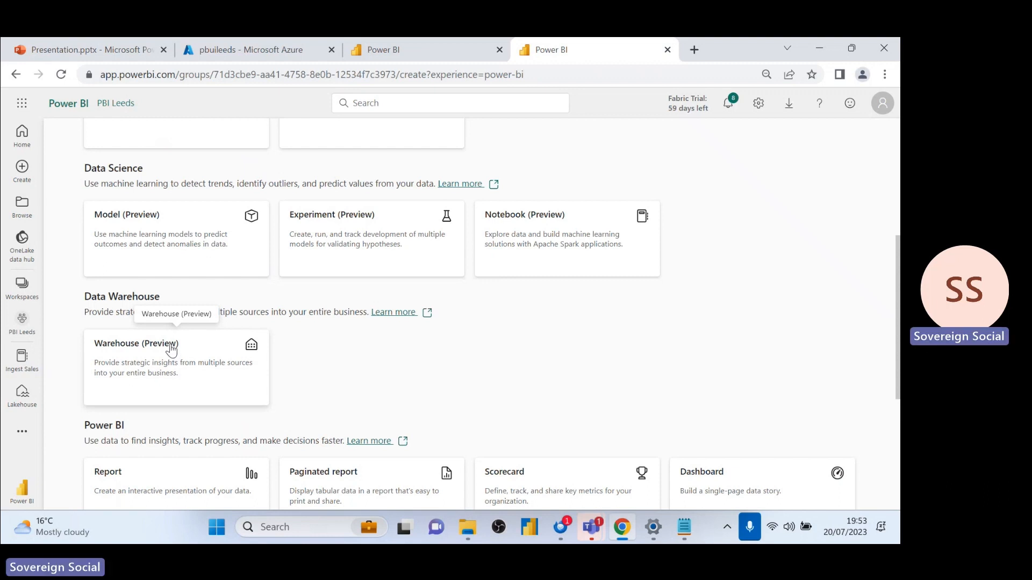
pyautogui.moveTo(211, 344)
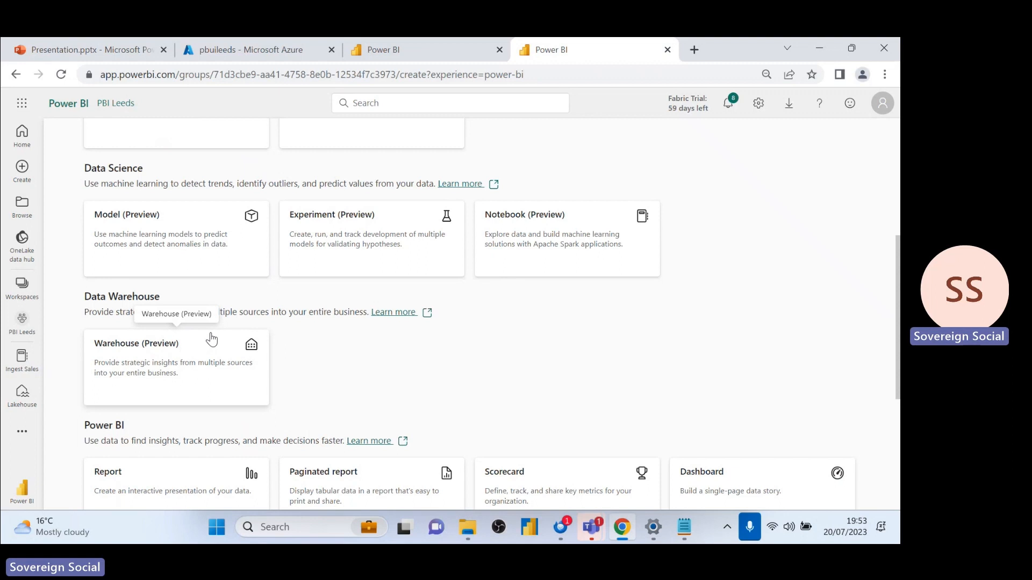
pyautogui.moveTo(215, 330)
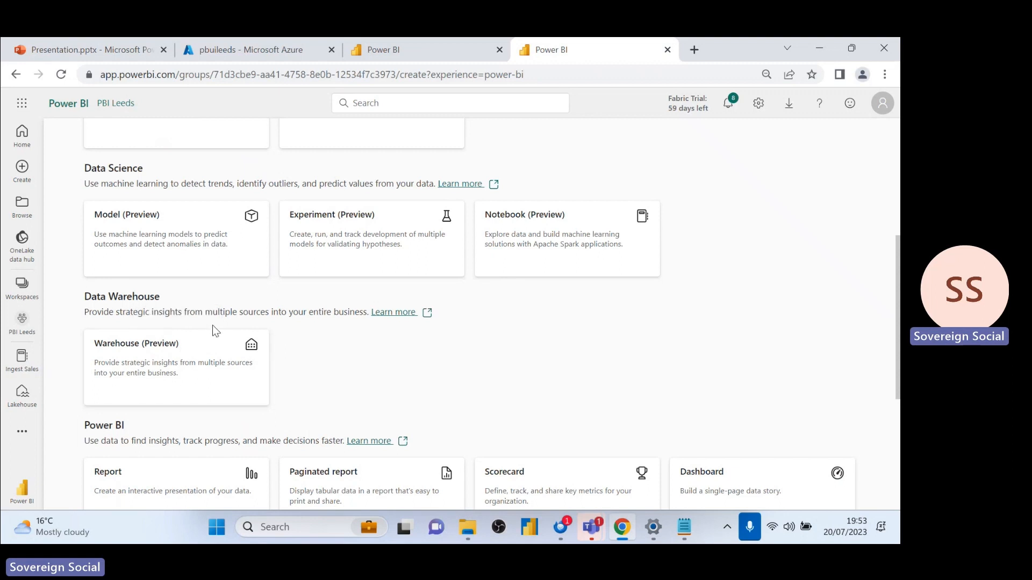
pyautogui.moveTo(214, 328)
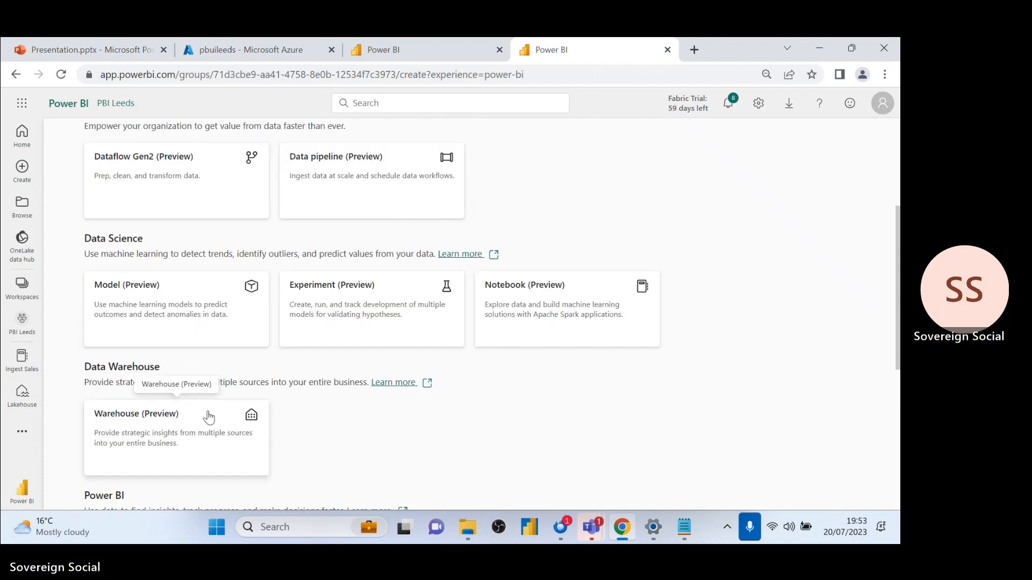
pyautogui.moveTo(22, 320)
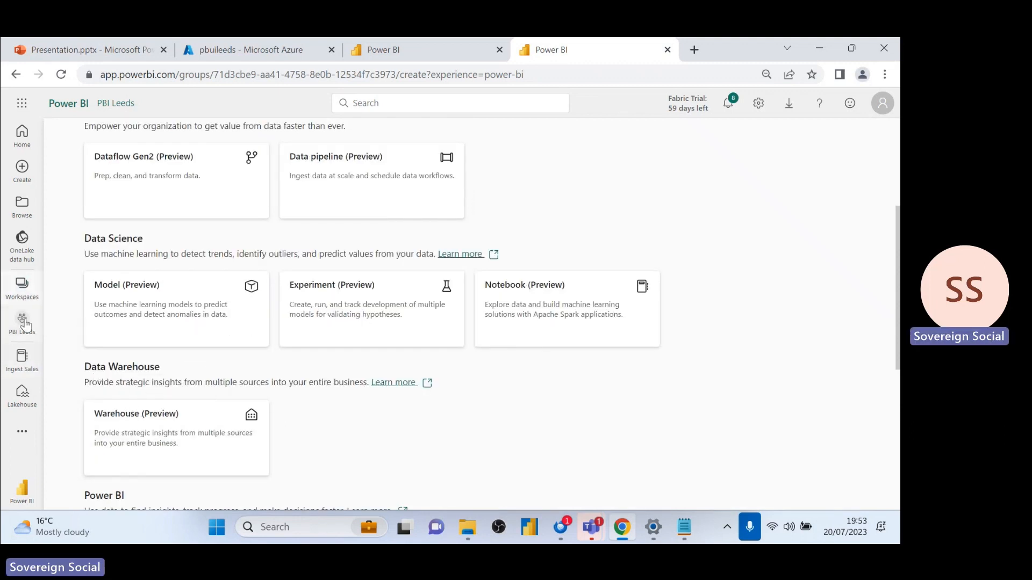
# - Go back to the PBI Leeds workspace from the left navigation
pyautogui.click(22, 321)
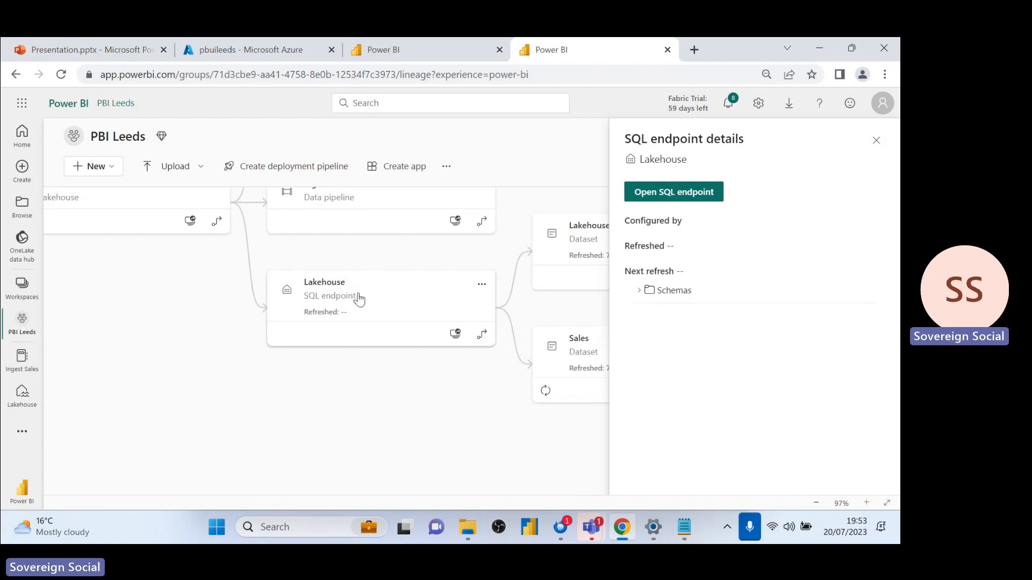
pyautogui.moveTo(348, 291)
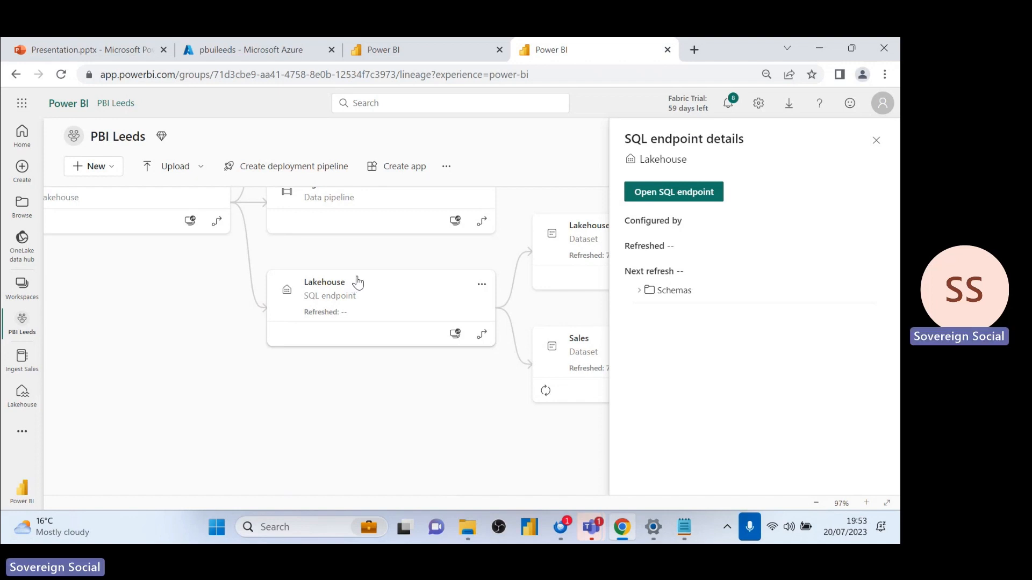
pyautogui.moveTo(362, 316)
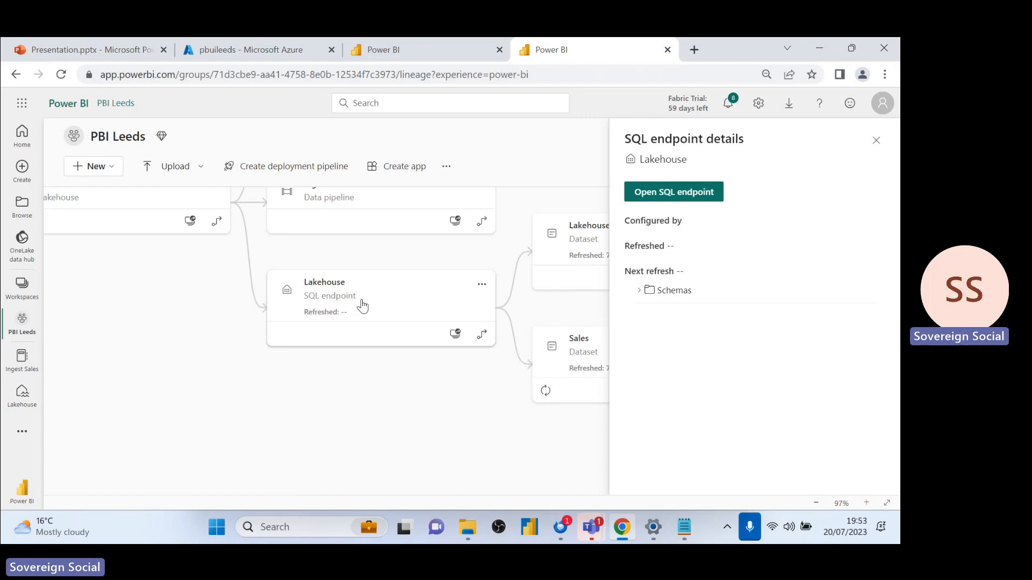
pyautogui.moveTo(365, 294)
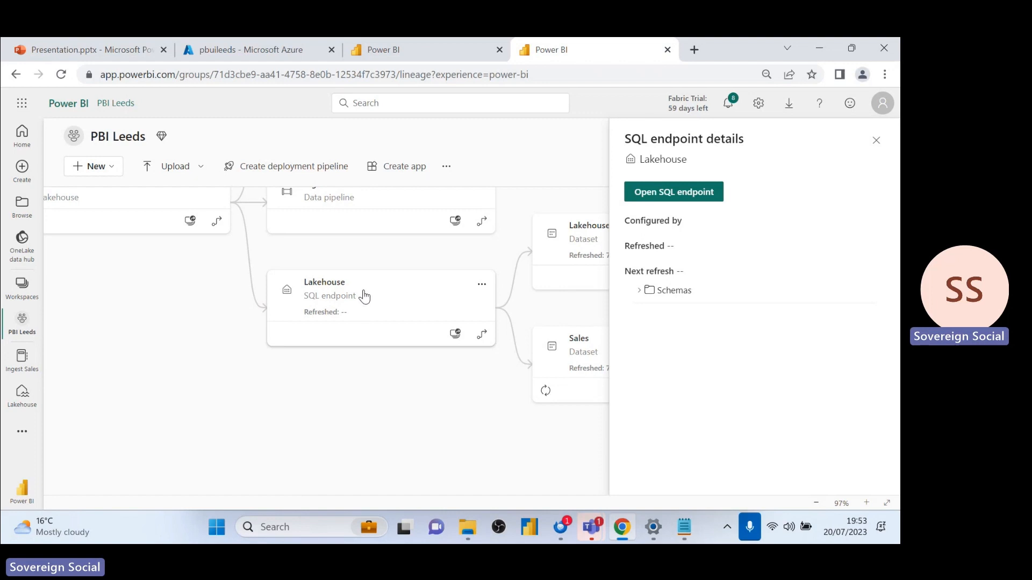
pyautogui.moveTo(366, 291)
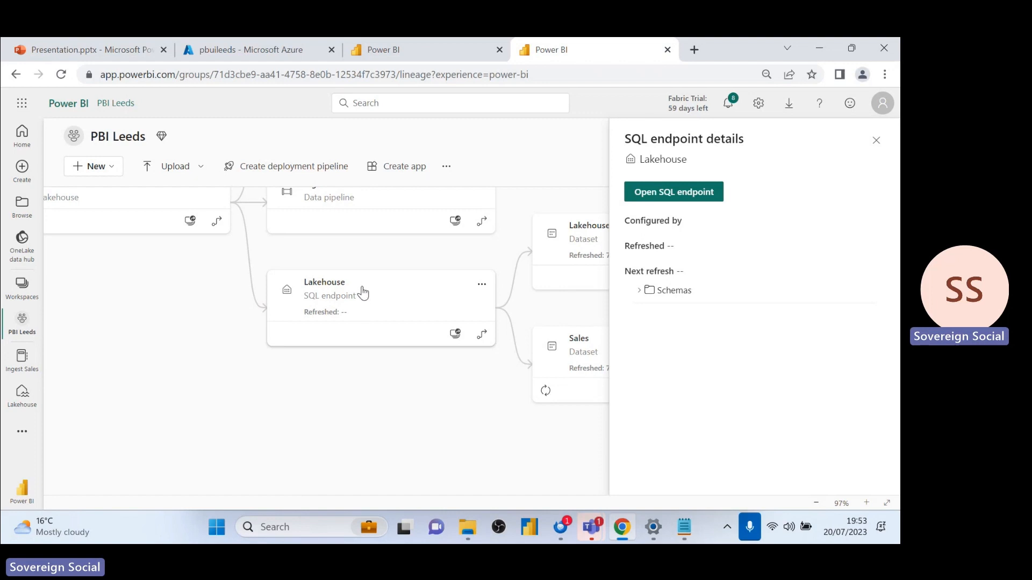
pyautogui.moveTo(371, 279)
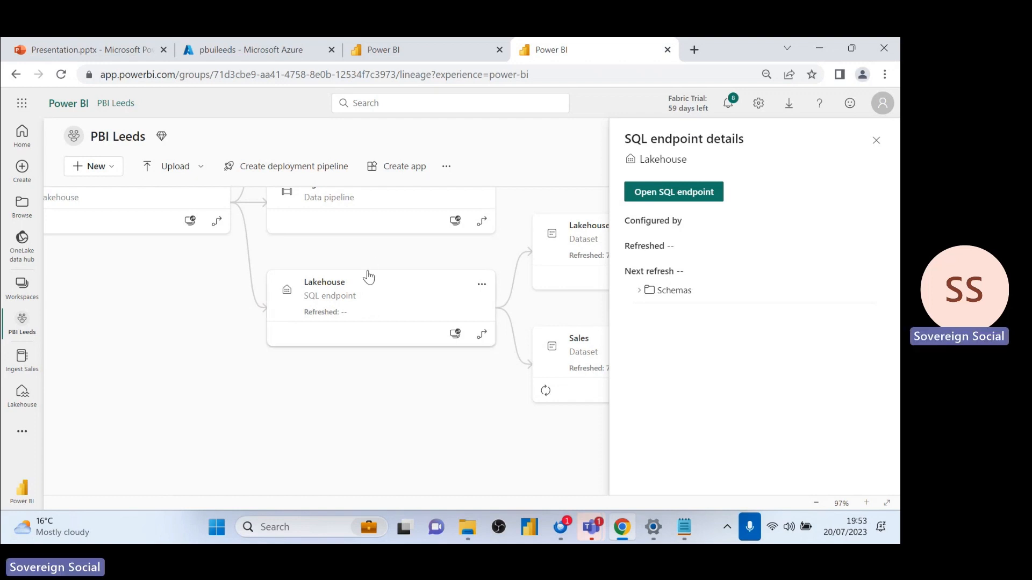
pyautogui.moveTo(22, 285)
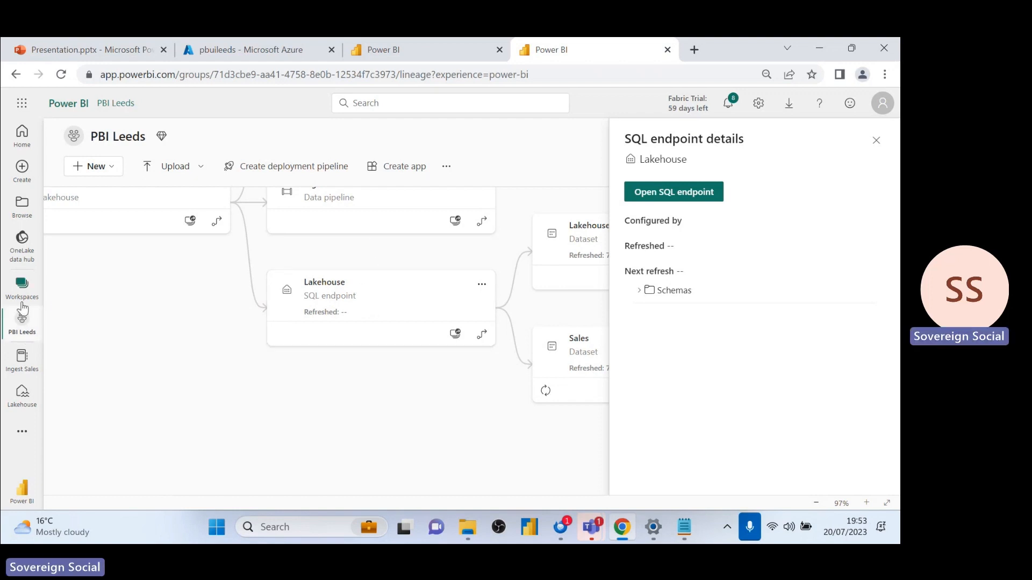
pyautogui.moveTo(24, 289)
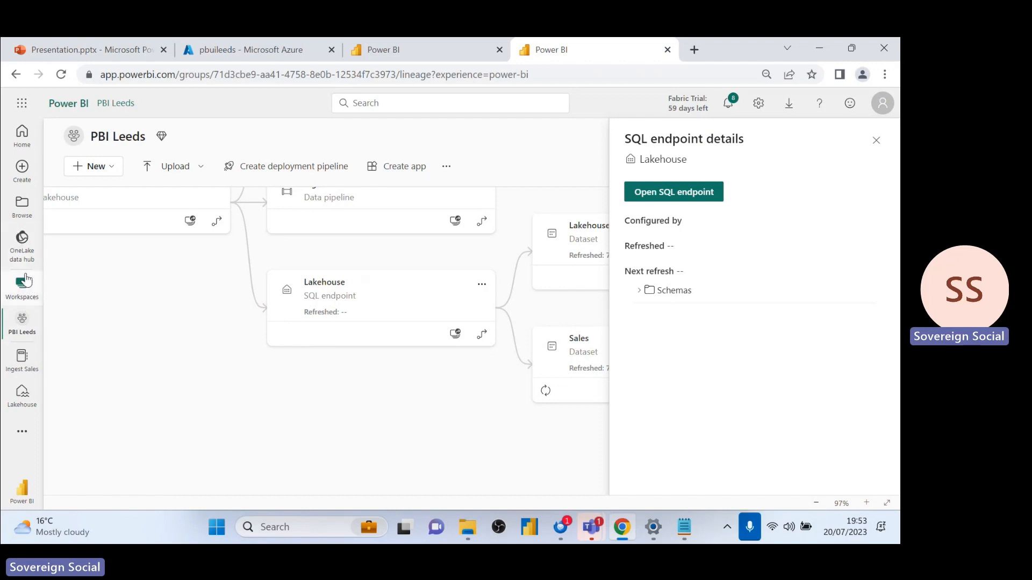
pyautogui.moveTo(38, 271)
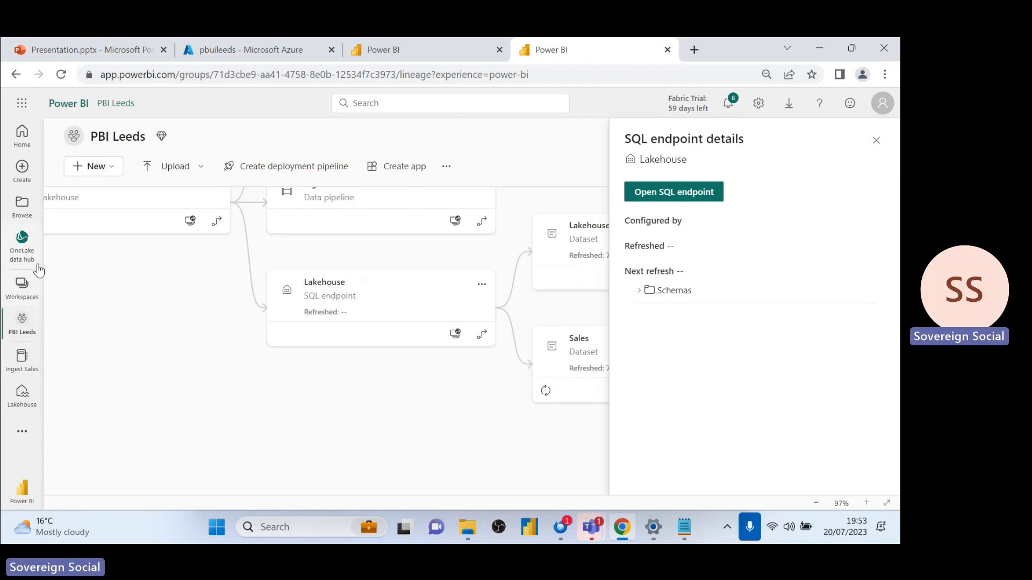
pyautogui.moveTo(22, 244)
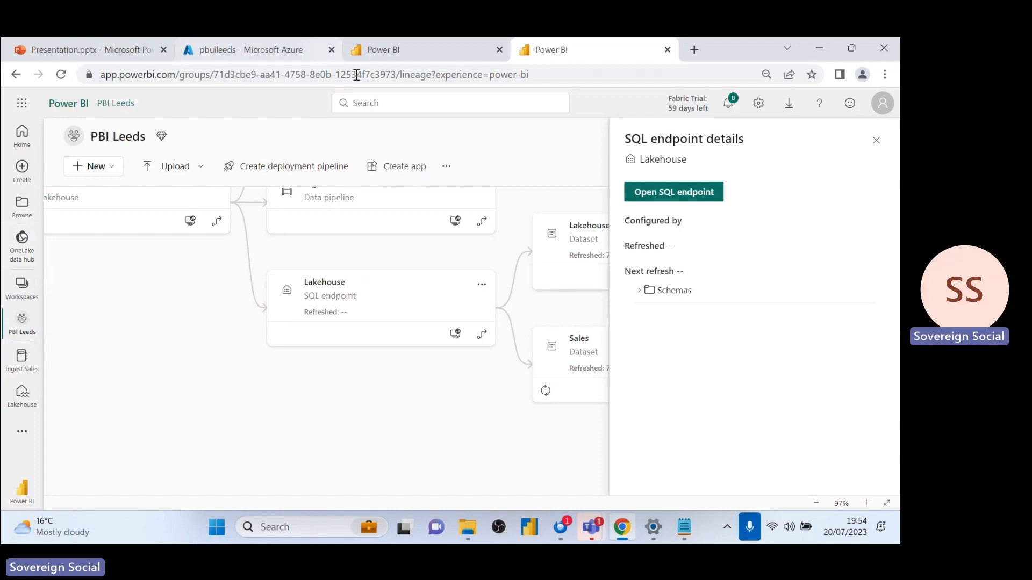
pyautogui.moveTo(526, 156)
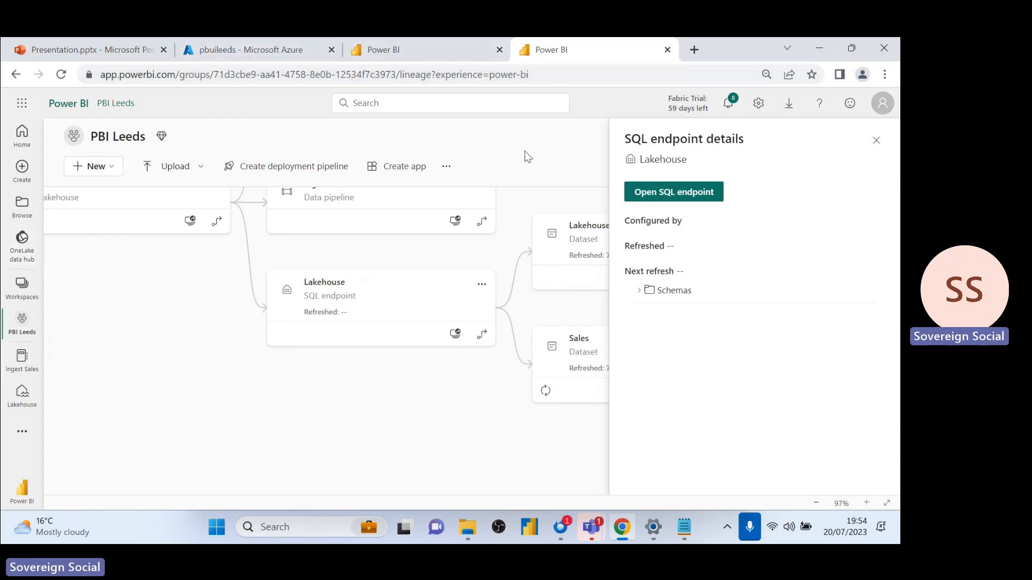
pyautogui.moveTo(664, 126)
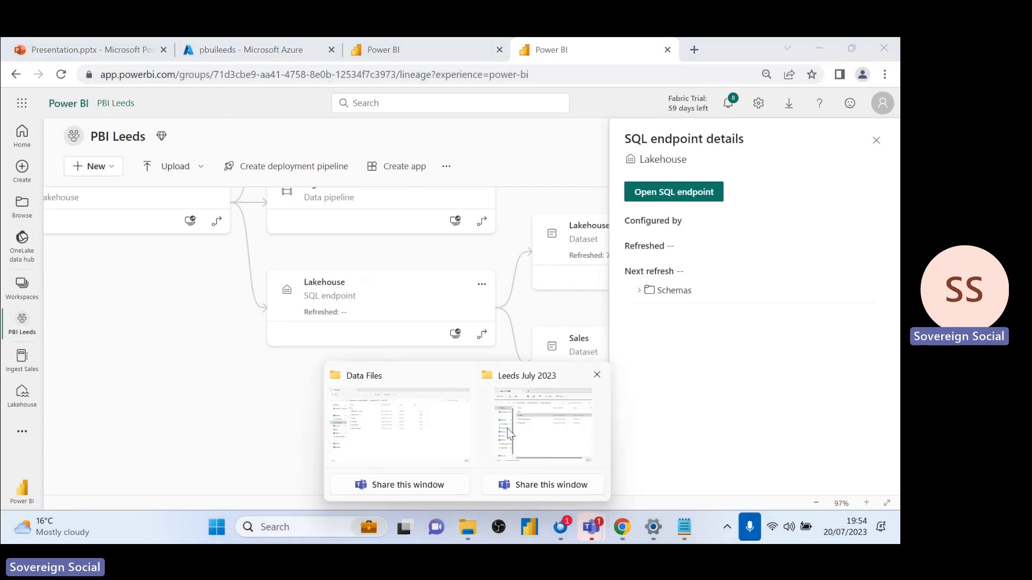
# - Bring up the Leeds July 2023 File Explorer window from the taskbar
pyautogui.click(542, 423)
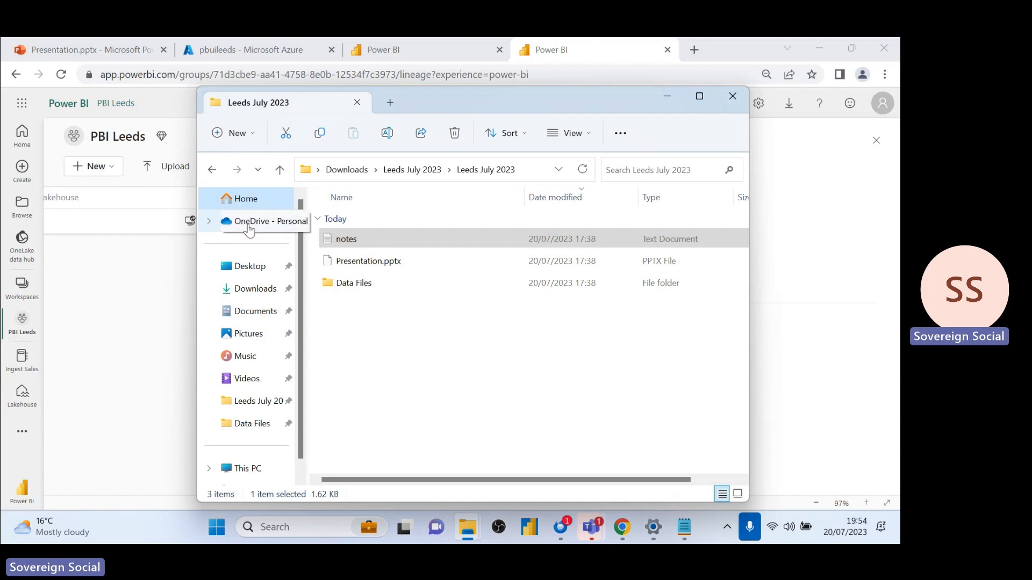
pyautogui.moveTo(240, 230)
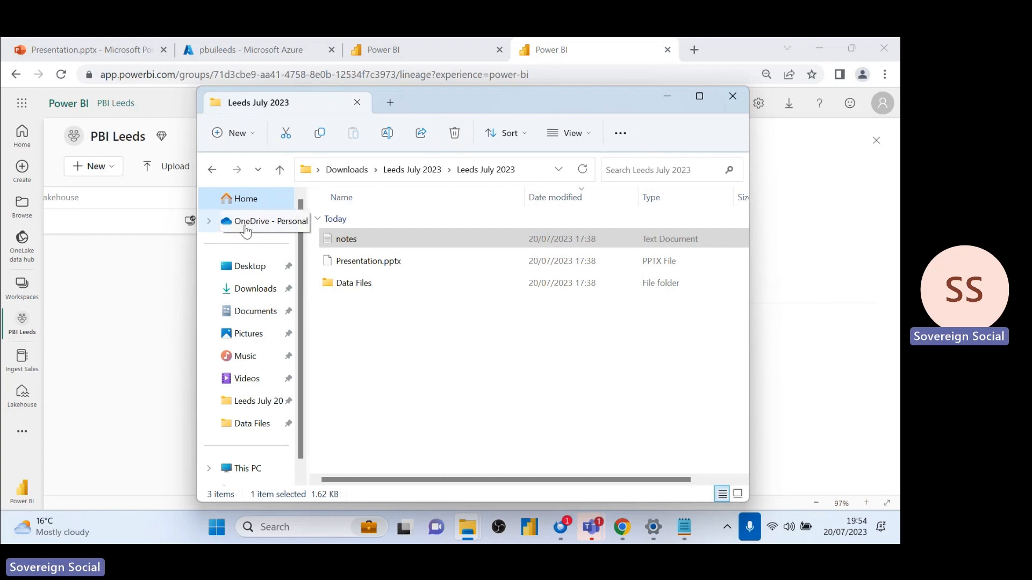
pyautogui.moveTo(237, 224)
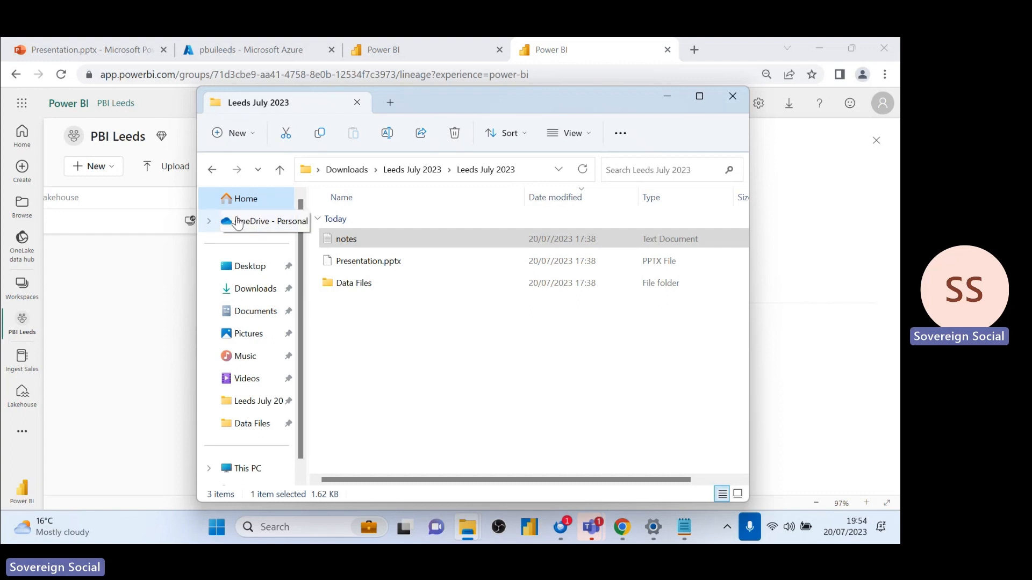
pyautogui.moveTo(236, 233)
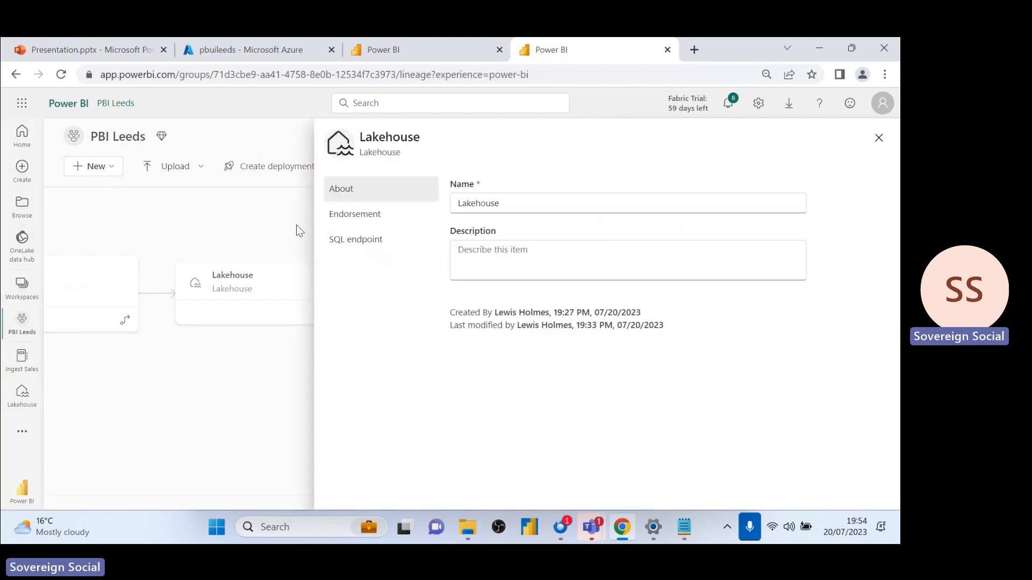
# - Close the Lakehouse settings and open the Sales Report details pane
pyautogui.click(355, 214)
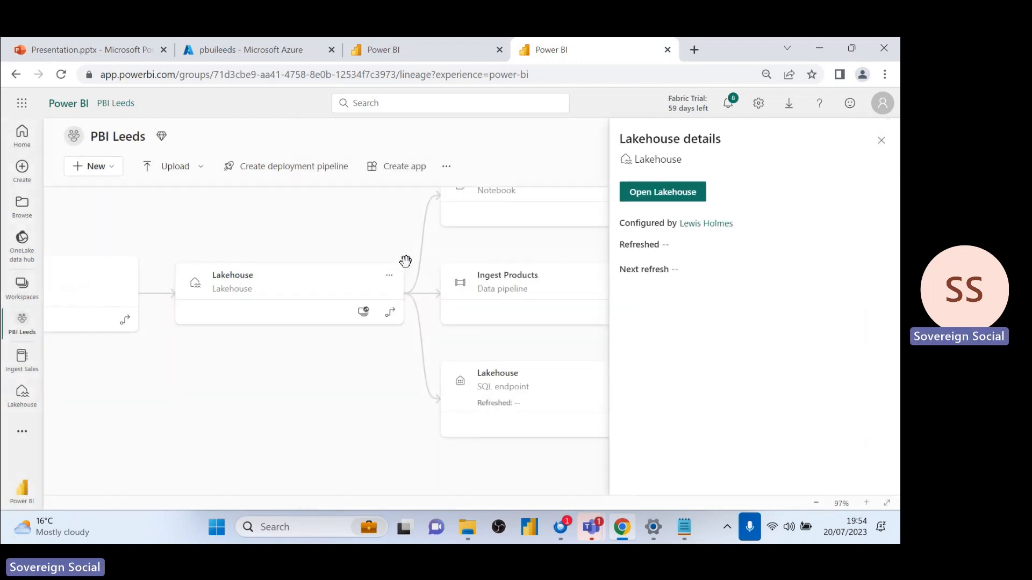
pyautogui.moveTo(376, 285)
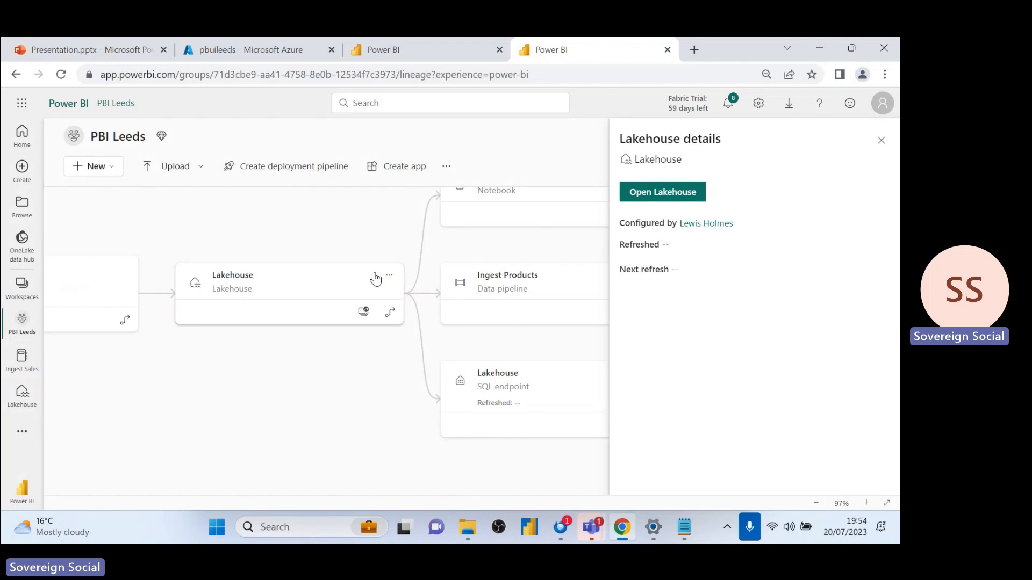
pyautogui.moveTo(335, 317)
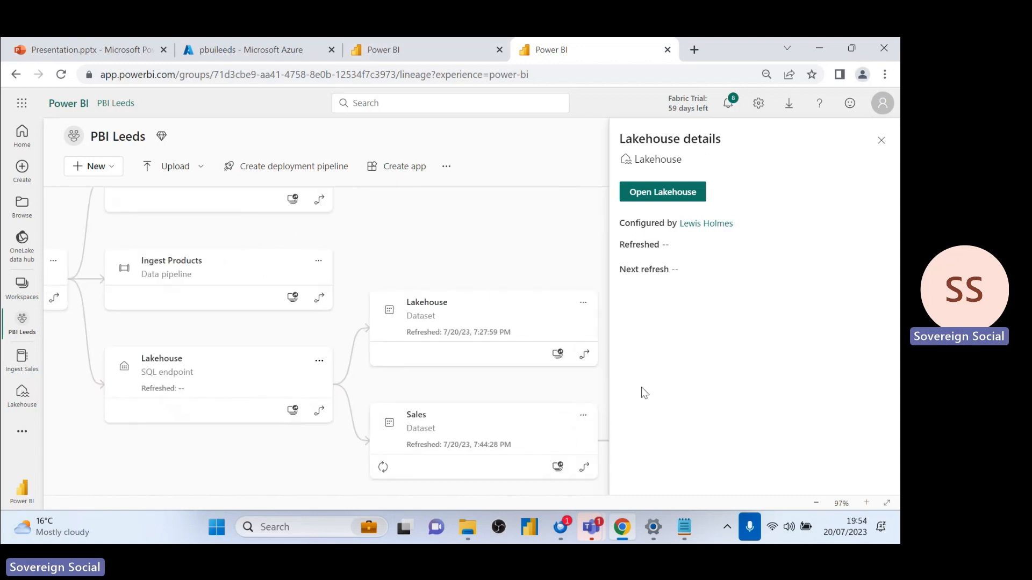
pyautogui.click(412, 388)
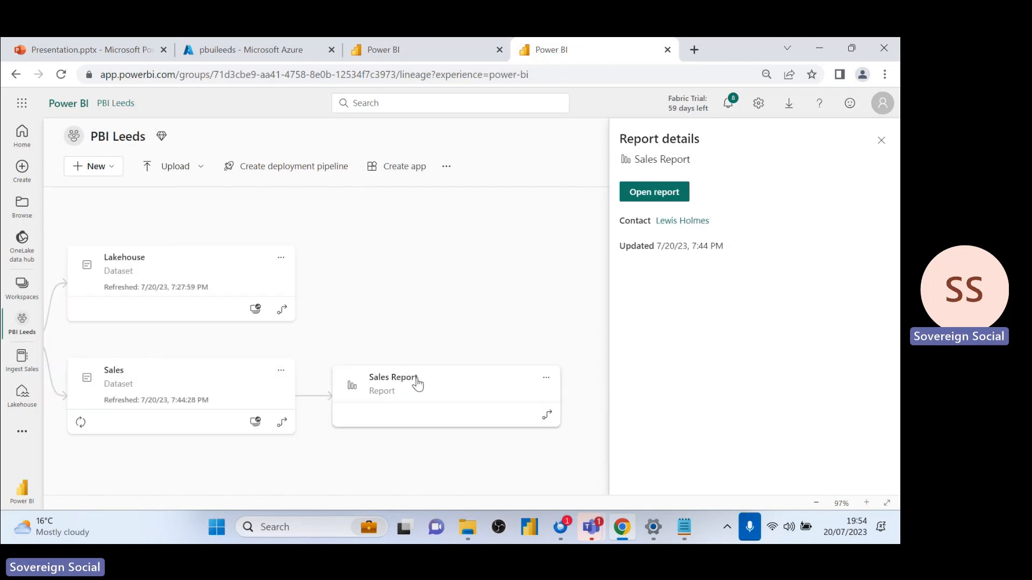
pyautogui.moveTo(428, 295)
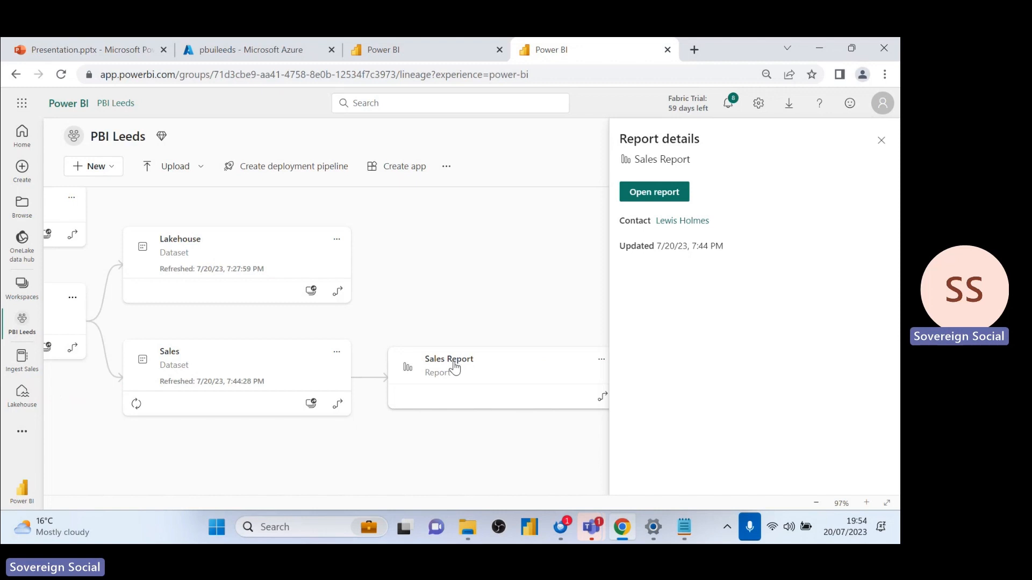
pyautogui.moveTo(506, 361)
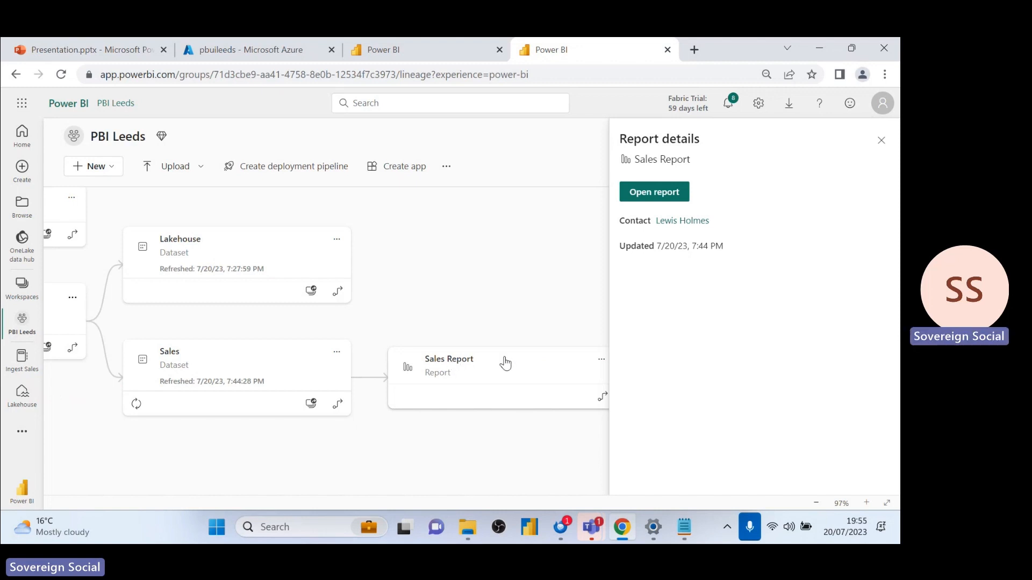
# - View the Sales Report's Total Sales chart, then return to the lineage diagram
pyautogui.click(654, 192)
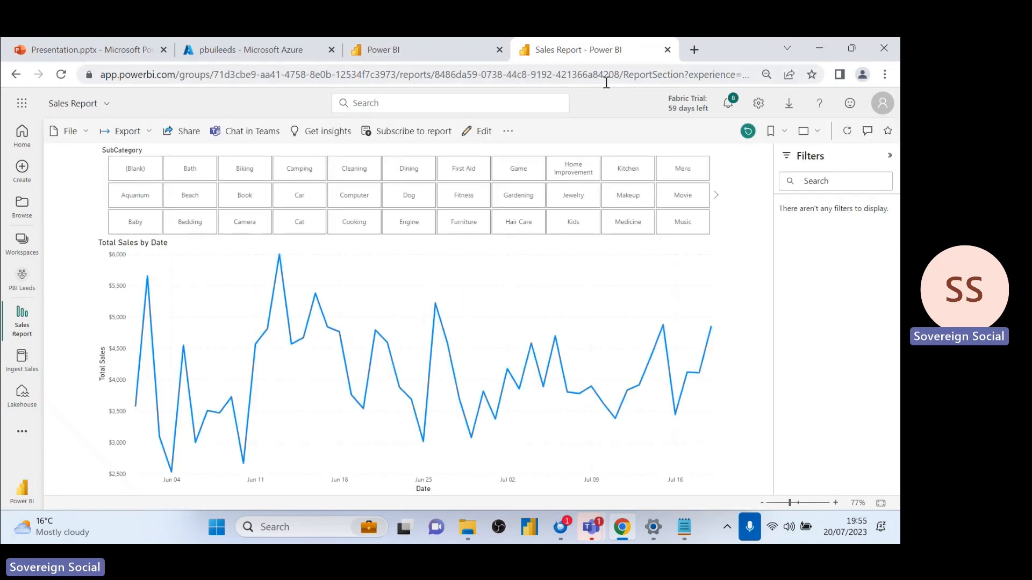
pyautogui.moveTo(442, 49)
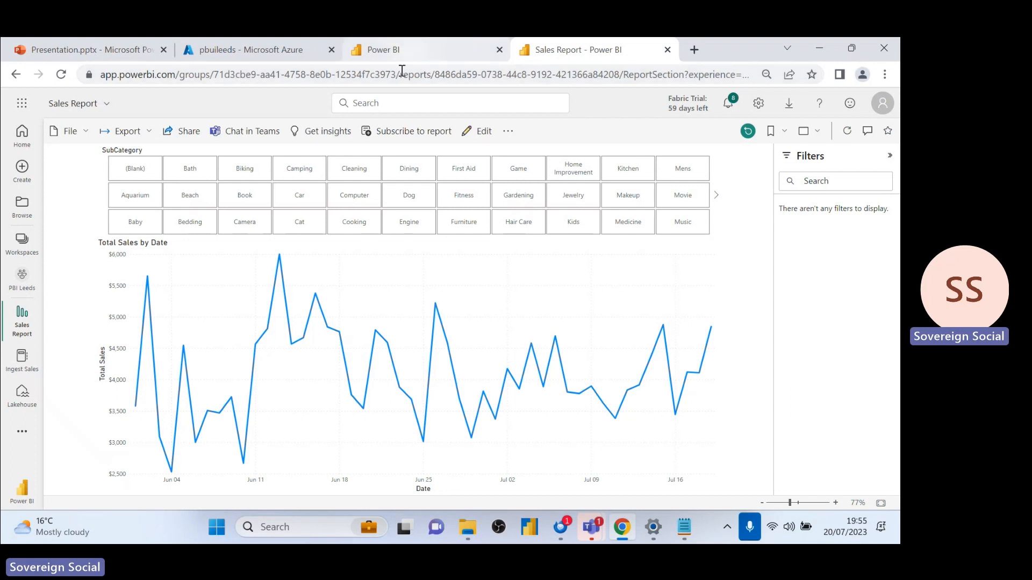
pyautogui.click(21, 279)
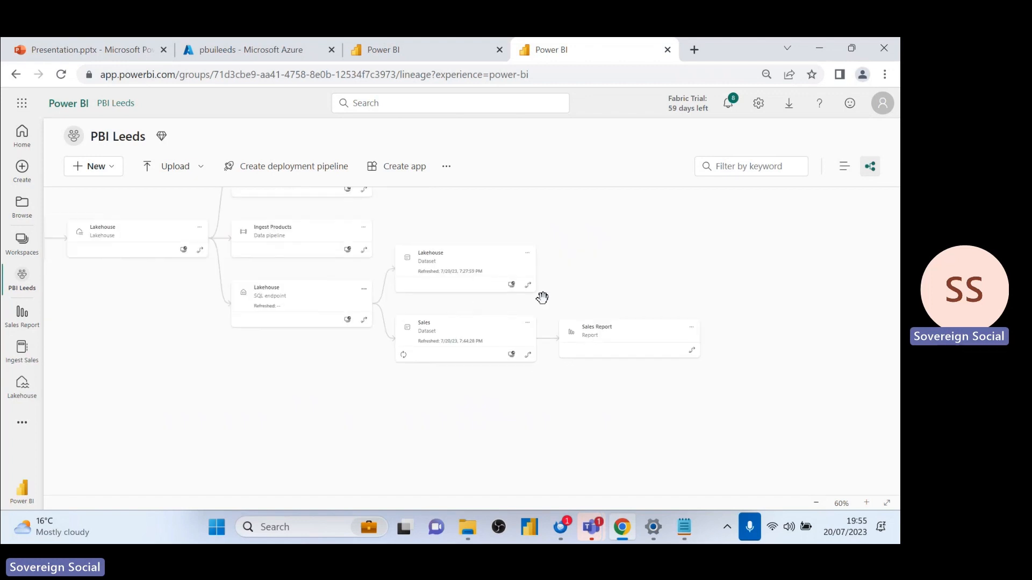
# - Zoom in on the lineage diagram and drag it to re-centre the item cards
pyautogui.click(866, 502)
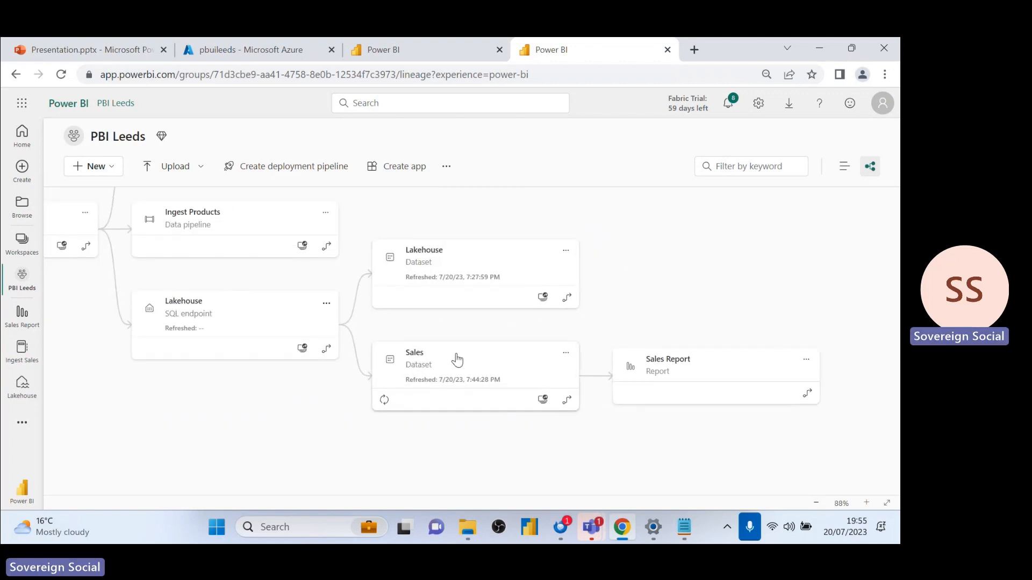
pyautogui.moveTo(514, 347)
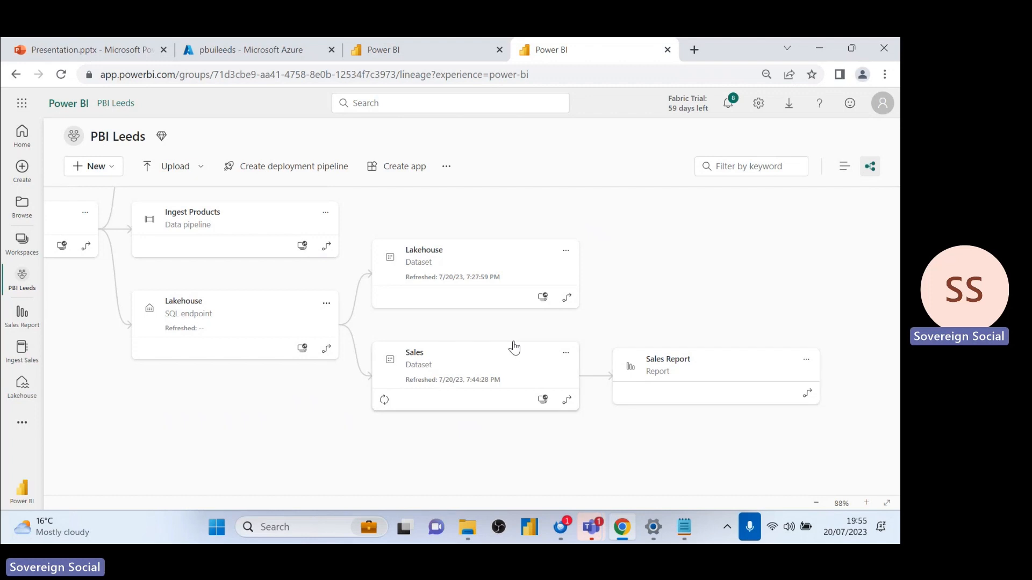
pyautogui.moveTo(464, 262)
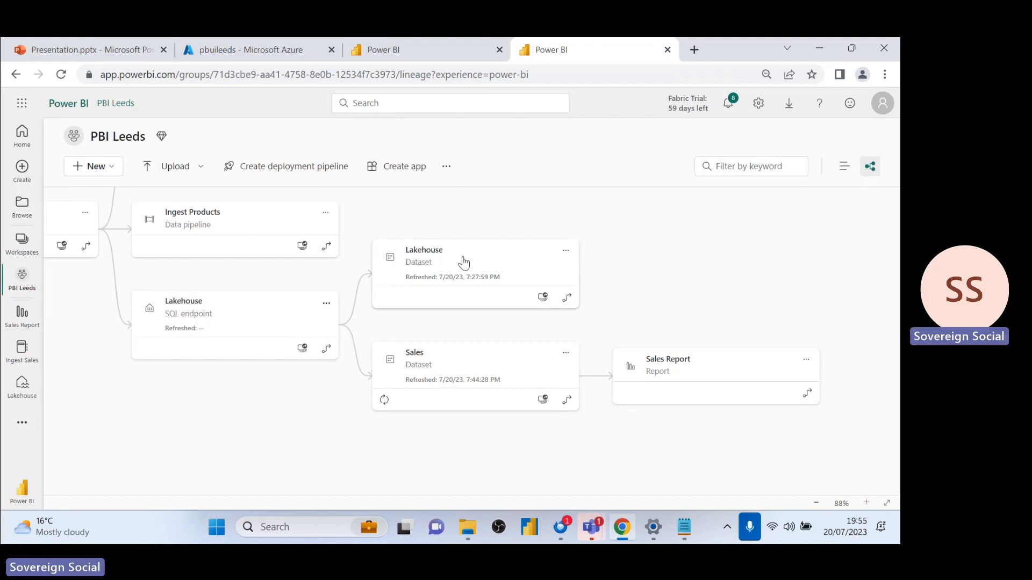
pyautogui.moveTo(461, 395)
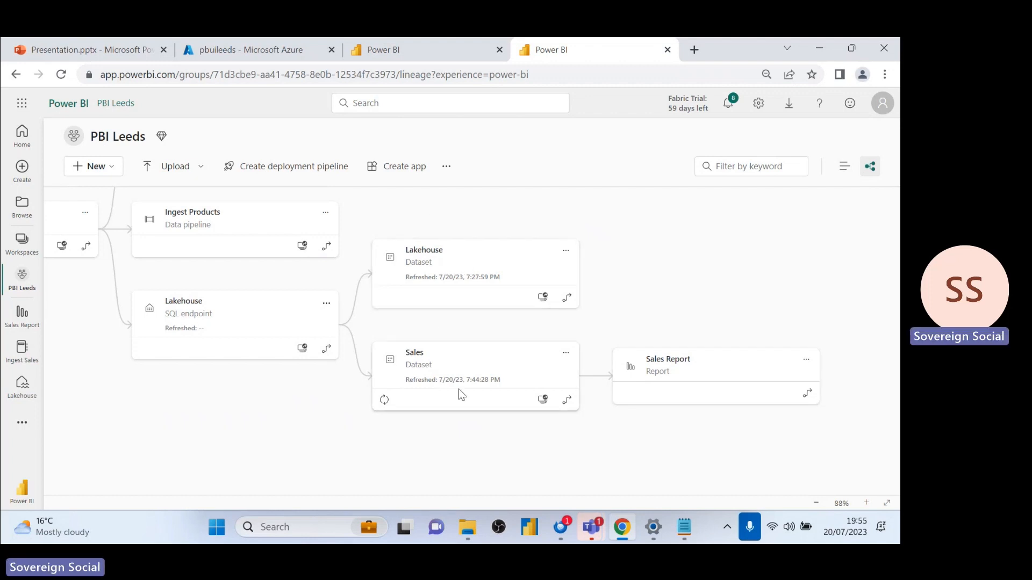
pyautogui.moveTo(460, 393); pyautogui.dragTo(357, 439)
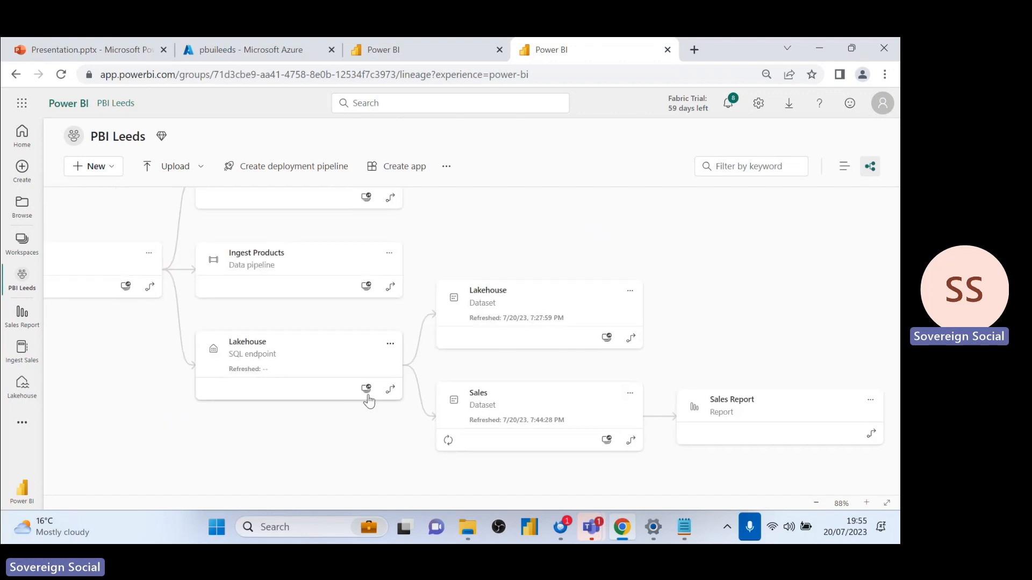
pyautogui.moveTo(367, 389)
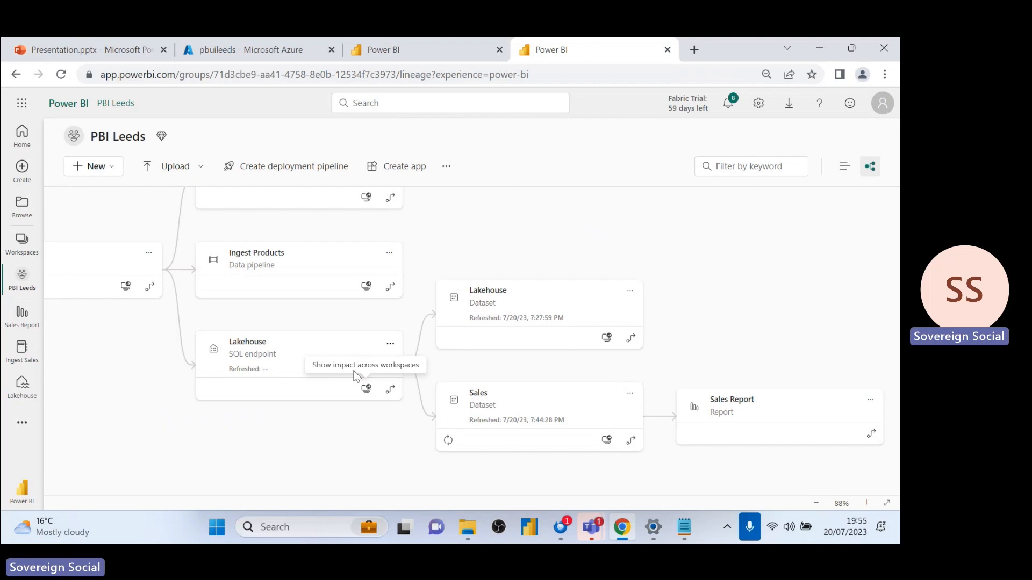
pyautogui.moveTo(367, 343)
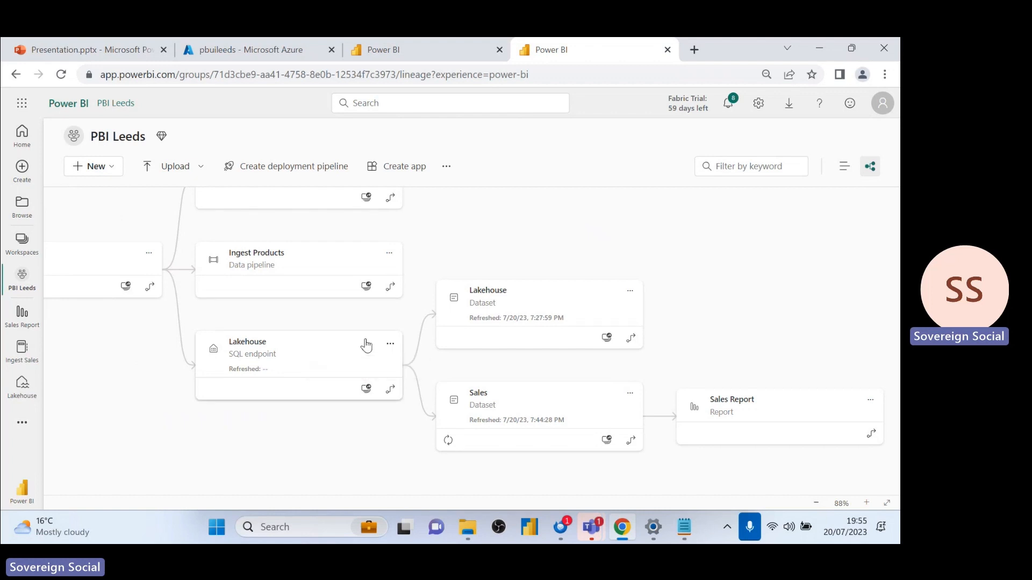
# - Open the Lakehouse dataset details listing the Date, Product and sales tables
pyautogui.click(488, 290)
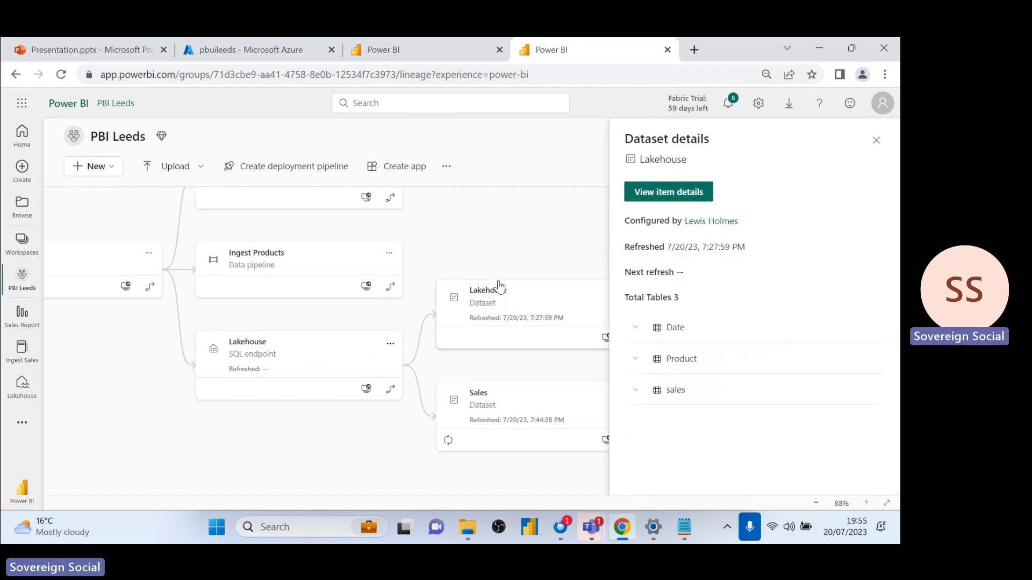
pyautogui.moveTo(506, 240)
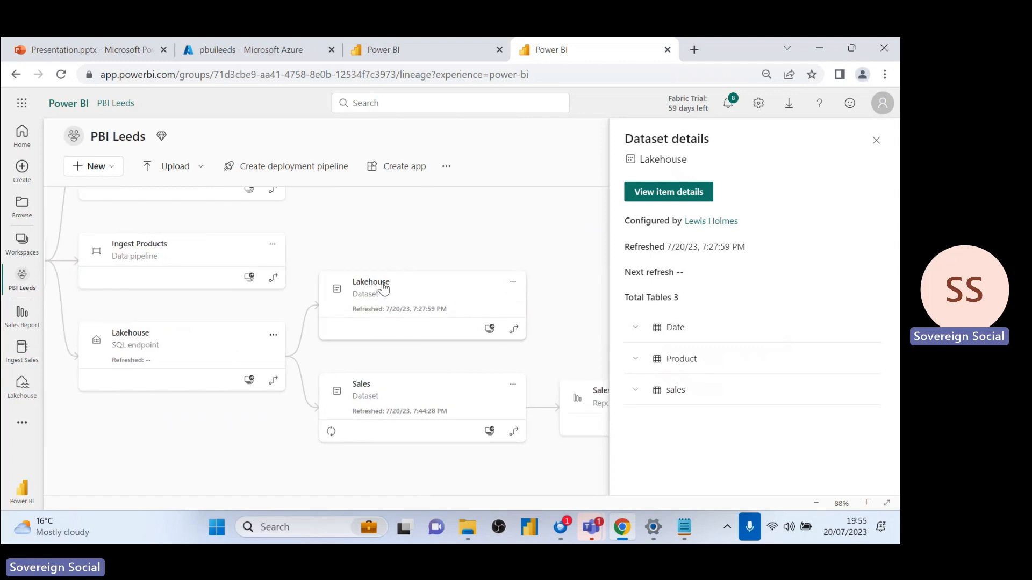
pyautogui.moveTo(395, 293)
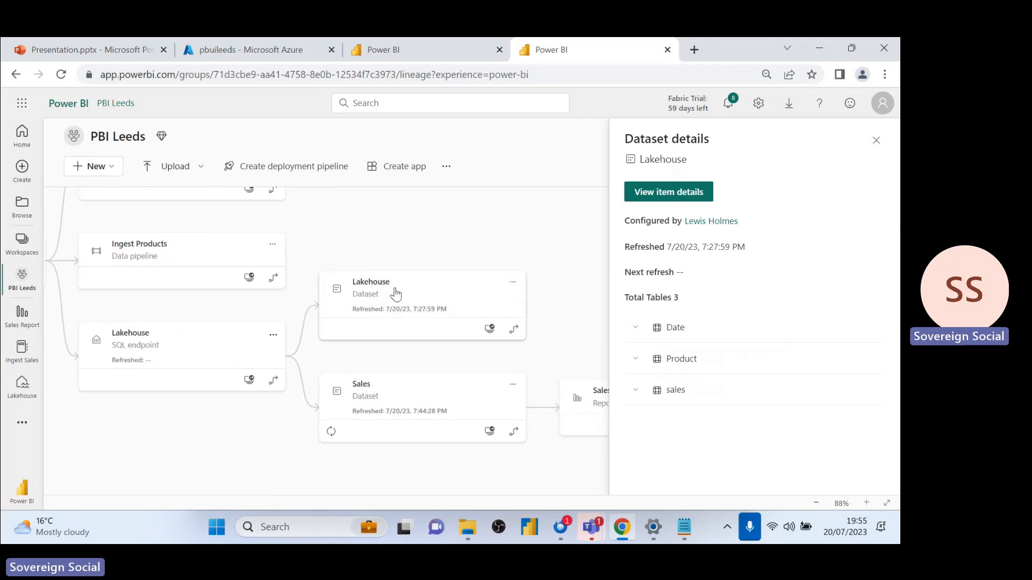
pyautogui.moveTo(477, 278)
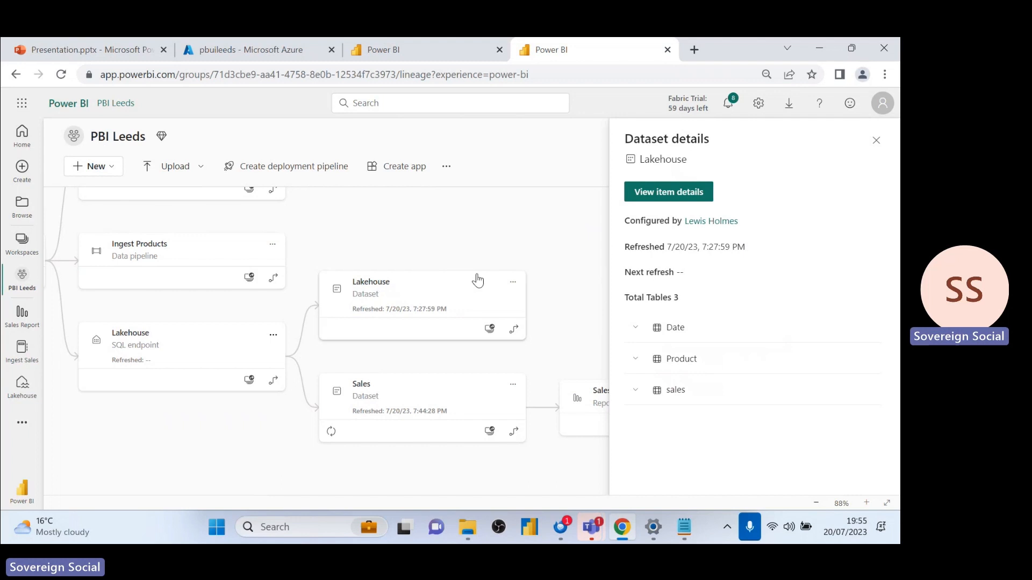
pyautogui.moveTo(490, 219)
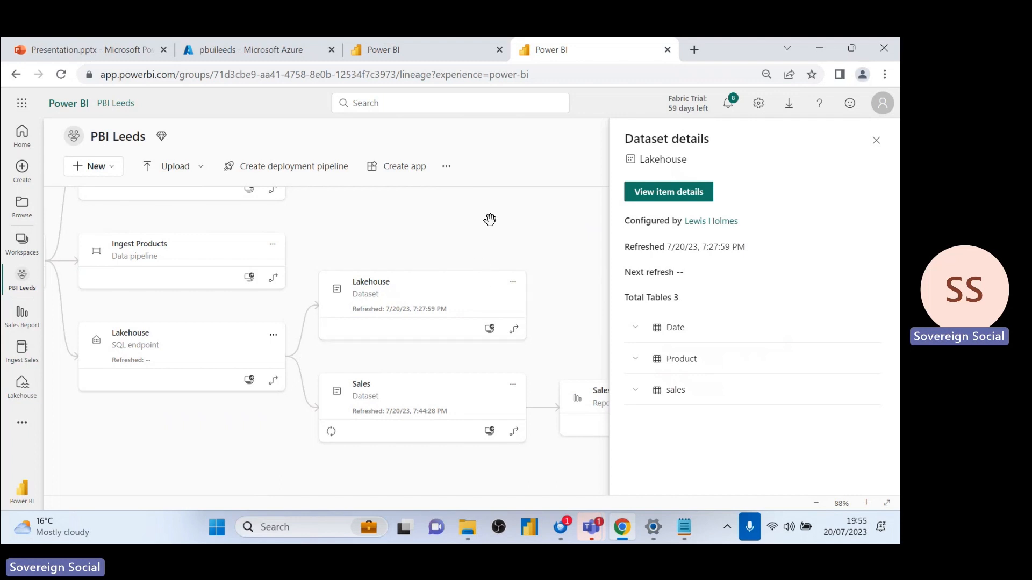
pyautogui.moveTo(482, 217)
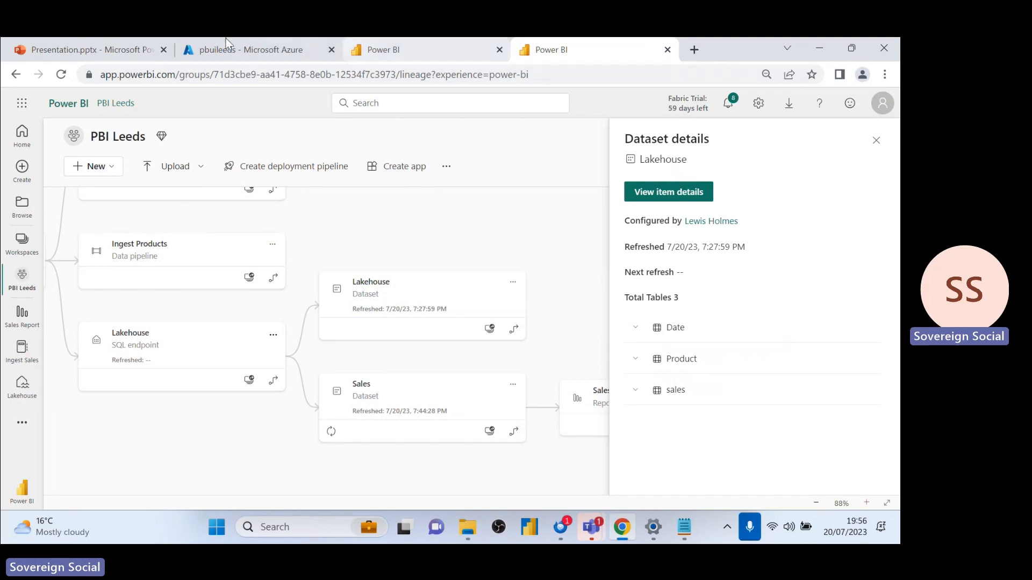
pyautogui.click(250, 49)
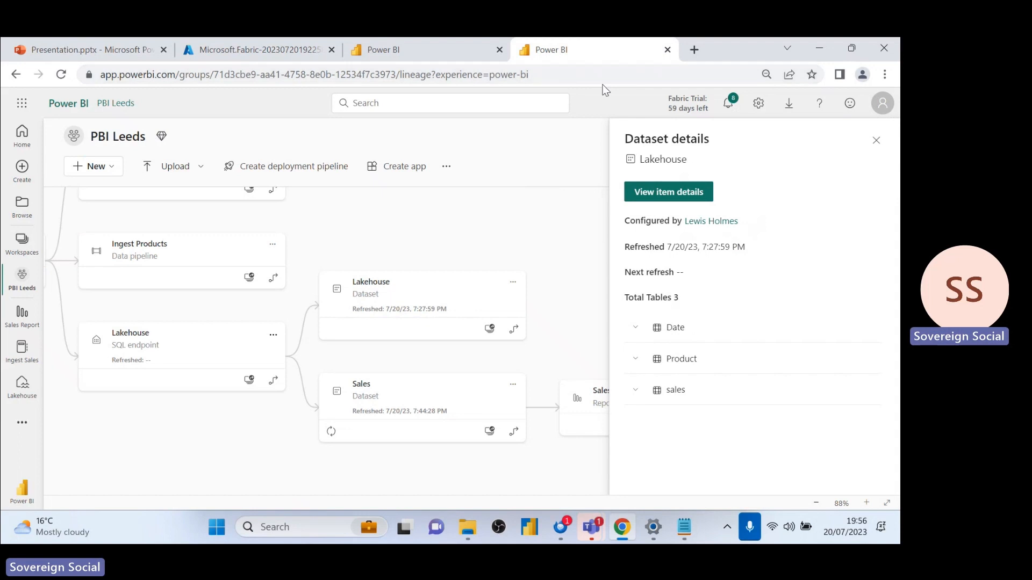
pyautogui.moveTo(598, 123)
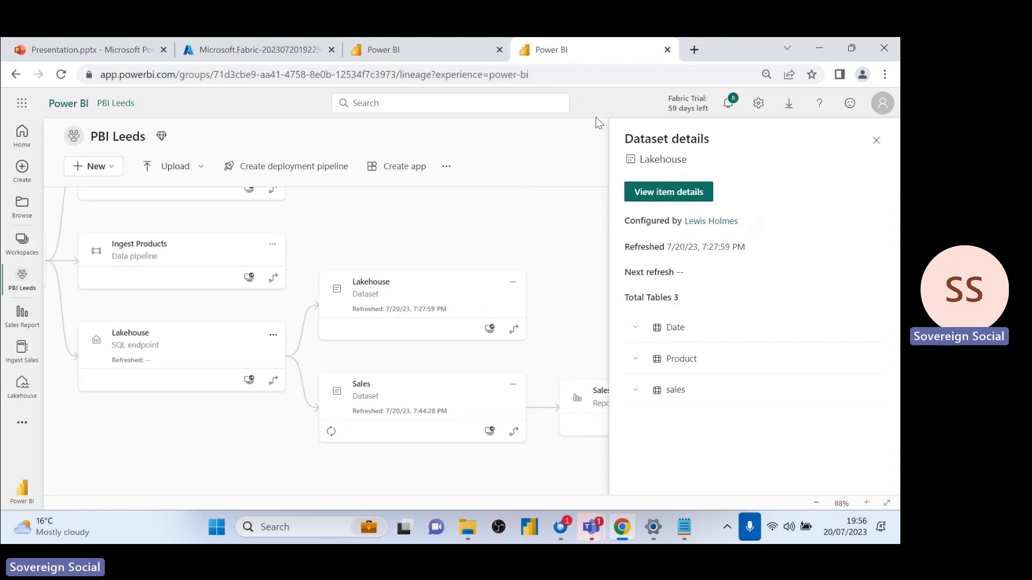
pyautogui.moveTo(624, 102)
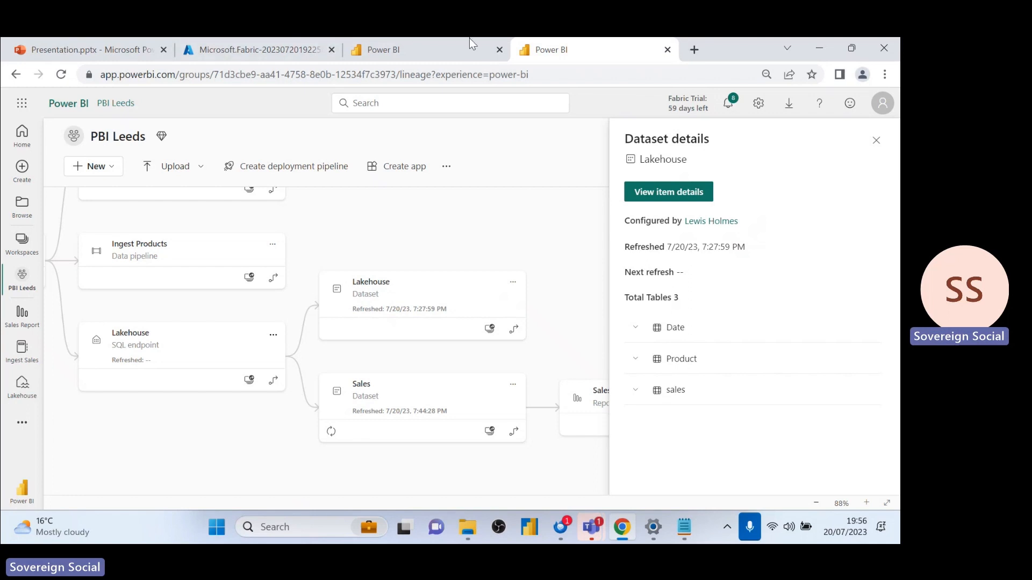
# - Open the pbuileeds capacity from Azure Home to see F2–F256 monthly costs
pyautogui.click(259, 50)
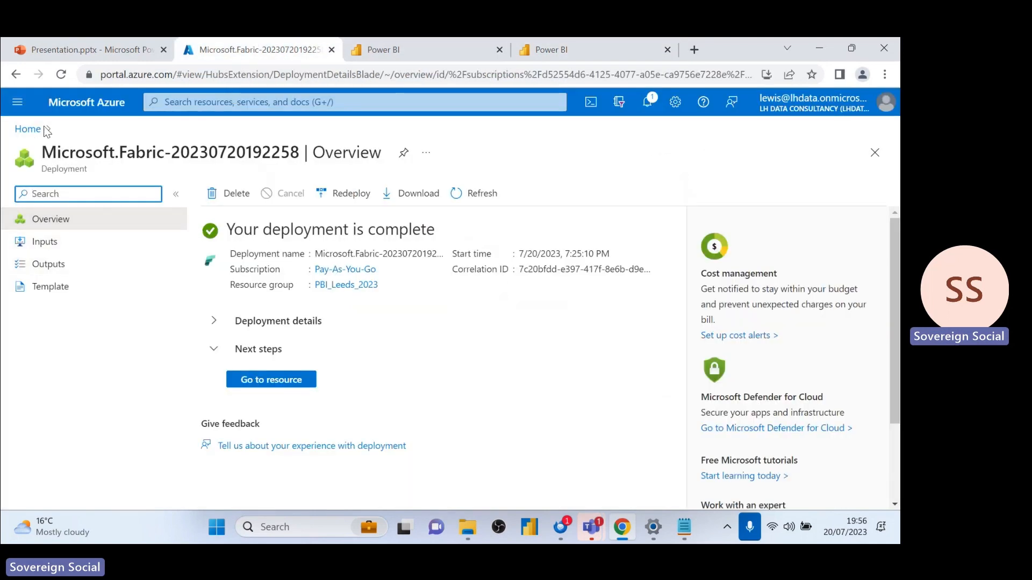
pyautogui.click(28, 129)
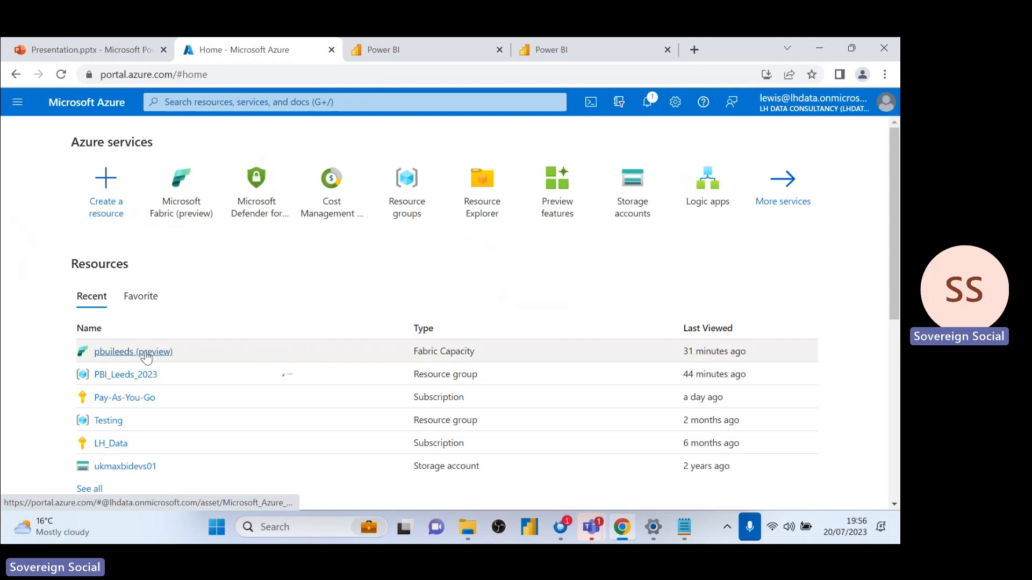
pyautogui.click(134, 352)
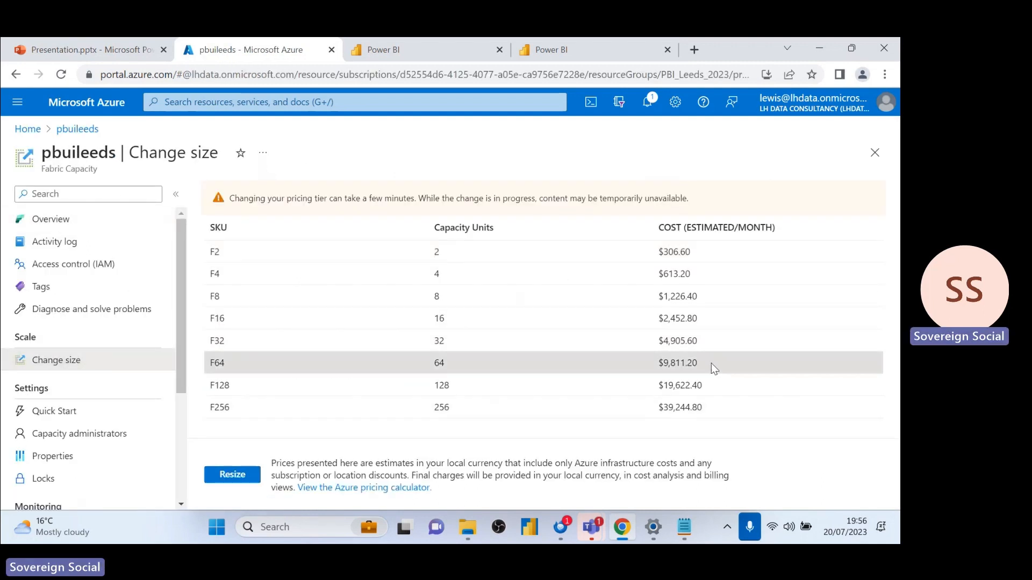
pyautogui.doubleClick(678, 363)
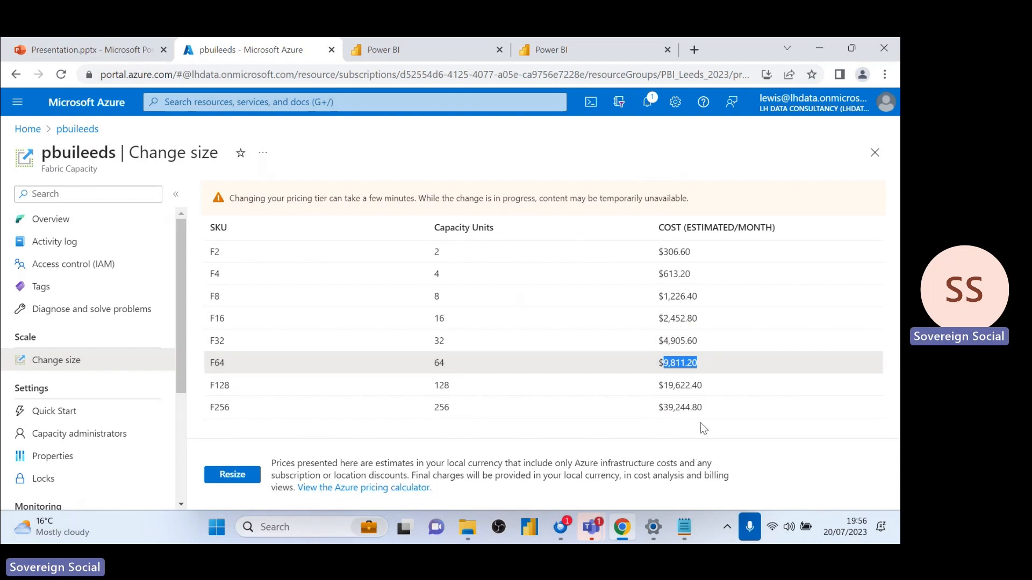
pyautogui.moveTo(712, 397)
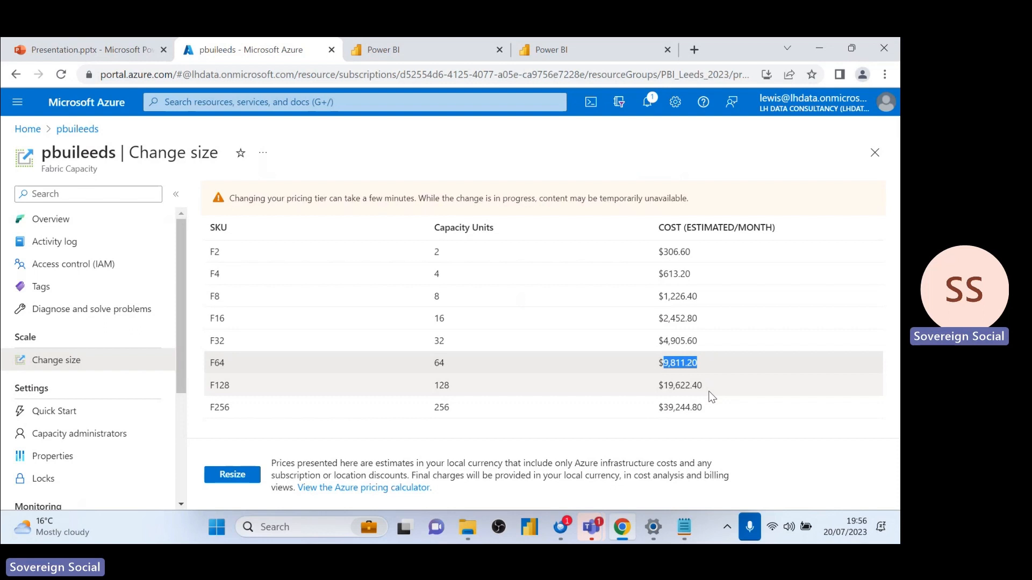
pyautogui.moveTo(686, 357)
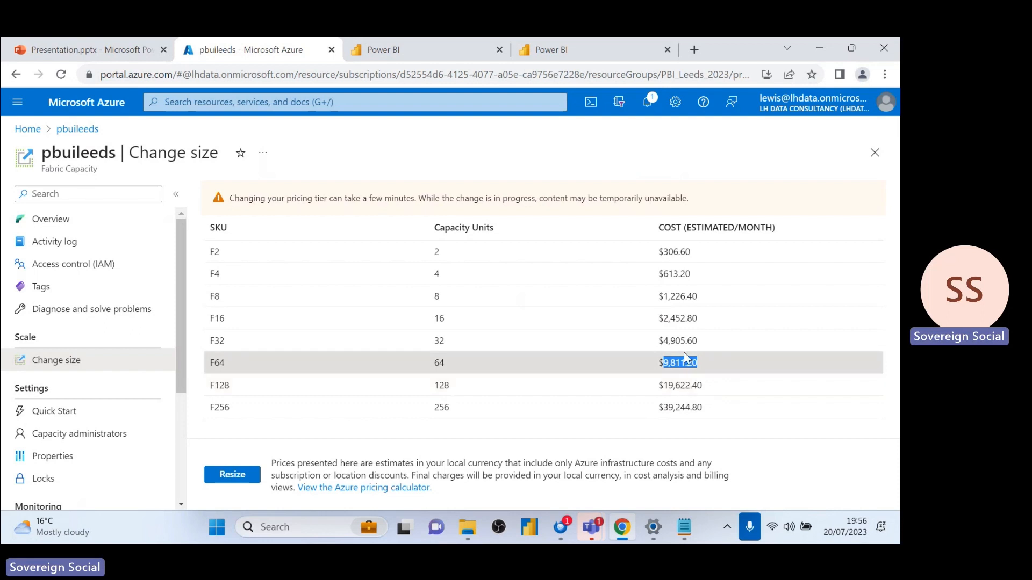
pyautogui.moveTo(639, 333)
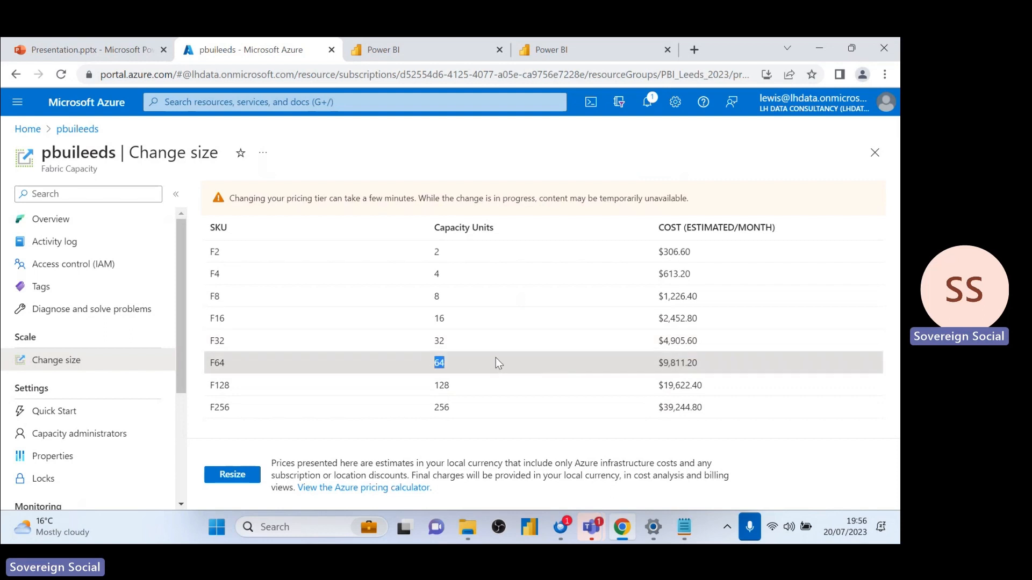
pyautogui.moveTo(503, 366)
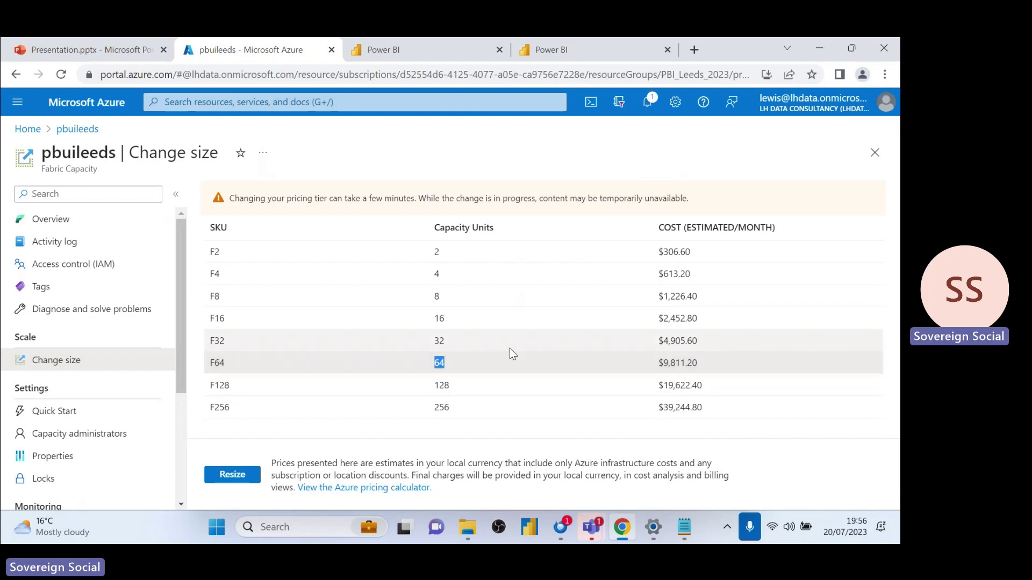
pyautogui.moveTo(525, 352)
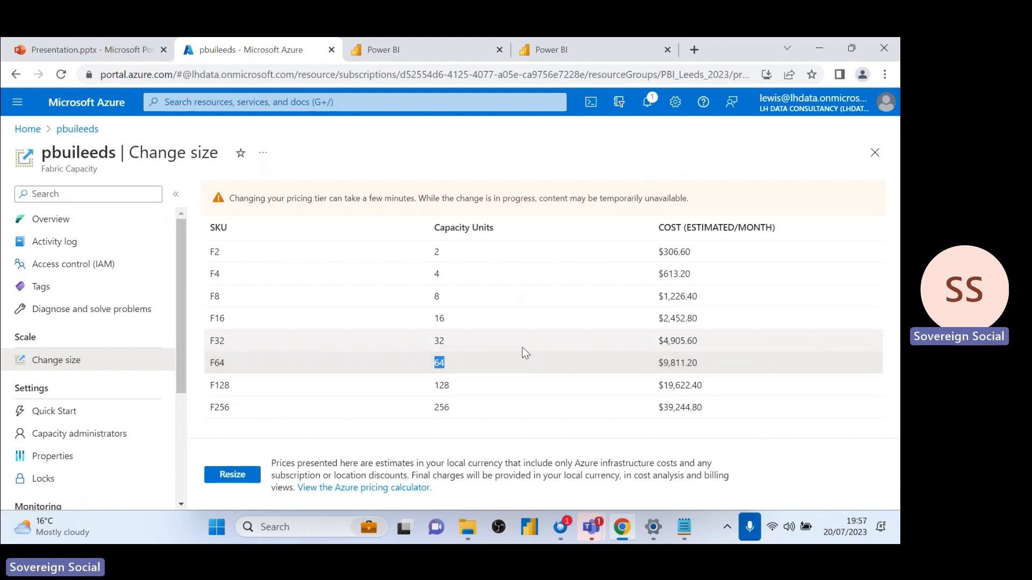
pyautogui.moveTo(531, 347)
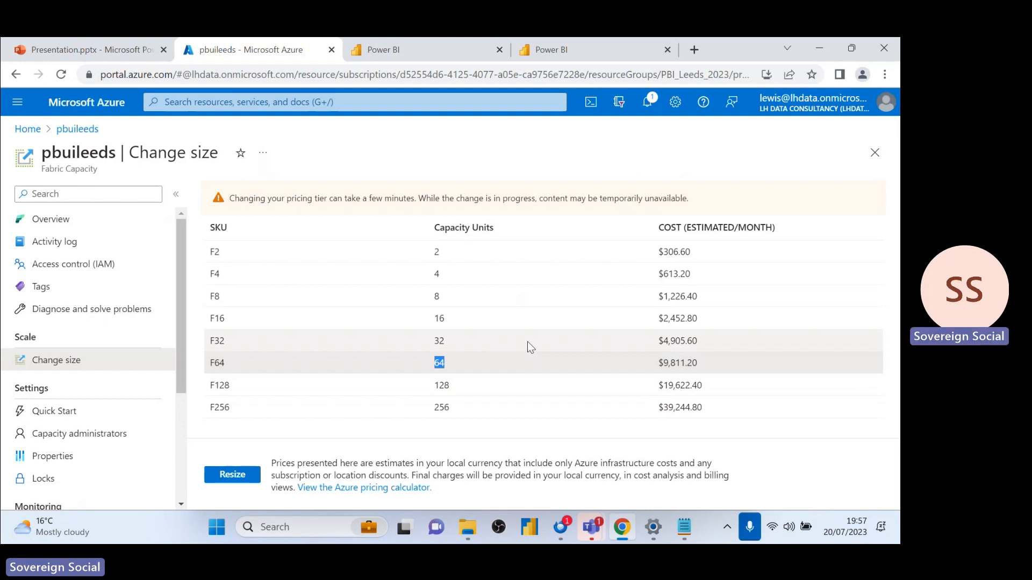
pyautogui.moveTo(533, 346)
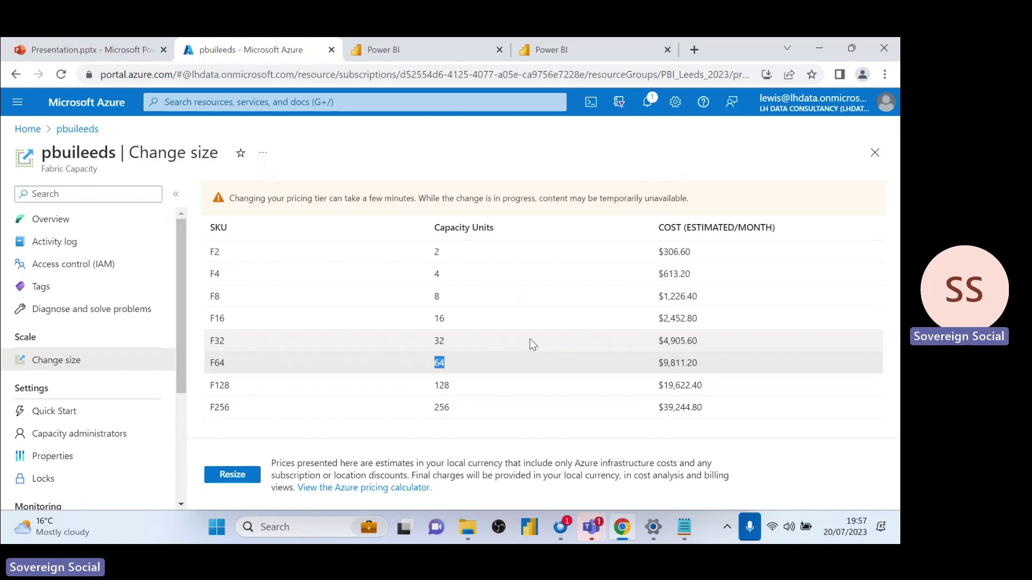
pyautogui.moveTo(530, 342)
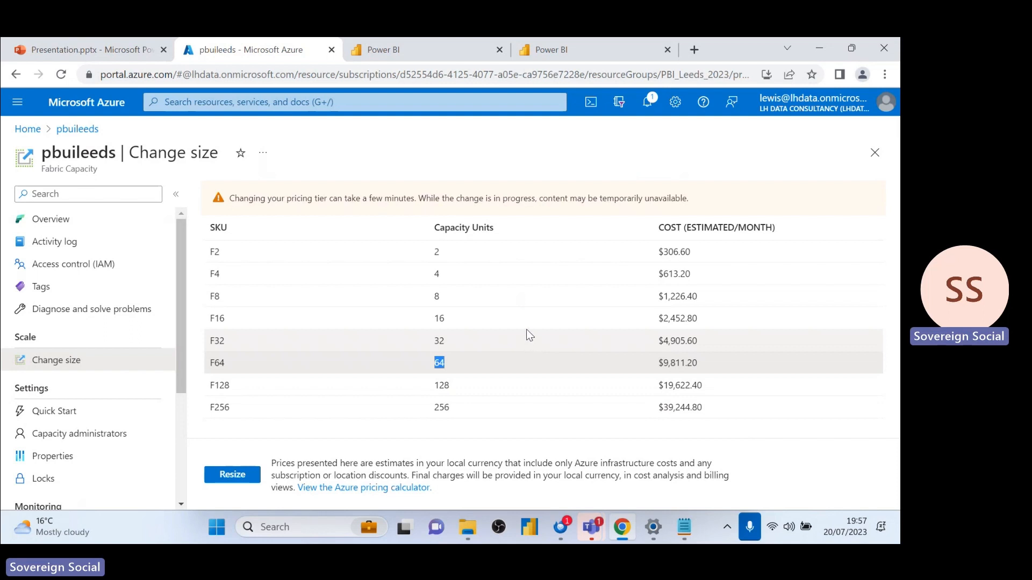
pyautogui.moveTo(526, 315)
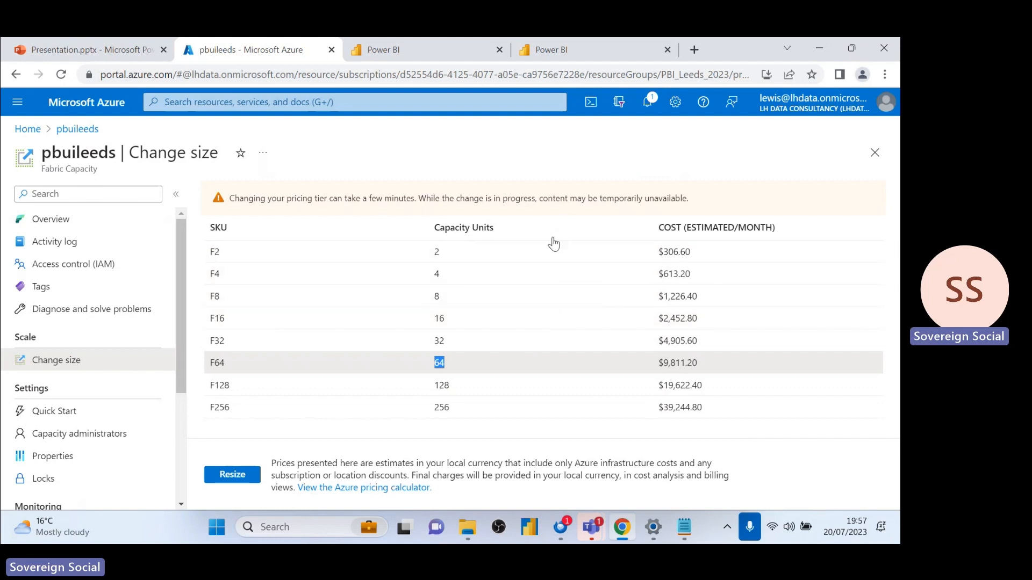
pyautogui.moveTo(546, 198)
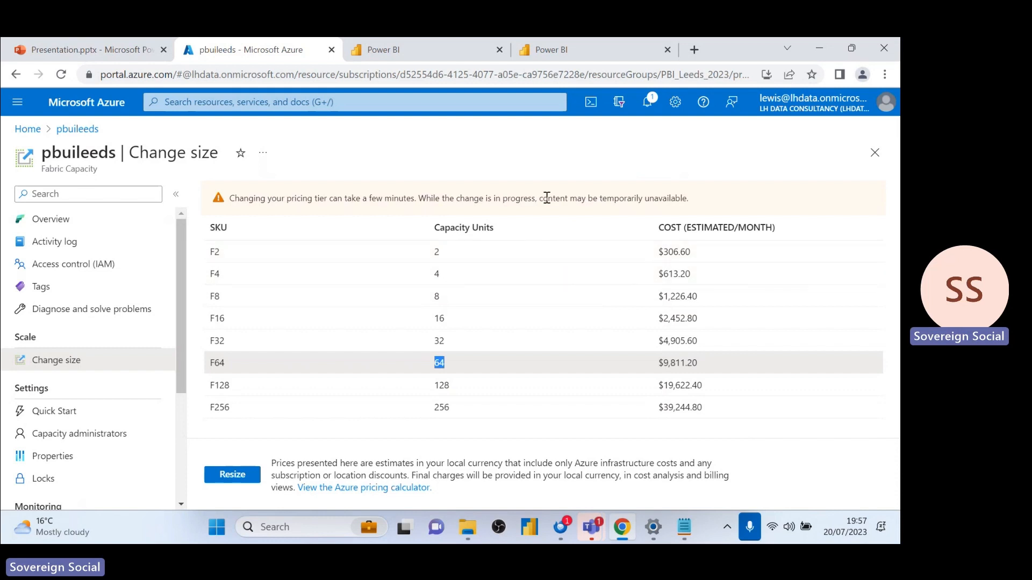
pyautogui.moveTo(535, 162)
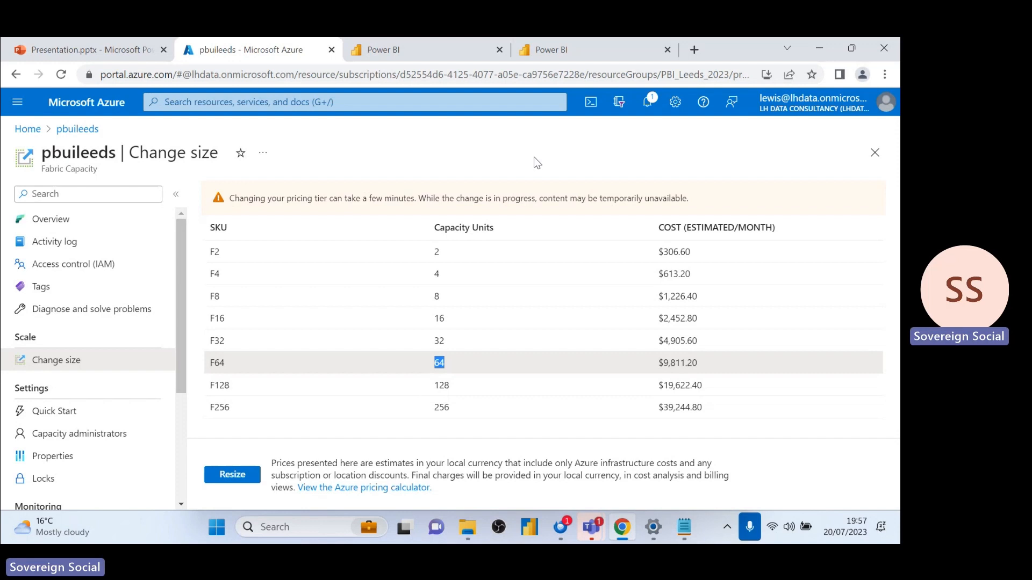
pyautogui.moveTo(244, 365)
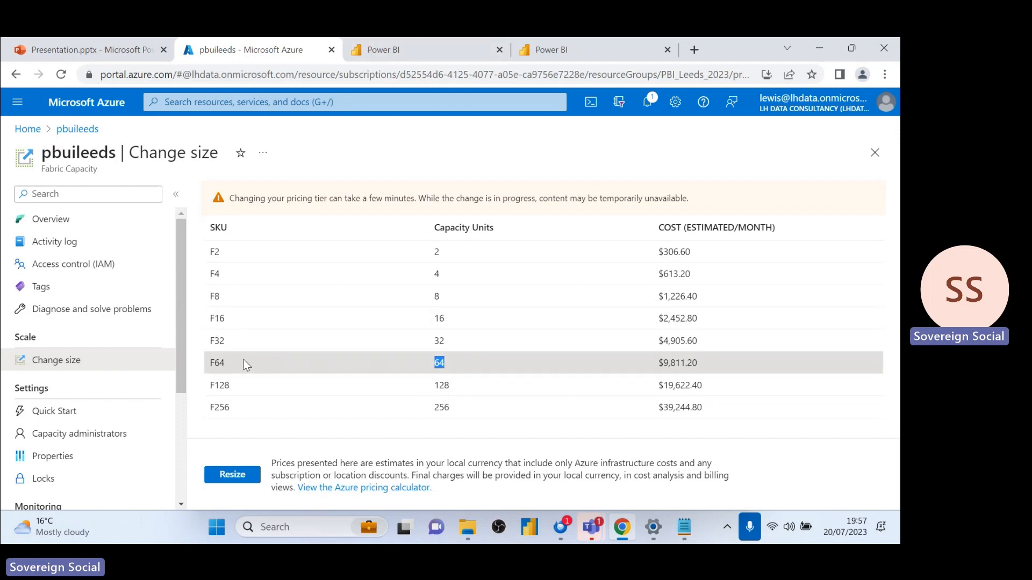
pyautogui.moveTo(233, 333)
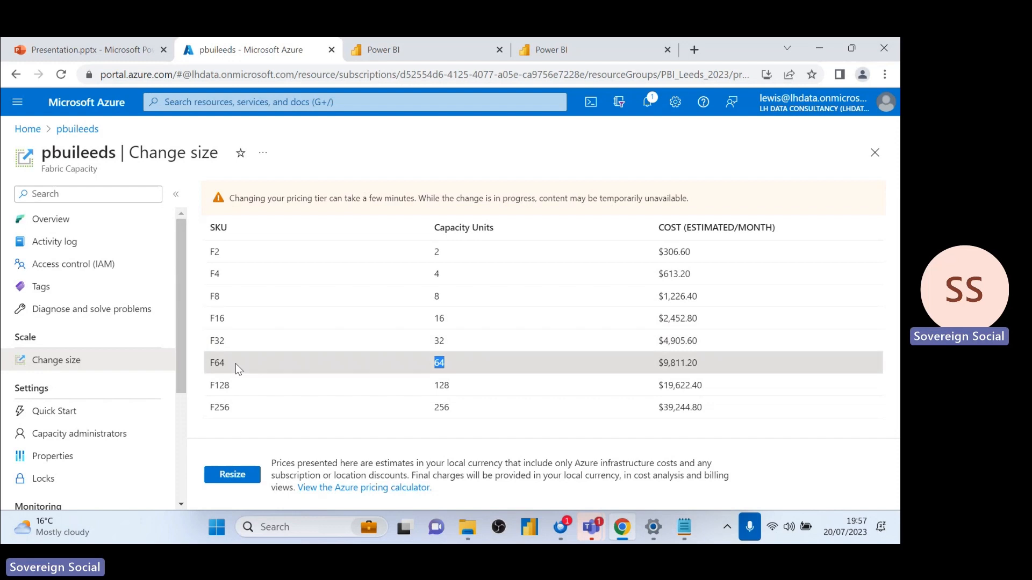
pyautogui.moveTo(257, 350)
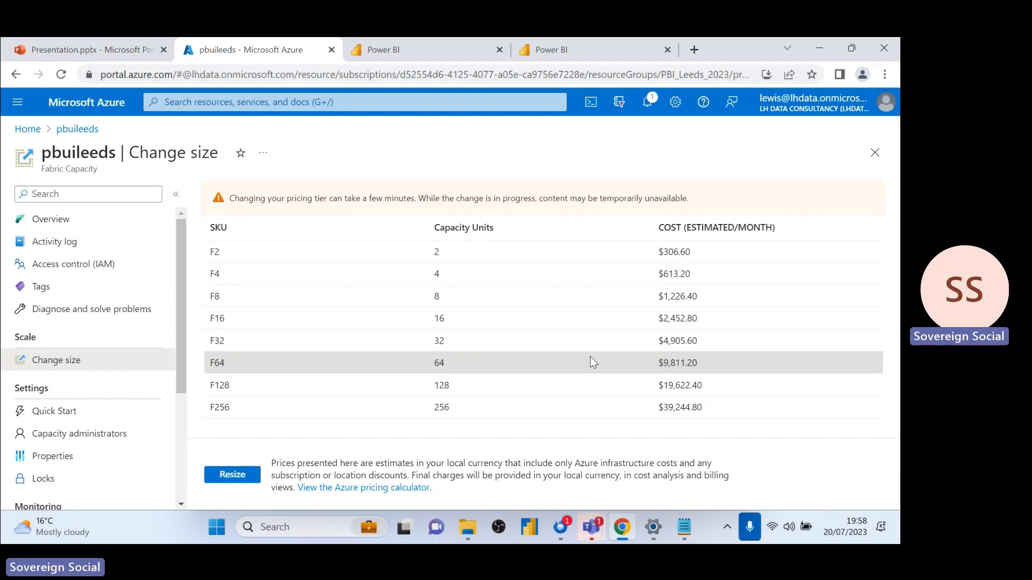
pyautogui.moveTo(548, 340)
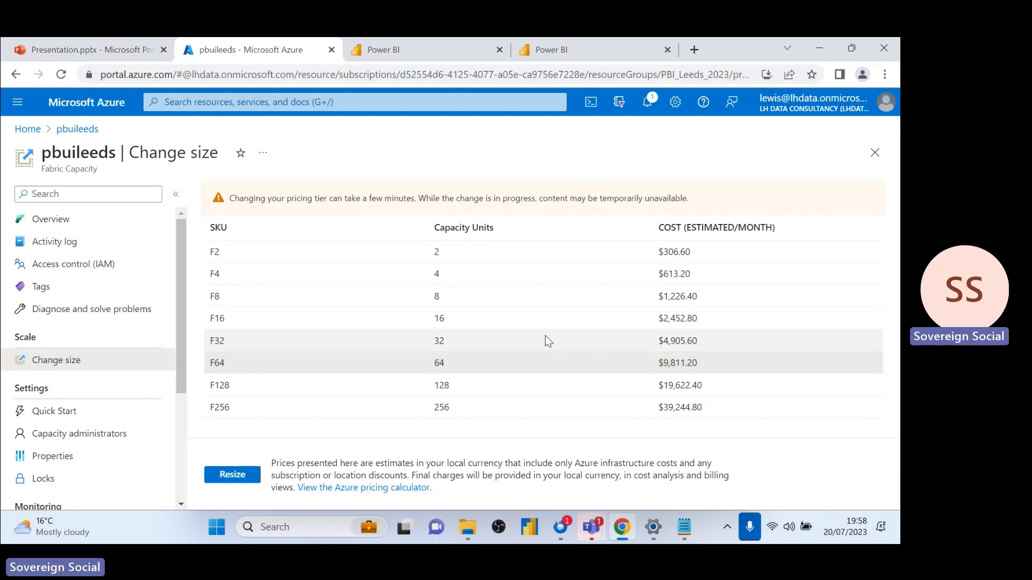
pyautogui.moveTo(589, 272)
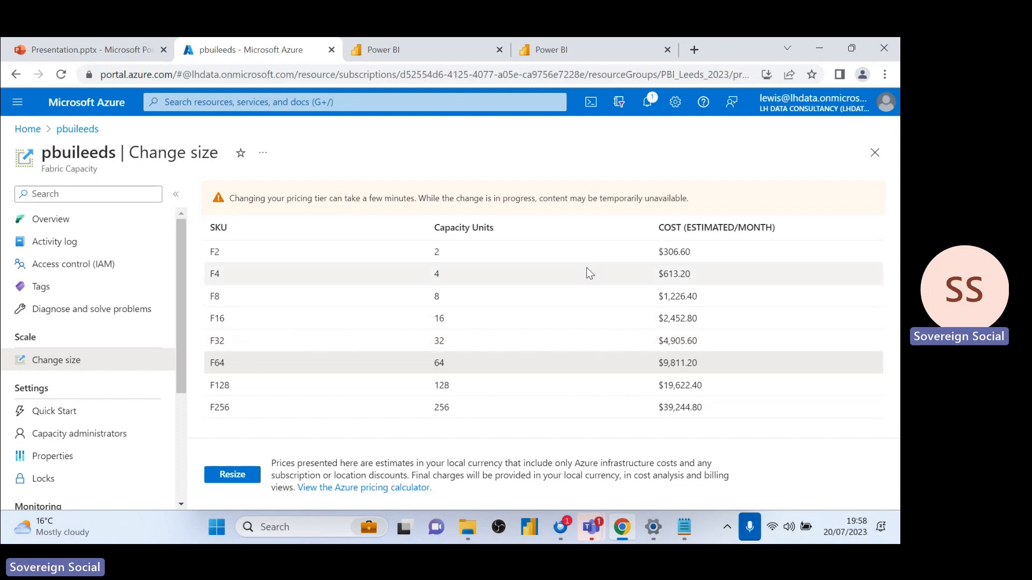
pyautogui.moveTo(694, 366)
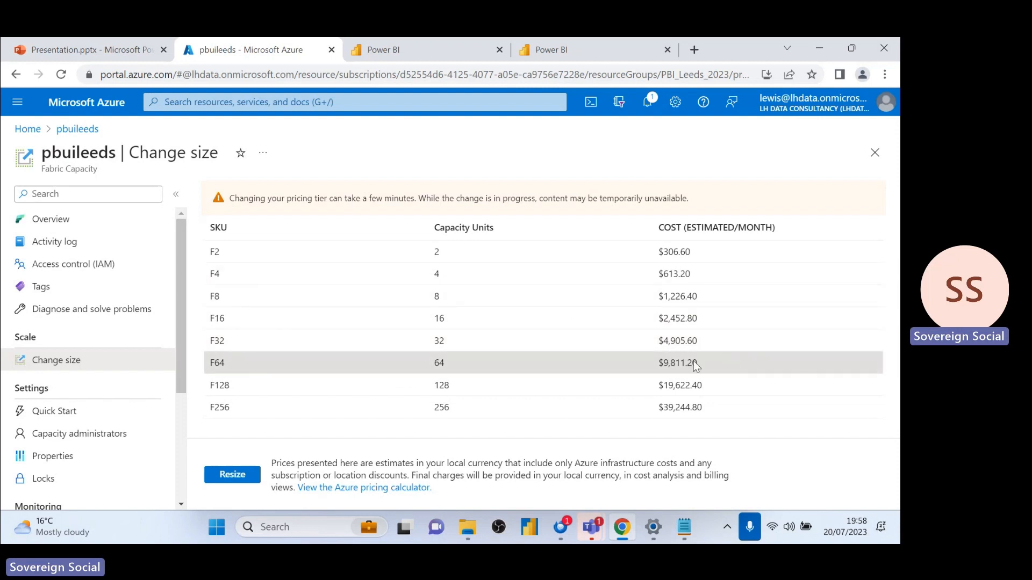
pyautogui.tripleClick(216, 363)
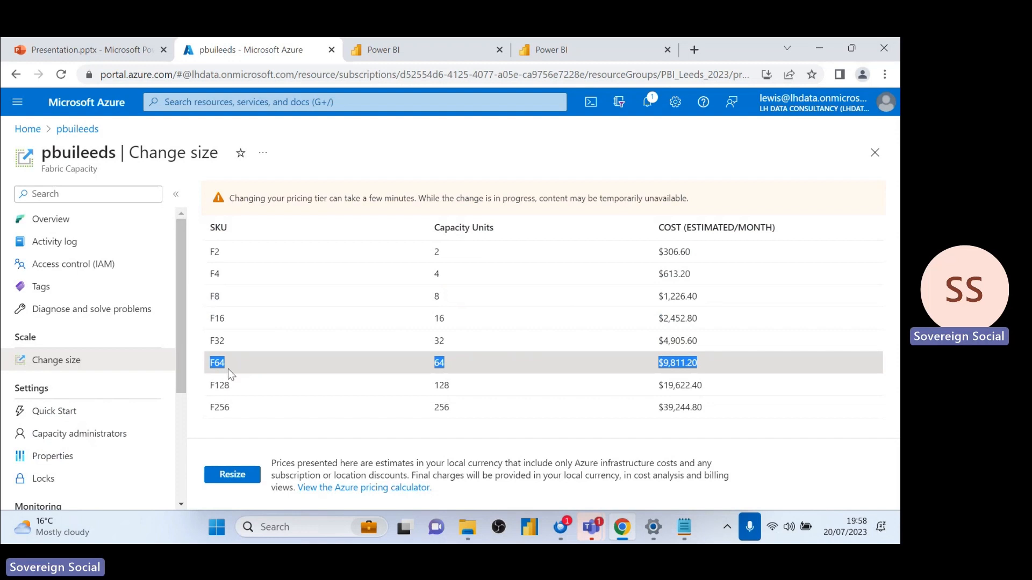
pyautogui.moveTo(255, 365)
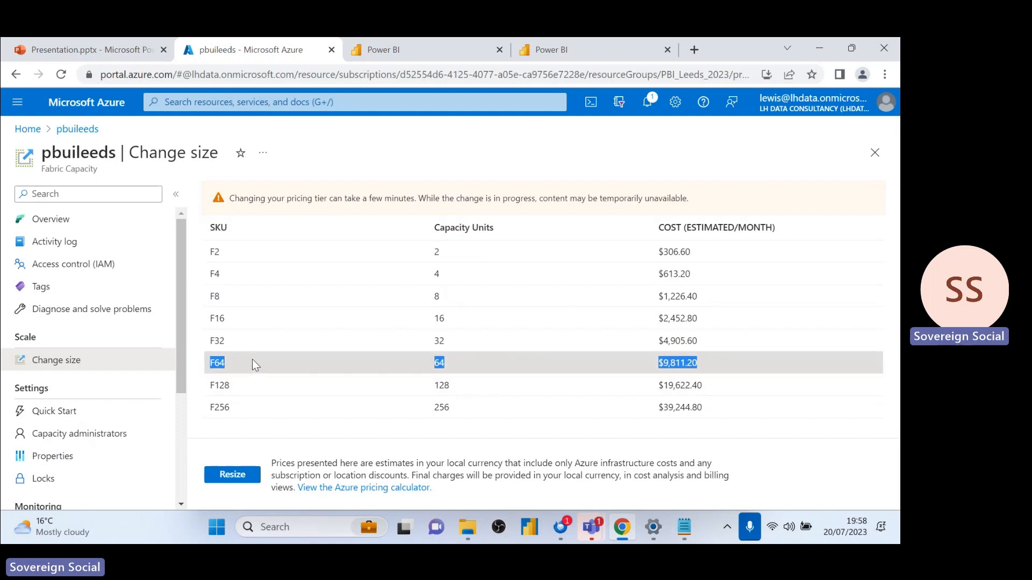
pyautogui.moveTo(250, 371)
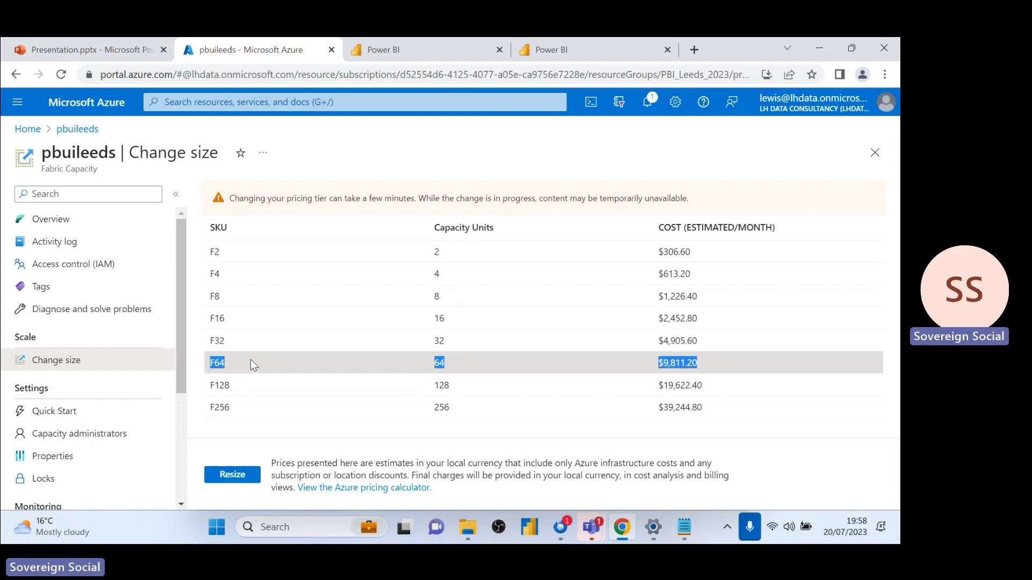
pyautogui.moveTo(330, 377)
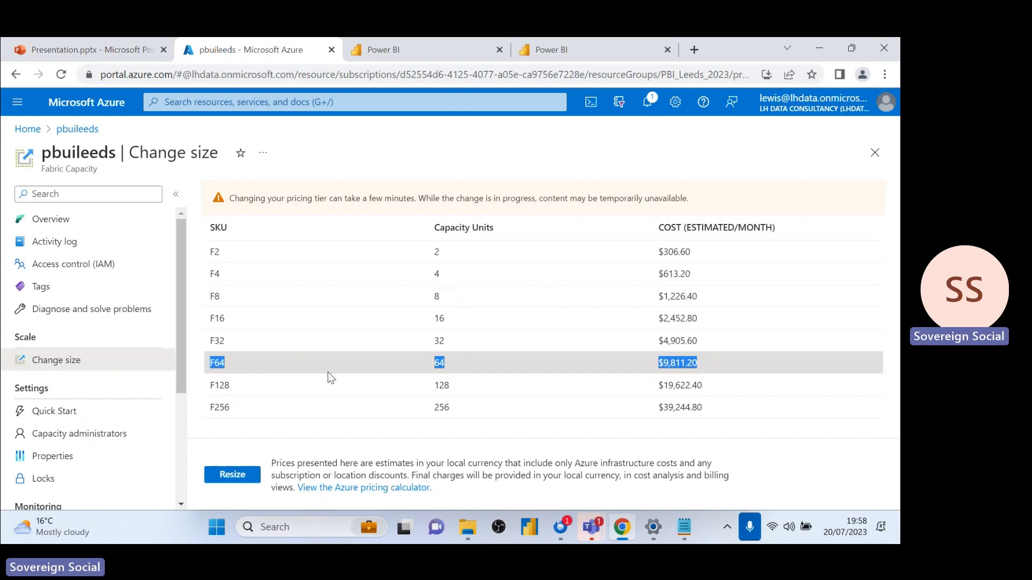
pyautogui.moveTo(367, 374)
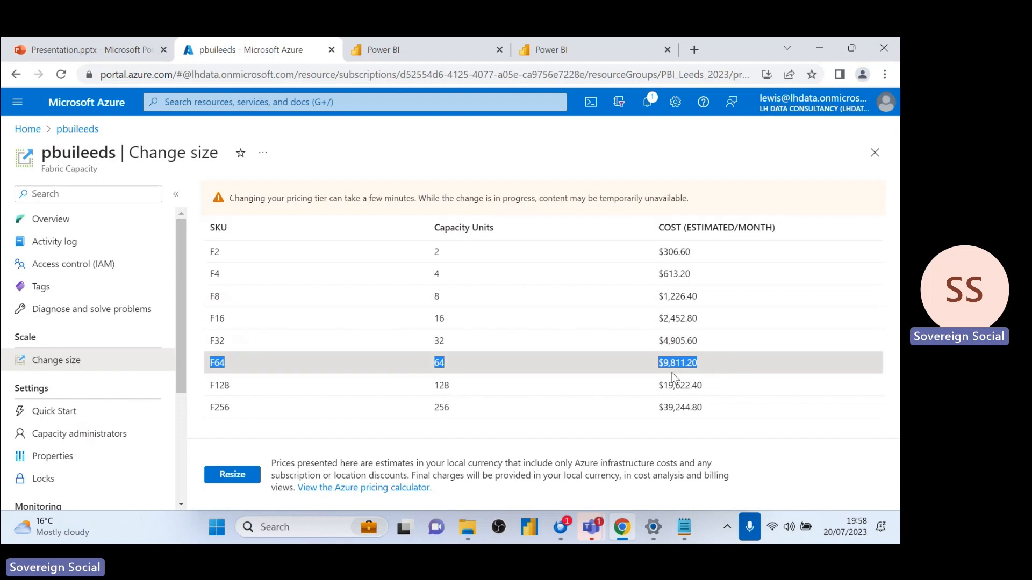
pyautogui.moveTo(672, 391)
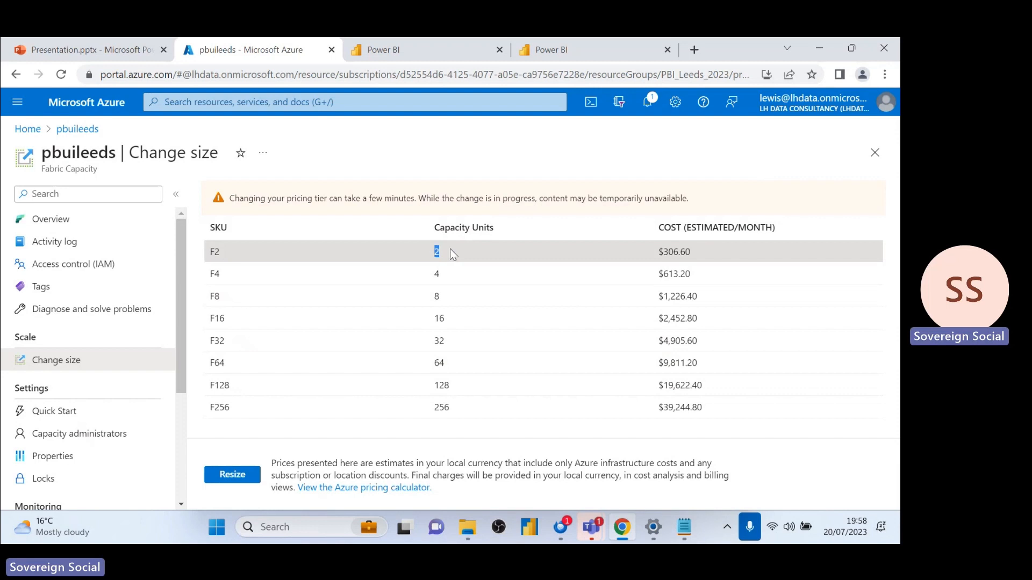
pyautogui.moveTo(467, 253)
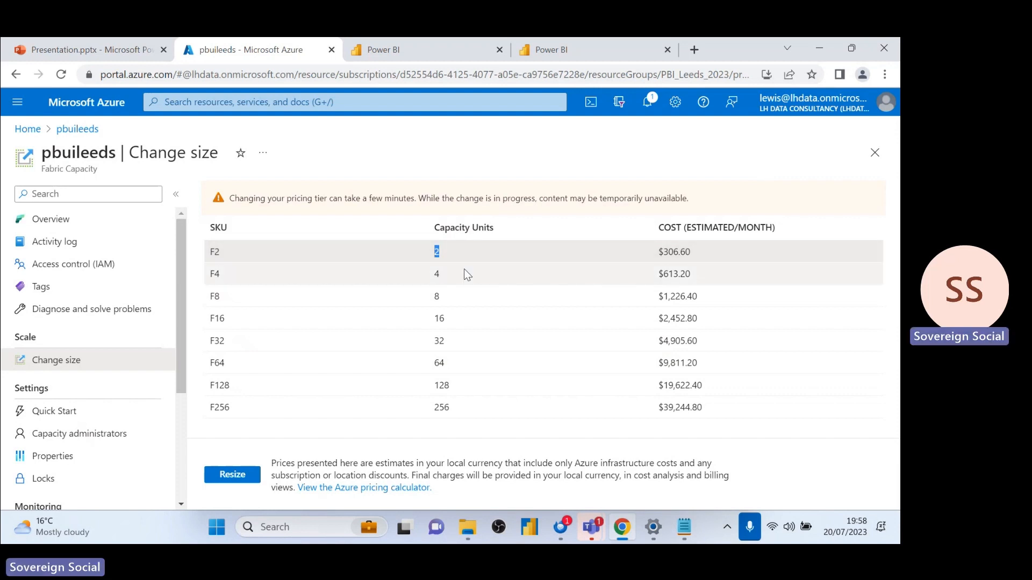
pyautogui.moveTo(456, 291)
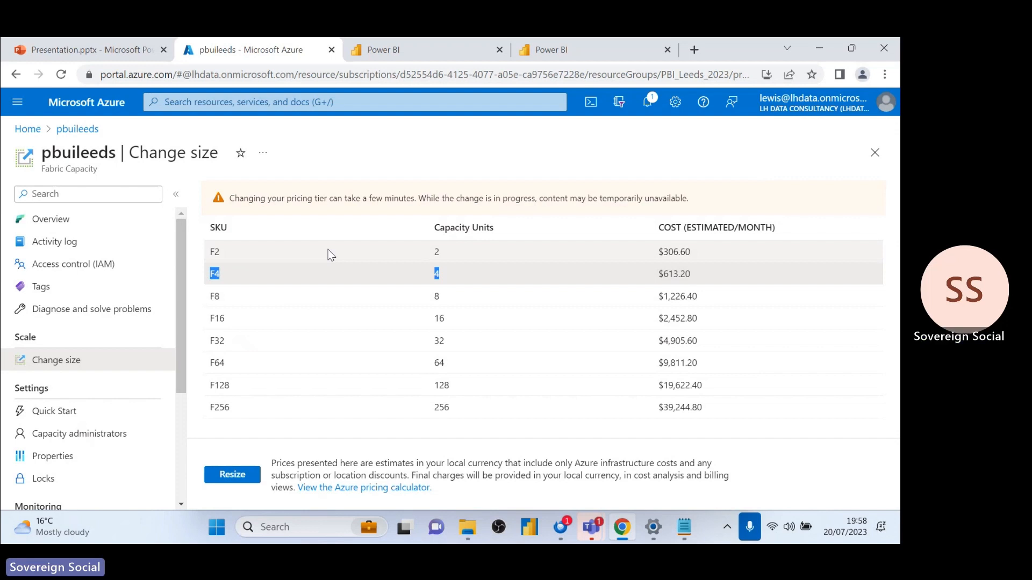
pyautogui.moveTo(557, 298)
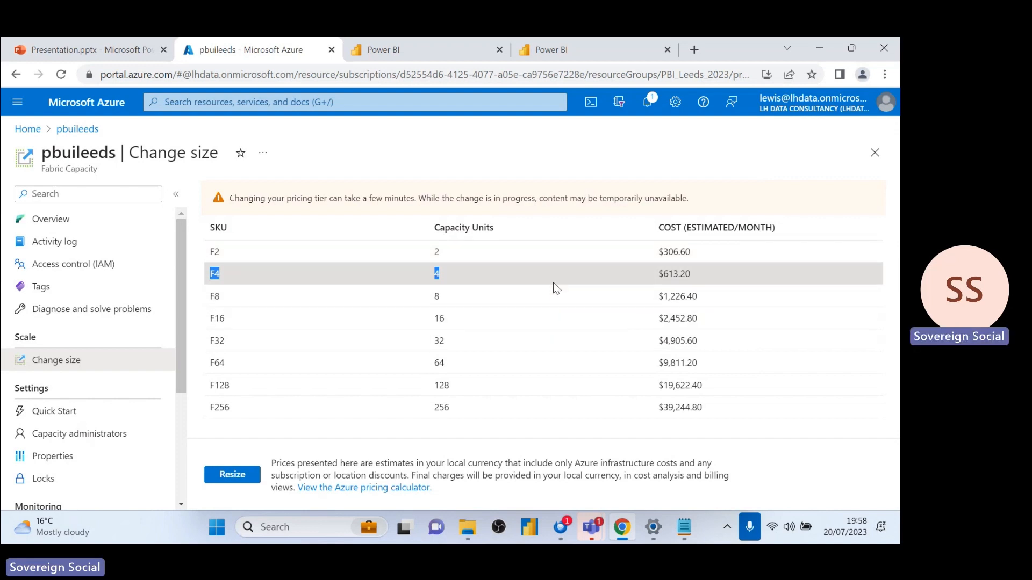
pyautogui.moveTo(606, 304)
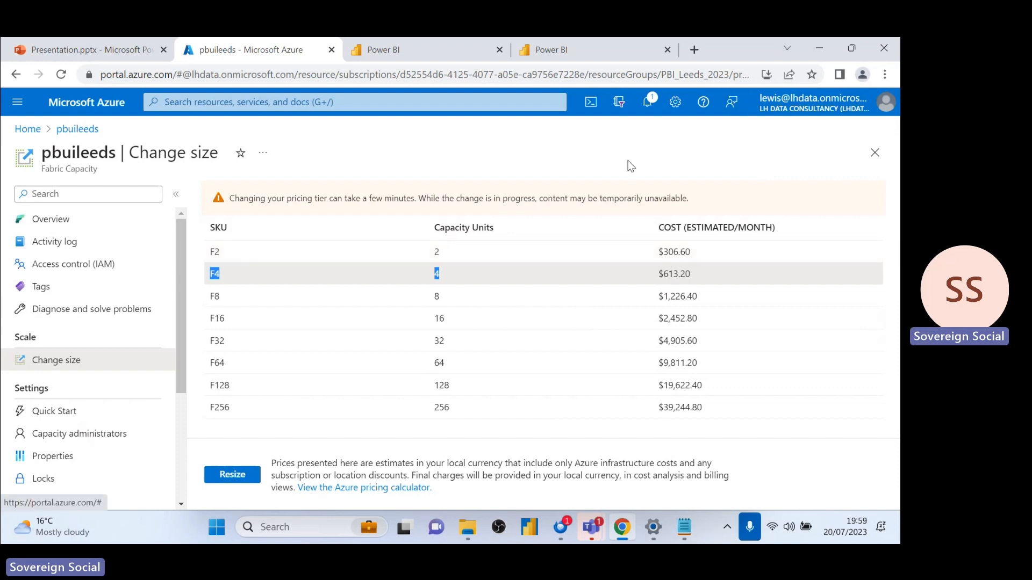
pyautogui.click(86, 49)
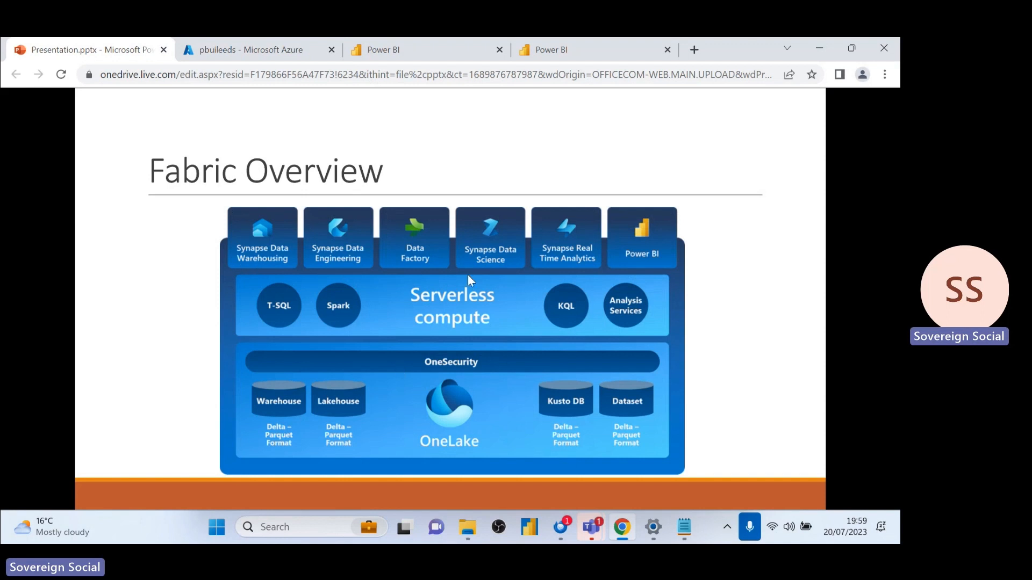
pyautogui.moveTo(468, 296)
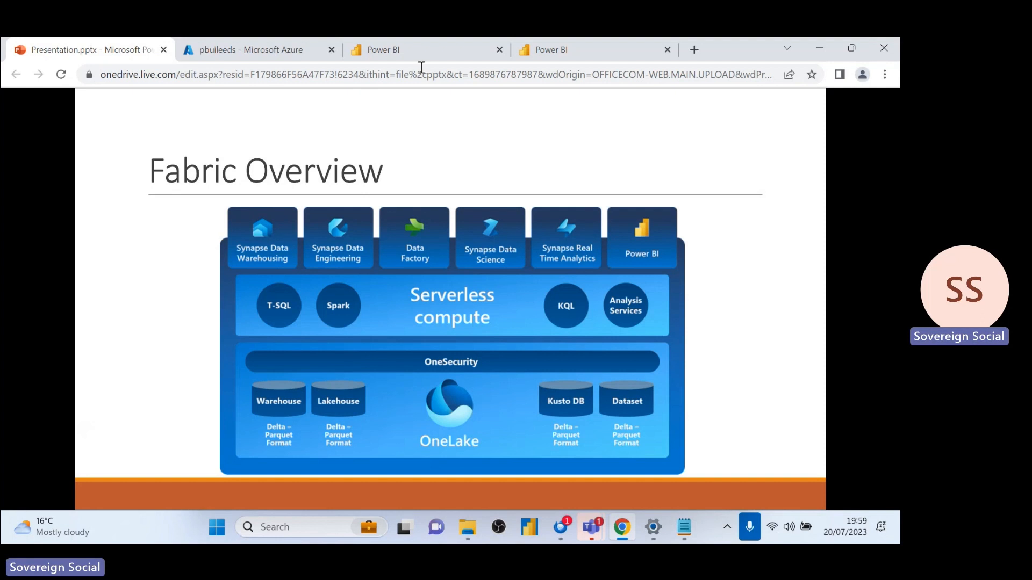
pyautogui.moveTo(378, 263)
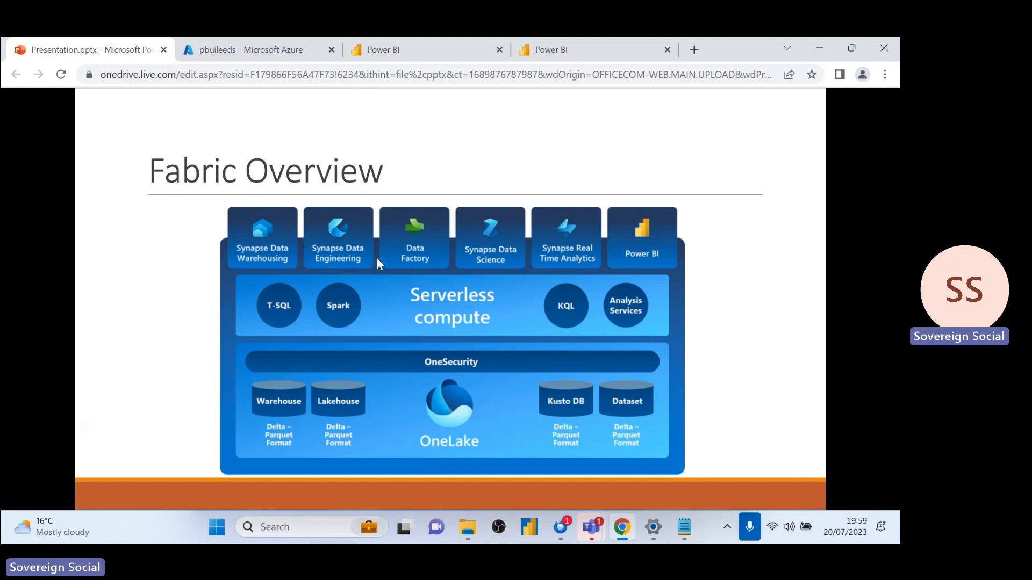
pyautogui.moveTo(402, 267)
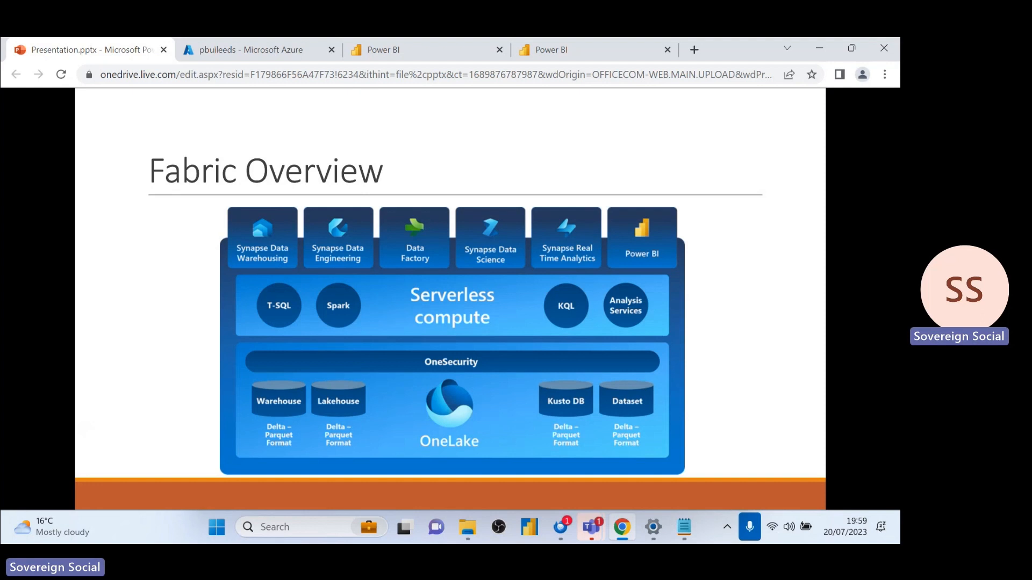
pyautogui.moveTo(375, 265)
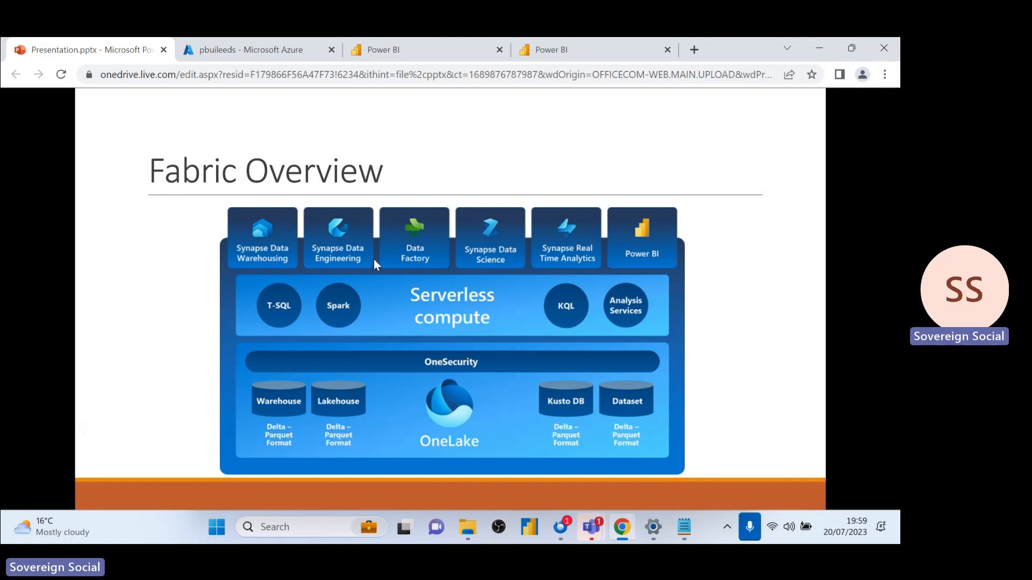
pyautogui.moveTo(420, 414)
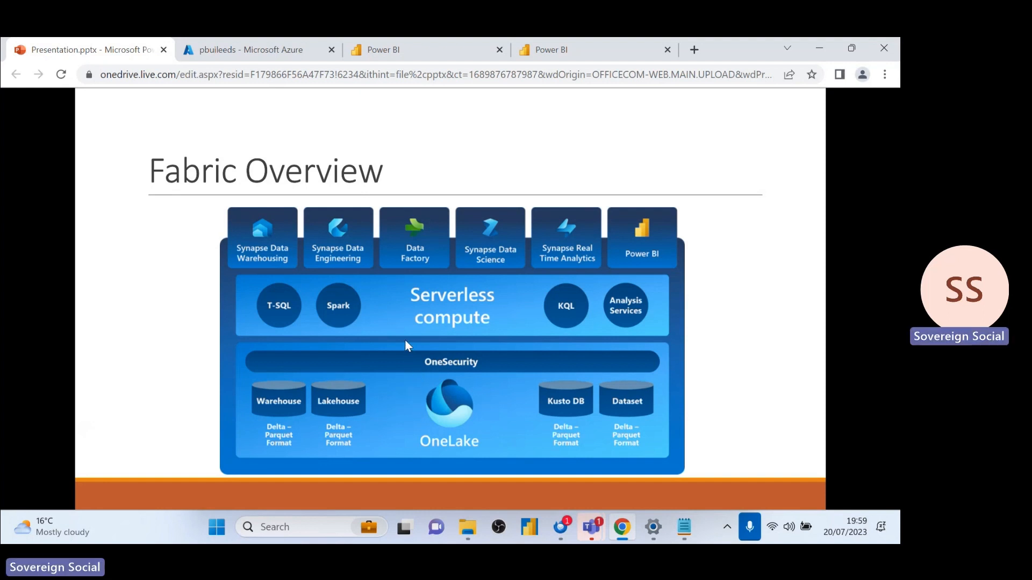
pyautogui.moveTo(475, 394)
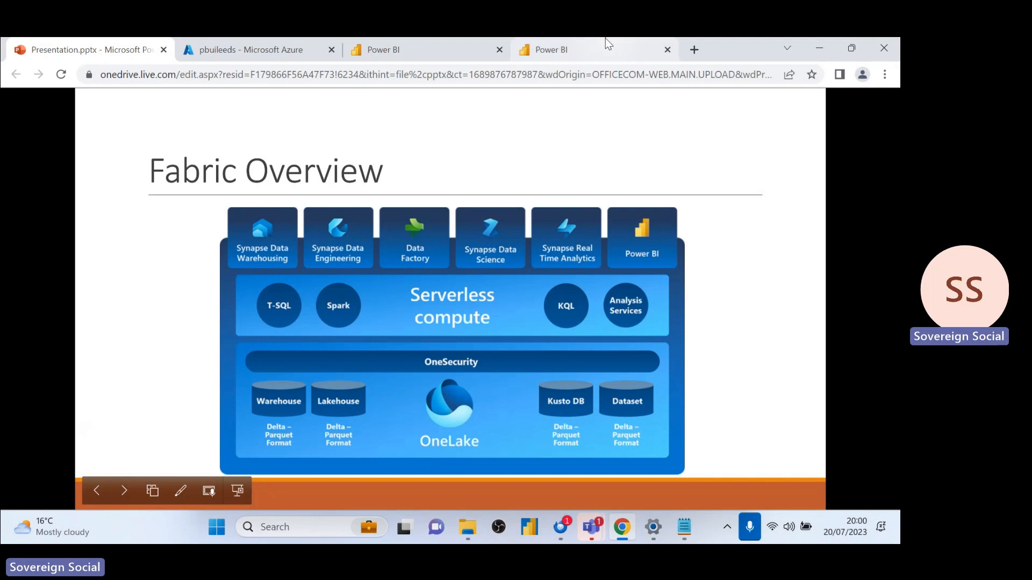
pyautogui.moveTo(578, 50)
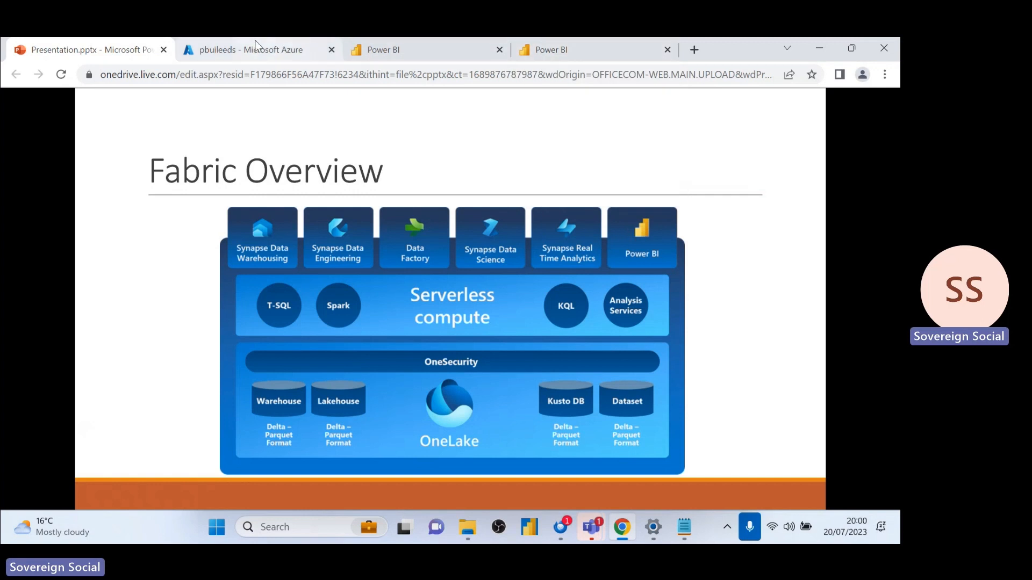
# - Return from the Fabric Overview slide to the Power BI lineage tab
pyautogui.click(249, 50)
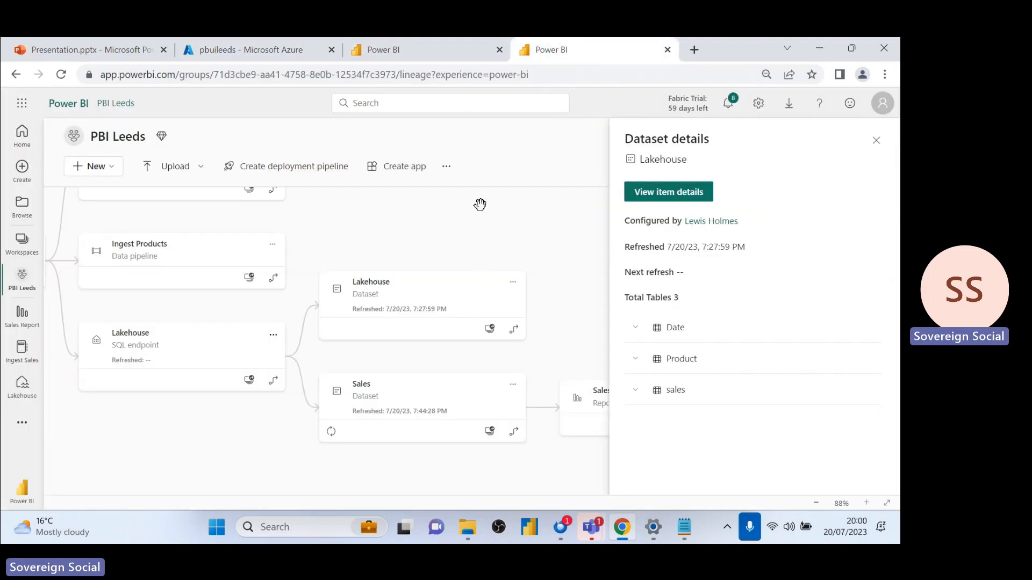
pyautogui.moveTo(479, 202)
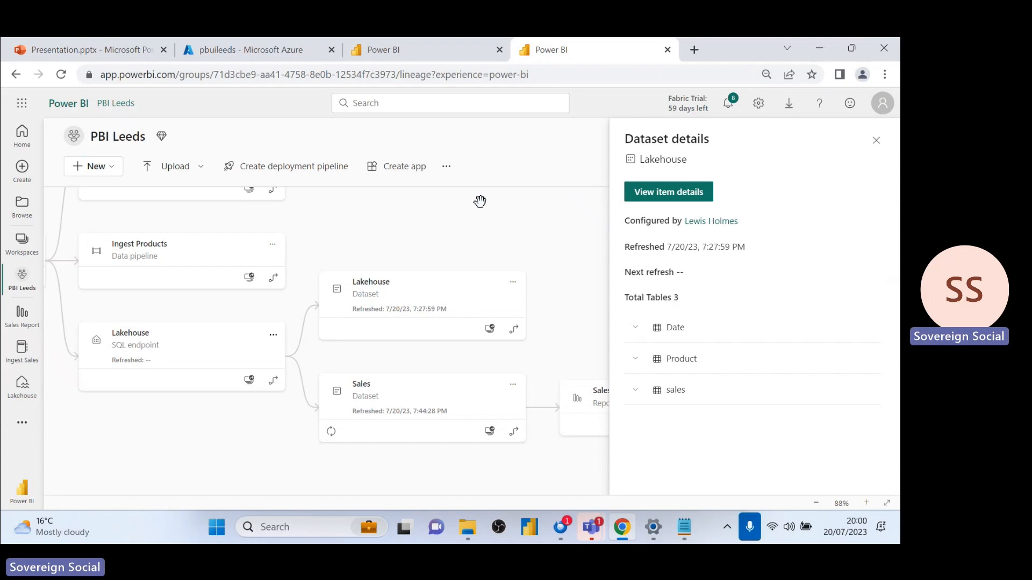
pyautogui.moveTo(483, 193)
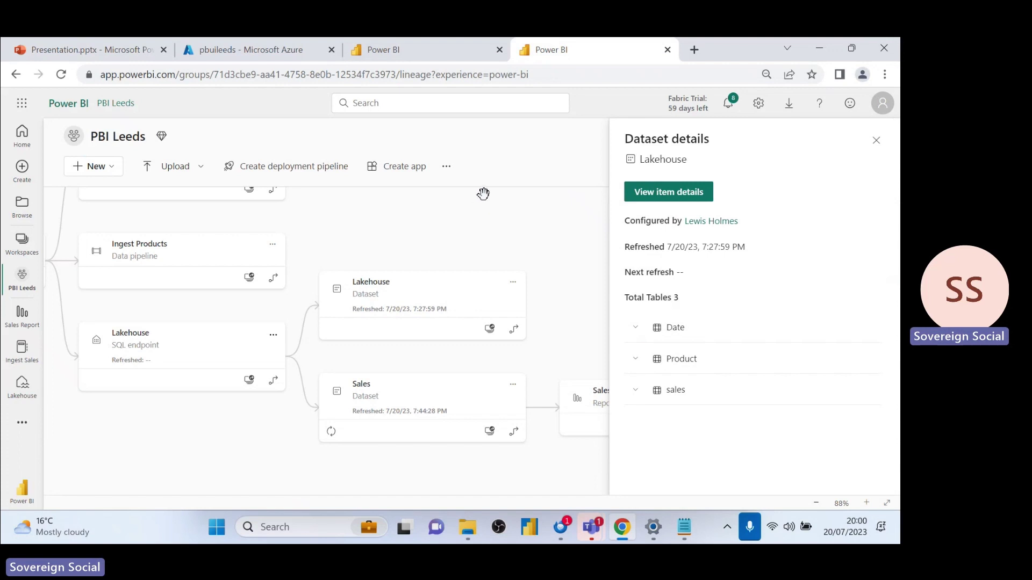
pyautogui.moveTo(481, 185)
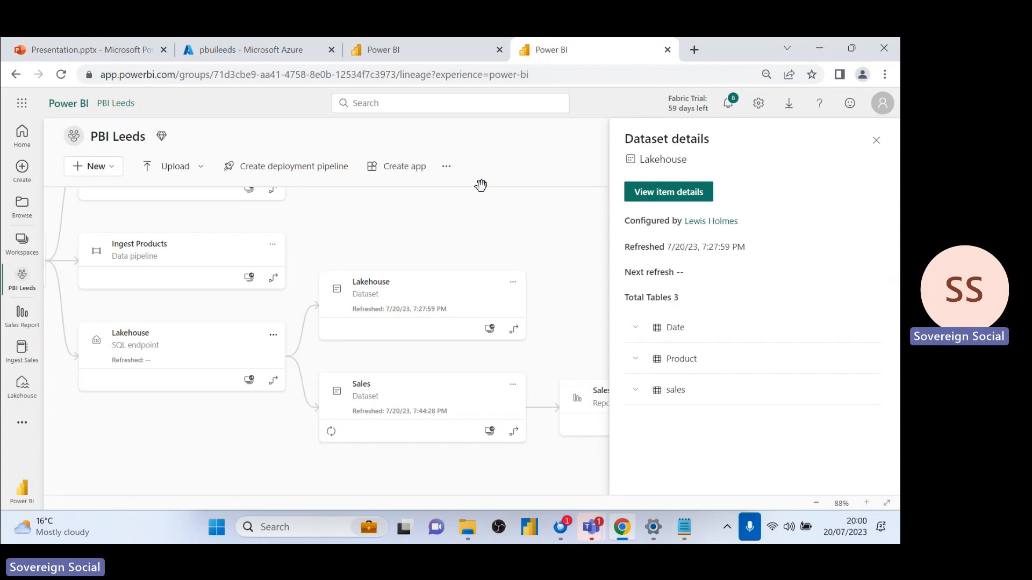
pyautogui.moveTo(479, 191)
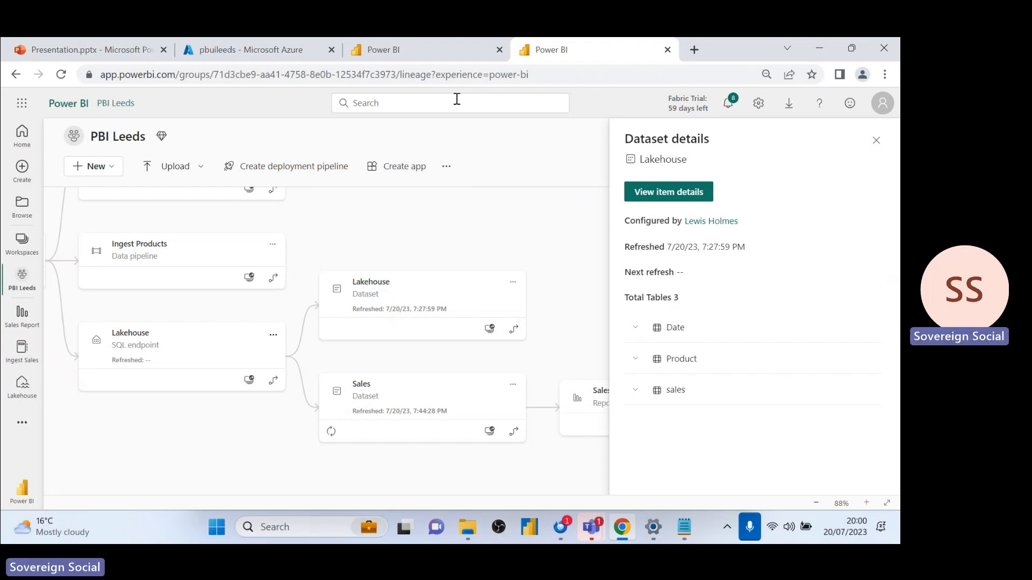
# - Switch from the PBI Leeds lineage view back to the Presentation.pptx Fabric Overview slide
pyautogui.press('Alt+Tab')
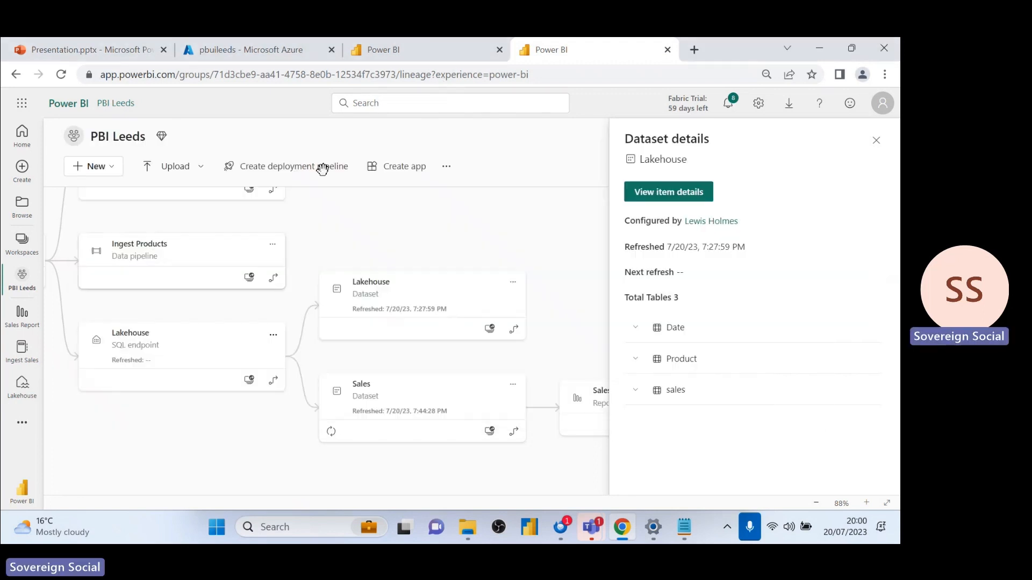
pyautogui.click(86, 49)
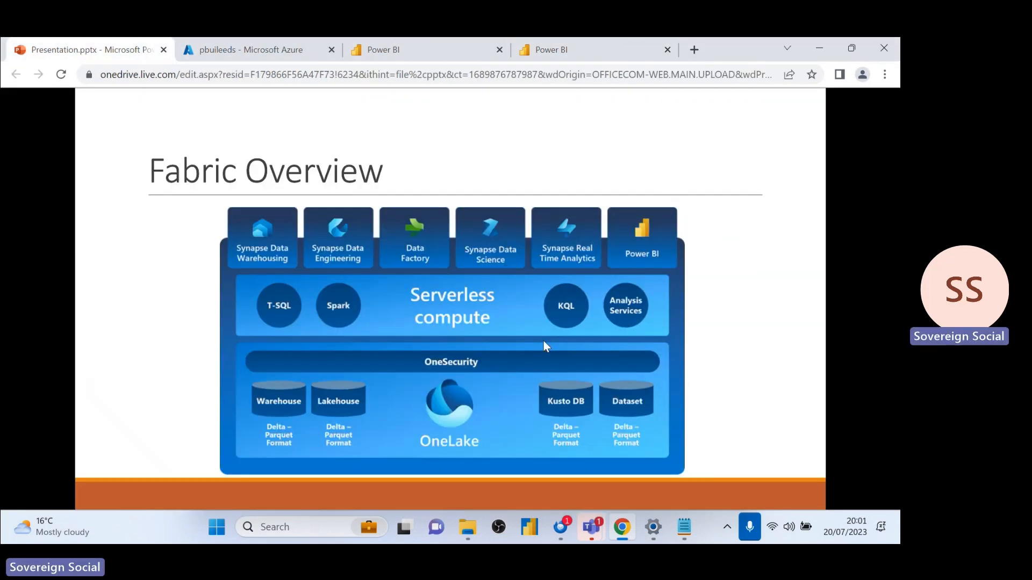
pyautogui.moveTo(583, 309)
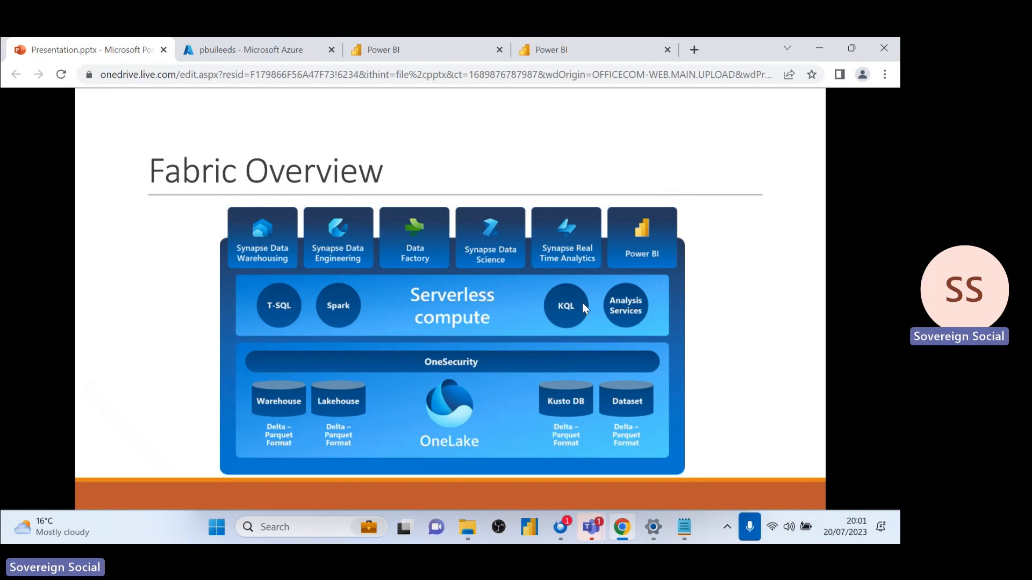
pyautogui.moveTo(558, 279)
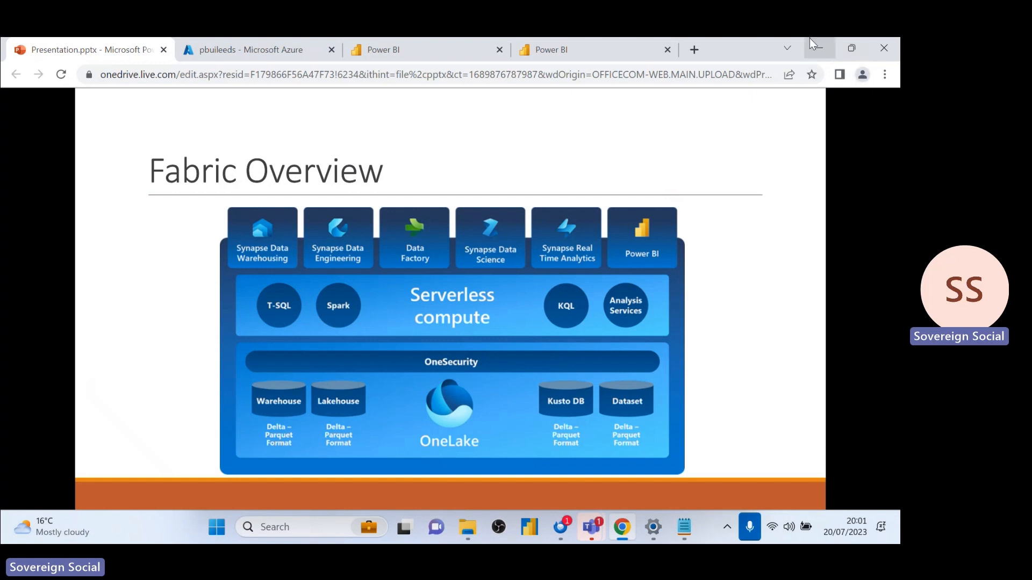
pyautogui.moveTo(777, 71)
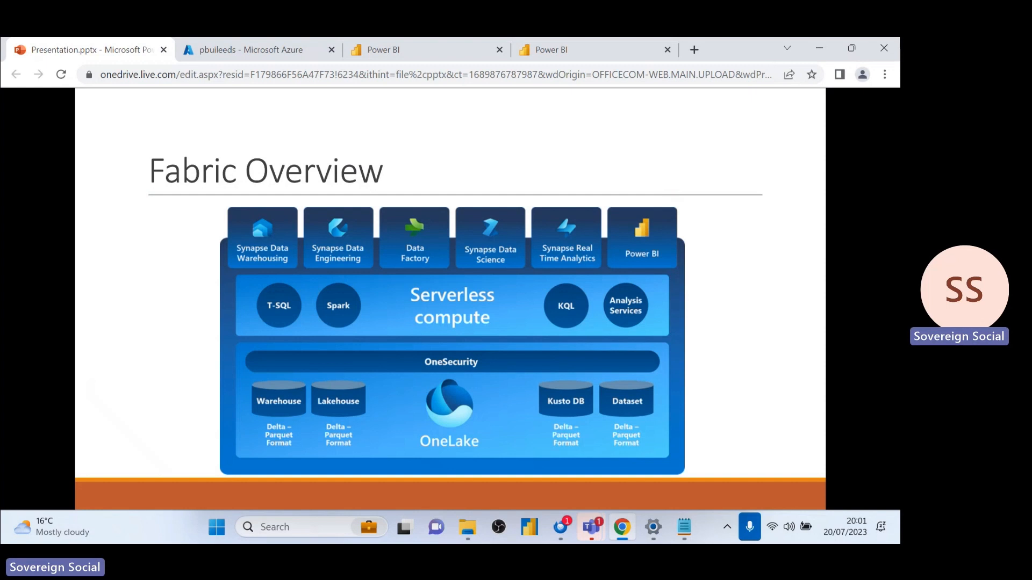
pyautogui.moveTo(850, 48)
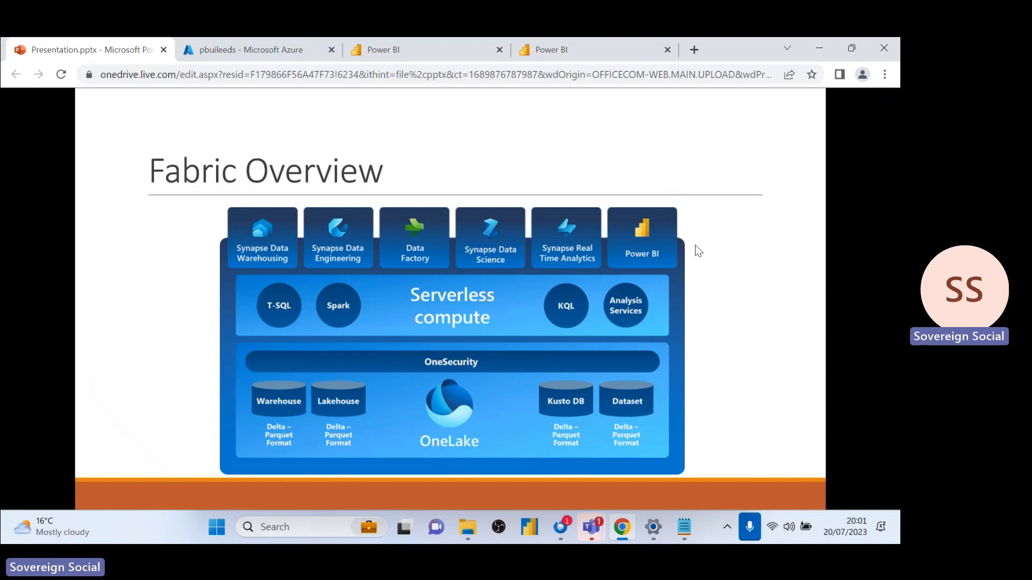
pyautogui.moveTo(702, 244)
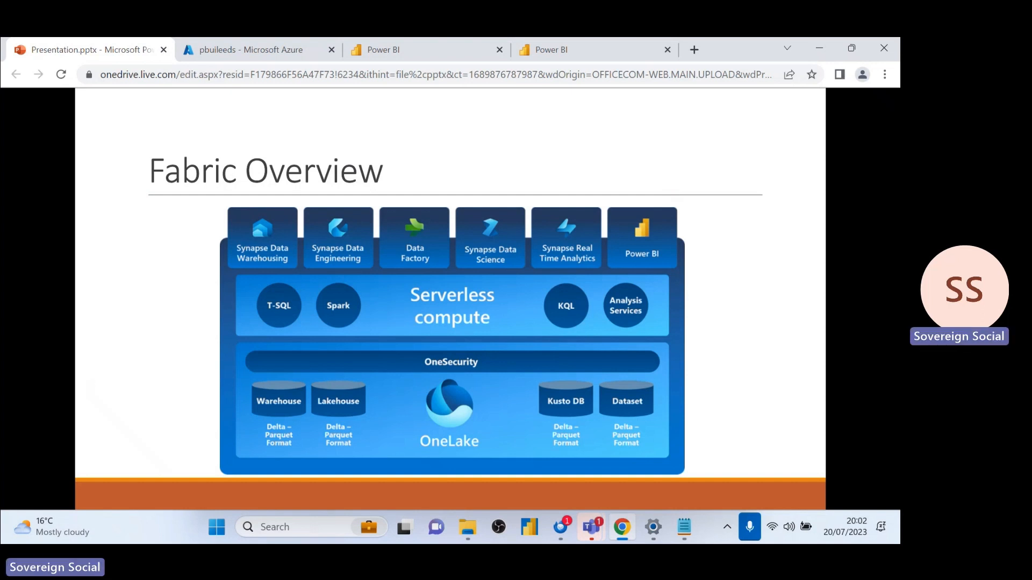
pyautogui.moveTo(691, 266)
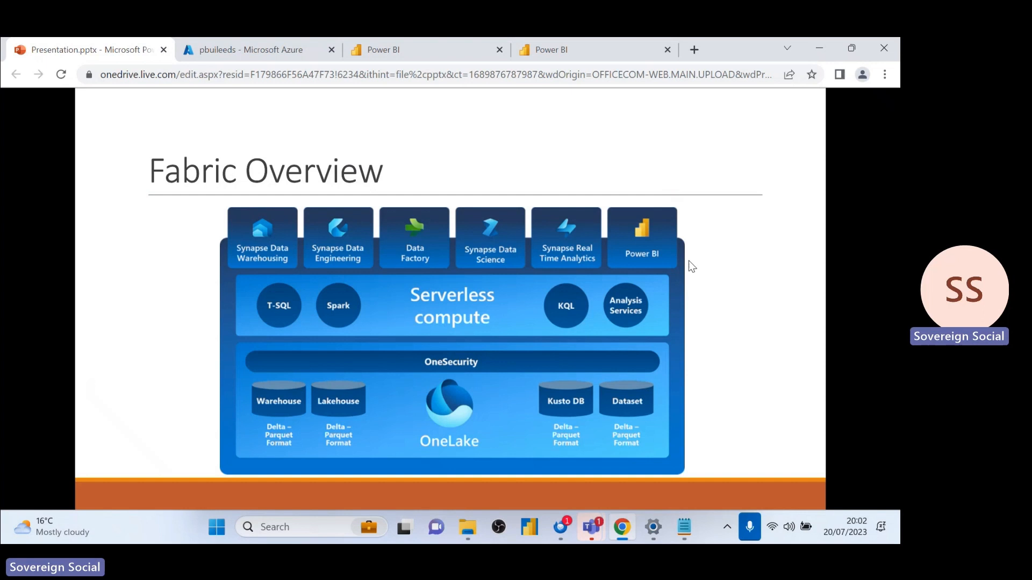
pyautogui.moveTo(717, 429)
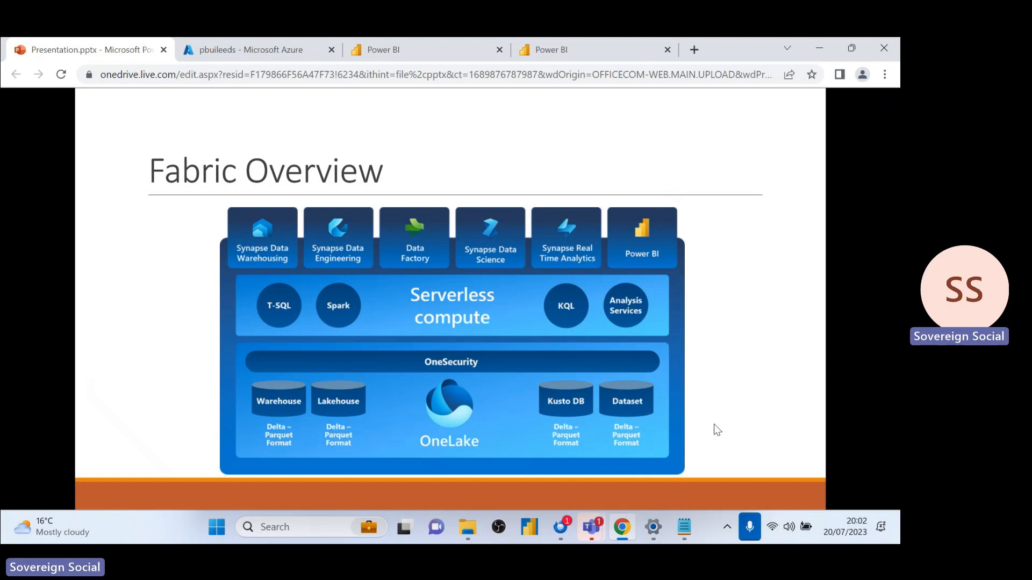
pyautogui.moveTo(818, 358)
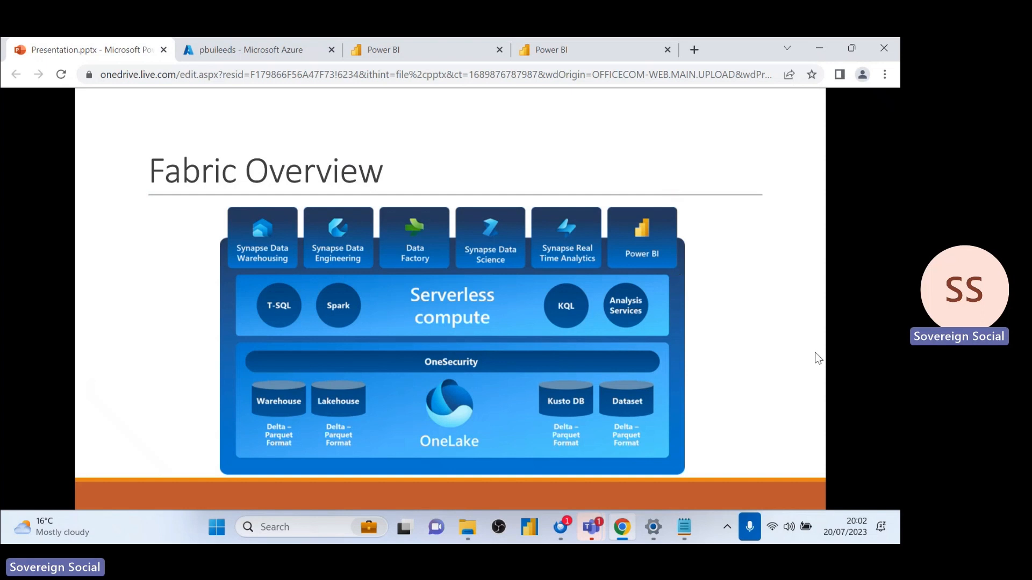
pyautogui.moveTo(836, 327)
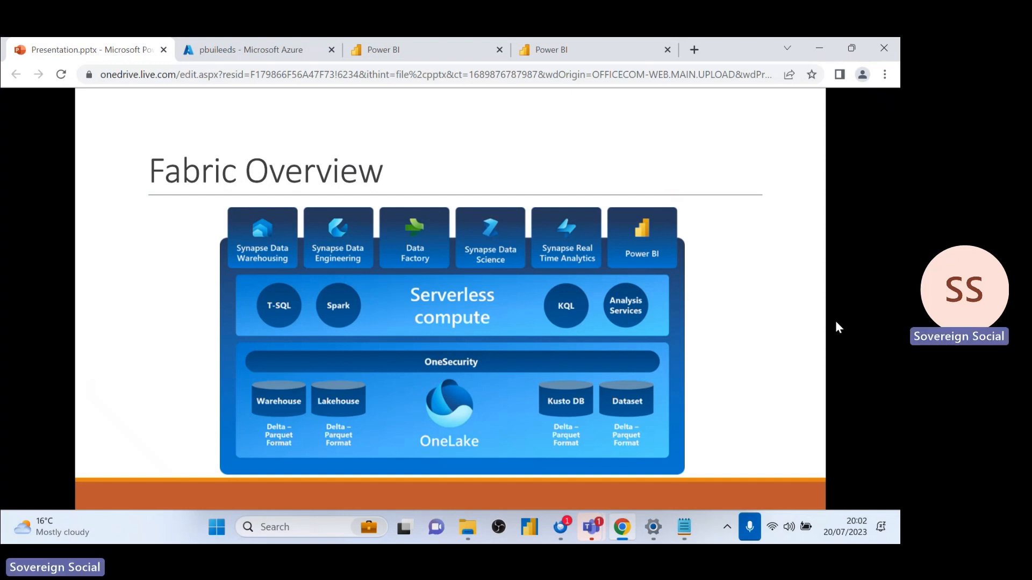
pyautogui.moveTo(839, 335)
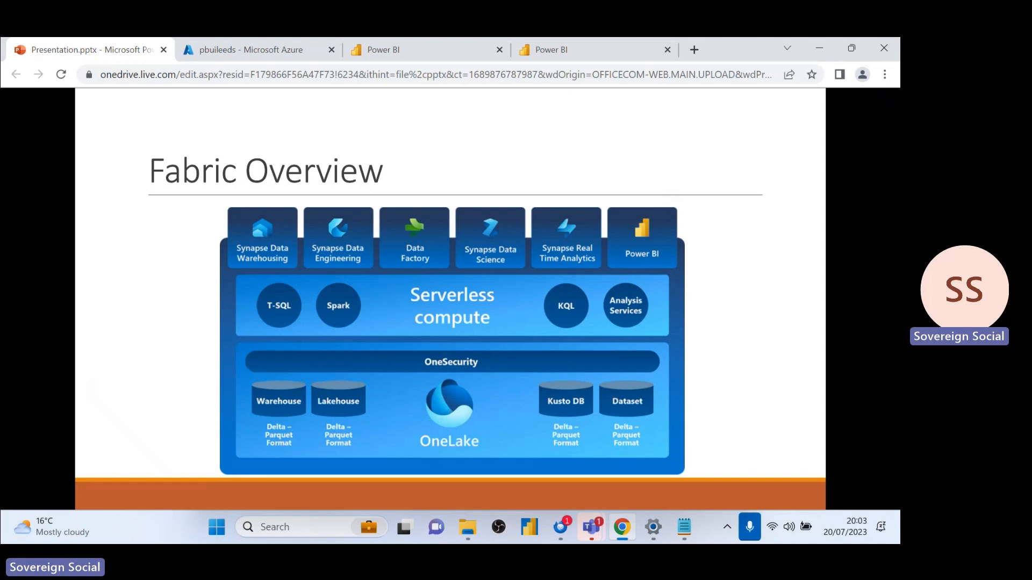
pyautogui.moveTo(464, 192)
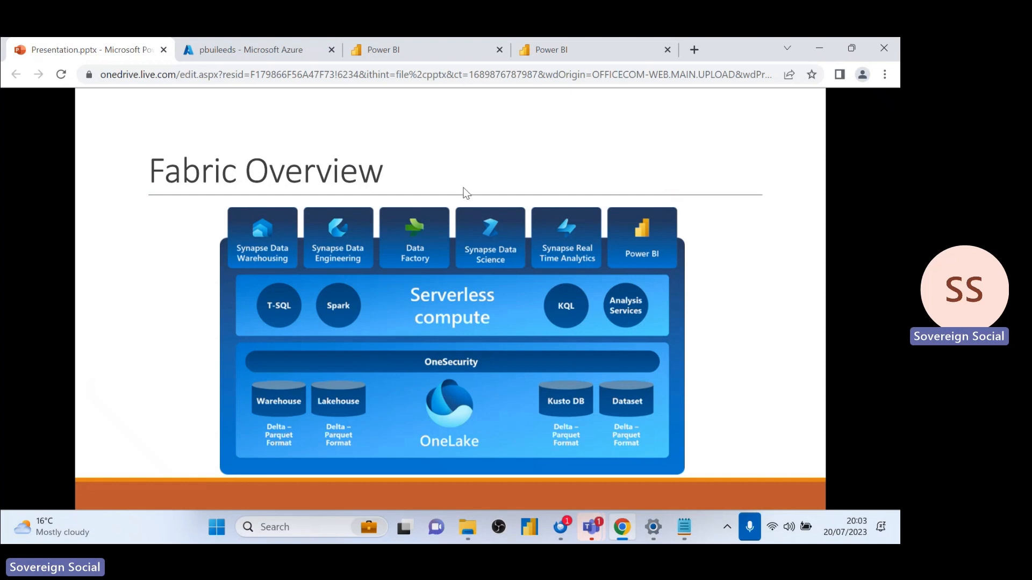
# - Show the Azure pbuileeds capacity change-size page listing F2 to F256 monthly costs
pyautogui.click(250, 50)
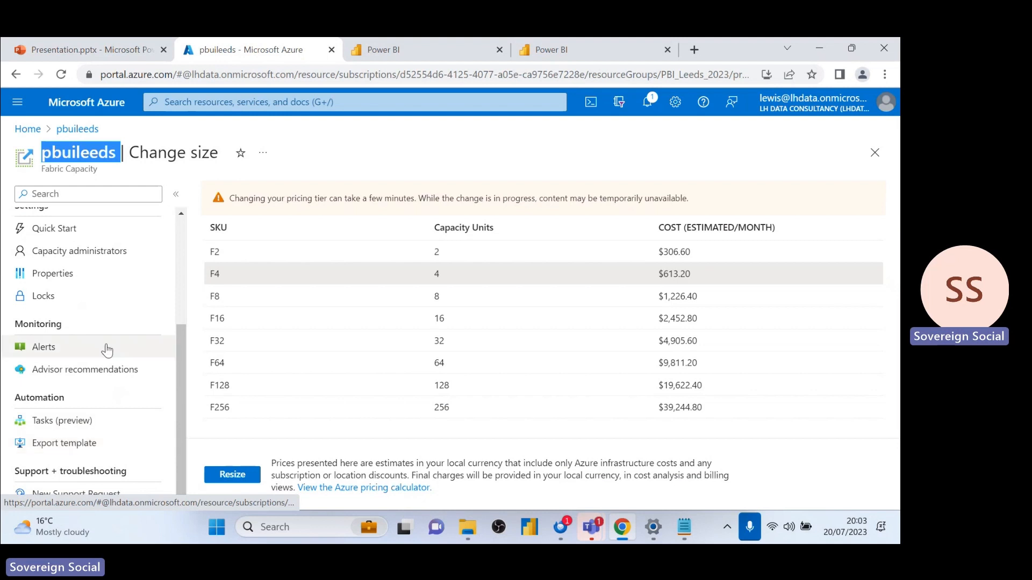
pyautogui.moveTo(72, 357)
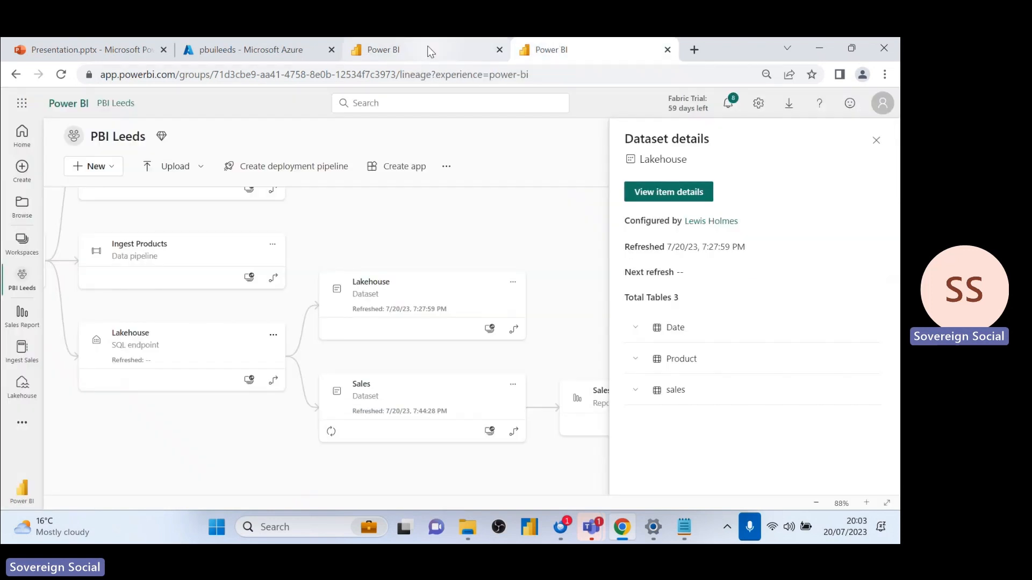
pyautogui.click(248, 50)
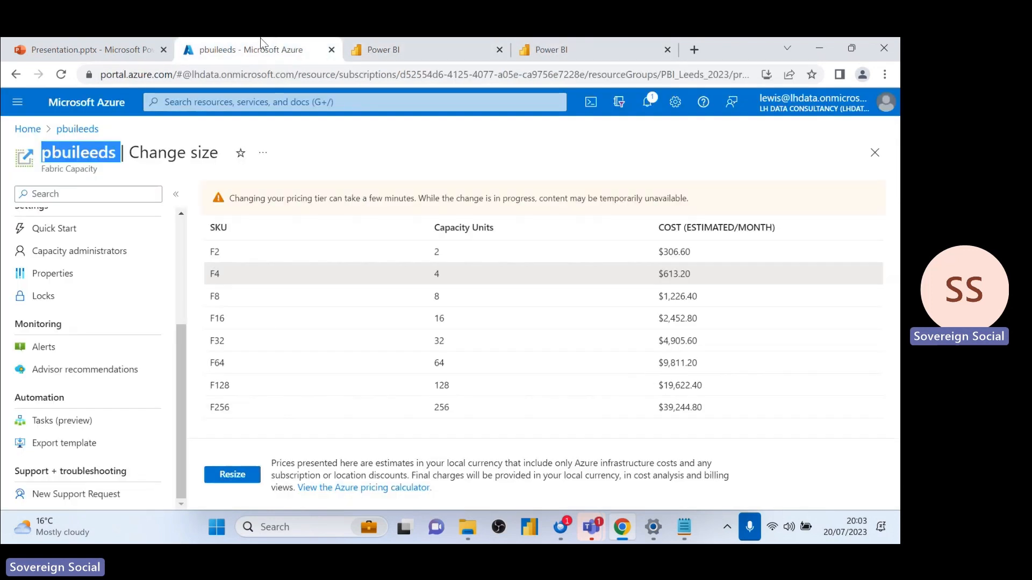